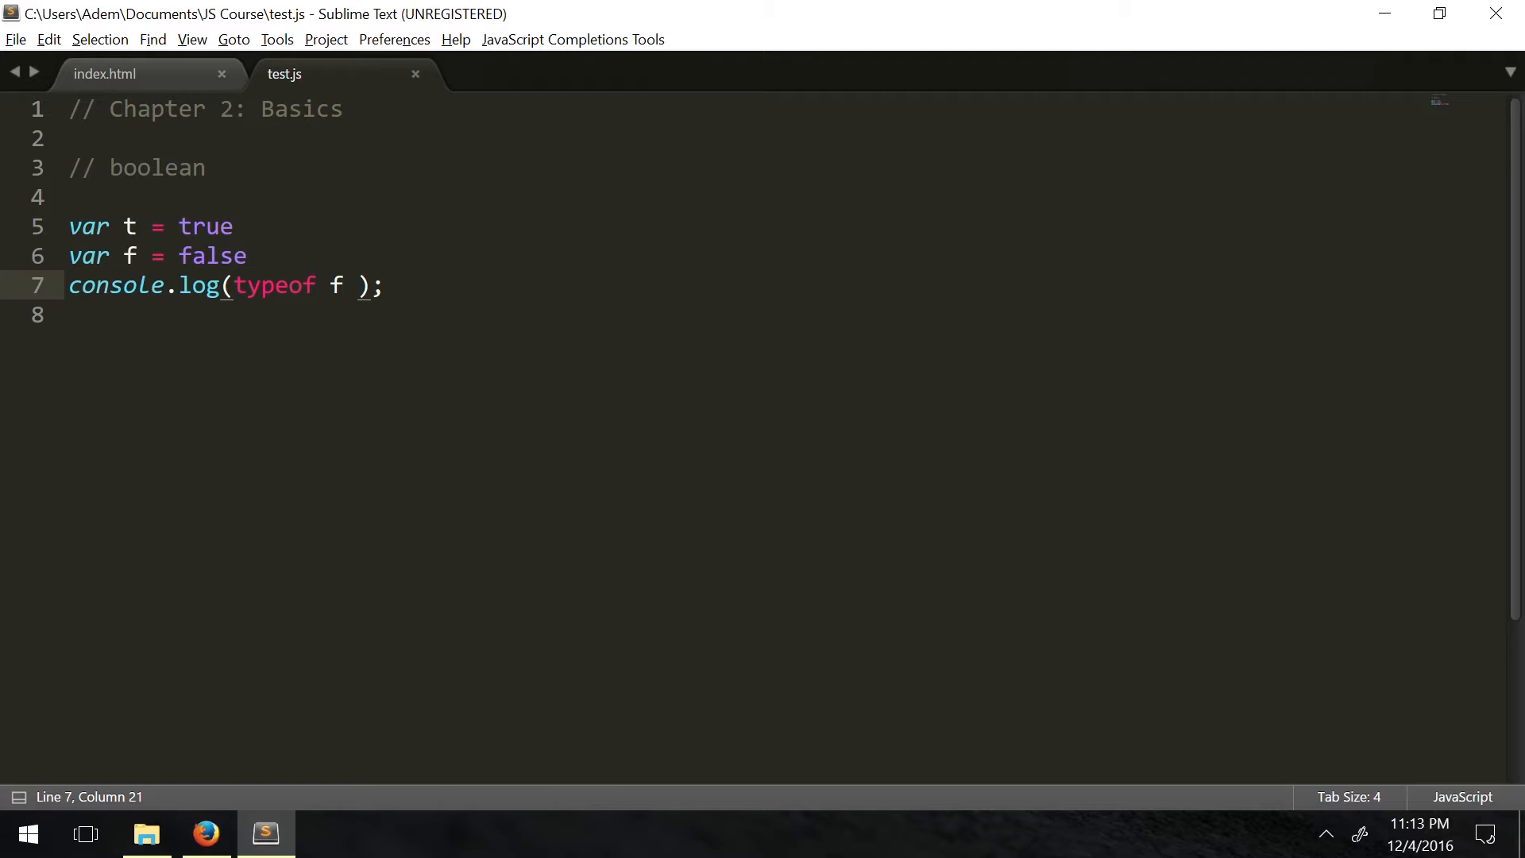
Delete the var t = true and var f = false boolean declarations
drag(70, 225, 248, 256)
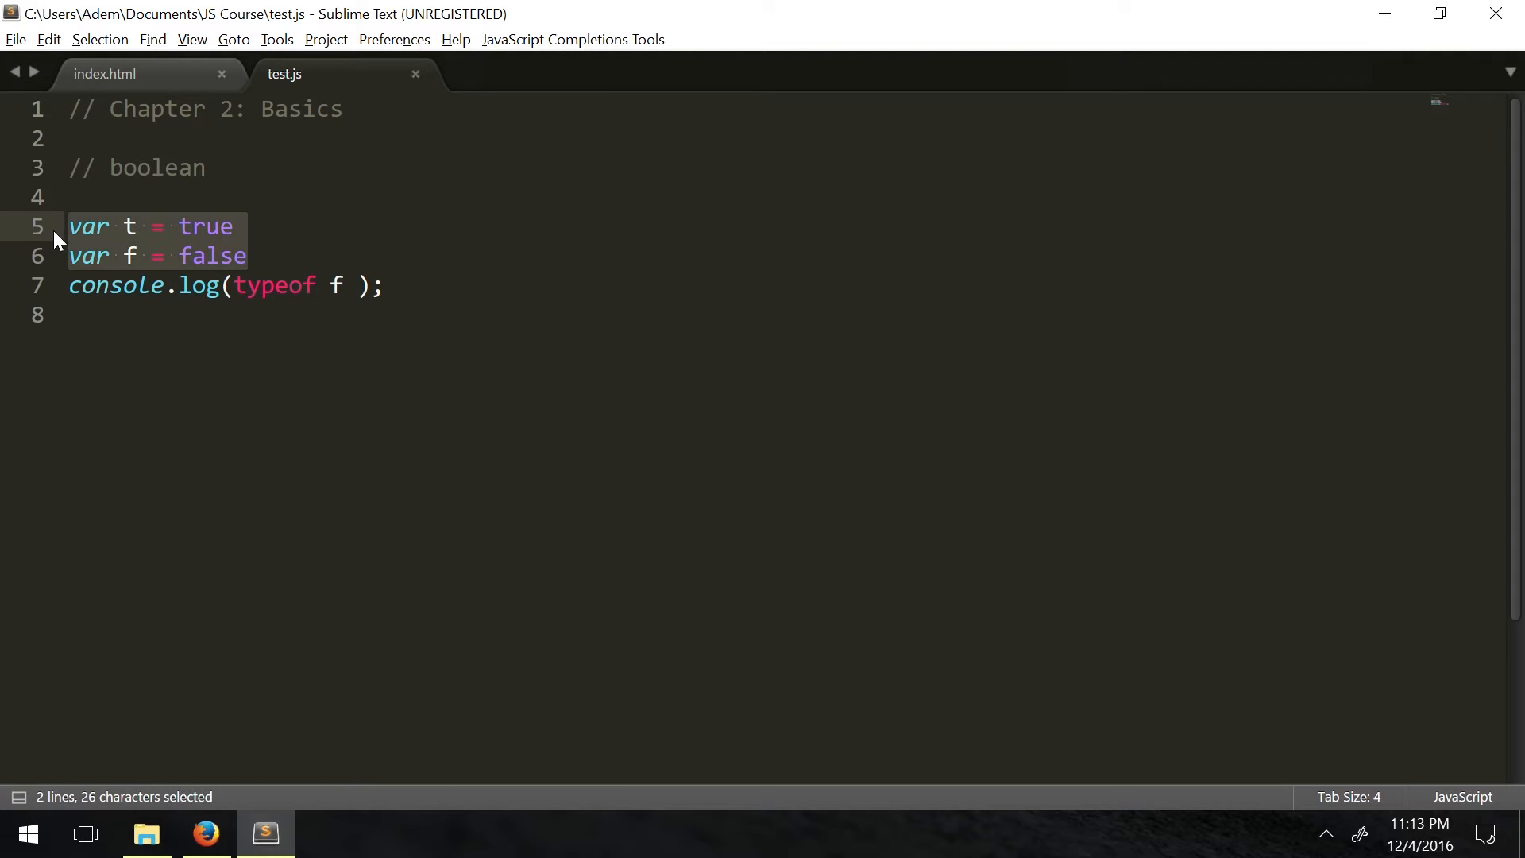
key(Delete)
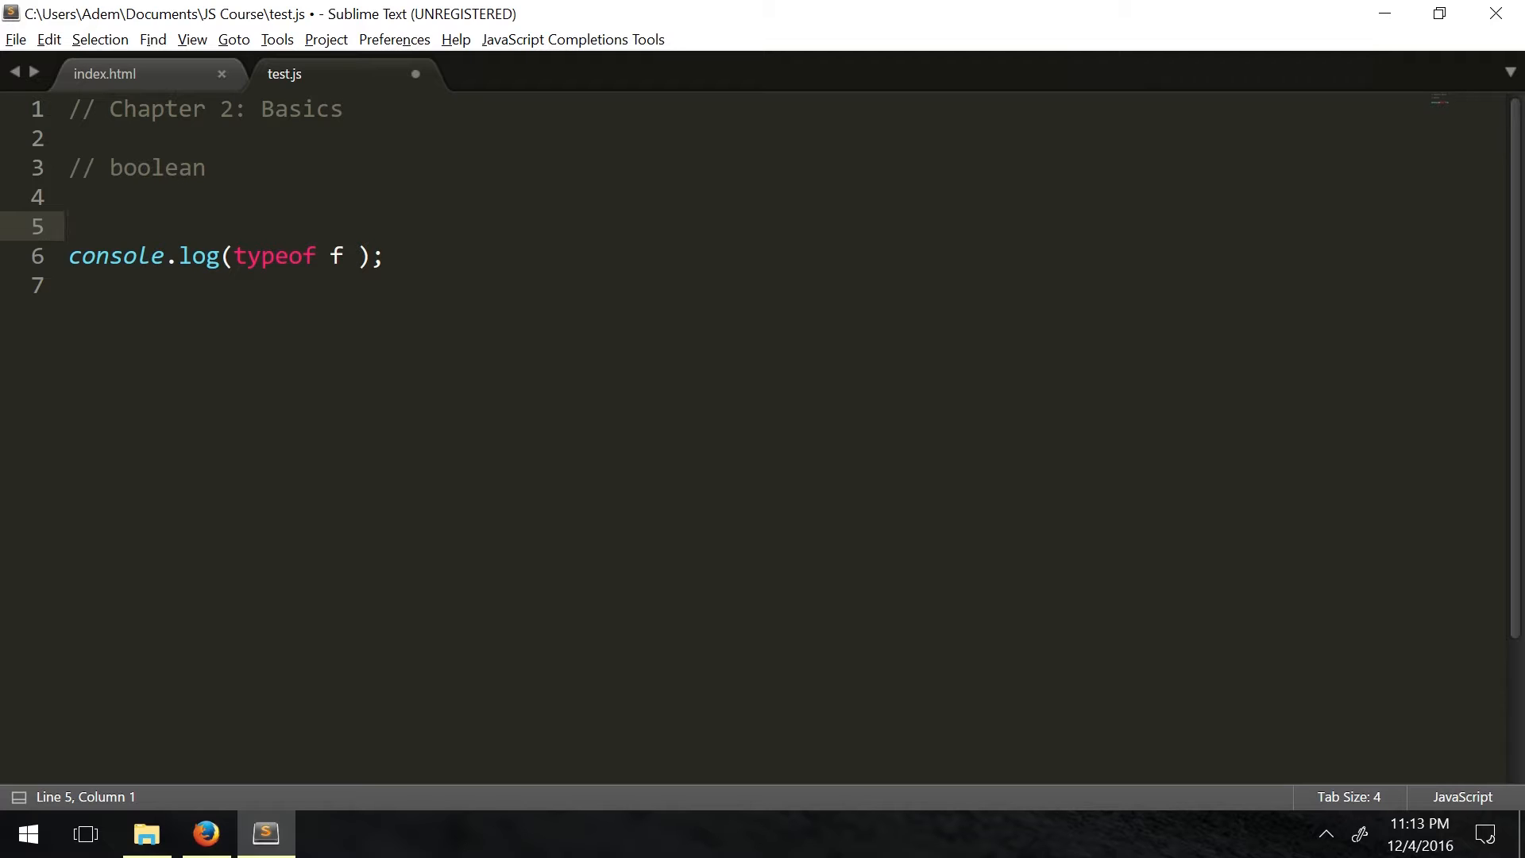
Declare var obj = {} on line 5 and begin typing the first property name inside the braces
text(var -)
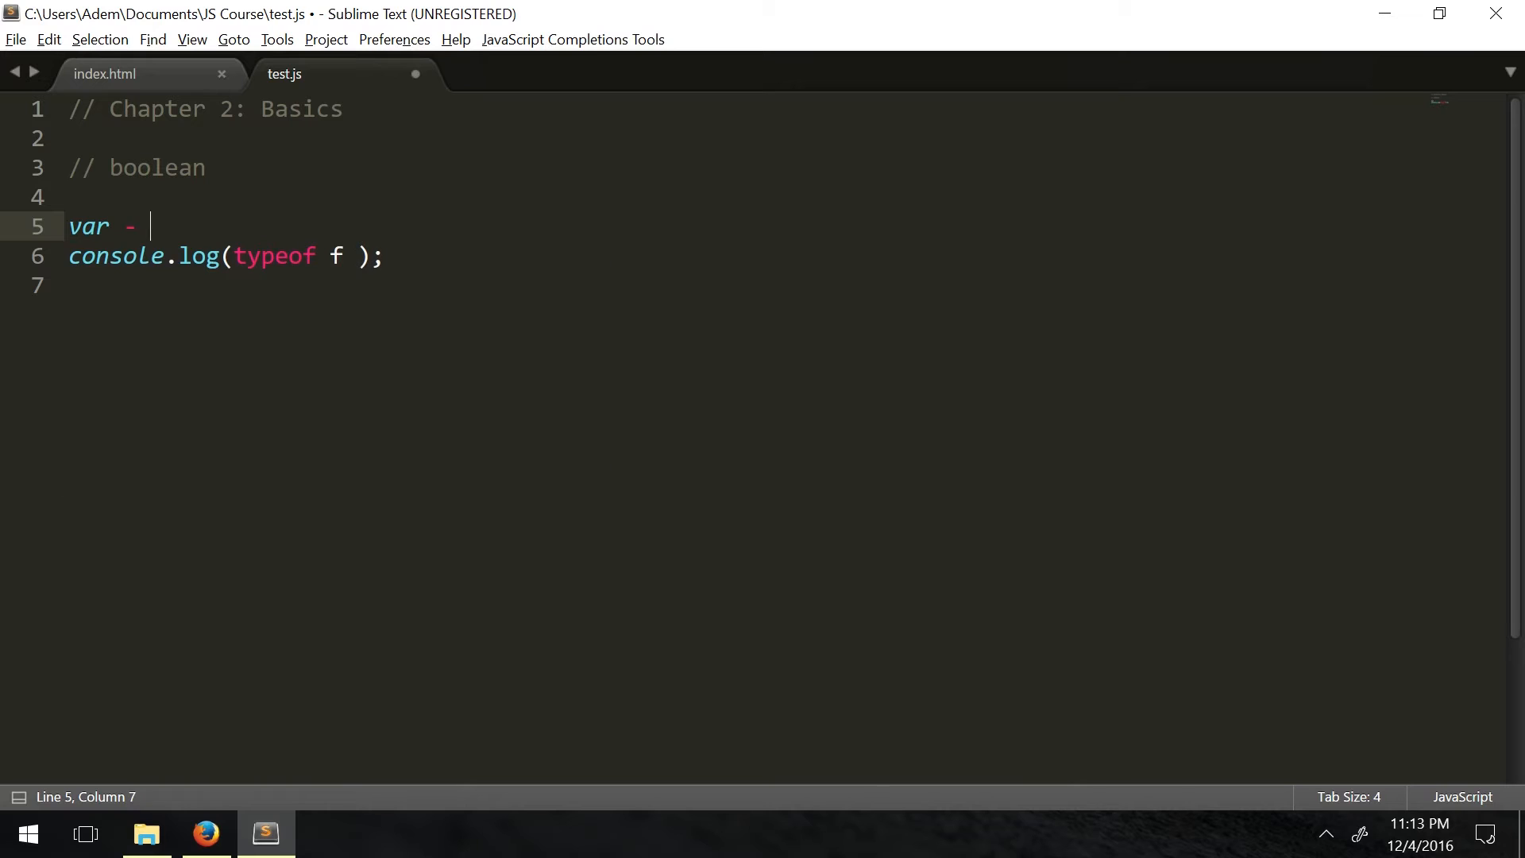
key(backspace)
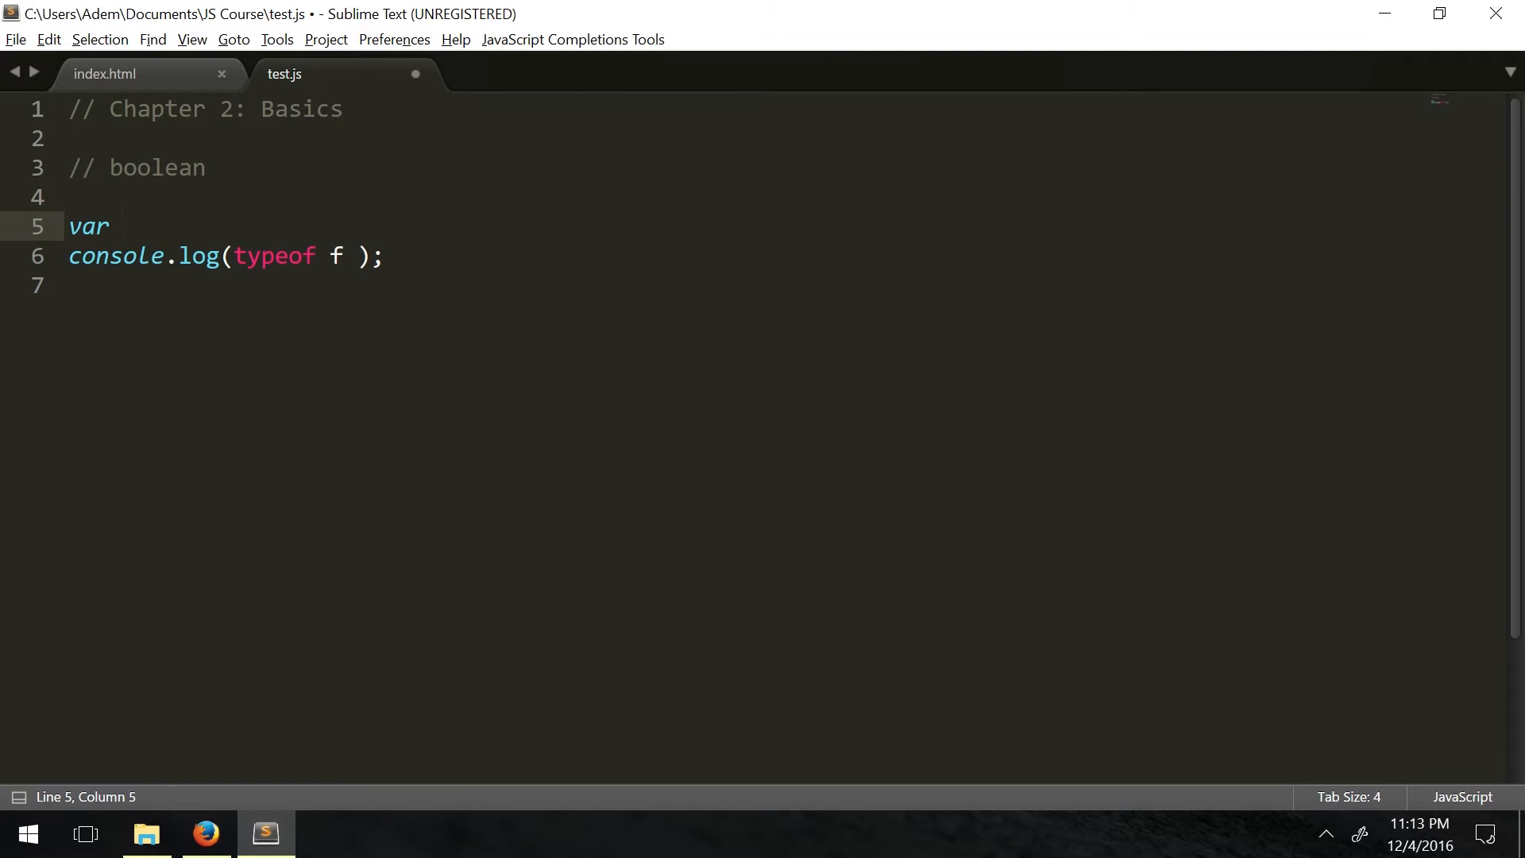
text(o)
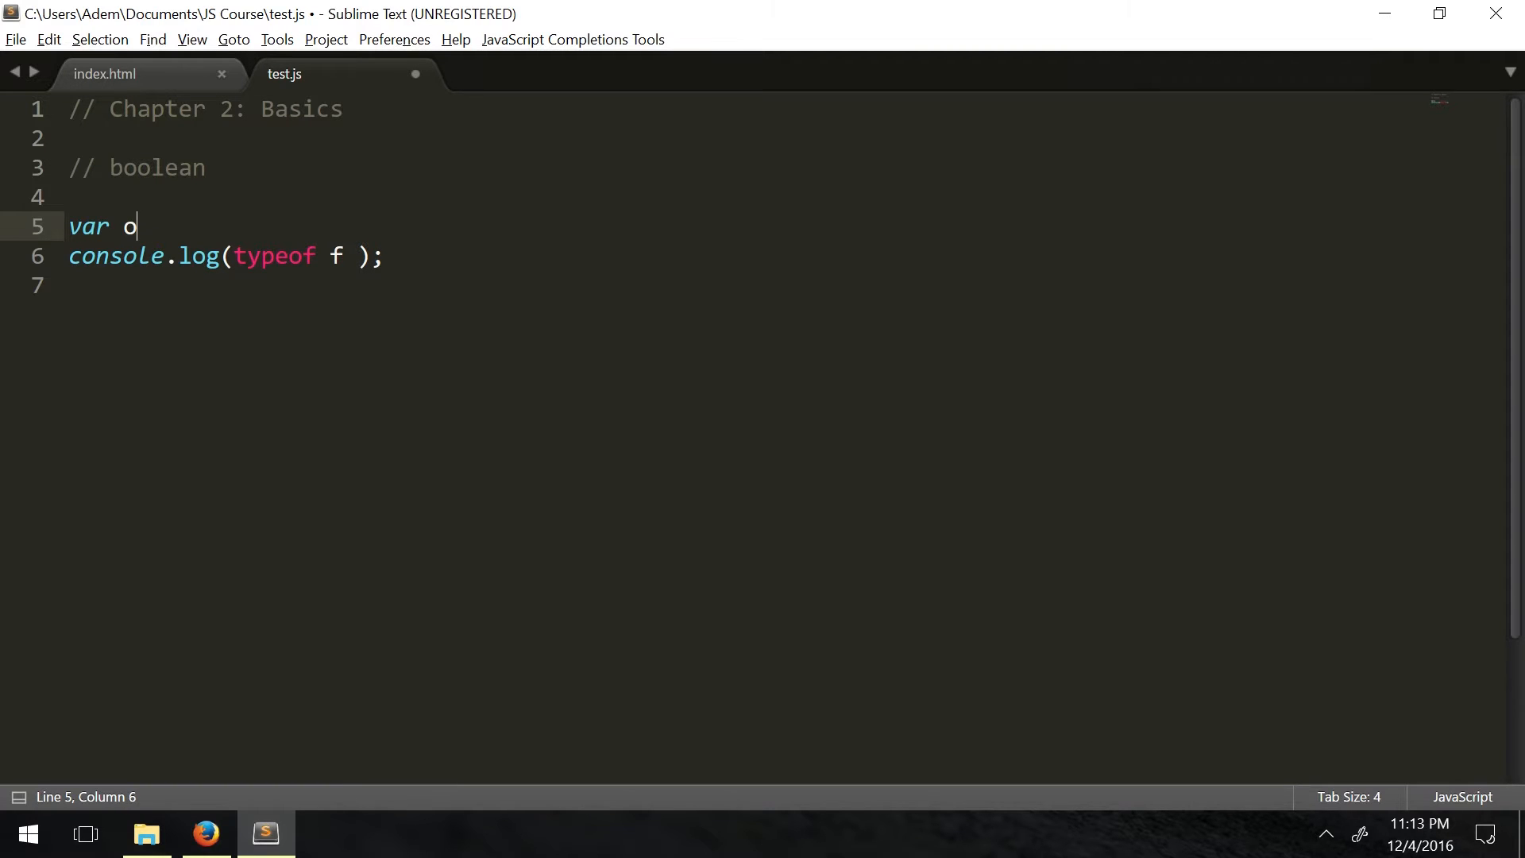
text(bj =)
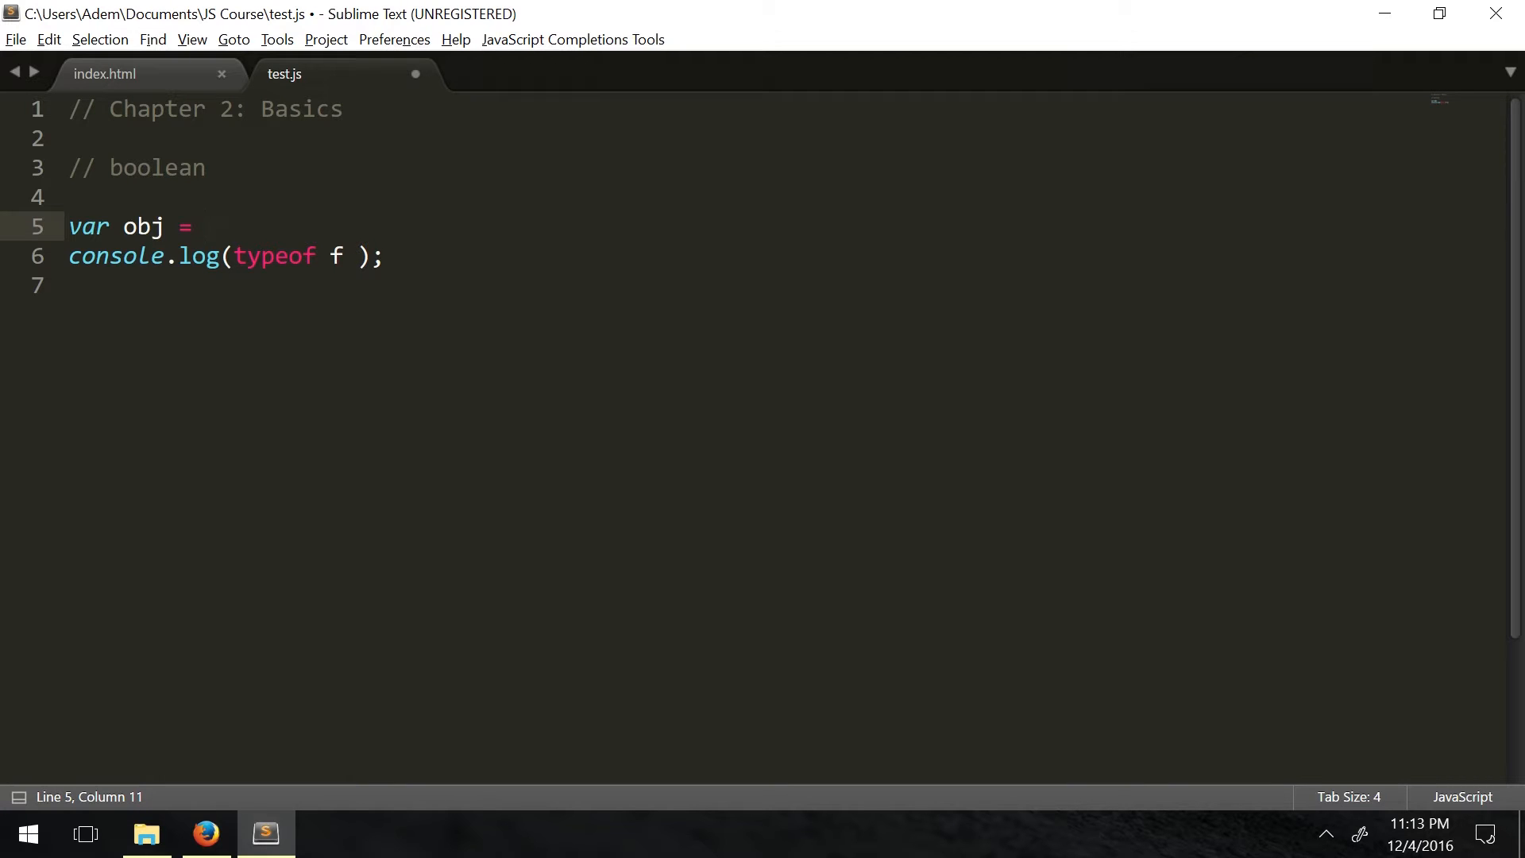
text({})
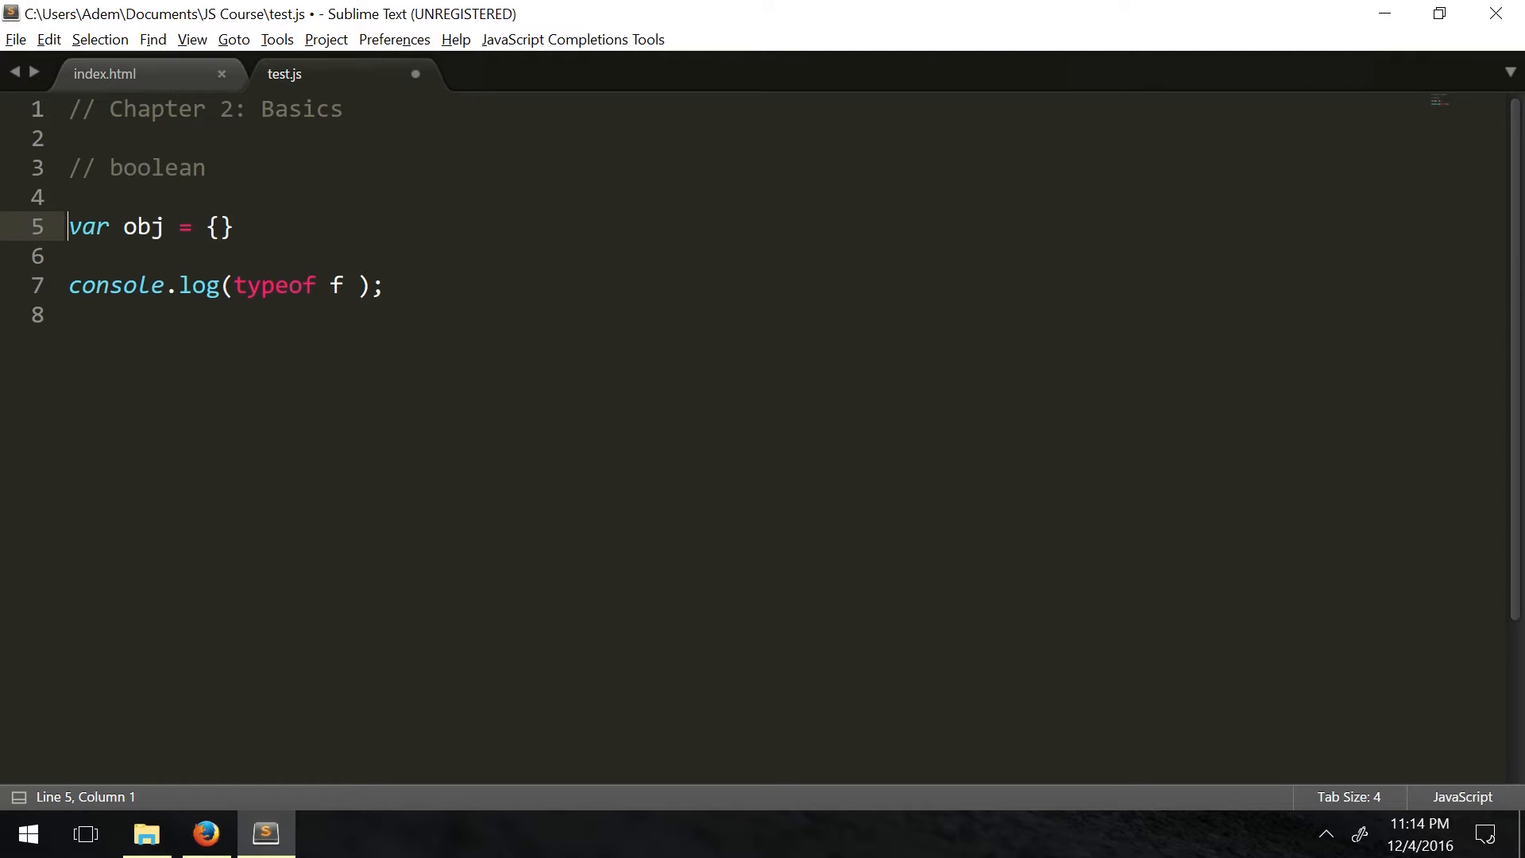
click(216, 227)
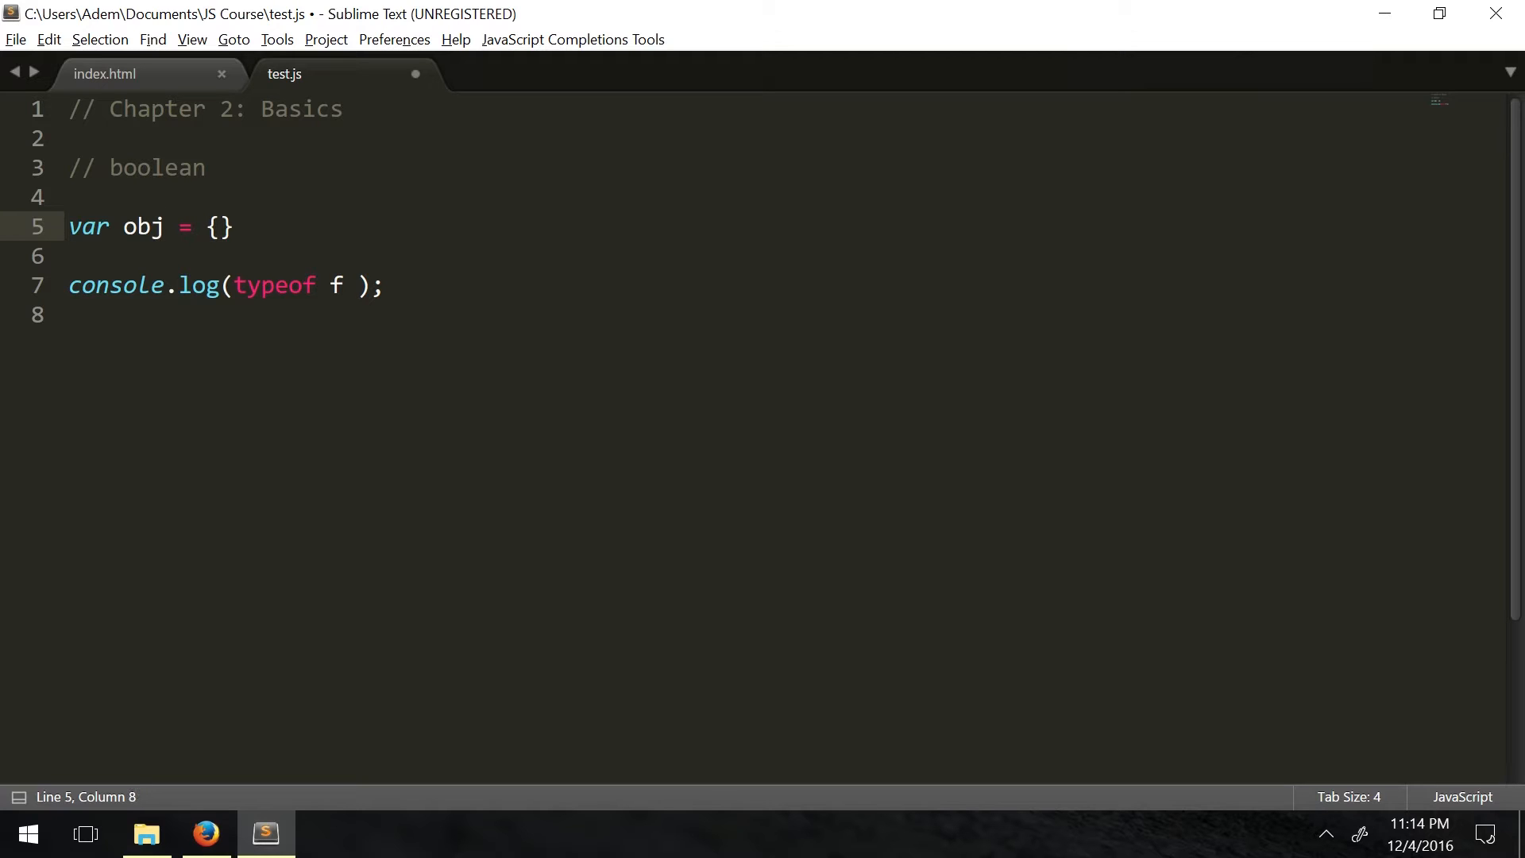
text(fban)
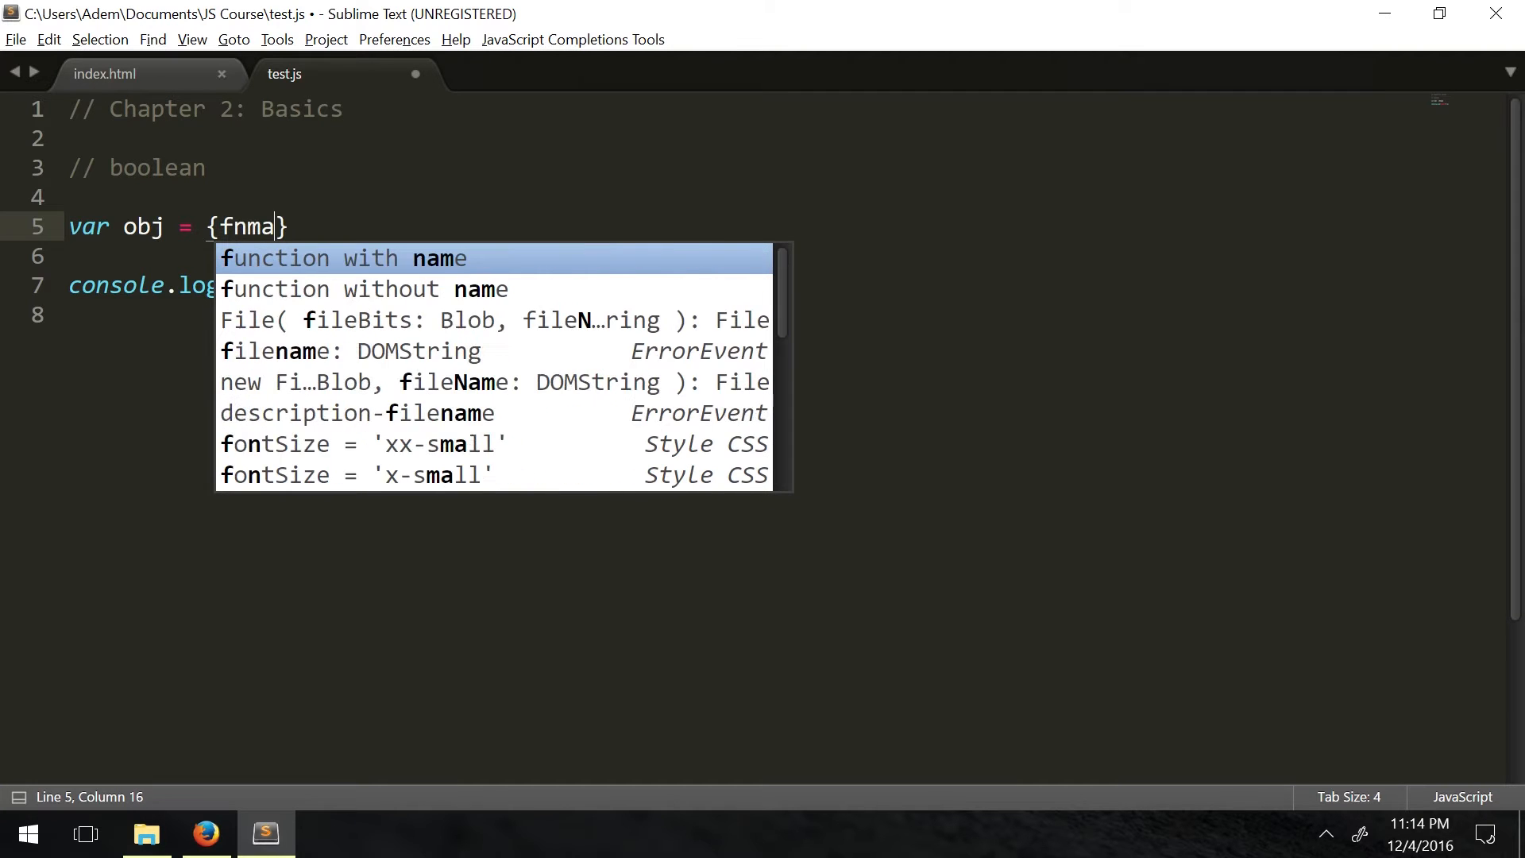
Give obj fName "Tom" and an lName entry, correcting John toward Jones
key(backspace)
text(ame = )
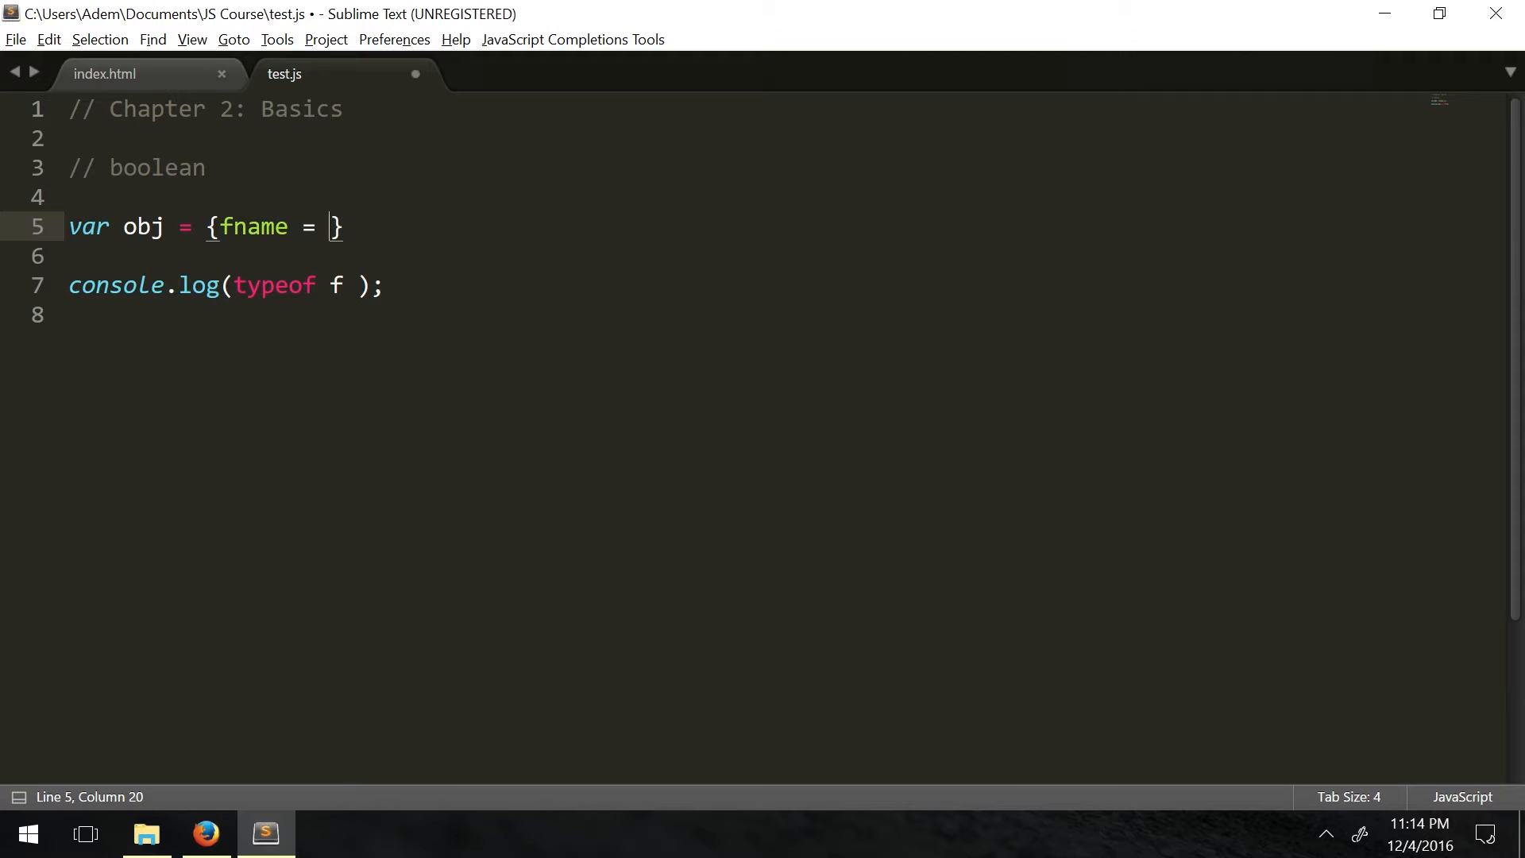
text("Tom",)
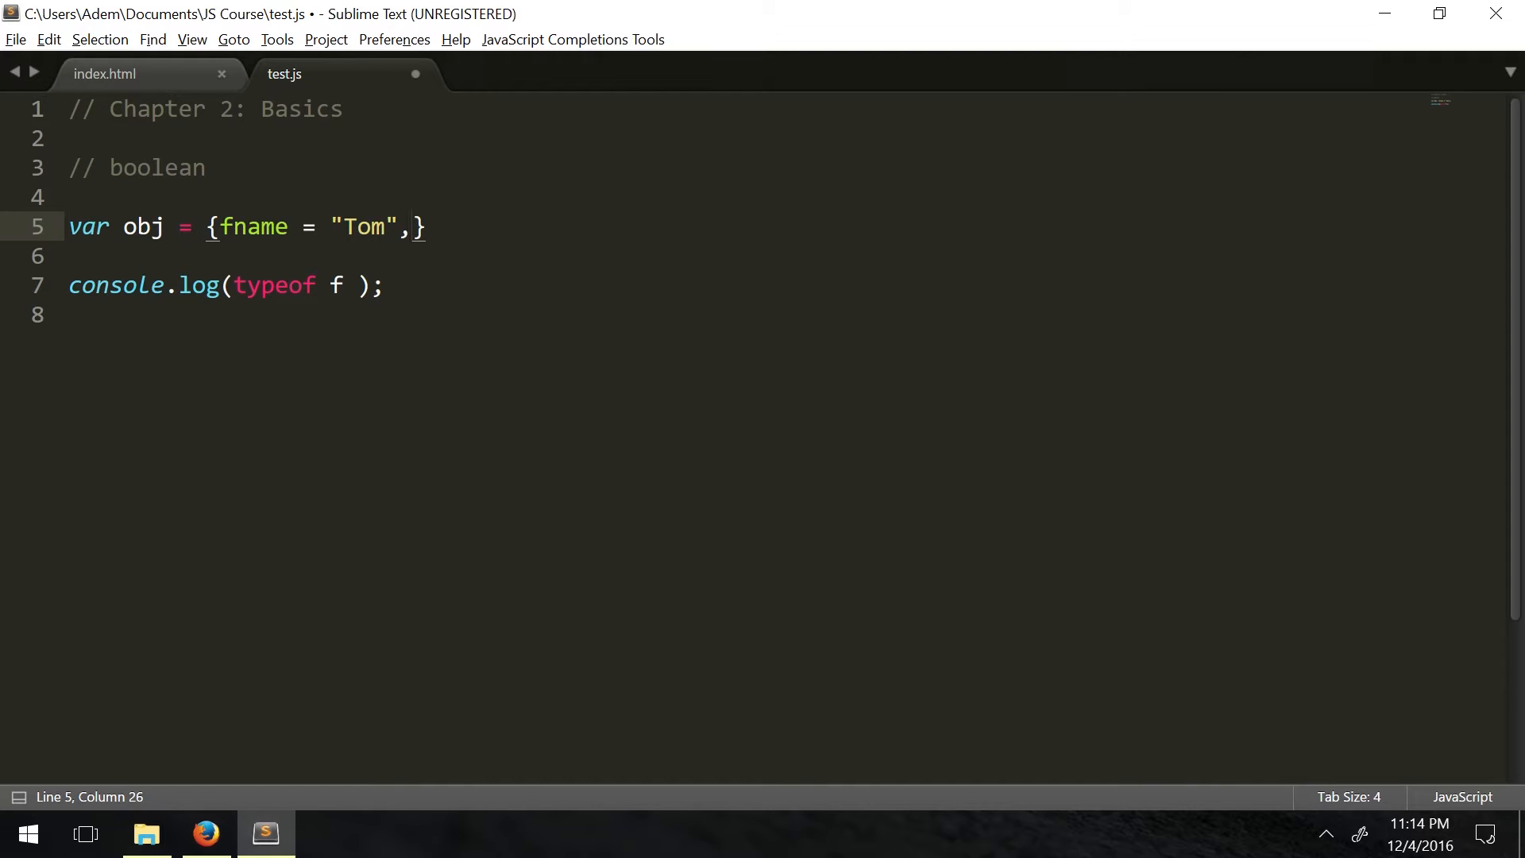
text(lName = ")
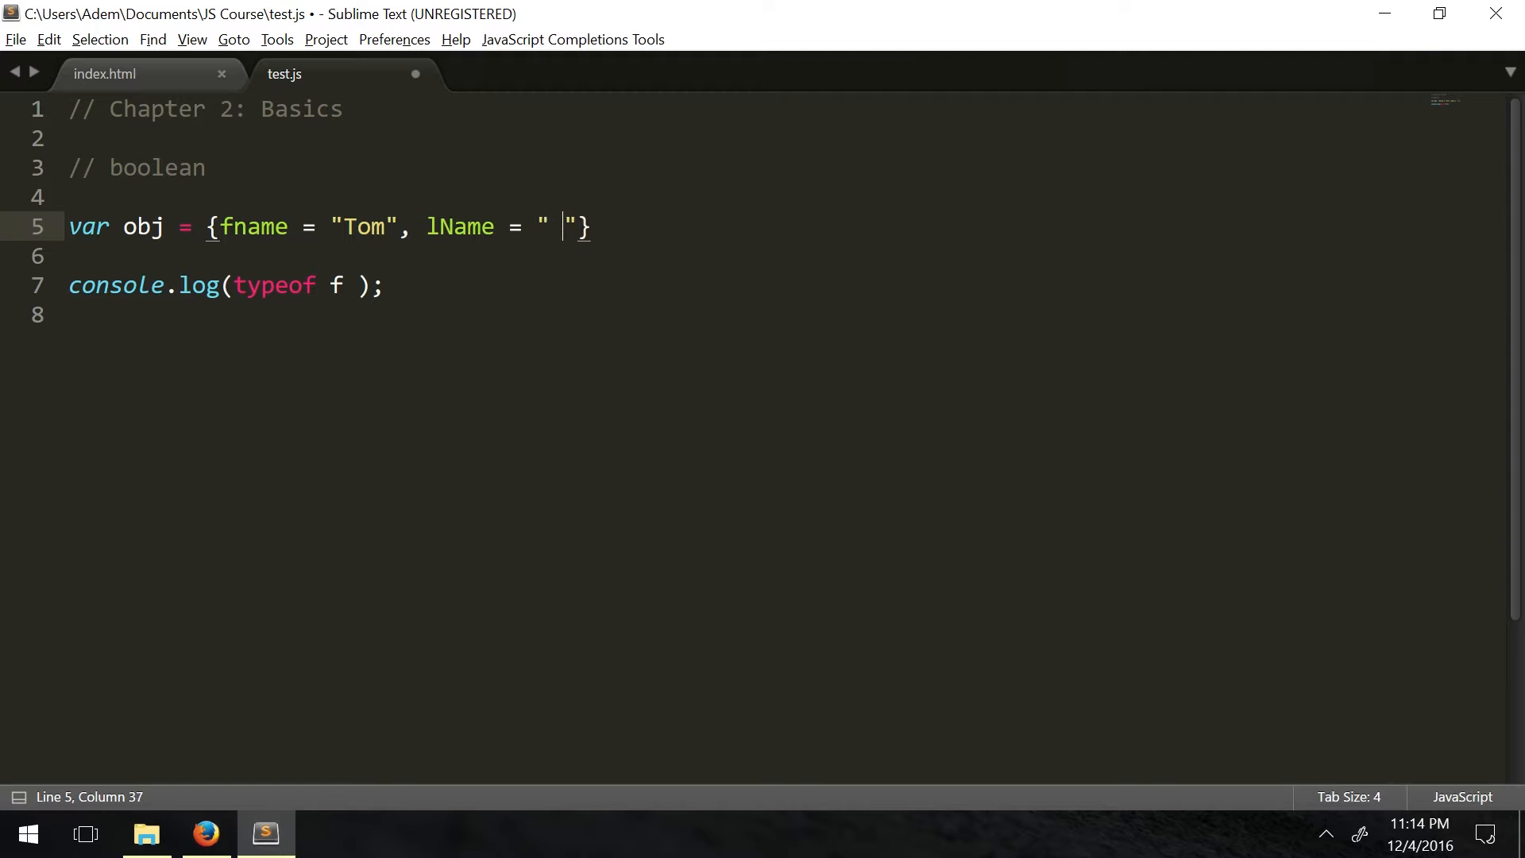
text(J)
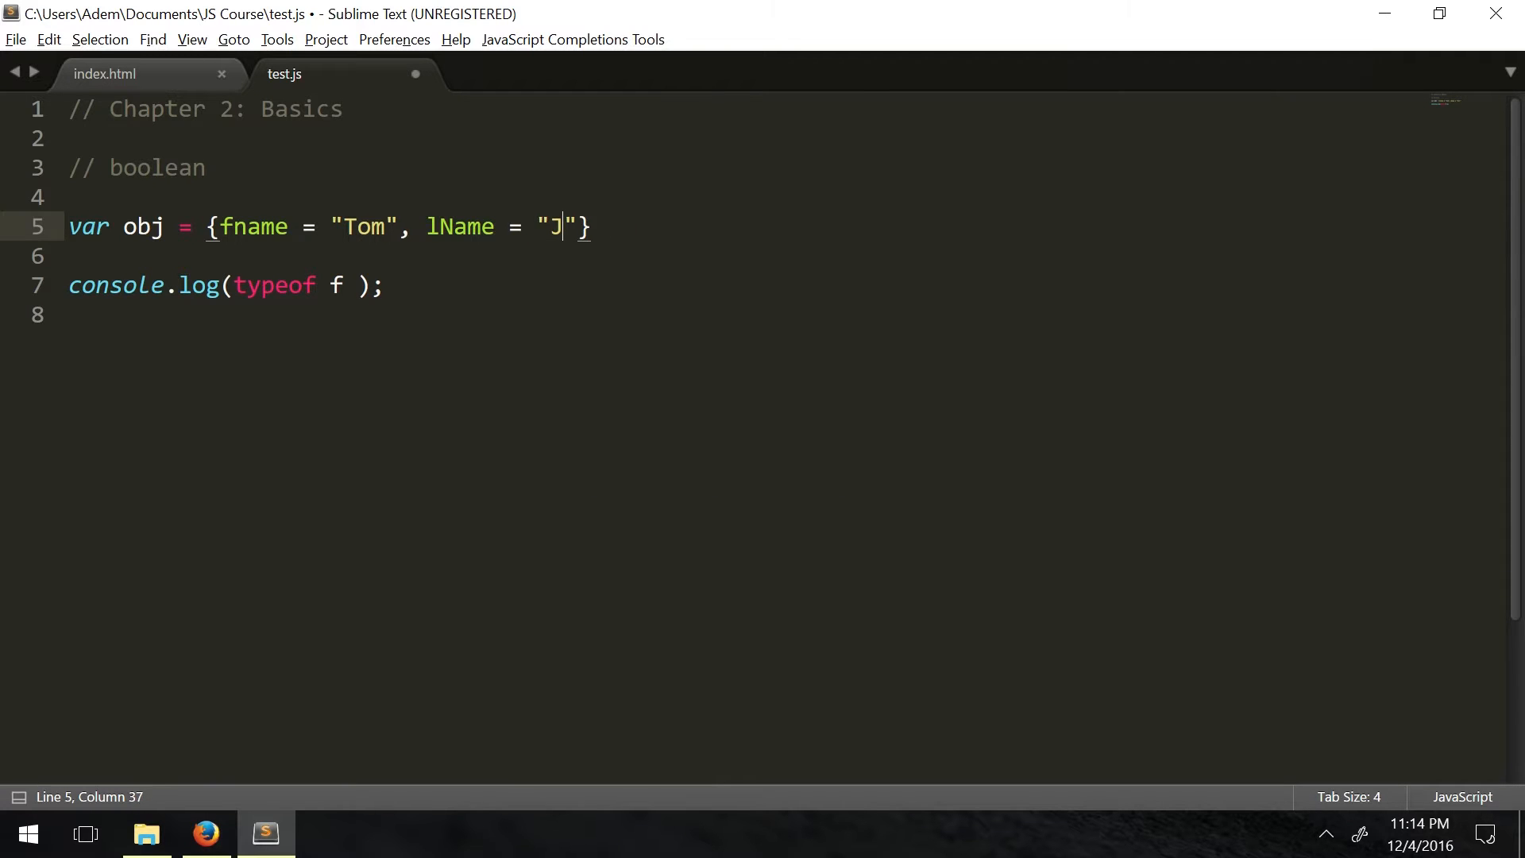
text(ohn)
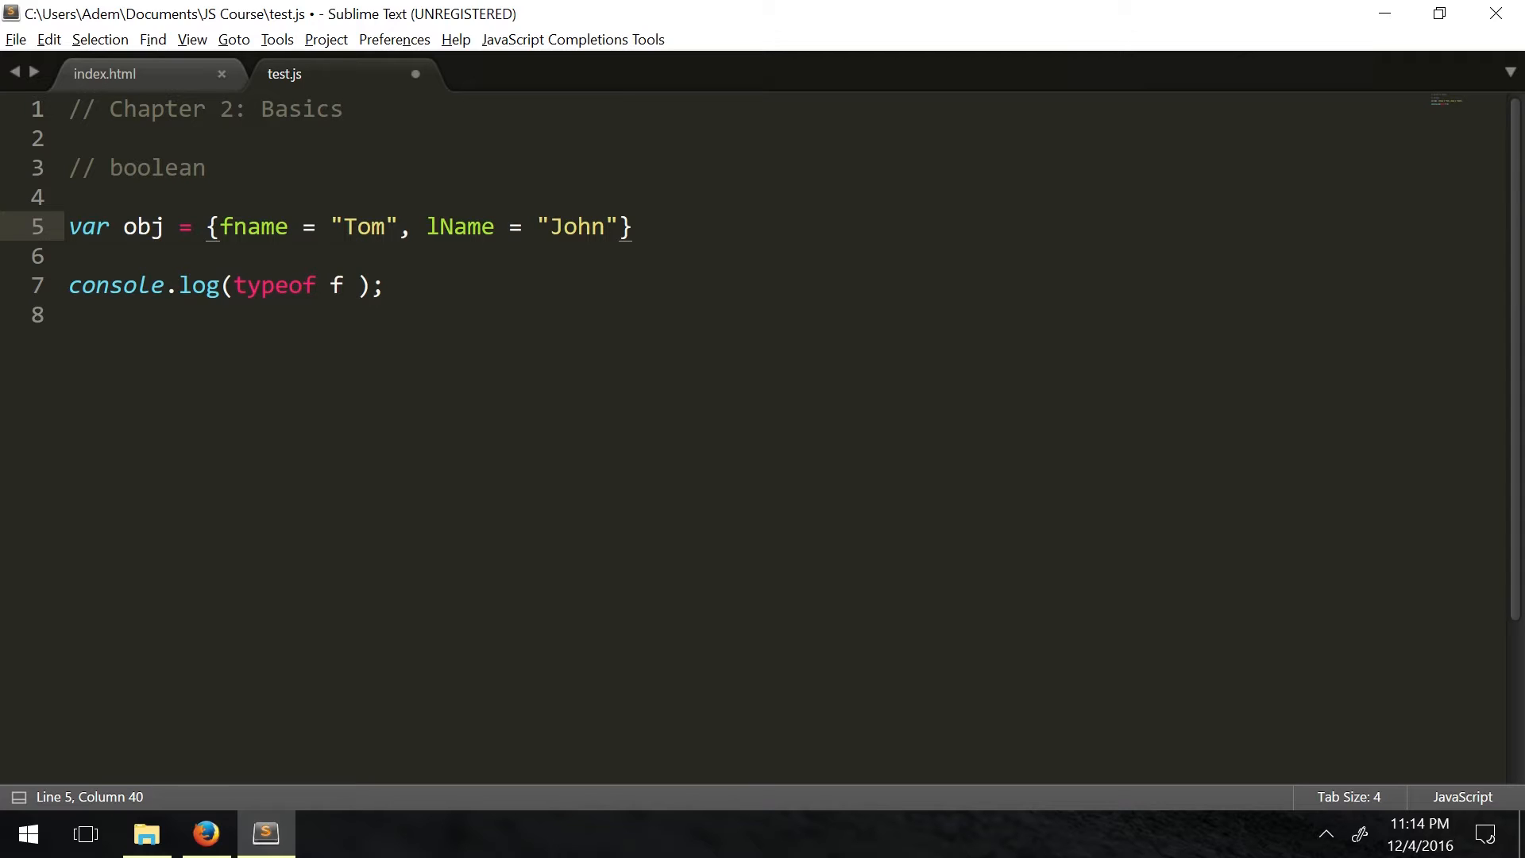
key(Right)
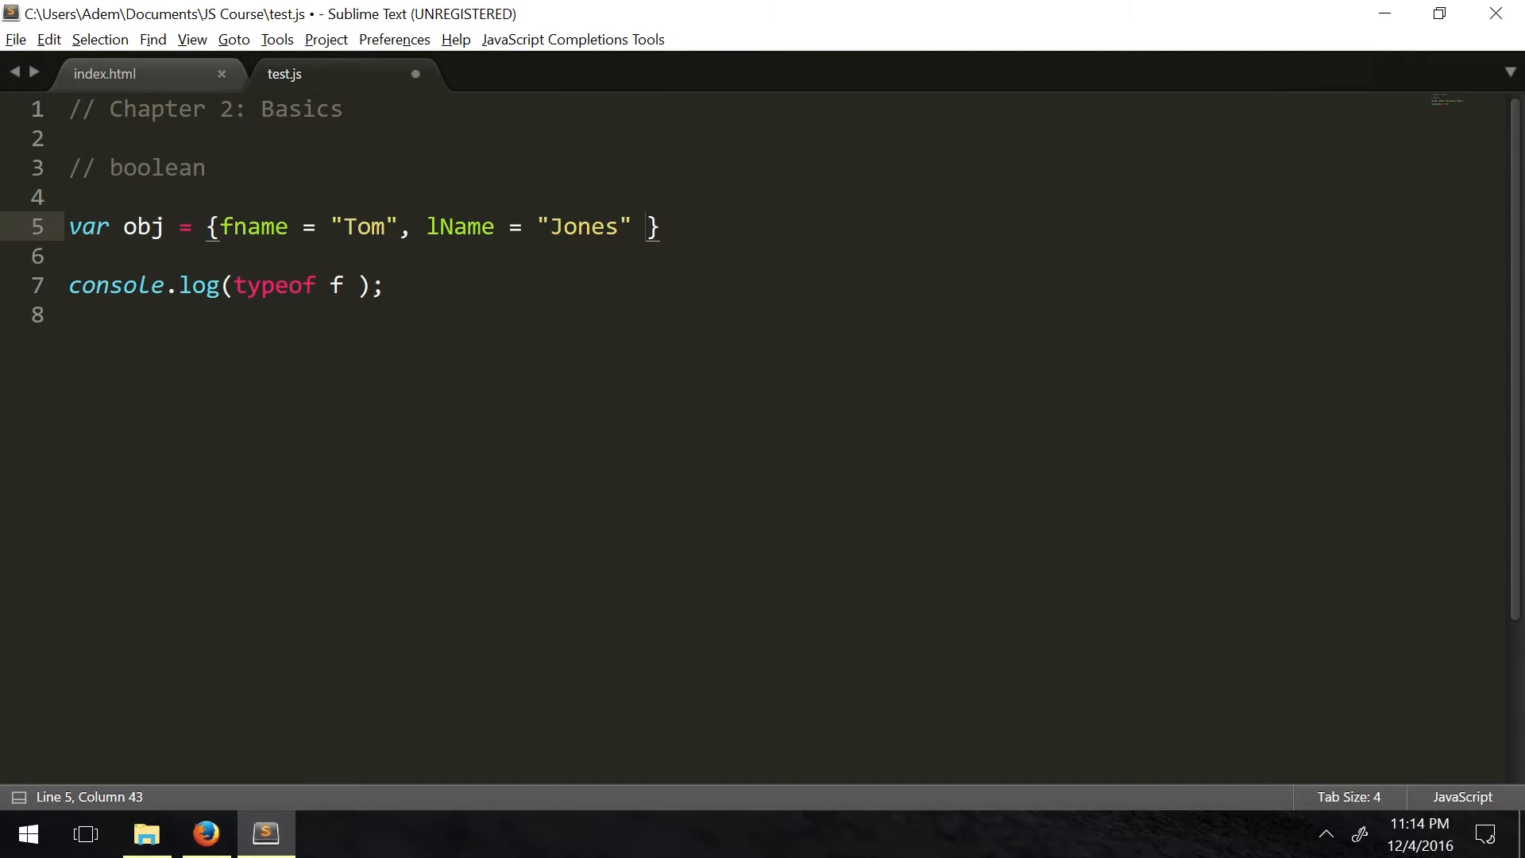
Add city "Las Vegas" and an empty quoted trailing entry to obj
text(, city = ")
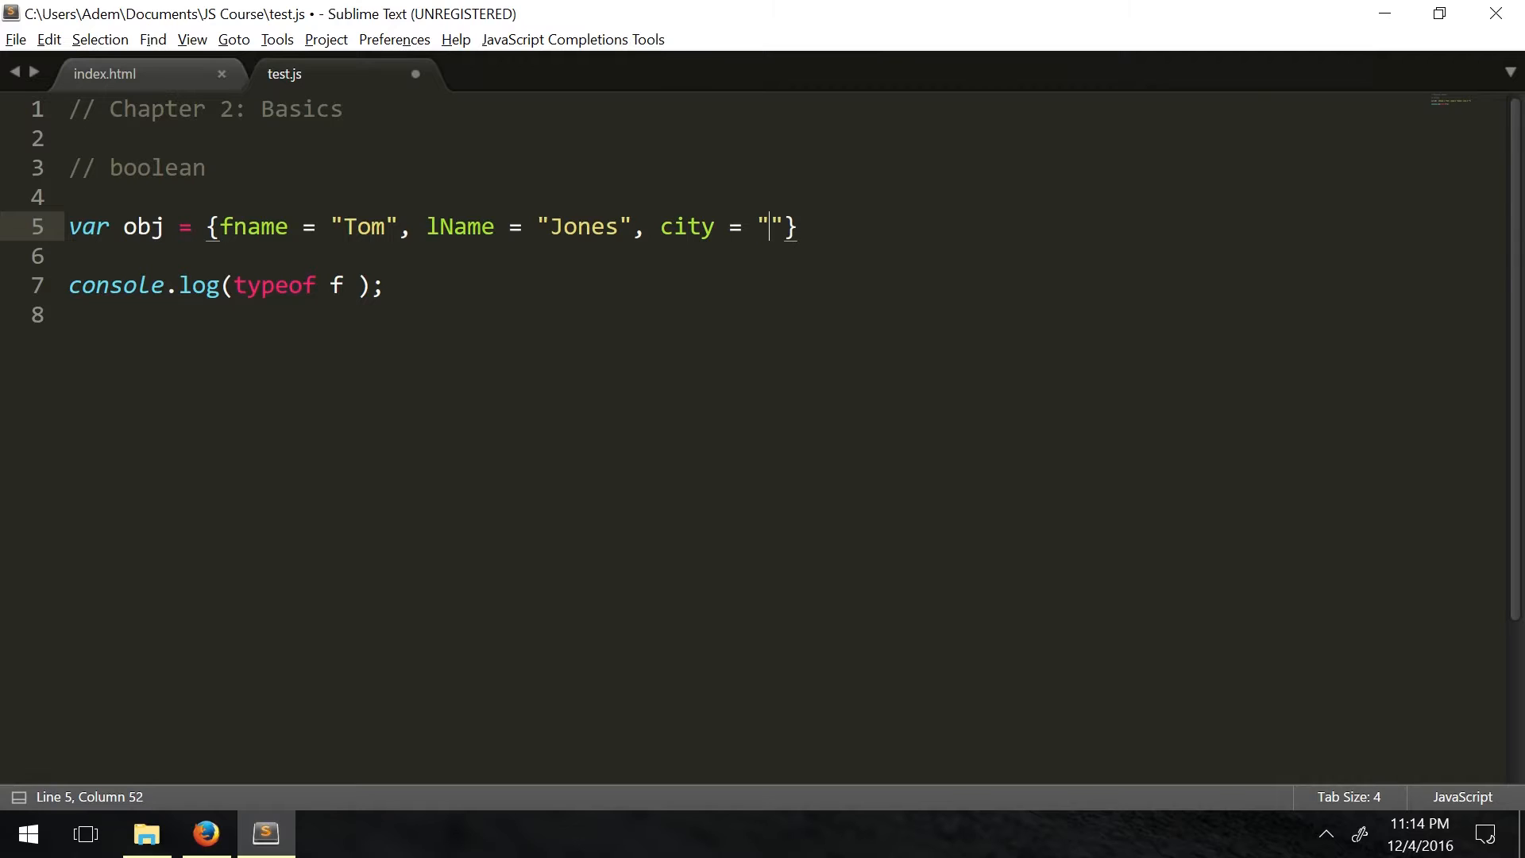
text(Las)
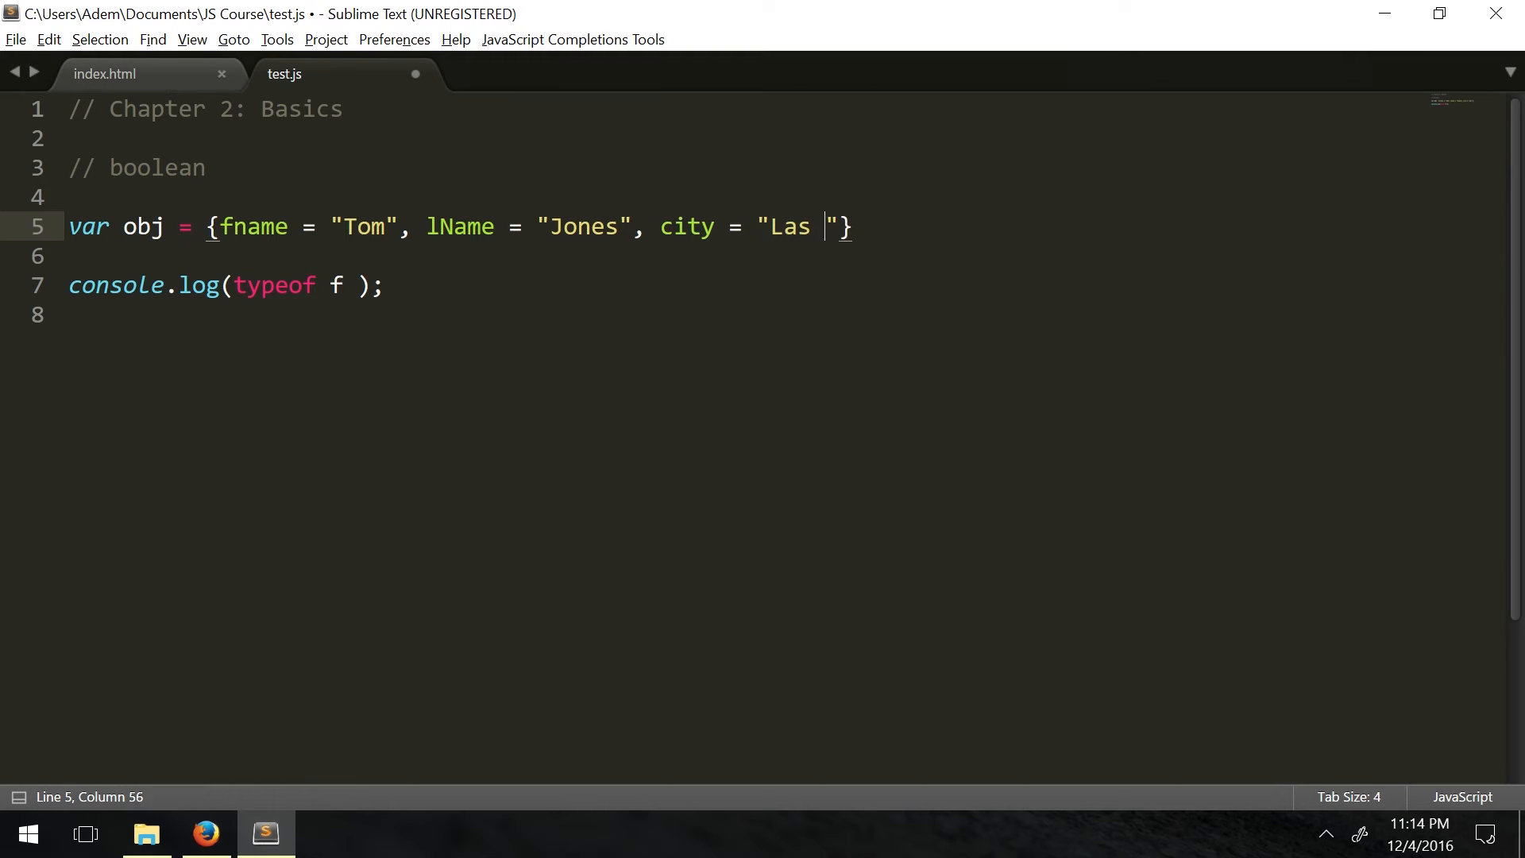
text(Vegas)
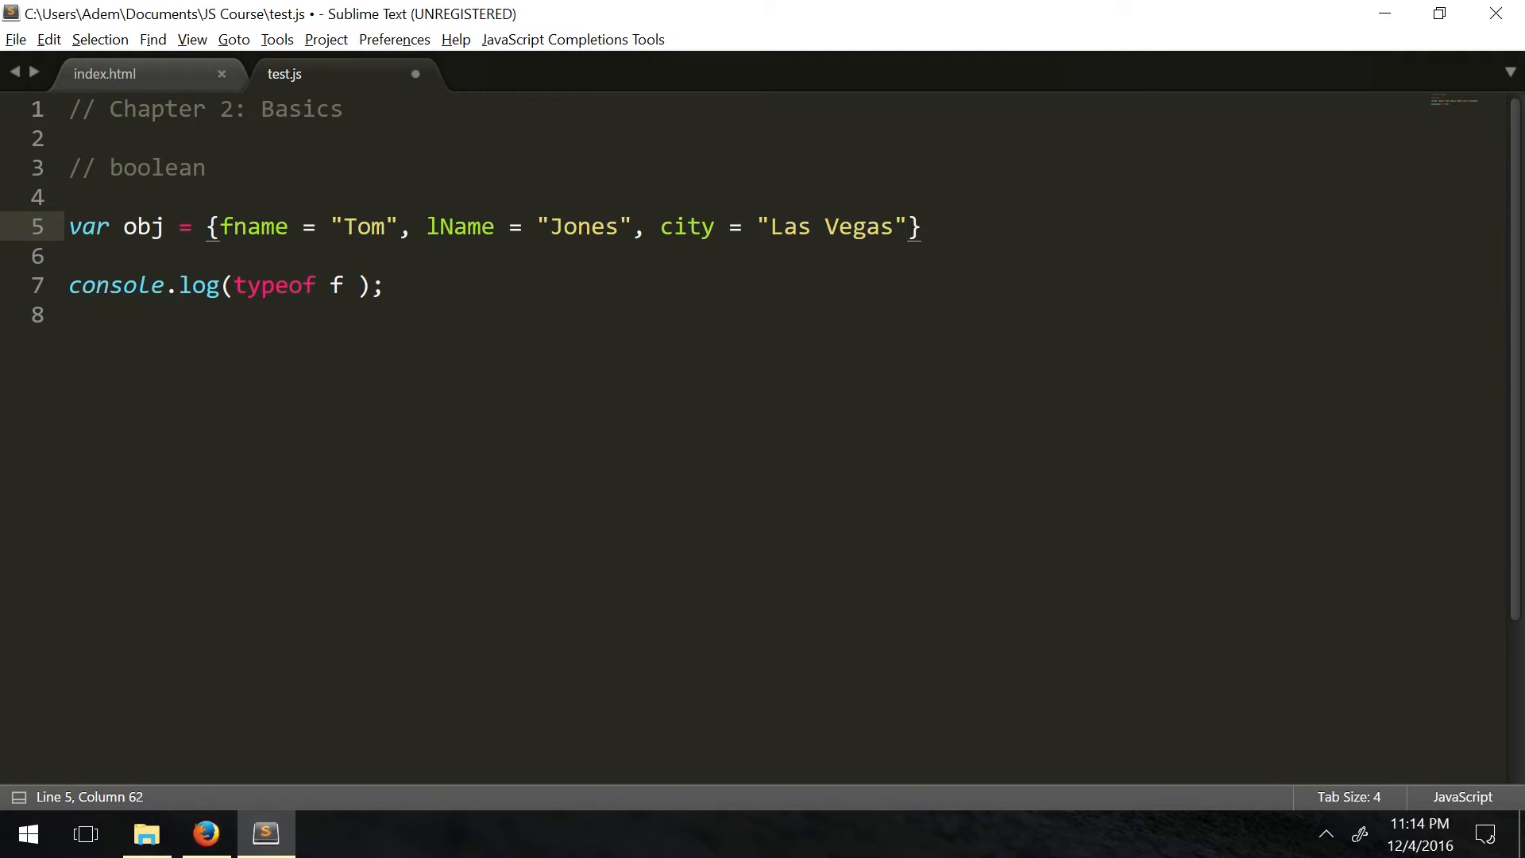
text(, "")
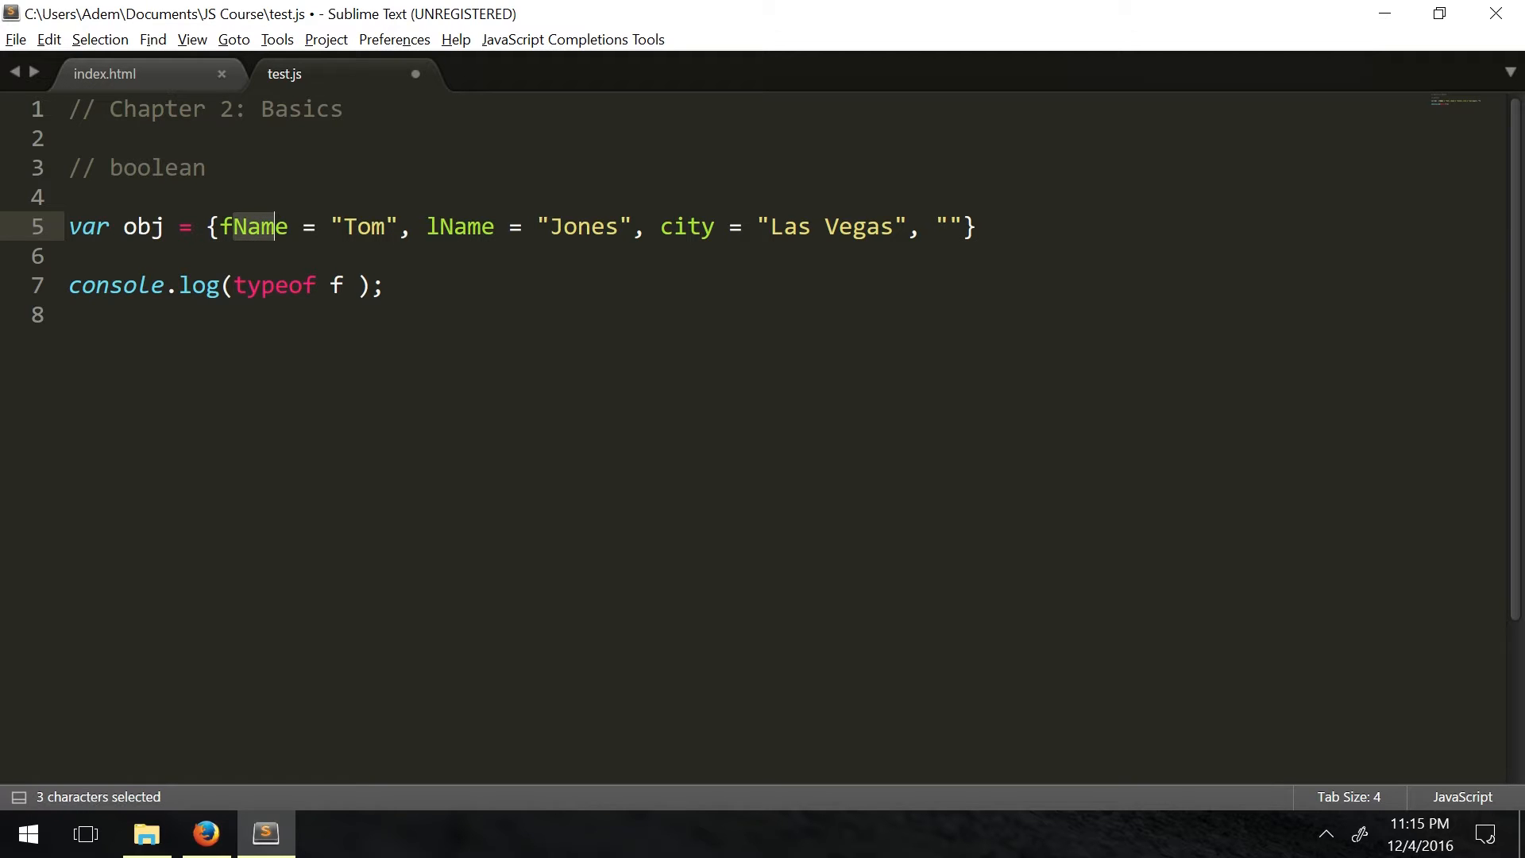
Turn the empty trailing entry into age = 80 and end the obj statement with a semicolon
double_click(359, 225)
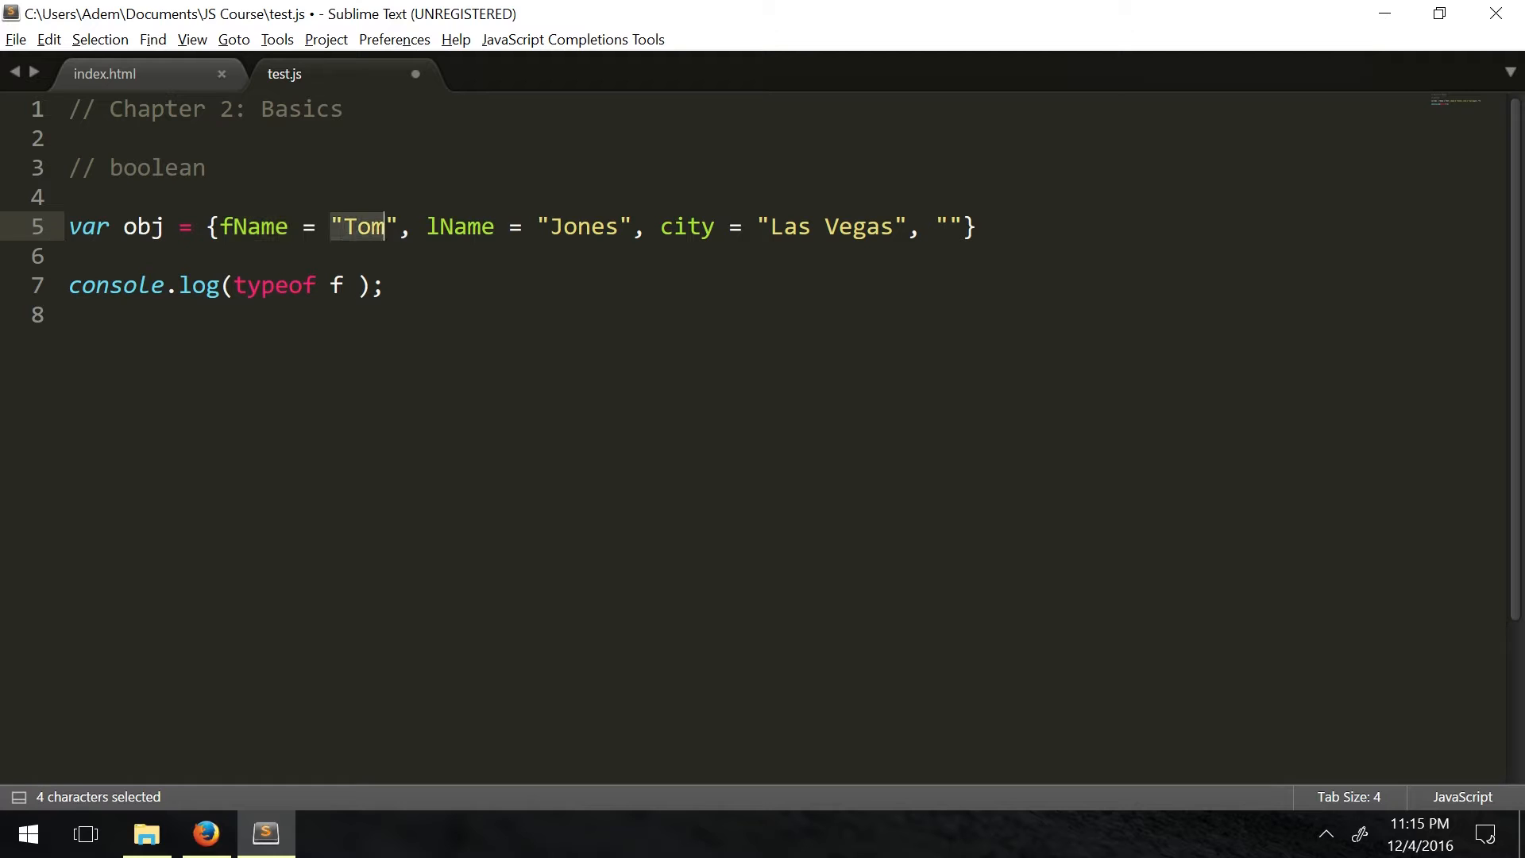
click(976, 227)
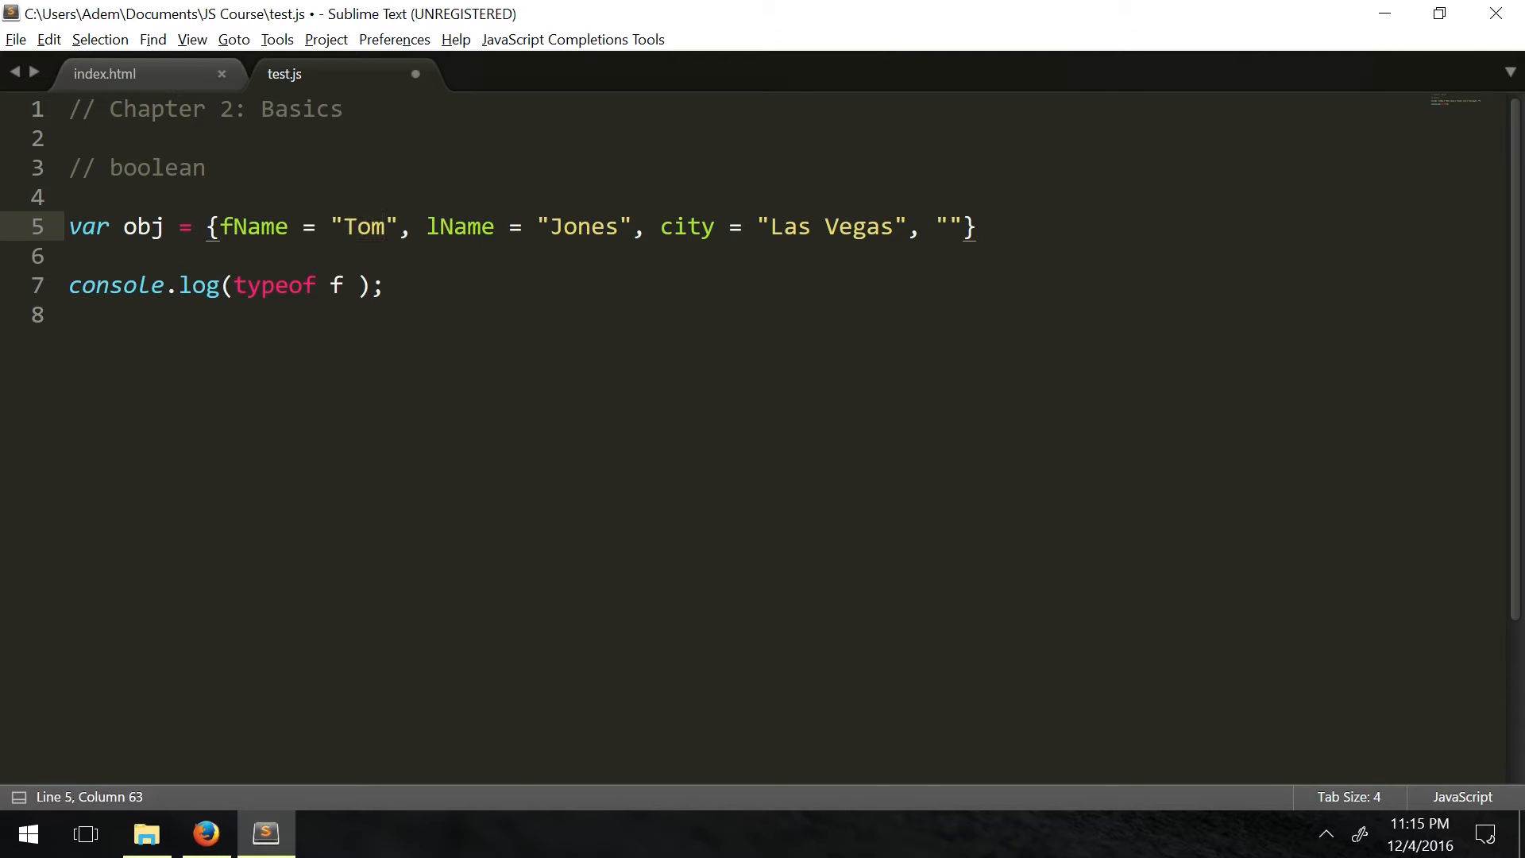
text(age = 9)
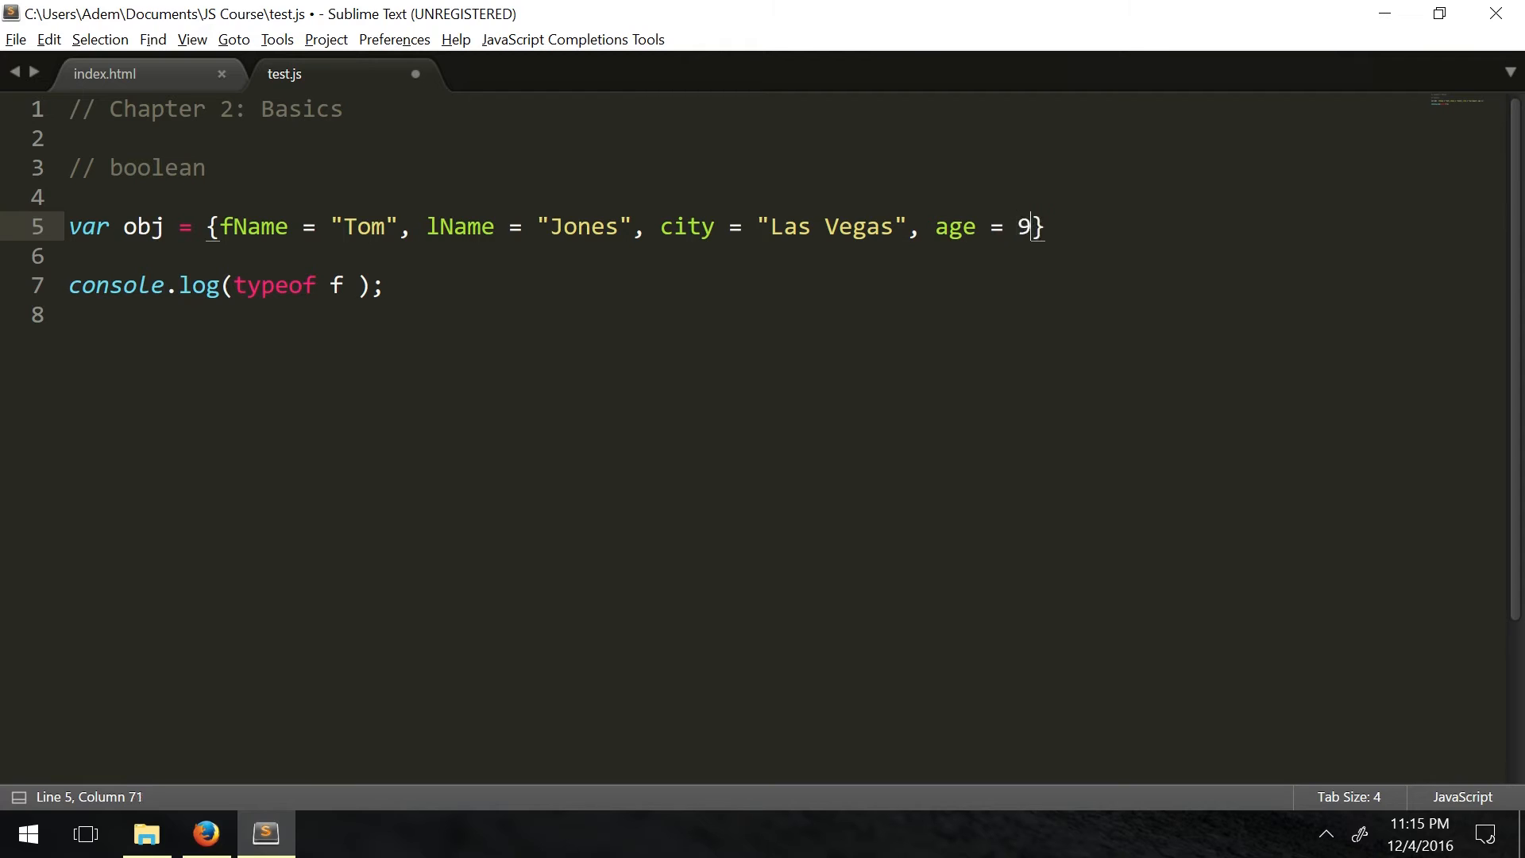
text(0)
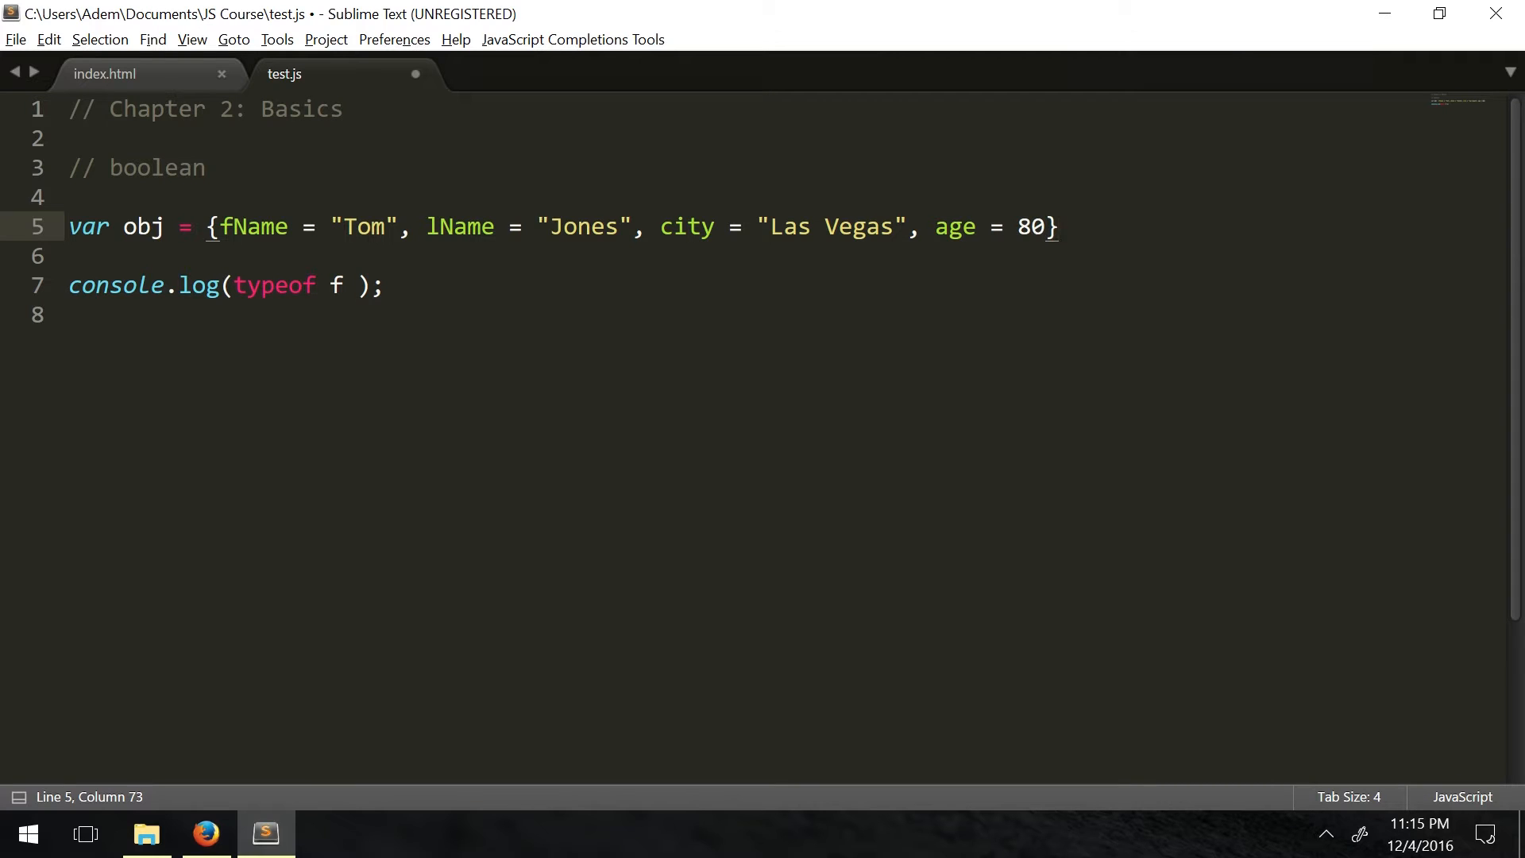
text(;)
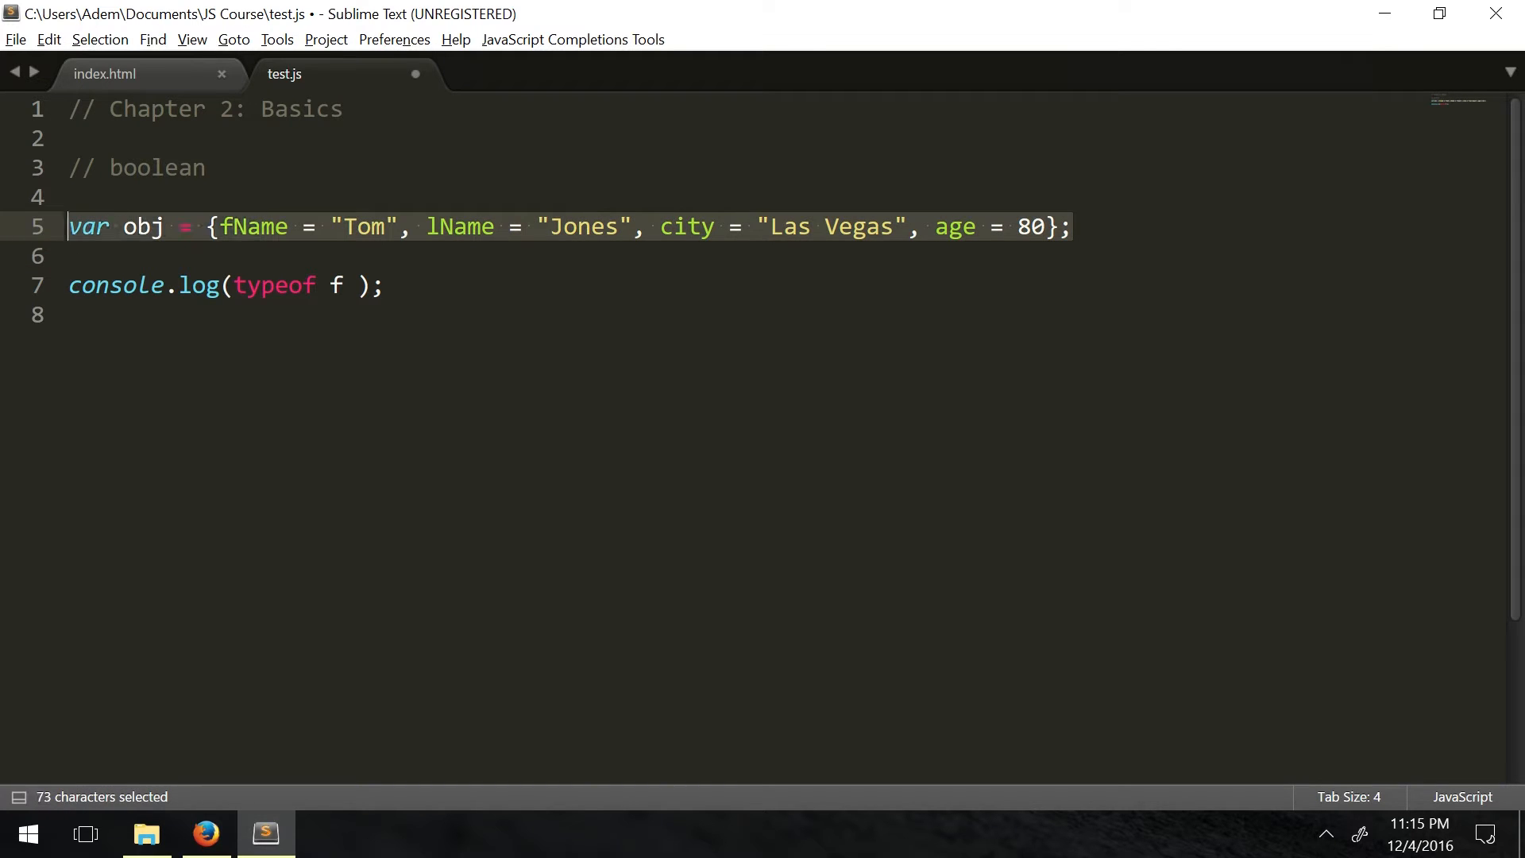
Move into the console.log line, then select the = sign after fName for review
click(384, 284)
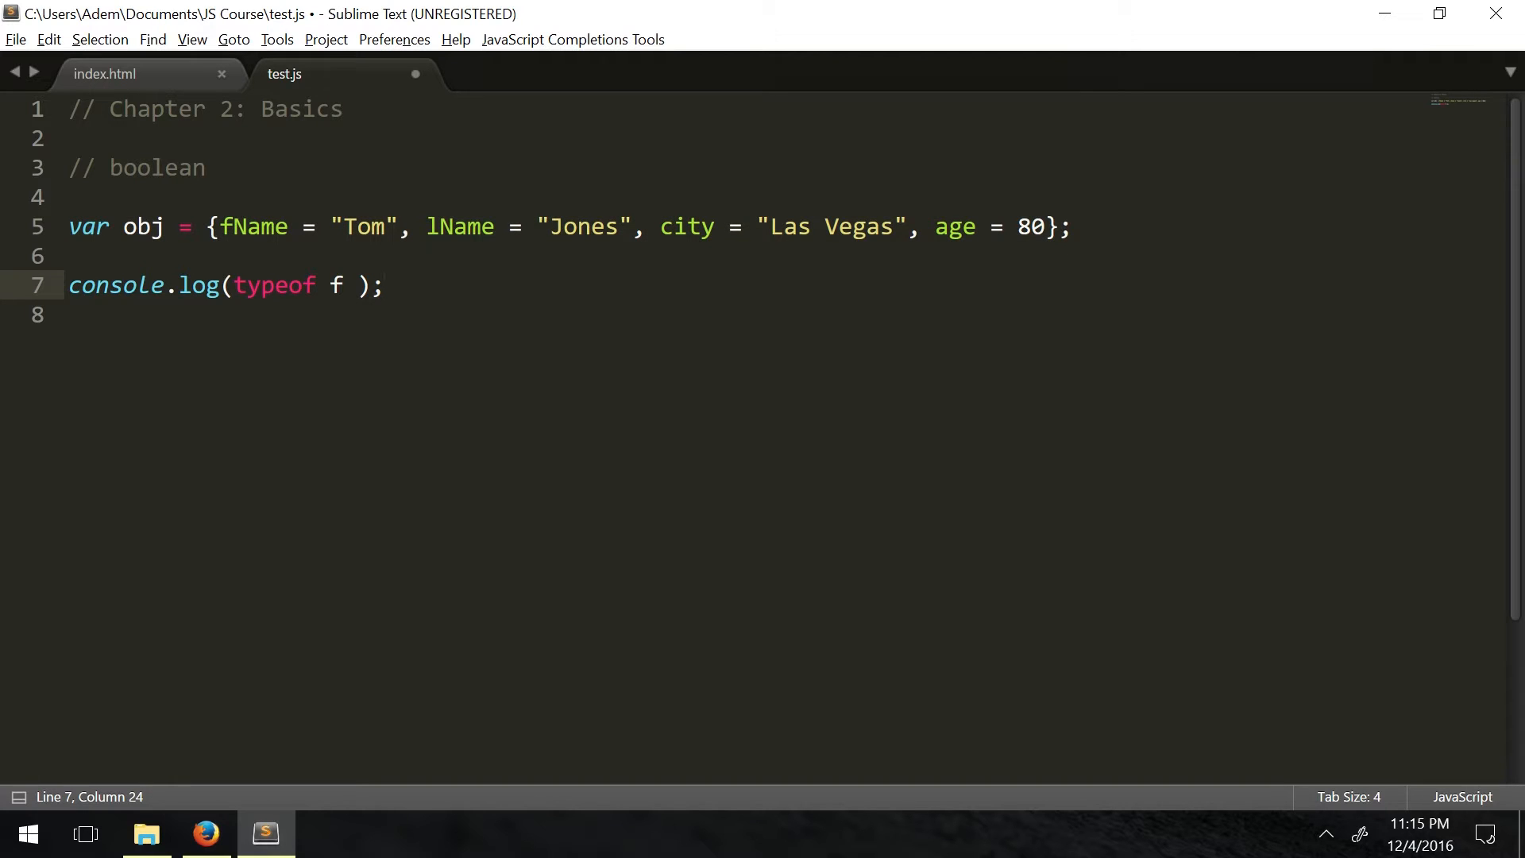
click(207, 226)
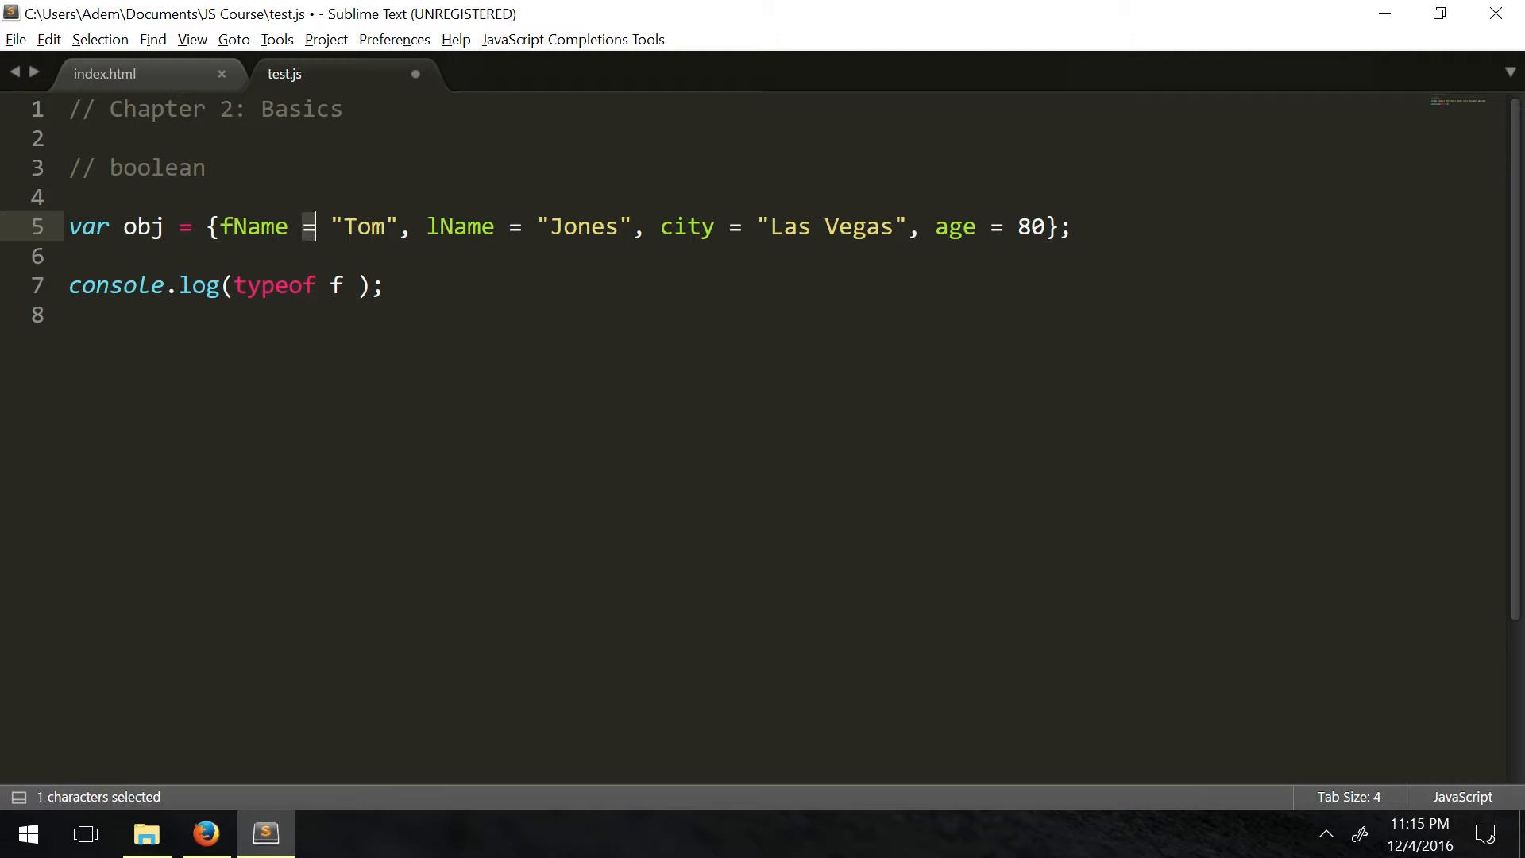
double_click(362, 227)
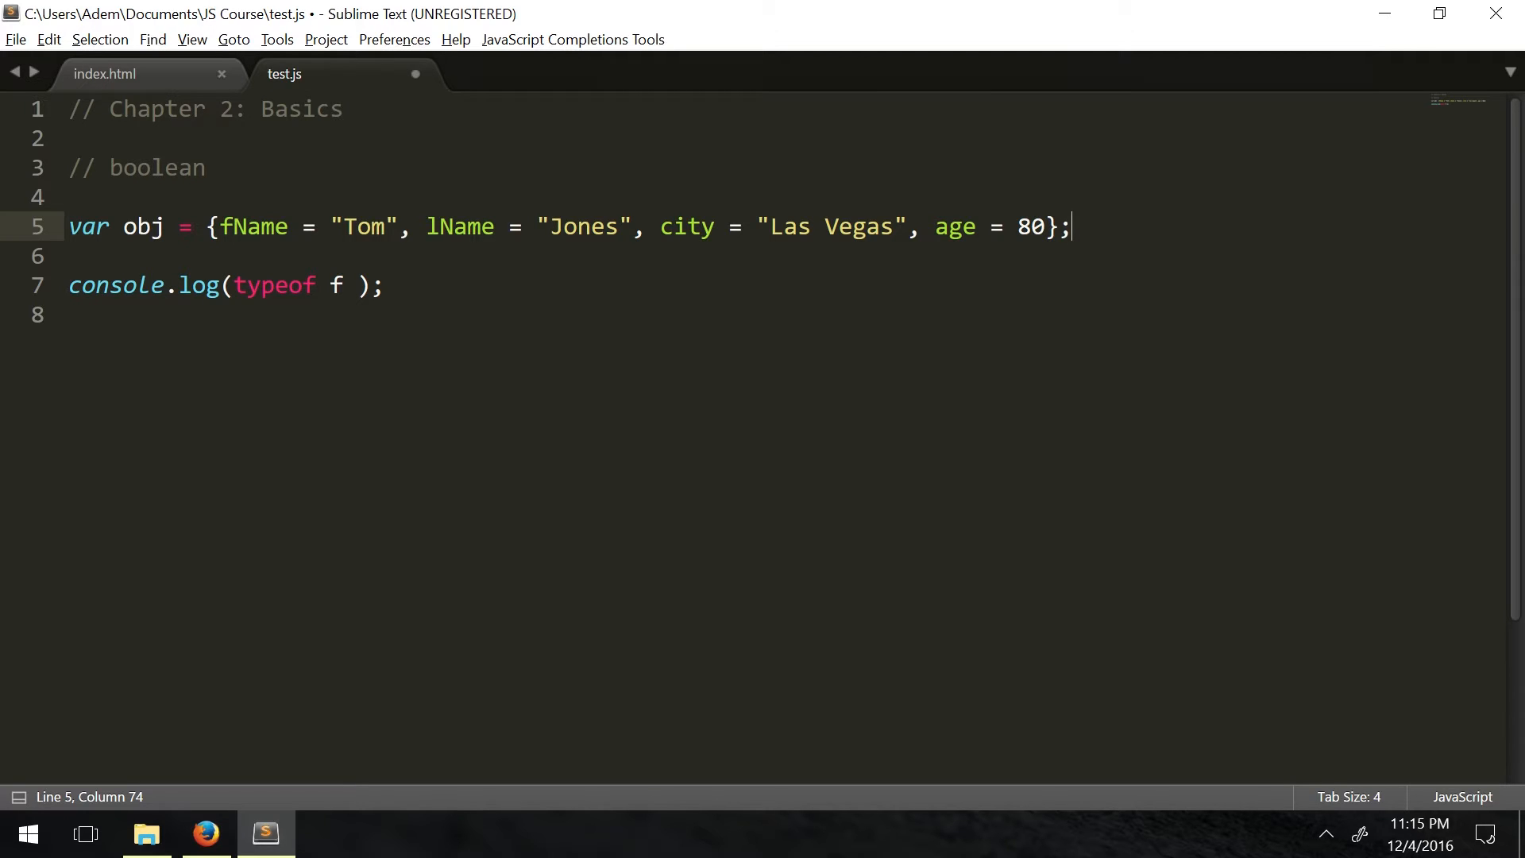
Log typeof obj, check Firefox's console for the missing-colon SyntaxError, and return to the editor
text(o)
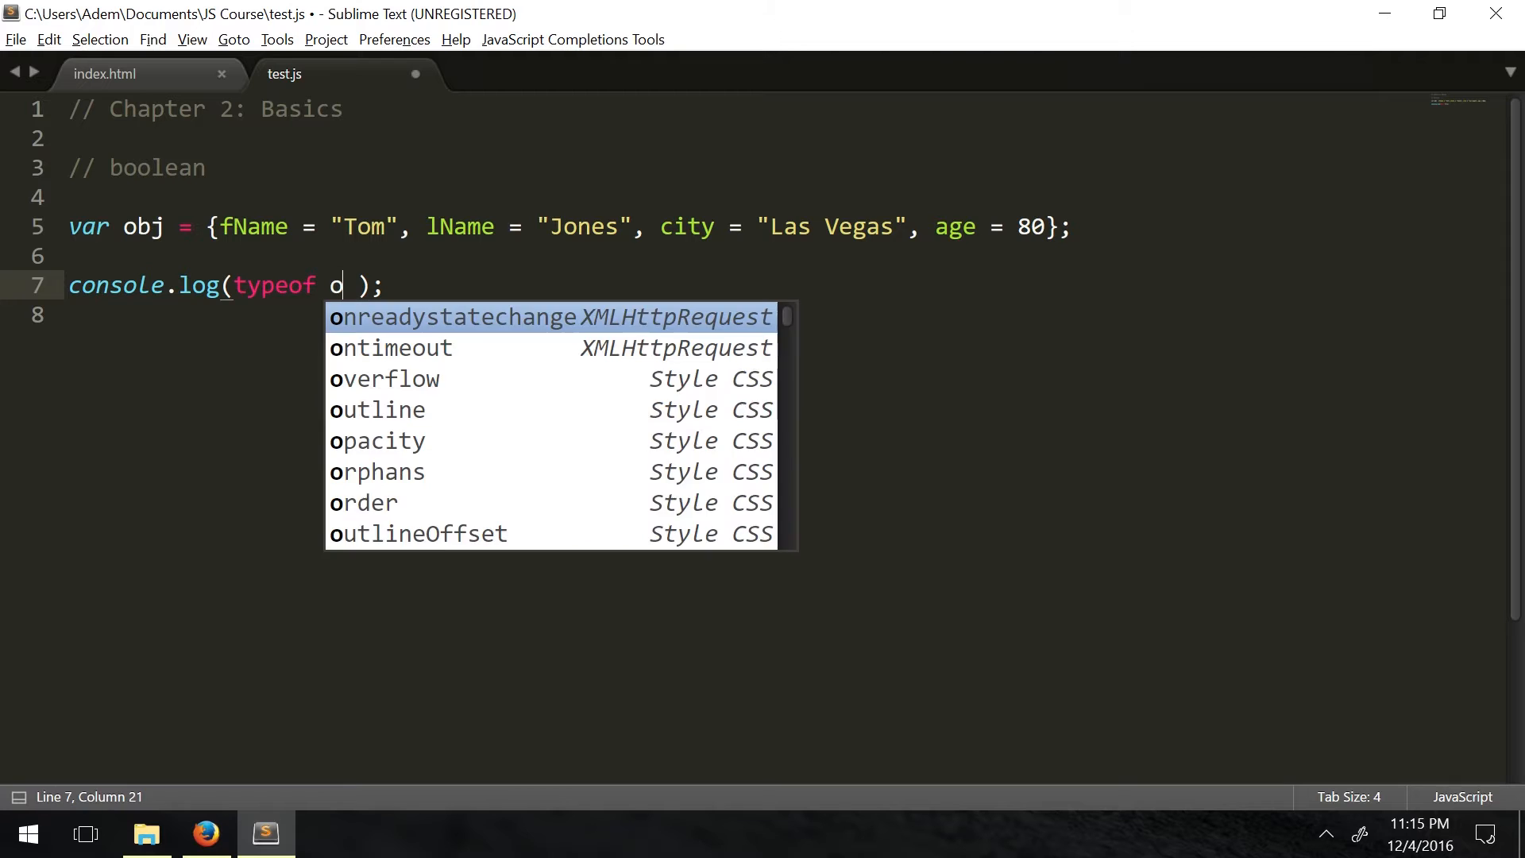
click(205, 834)
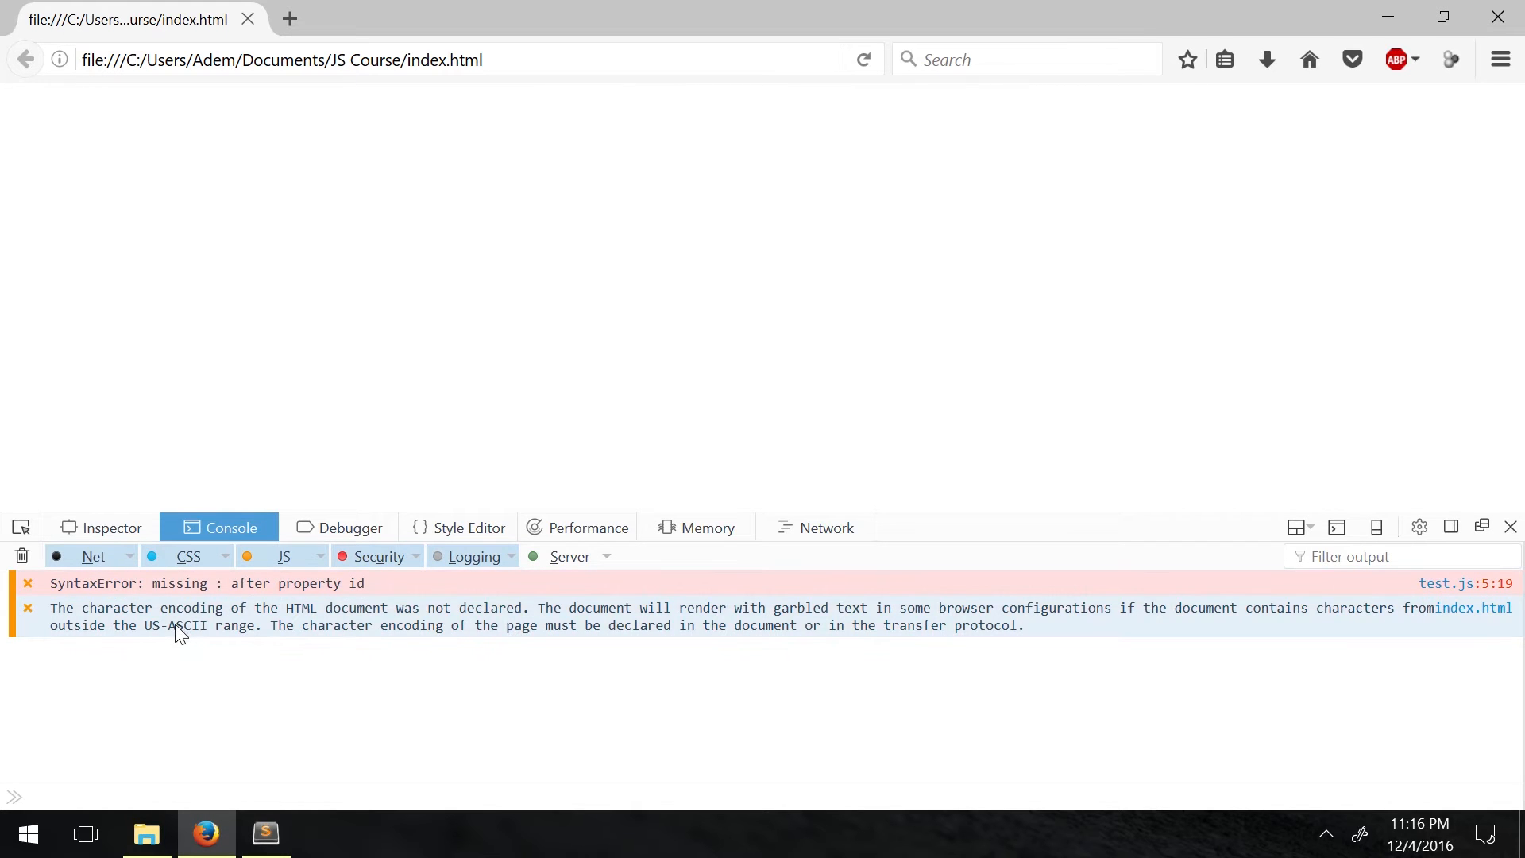
mouse_move(111, 618)
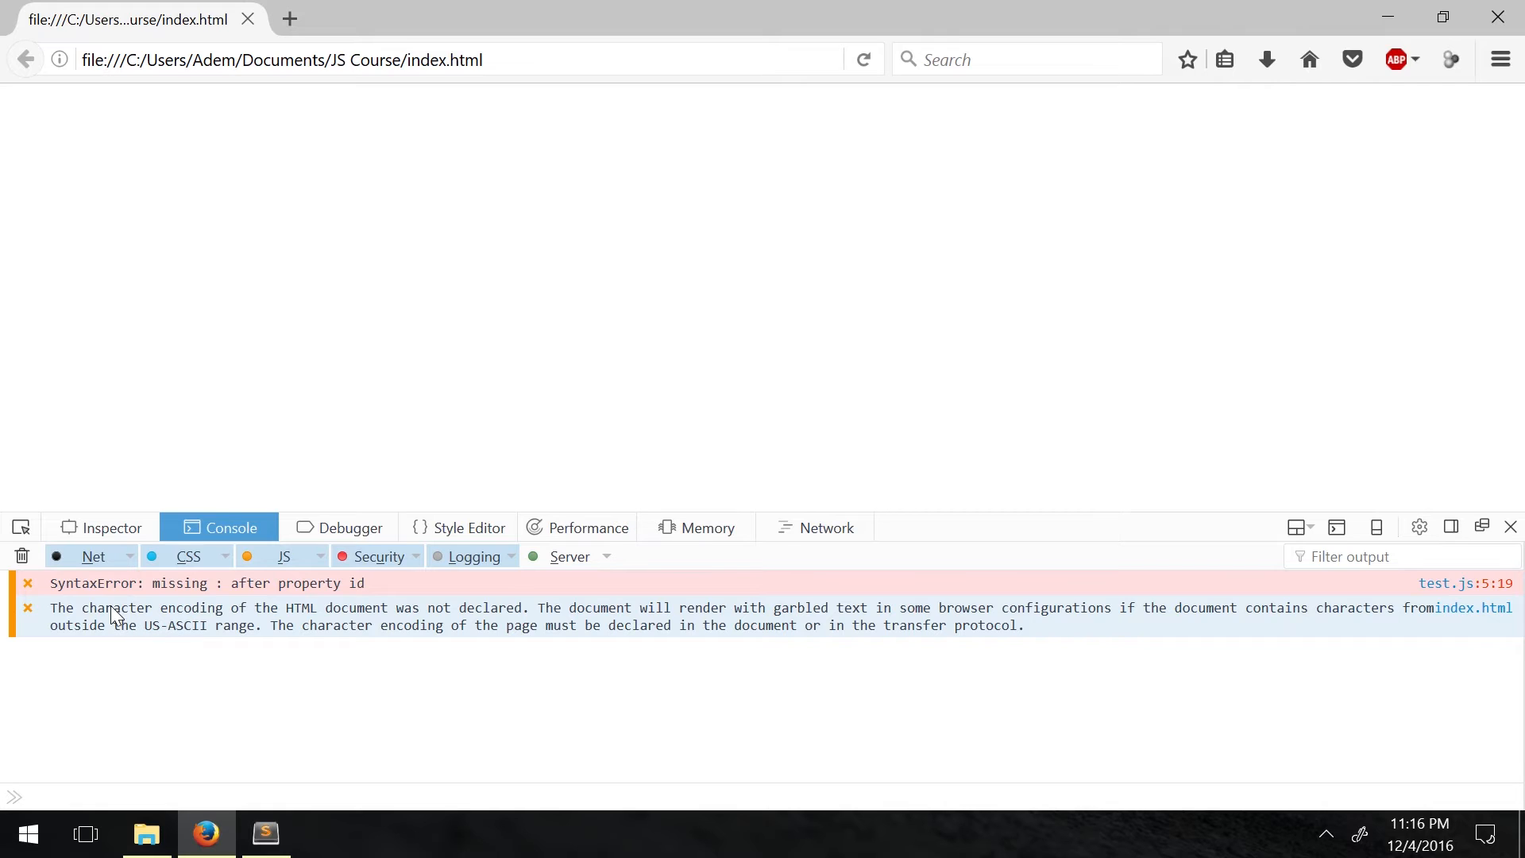
mouse_move(205, 599)
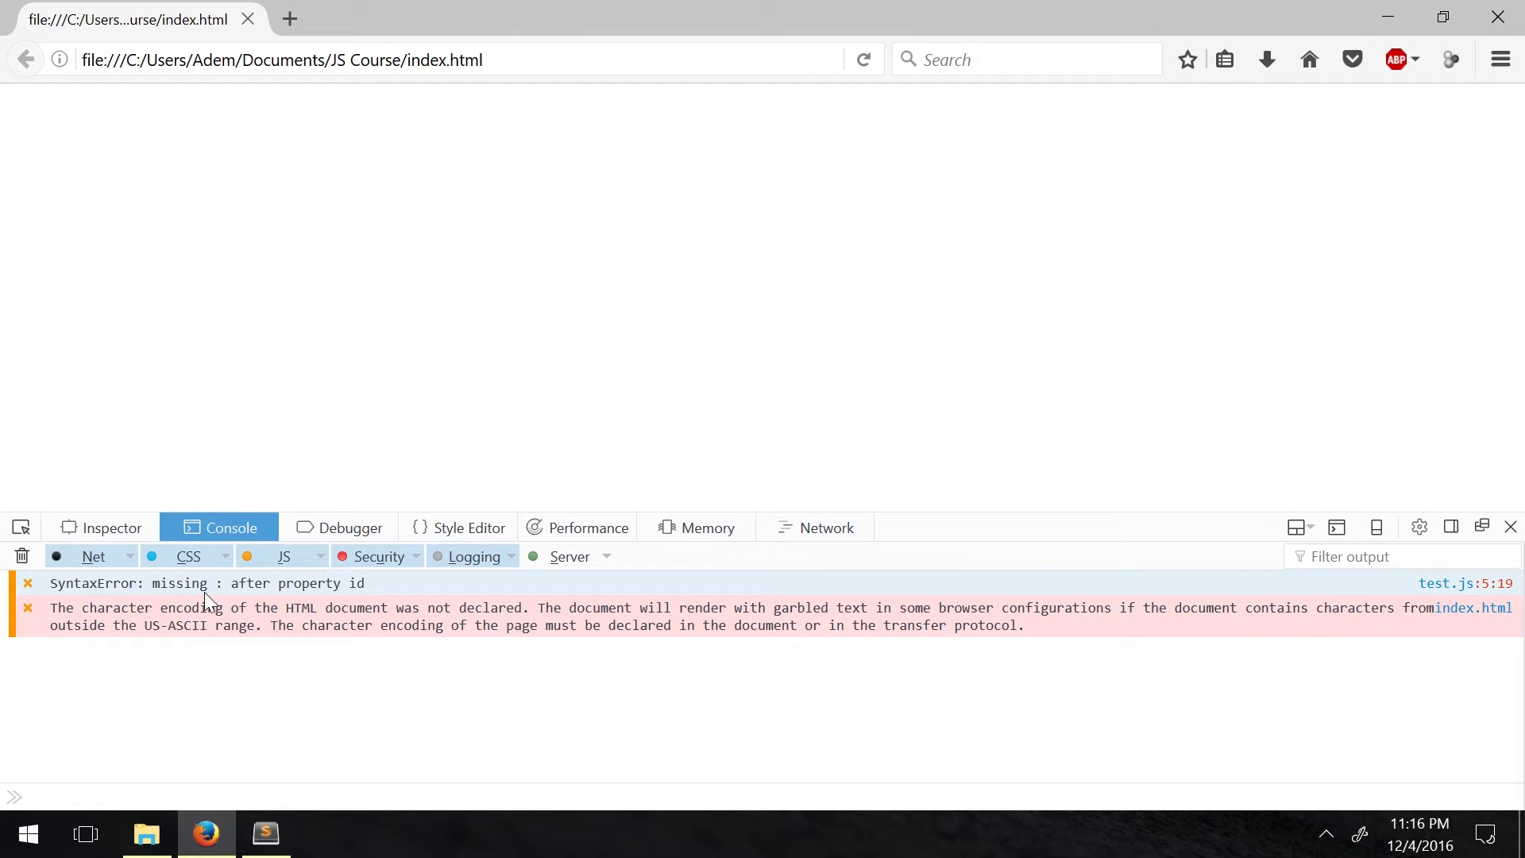
click(263, 834)
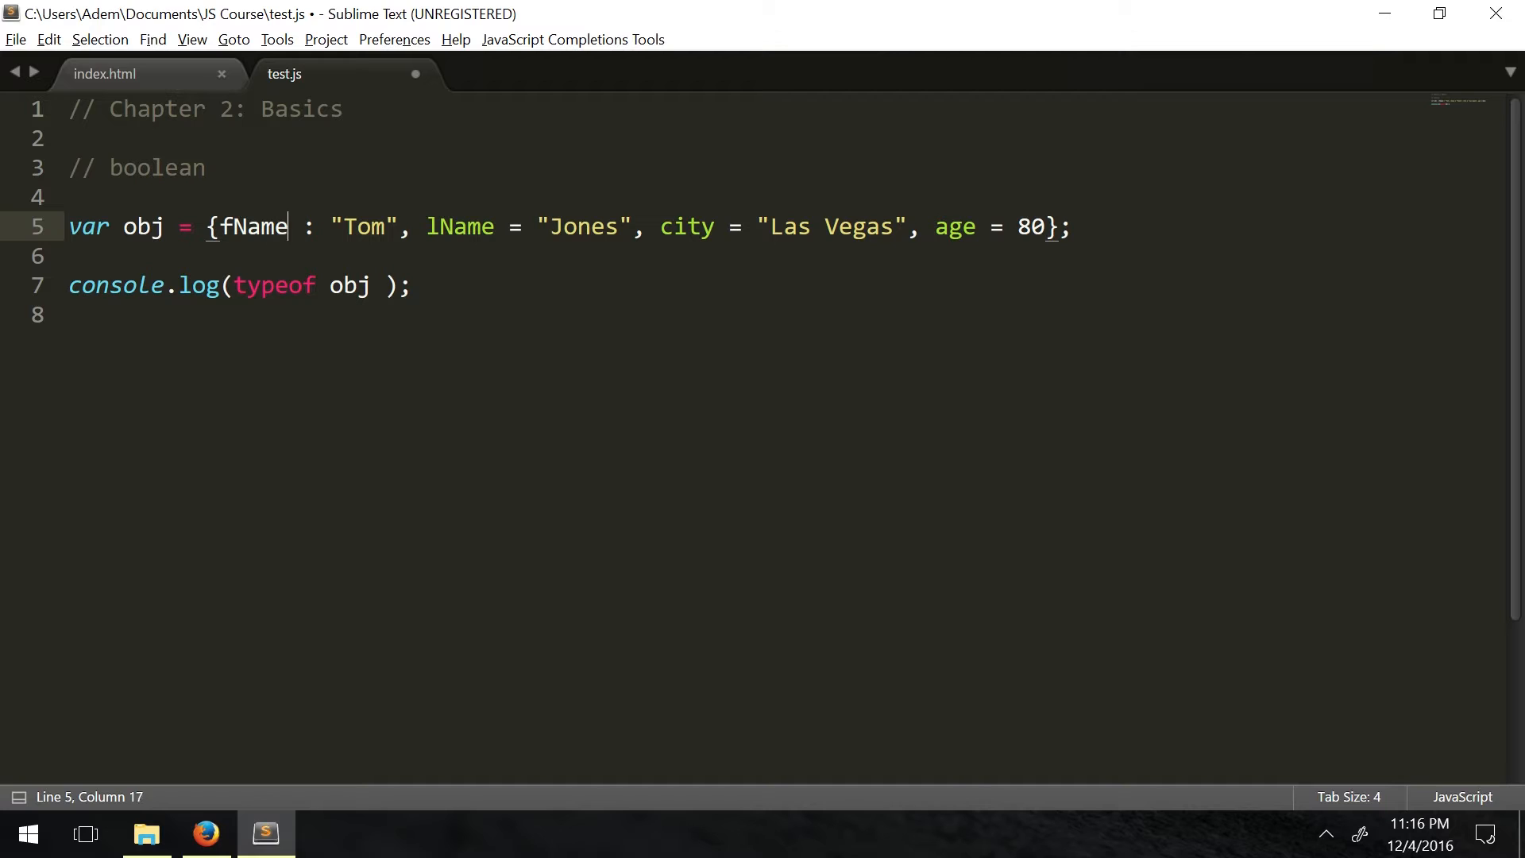
Quote the fName and lName keys and replace their = signs with colons
click(216, 227)
text(")
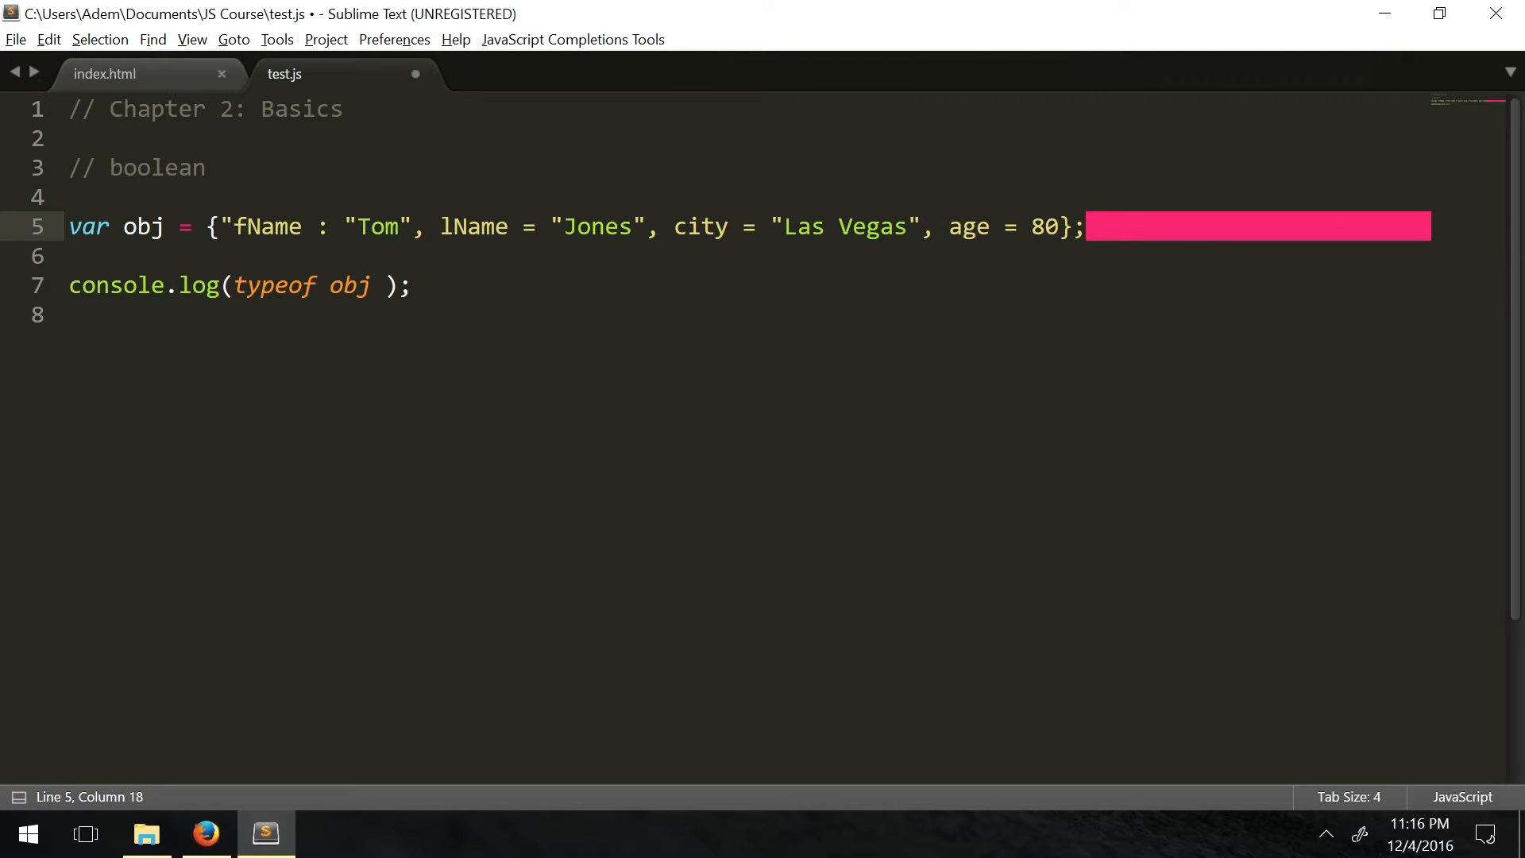
click(462, 227)
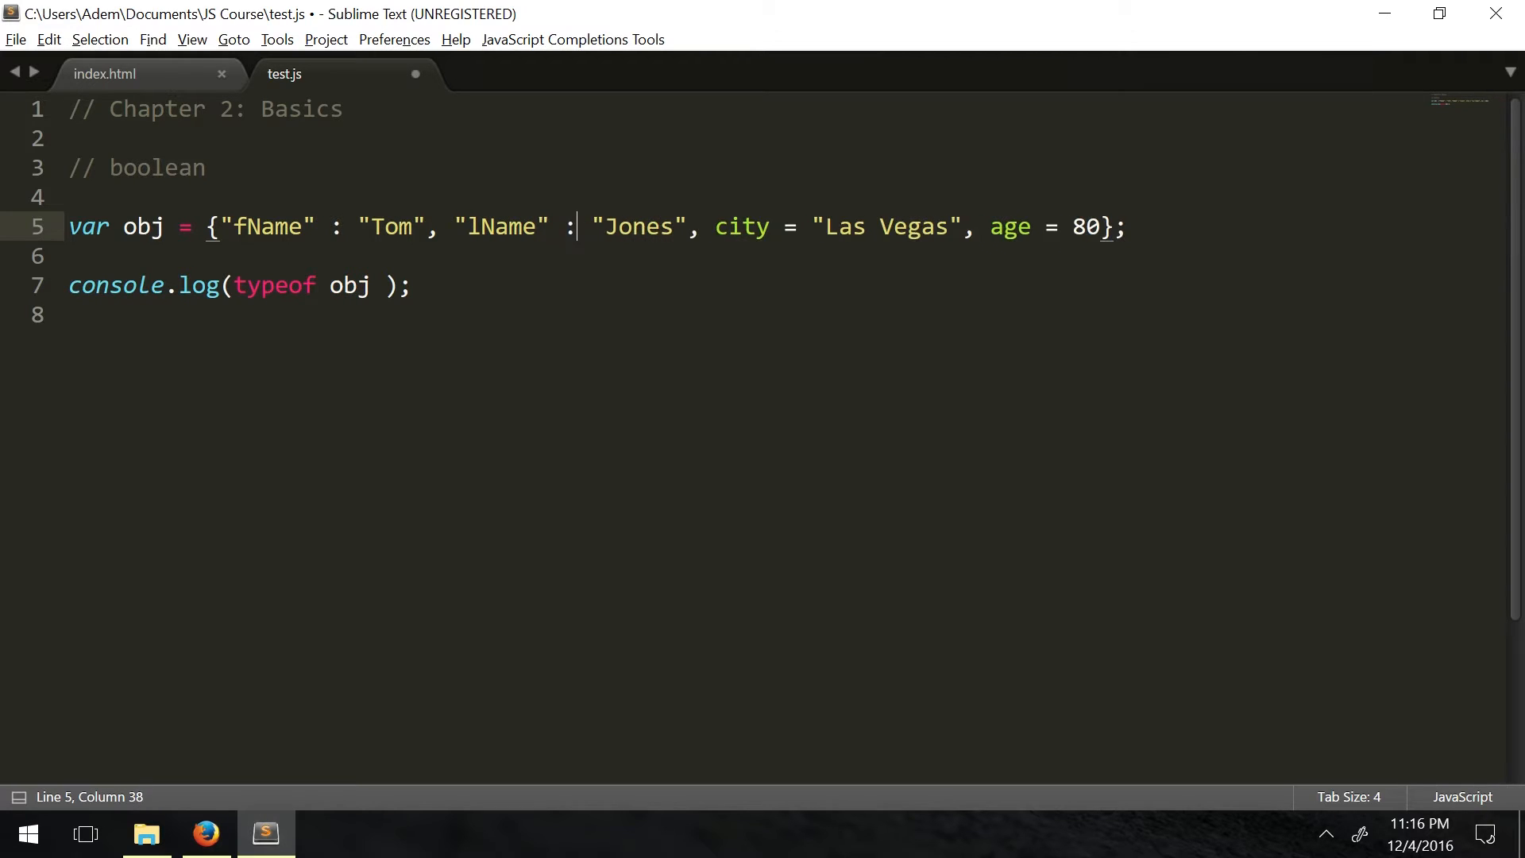
click(306, 228)
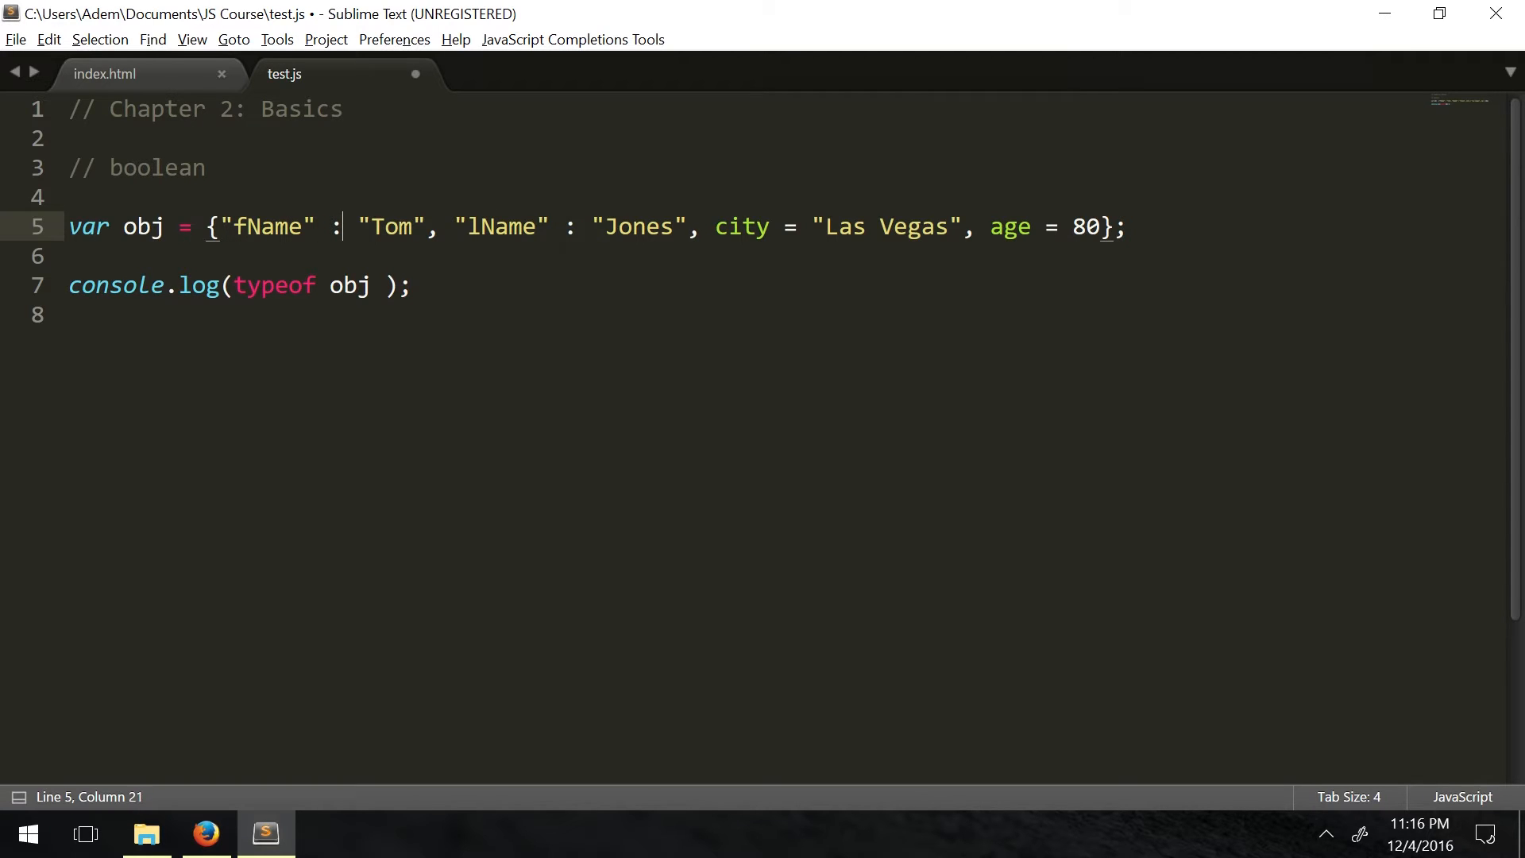
click(576, 227)
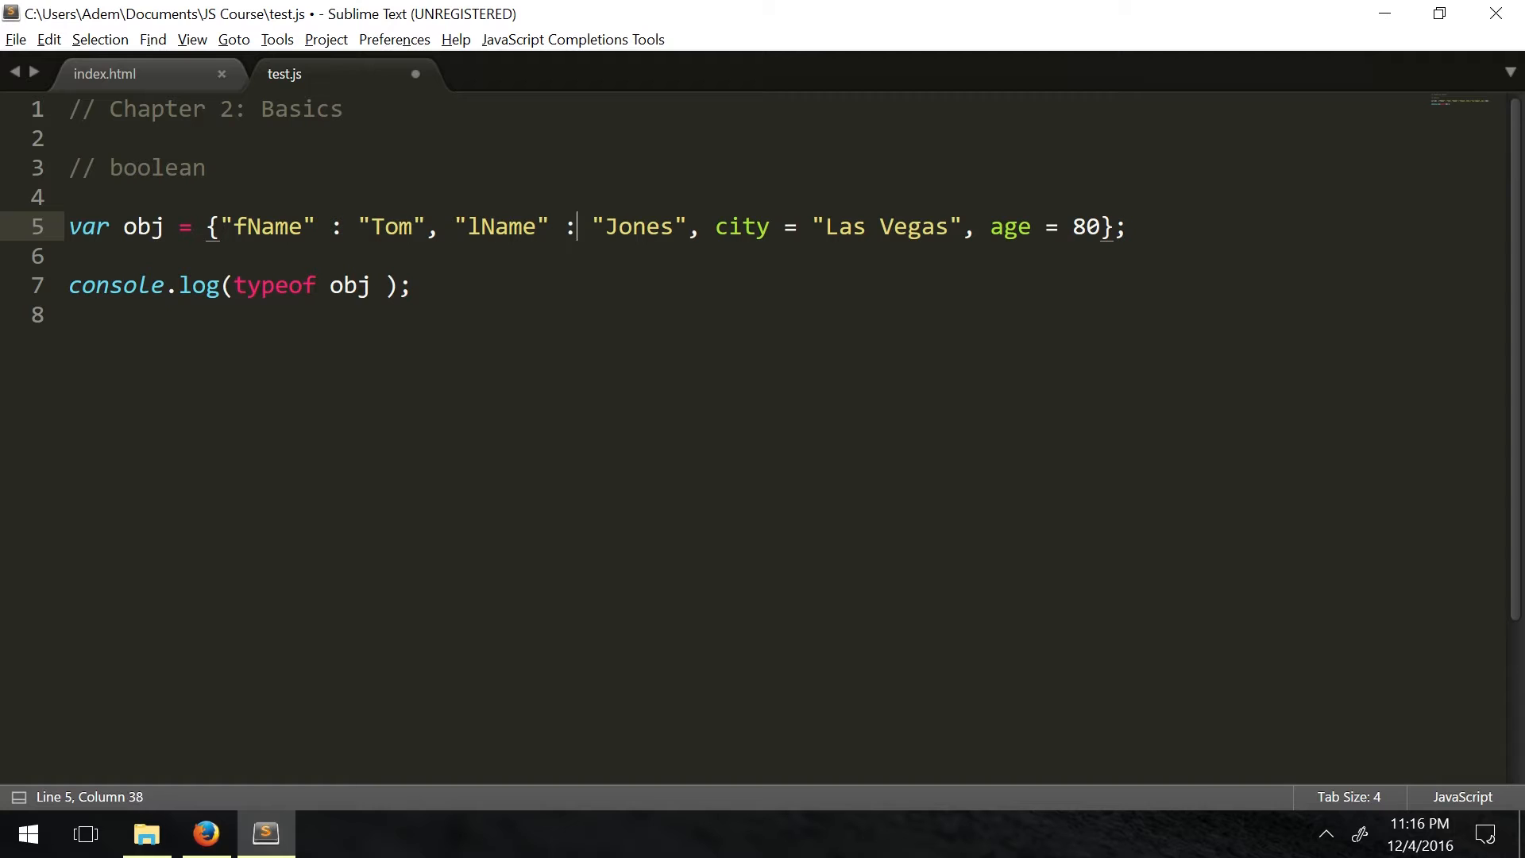
Rewrite the city key as a quoted "city" with a colon instead of =
click(753, 228)
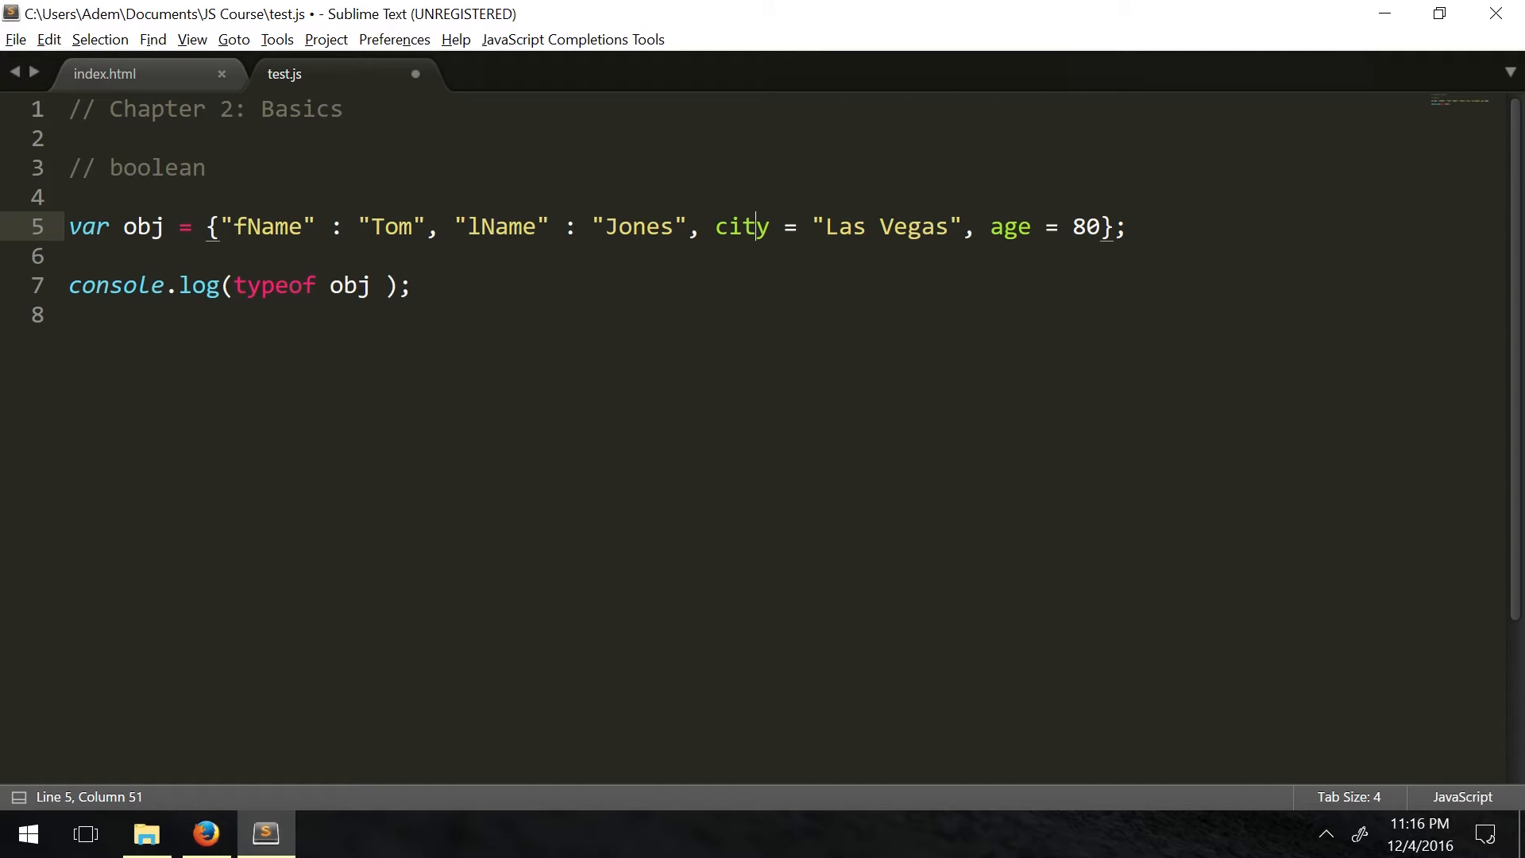
key(BackSpace)
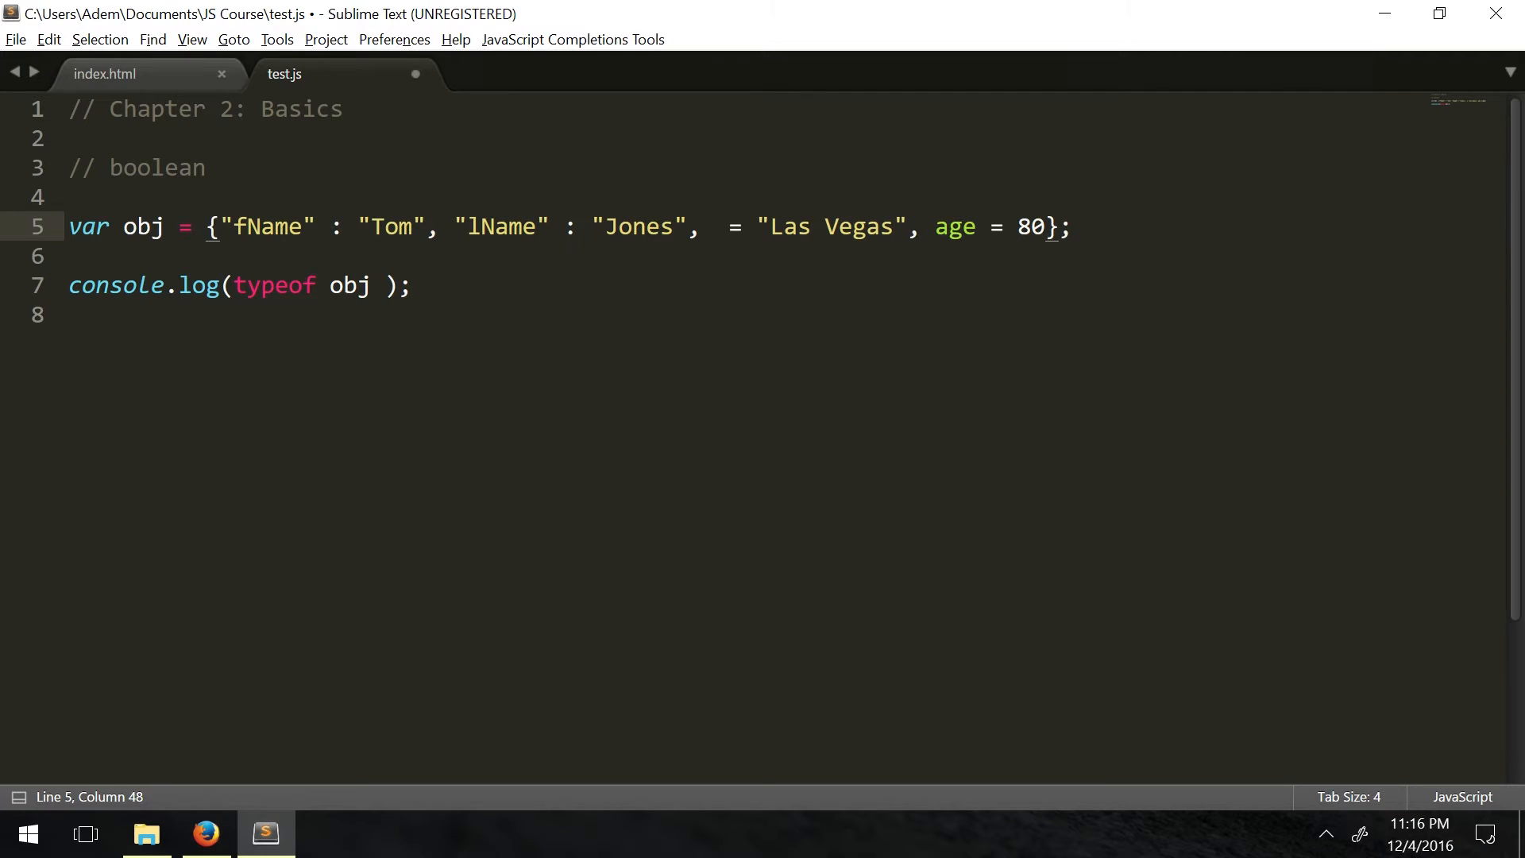
text(")
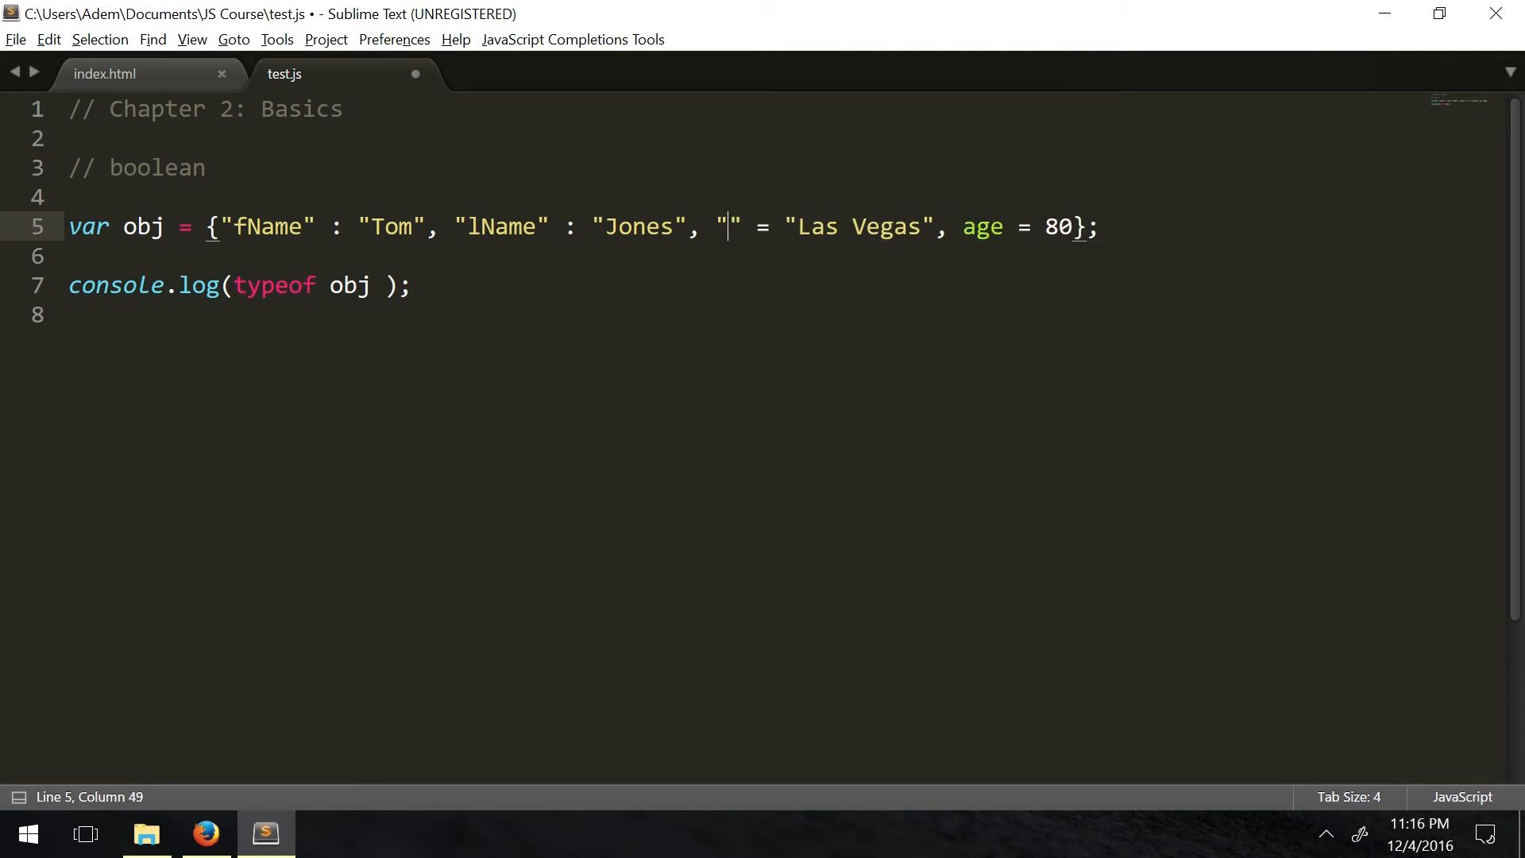
text(C)
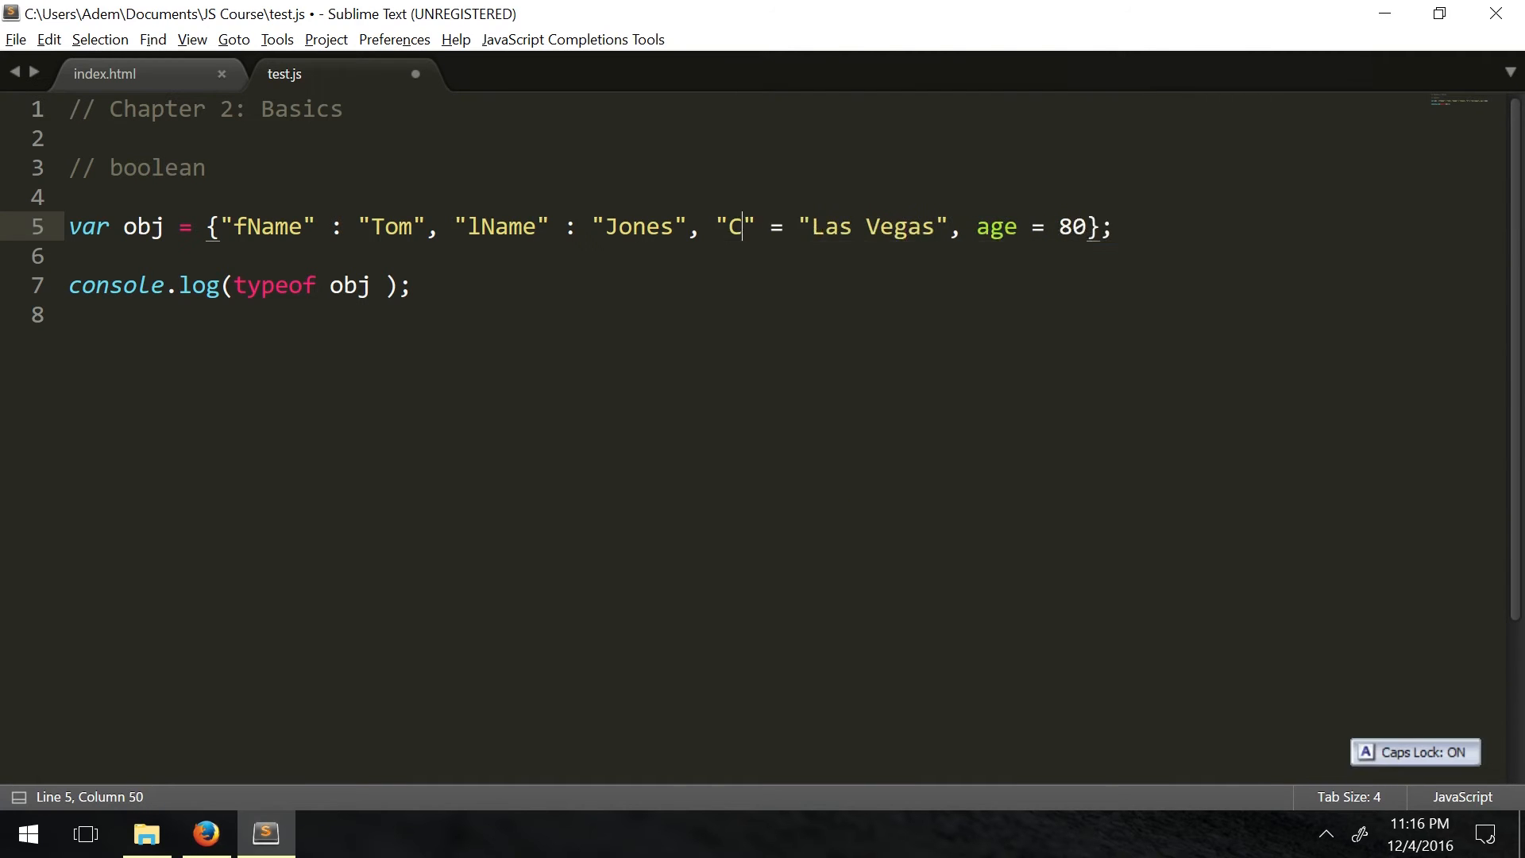
key(Backspace)
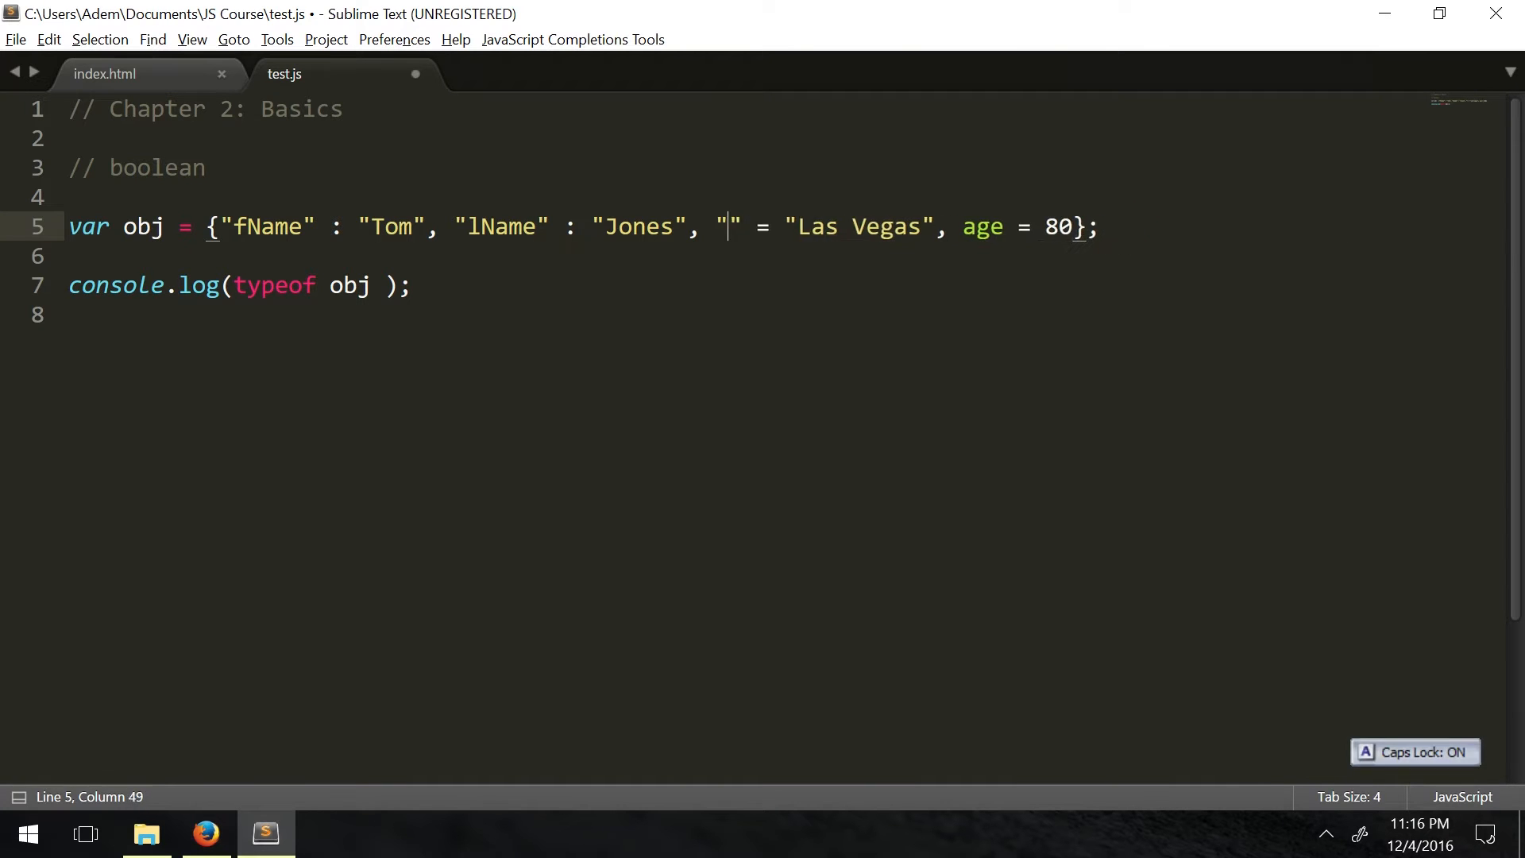
text(city)
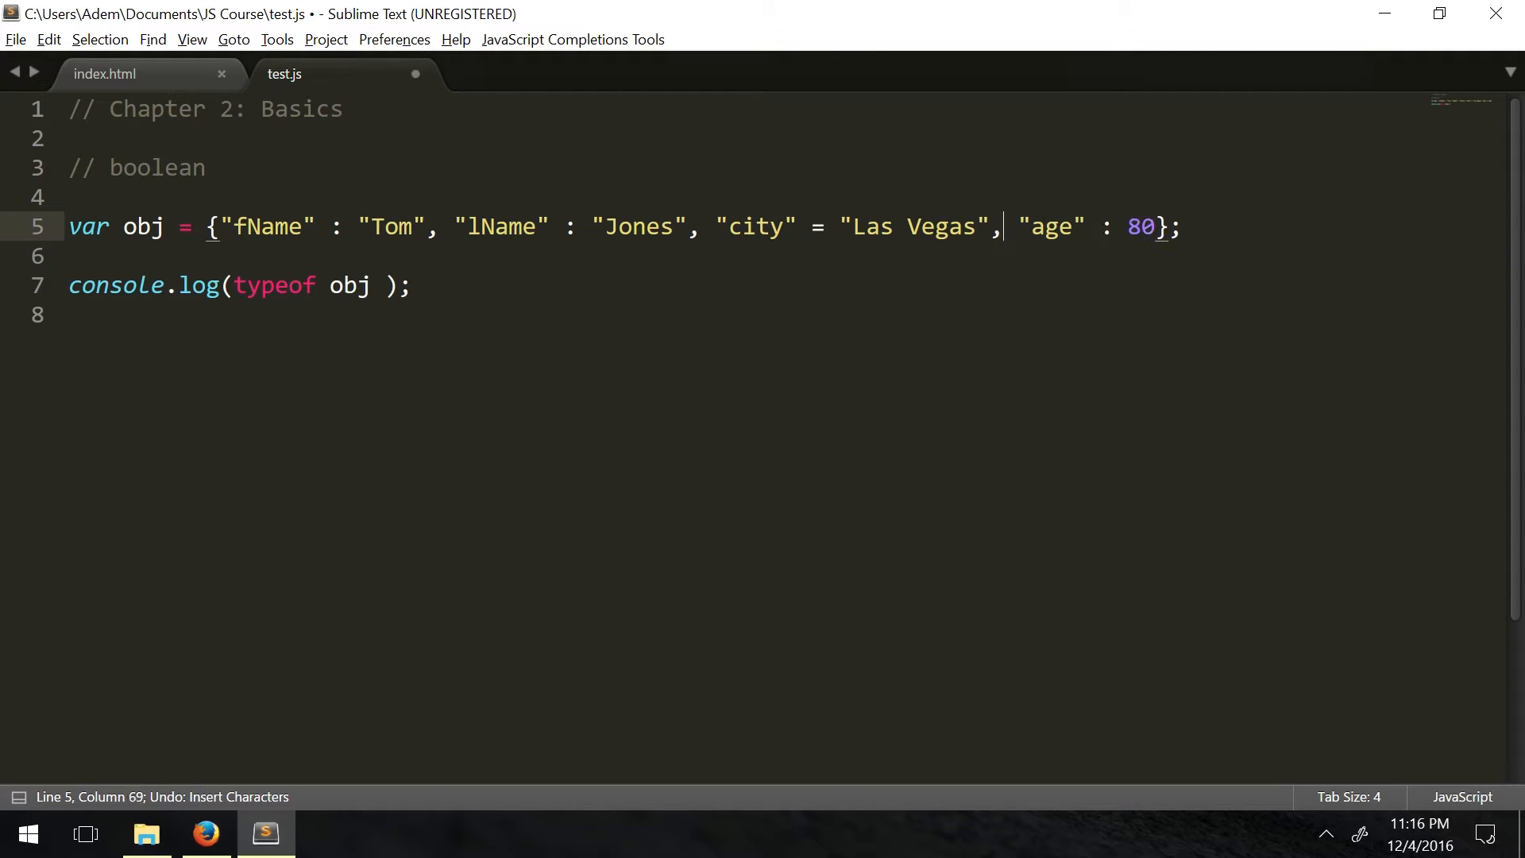
click(743, 227)
text(:)
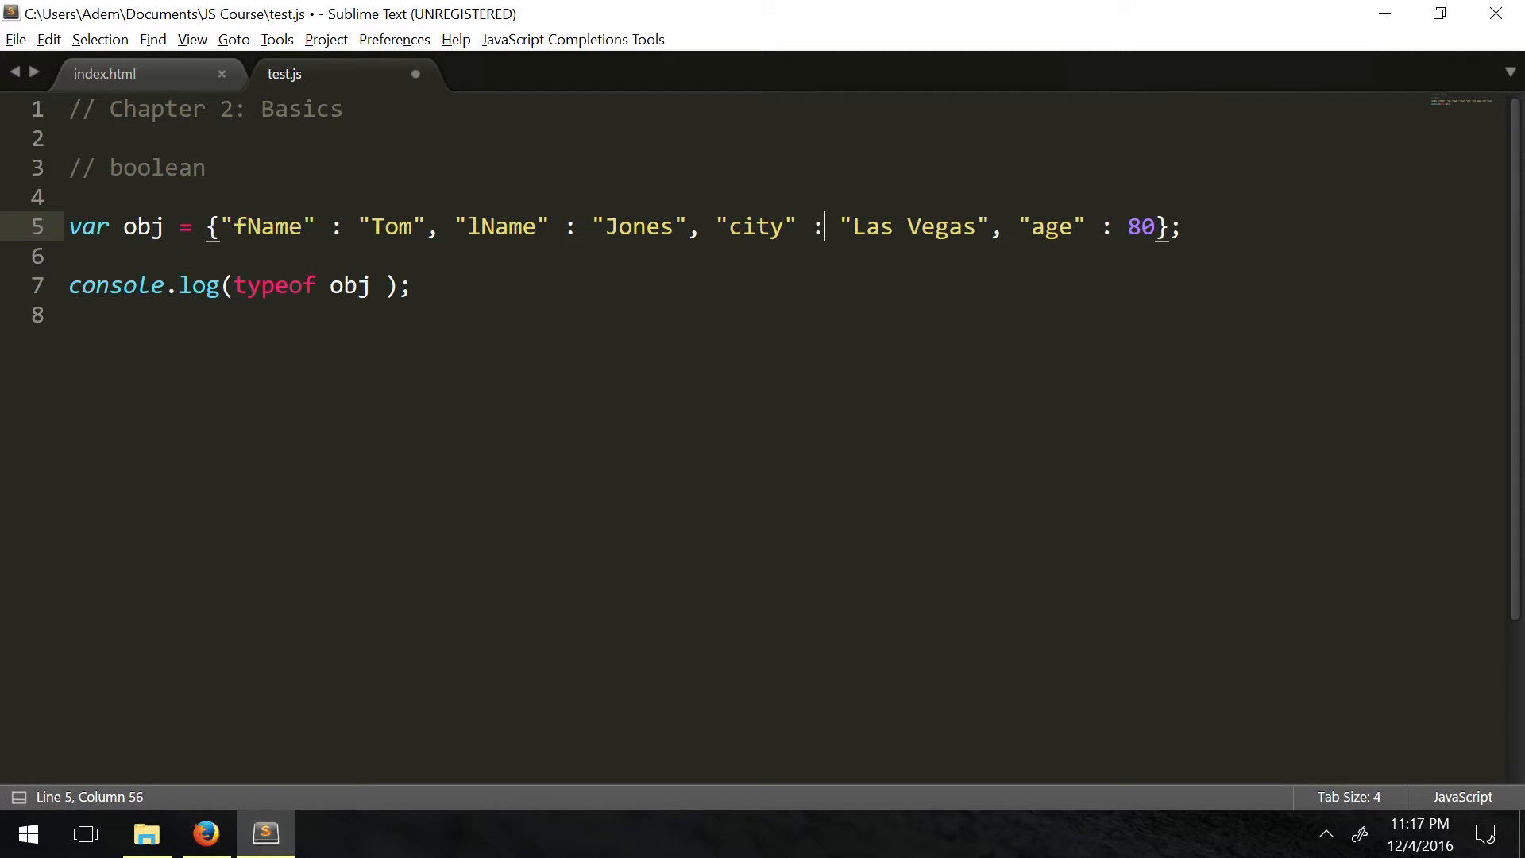
Save test.js and switch to Firefox to check the console output
key(ctrl+s)
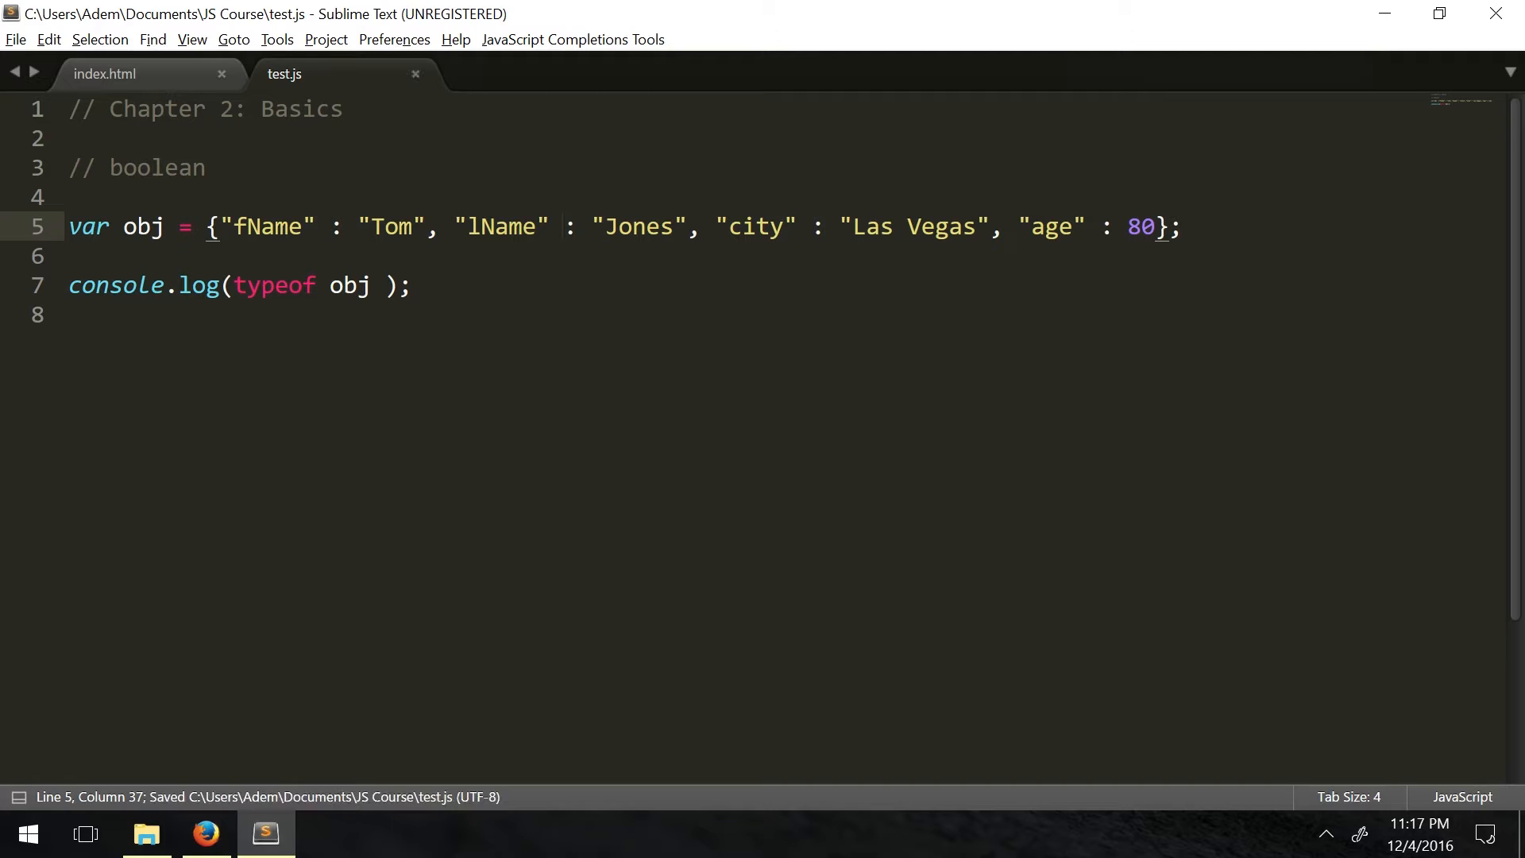
click(205, 834)
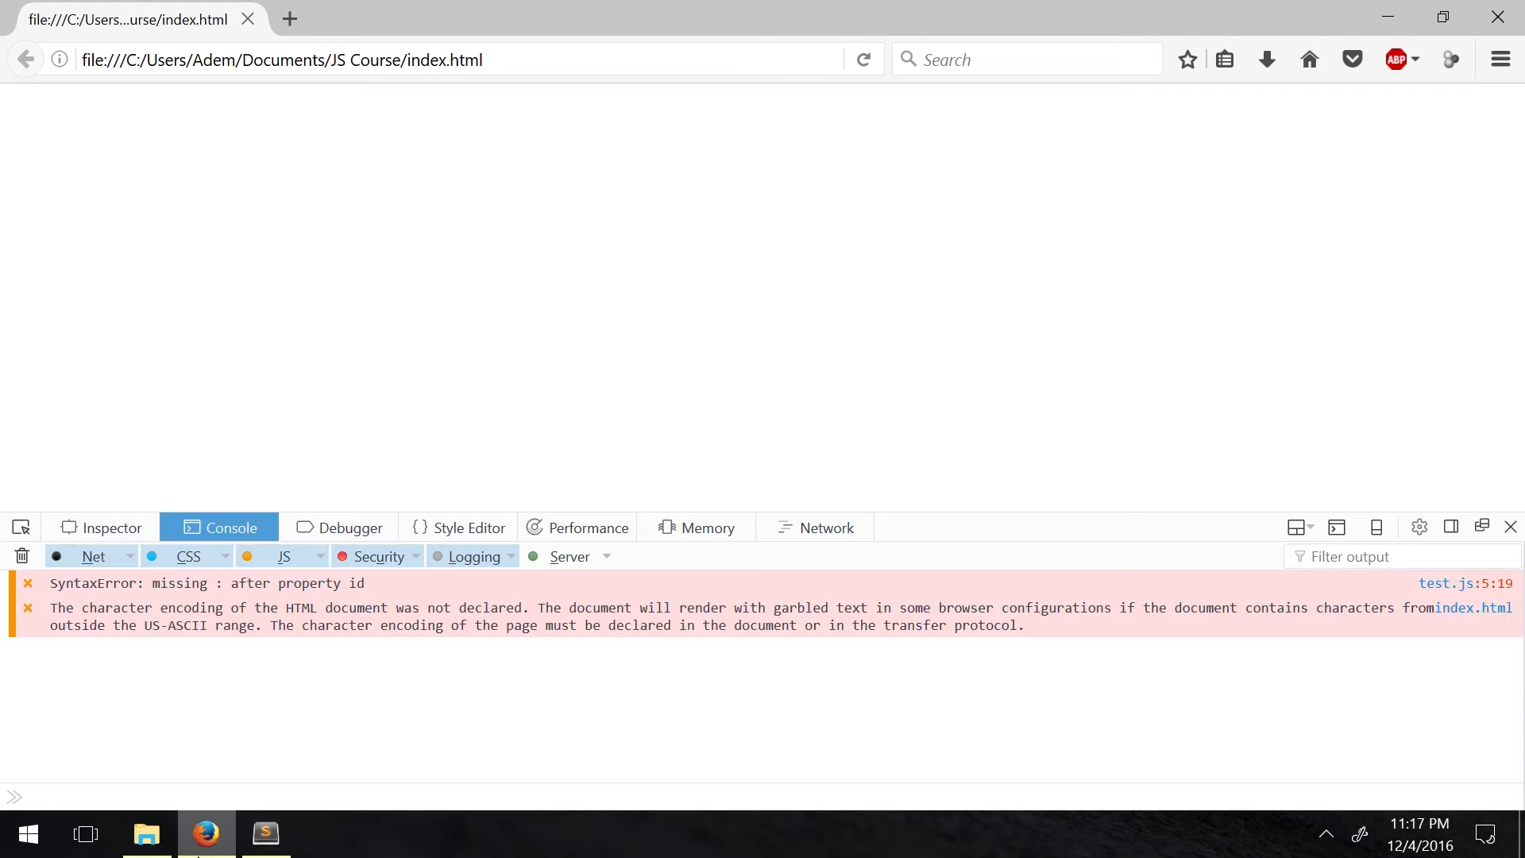
mouse_move(266, 834)
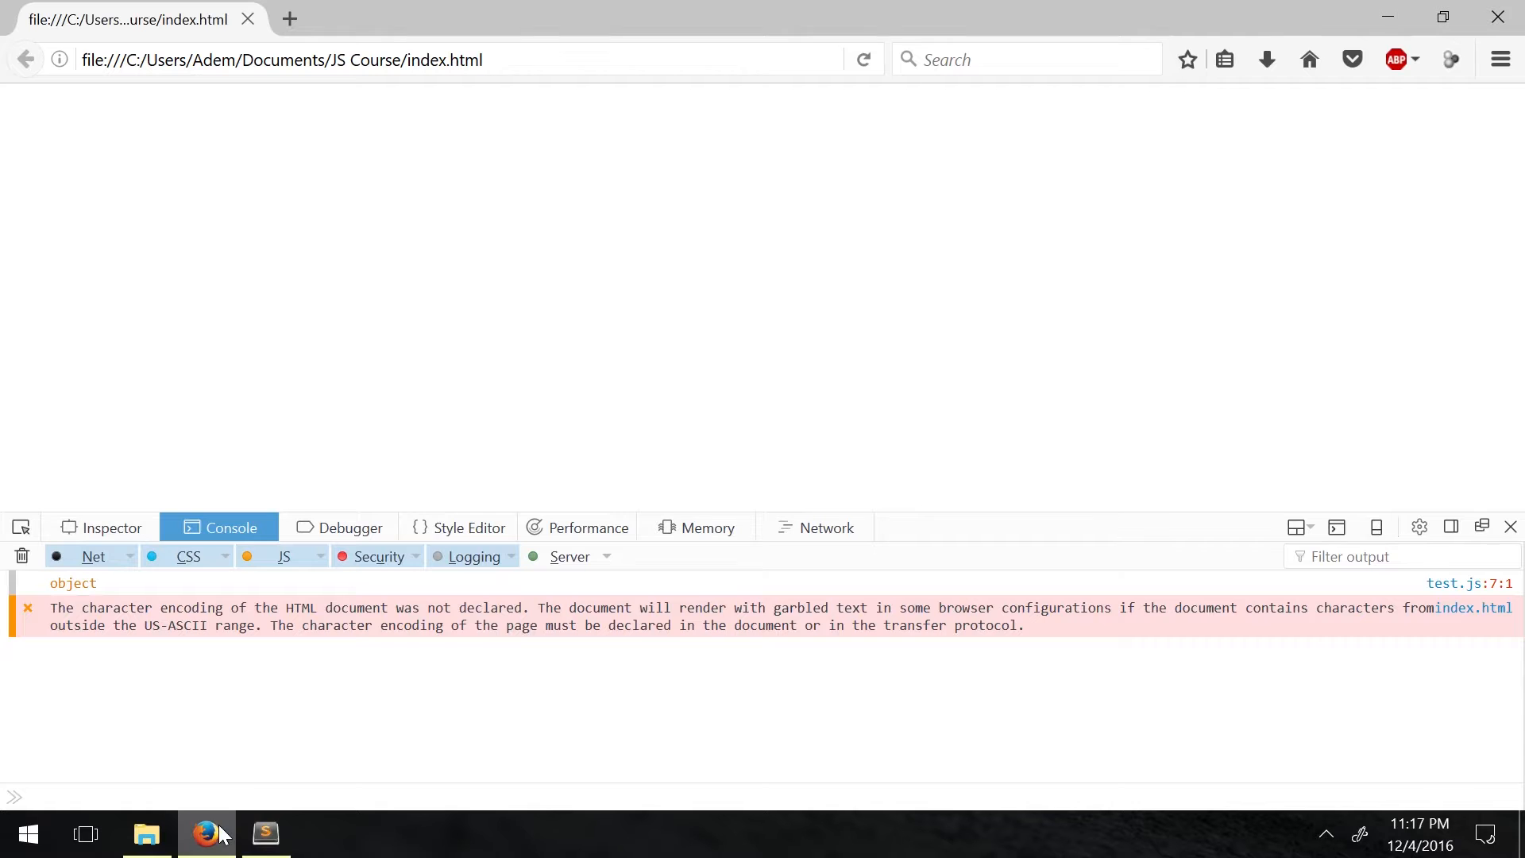
Return to Sublime Text and point out the age key and its value 80 in obj
click(265, 834)
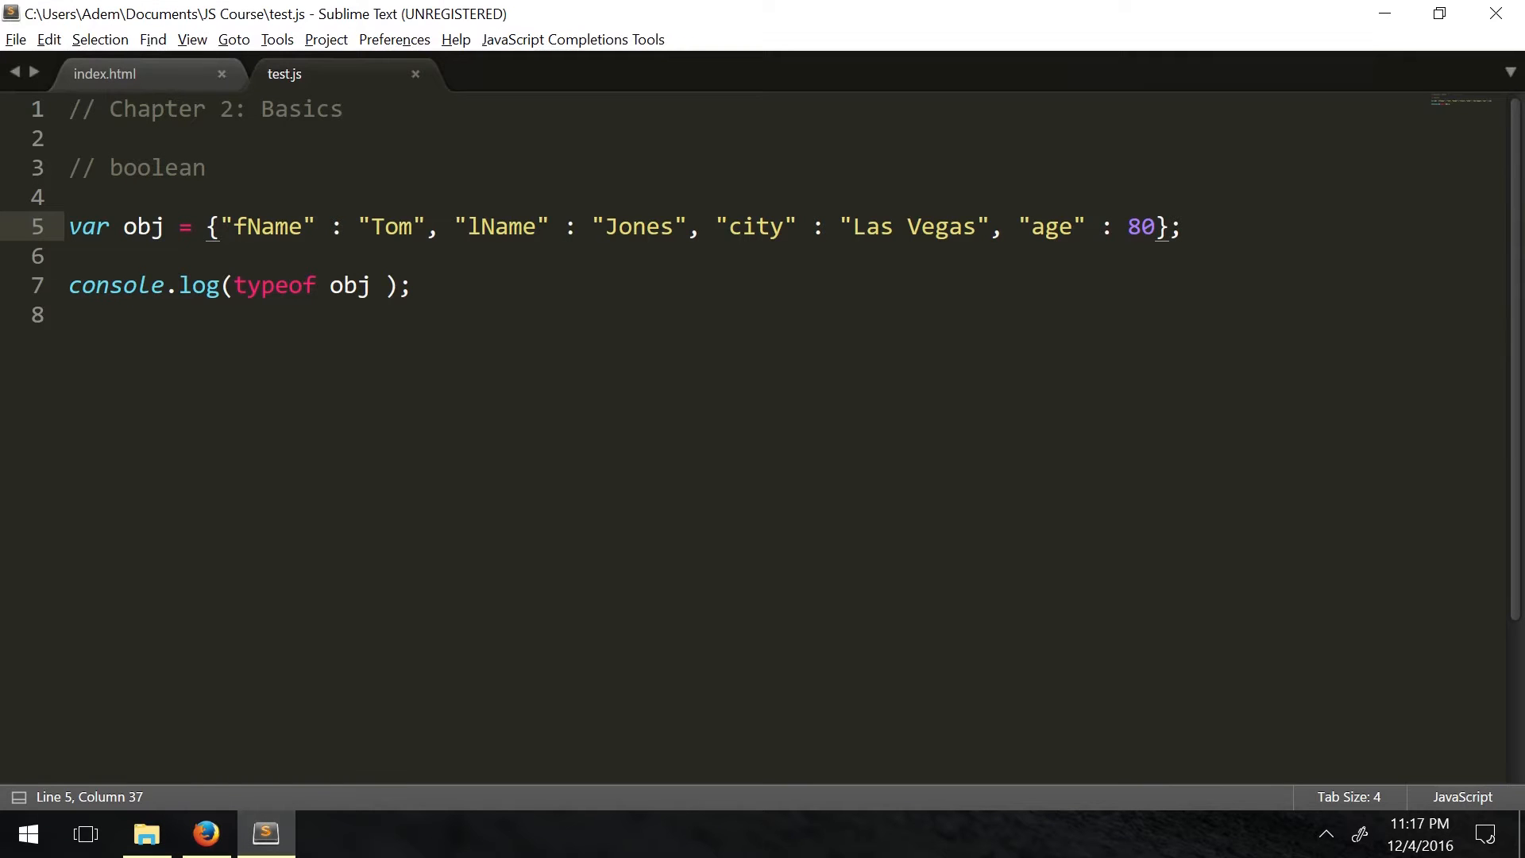
click(1163, 226)
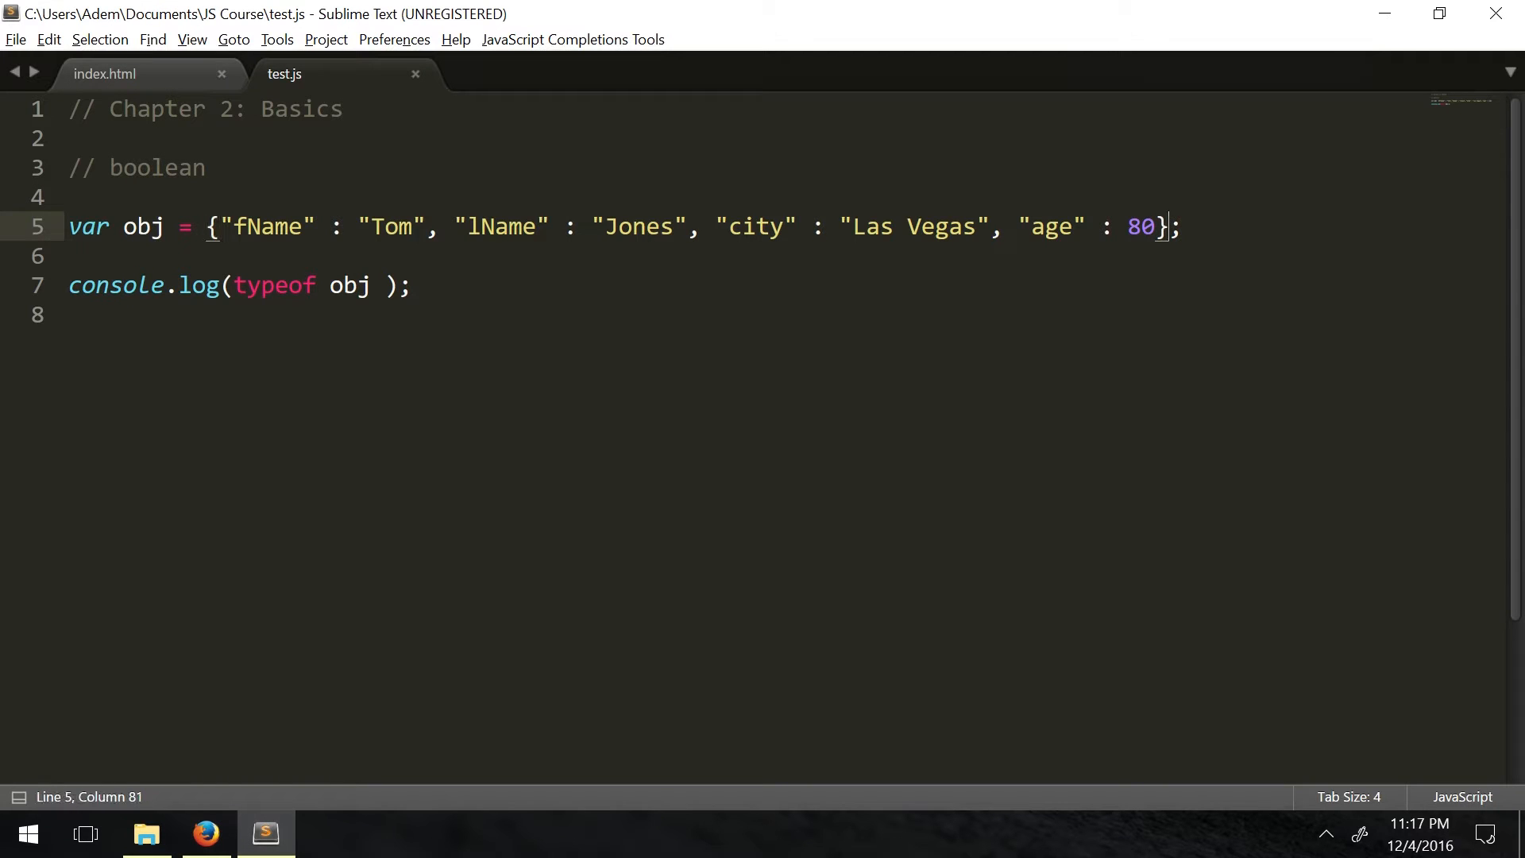
double_click(1050, 227)
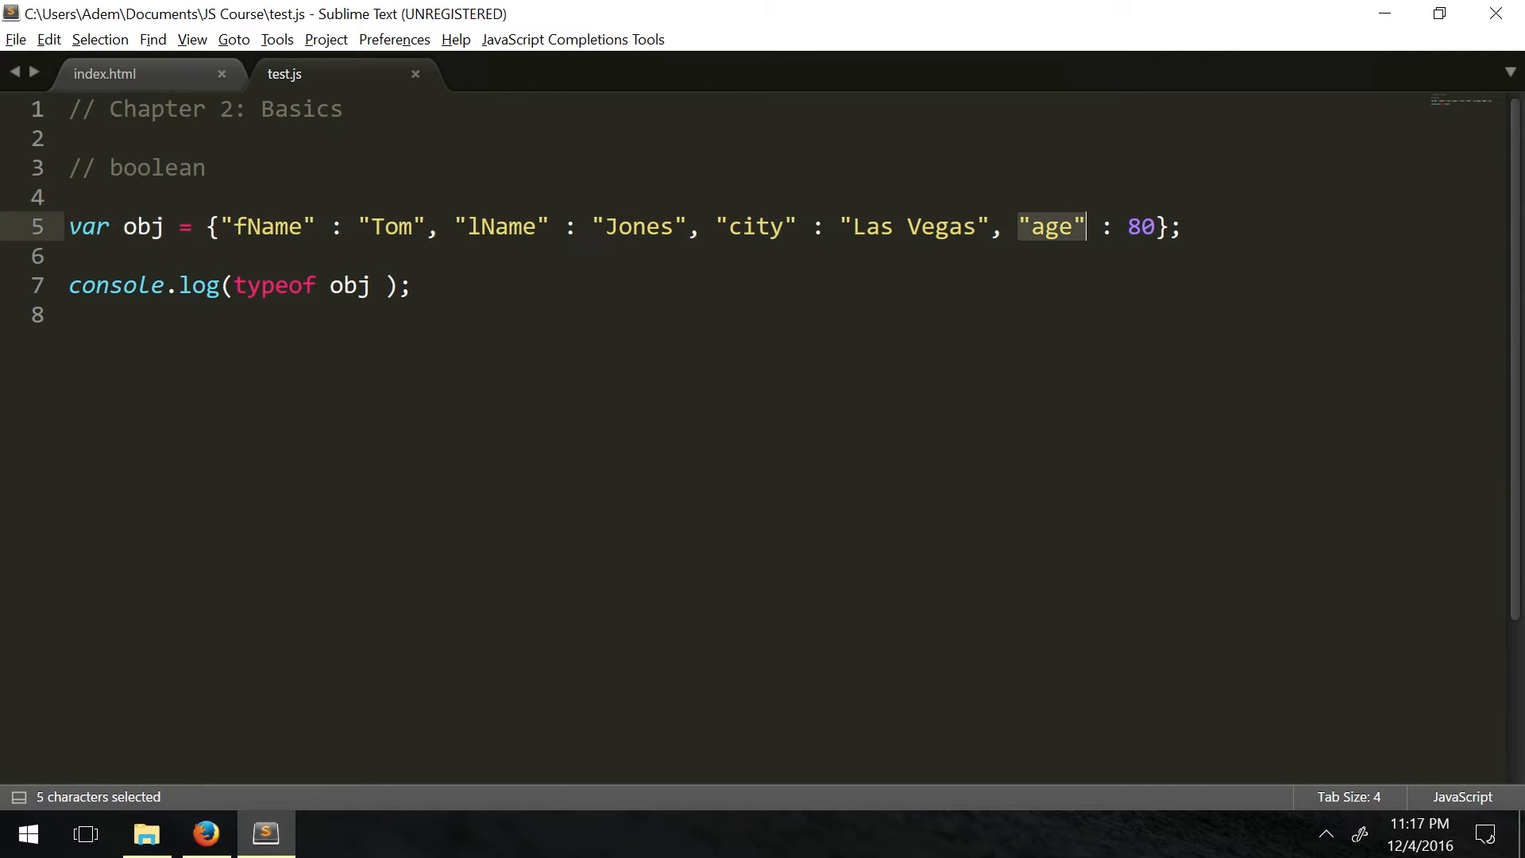
click(1099, 227)
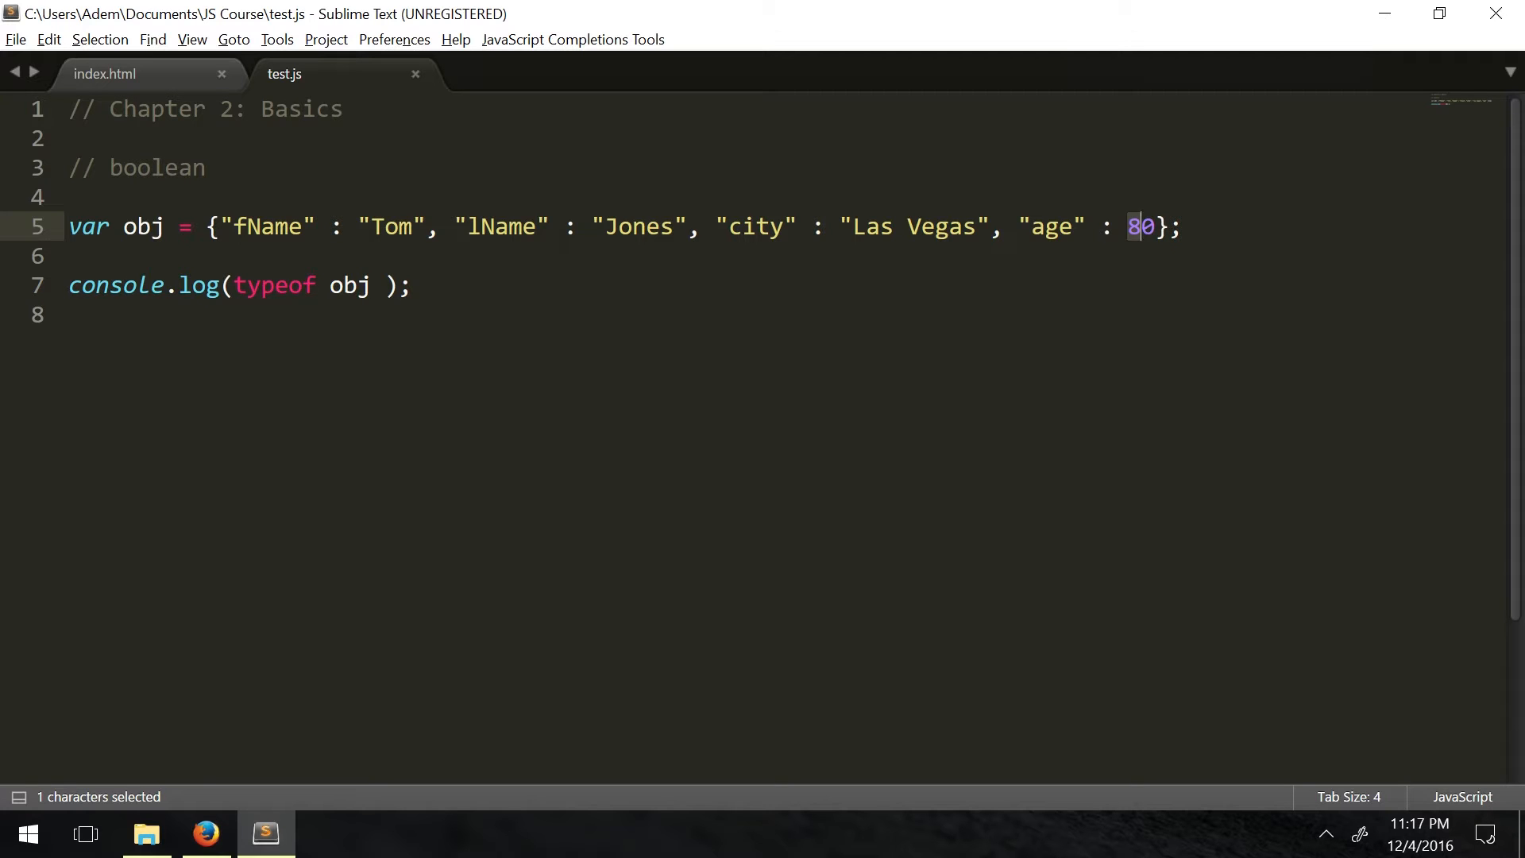
Change the comment to arrays and remove the obj declaration
double_click(156, 167)
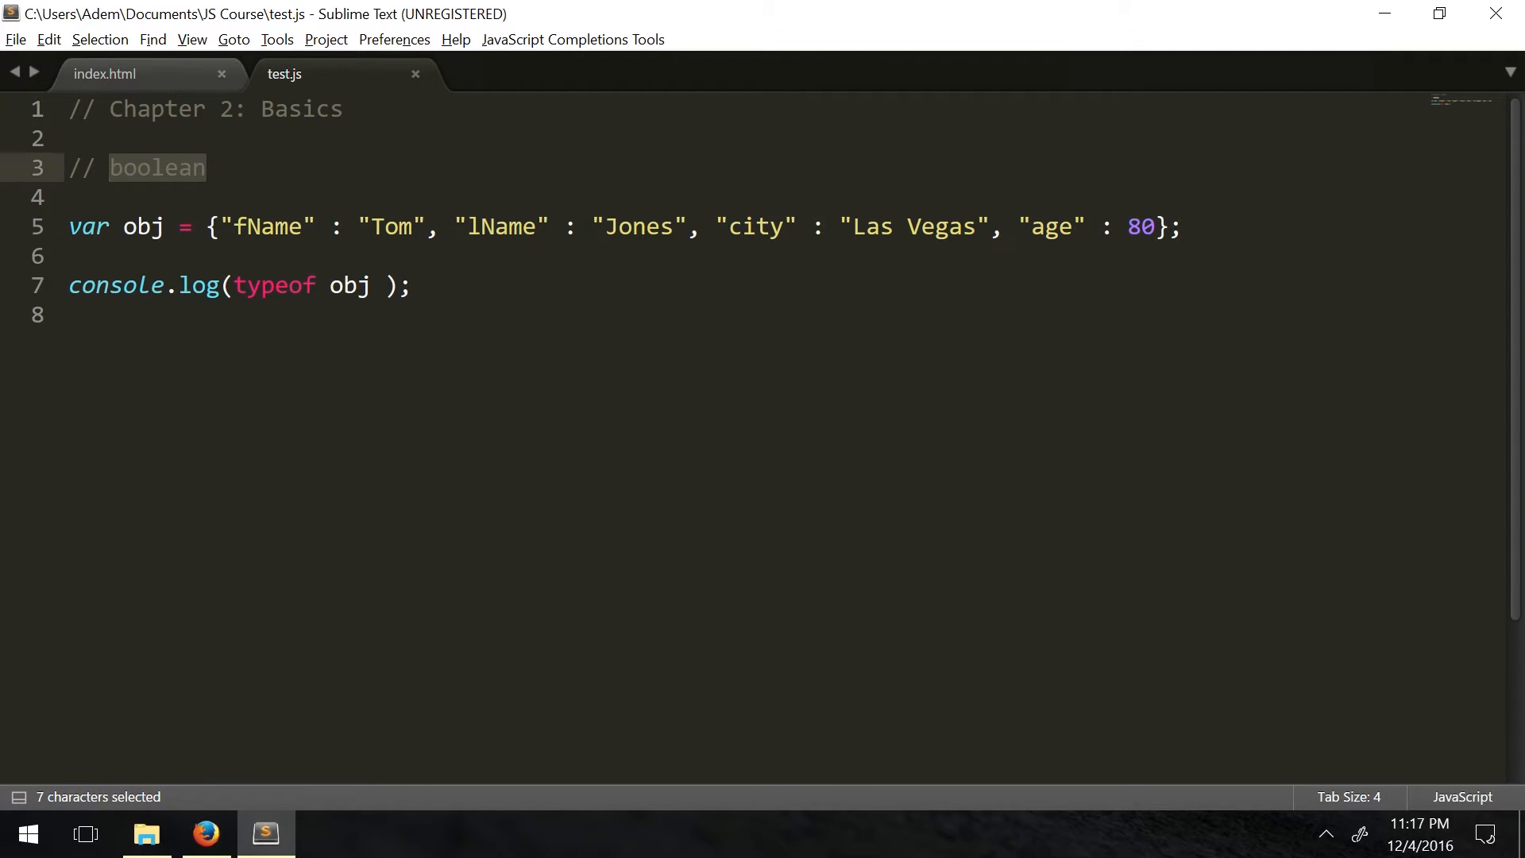
text(objects)
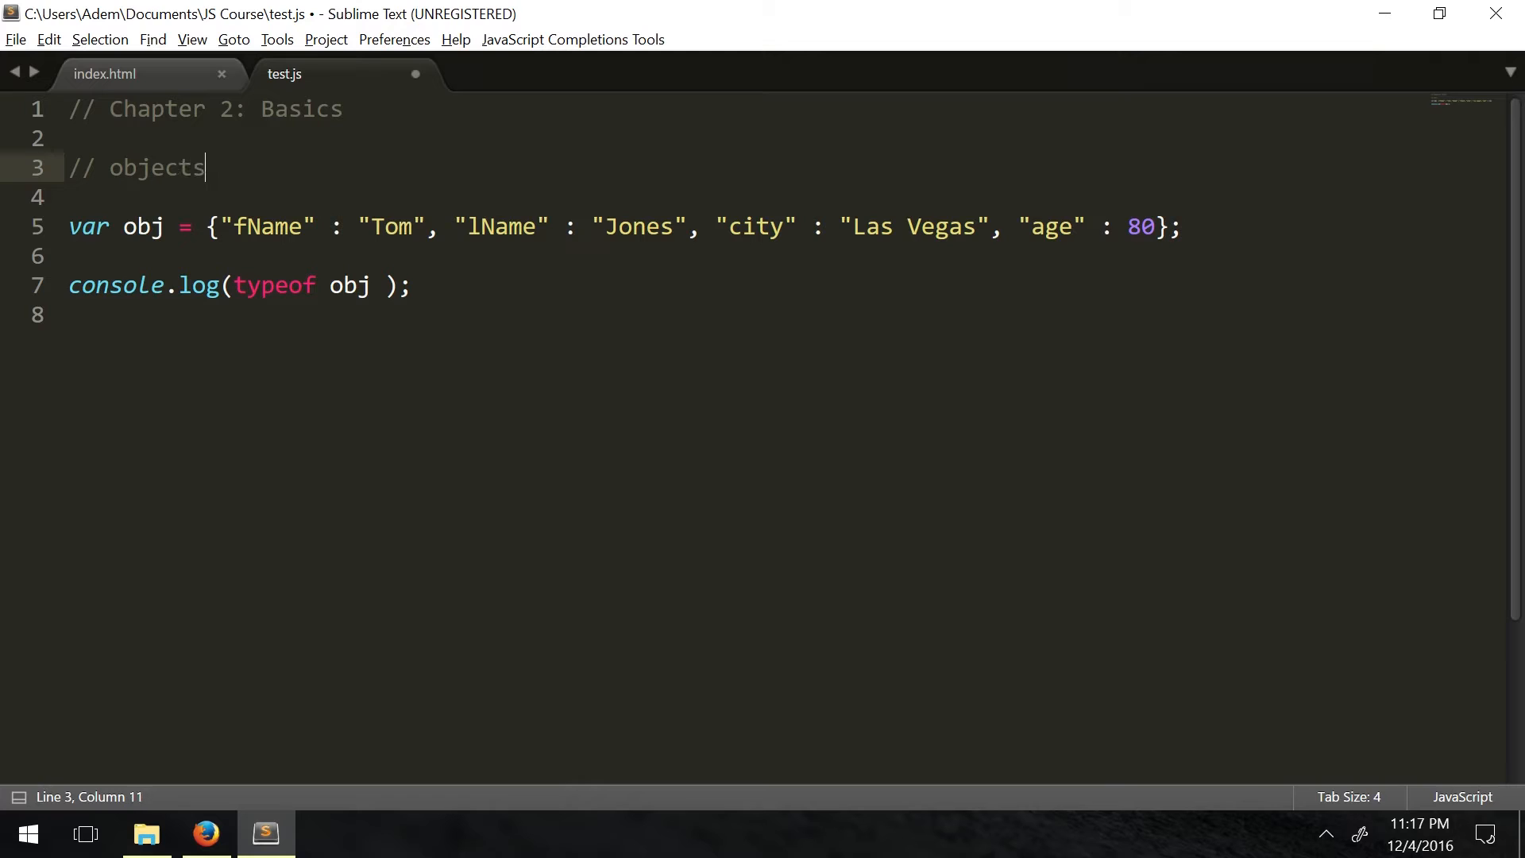
key(BackSpace)
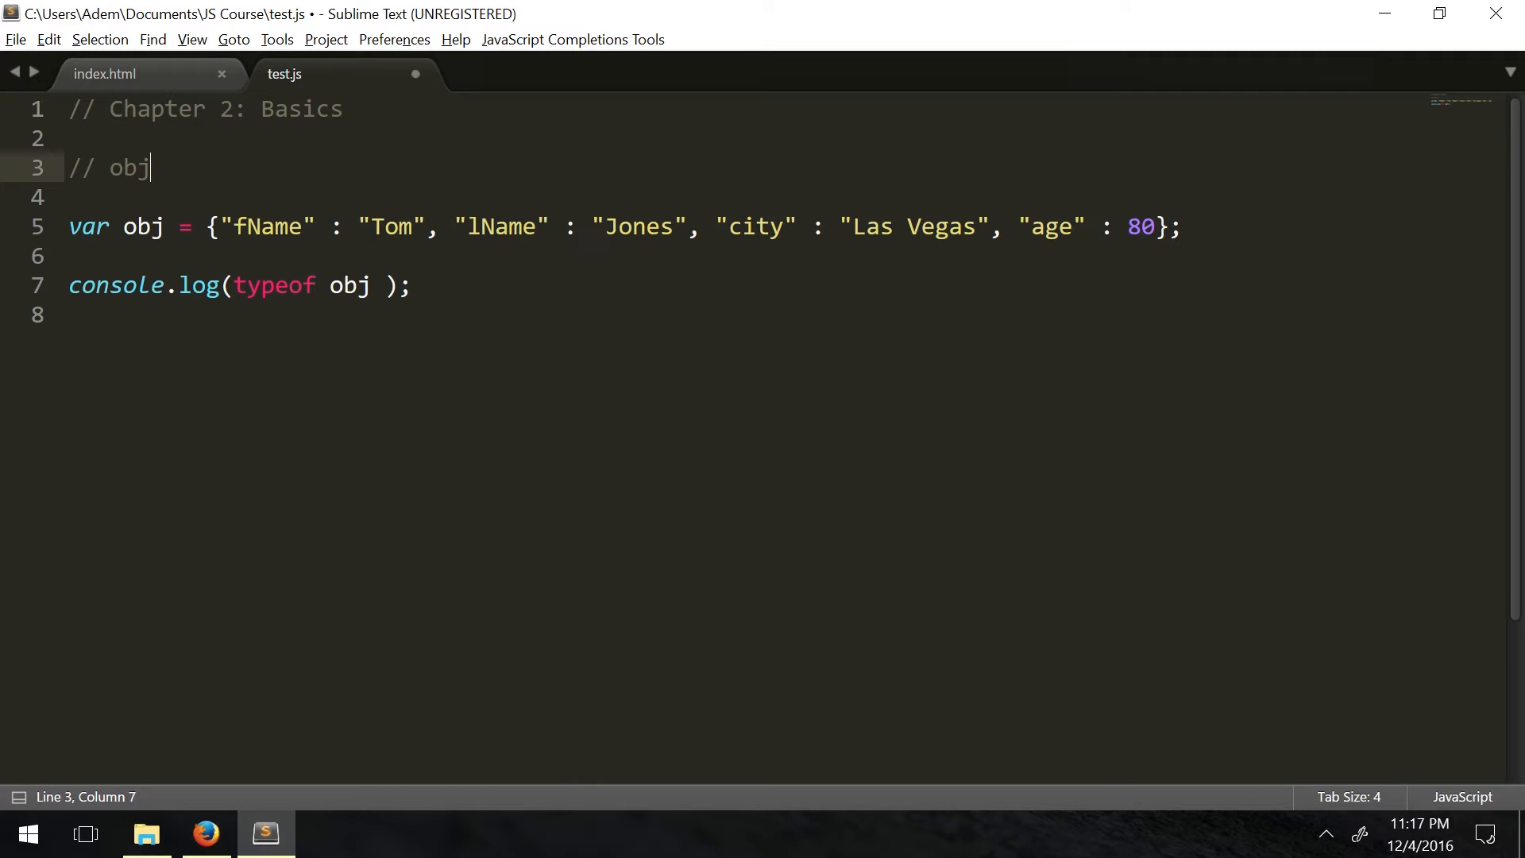
text(arrays)
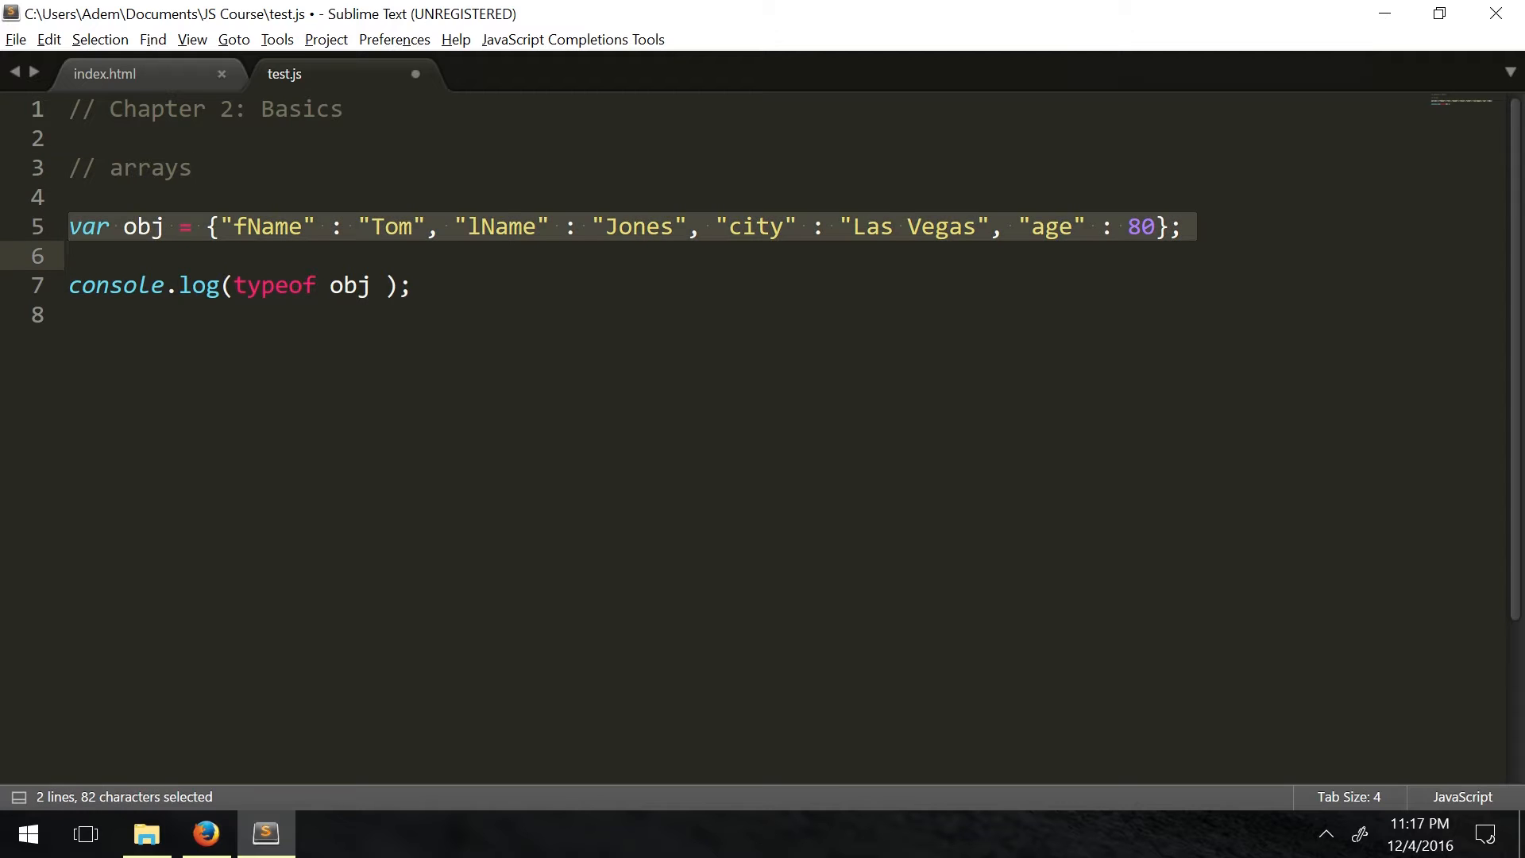
key(Delete)
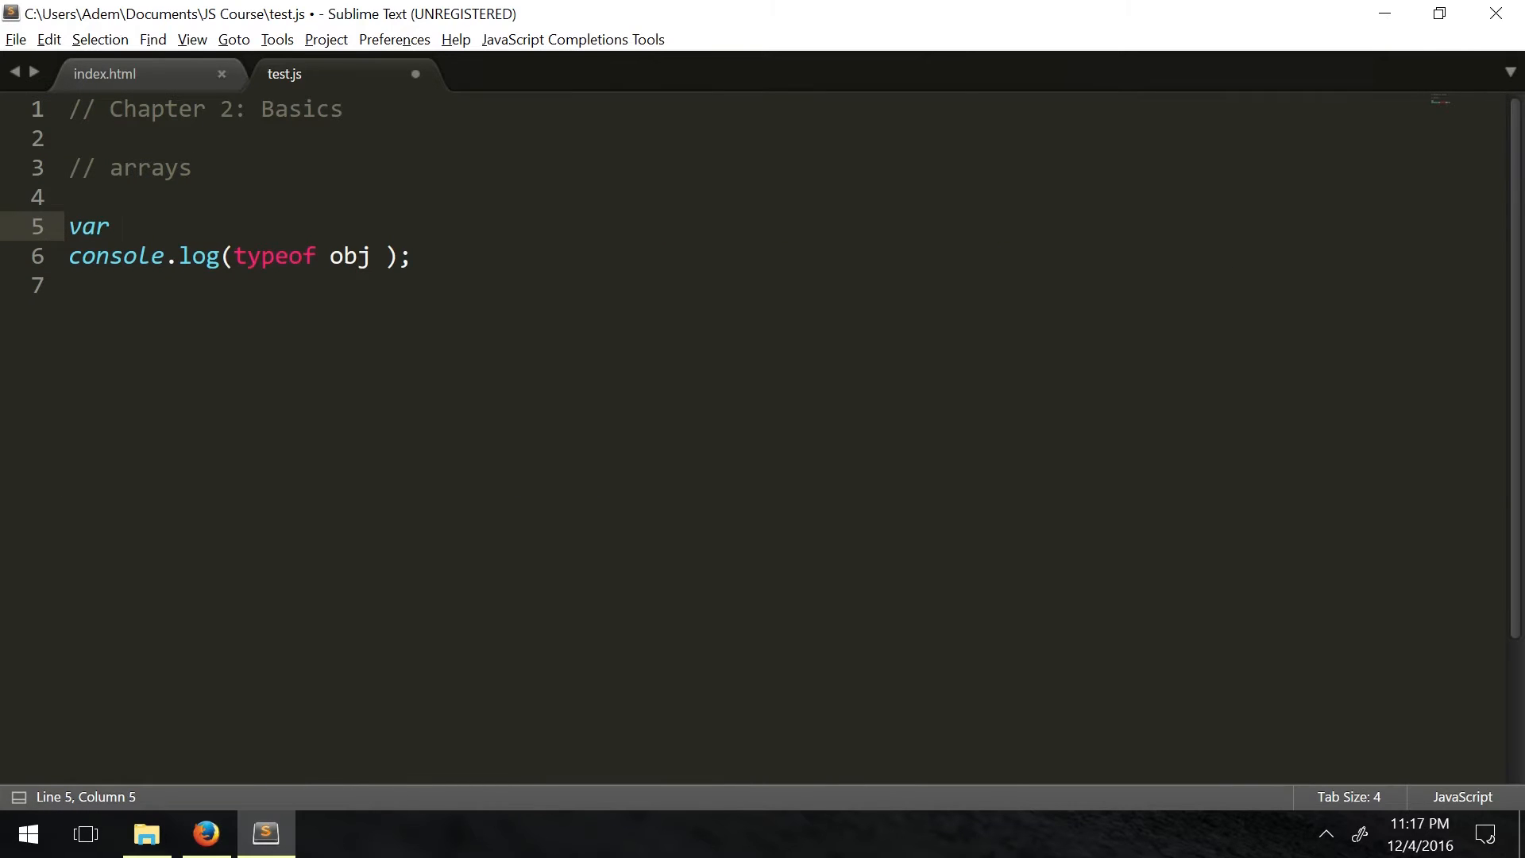
Declare var names = ["John","Suzy","Tom"]; on line 5
text(arr =)
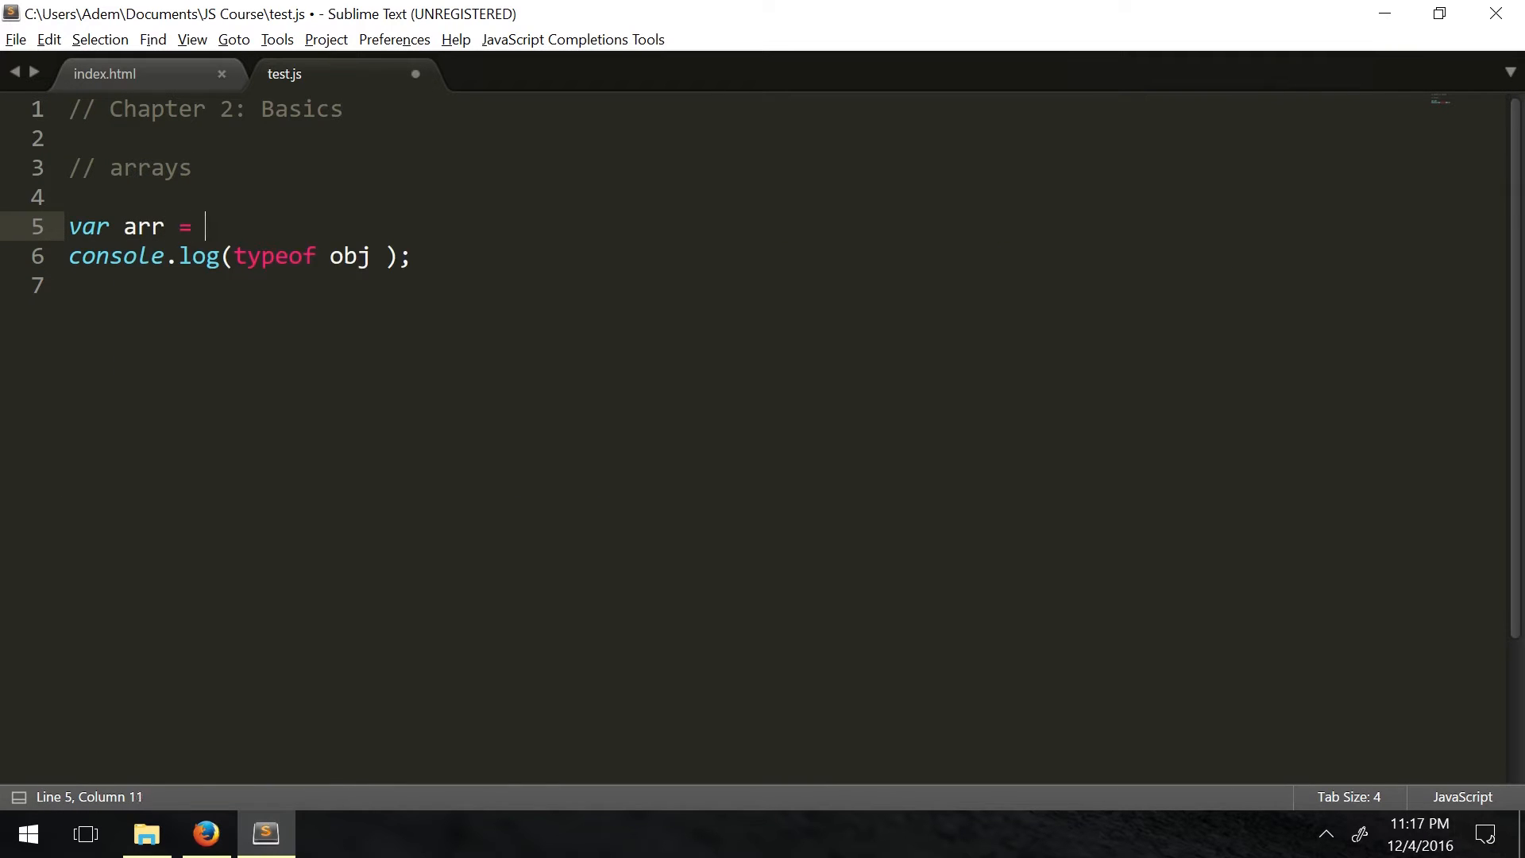
key(BackSpace)
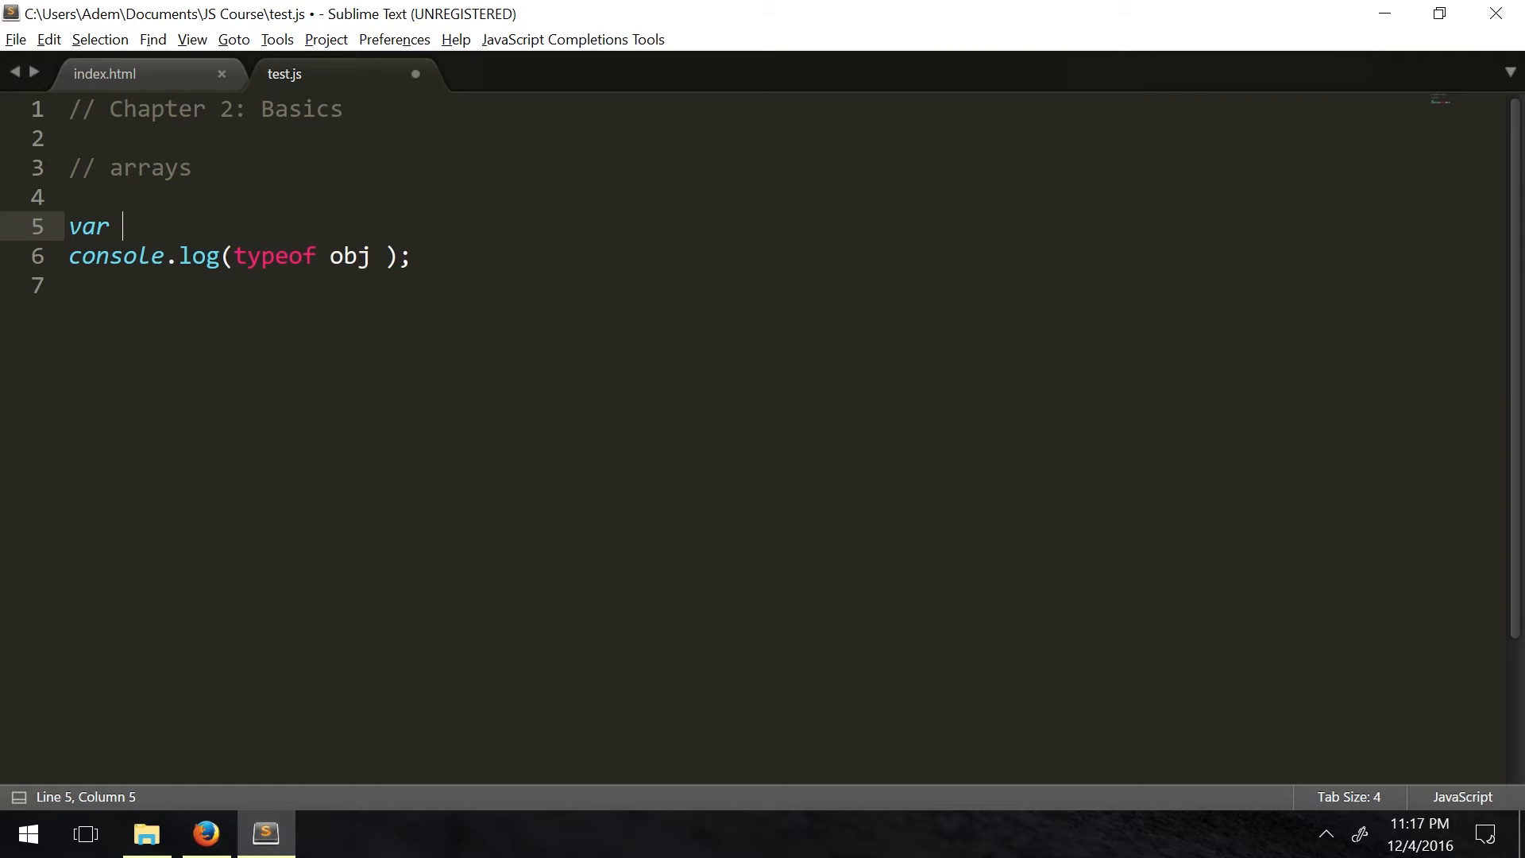
text(na)
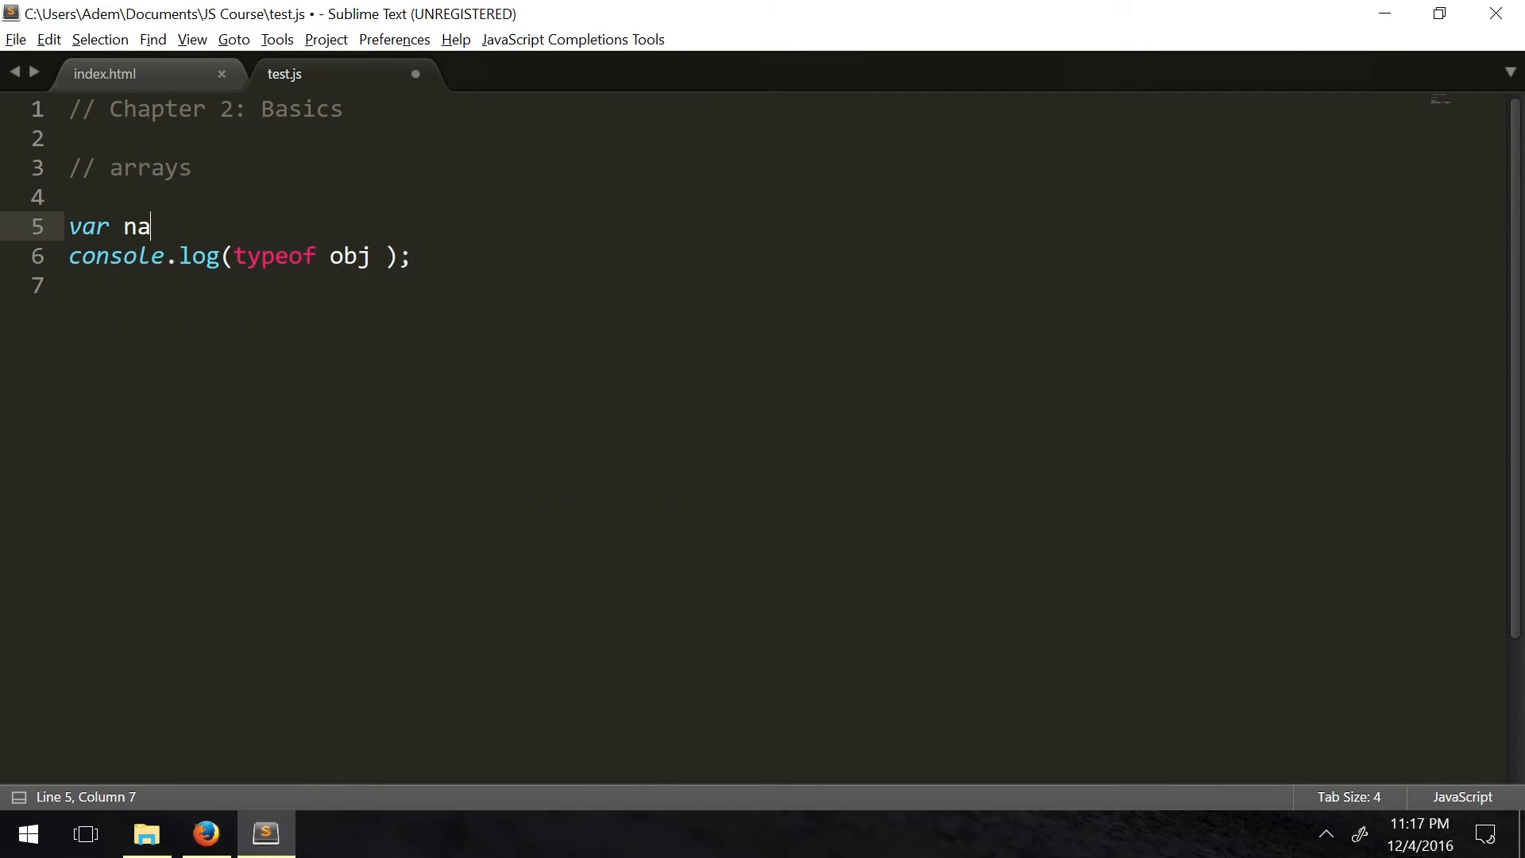
text(mes = [)
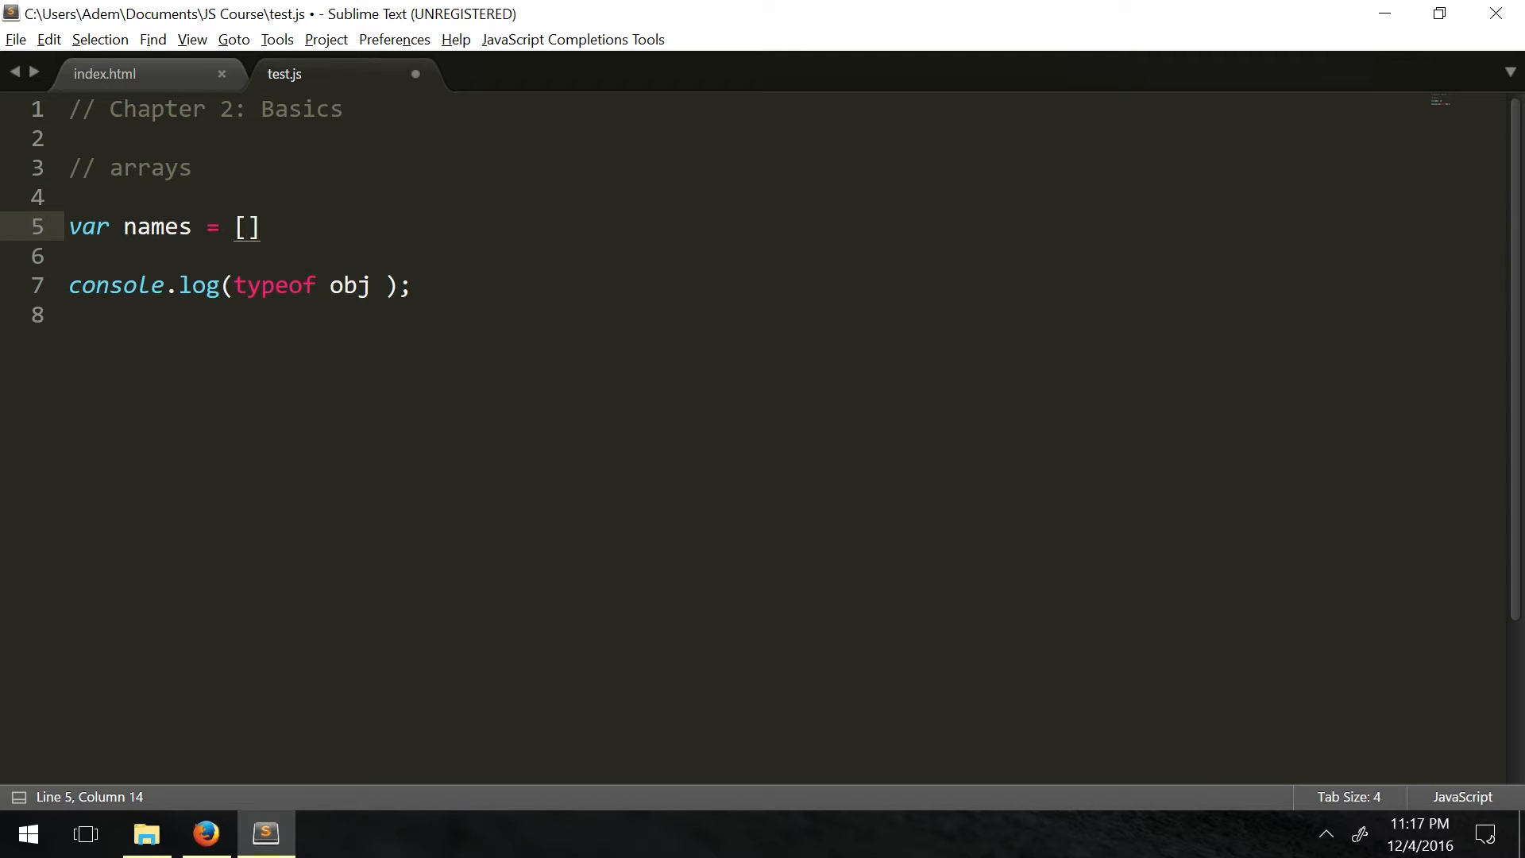
text(")
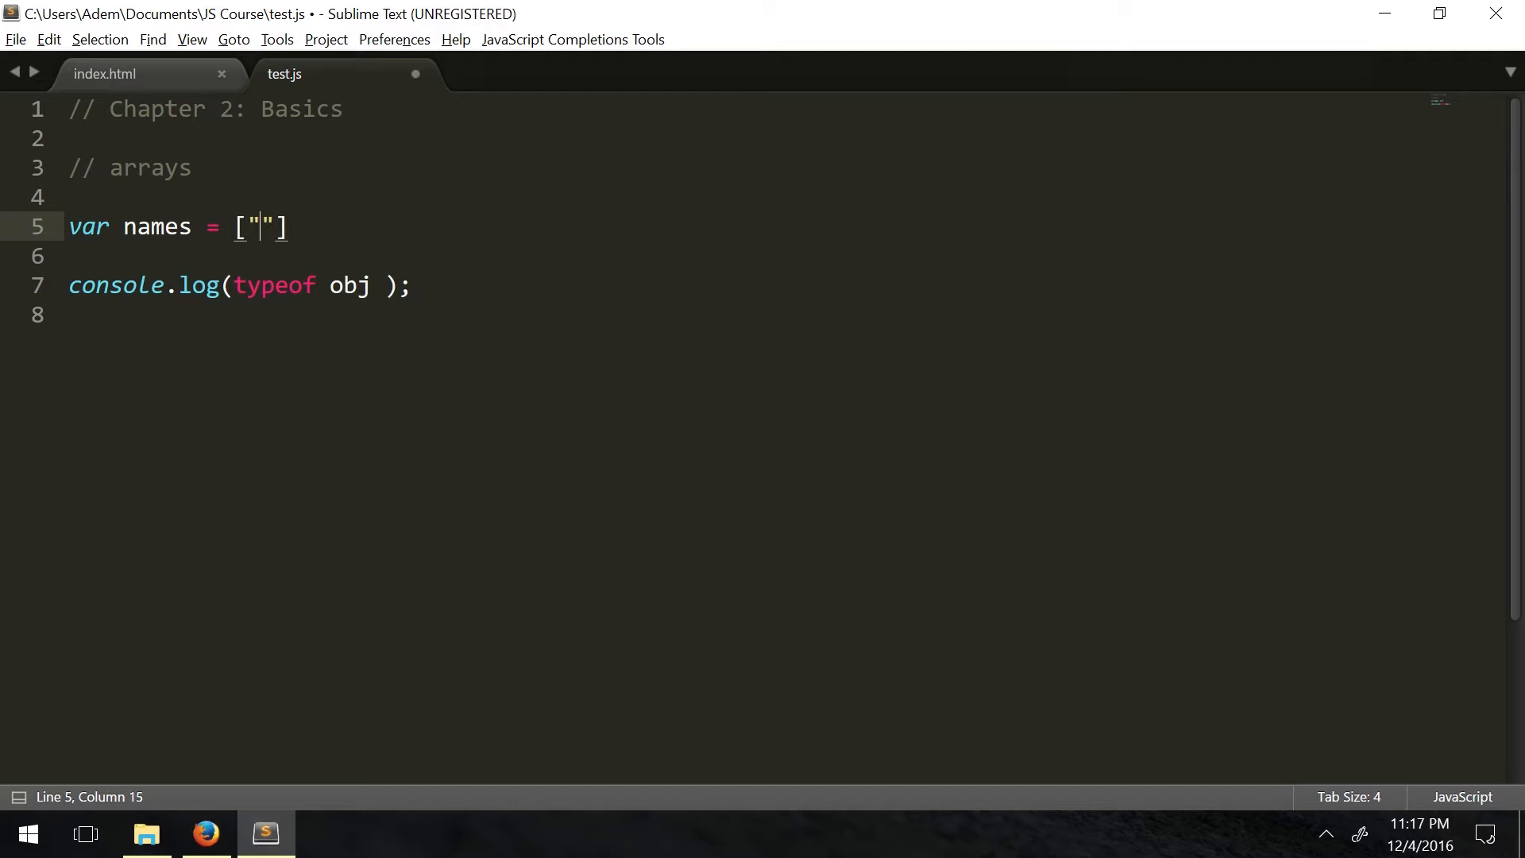
text(Jo)
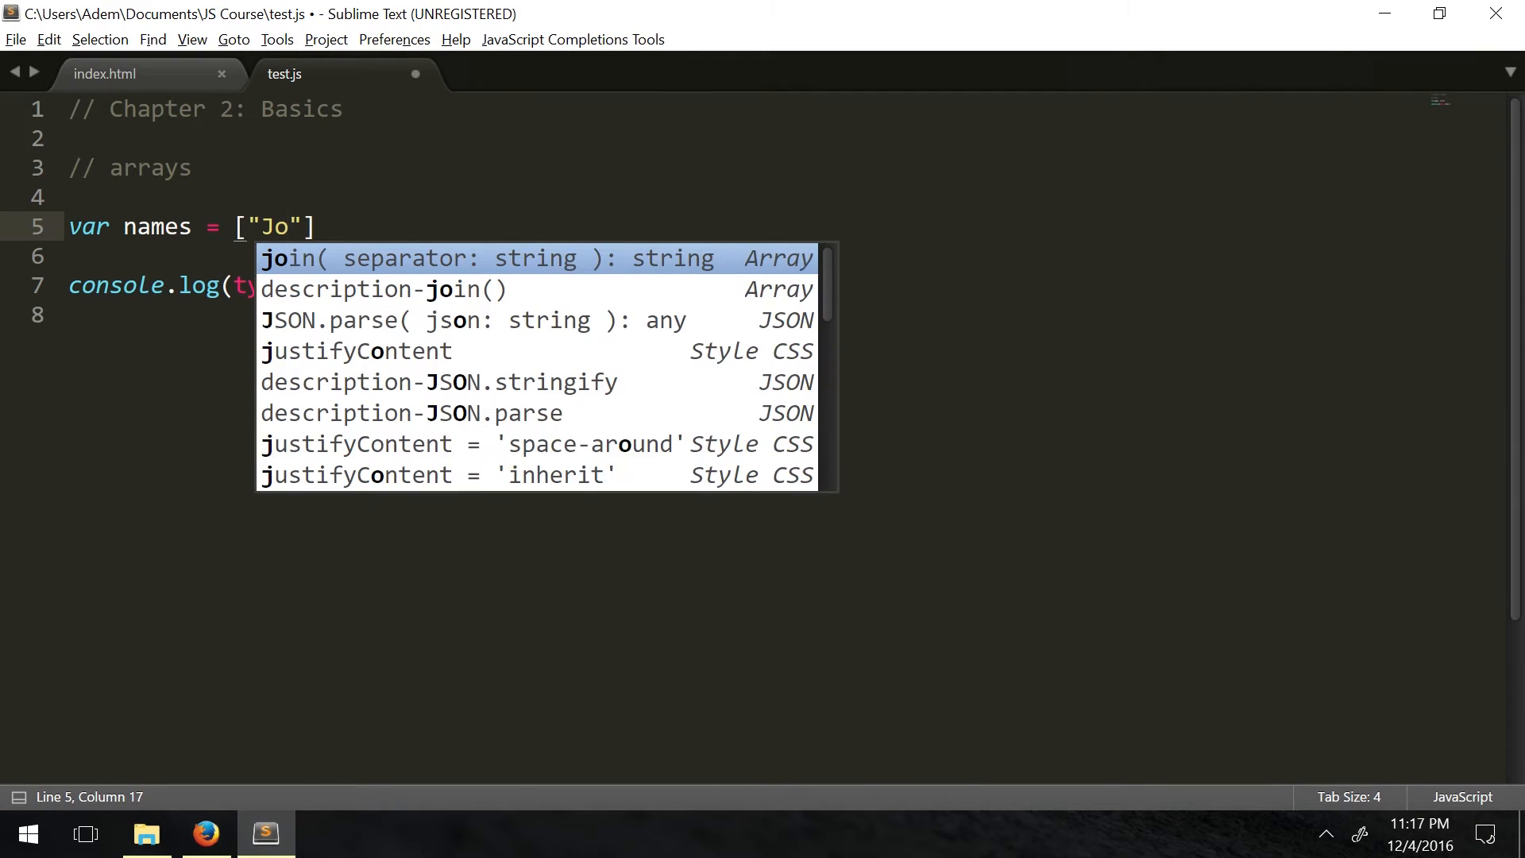
text(hn)
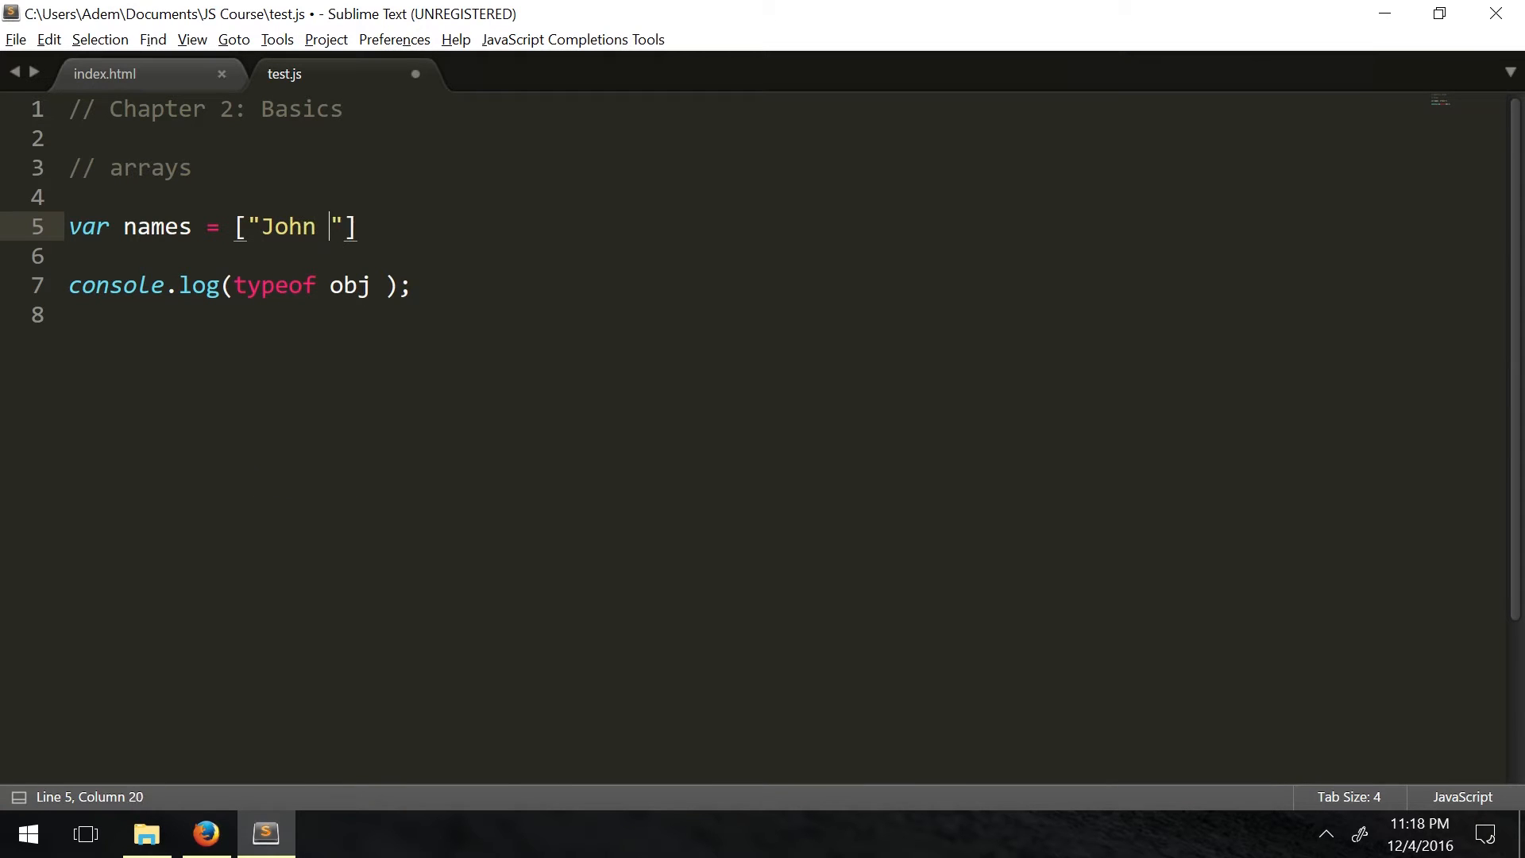
text(,)
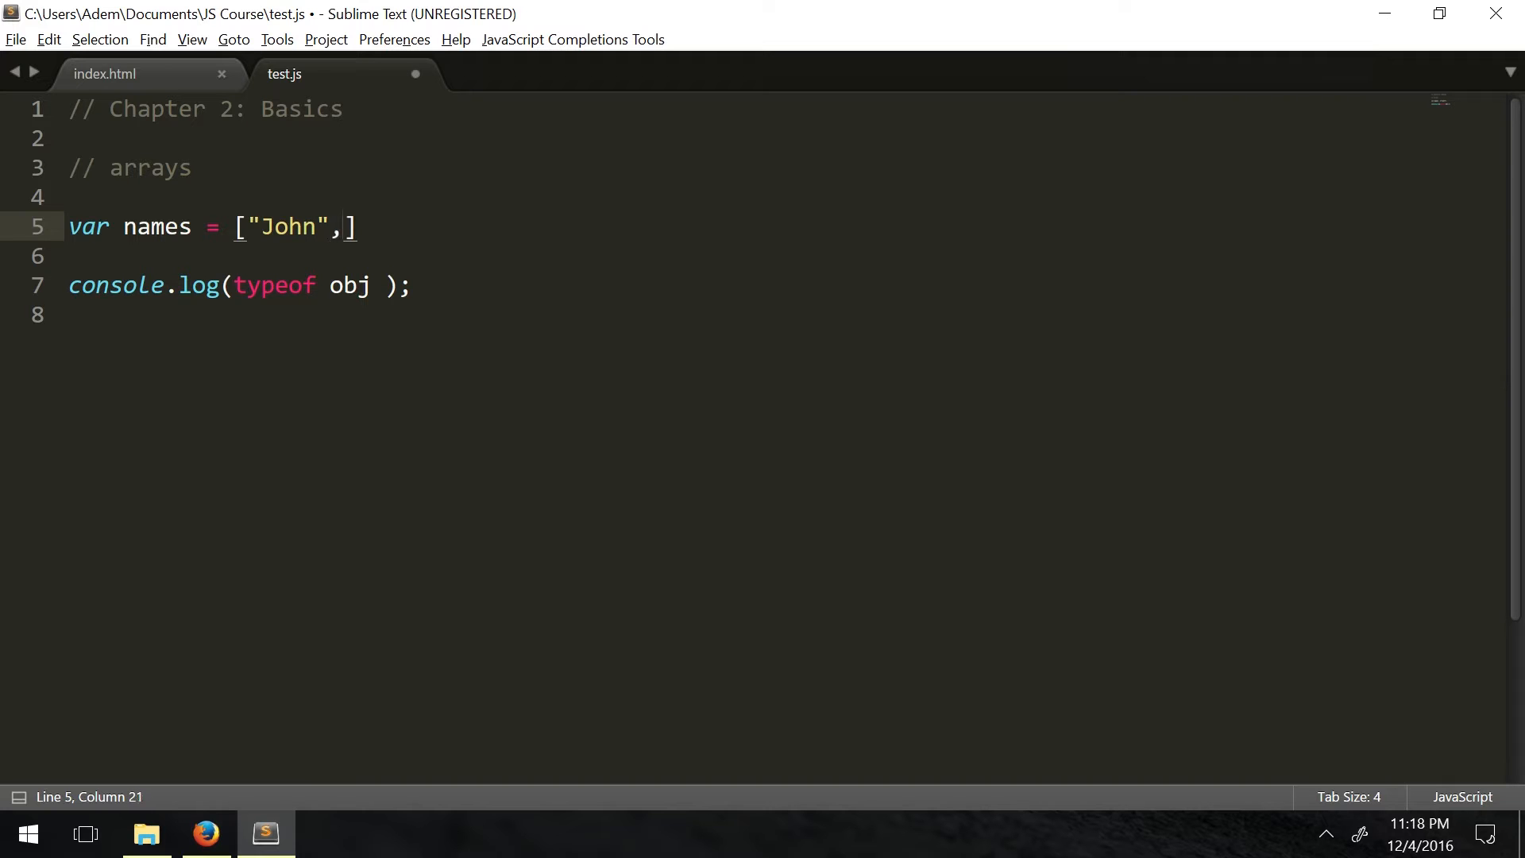
text("Su")
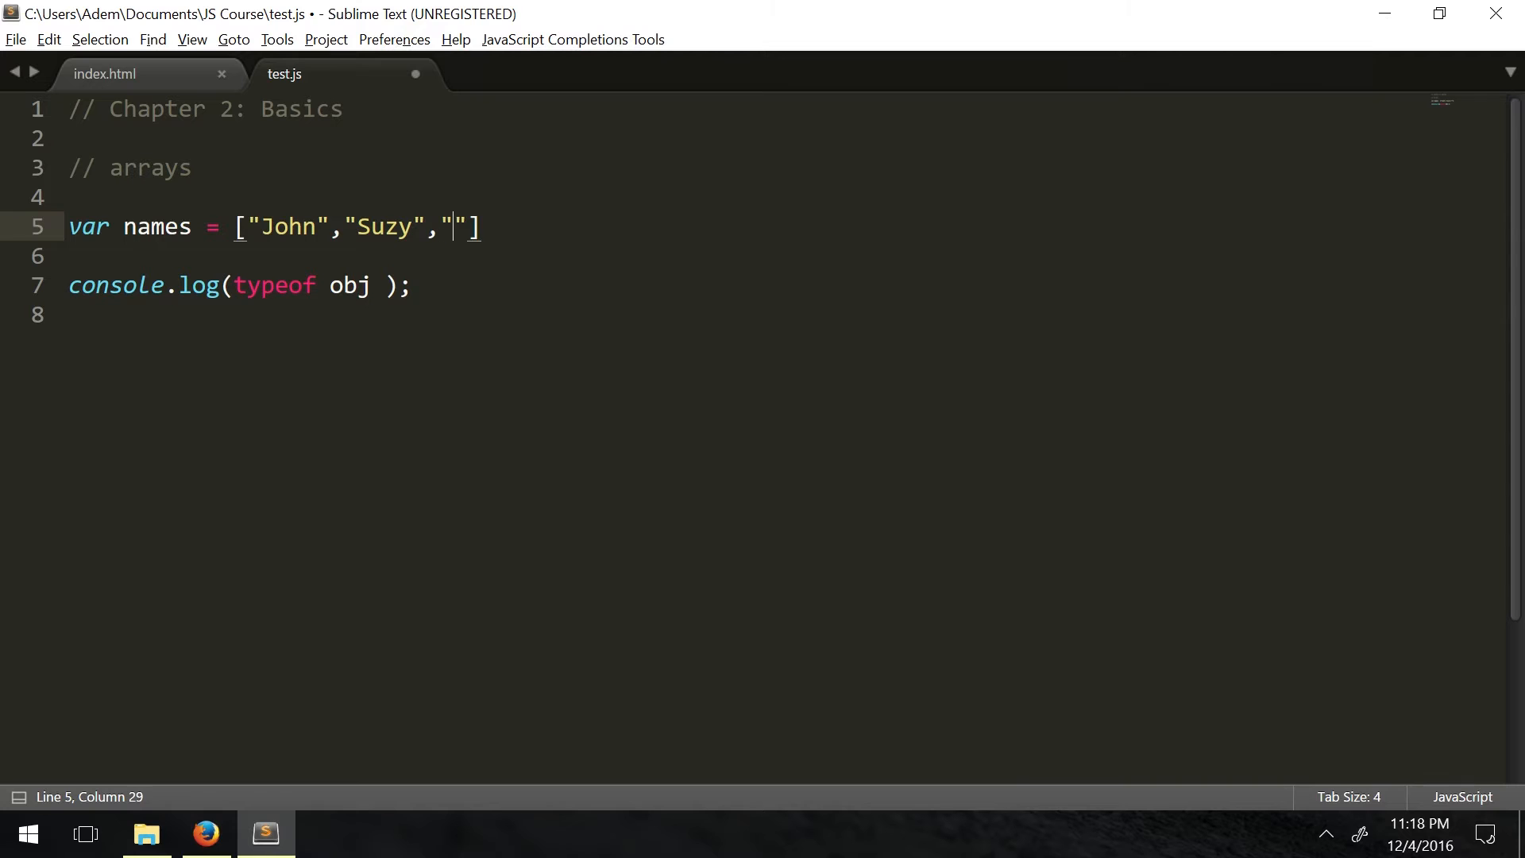
text(Tom)
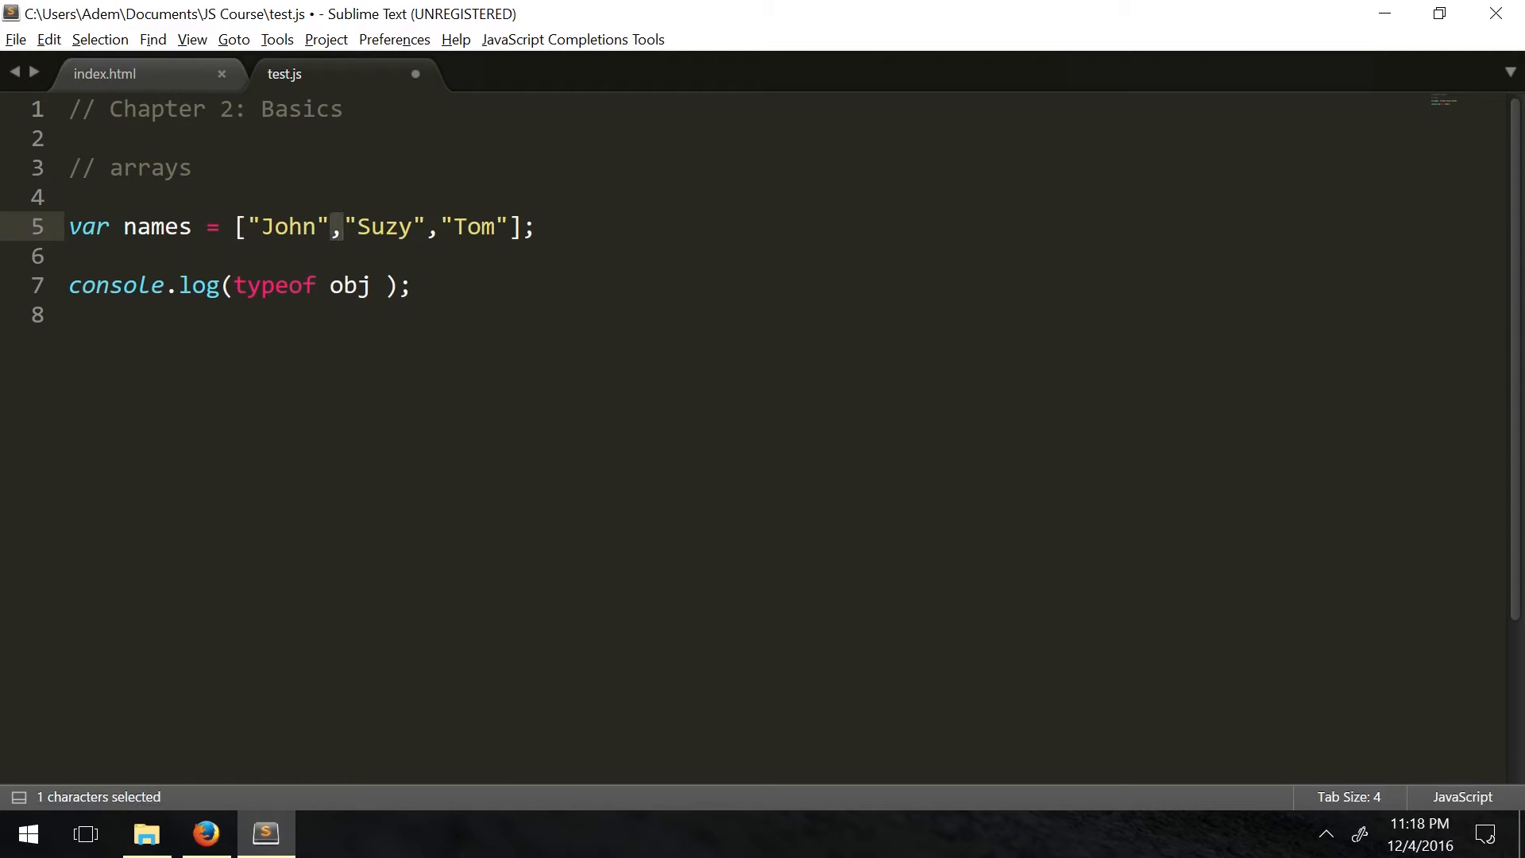
click(289, 227)
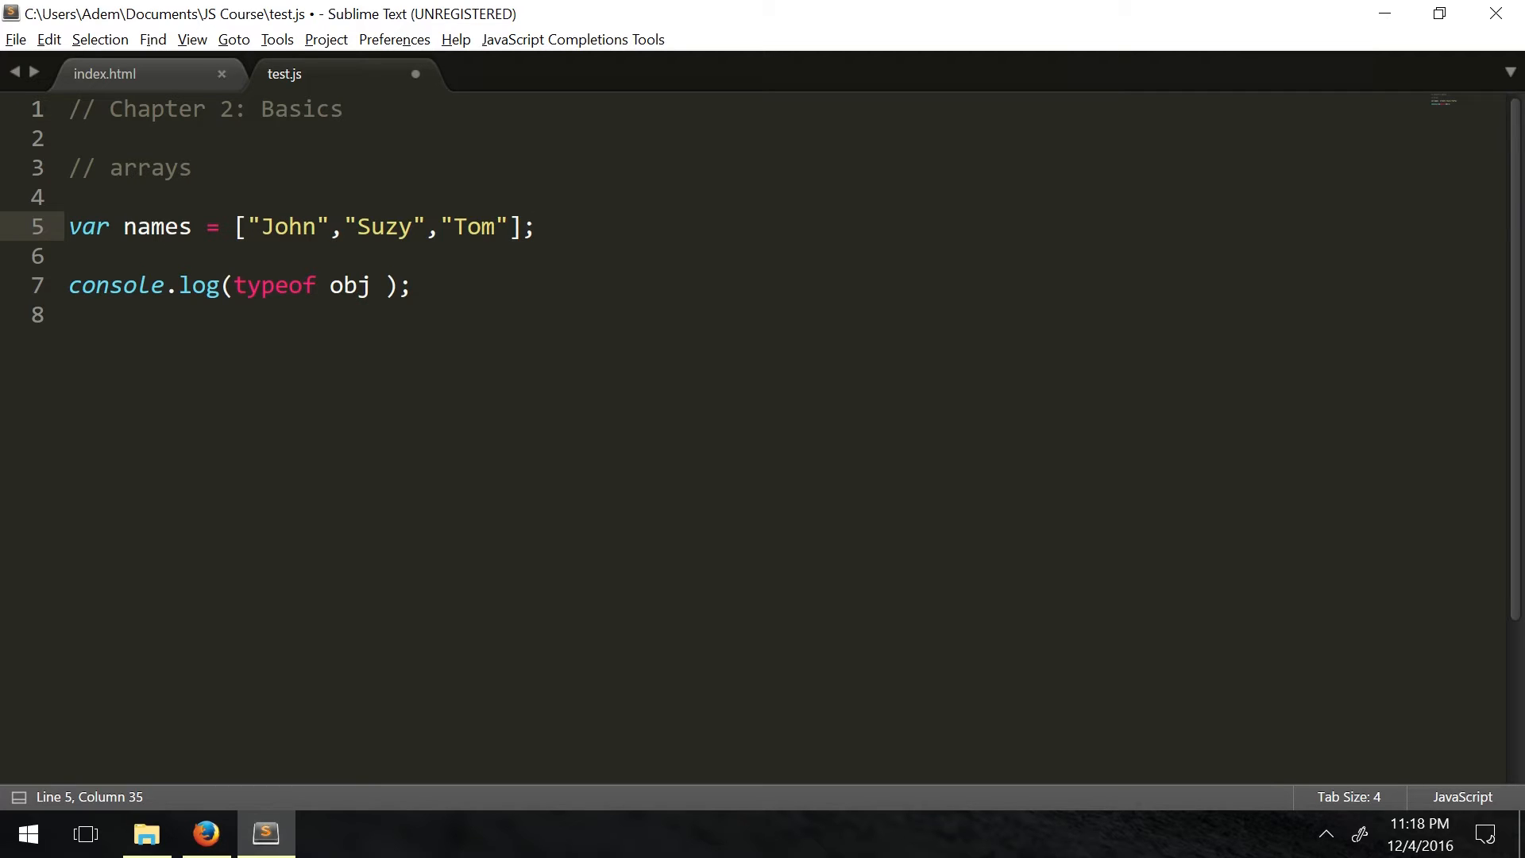
Try names[0] on line 6, delete it, and make console.log report typeof names
text(names[])
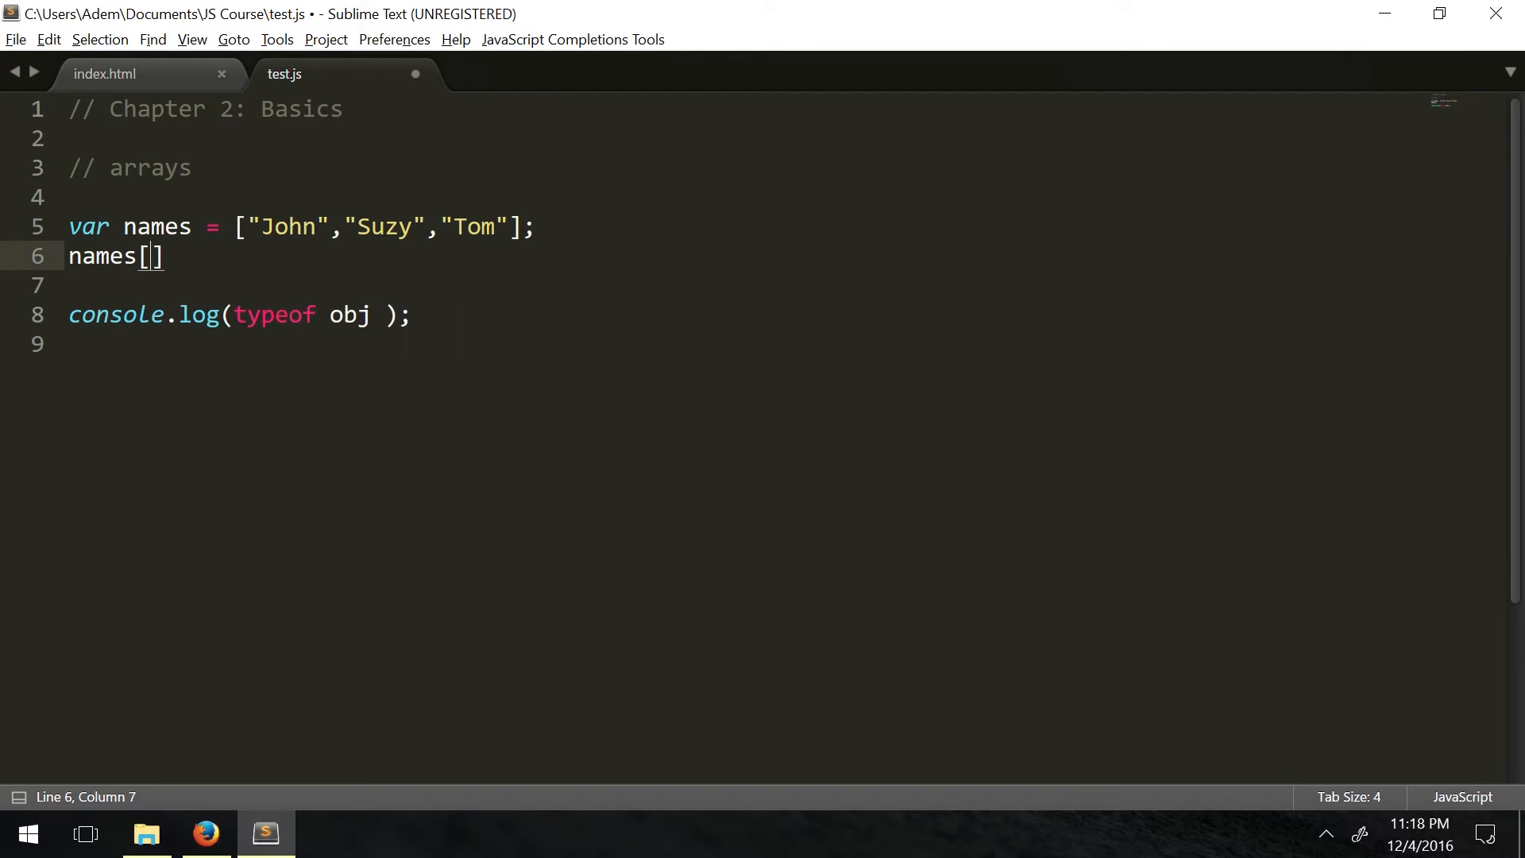
text(0)
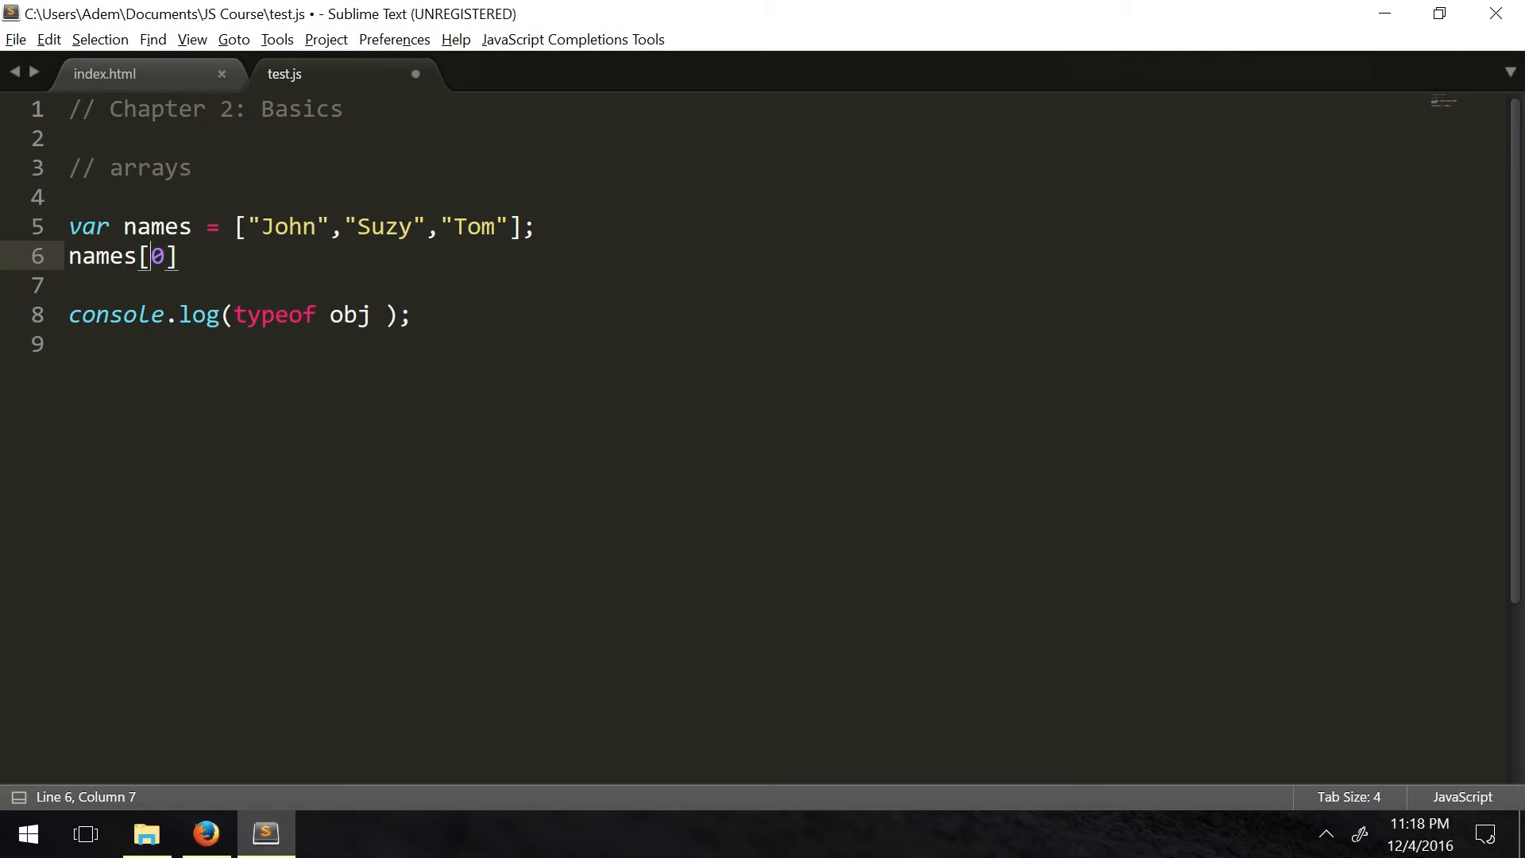
key(Delete)
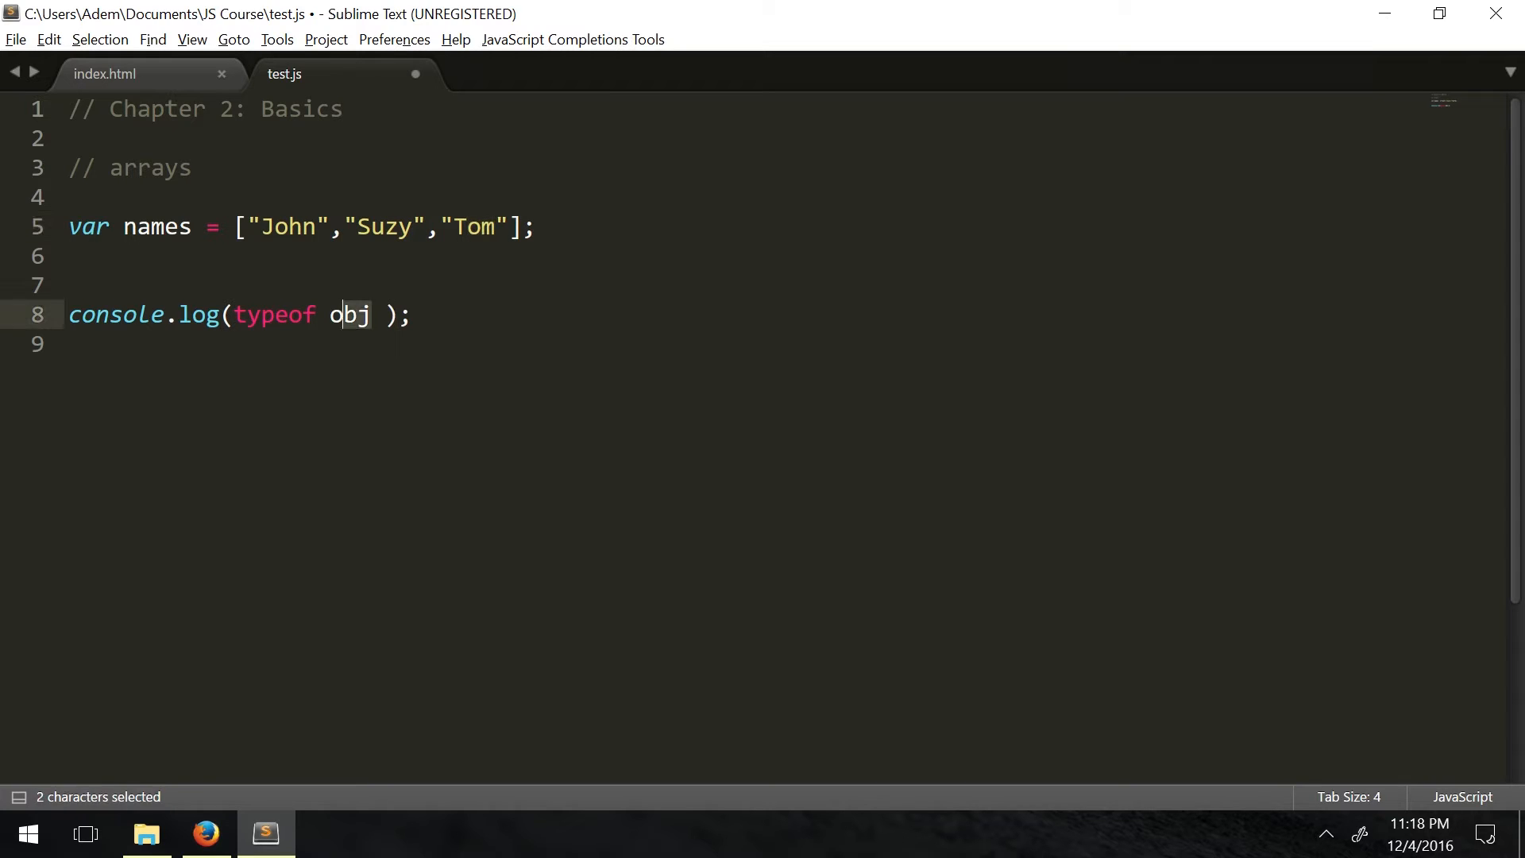
text(names)
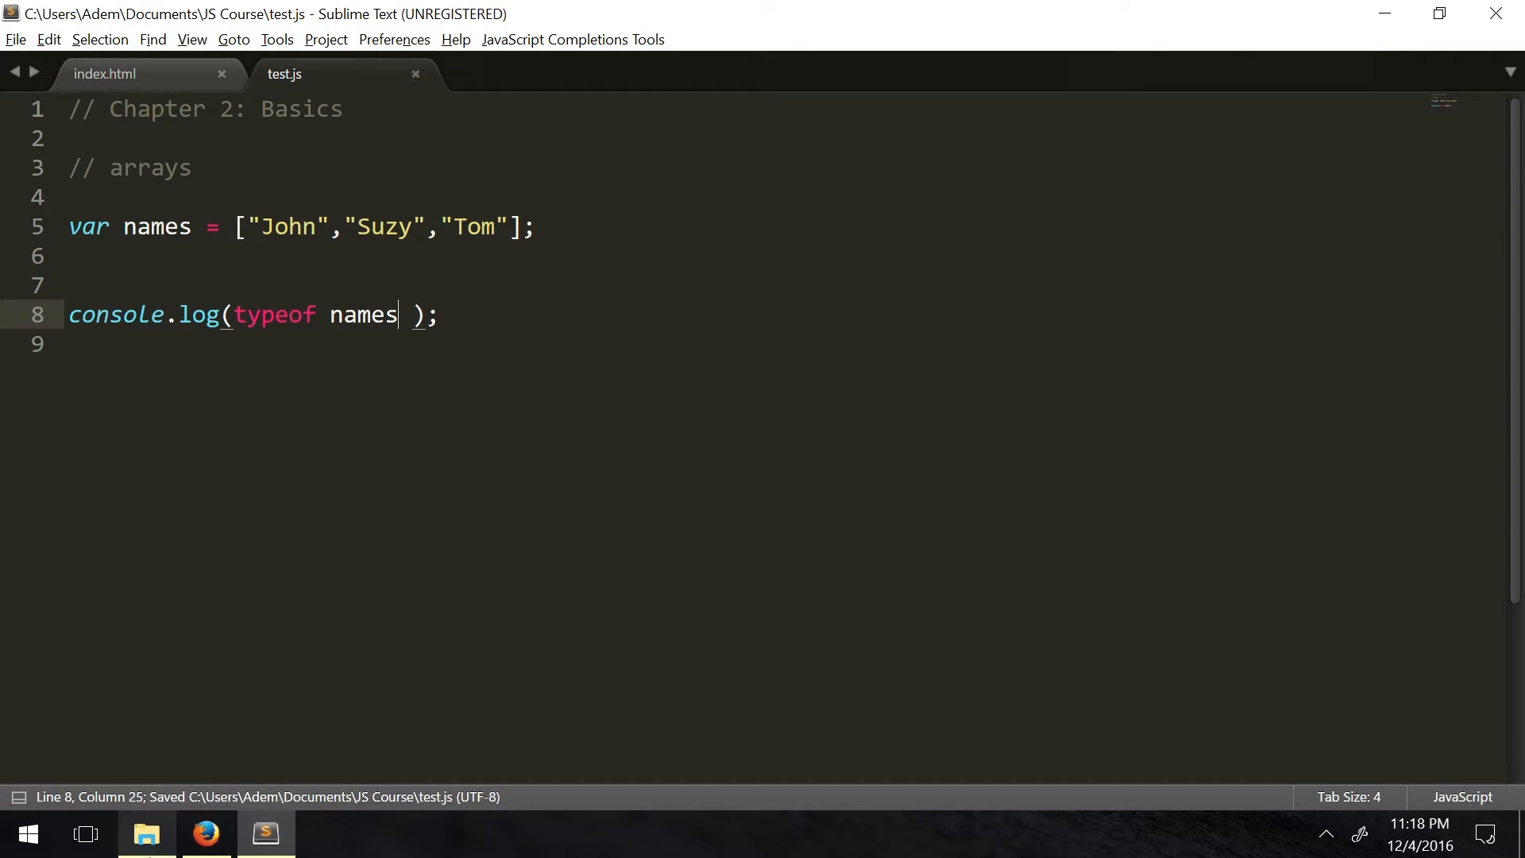
click(205, 834)
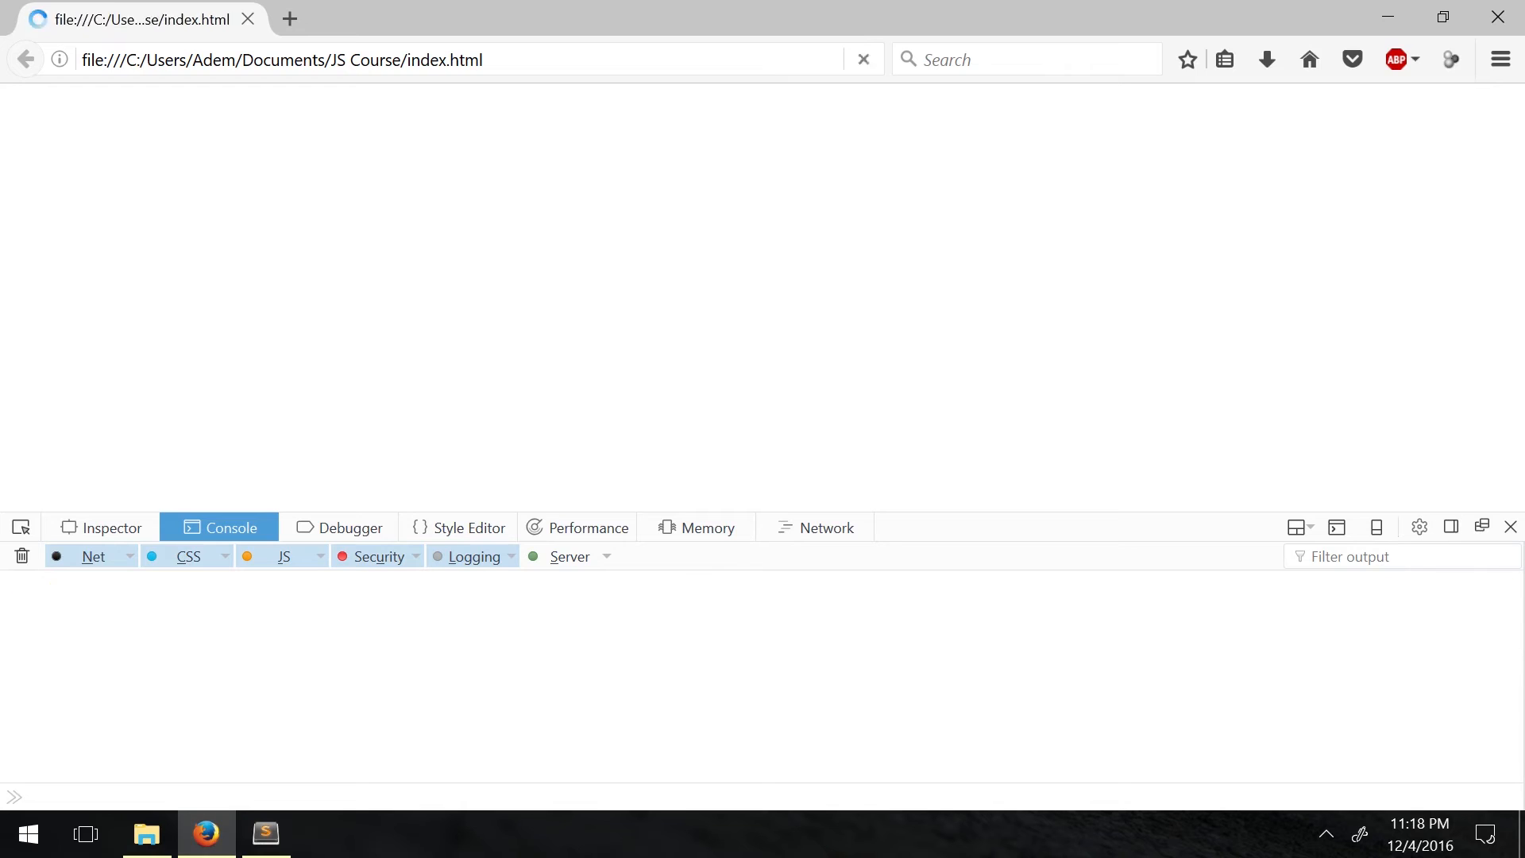
click(264, 834)
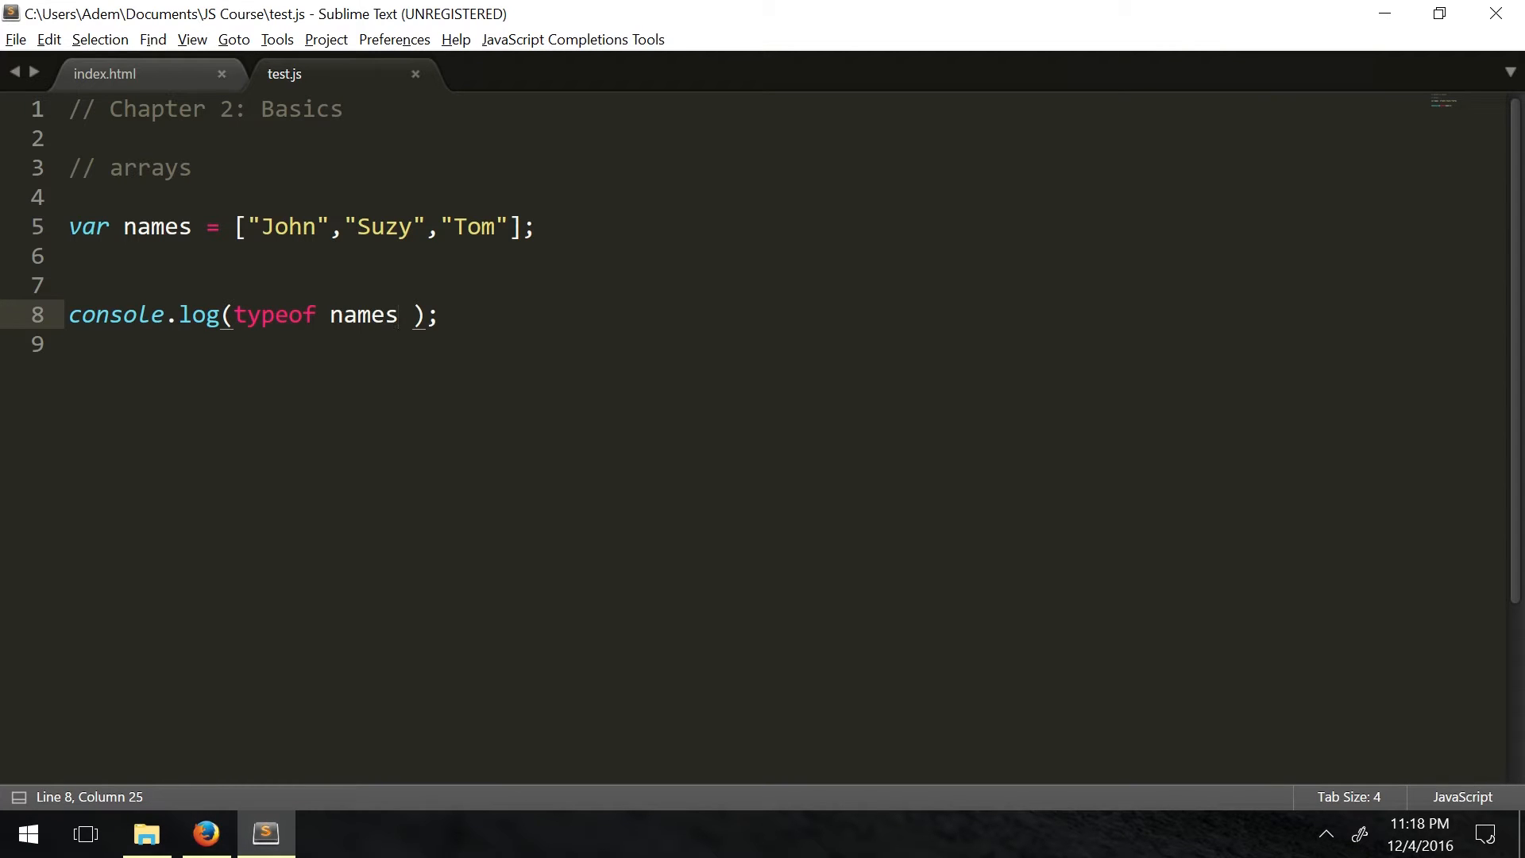
drag(233, 227, 505, 227)
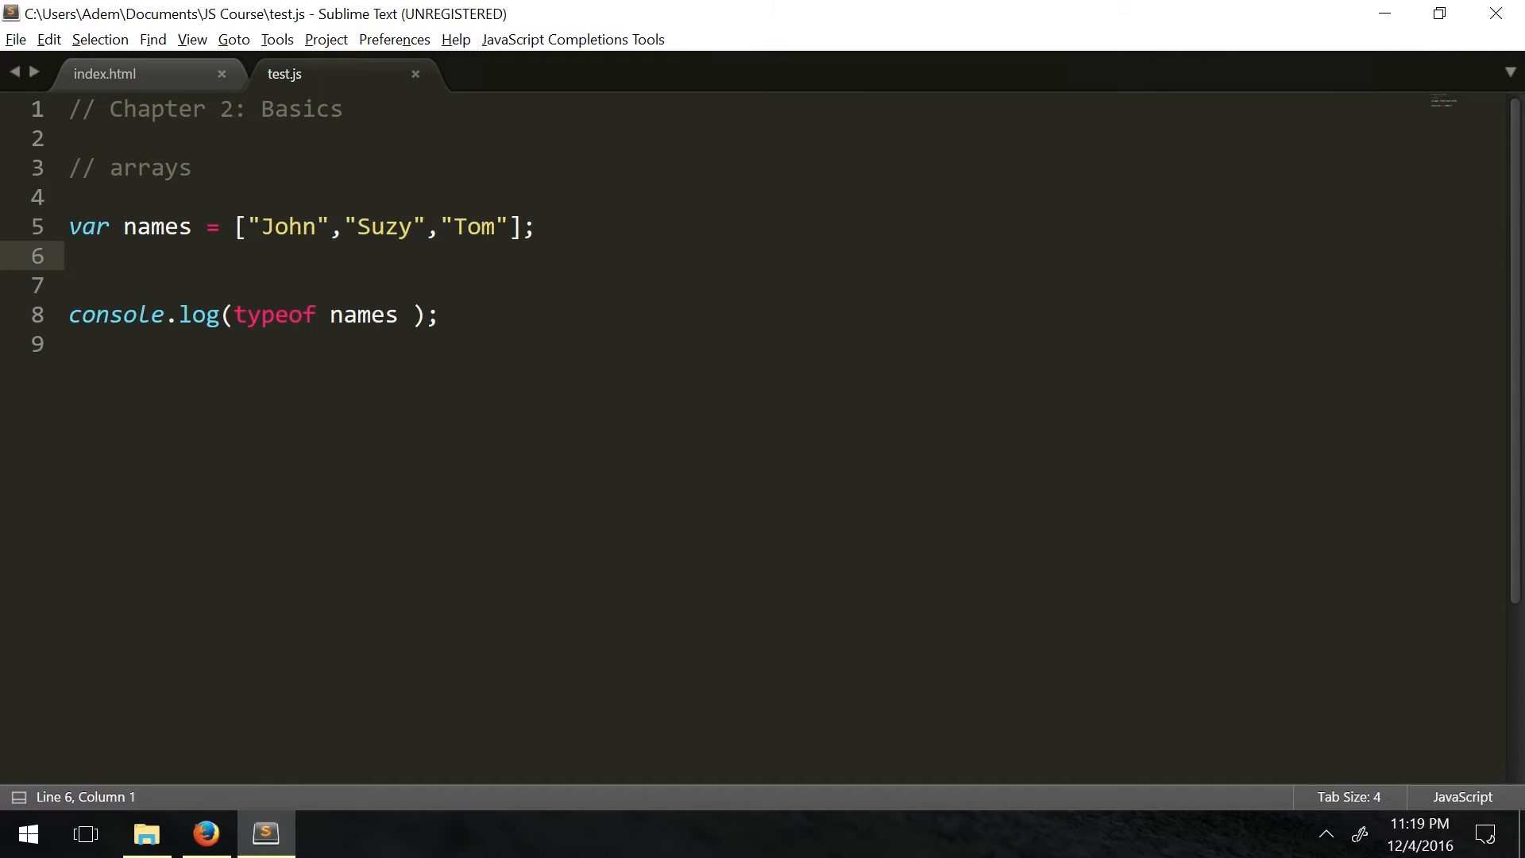
Replace the names array declaration with var d = Date();
click(69, 254)
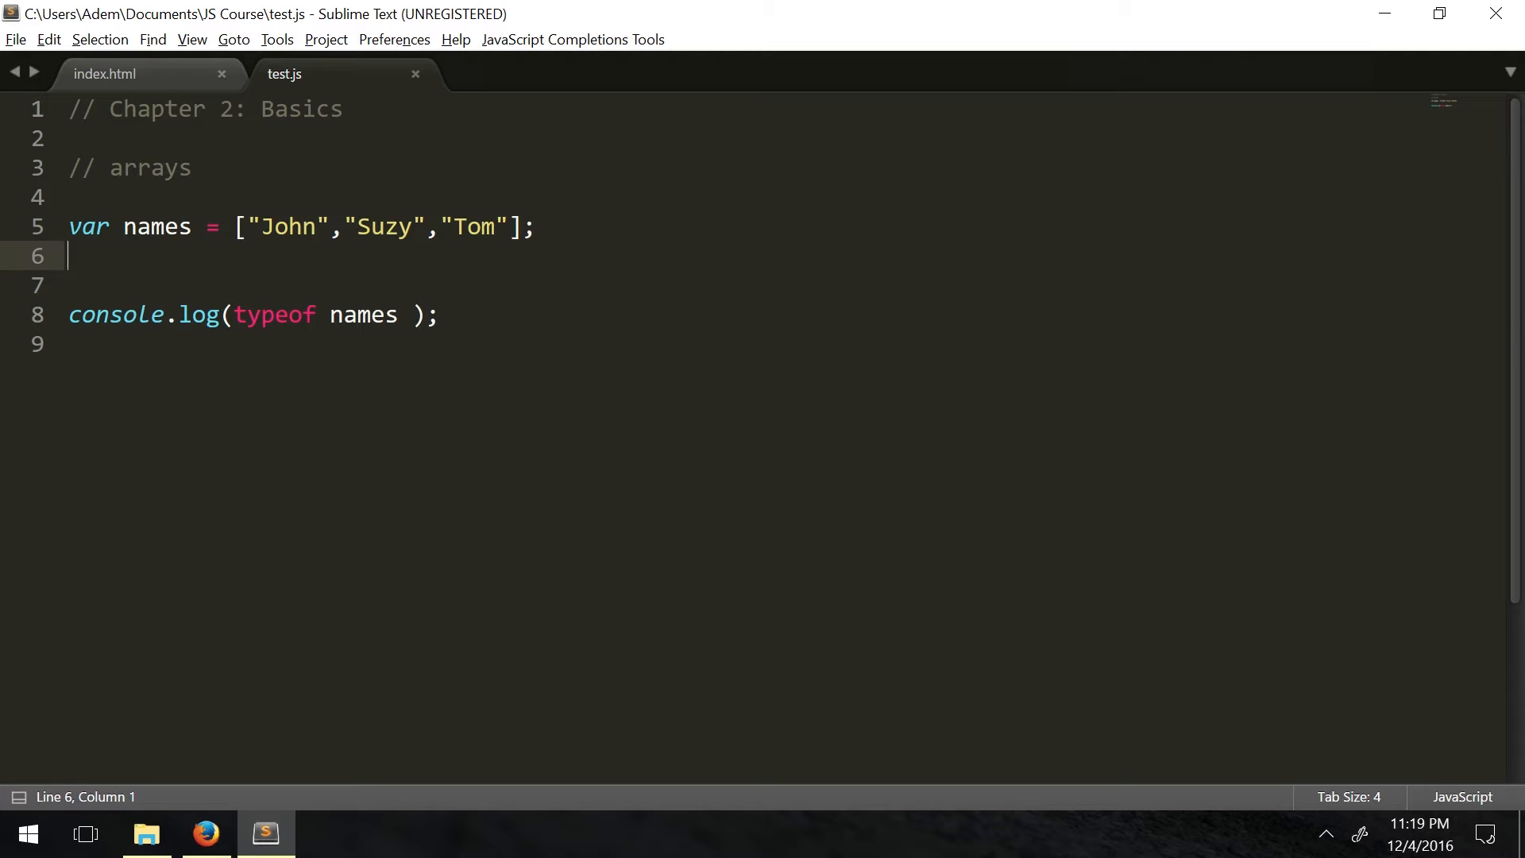
triple_click(292, 227)
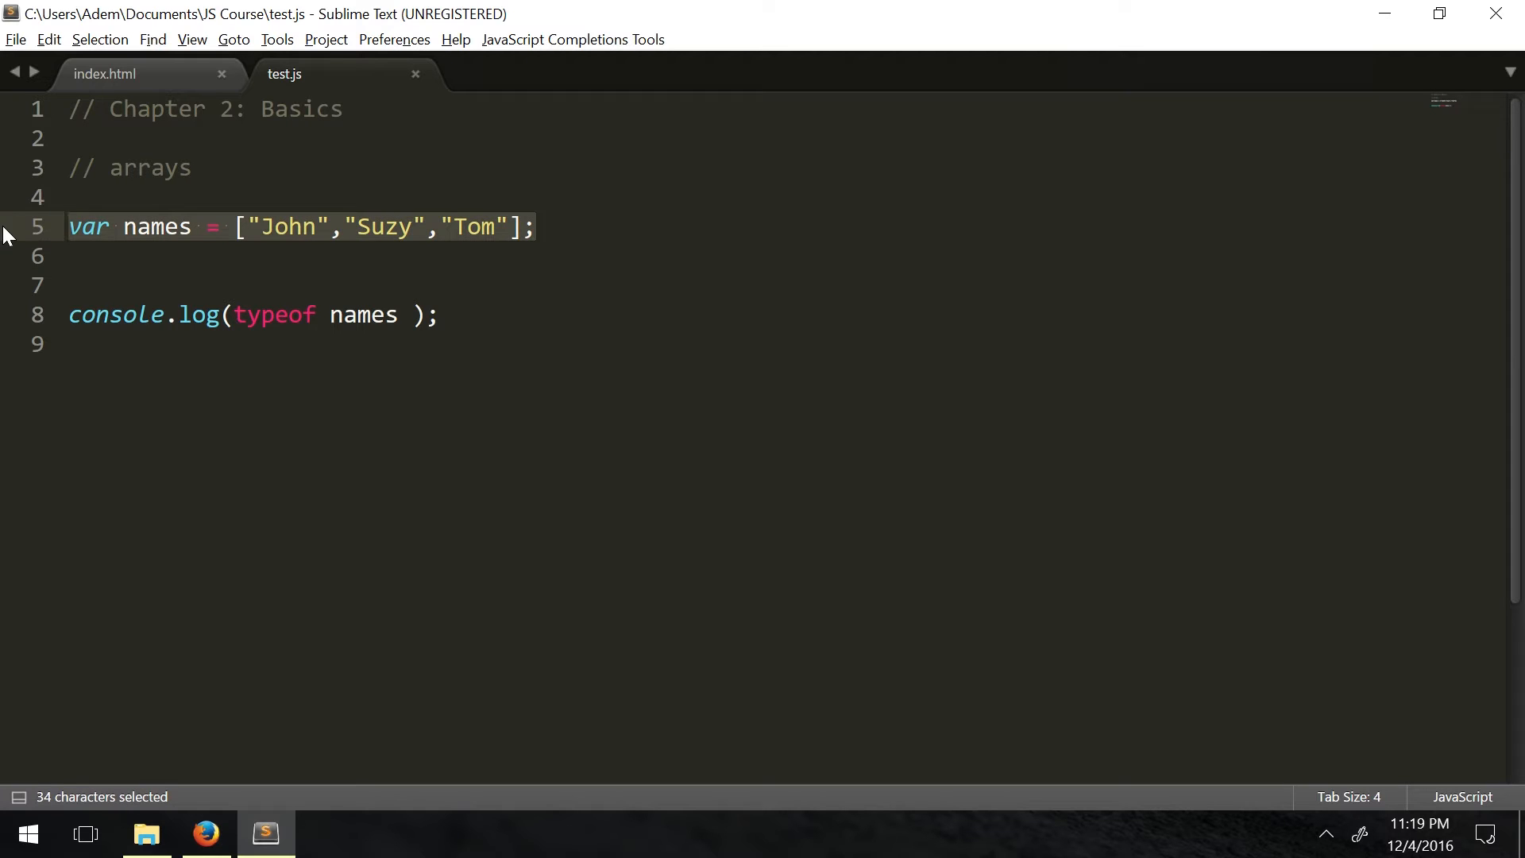
key(Delete)
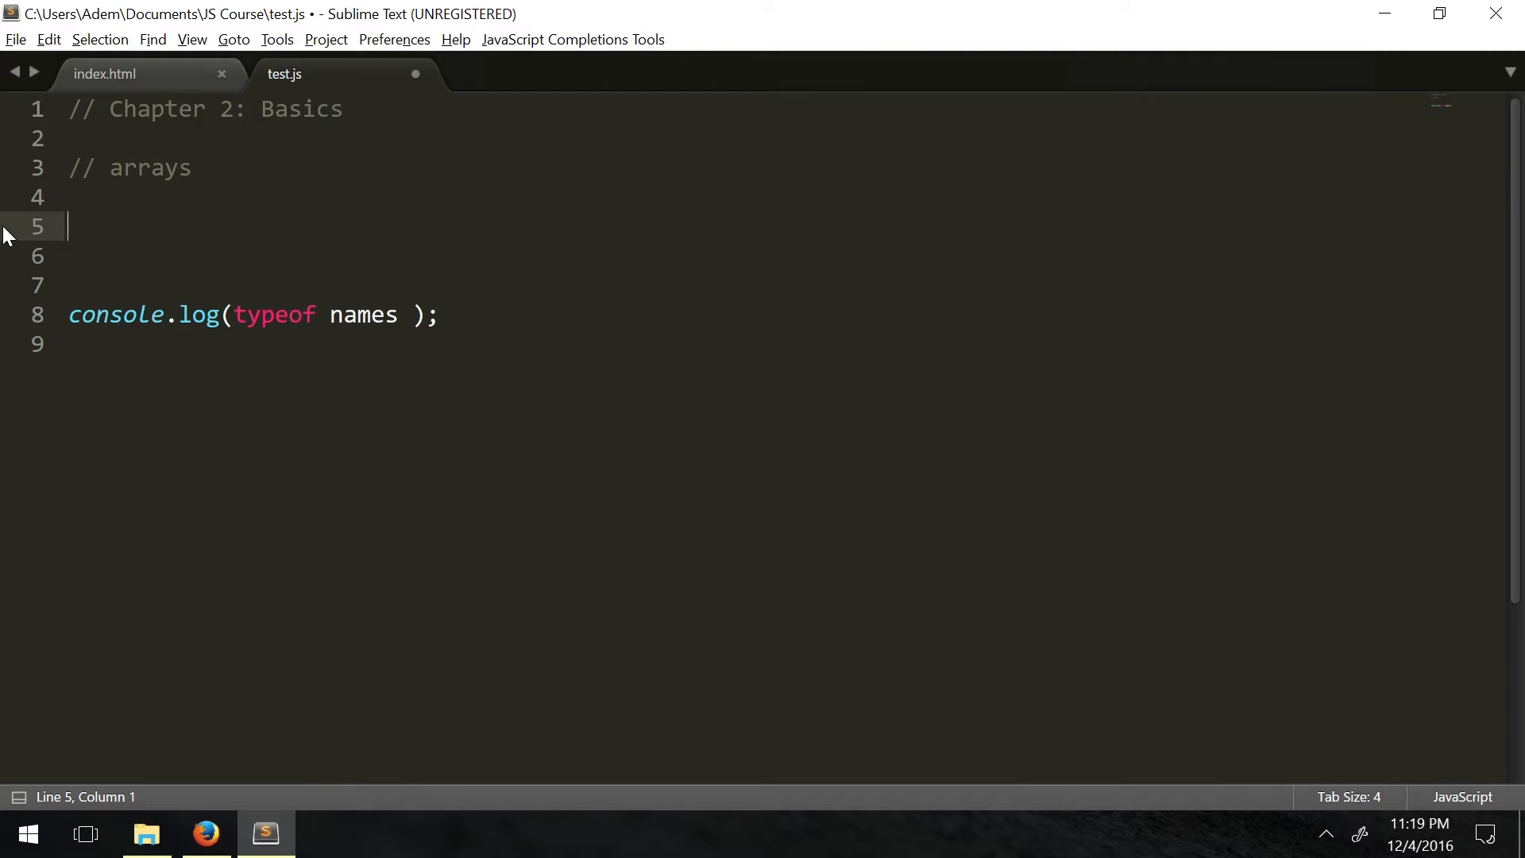
text(da)
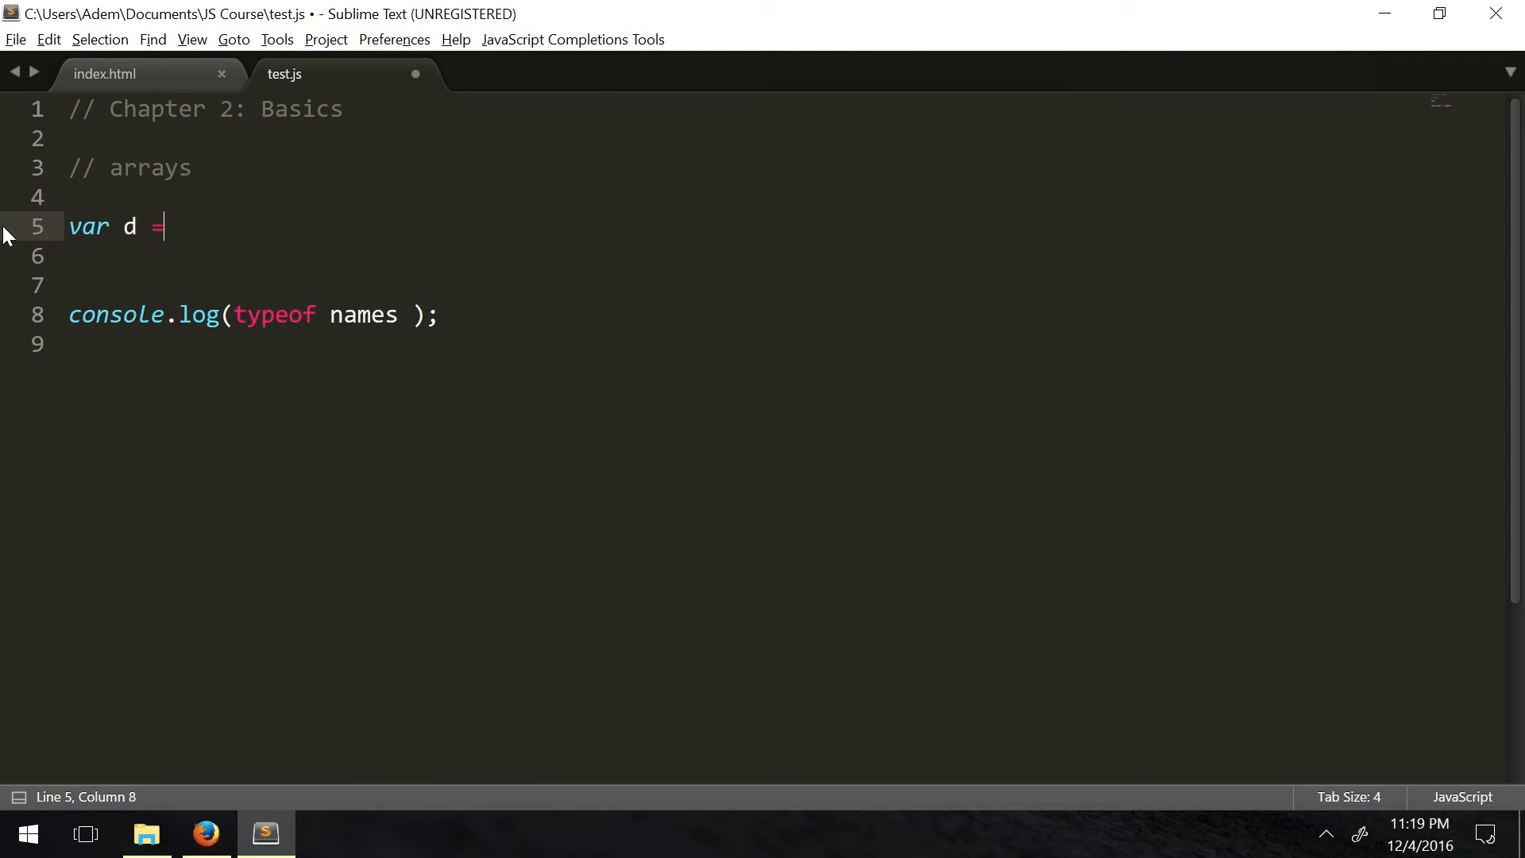
text(Date();)
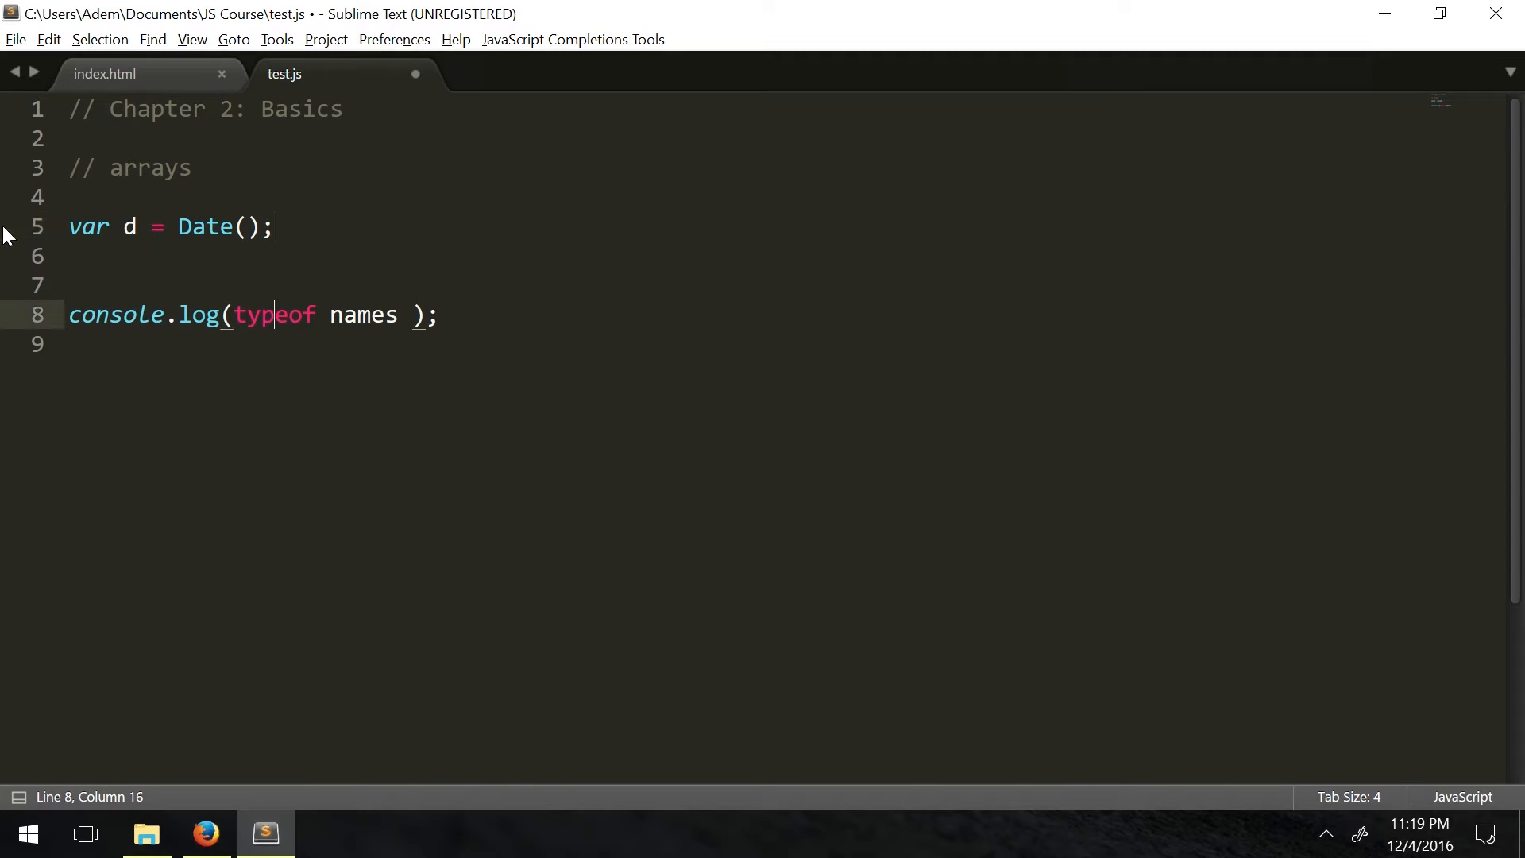
Start retyping the console.log argument from names to D
double_click(362, 314)
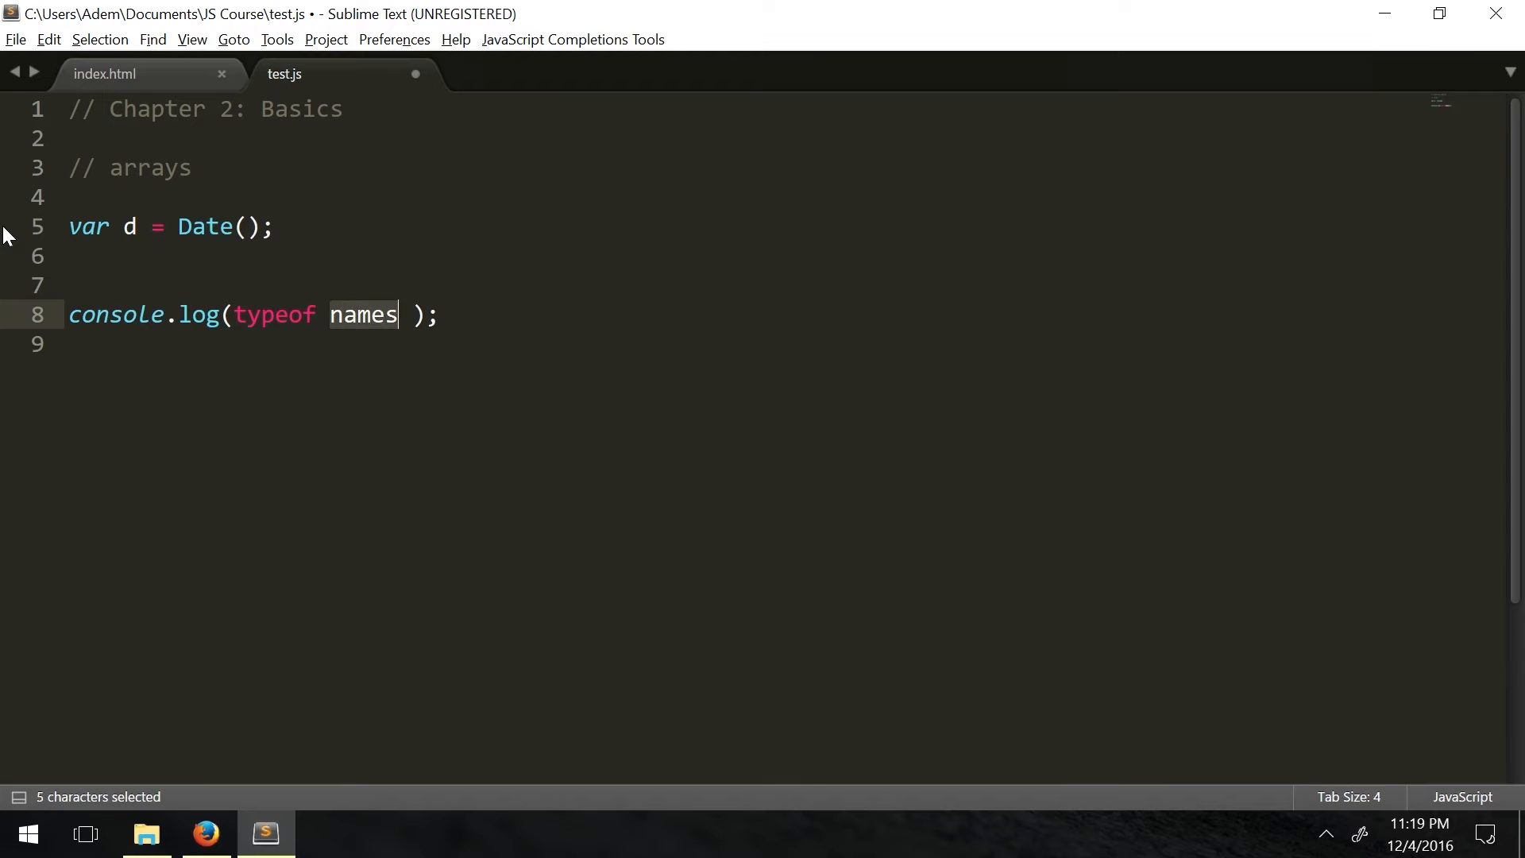
text(D)
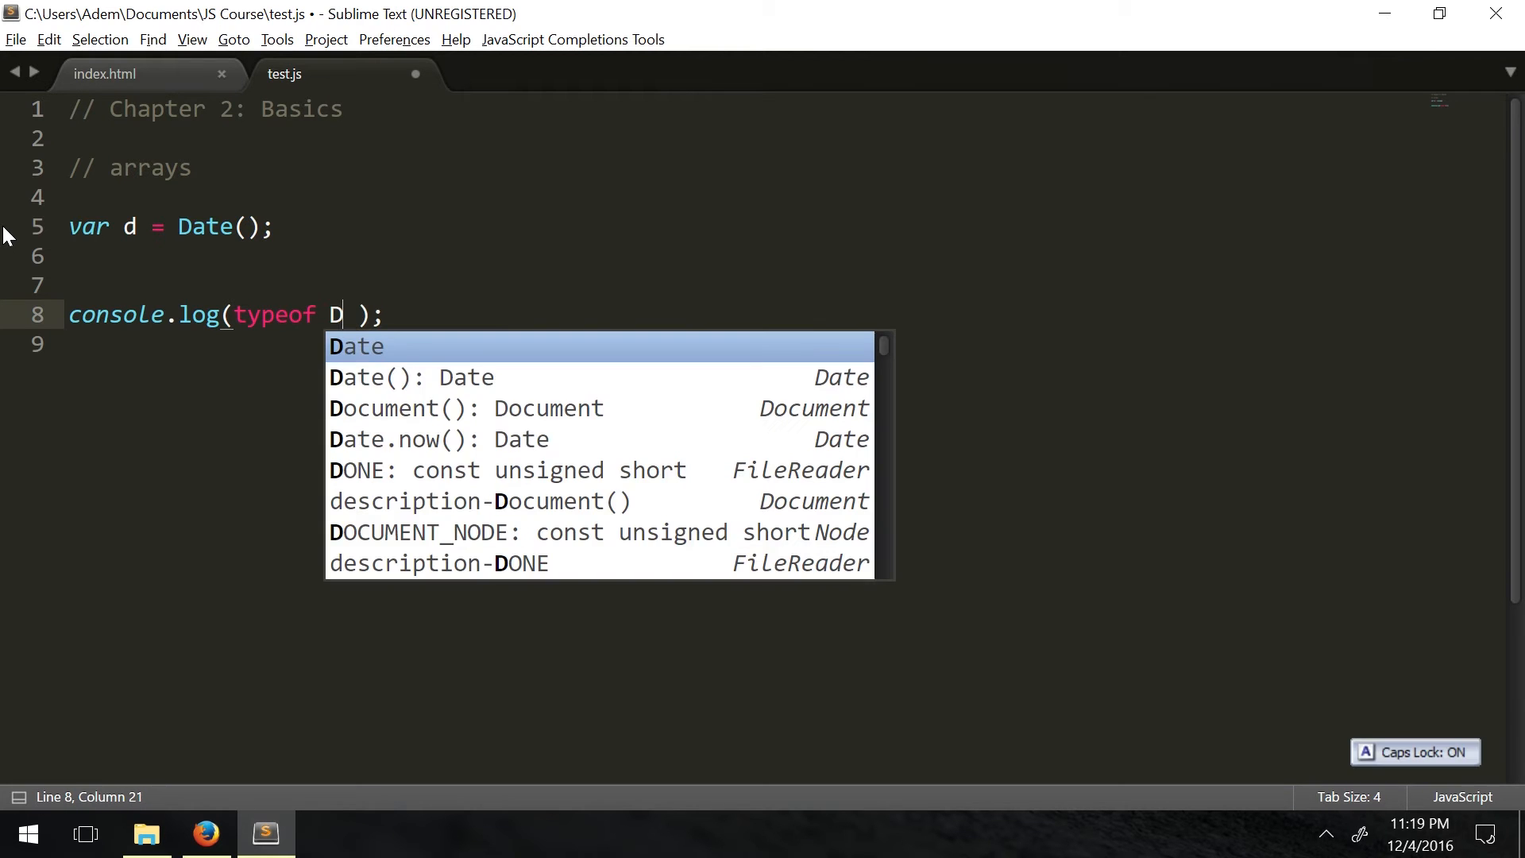
Reload the page in Firefox so the console reports string for d, then return to the editor
click(205, 834)
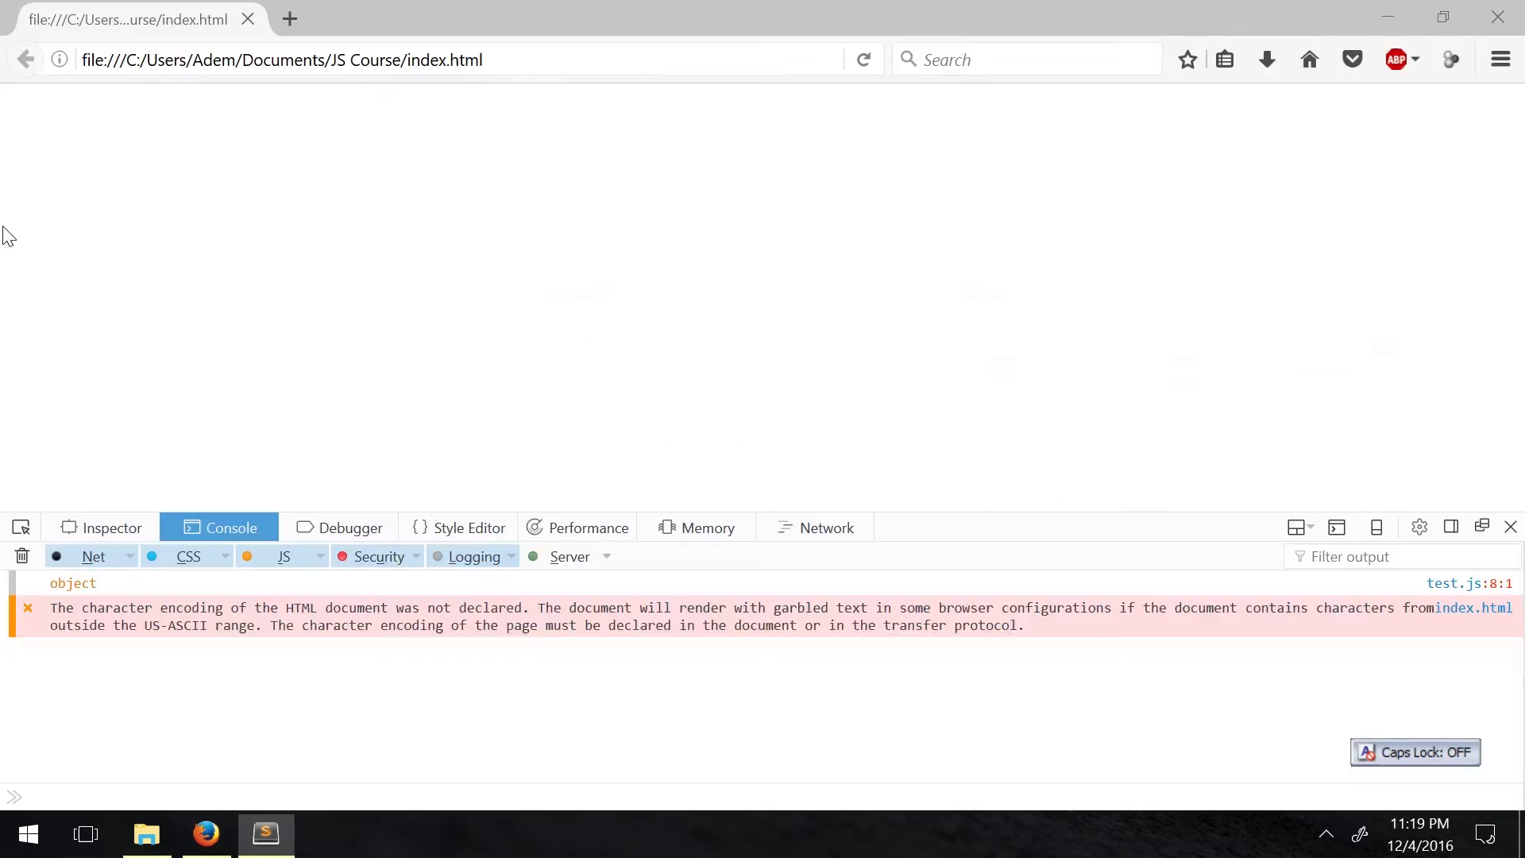
key(ctrl+f)
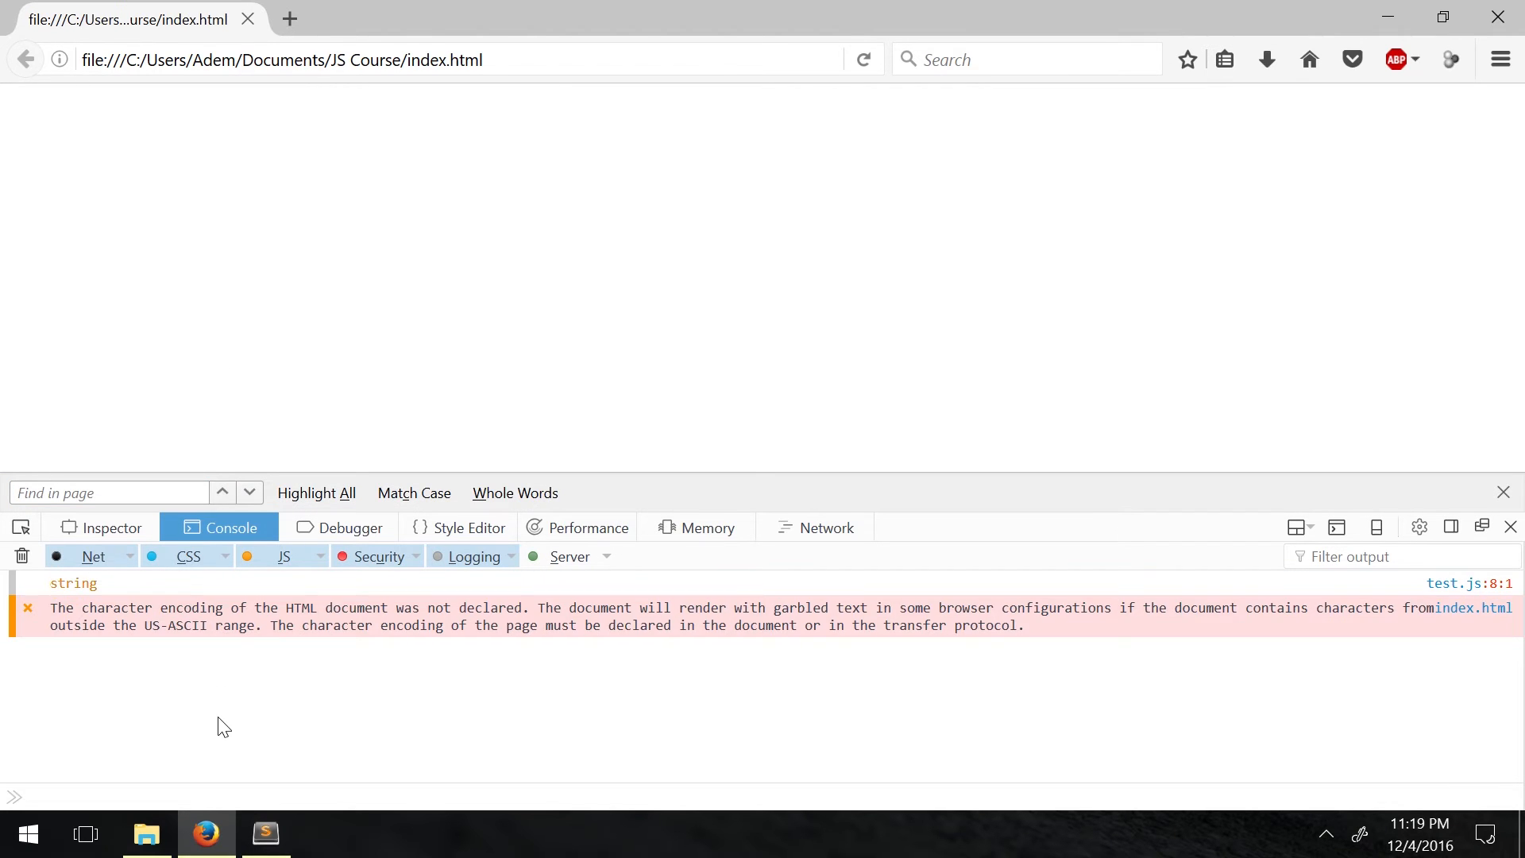
click(266, 834)
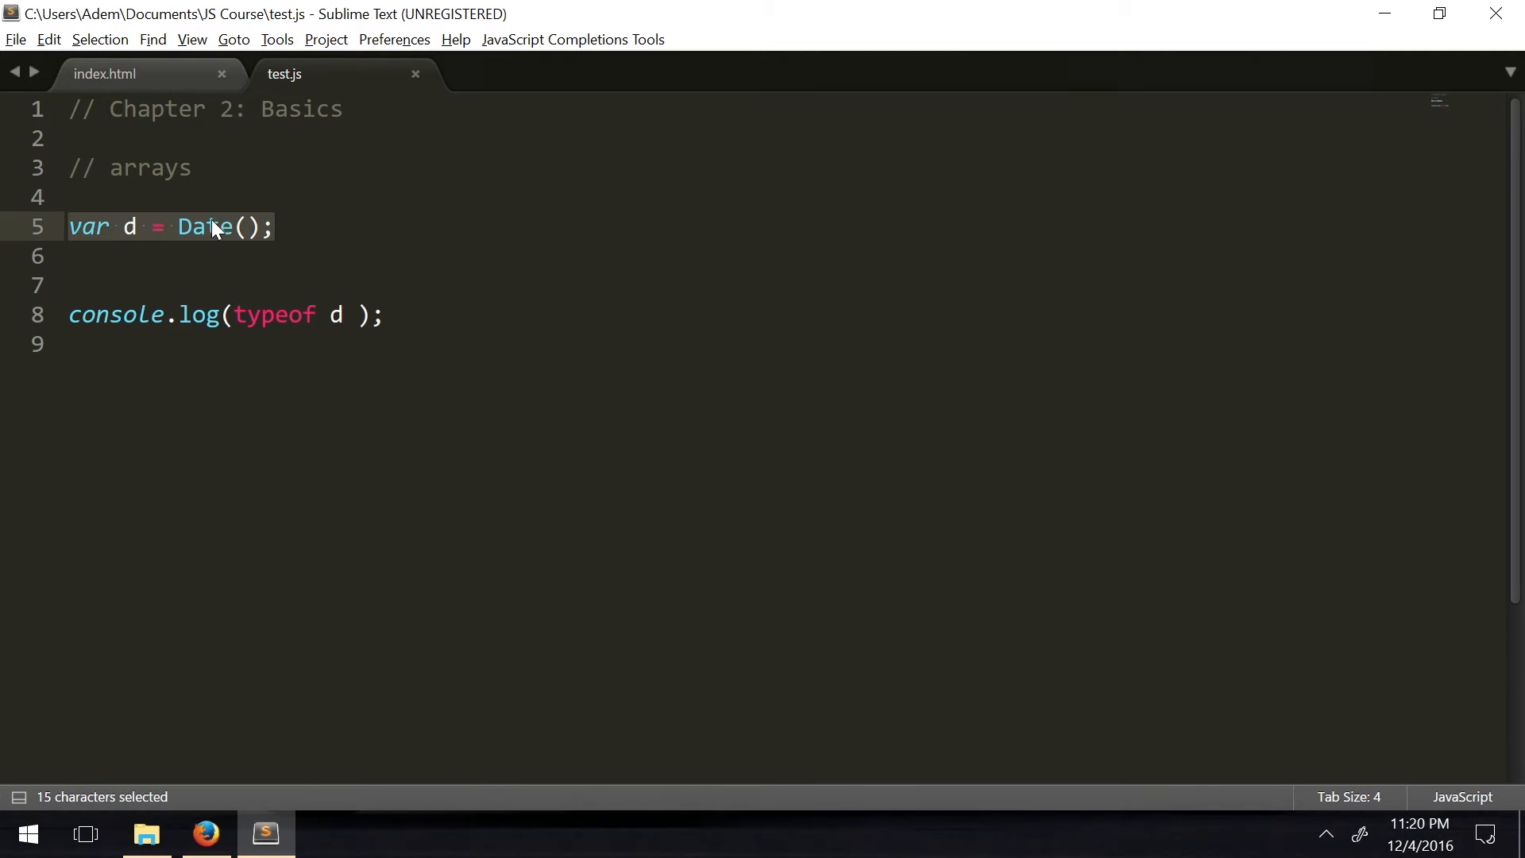
click(209, 228)
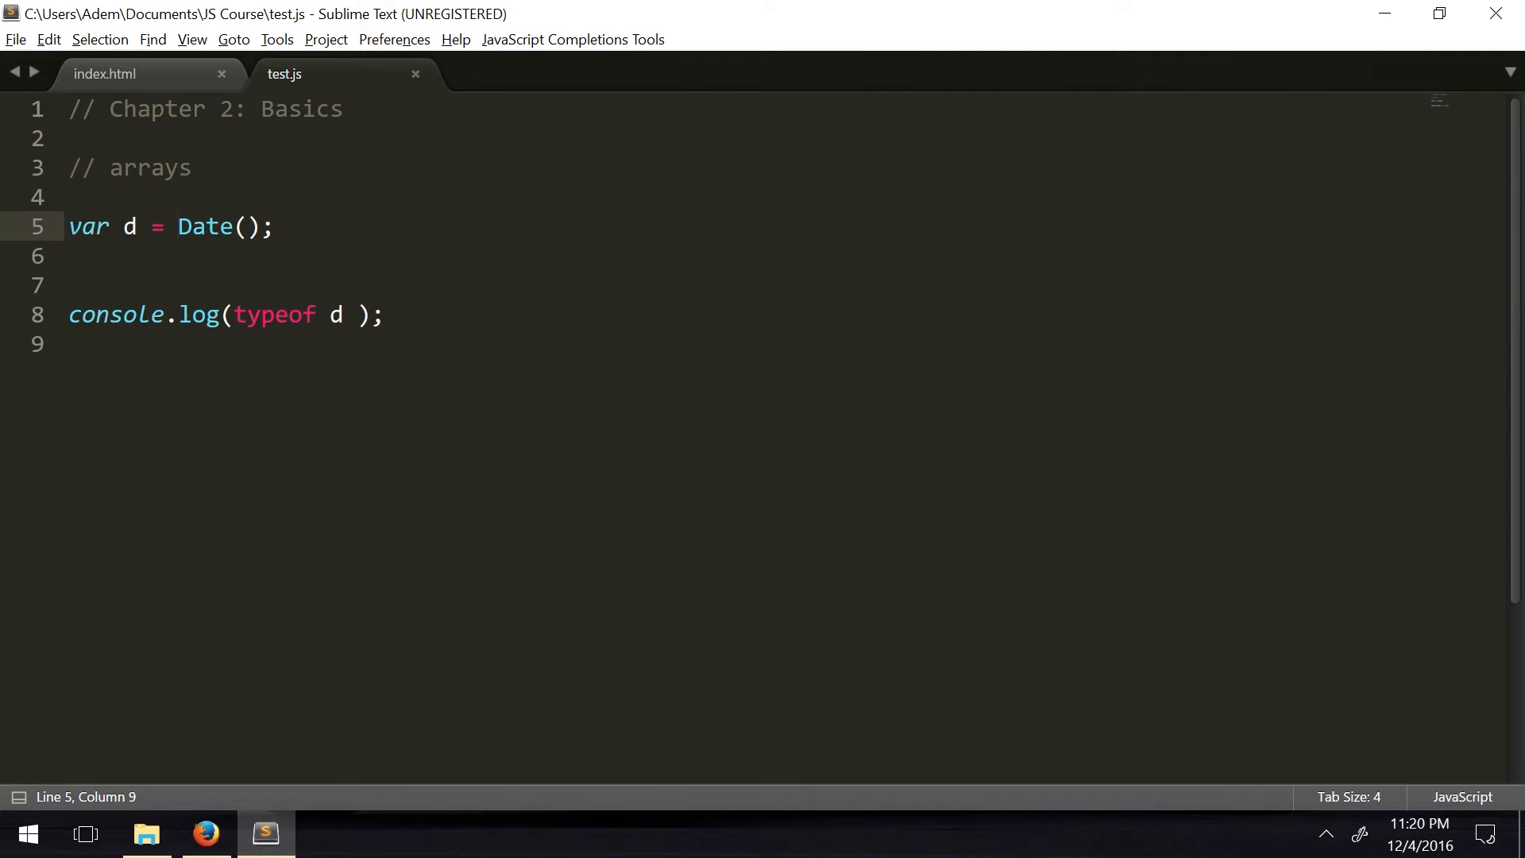
click(178, 225)
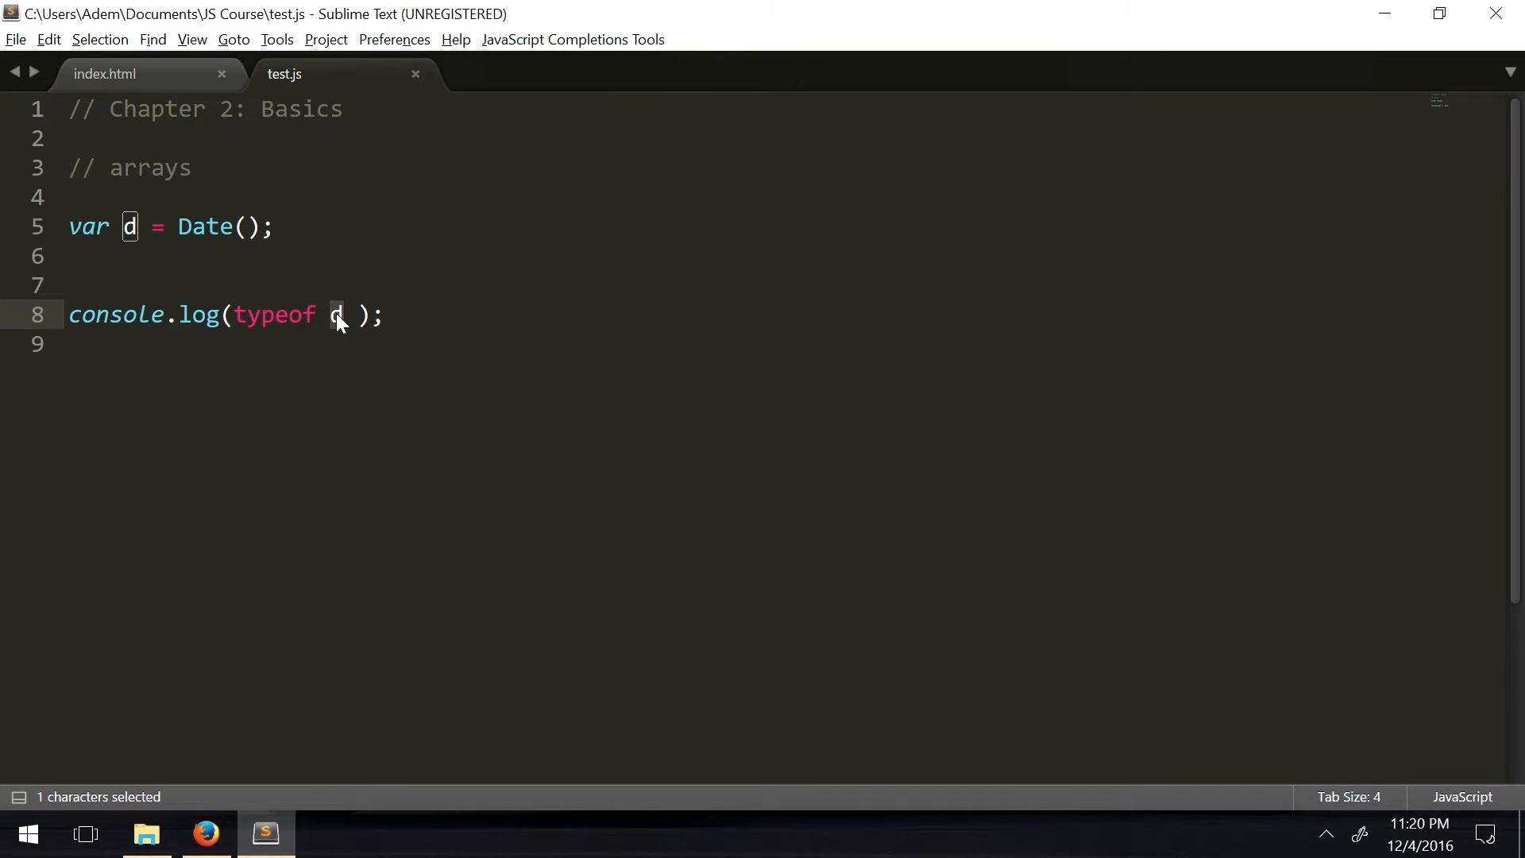
Add an empty function f and change the log to typeof f, then check it in the browser
text(f)
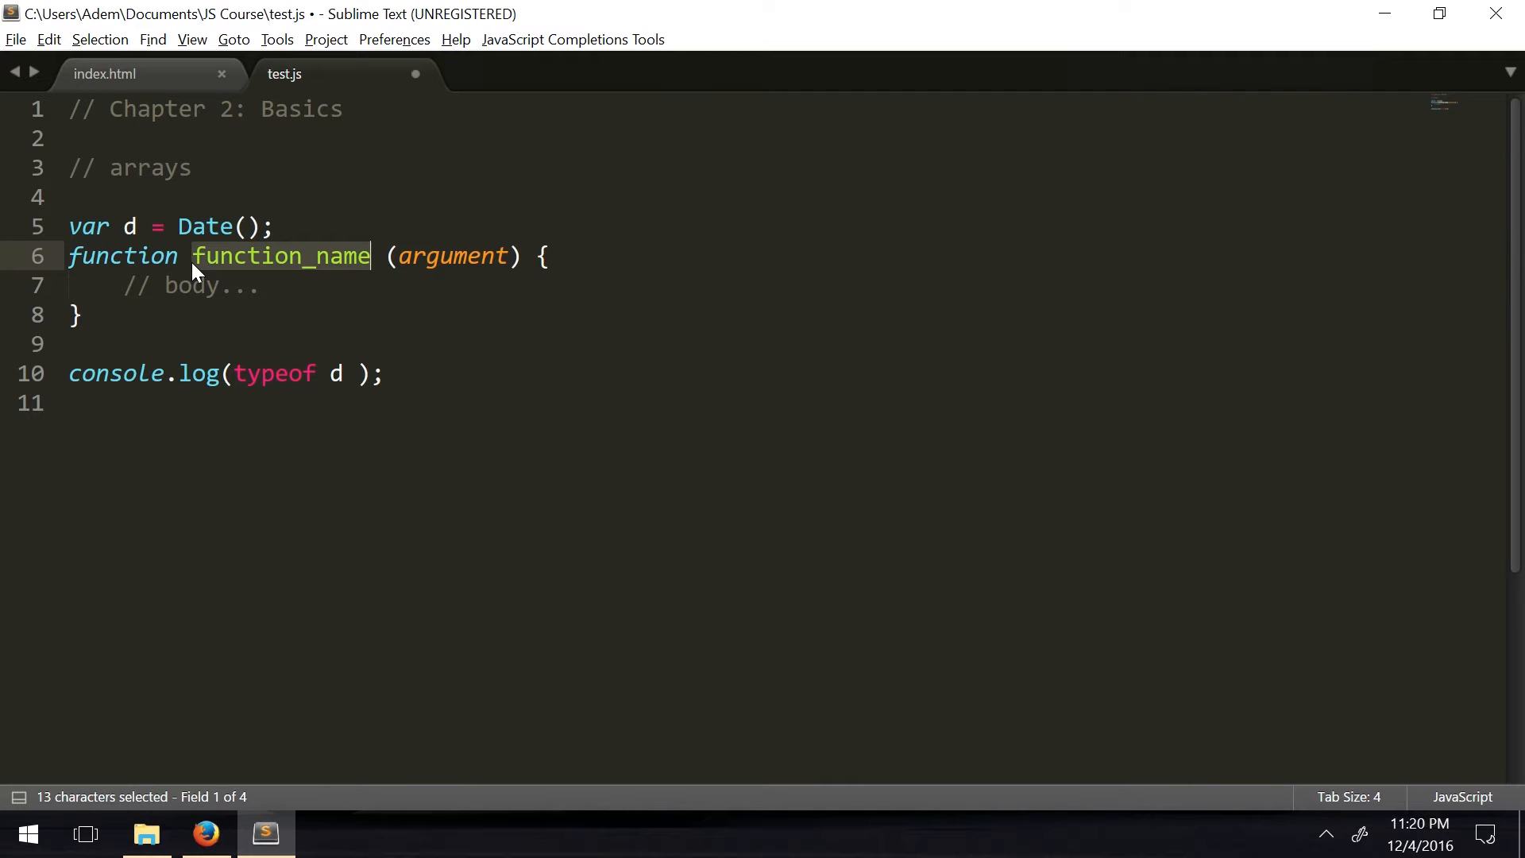
text(f)
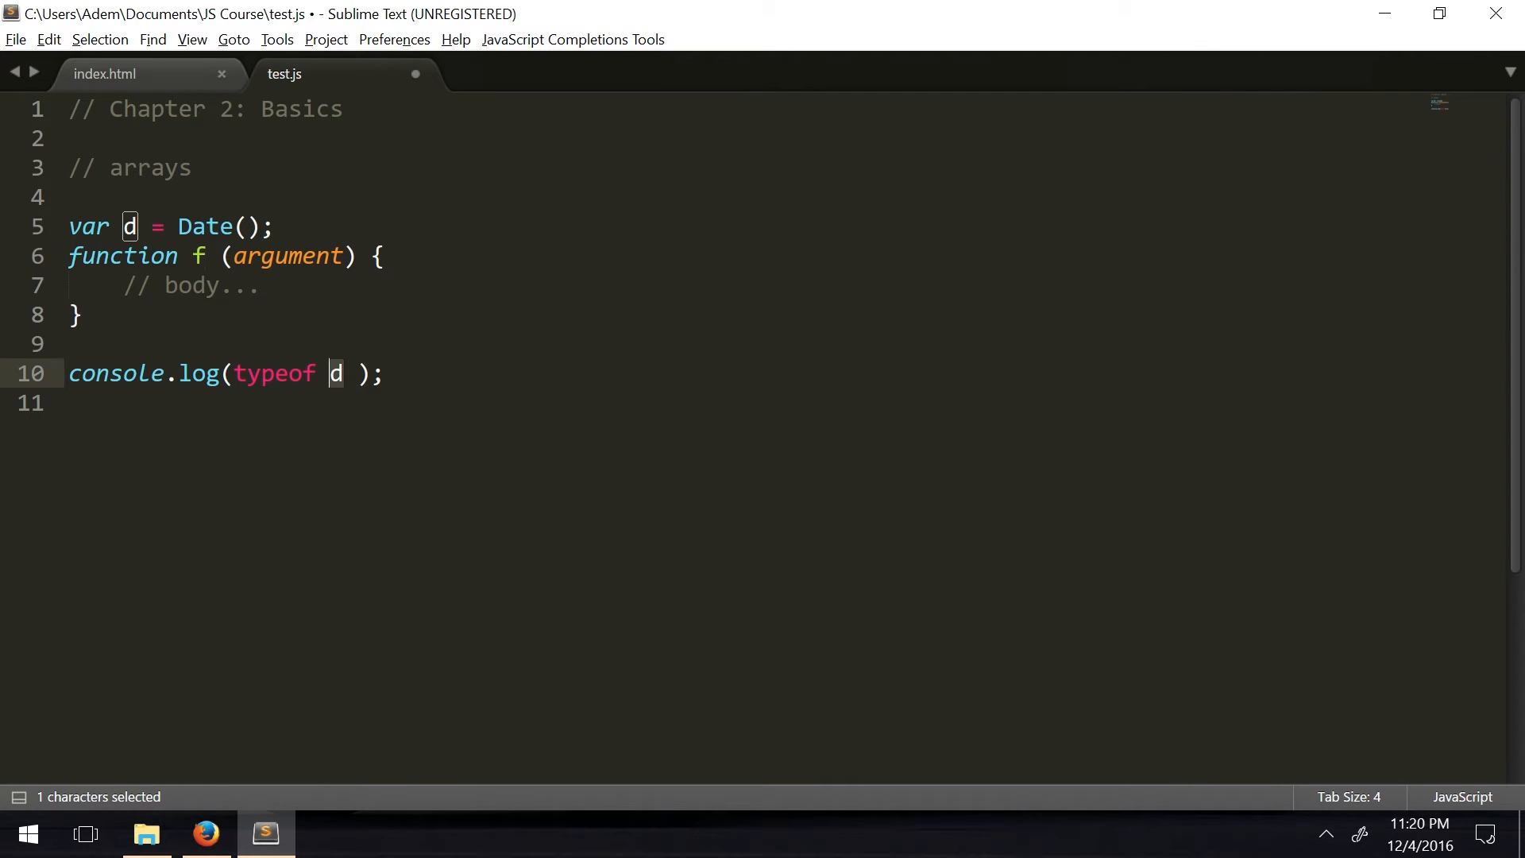
text(f)
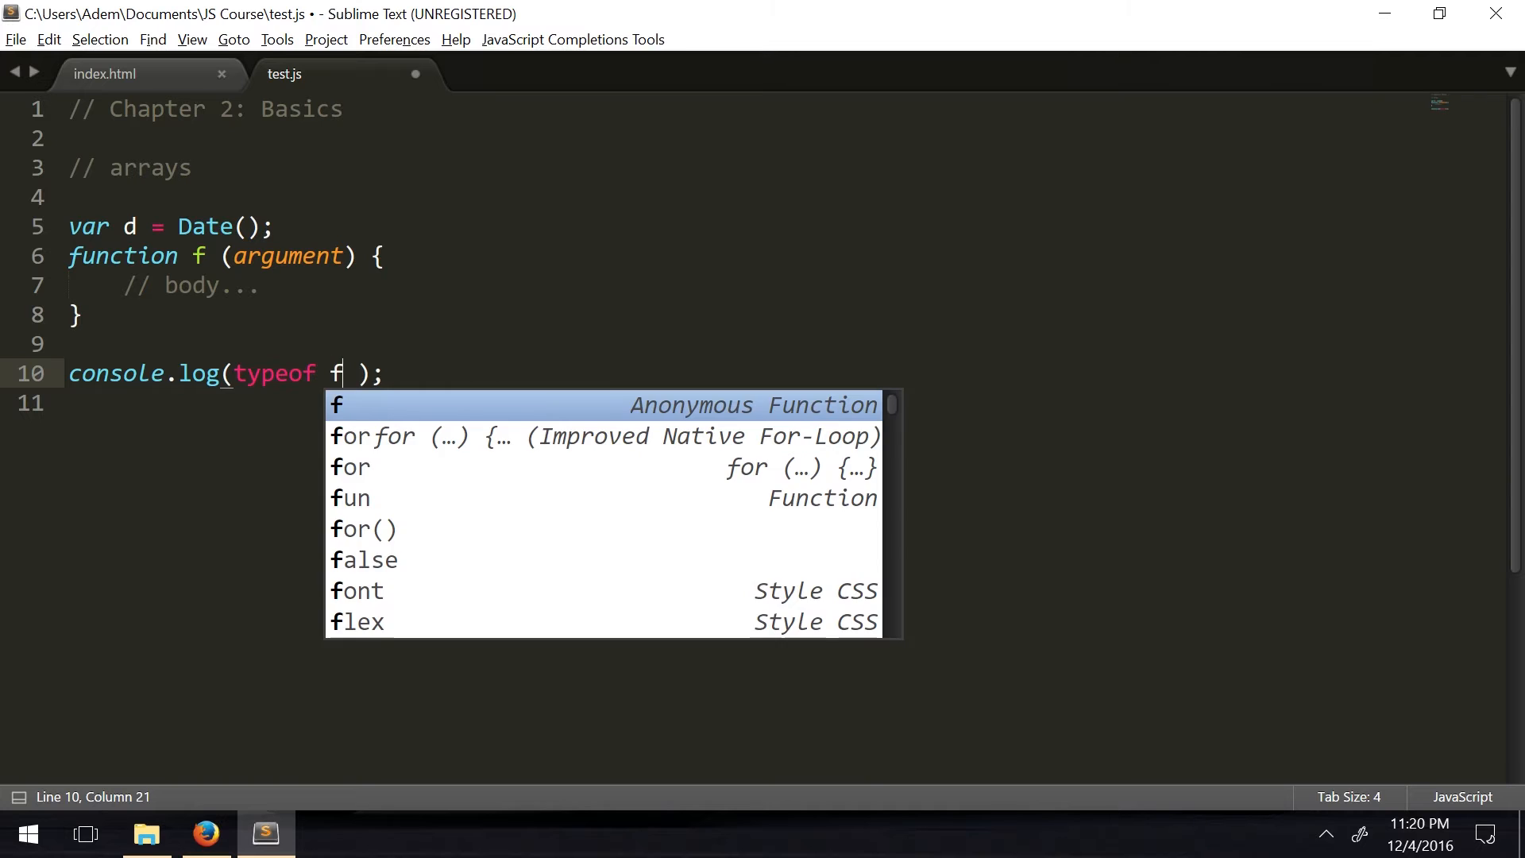
click(205, 834)
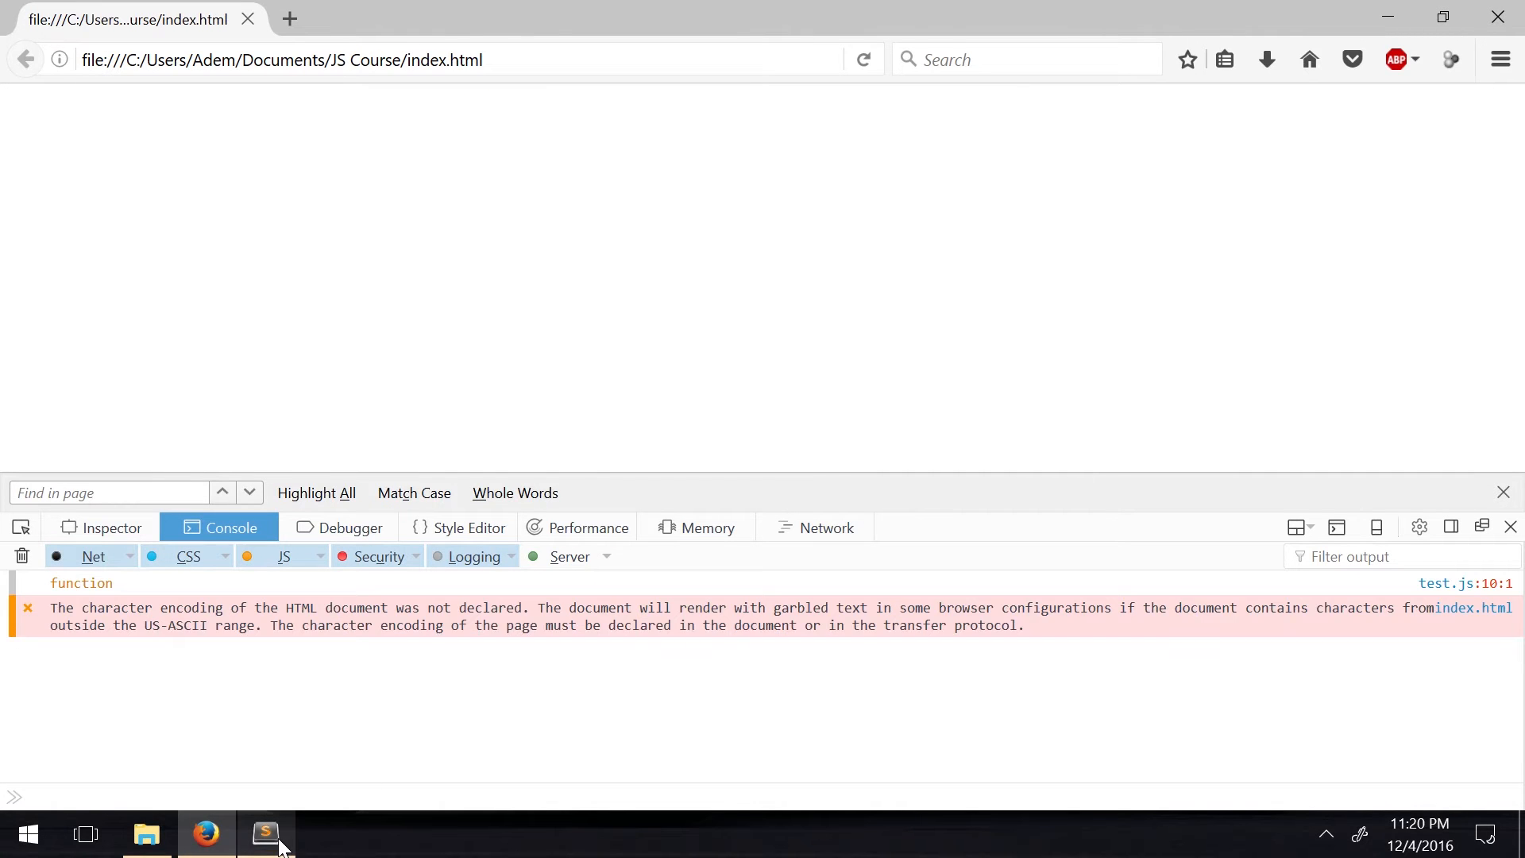
Return from Firefox to Sublime Text after reading the function type in the console
click(265, 834)
text(//)
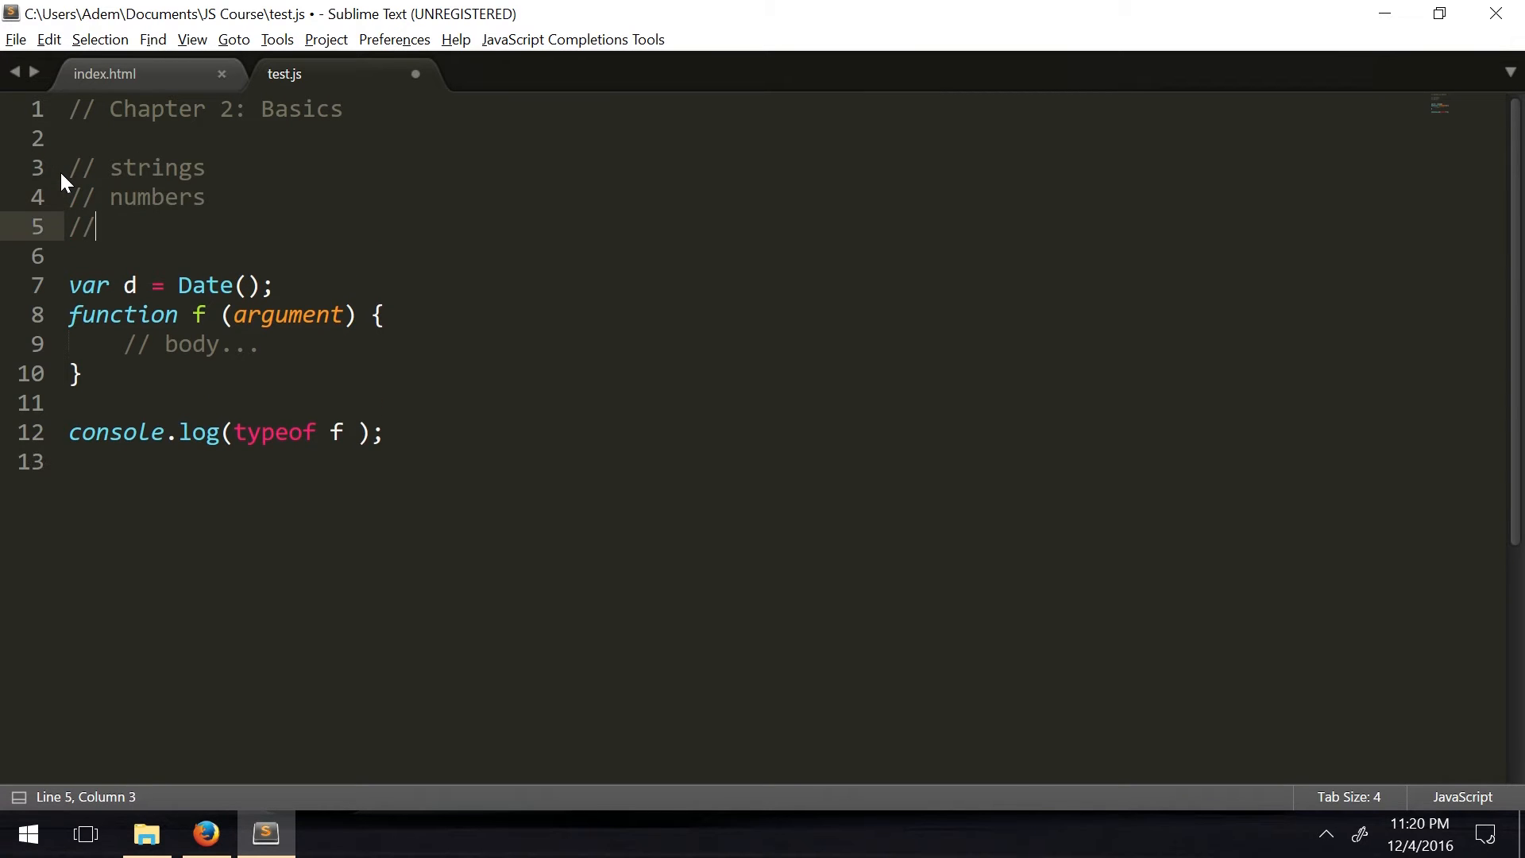
Extend the header comments with booleans, functions, and arrays, objects data types
text(booleans)
text(//objects)
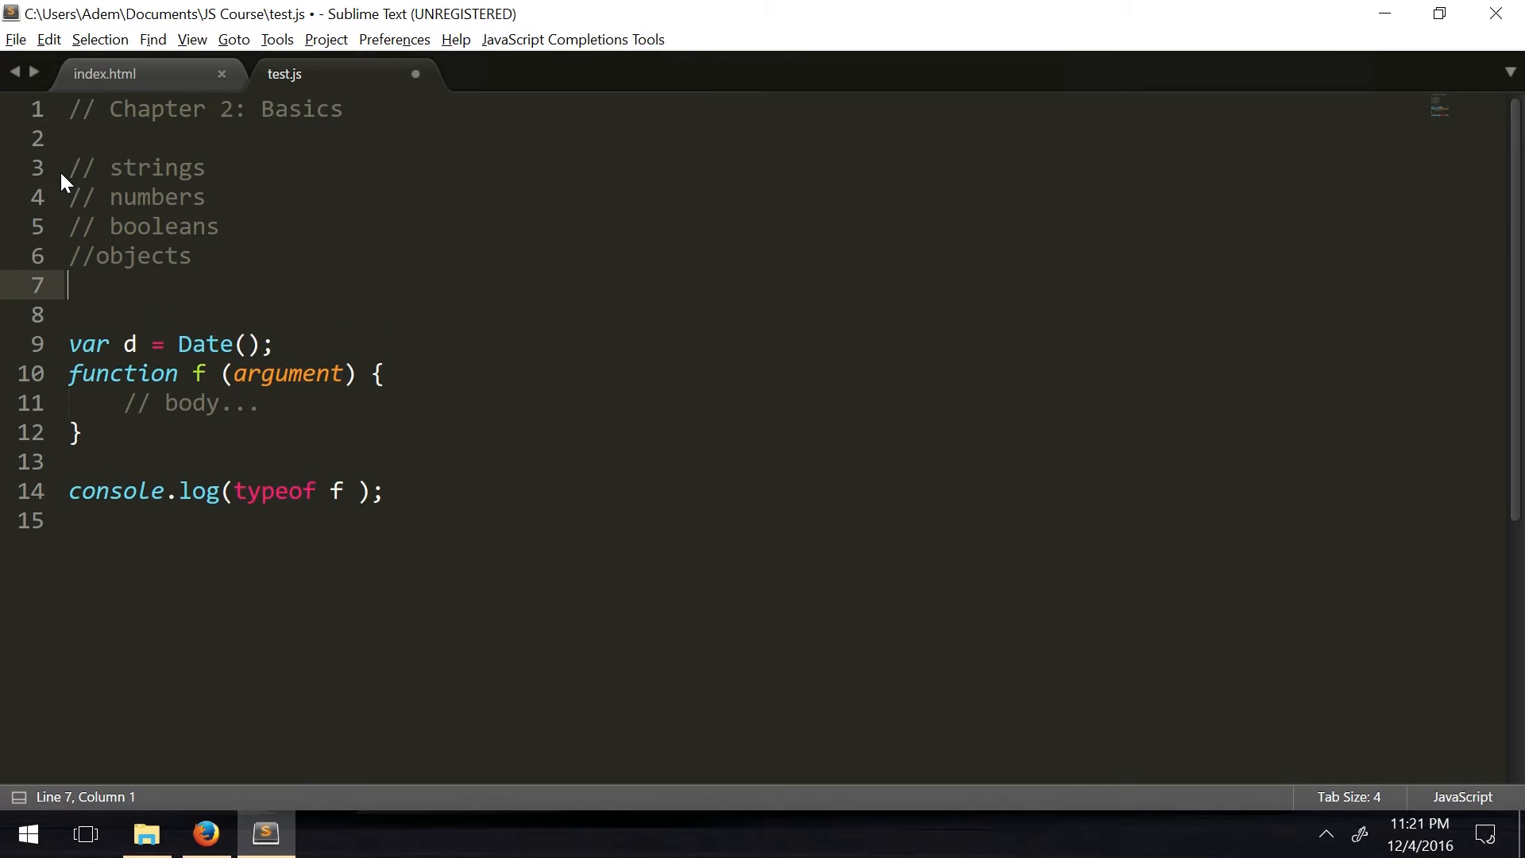
text(//functions)
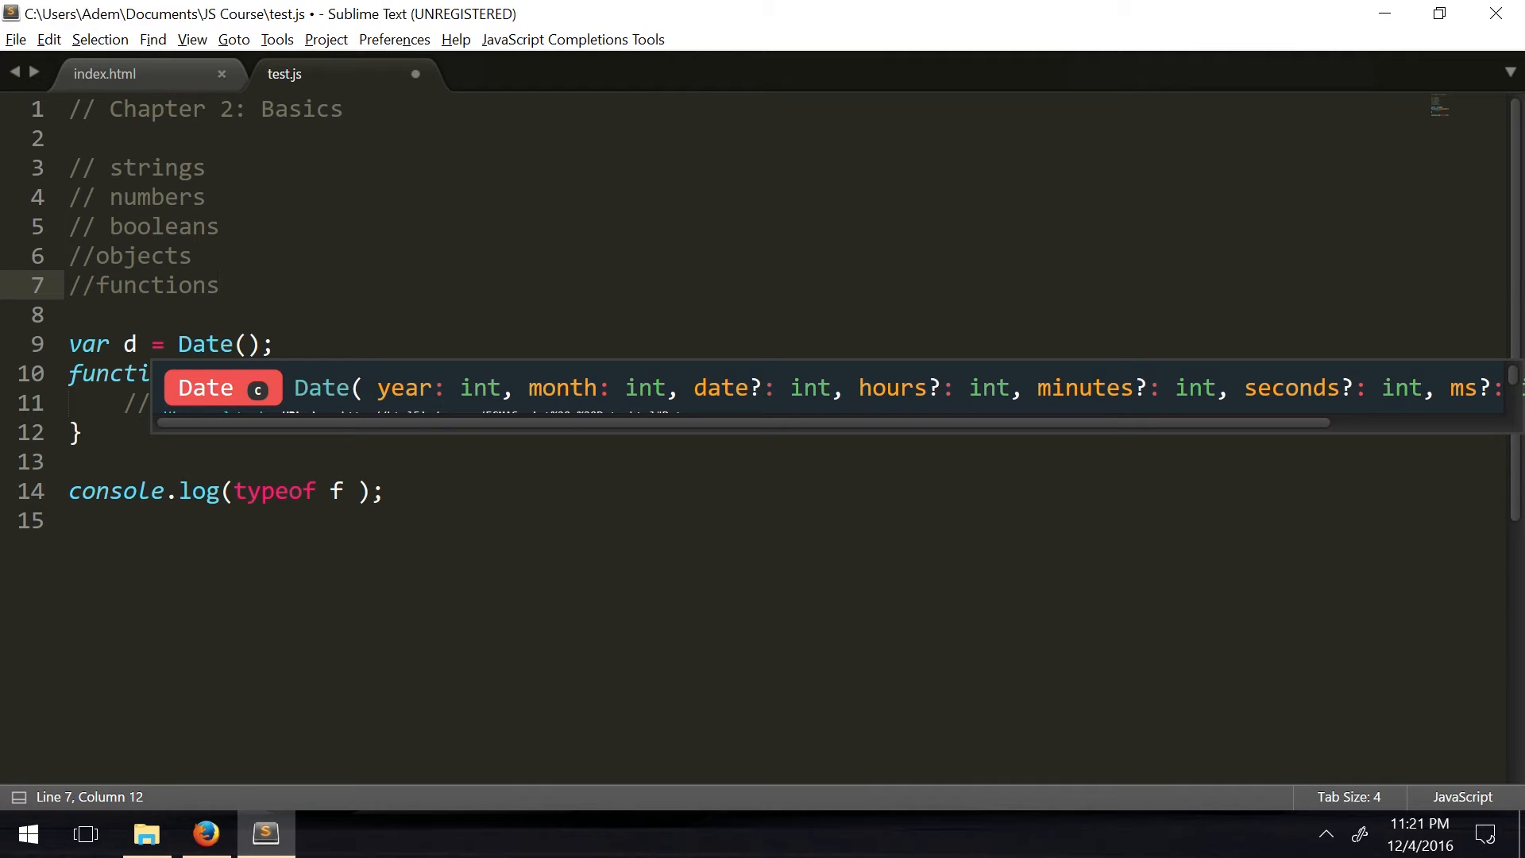
key(Escape)
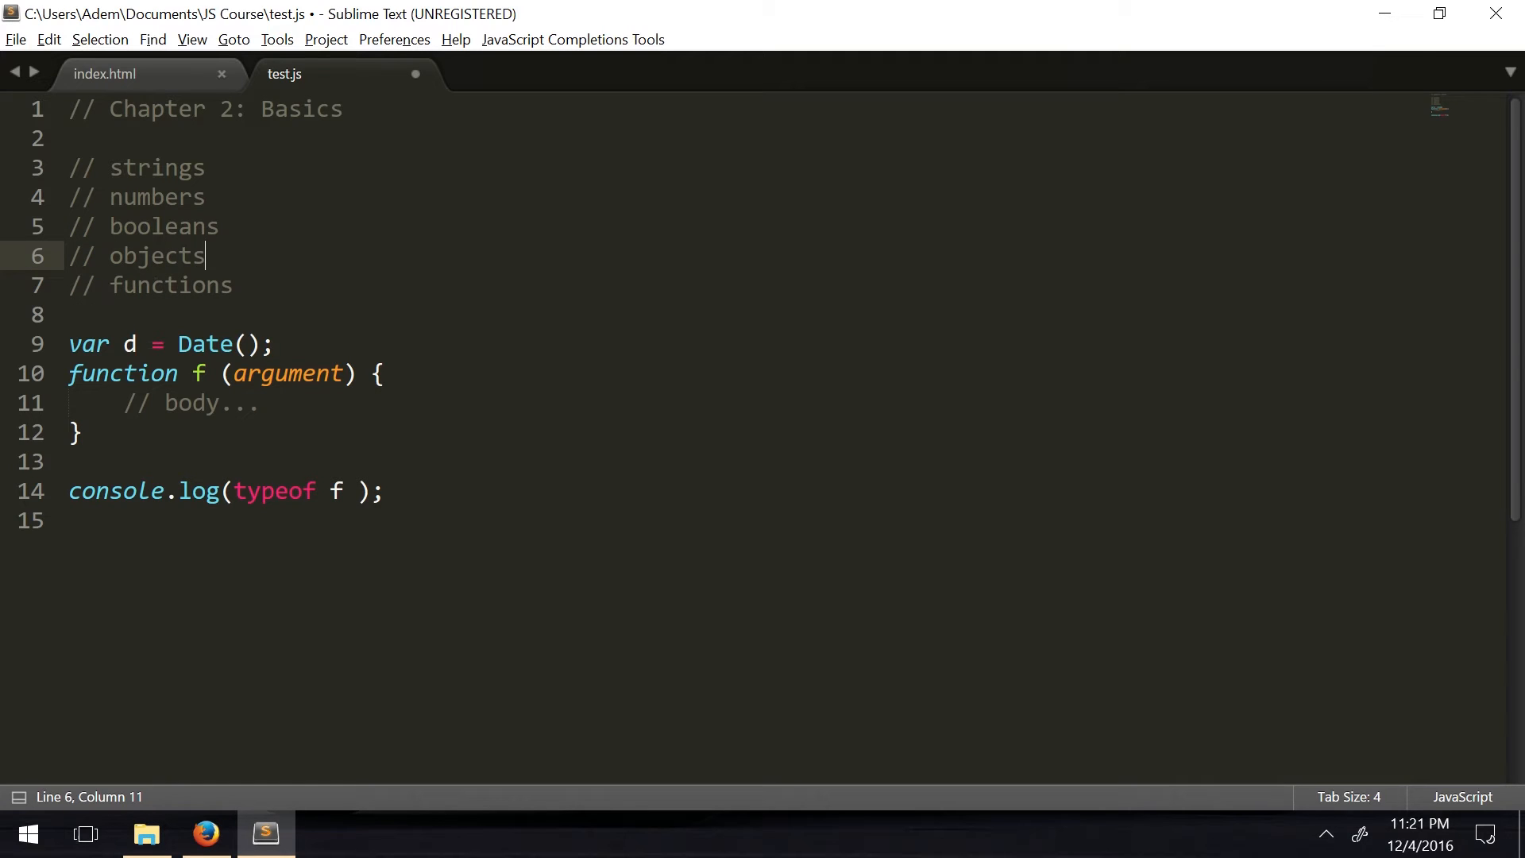
text(// arrays)
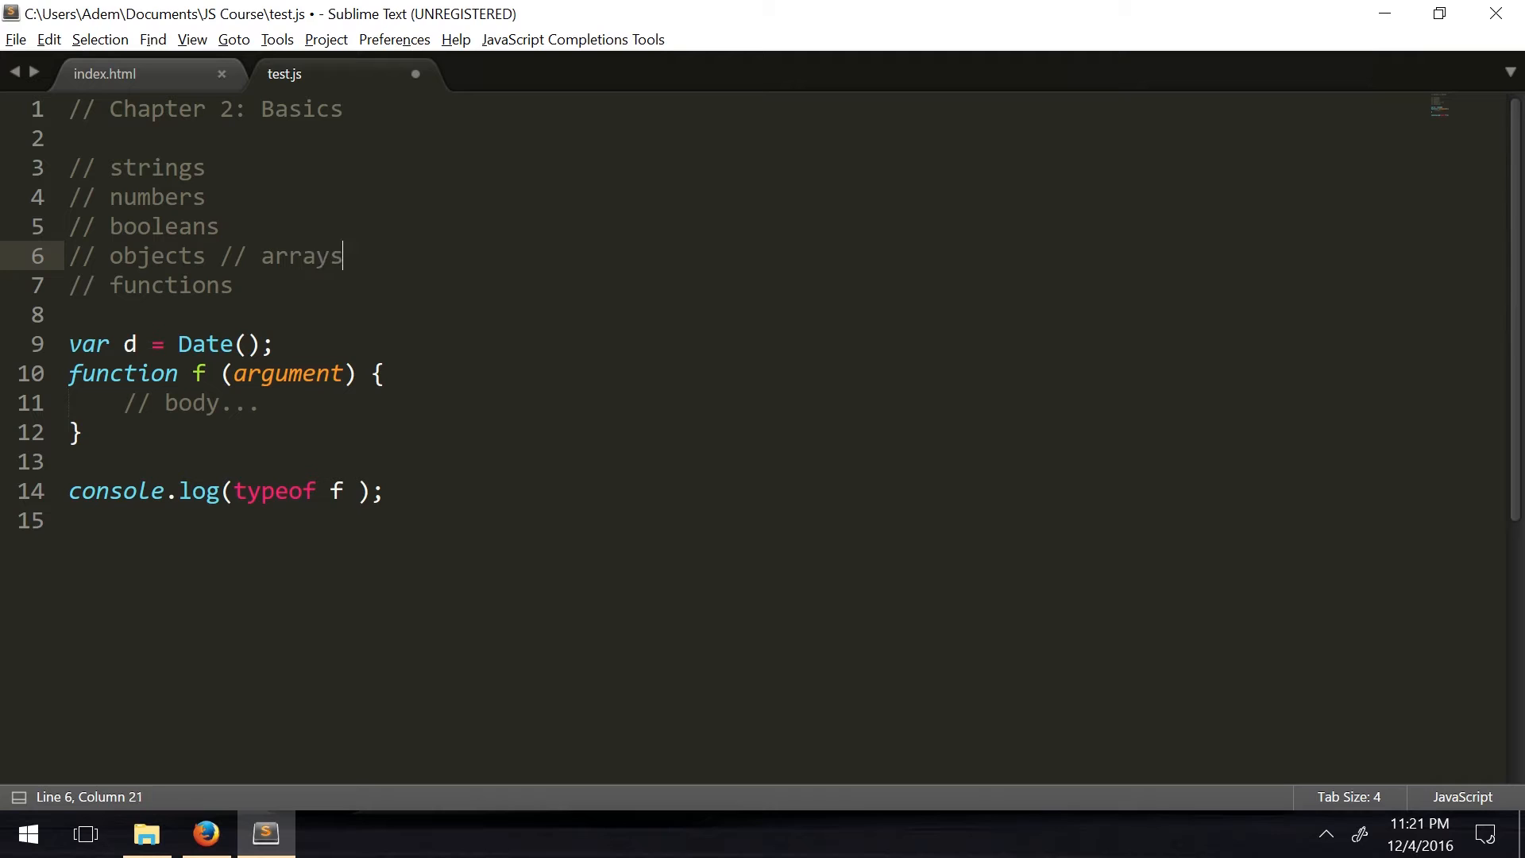
text(, objects)
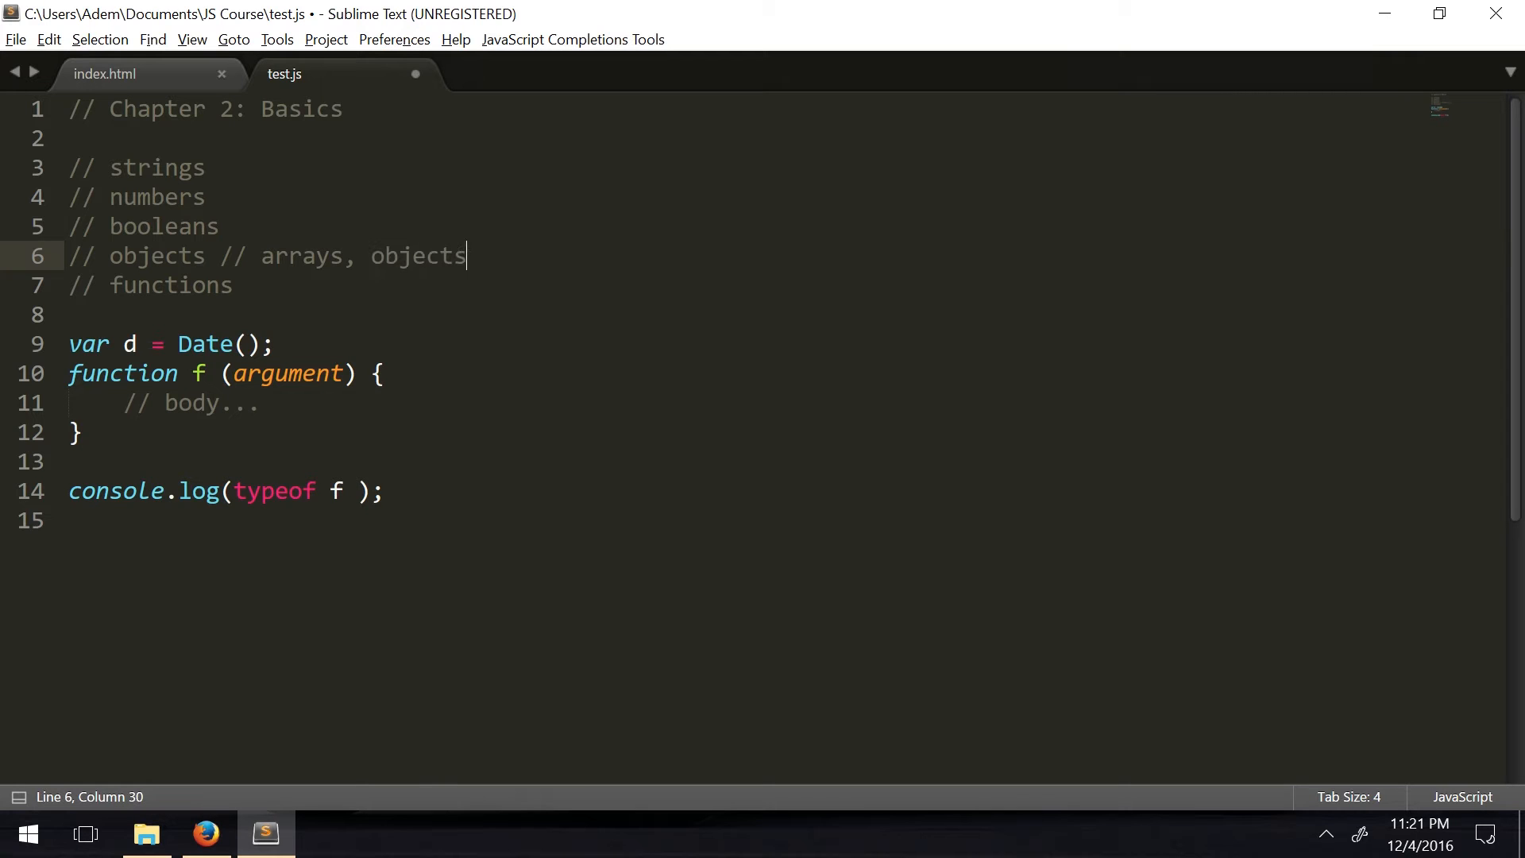
text(,)
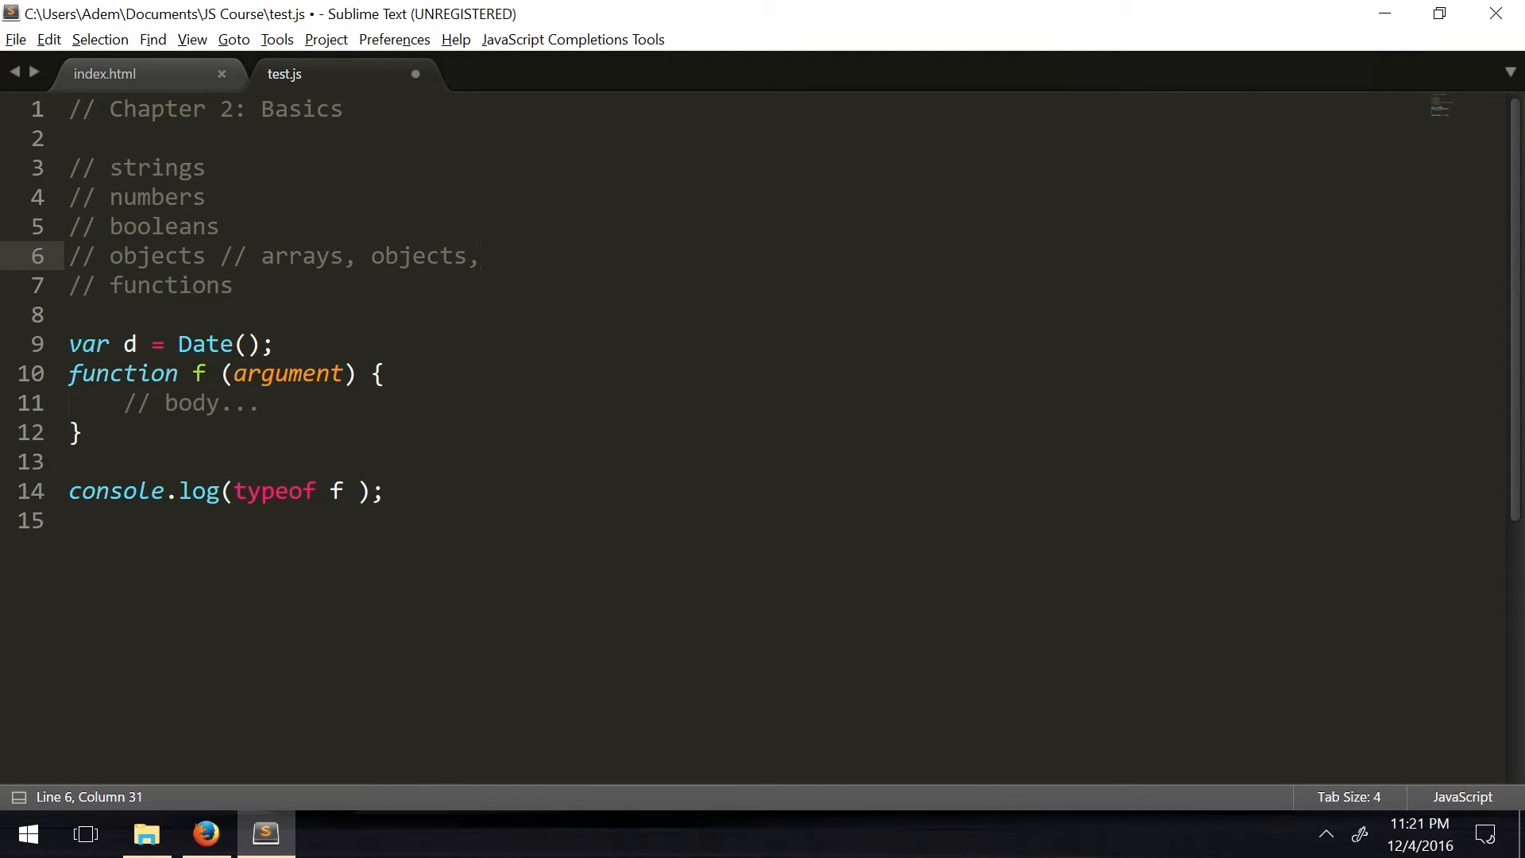
Add '// dates' after the strings comment and highlight the Date() call to point it out
click(205, 197)
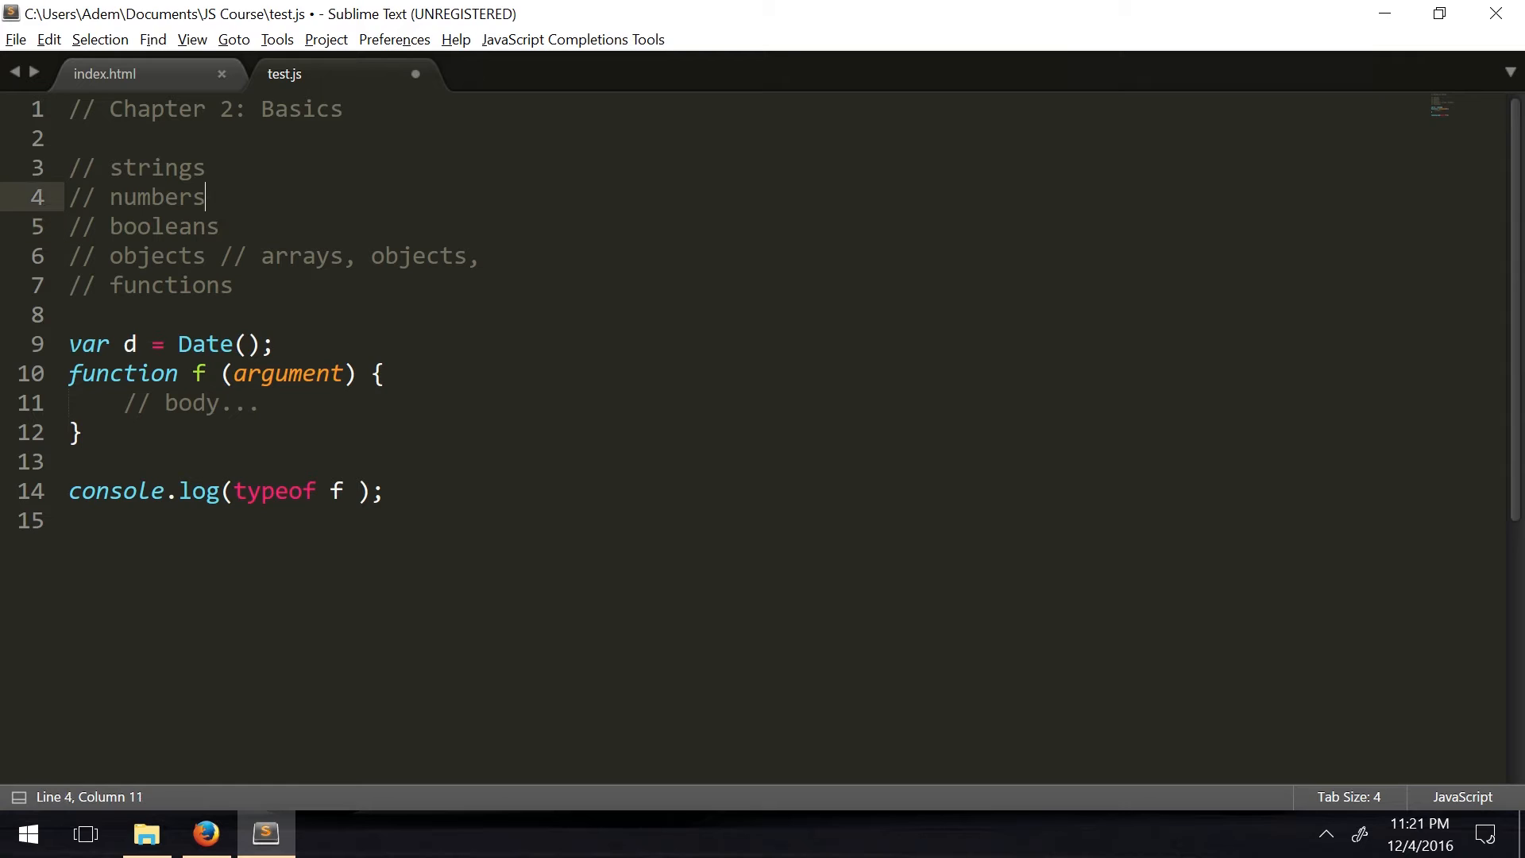
text(// d)
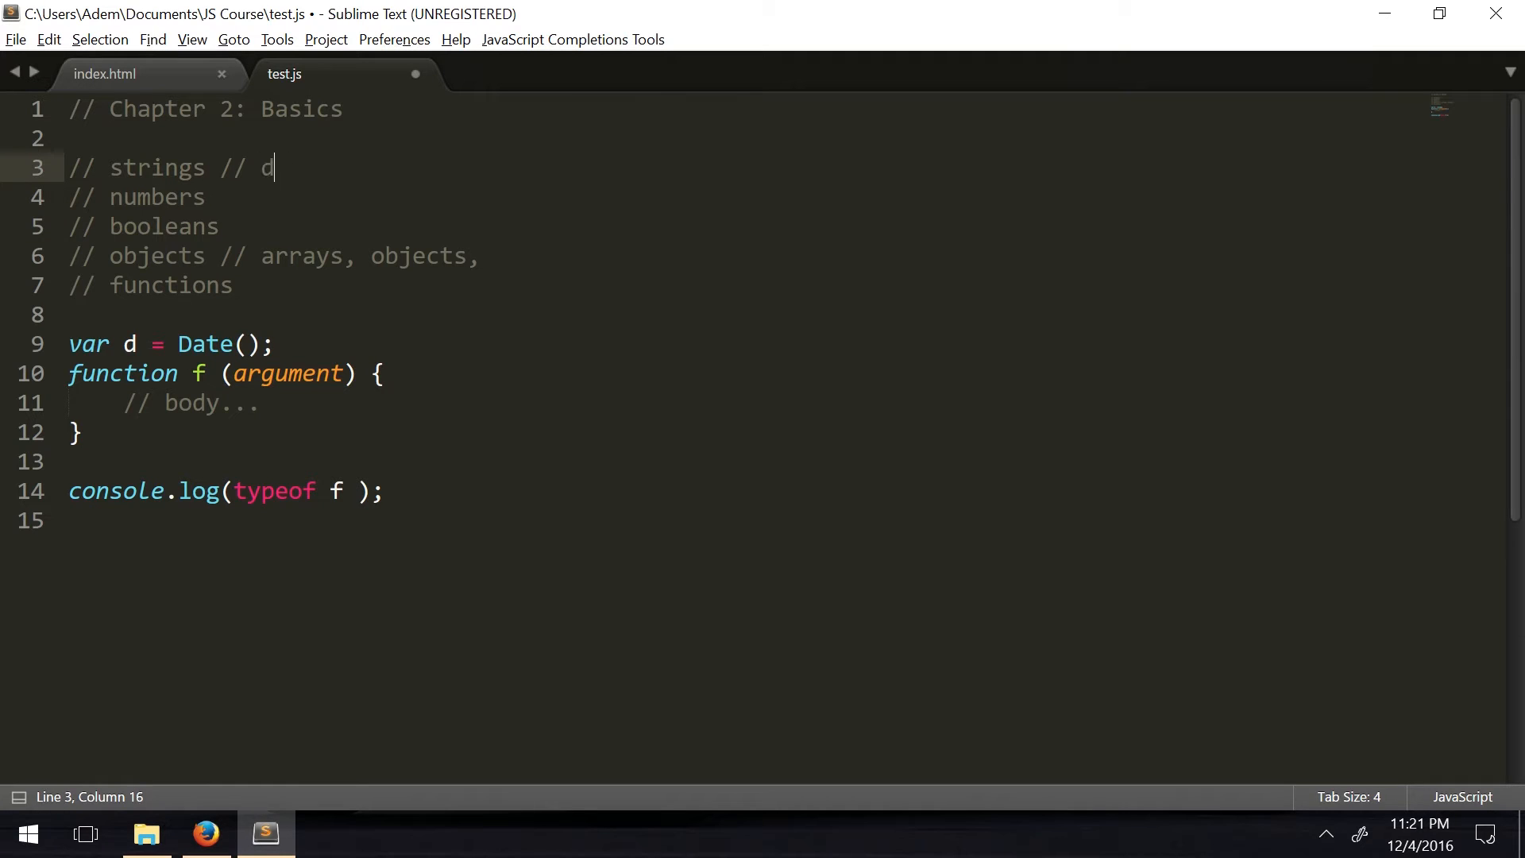
text(ates)
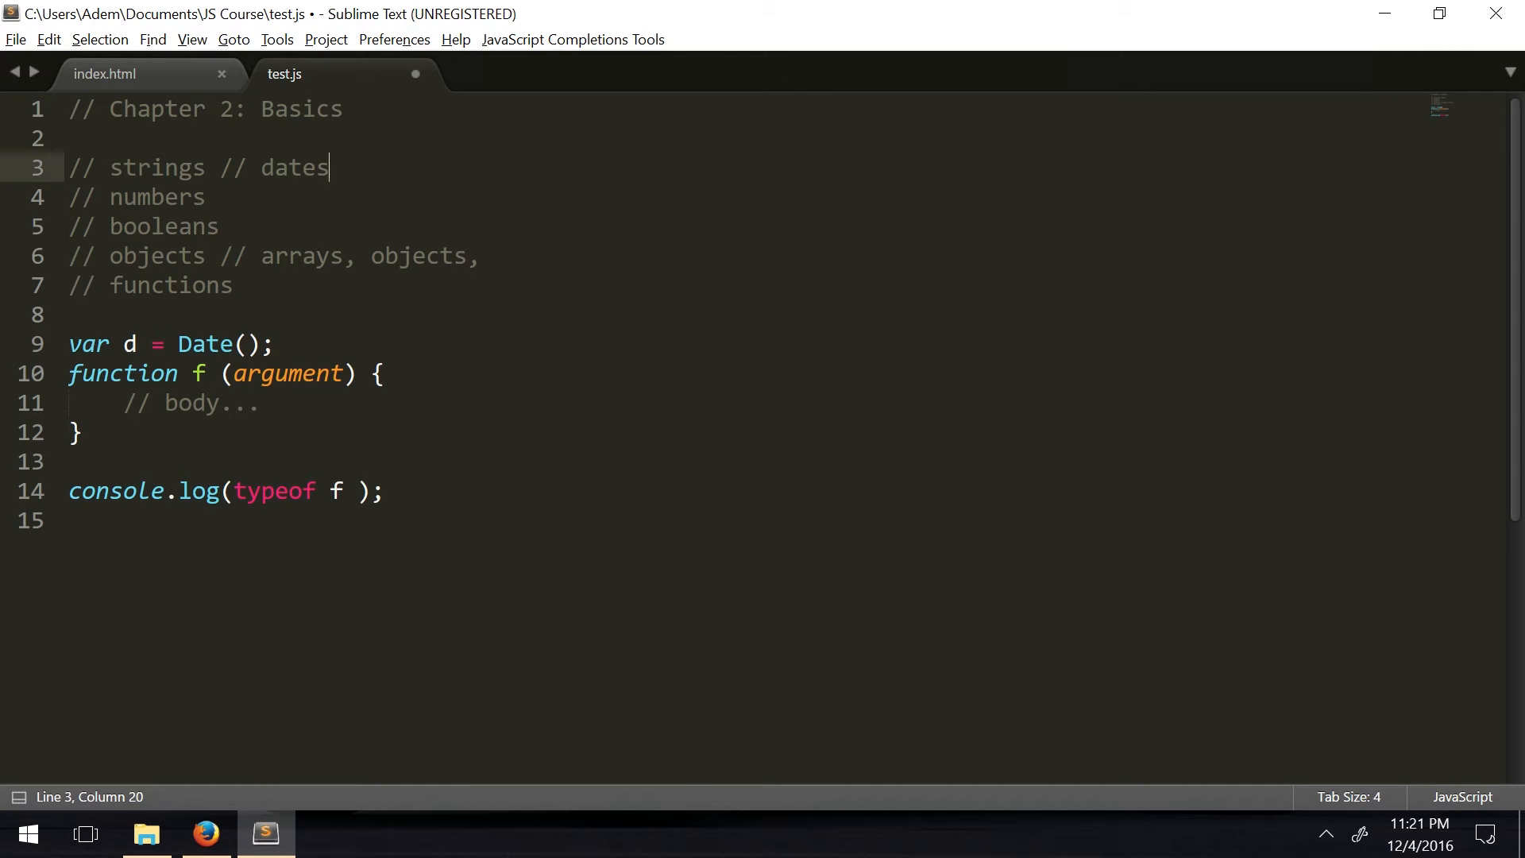
double_click(205, 345)
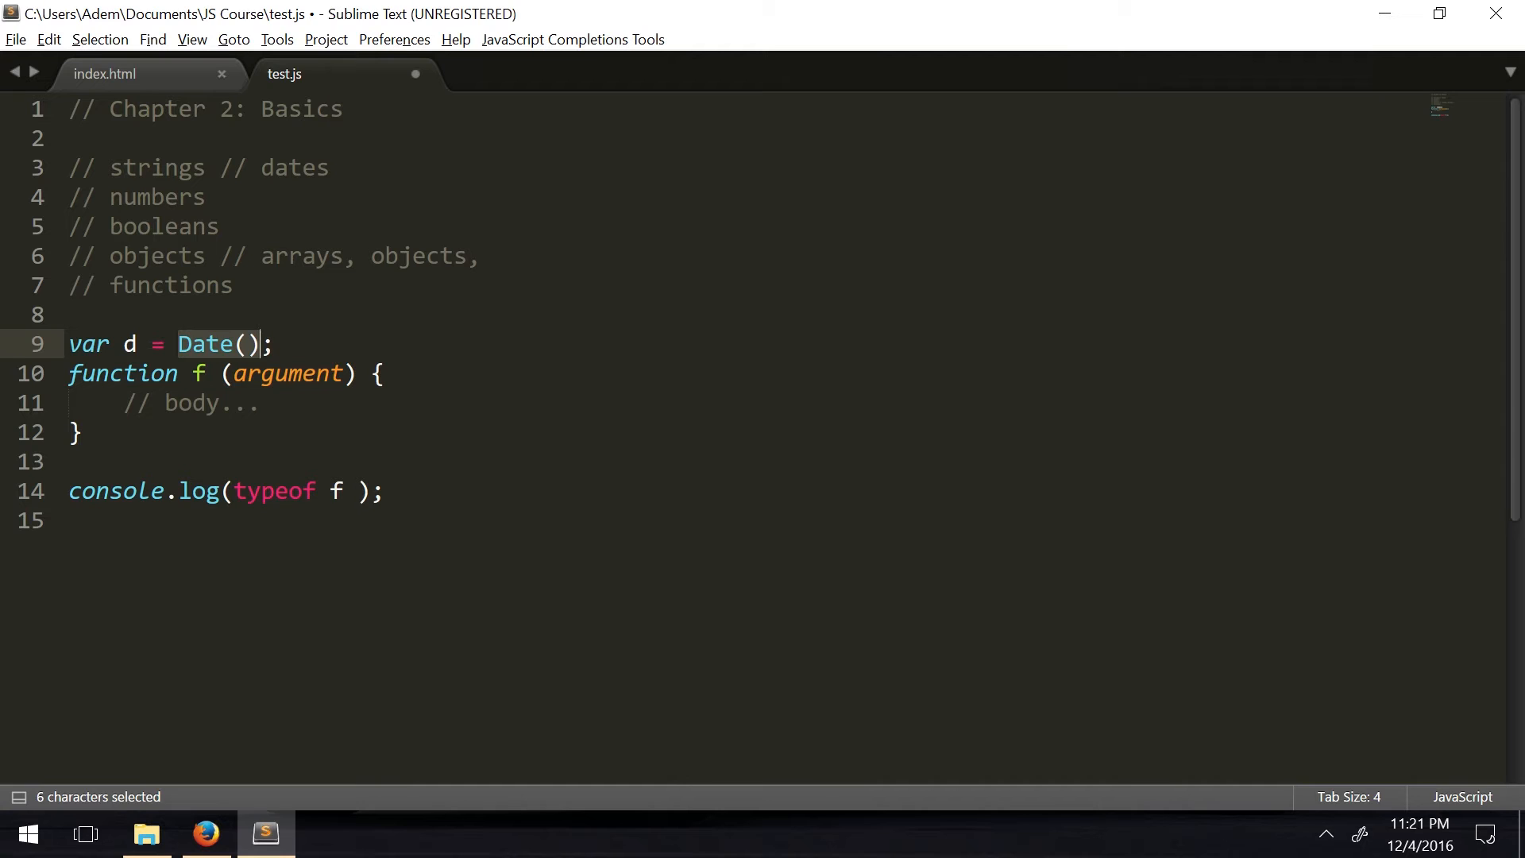
click(226, 343)
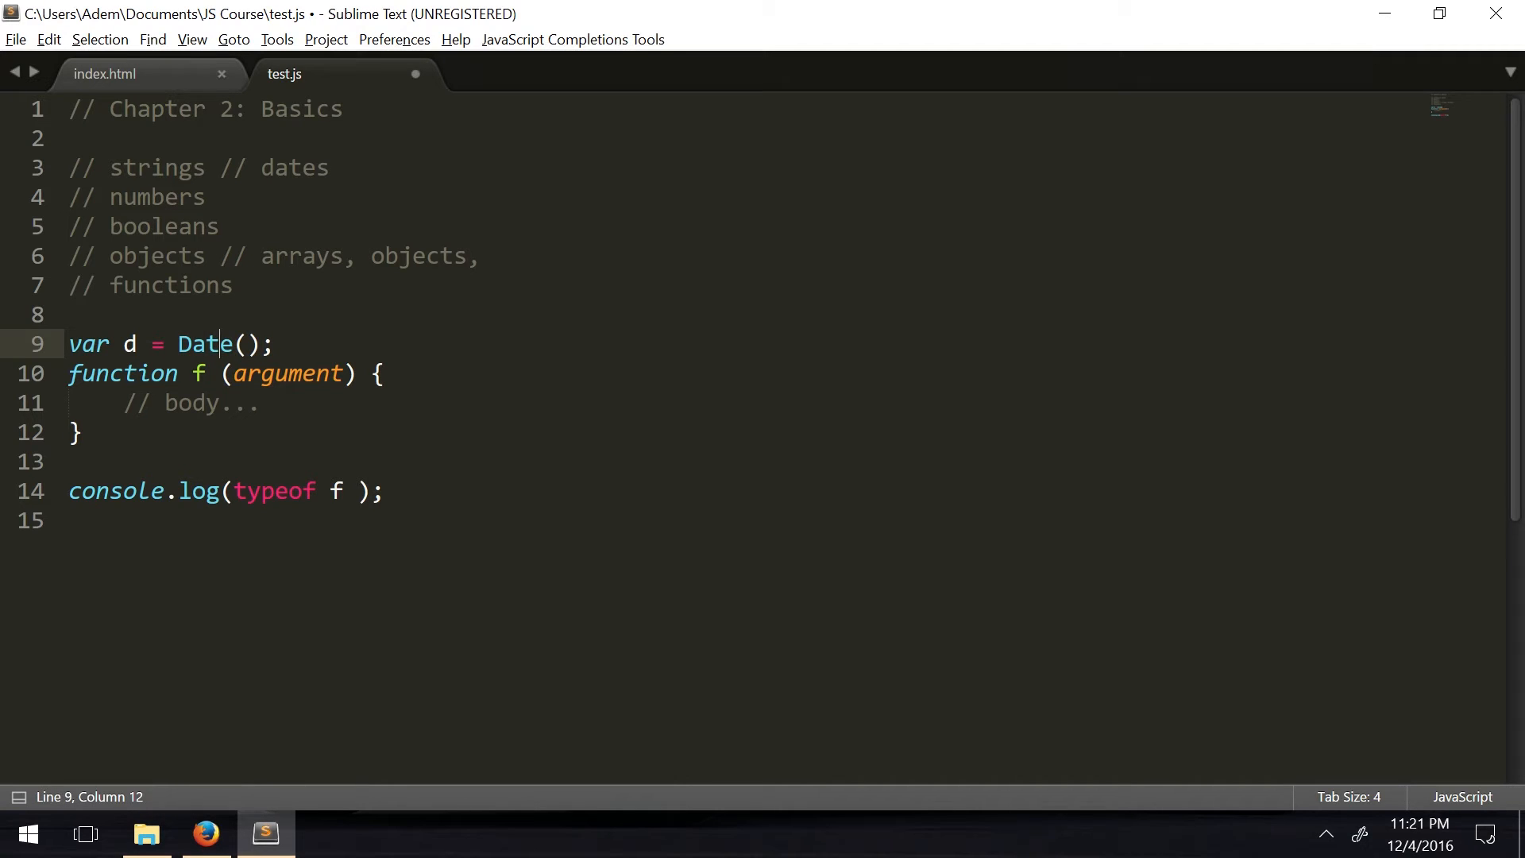
double_click(200, 343)
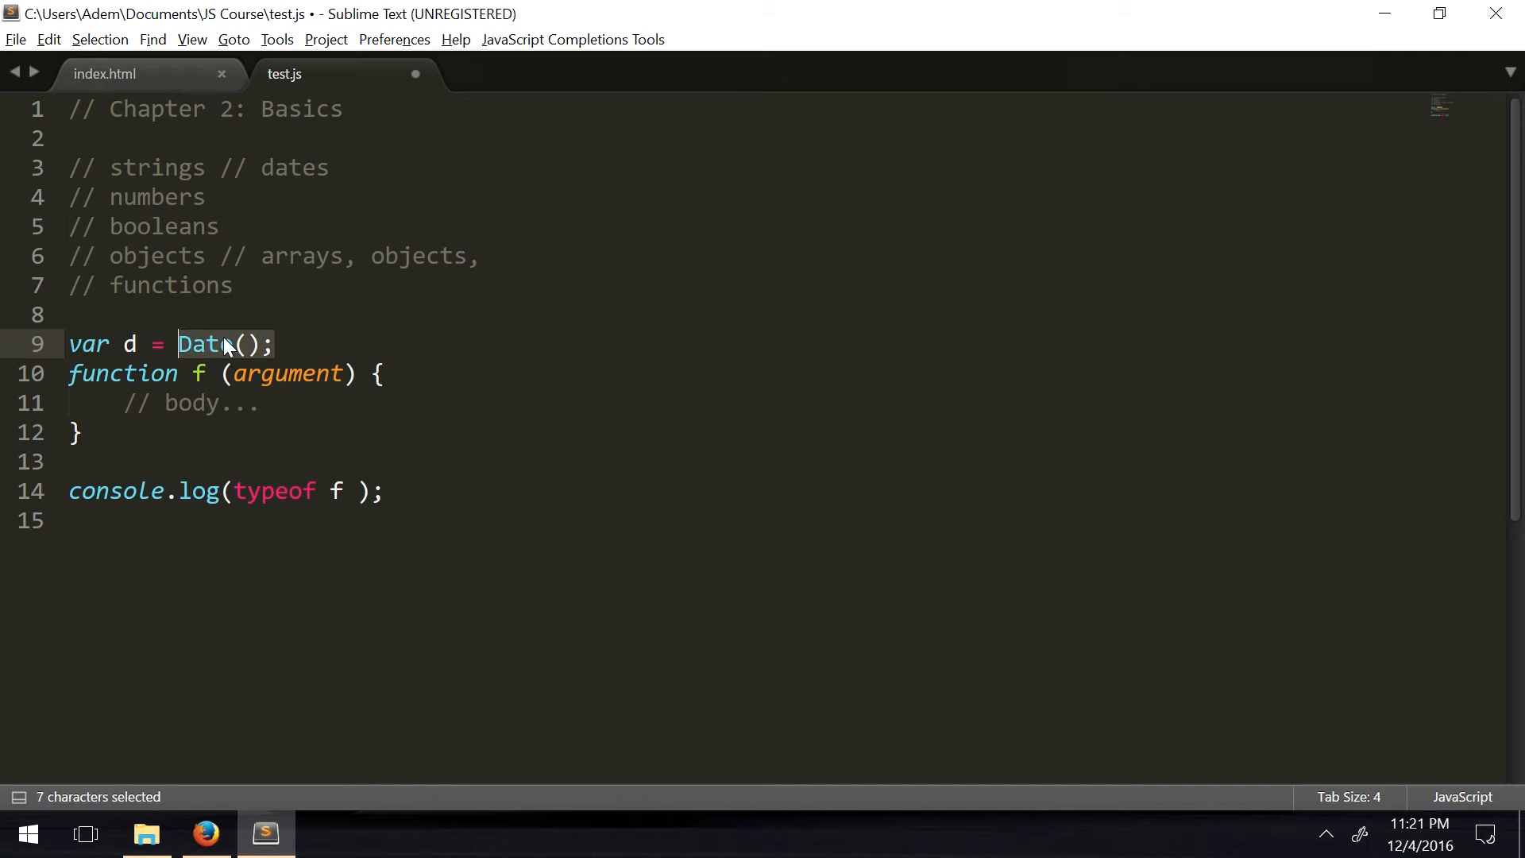
click(69, 314)
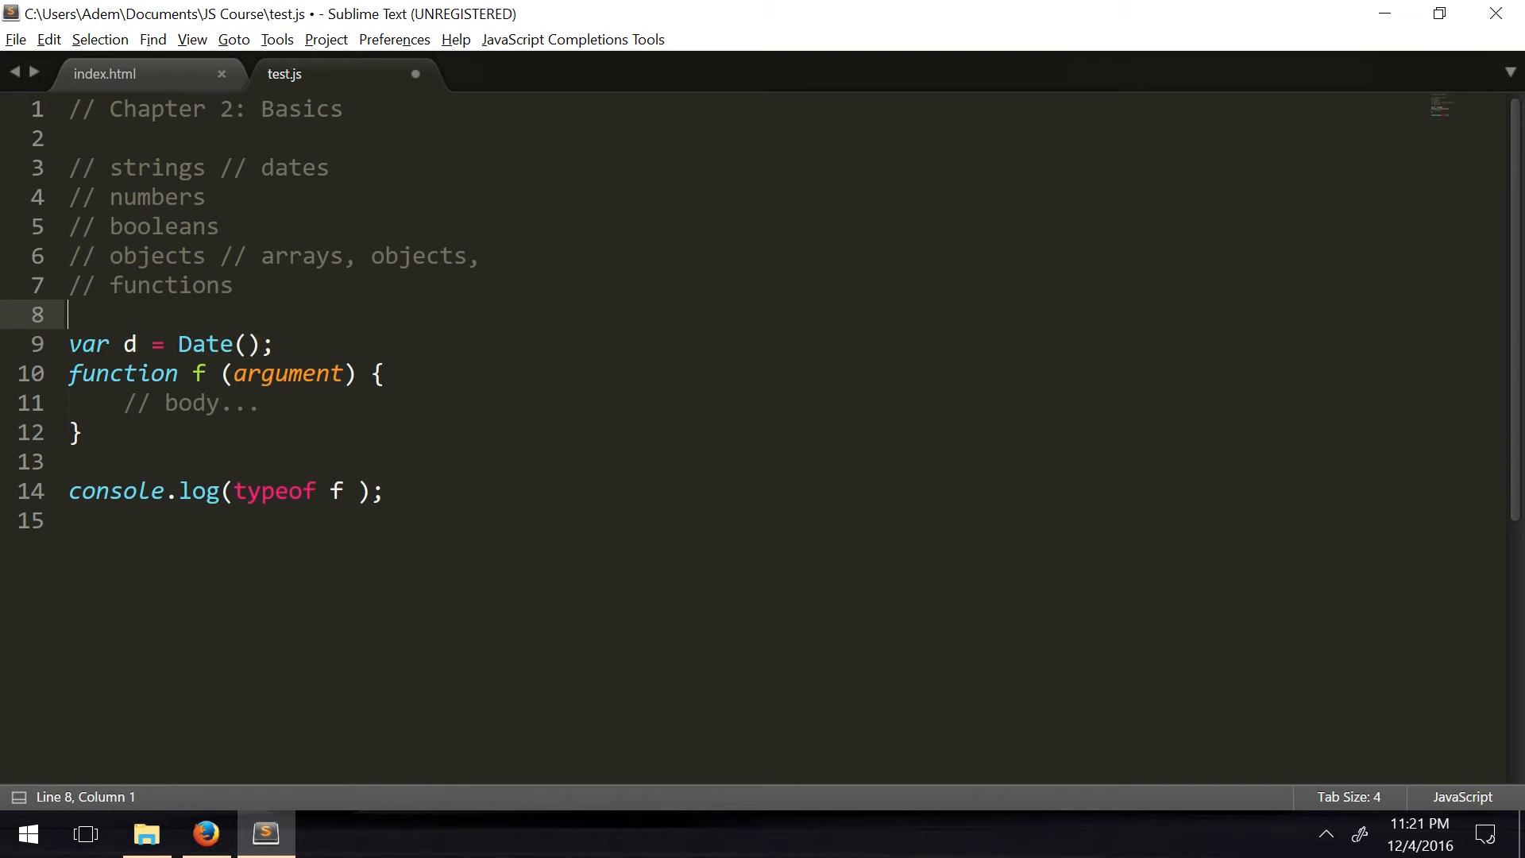
double_click(205, 345)
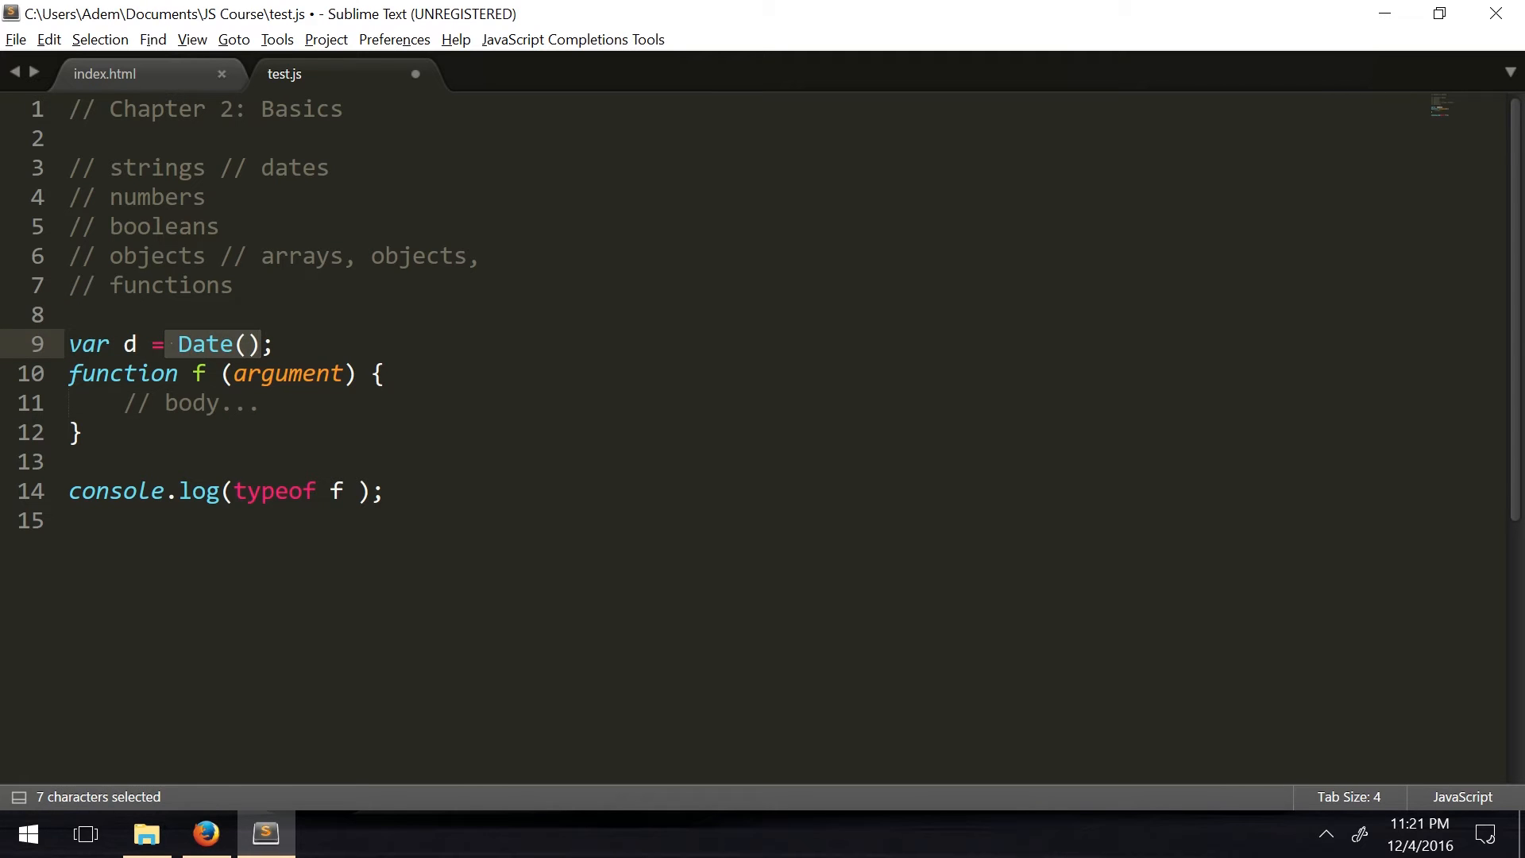
click(228, 284)
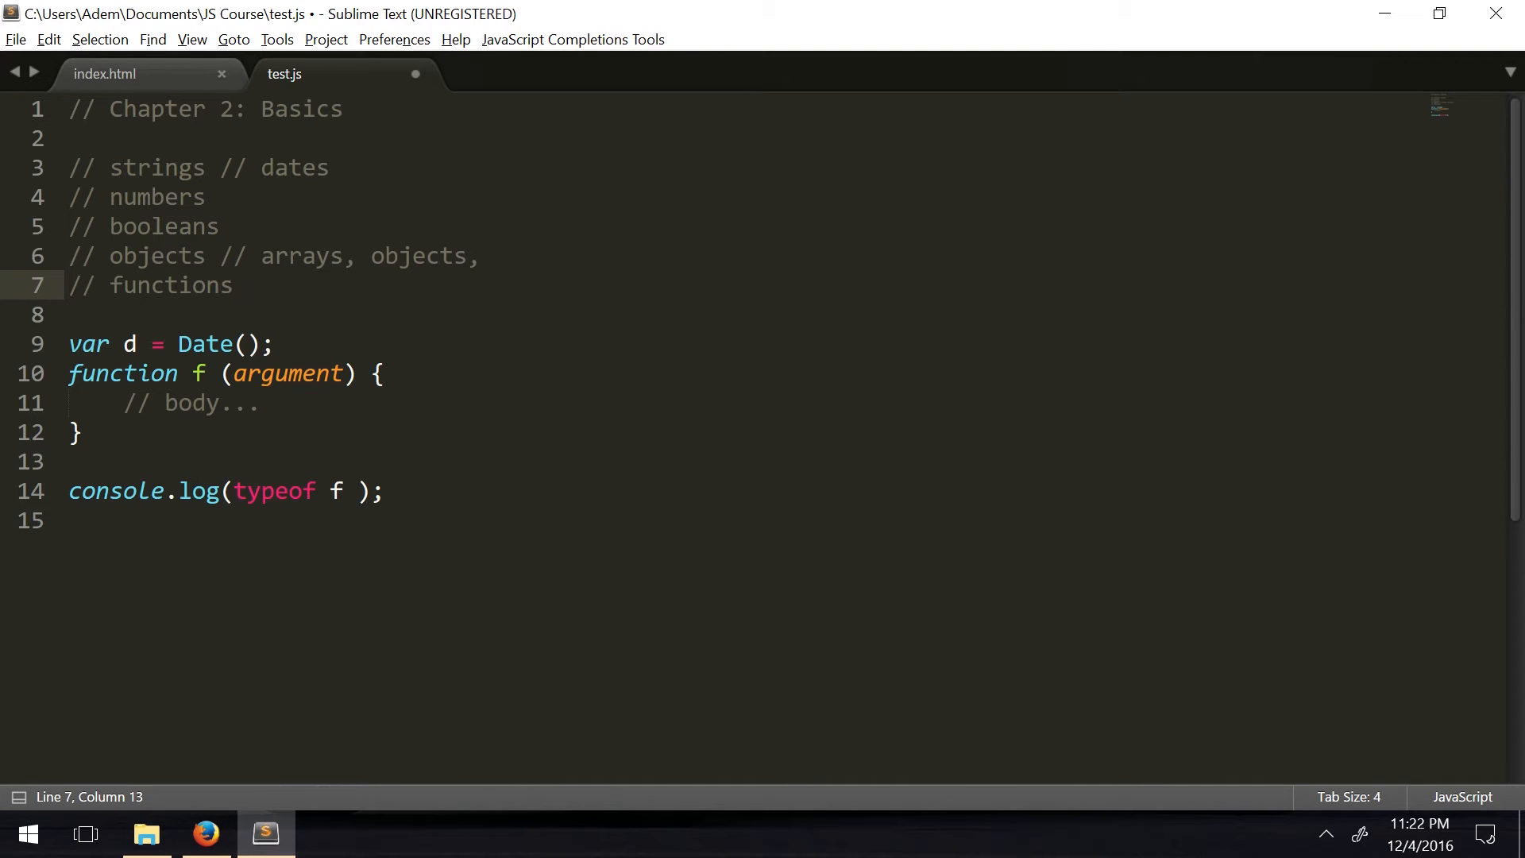
Delete the Date and function example and declare var undef; in its place
click(234, 284)
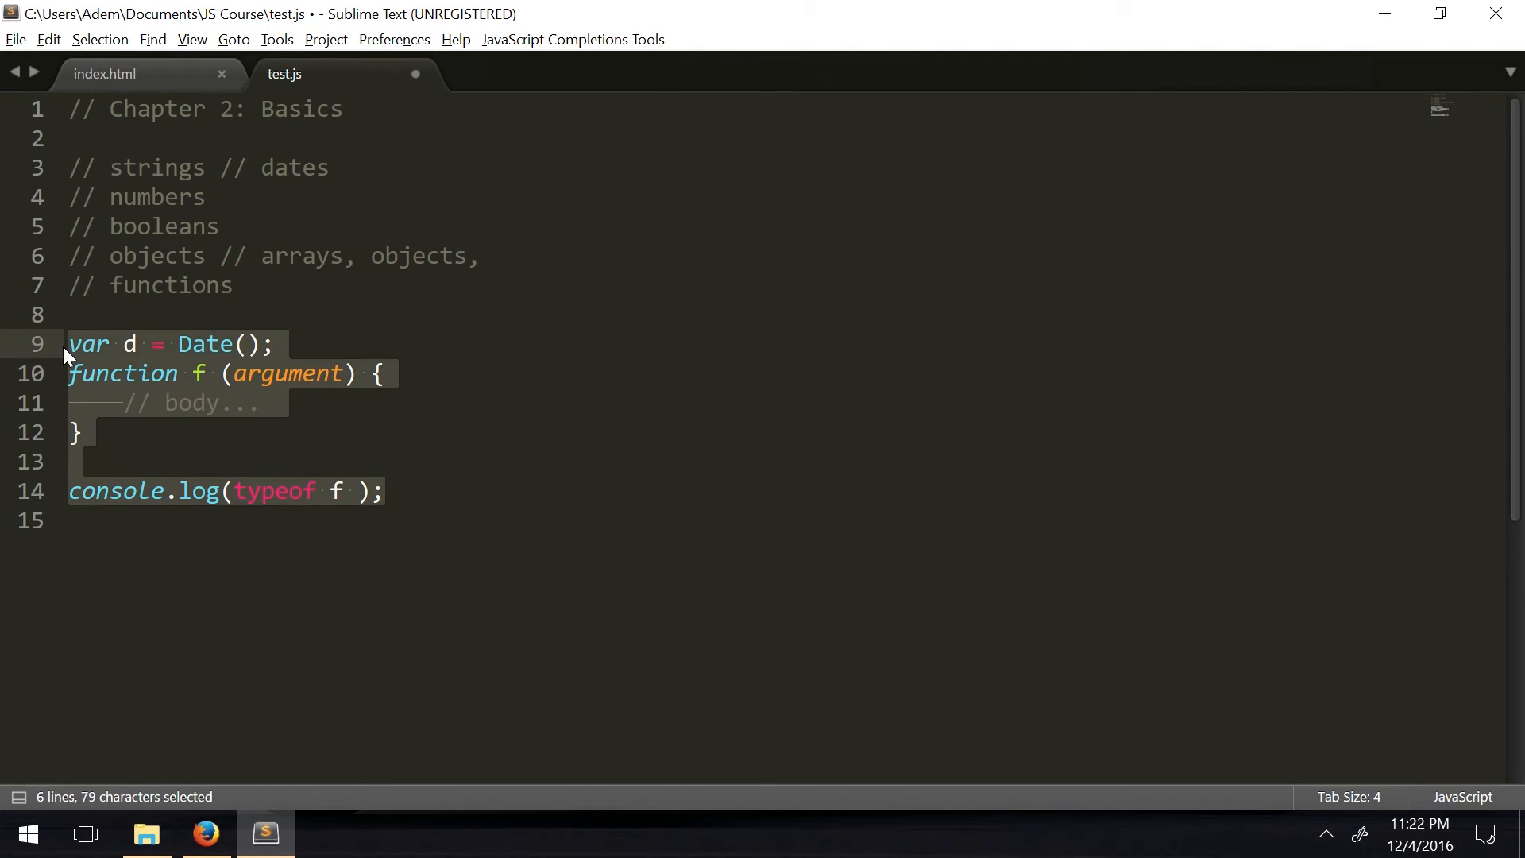
key(Delete)
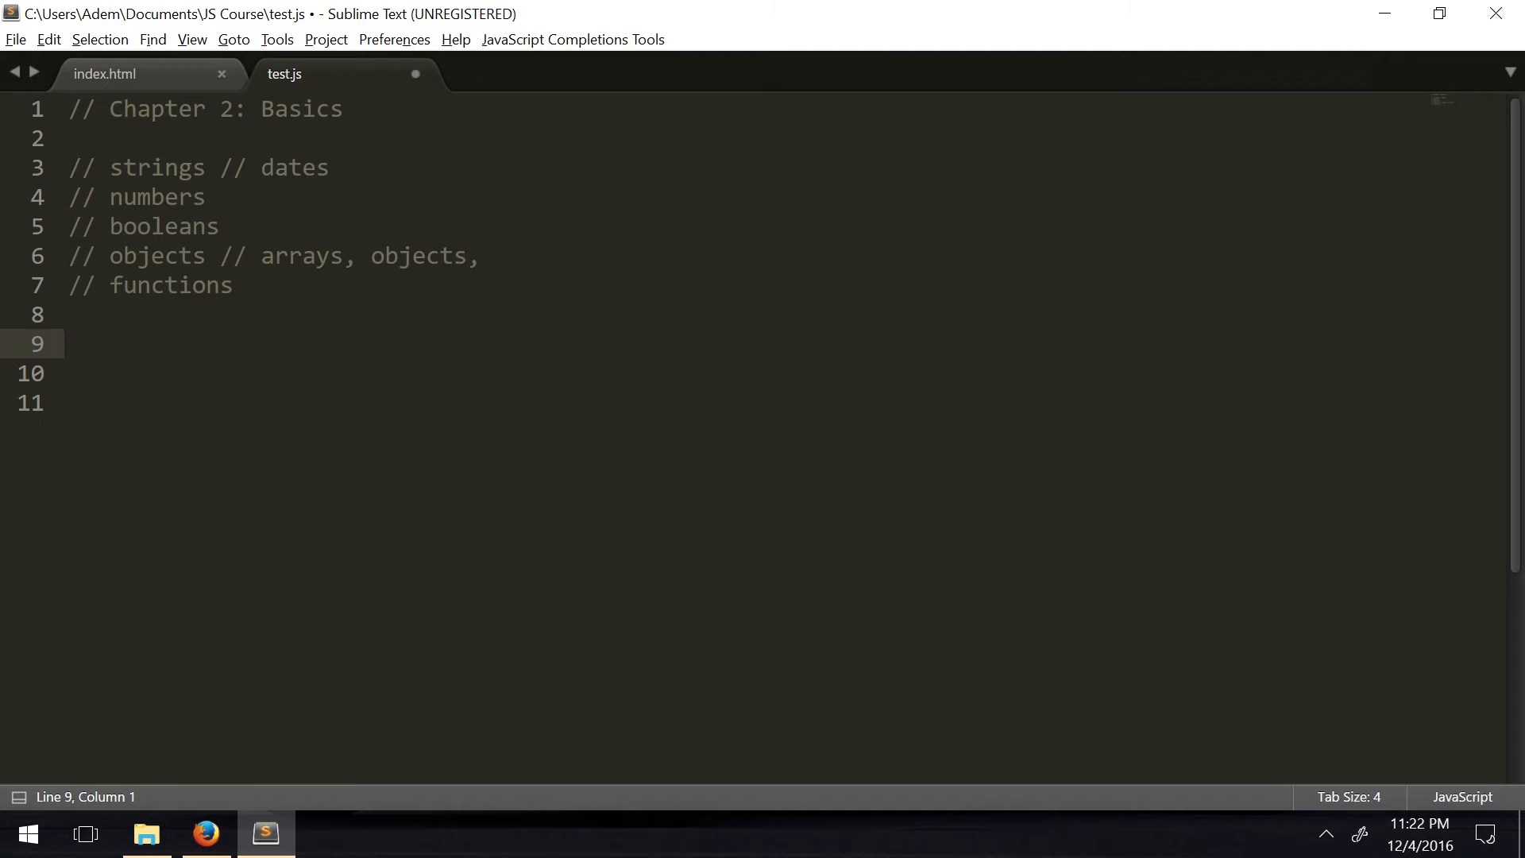
text(var unde)
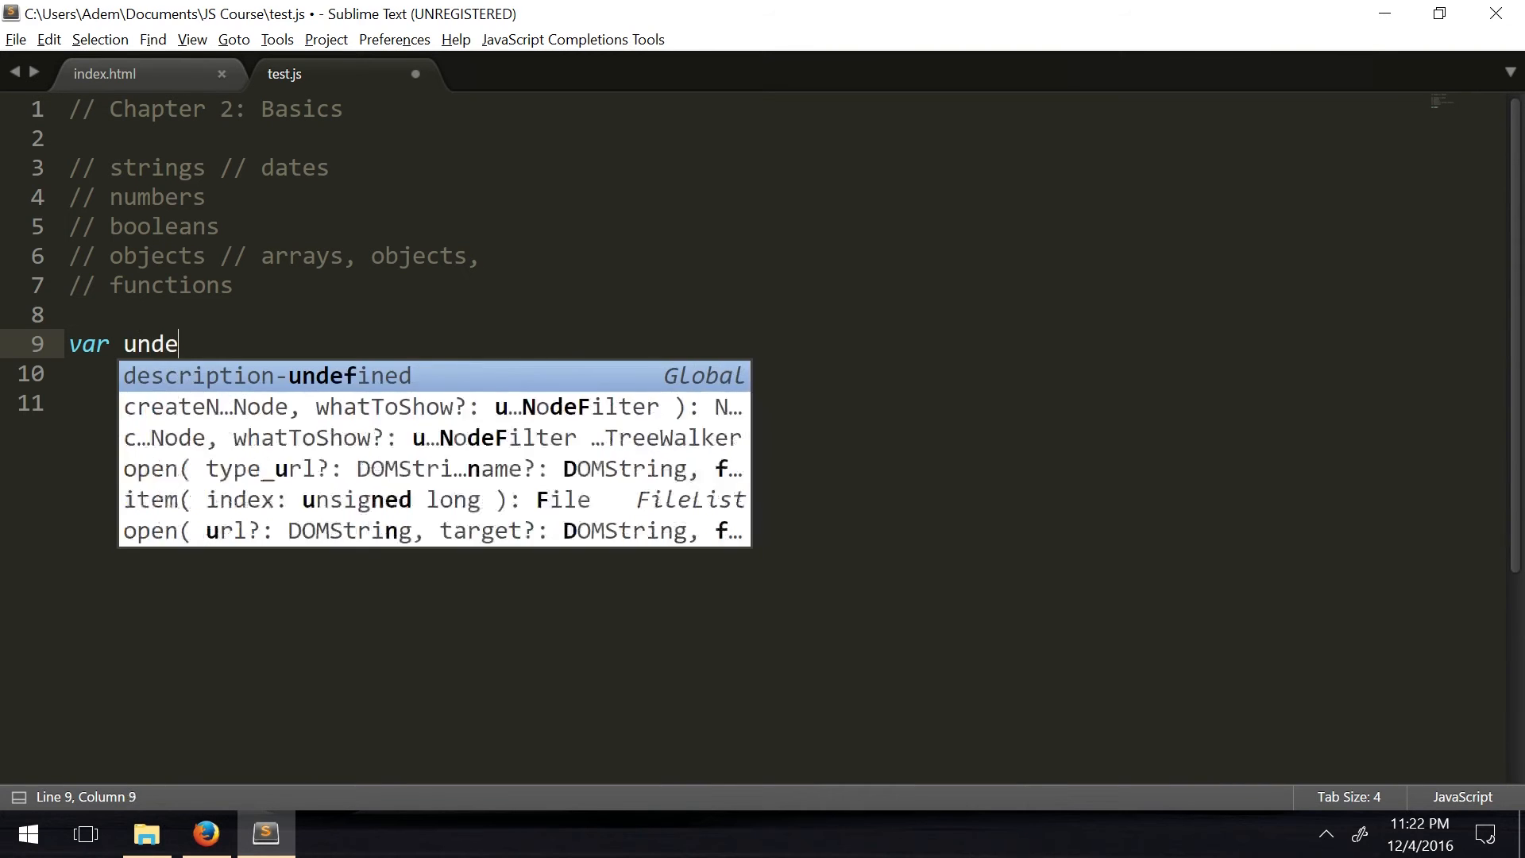
text(f)
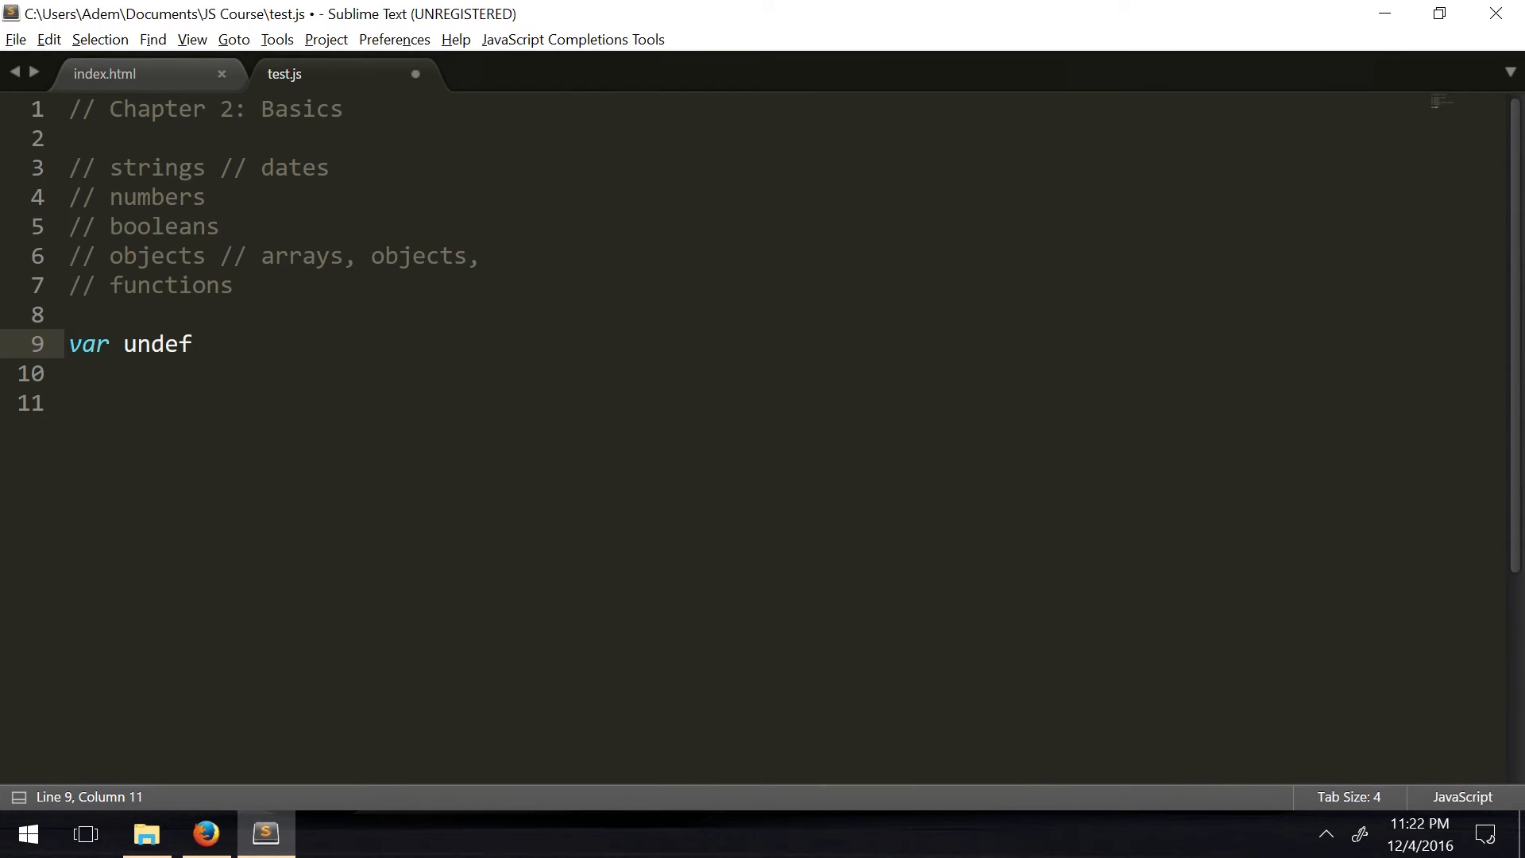
text(;)
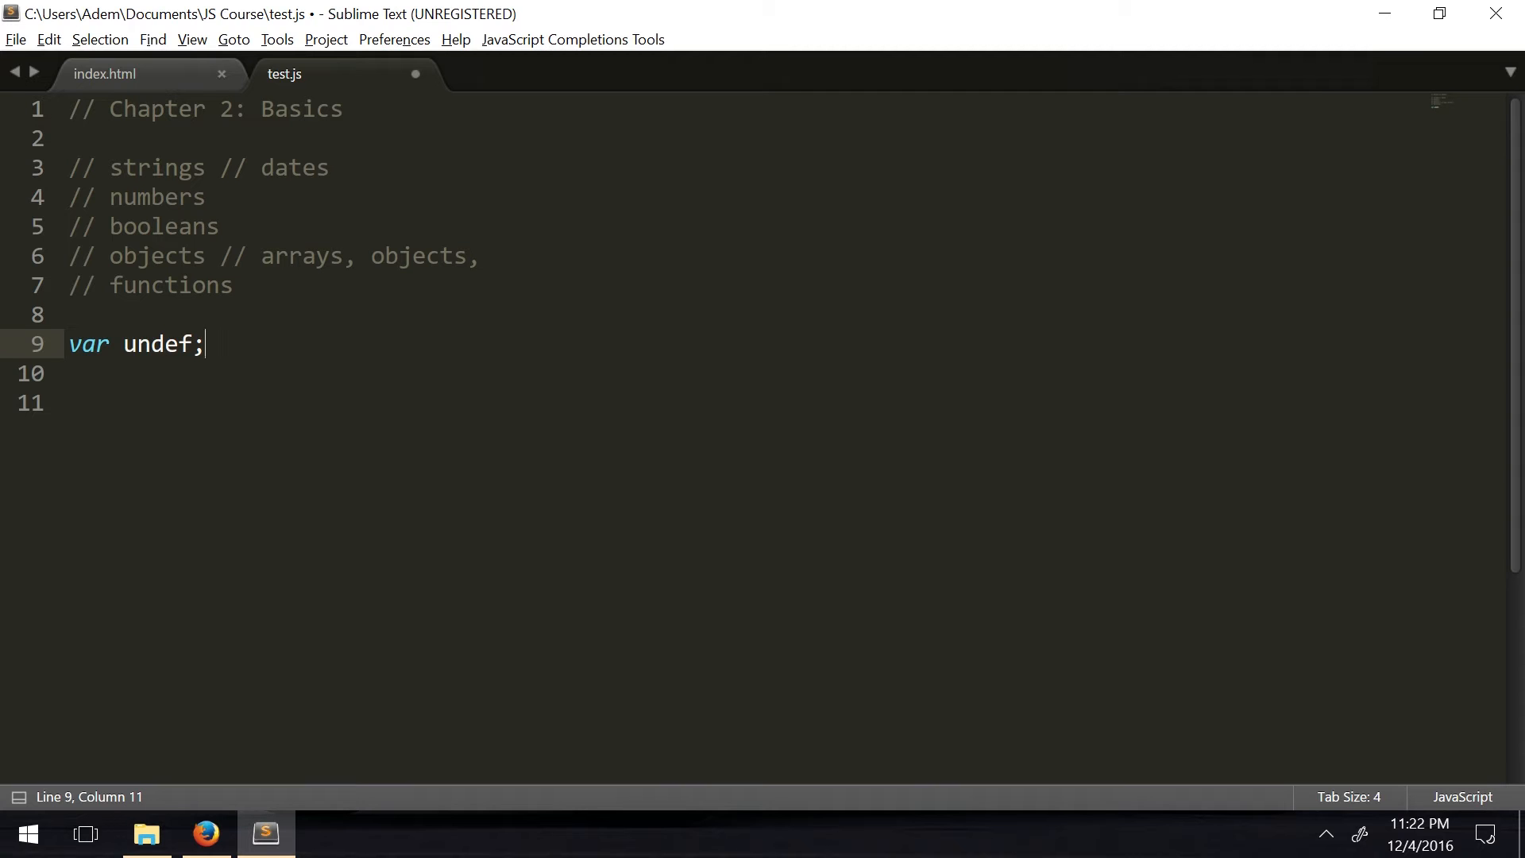
Log typeof undef and check the result in Firefox's console
text(console.log(''))
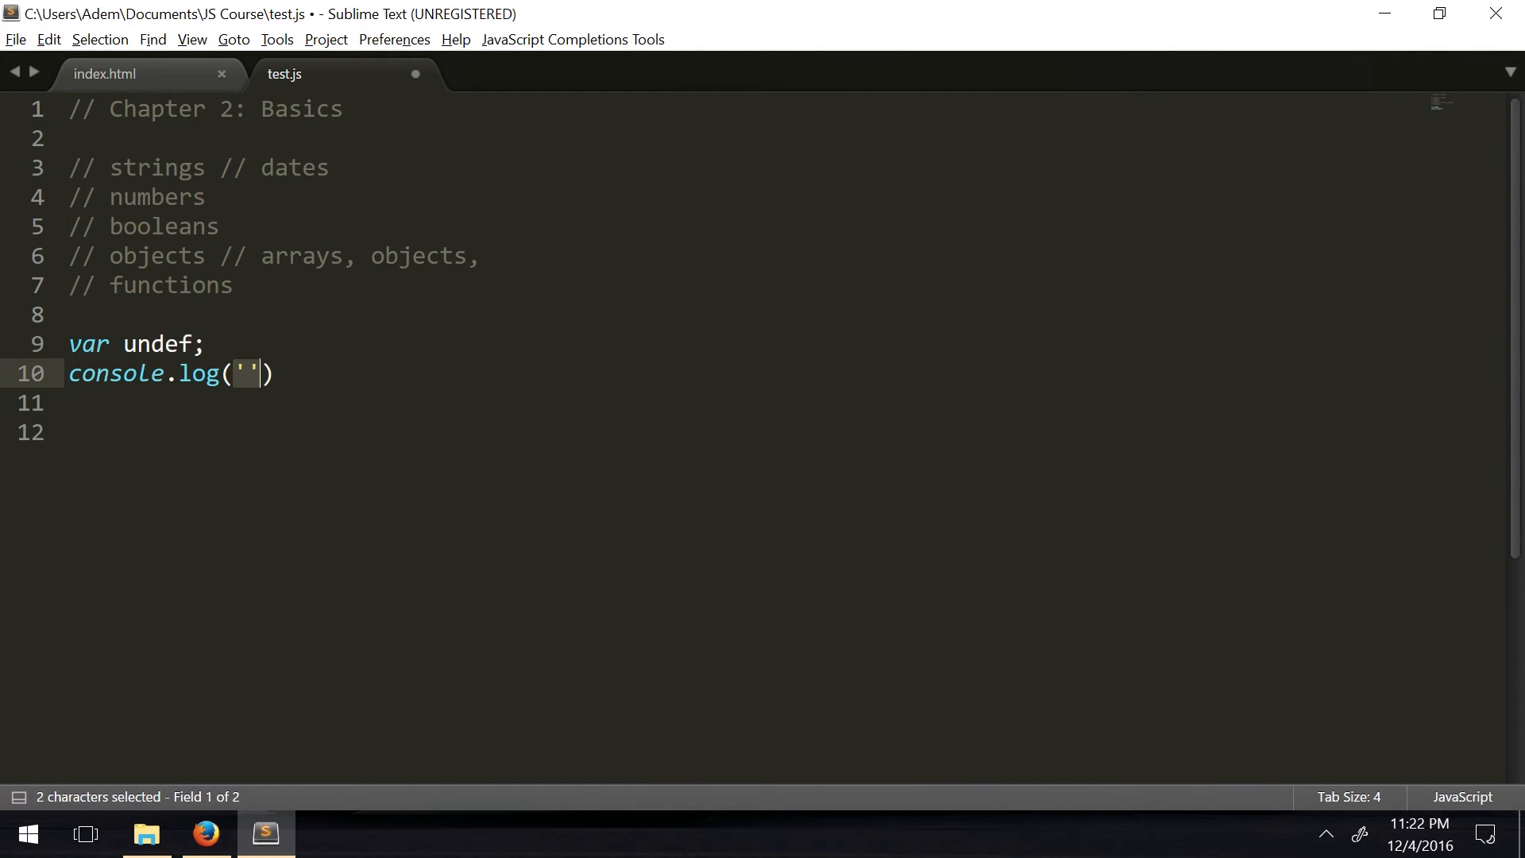
text(typeof unde)
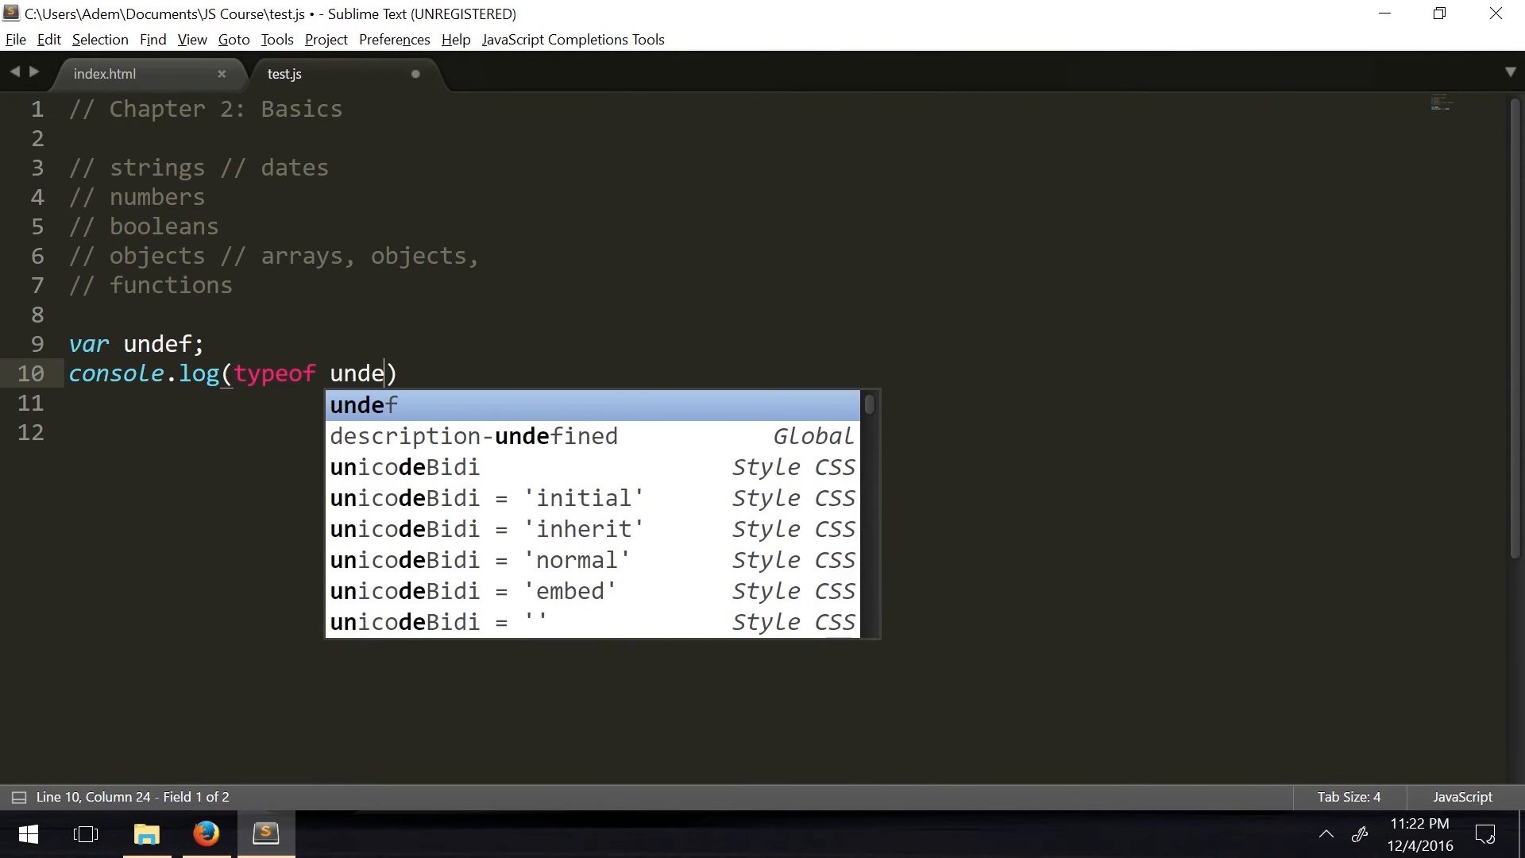
text(f)
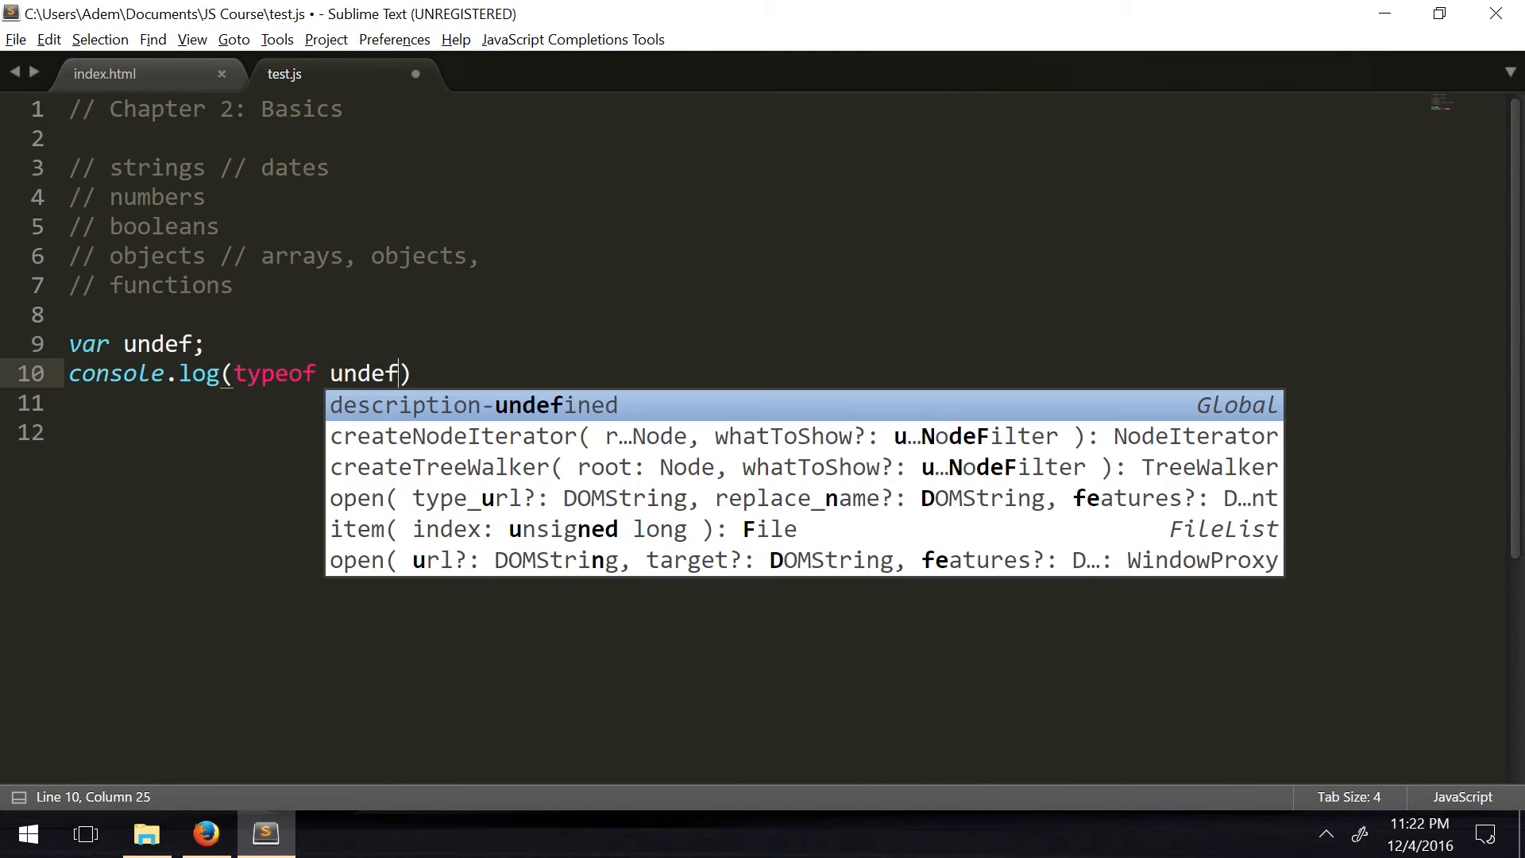
click(205, 835)
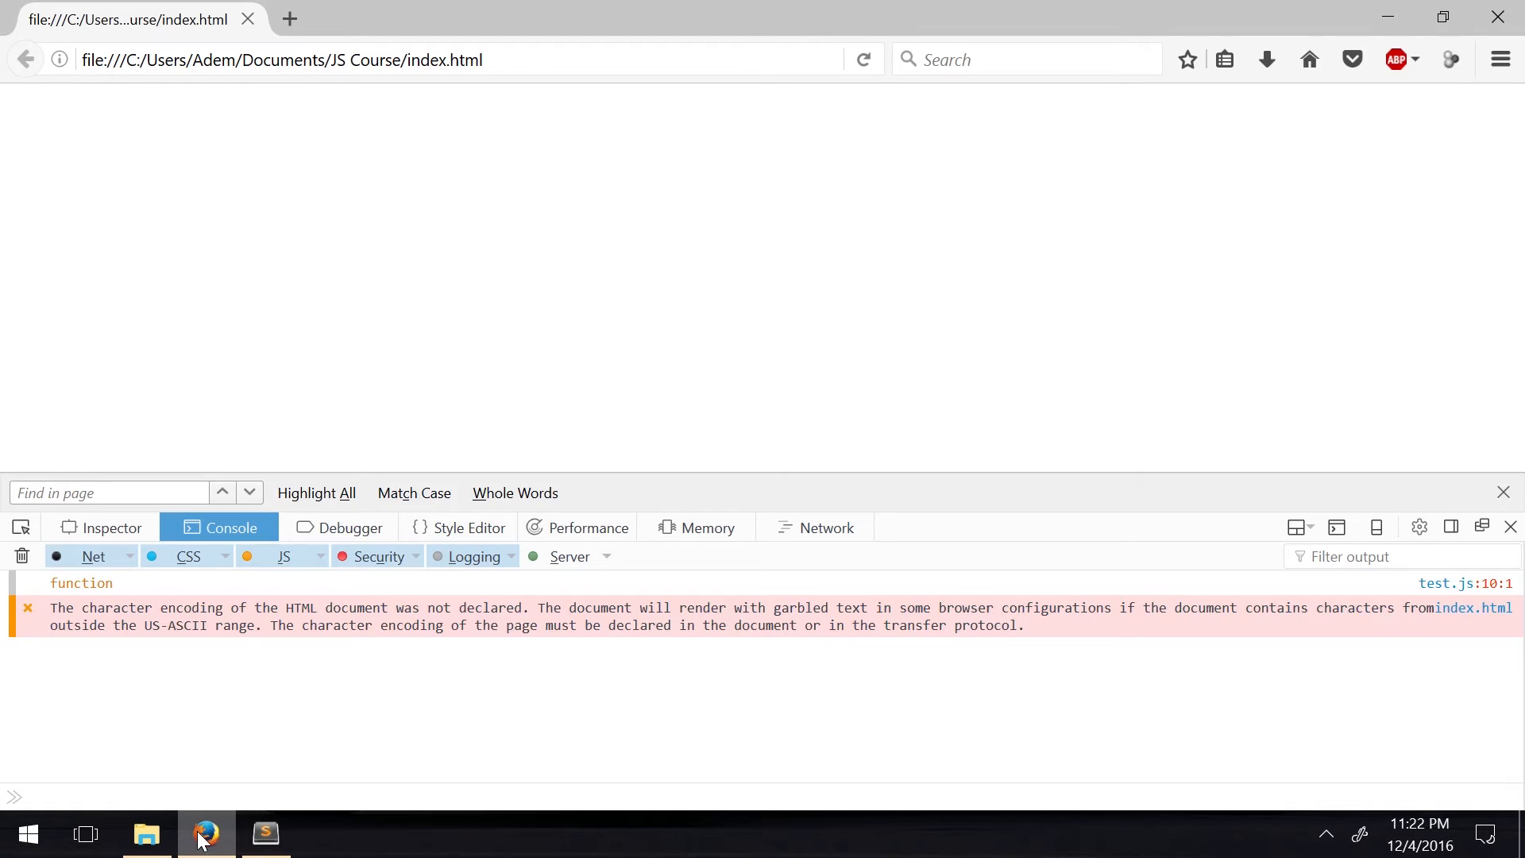
click(266, 834)
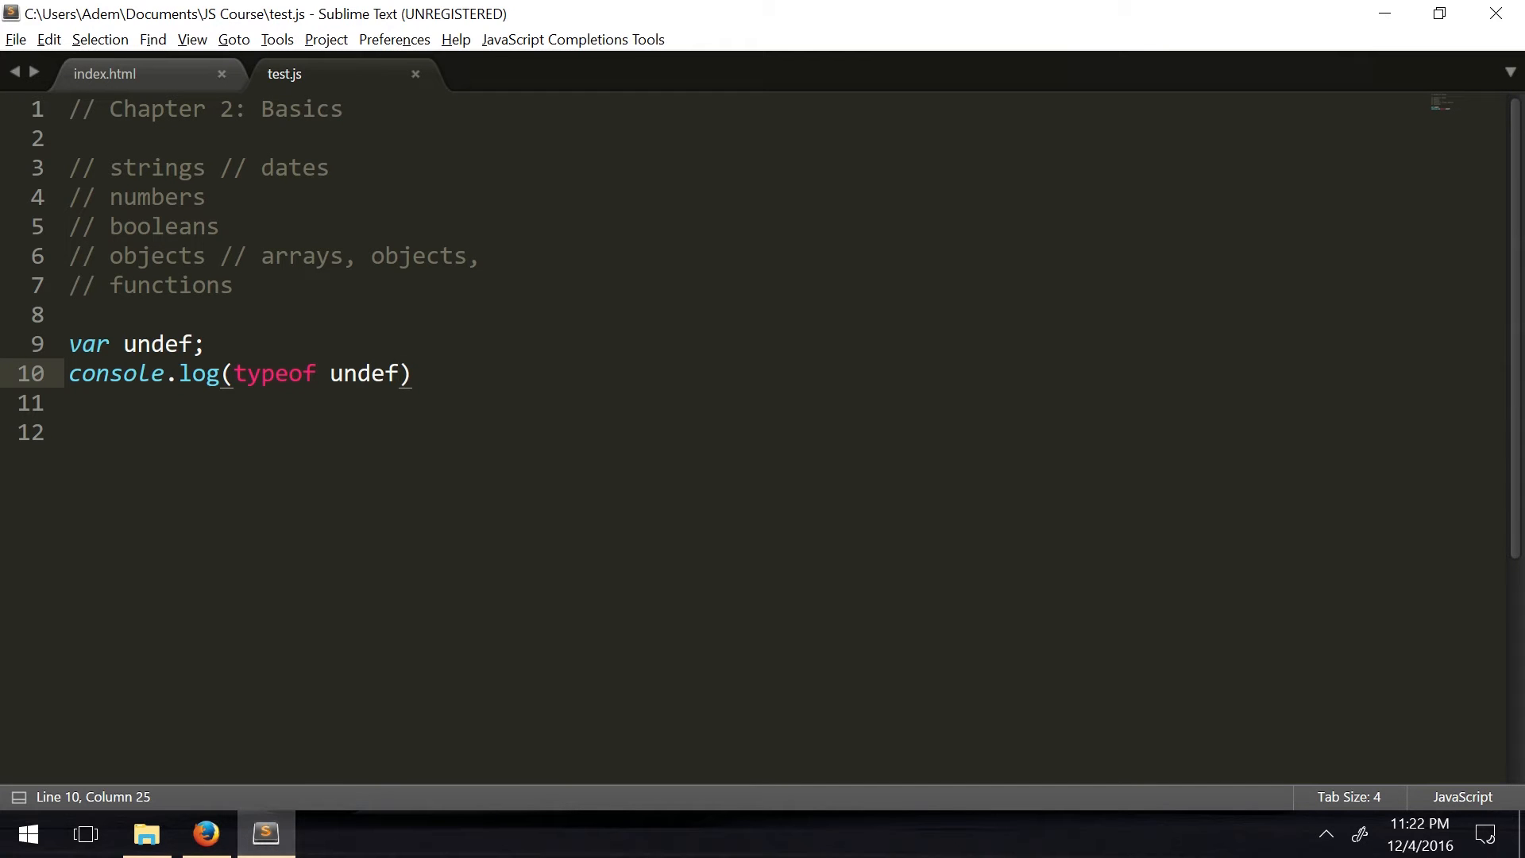
Declare var n = null beneath undef, removing the stray undefined, and select the typeof undef log
click(202, 343)
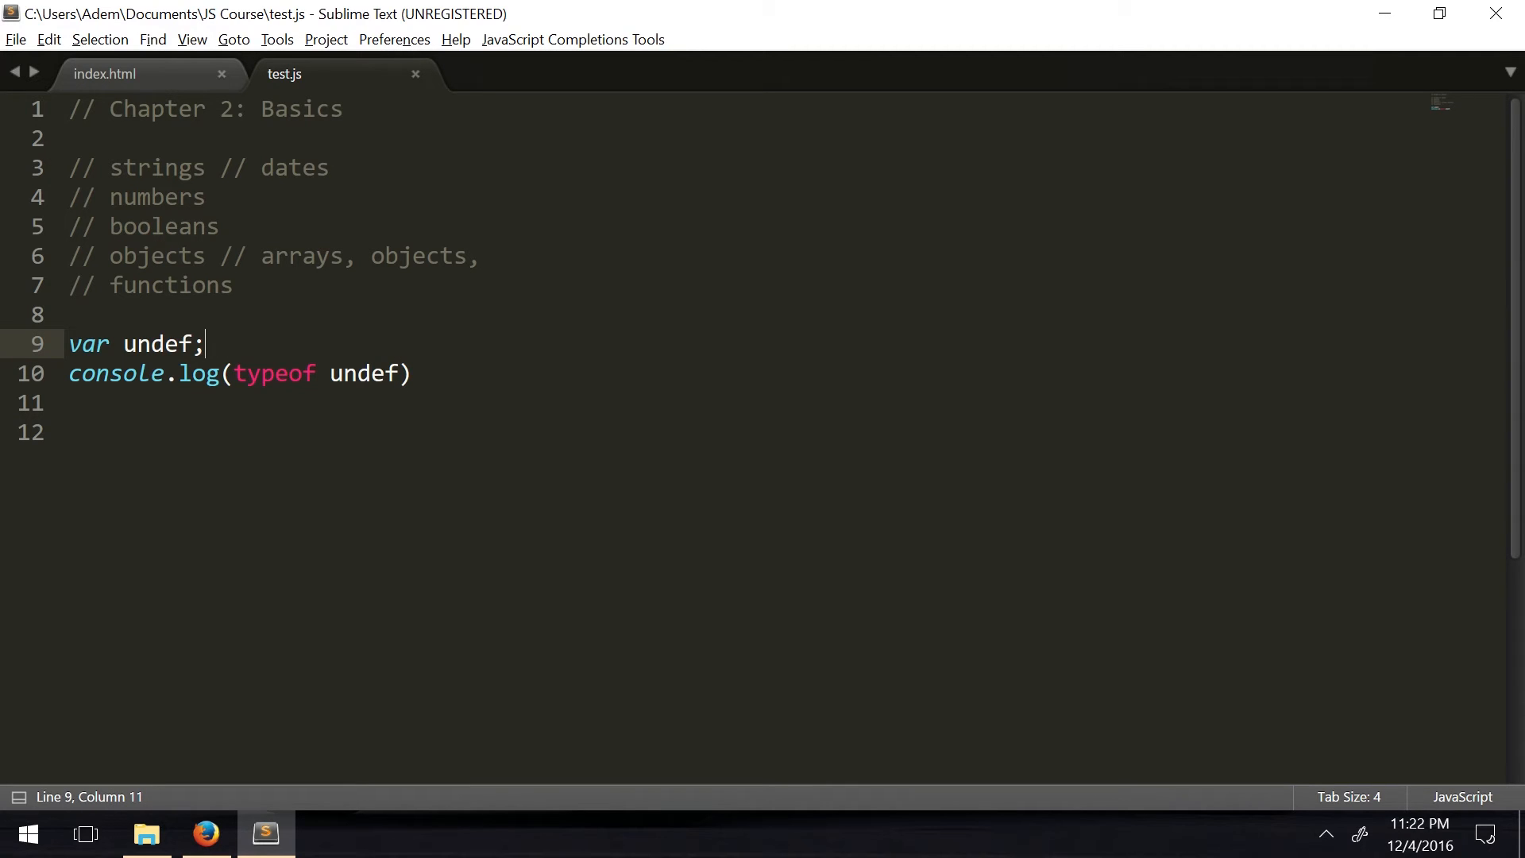
text(var n = null)
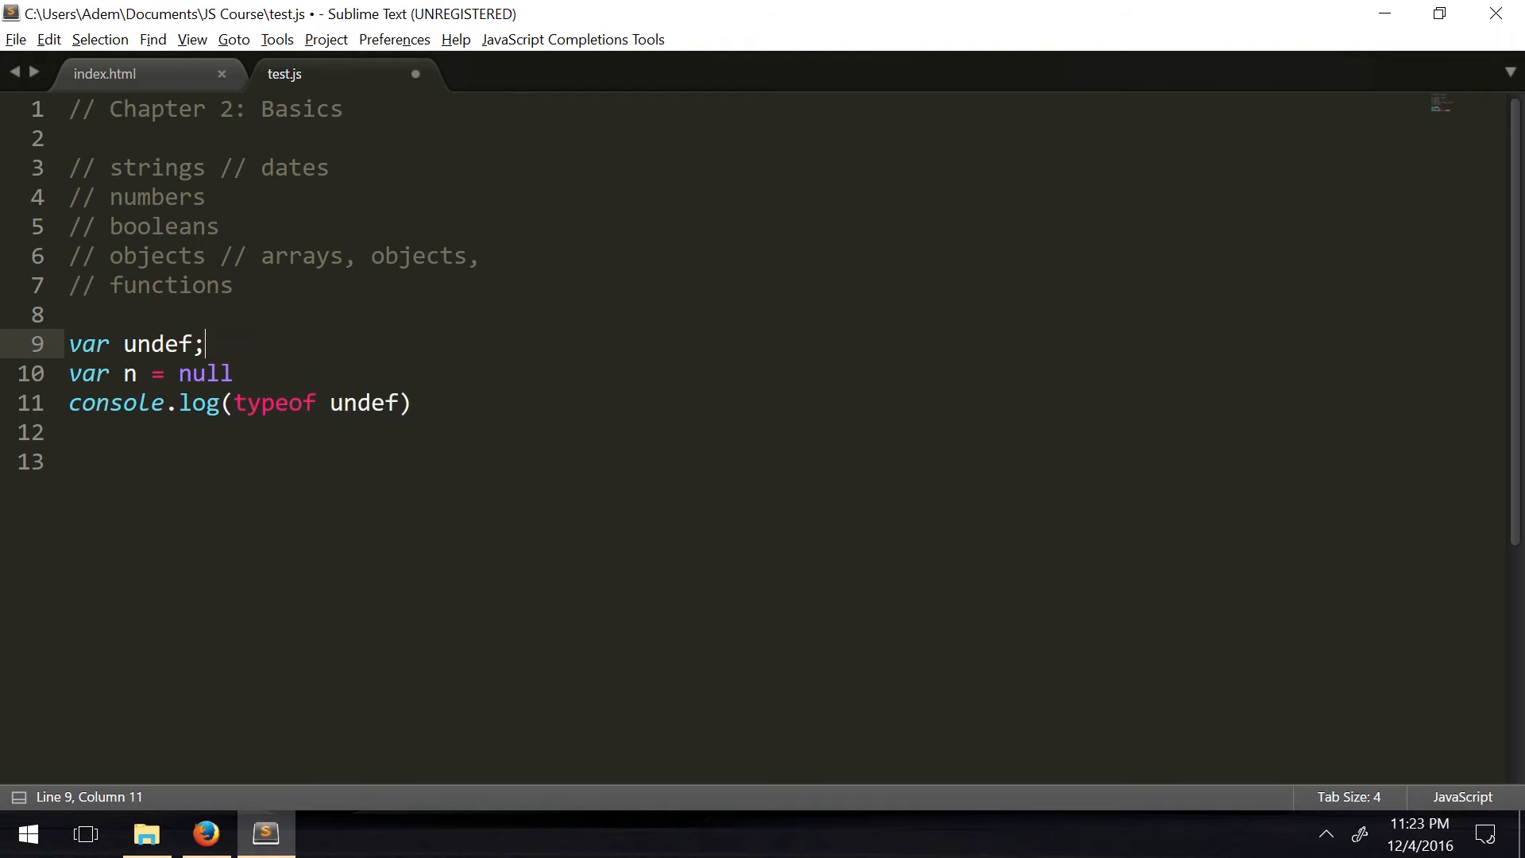
click(232, 373)
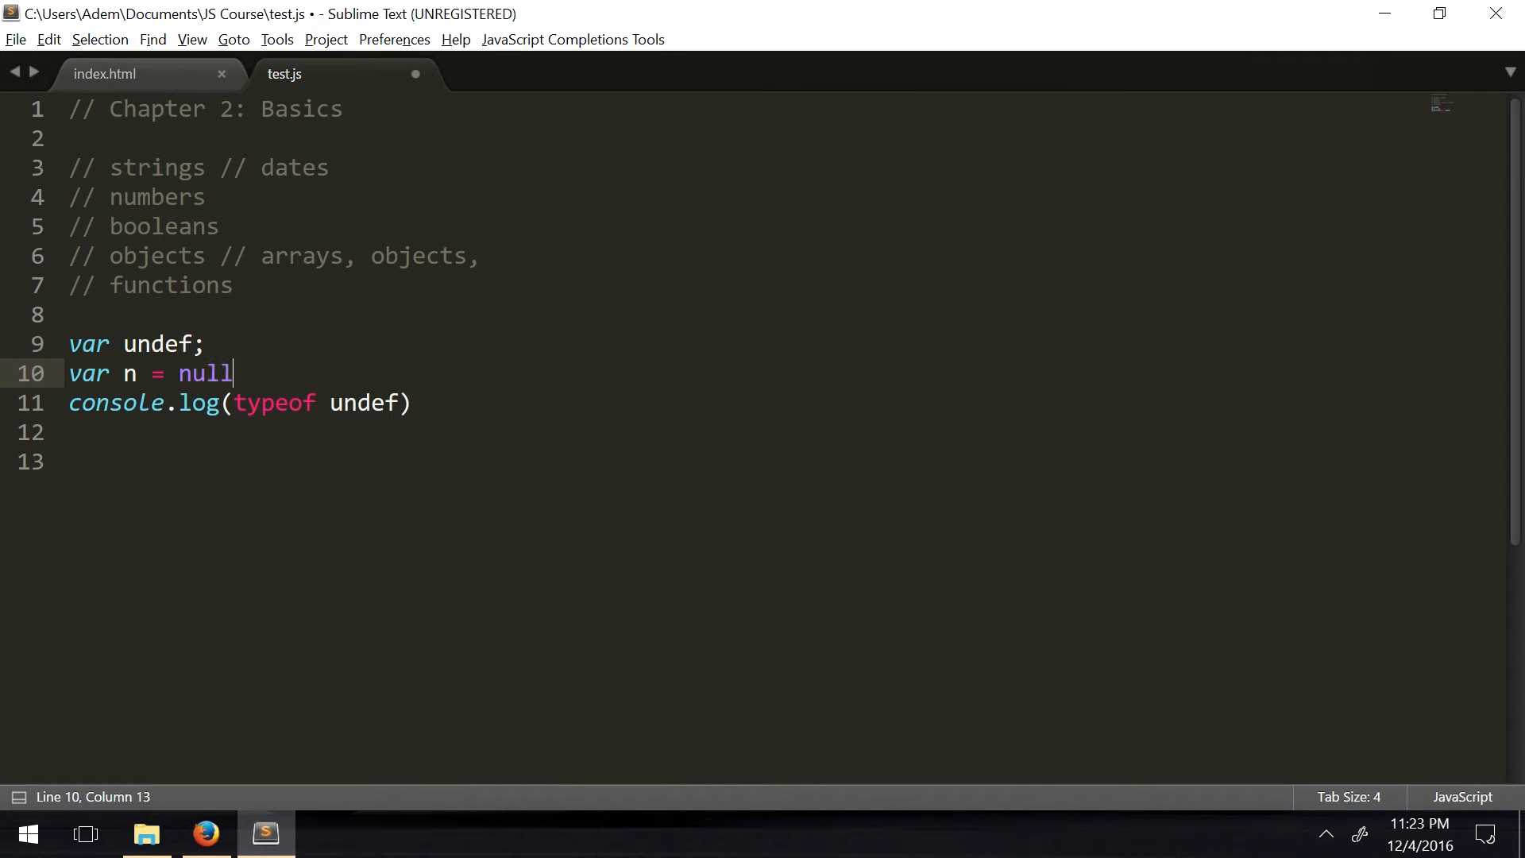
text(undefined)
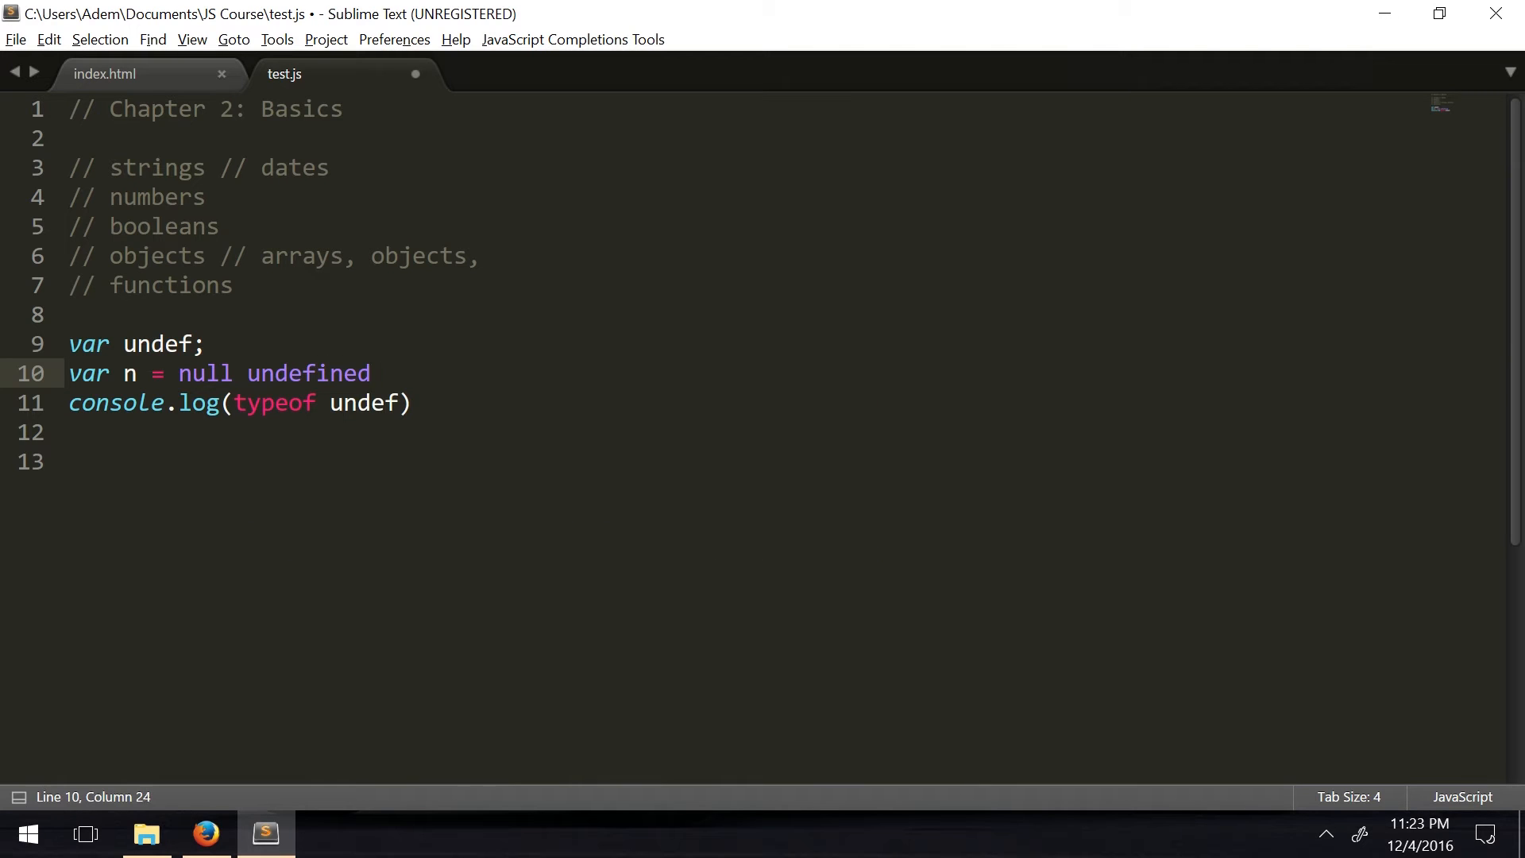
key(backspace)
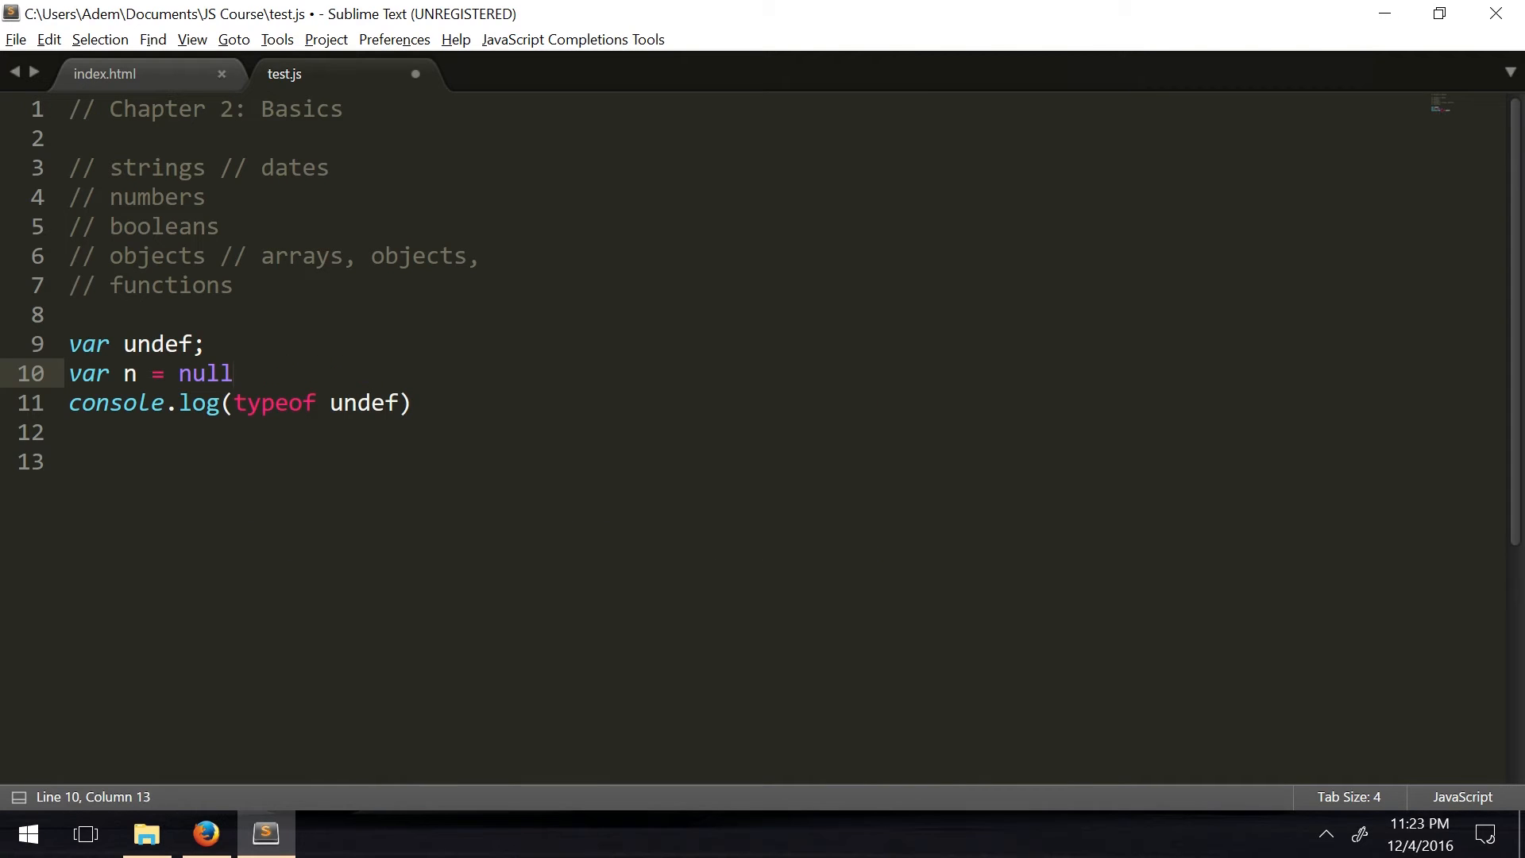
double_click(272, 402)
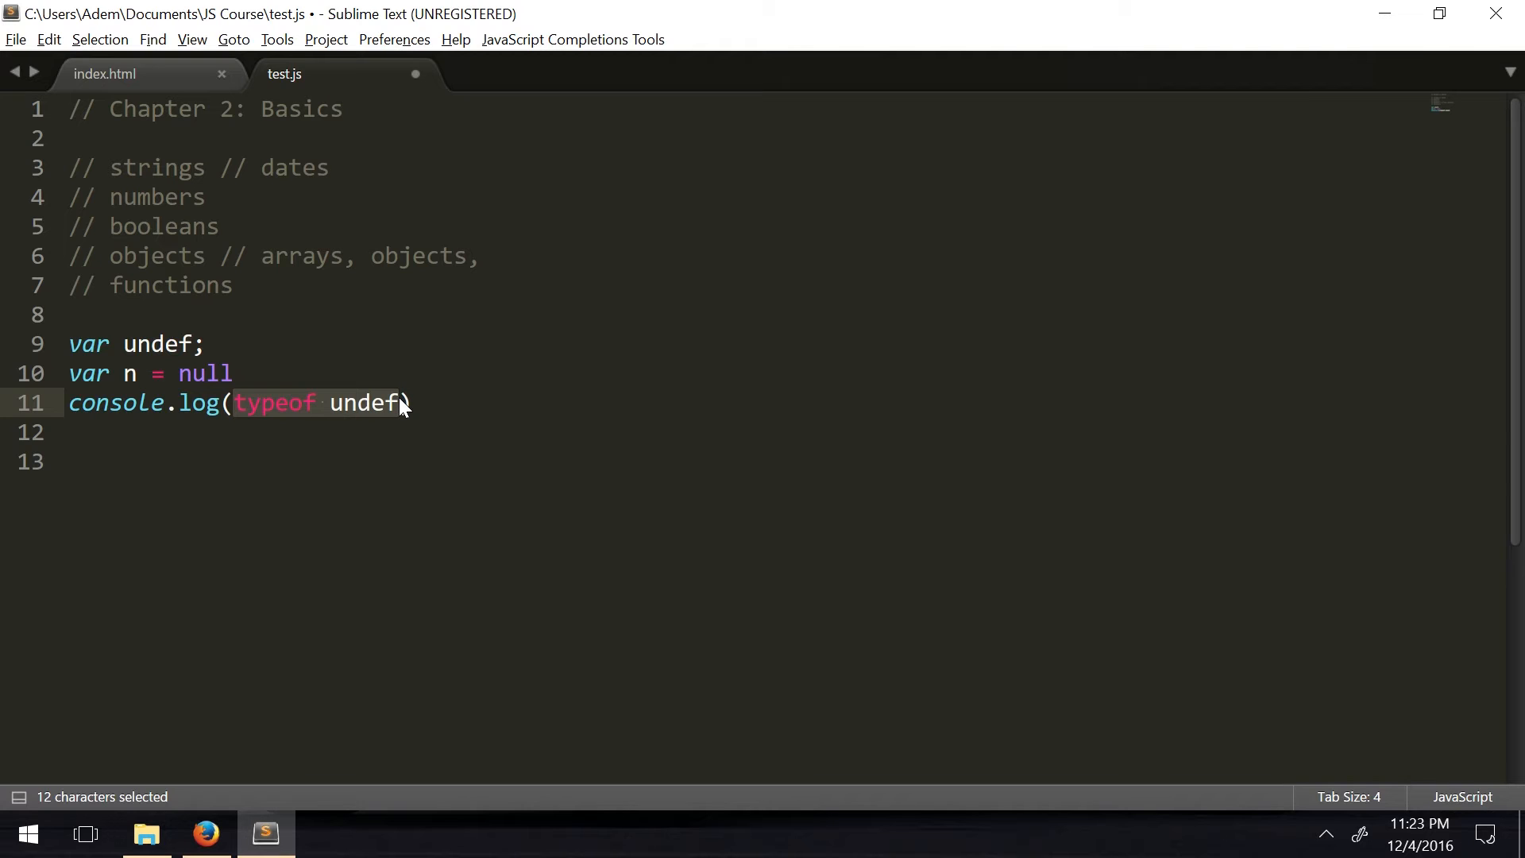
Log null === undefined, save, and check Firefox's console shows false
text(null)
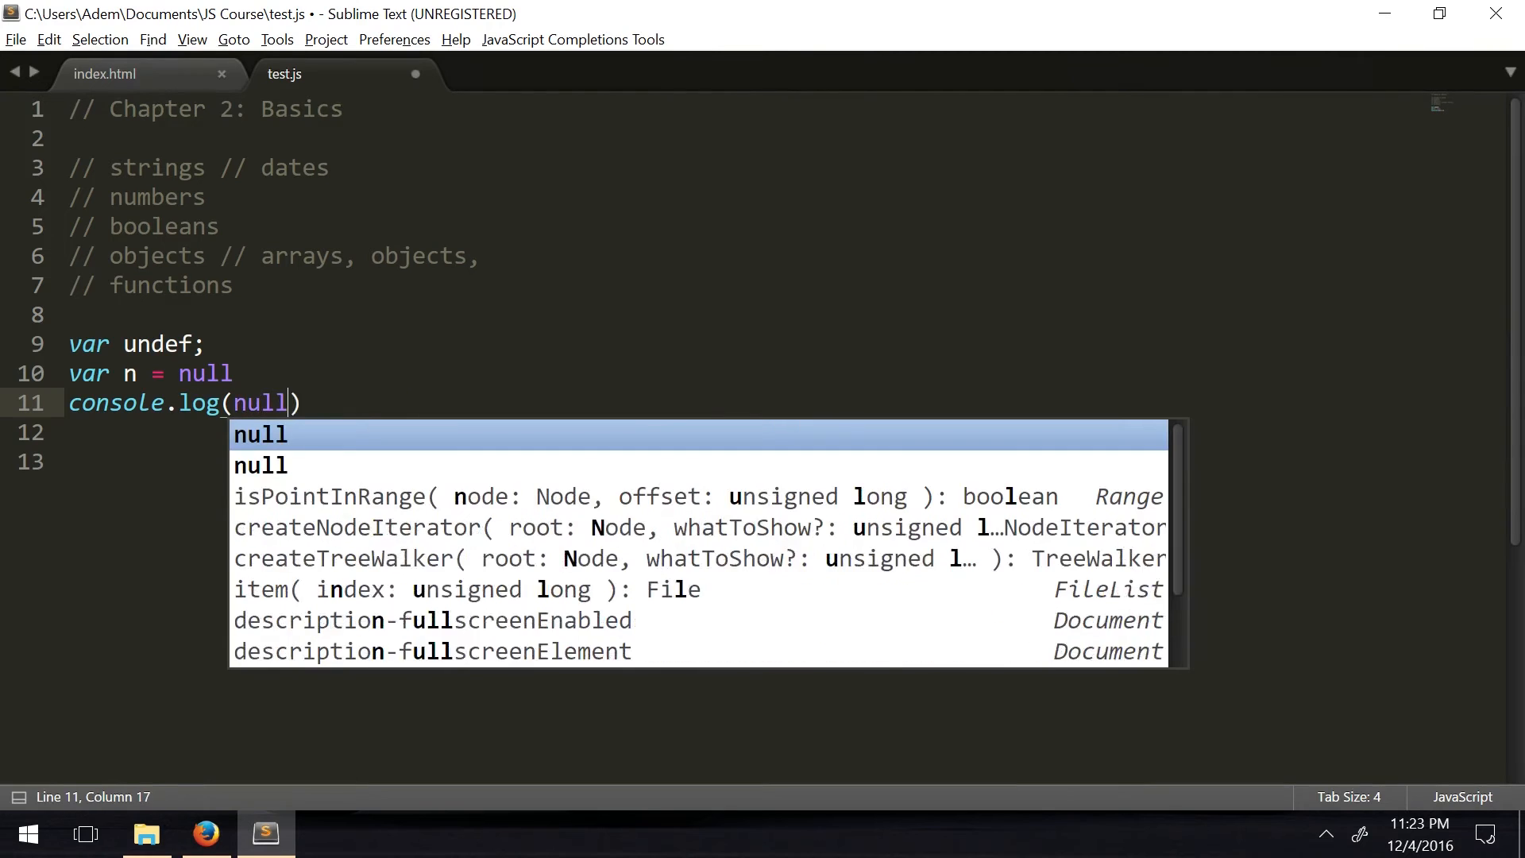
text(===)
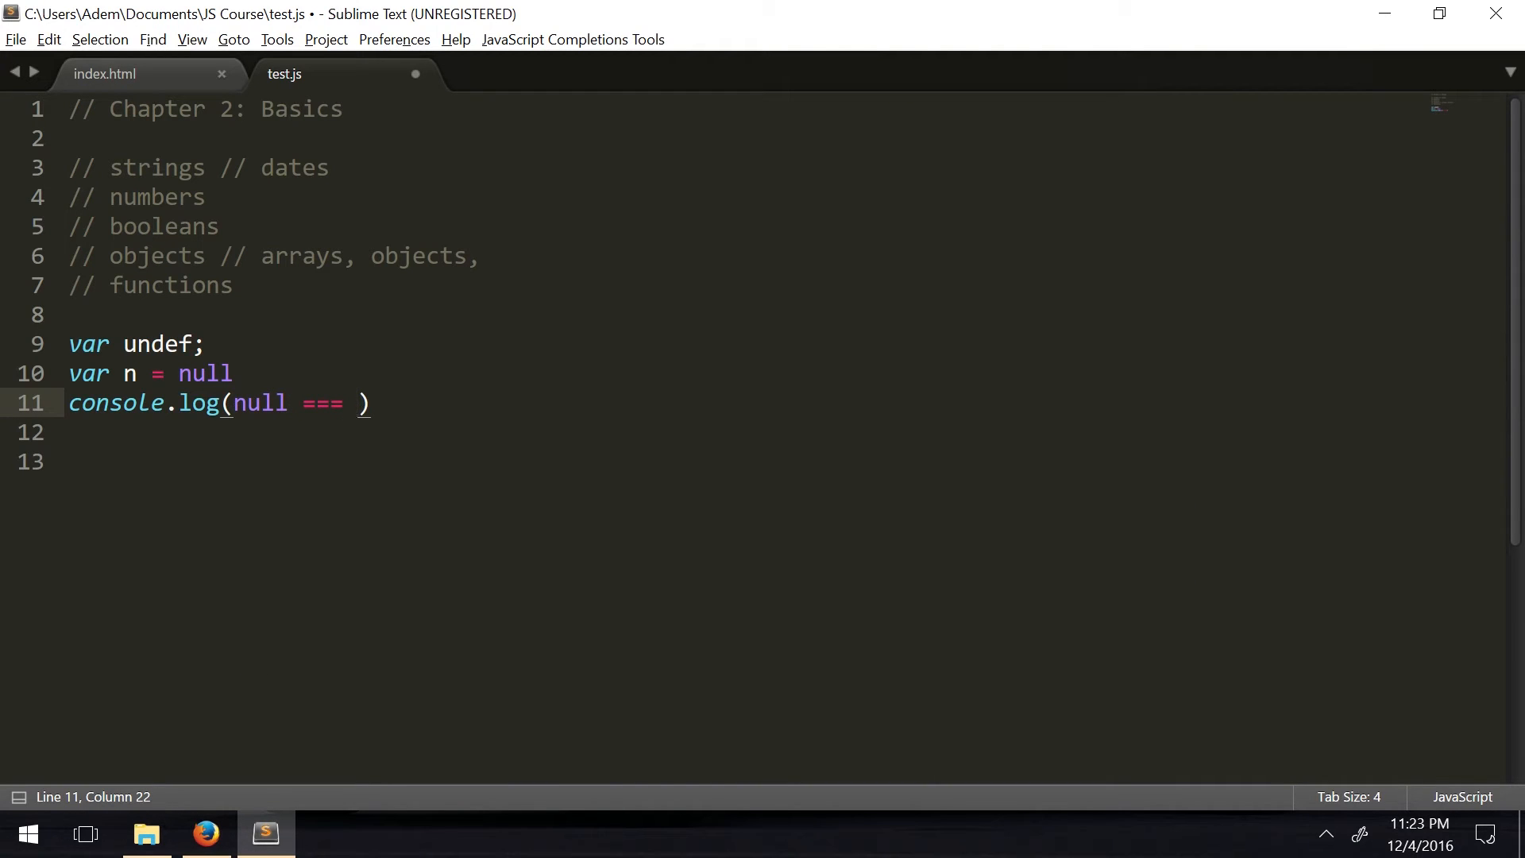
text(undefome)
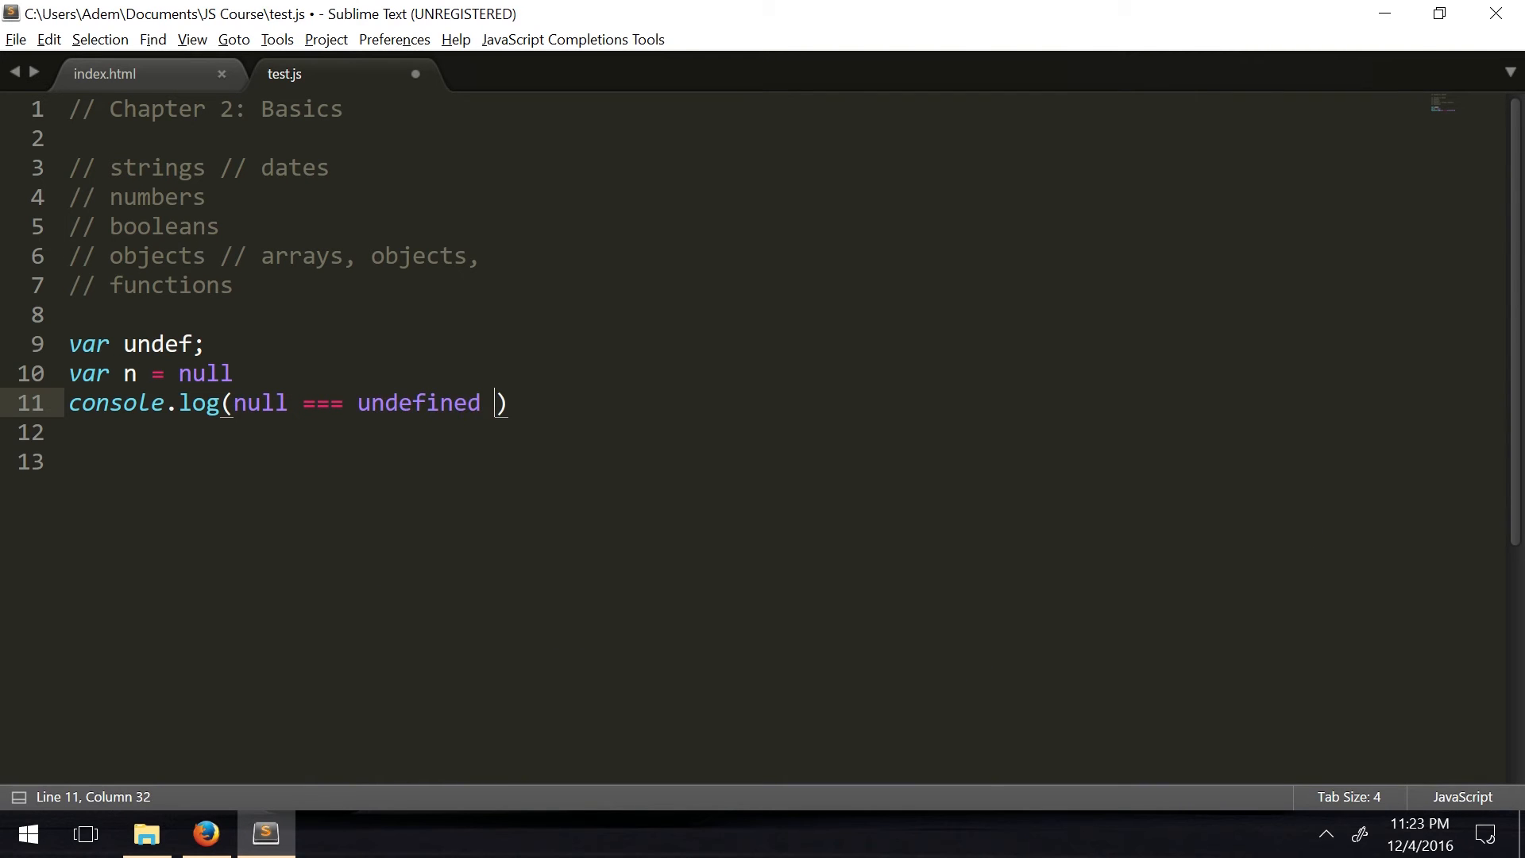
key(ctrl+s)
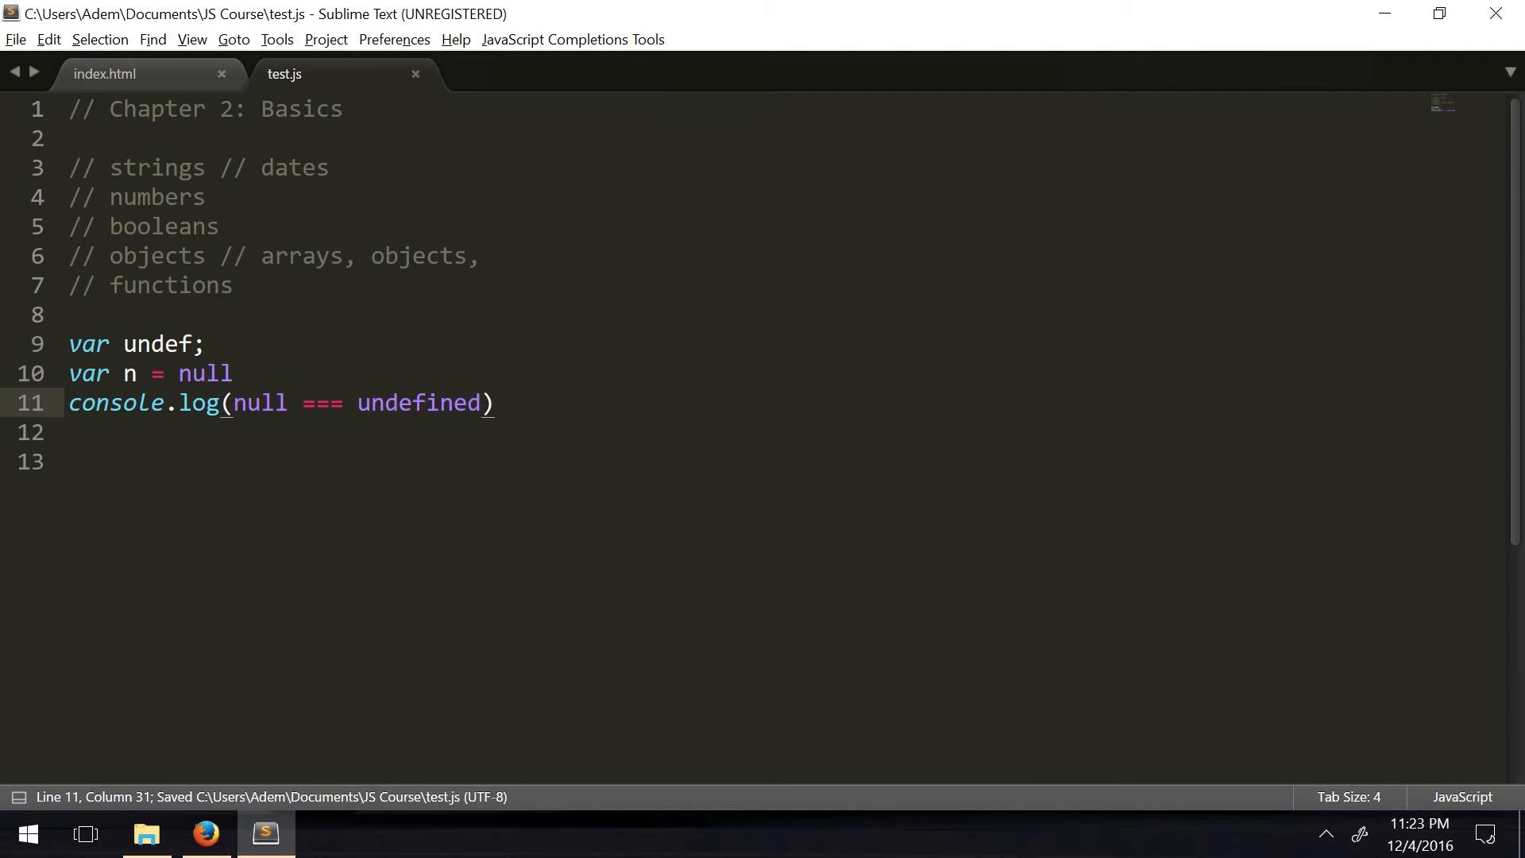
click(205, 834)
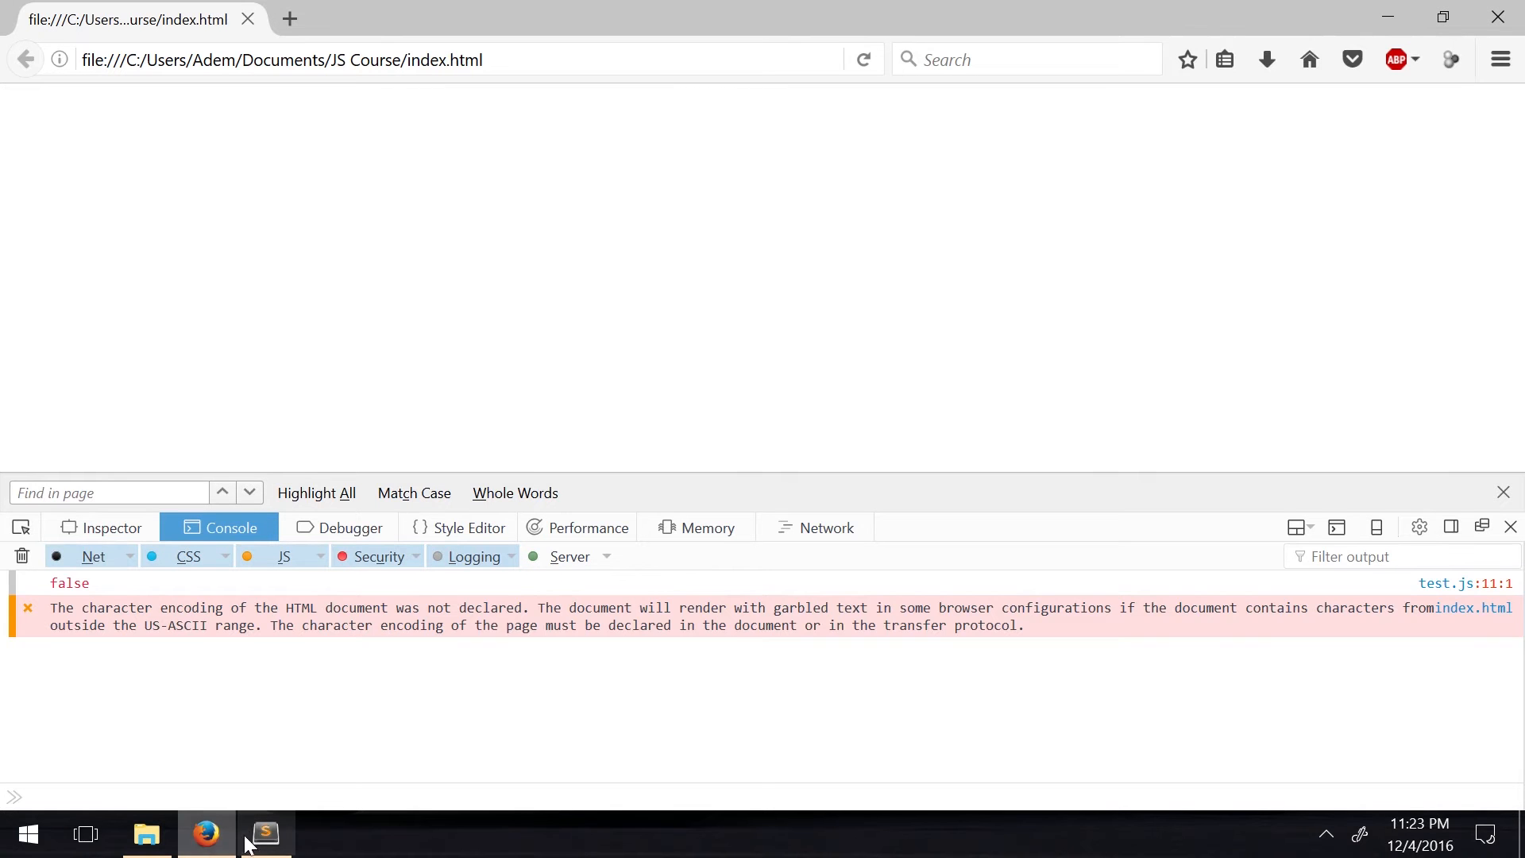
click(265, 834)
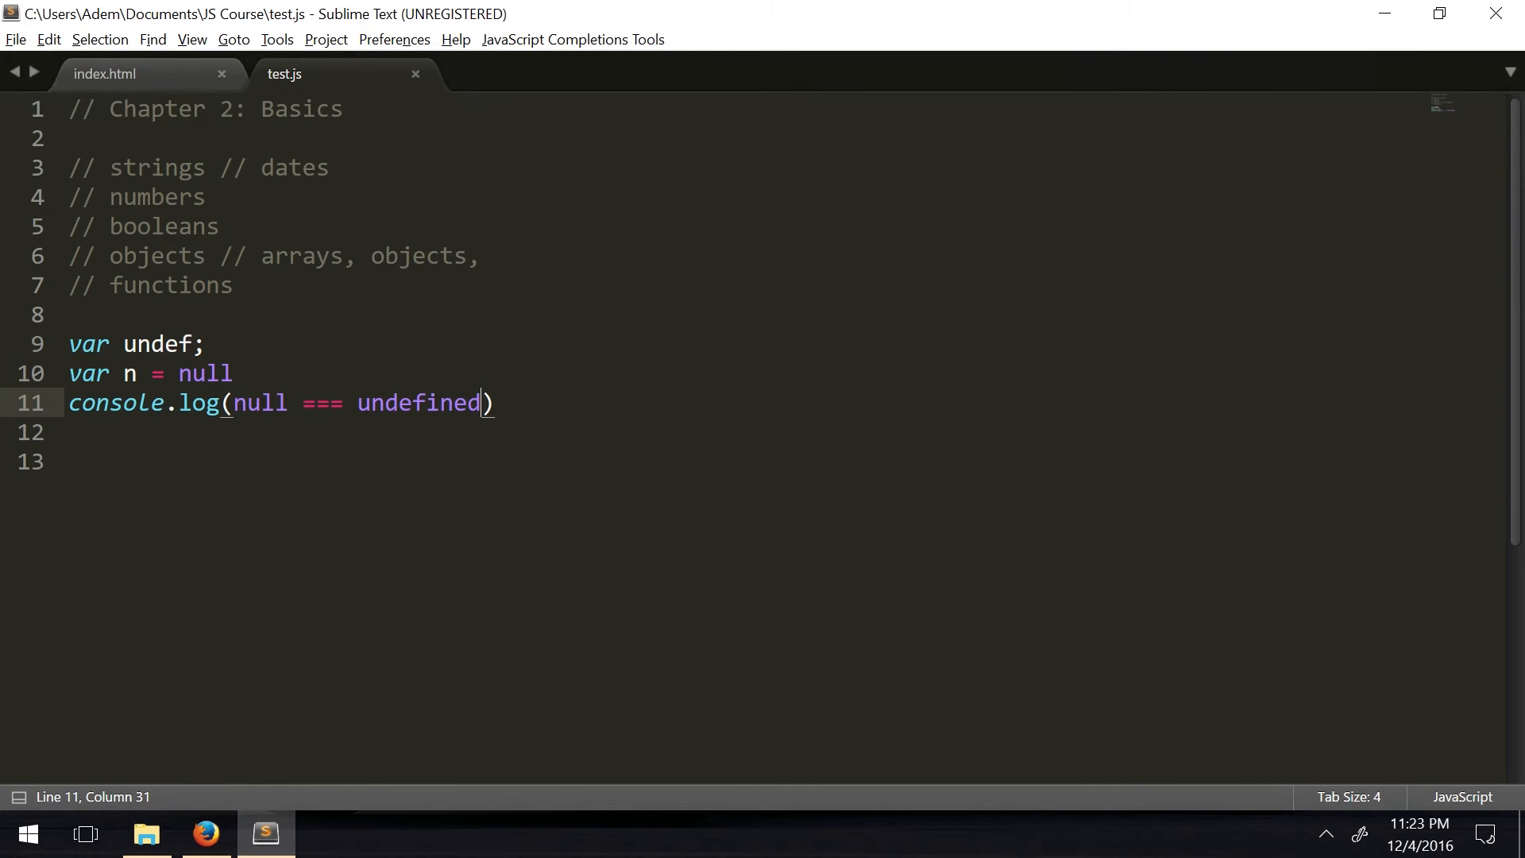
Change the comparison to null == undefined and check the true result in Firefox
double_click(322, 402)
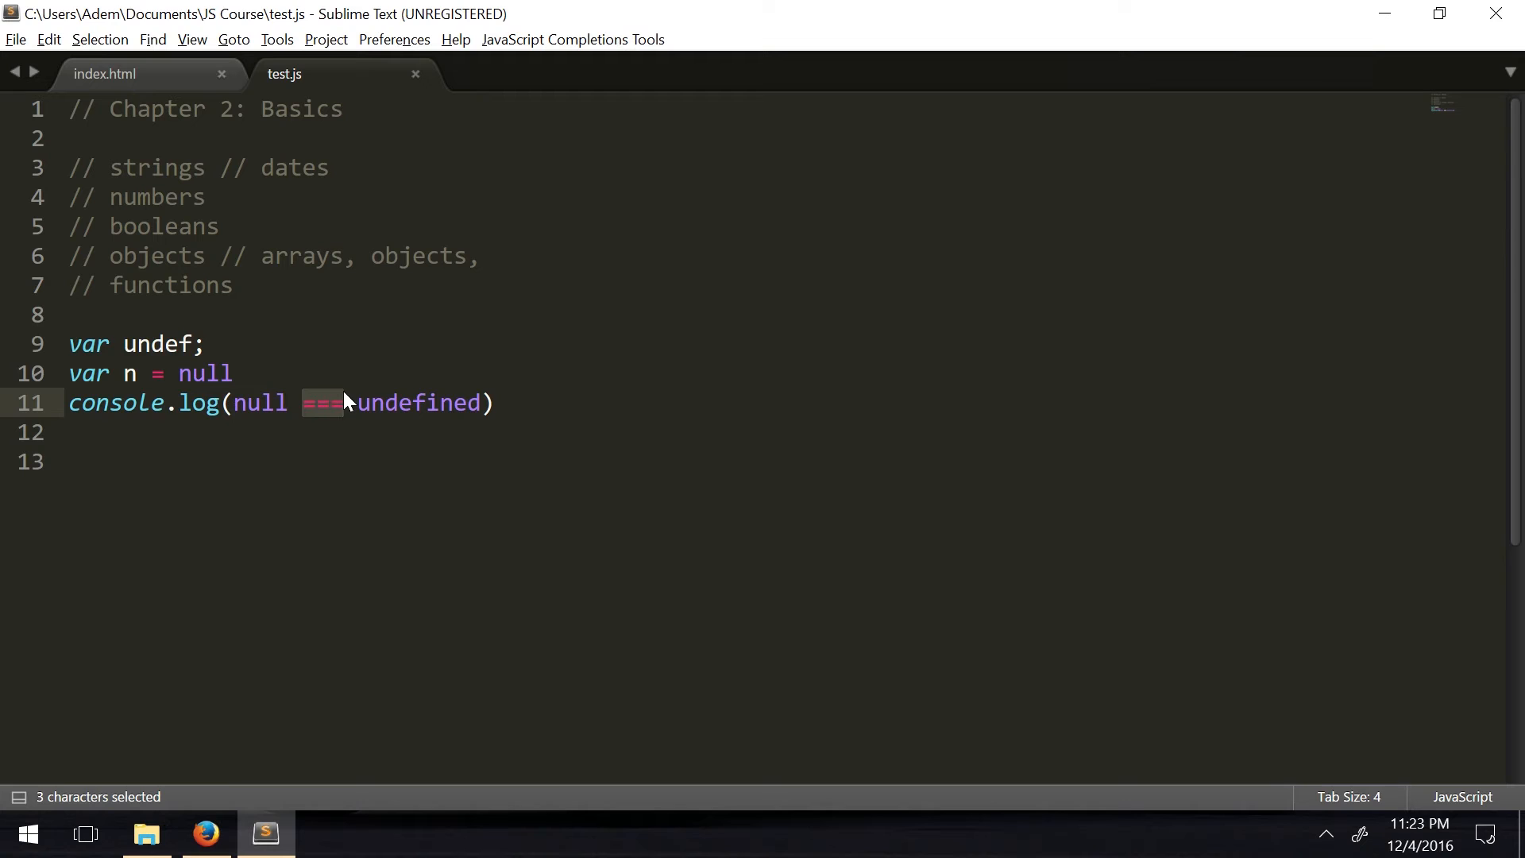
click(361, 402)
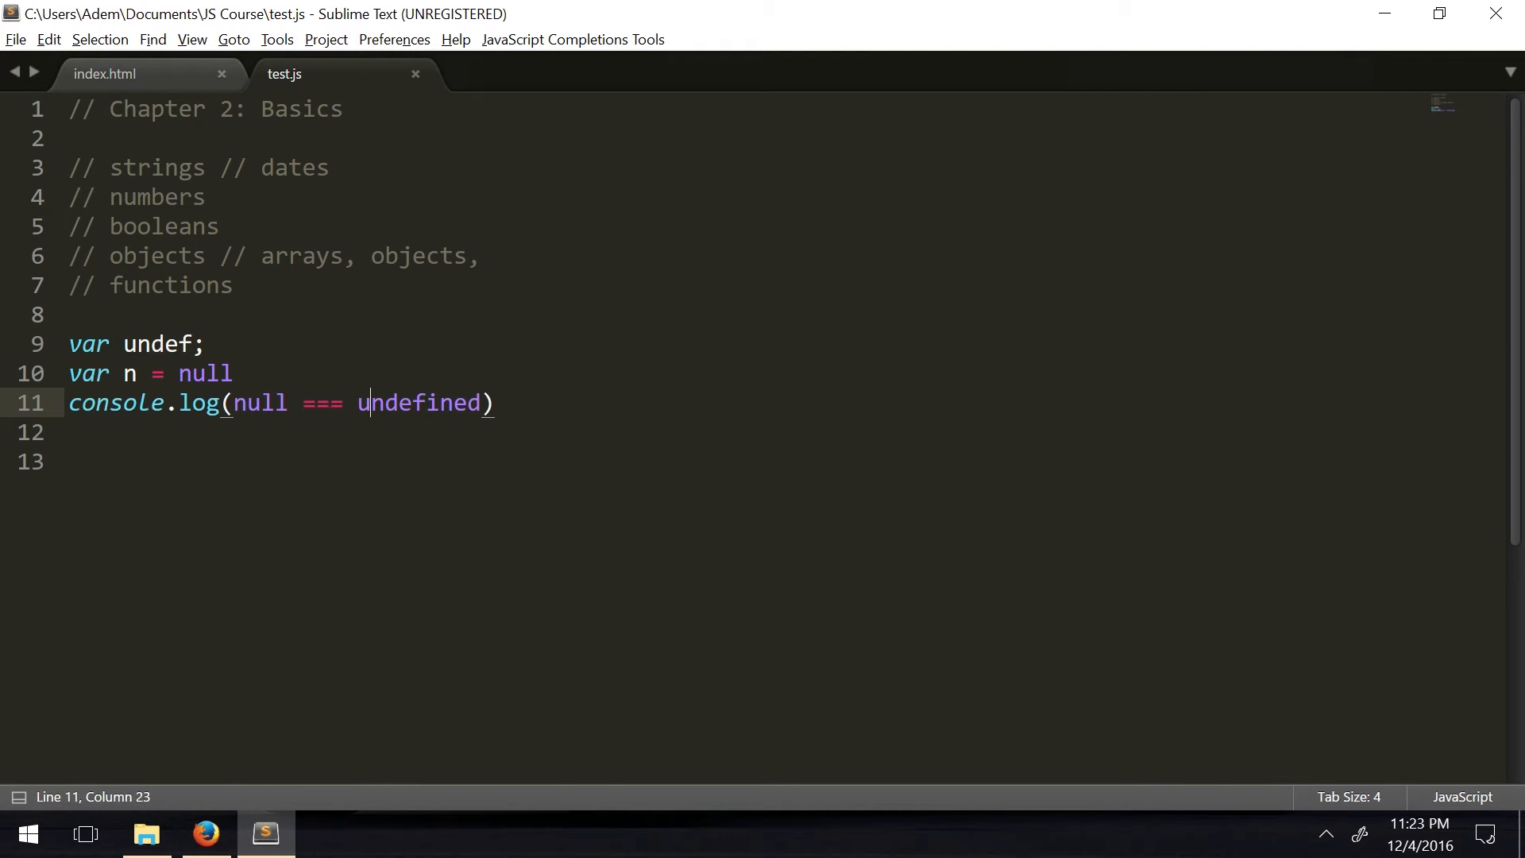
double_click(418, 402)
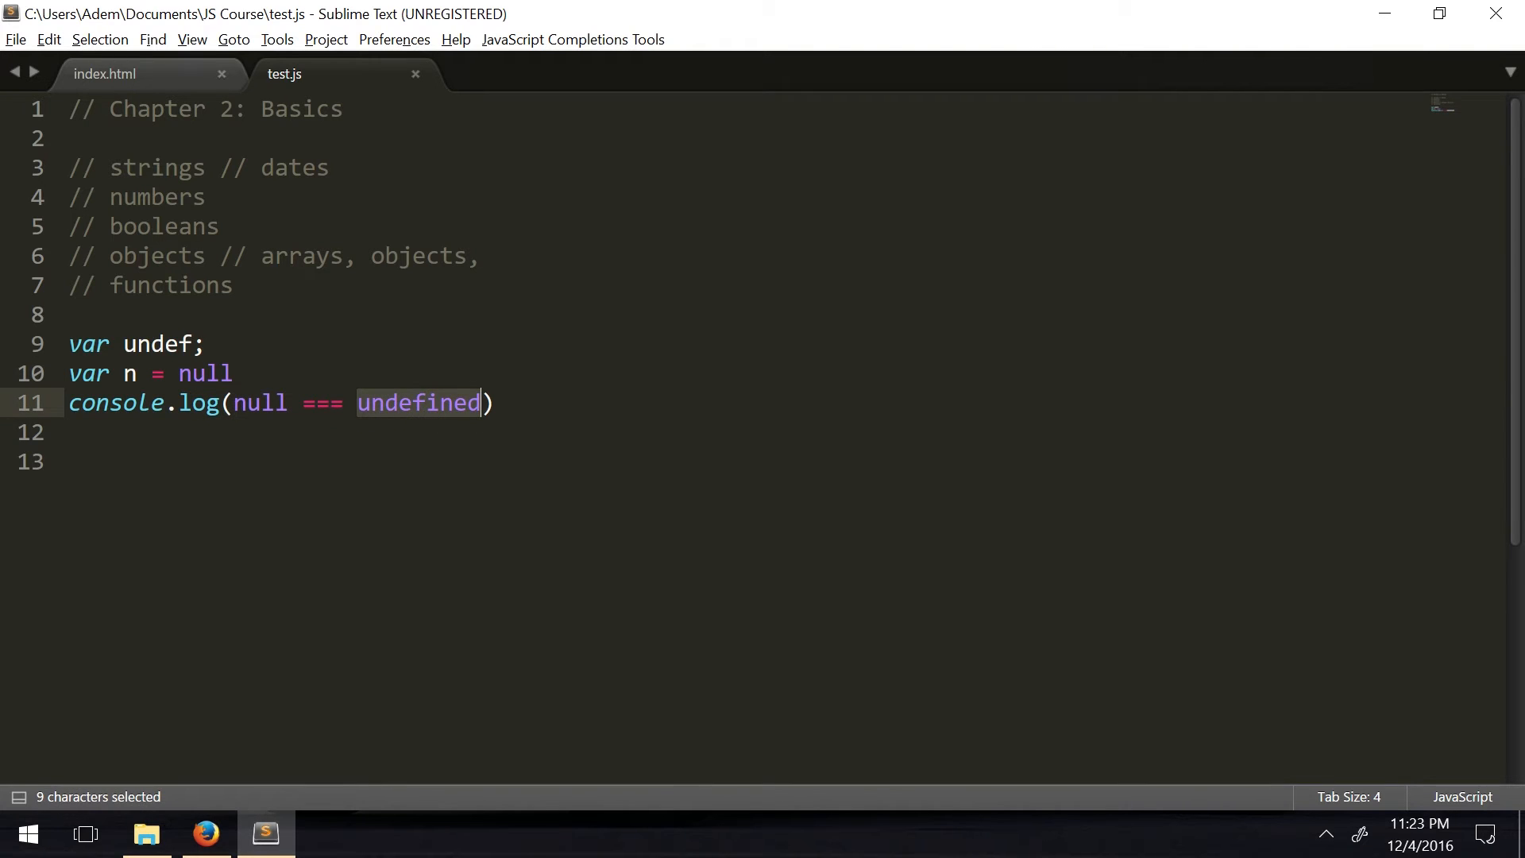
double_click(321, 402)
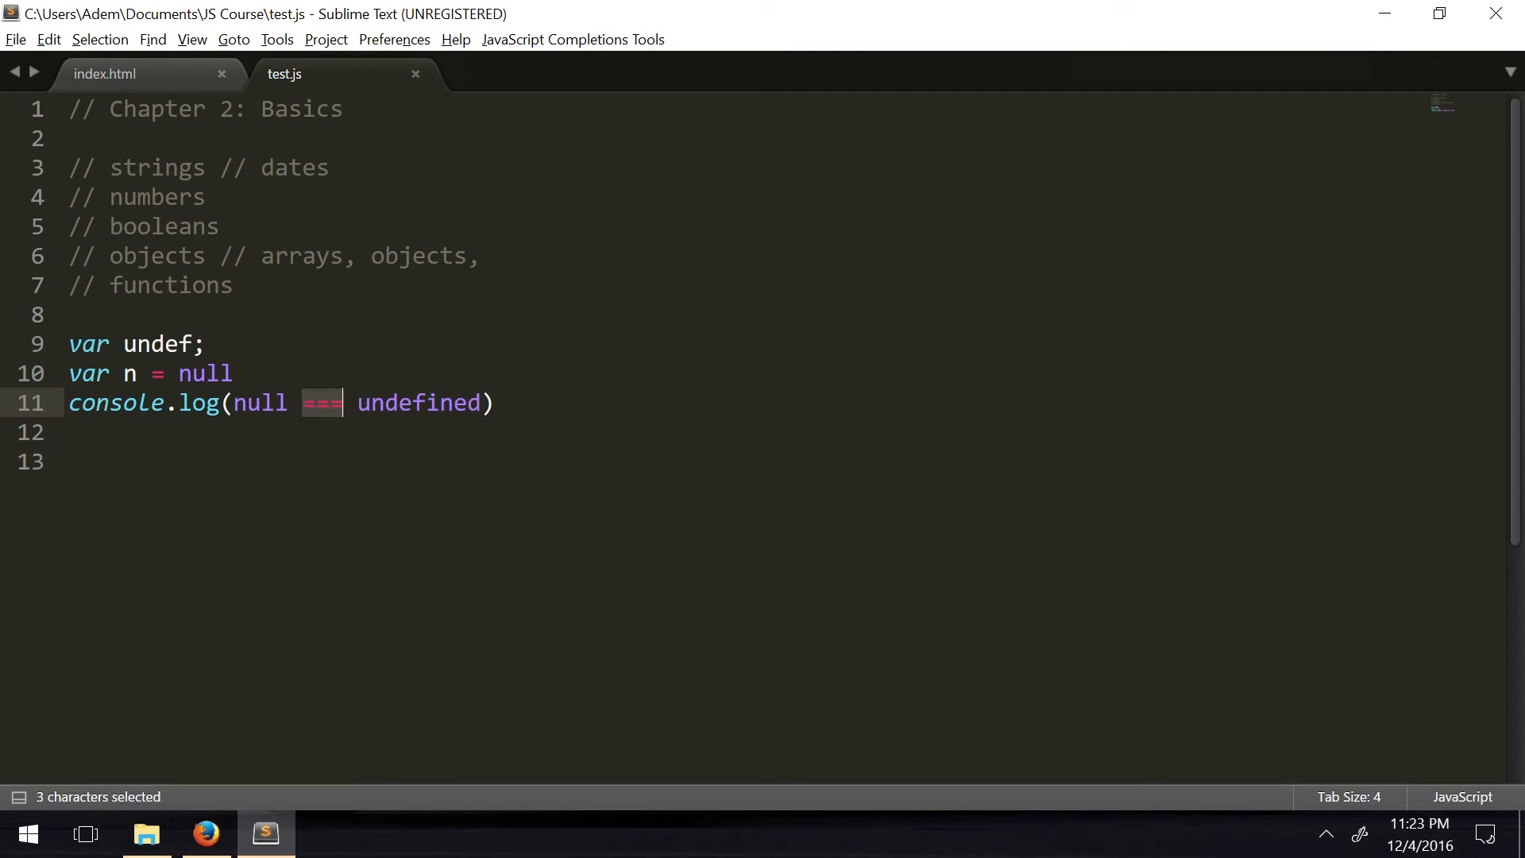
mouse_move(348, 418)
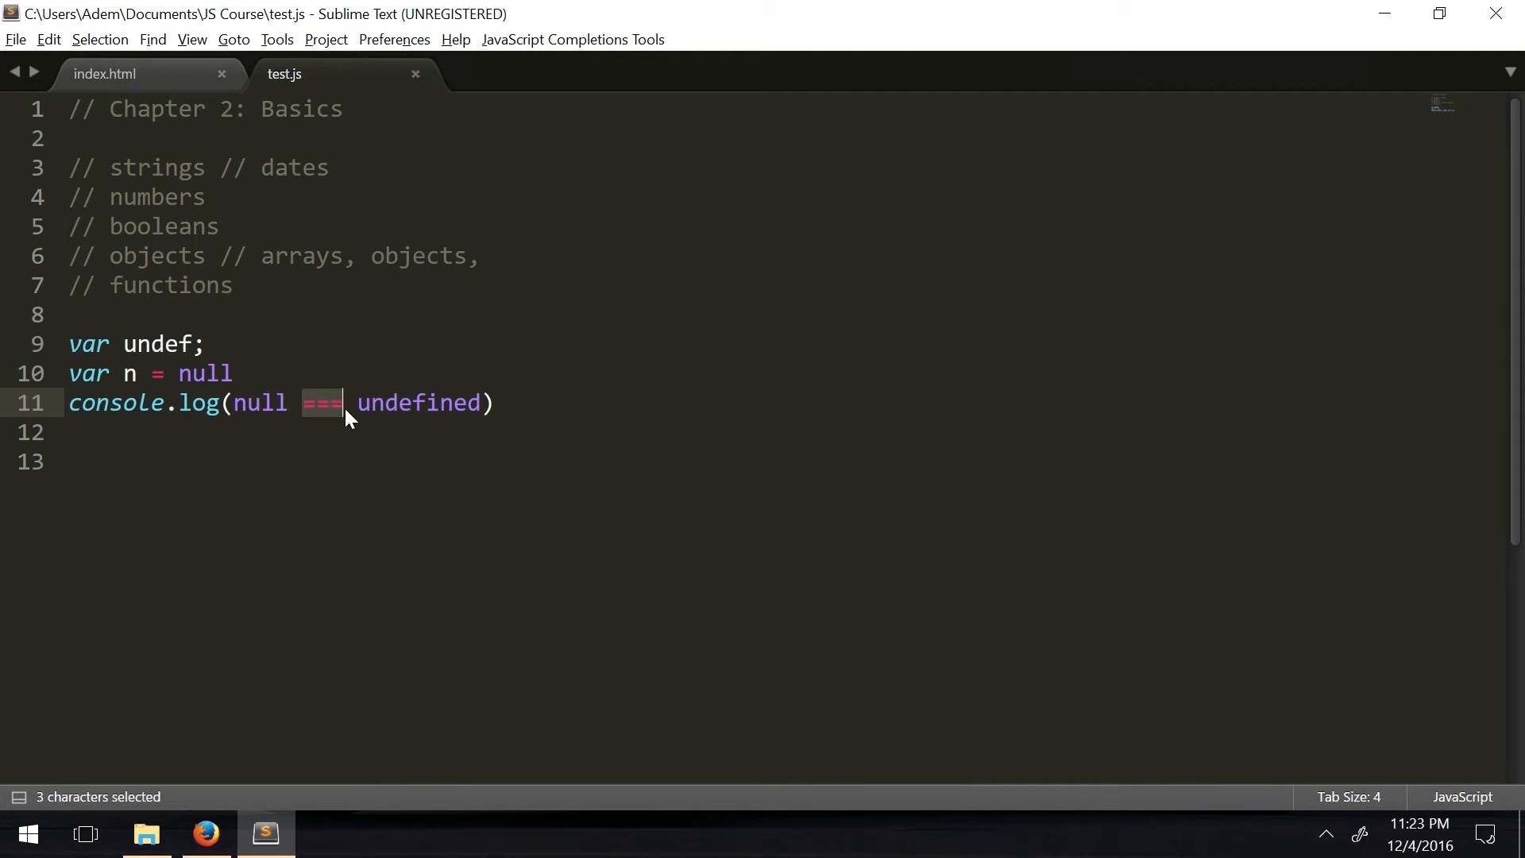
text(==)
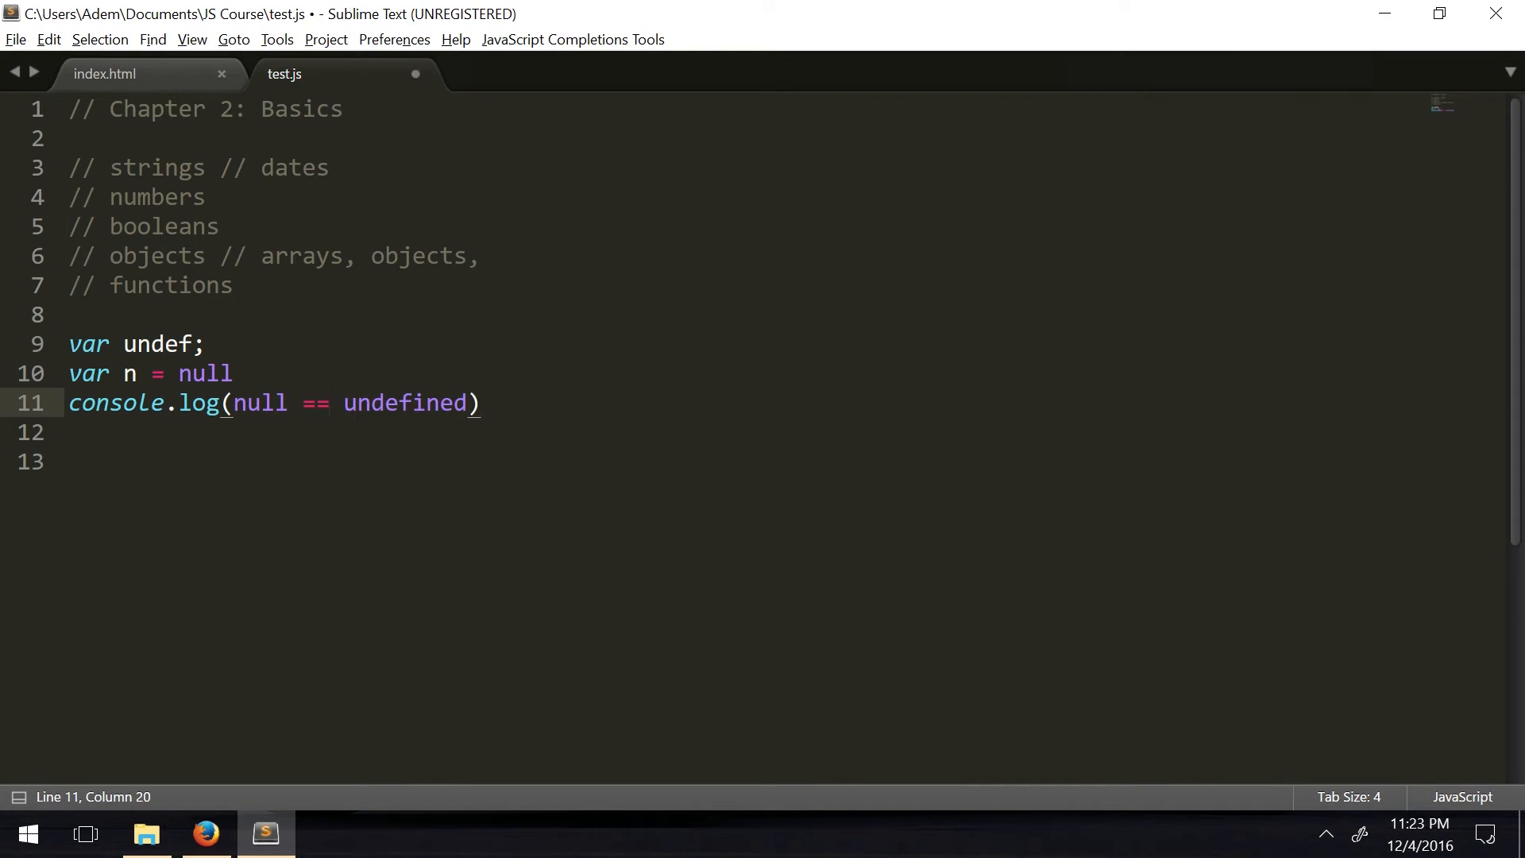
click(205, 834)
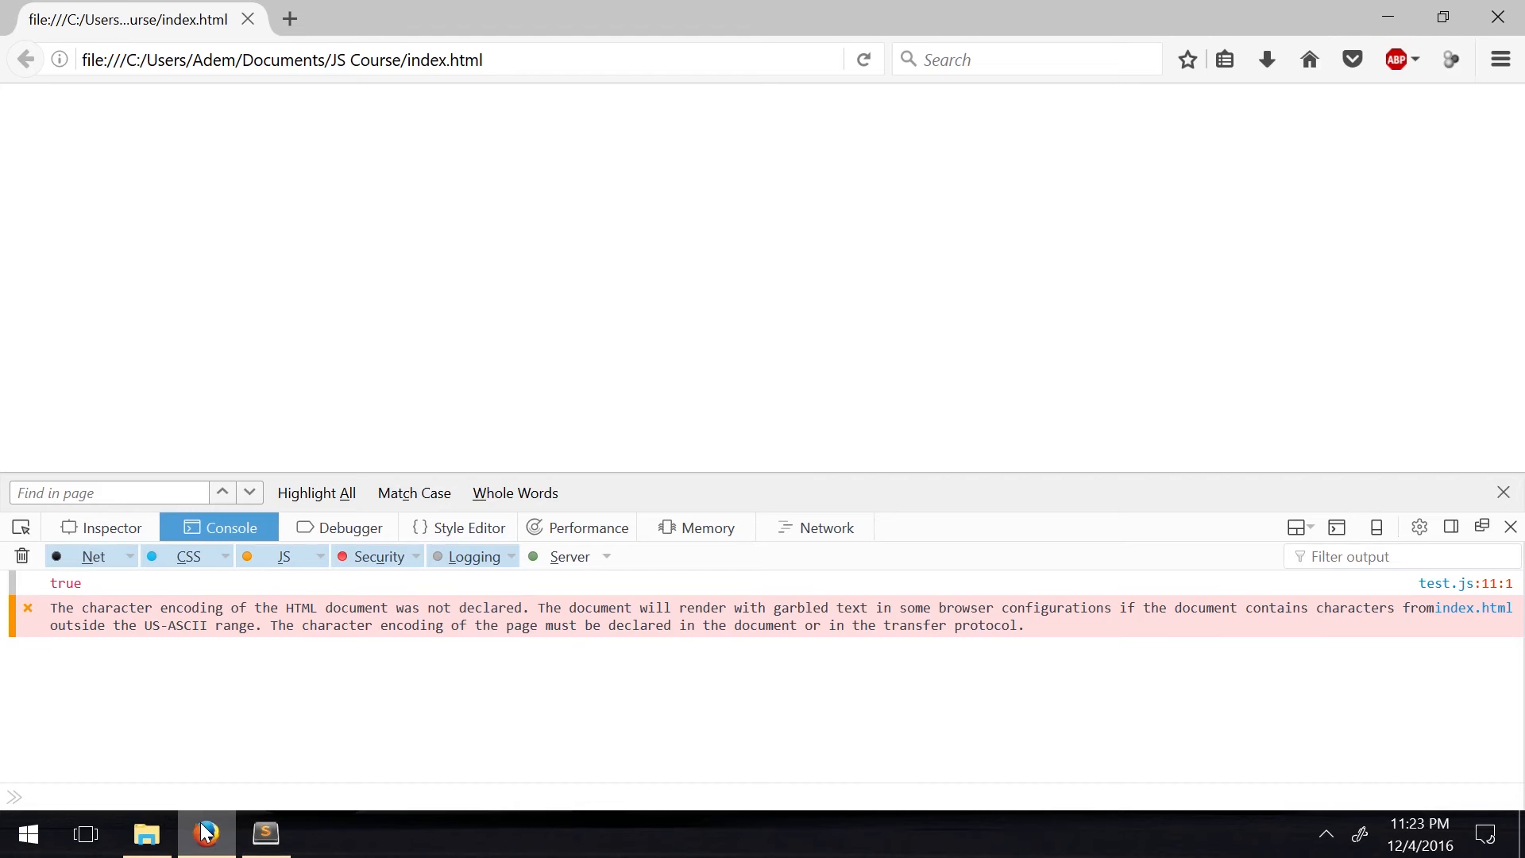
click(266, 834)
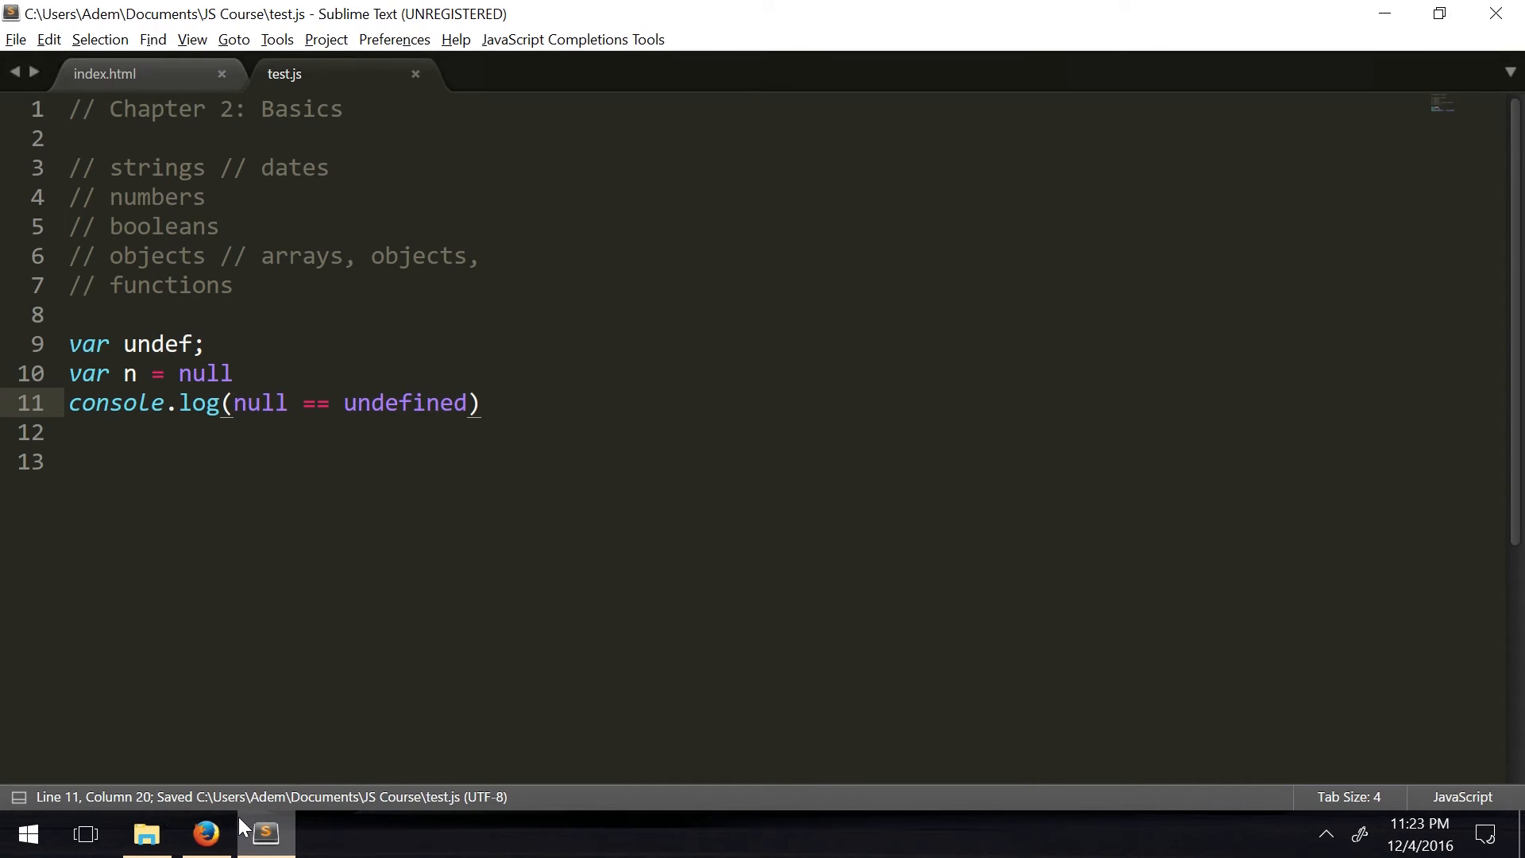
Restore the strict === comparison, recheck the console, and point out null and undefined
text(=)
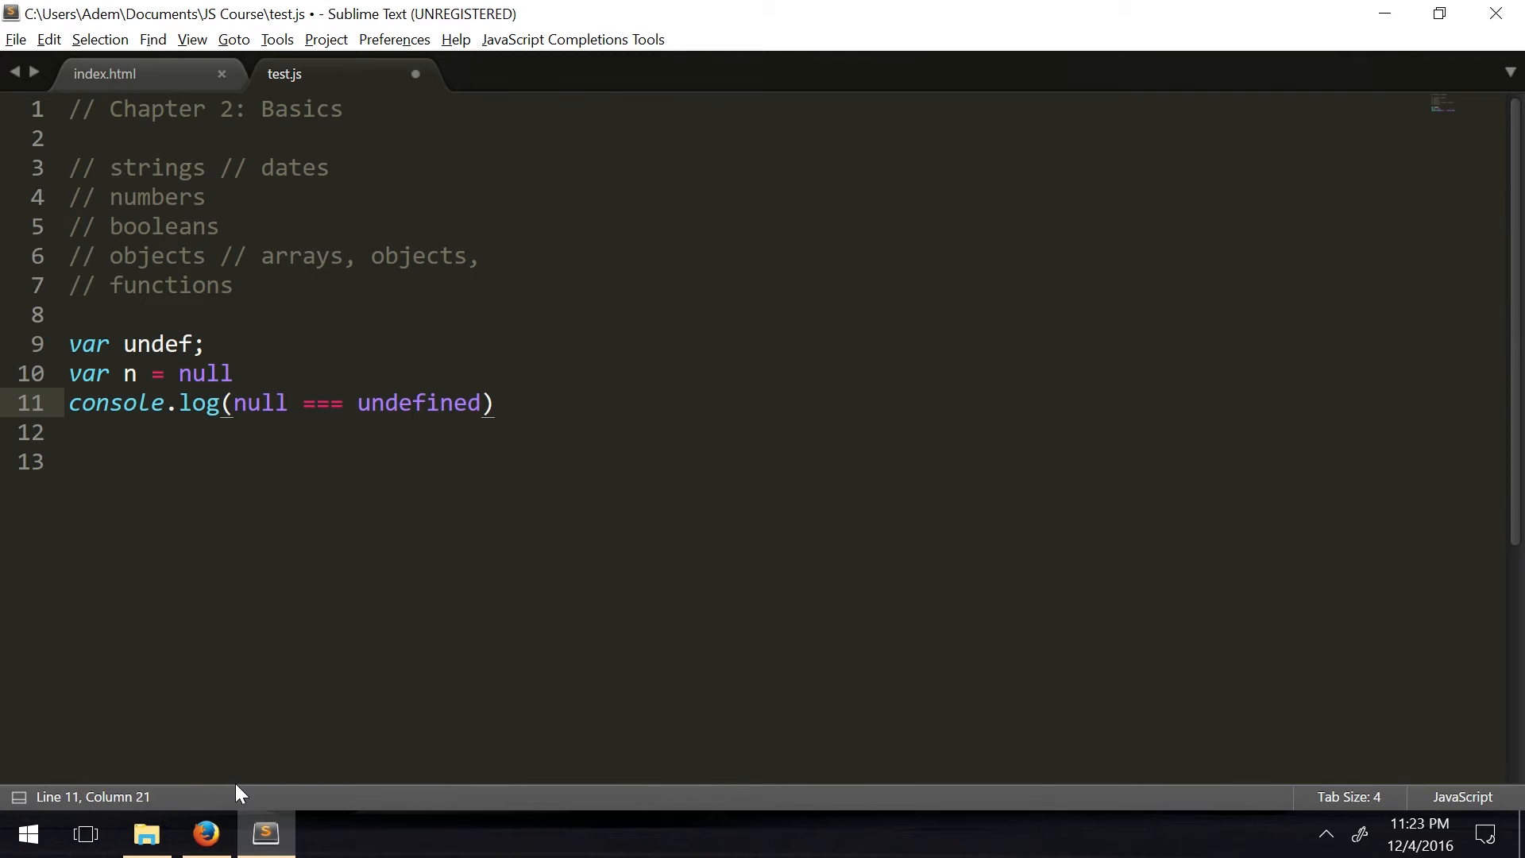
click(205, 834)
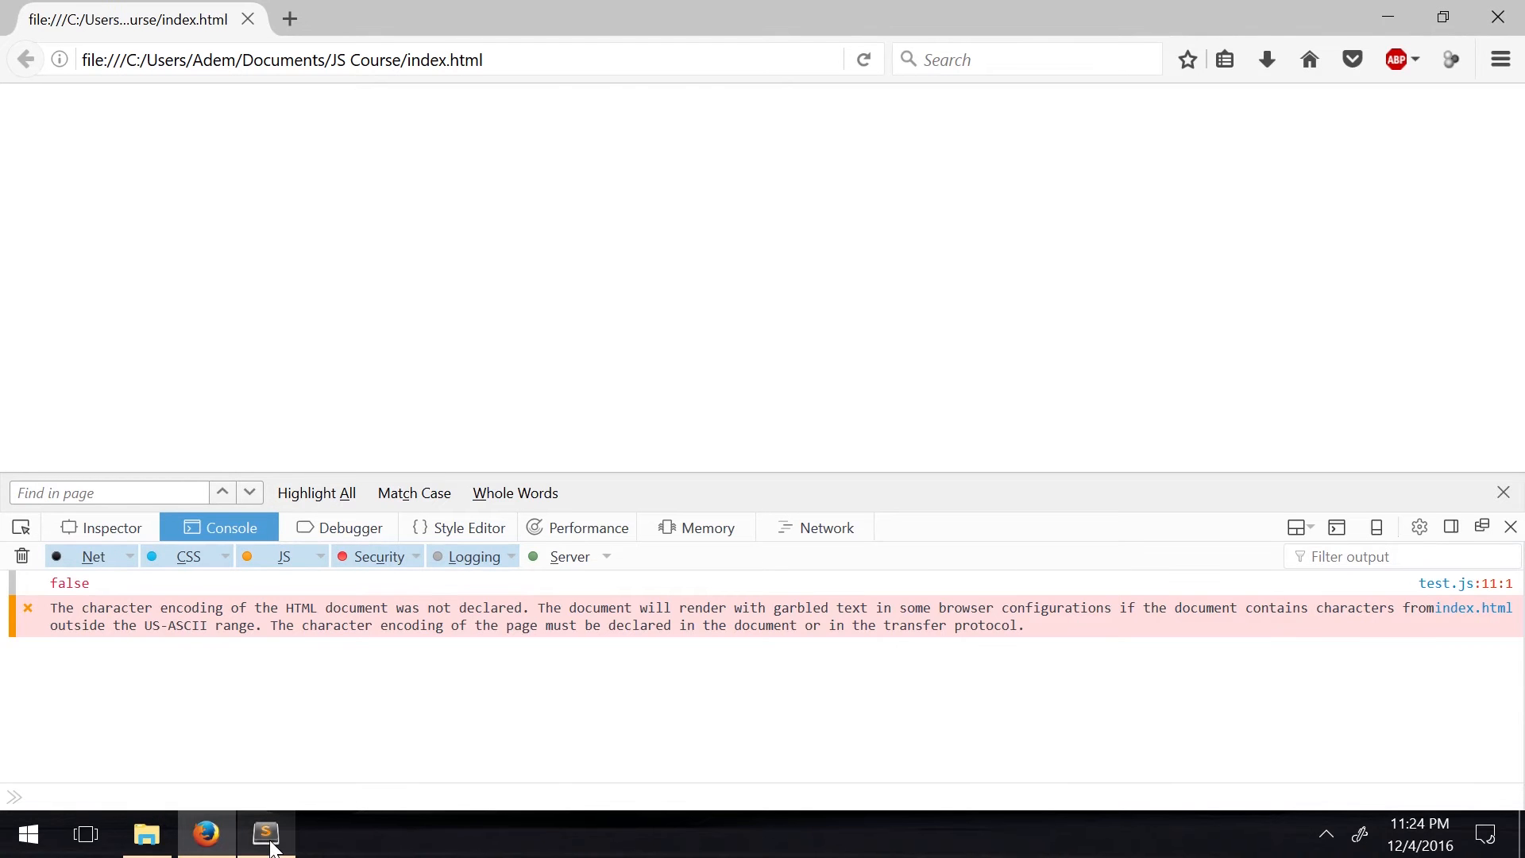
click(265, 834)
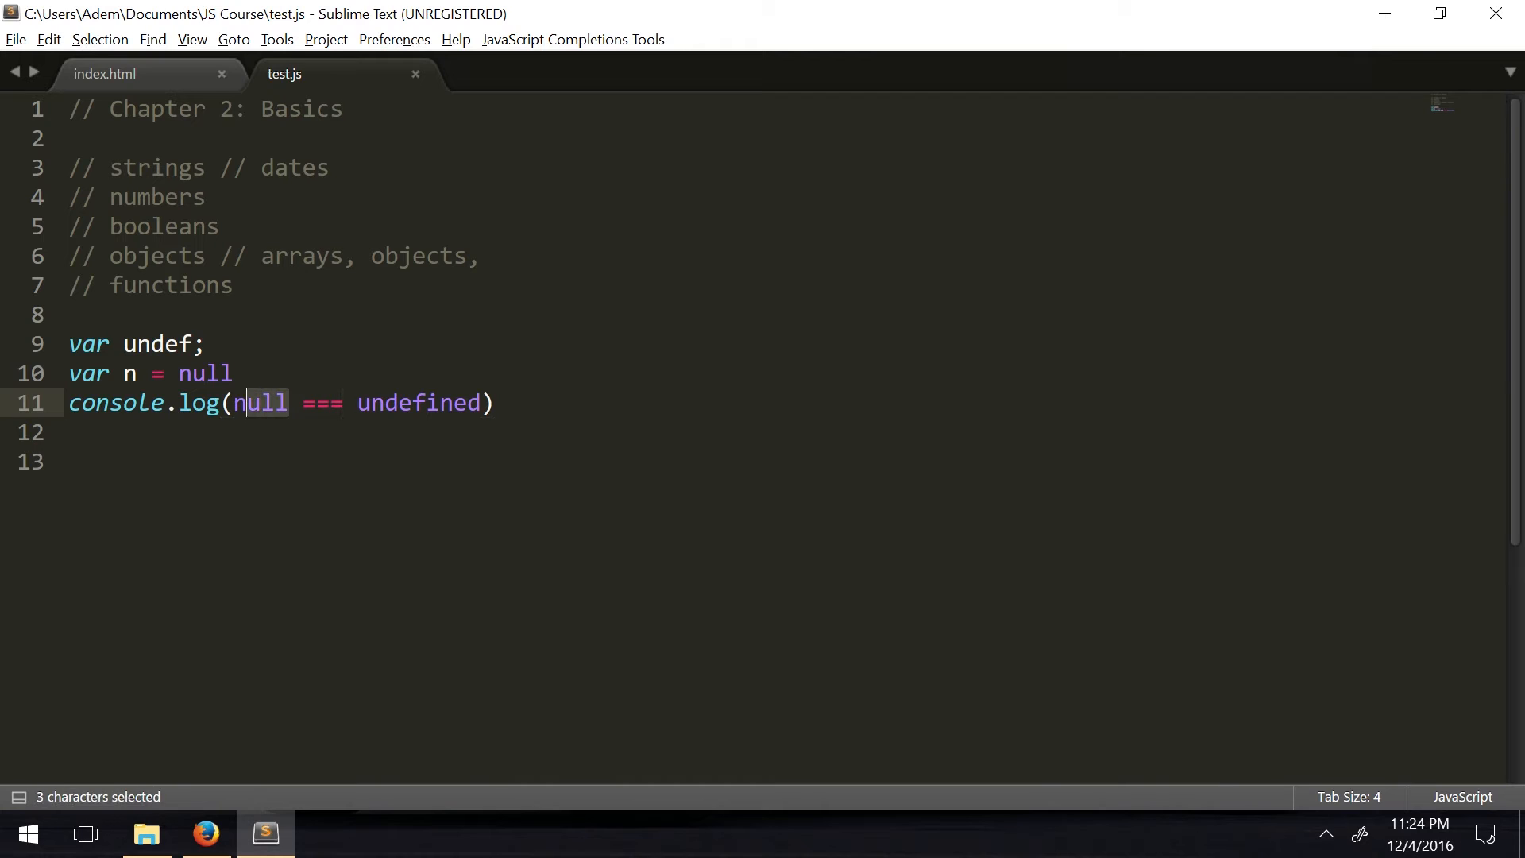
double_click(417, 402)
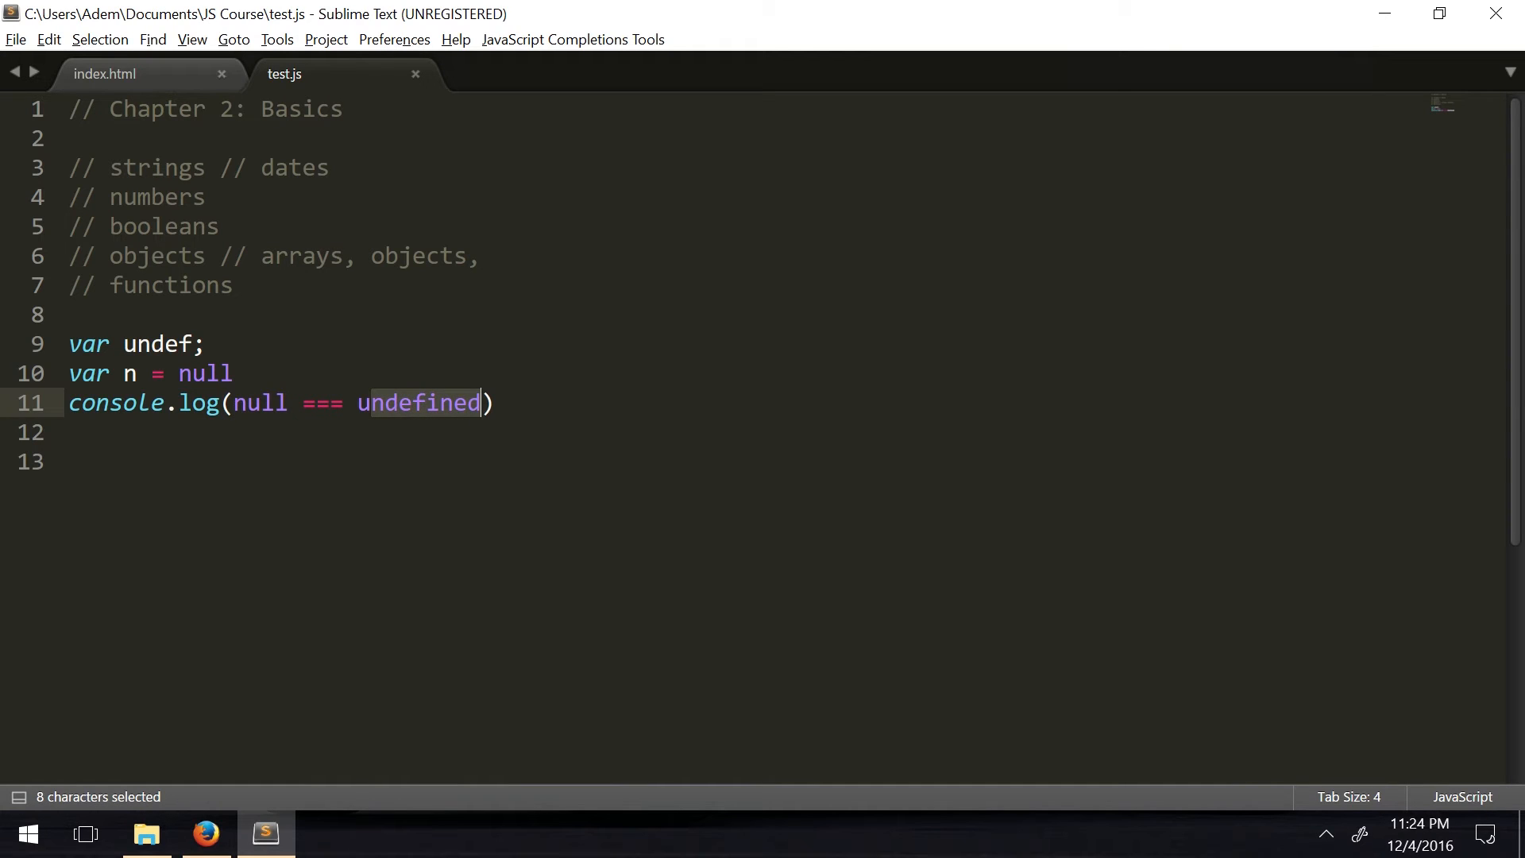
click(69, 432)
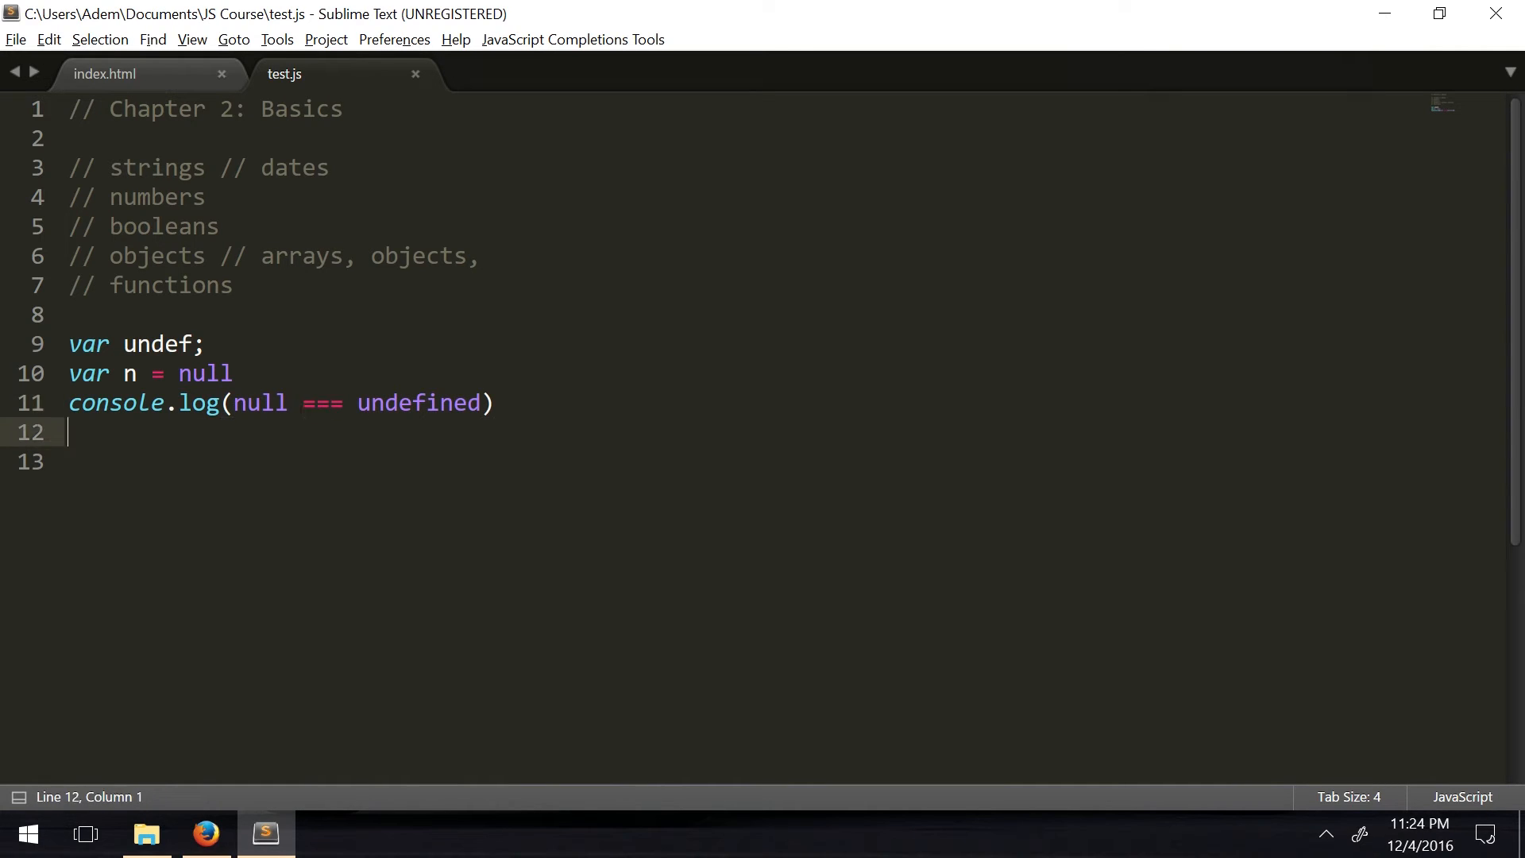
double_click(389, 402)
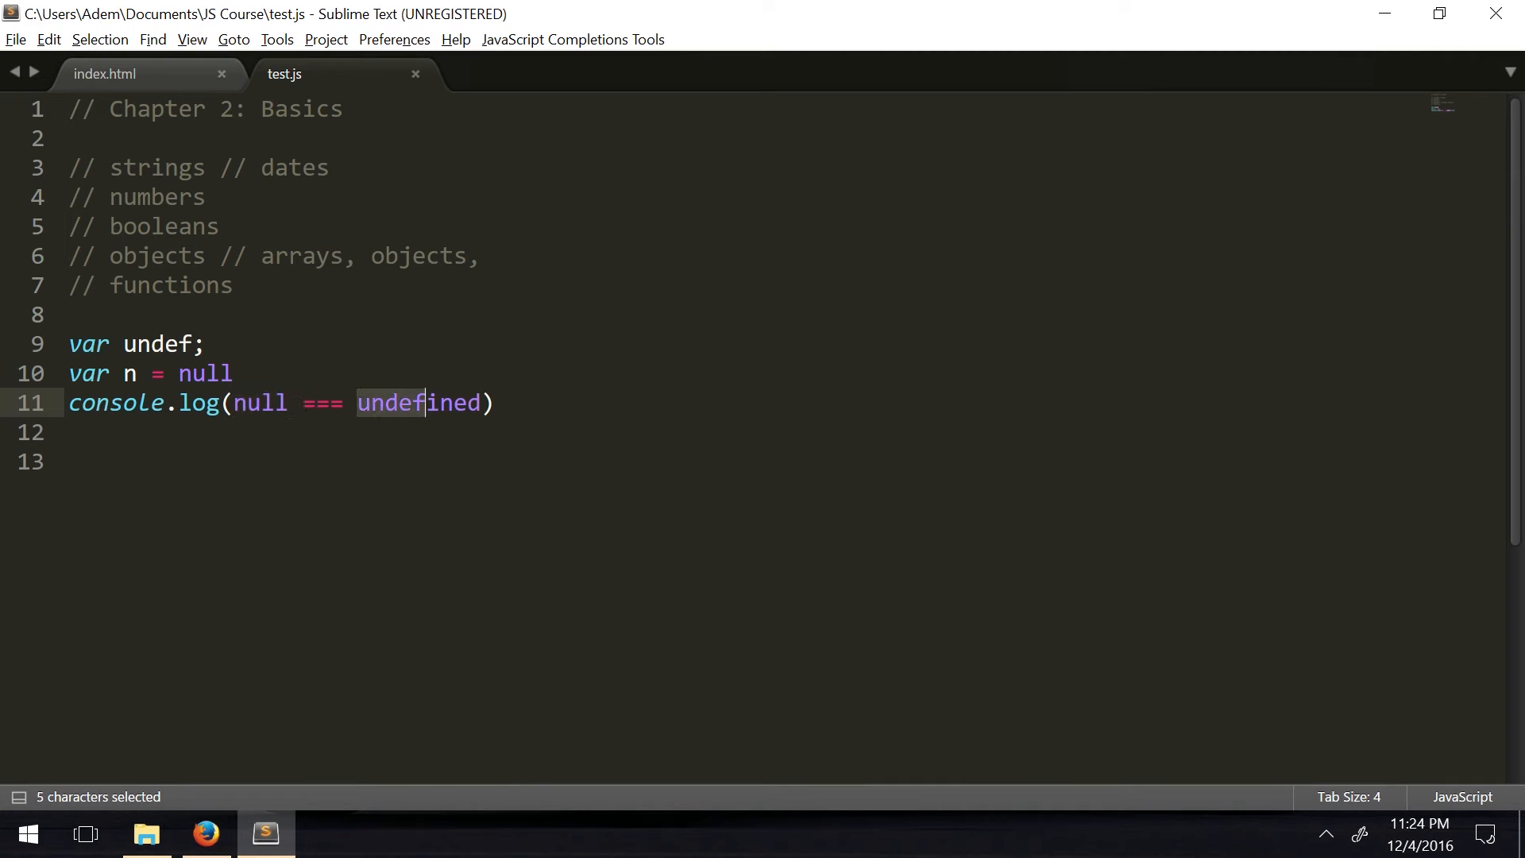
click(69, 461)
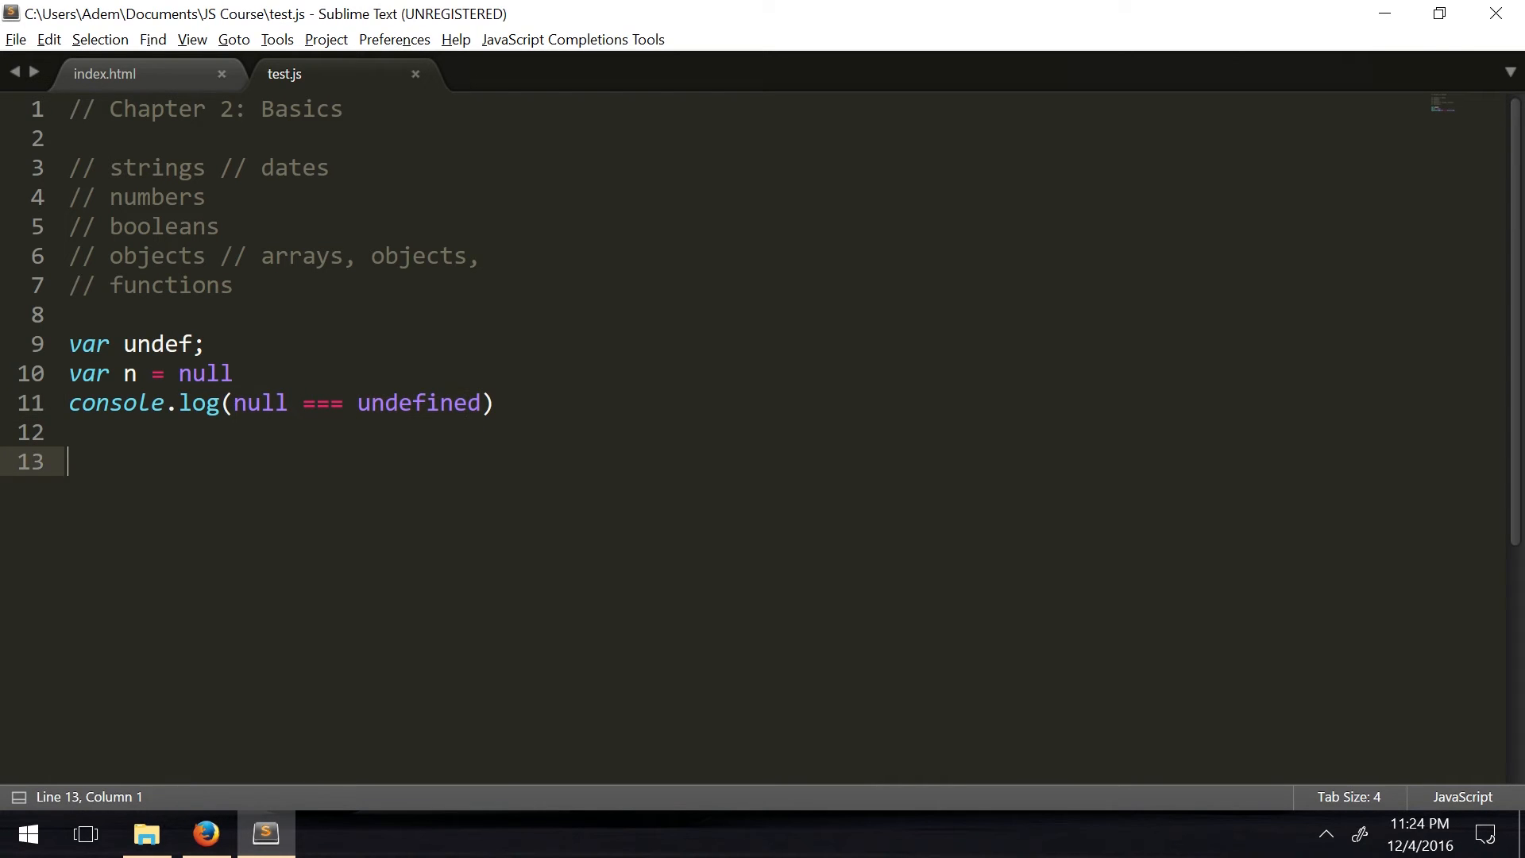
click(281, 402)
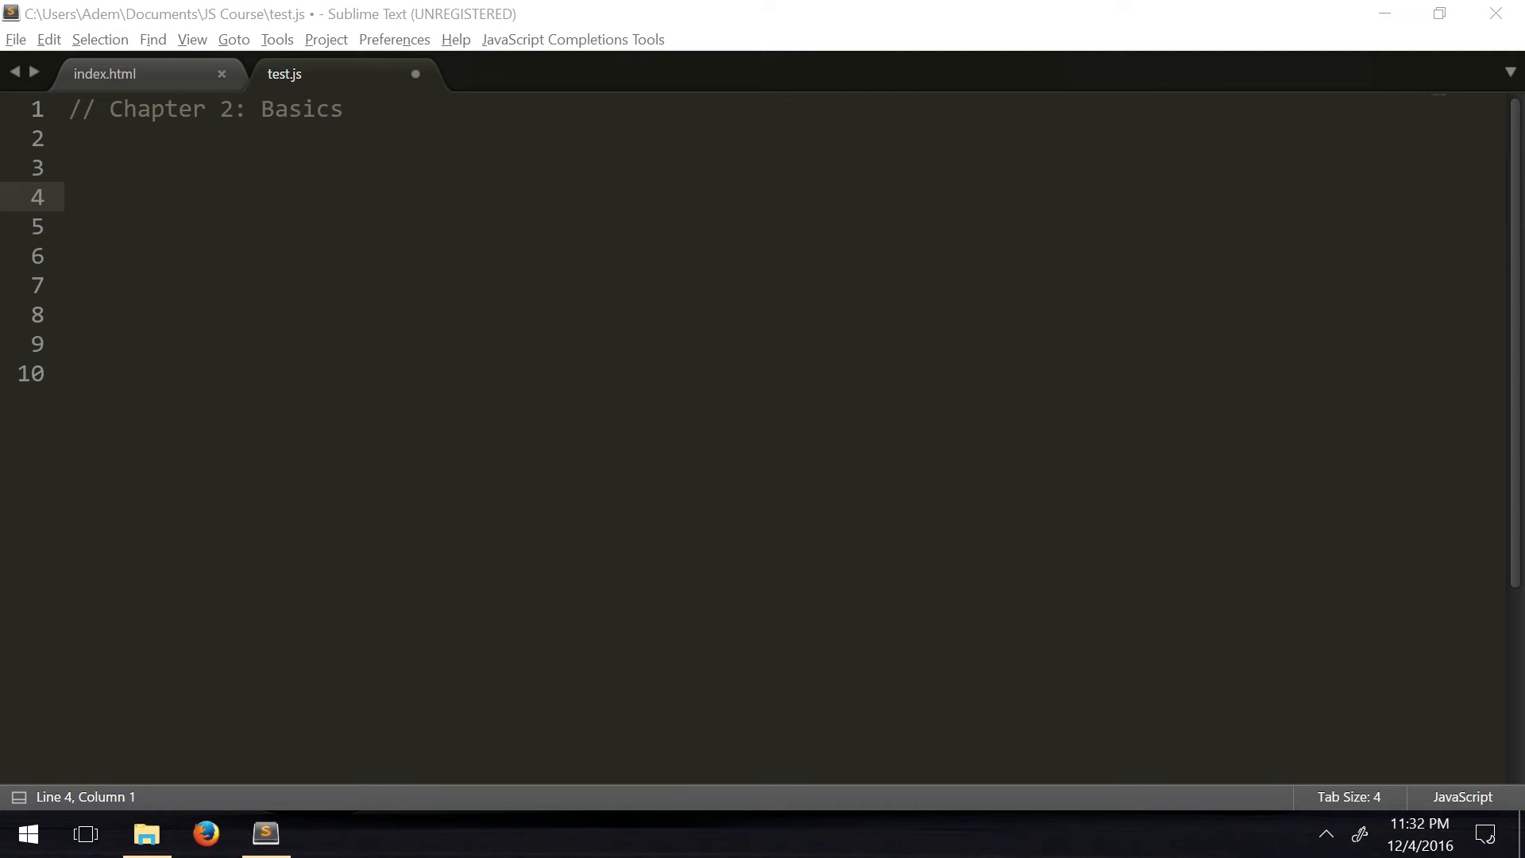
Declare var test = 2 + 2 "5"; on line 3
click(97, 167)
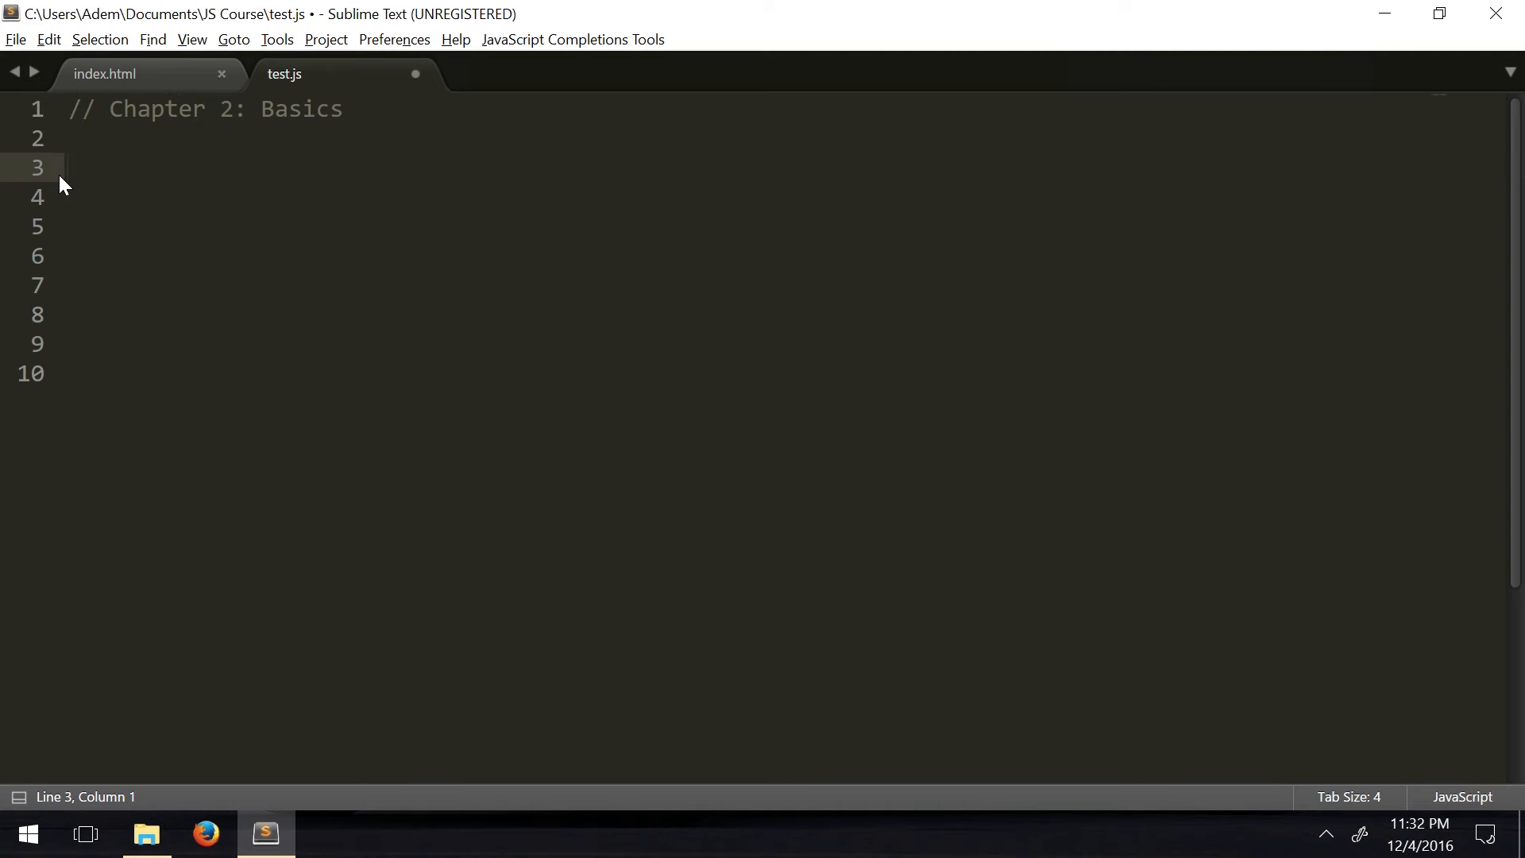
text(var)
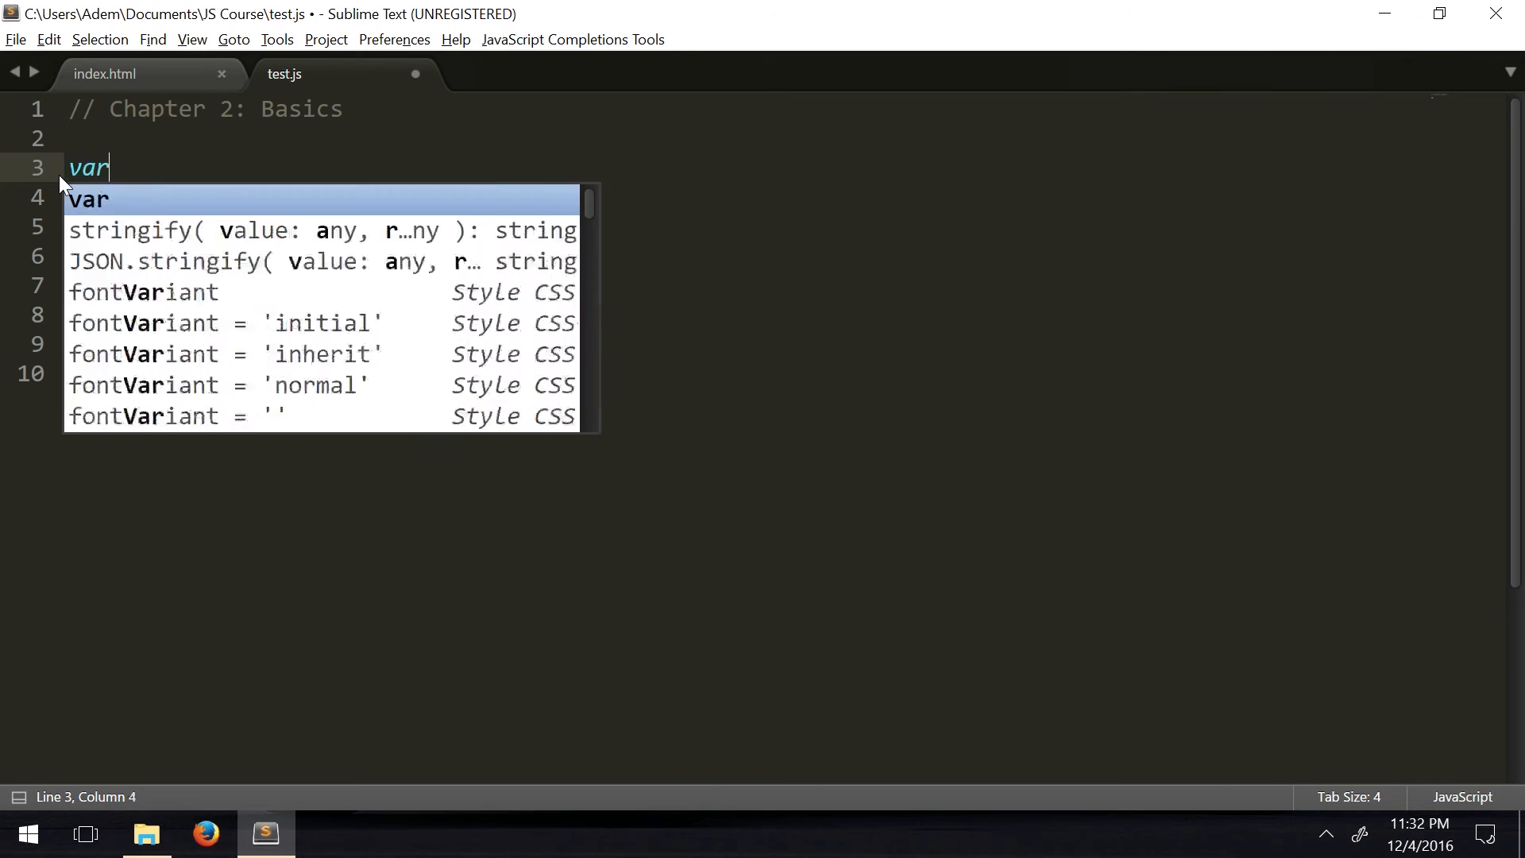
text(test =)
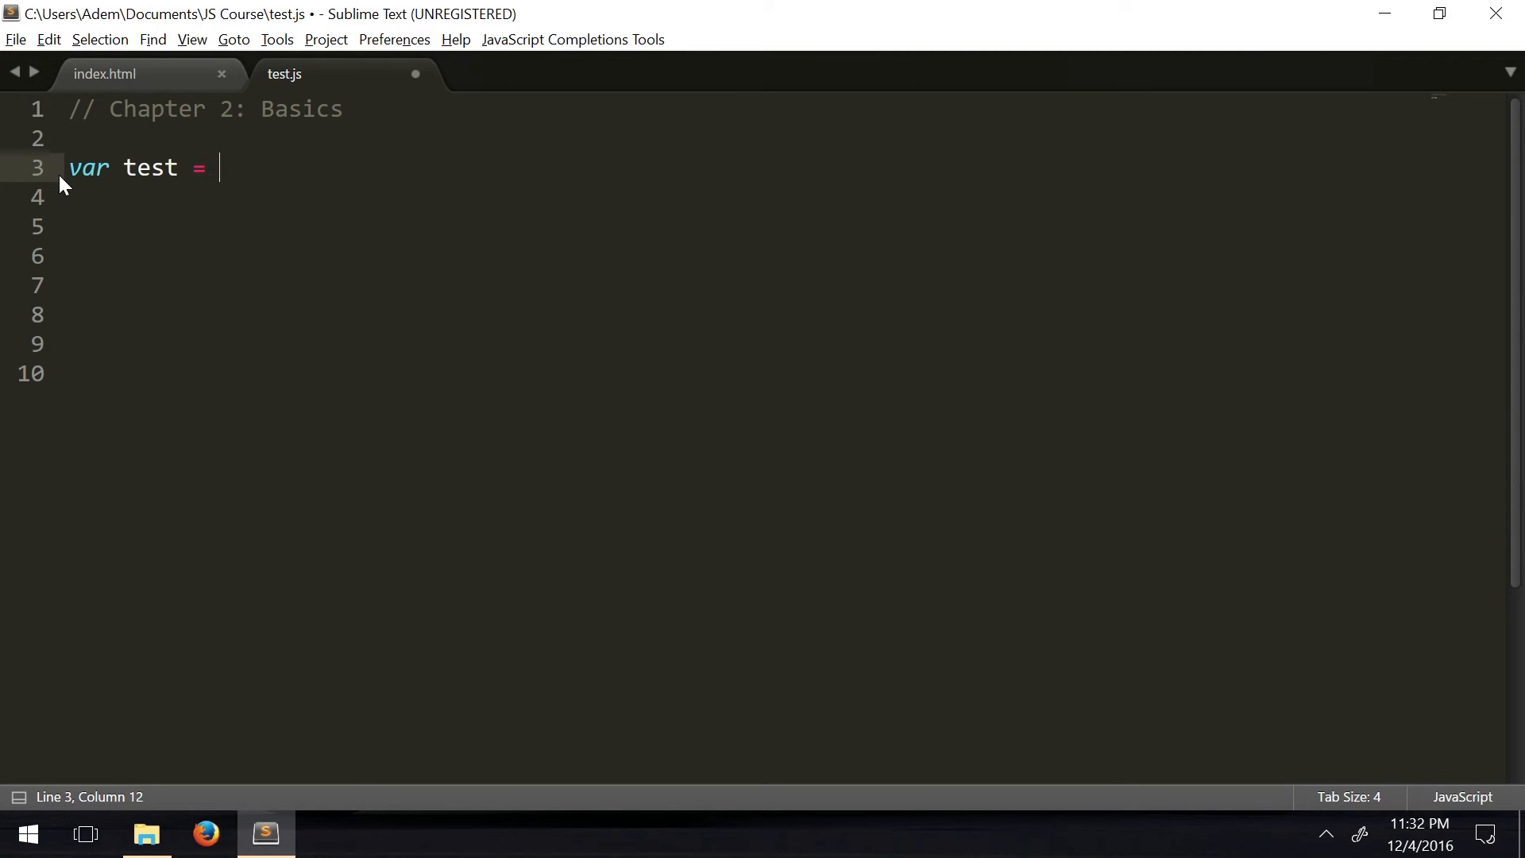
text(2 + 2 ")
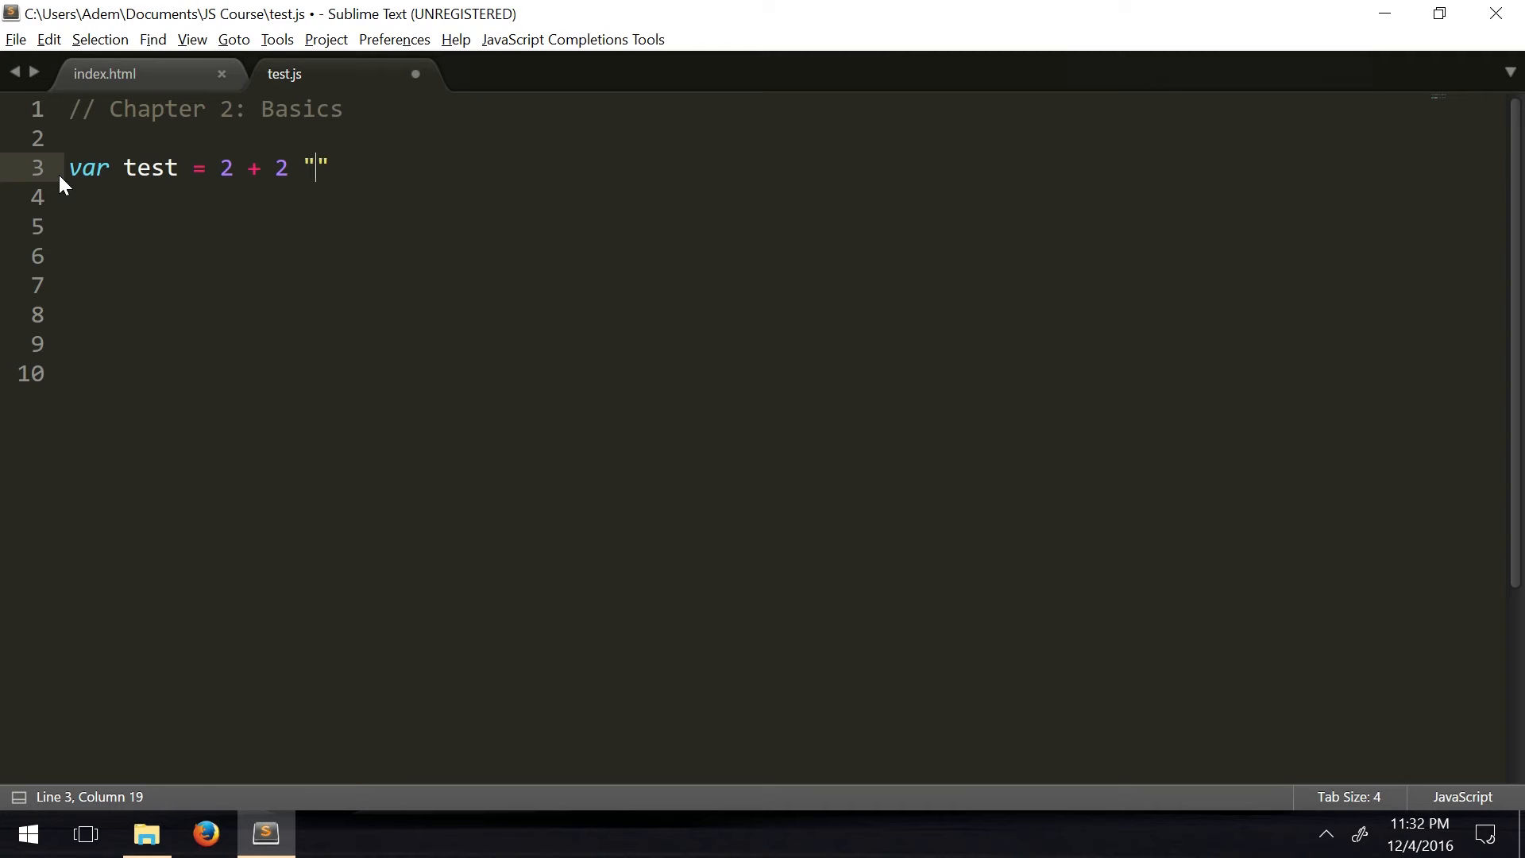
text(5)
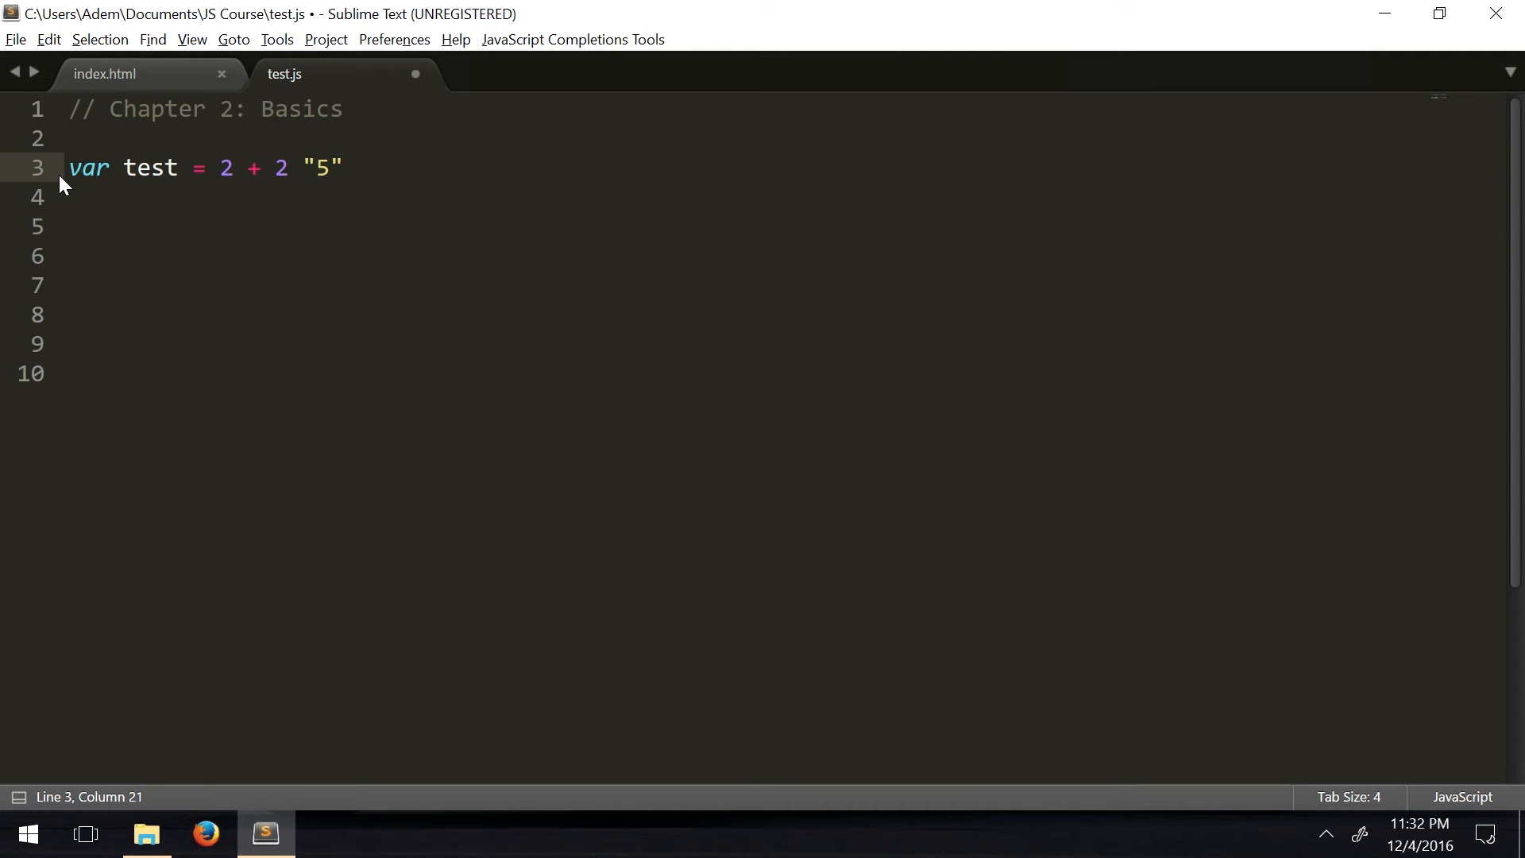
text(;)
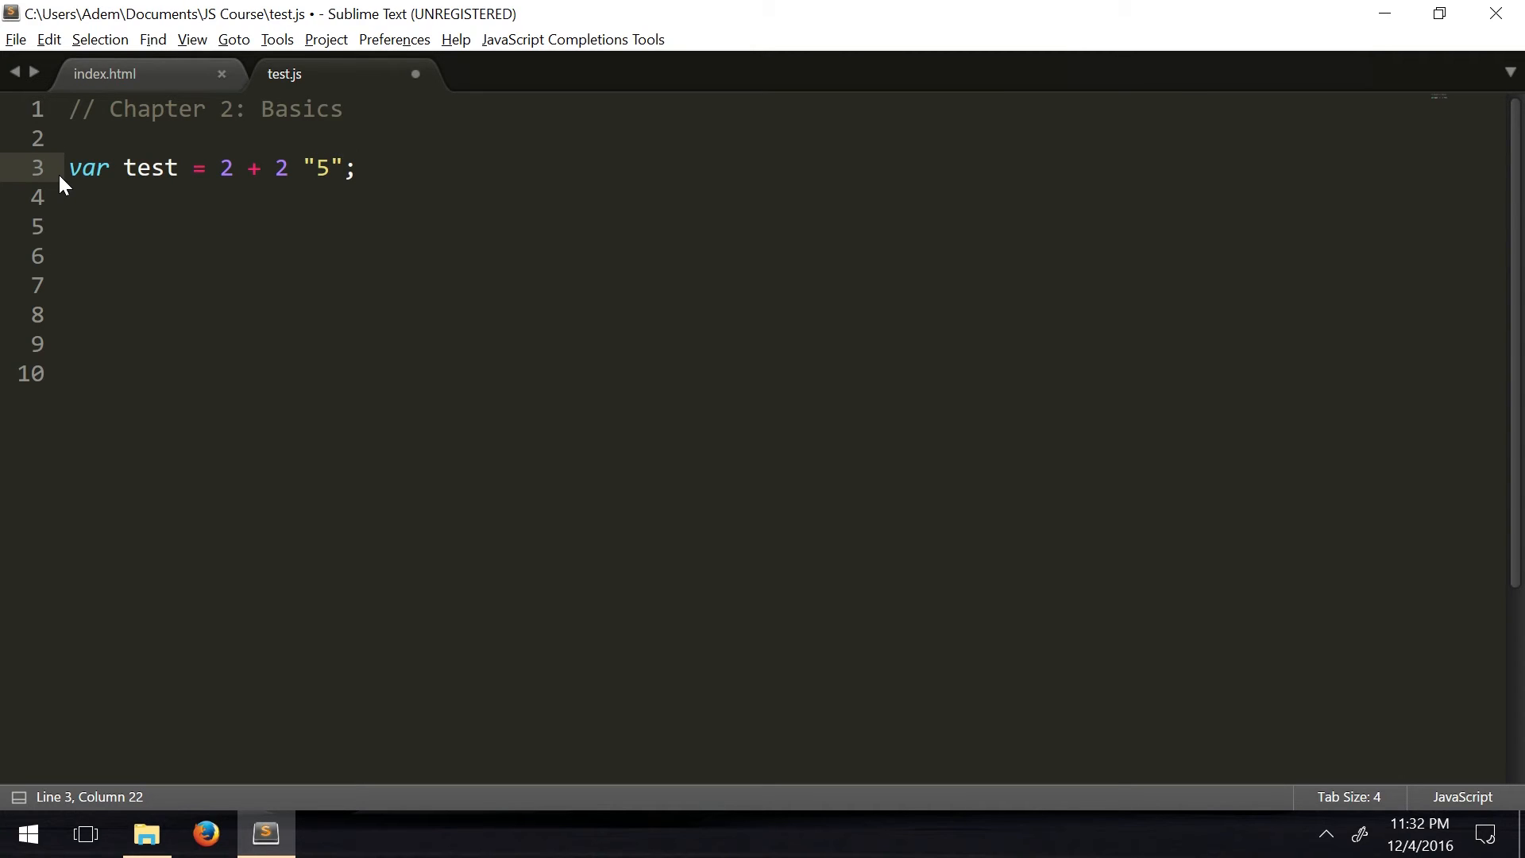
Insert the missing + before "5" and start console.log(test) on line 4
click(302, 168)
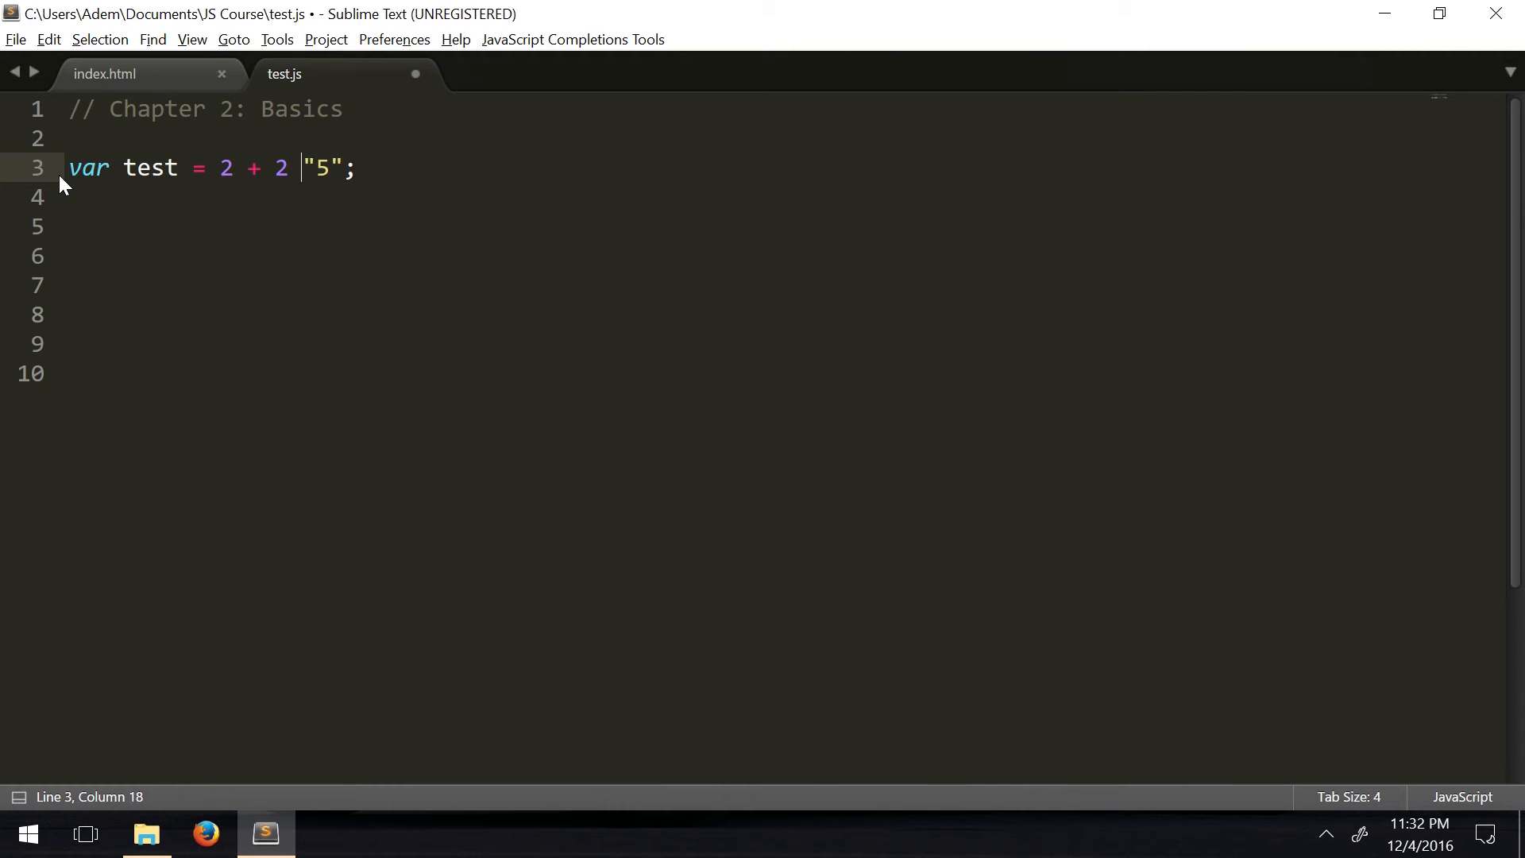
text(+)
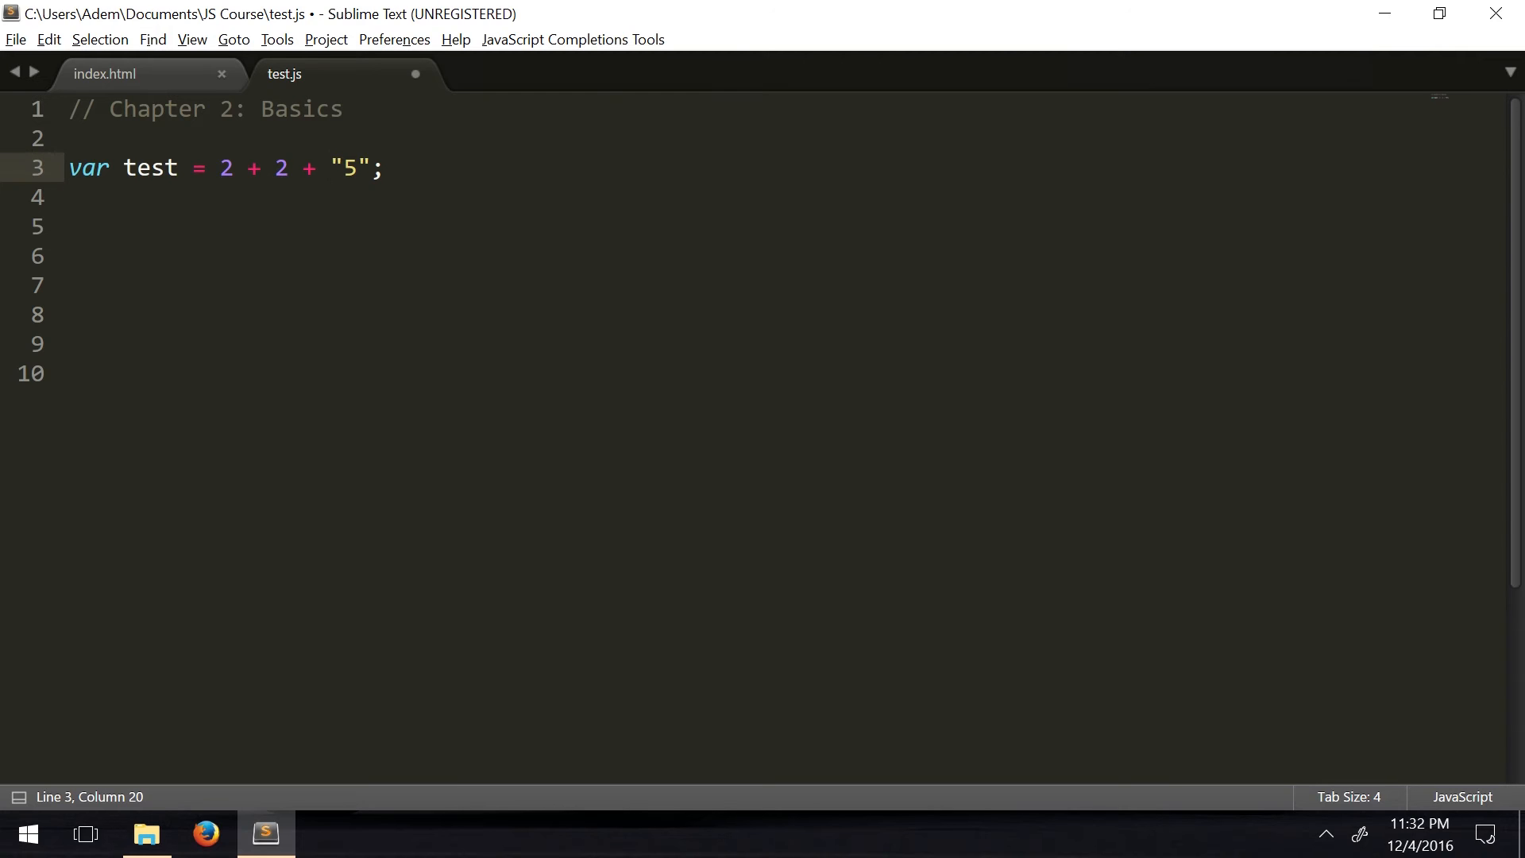
double_click(348, 168)
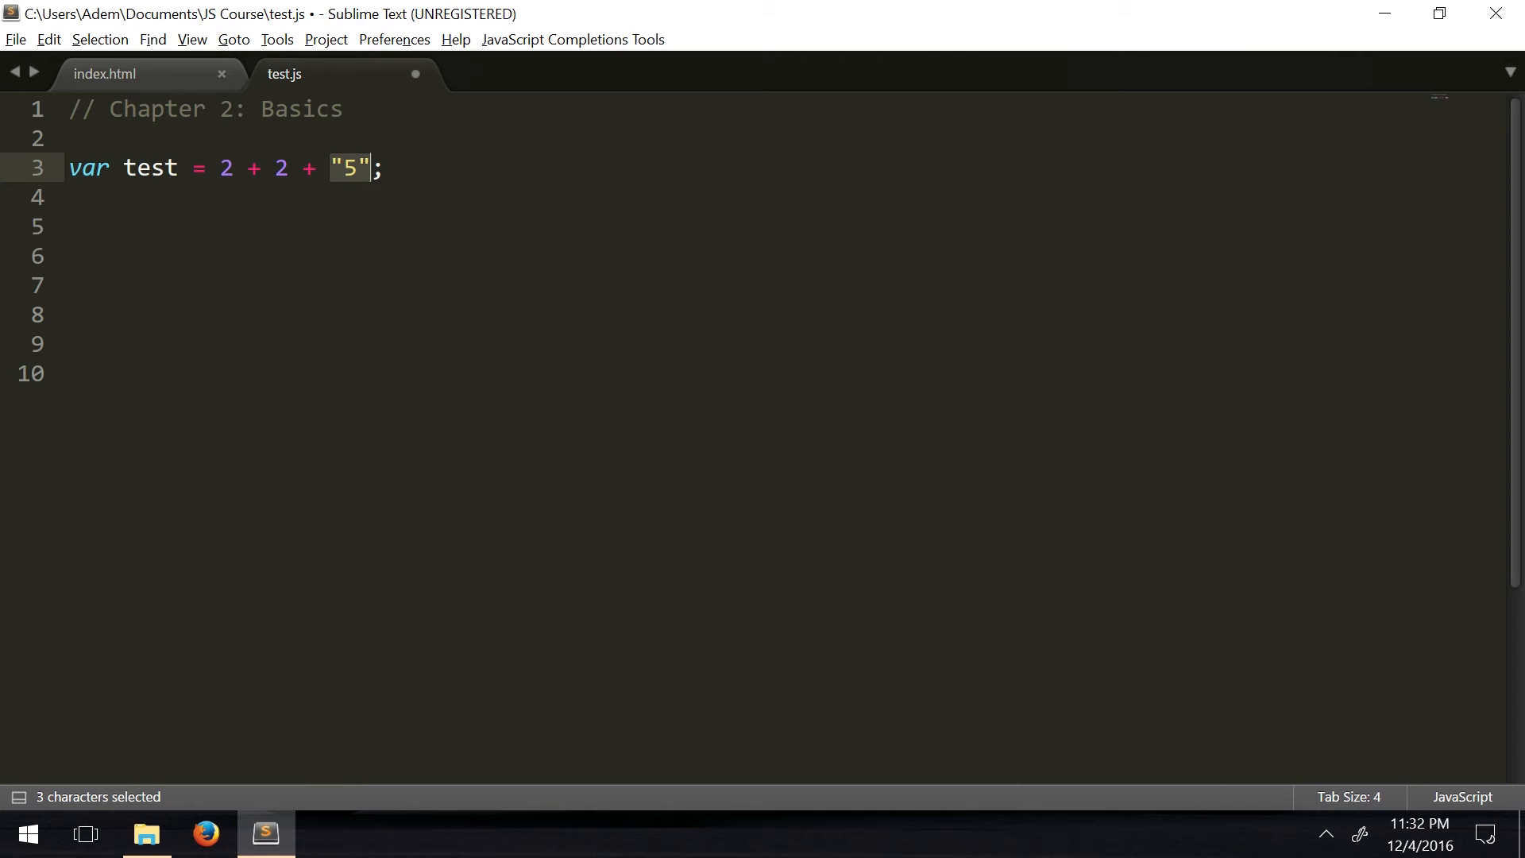
click(68, 197)
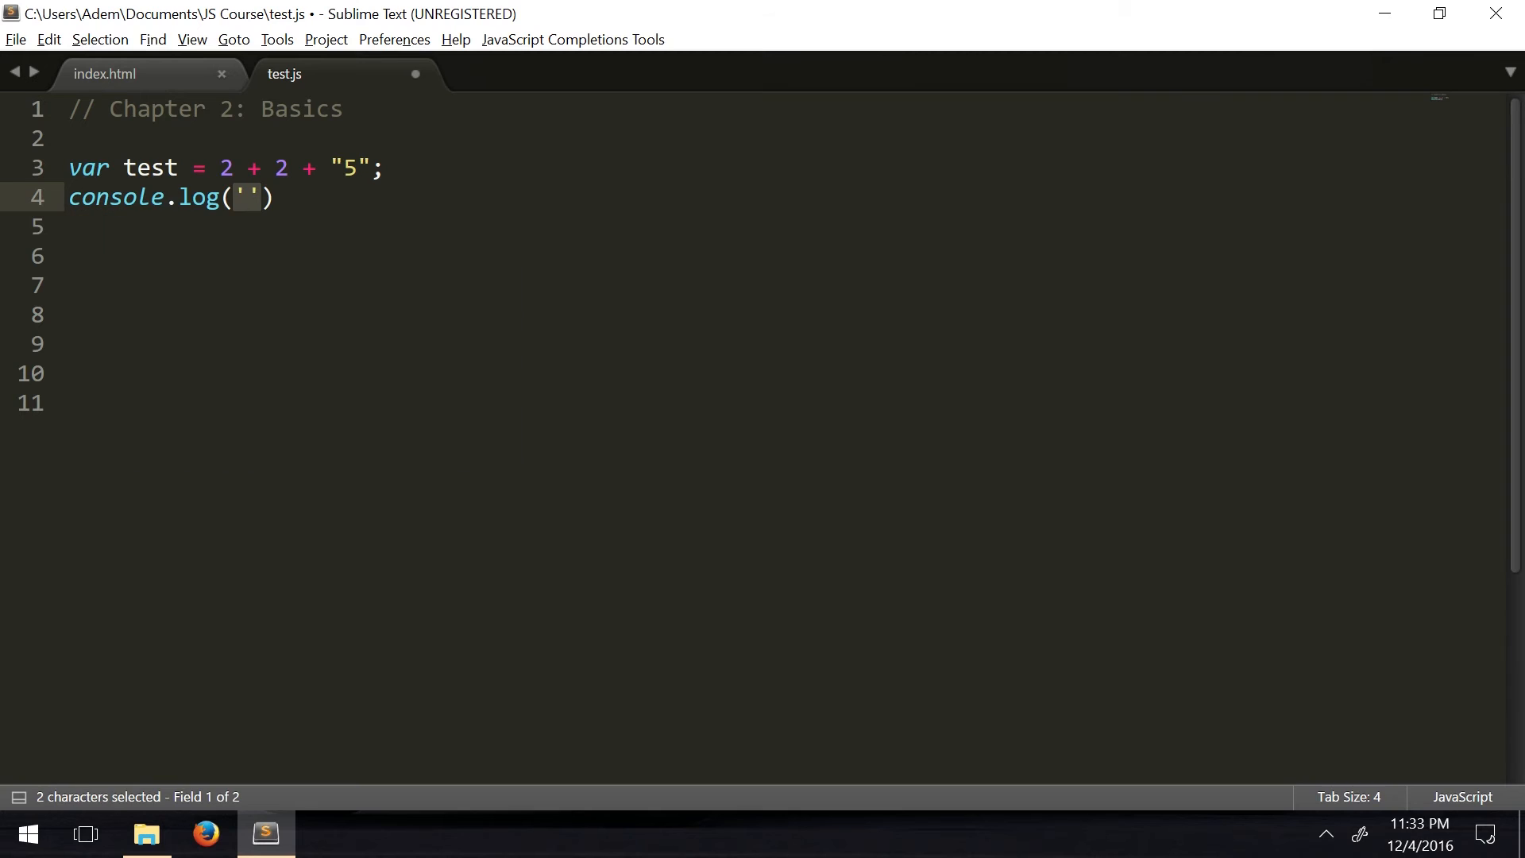
text(test)
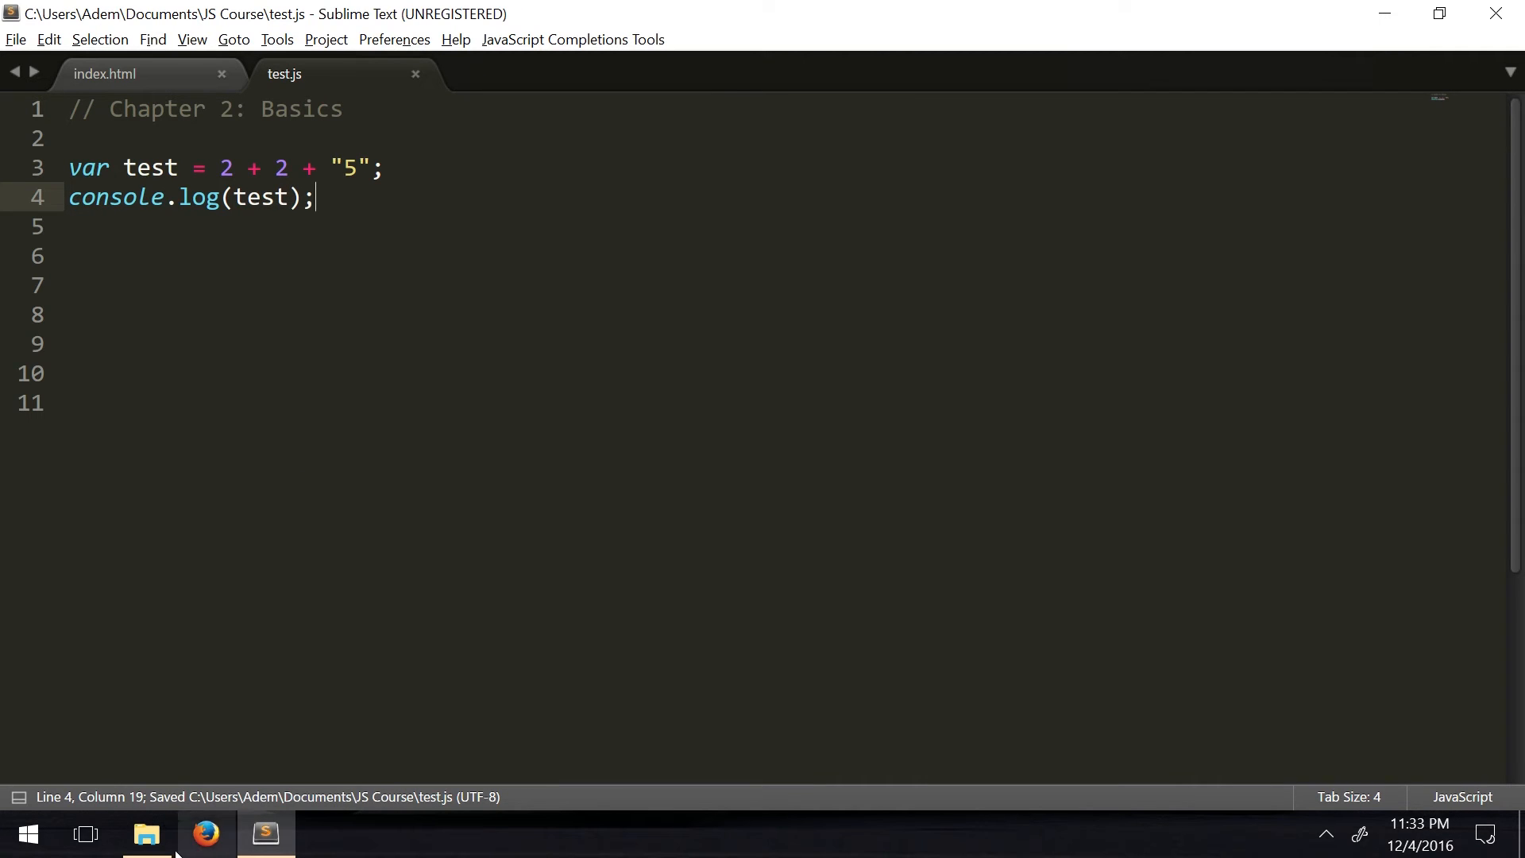
Open index.html from the JS Course folder so Firefox logs 45, then return to the editor
click(146, 834)
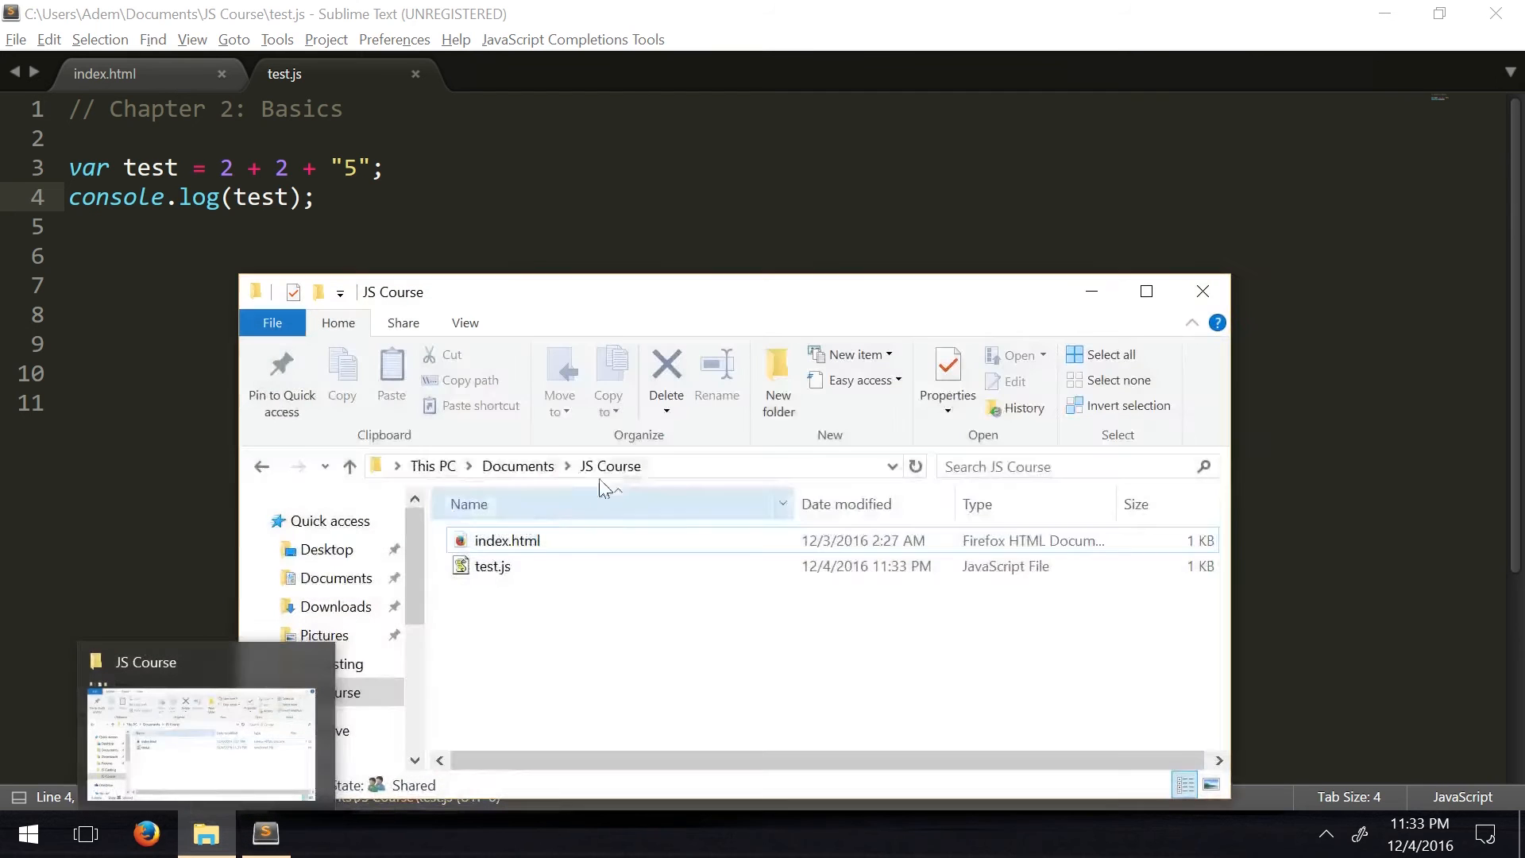
click(507, 541)
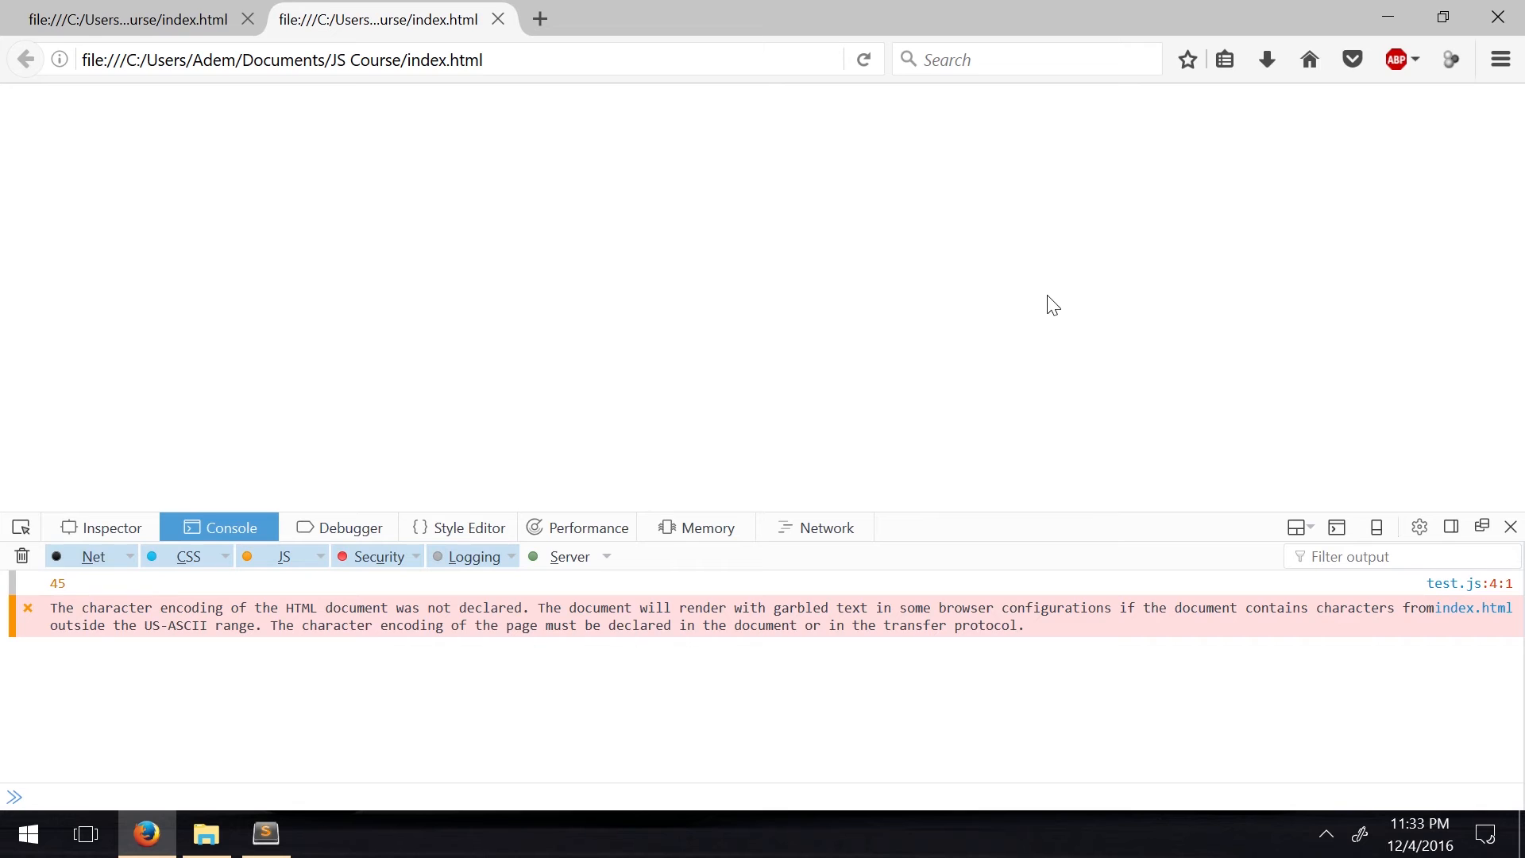
click(265, 834)
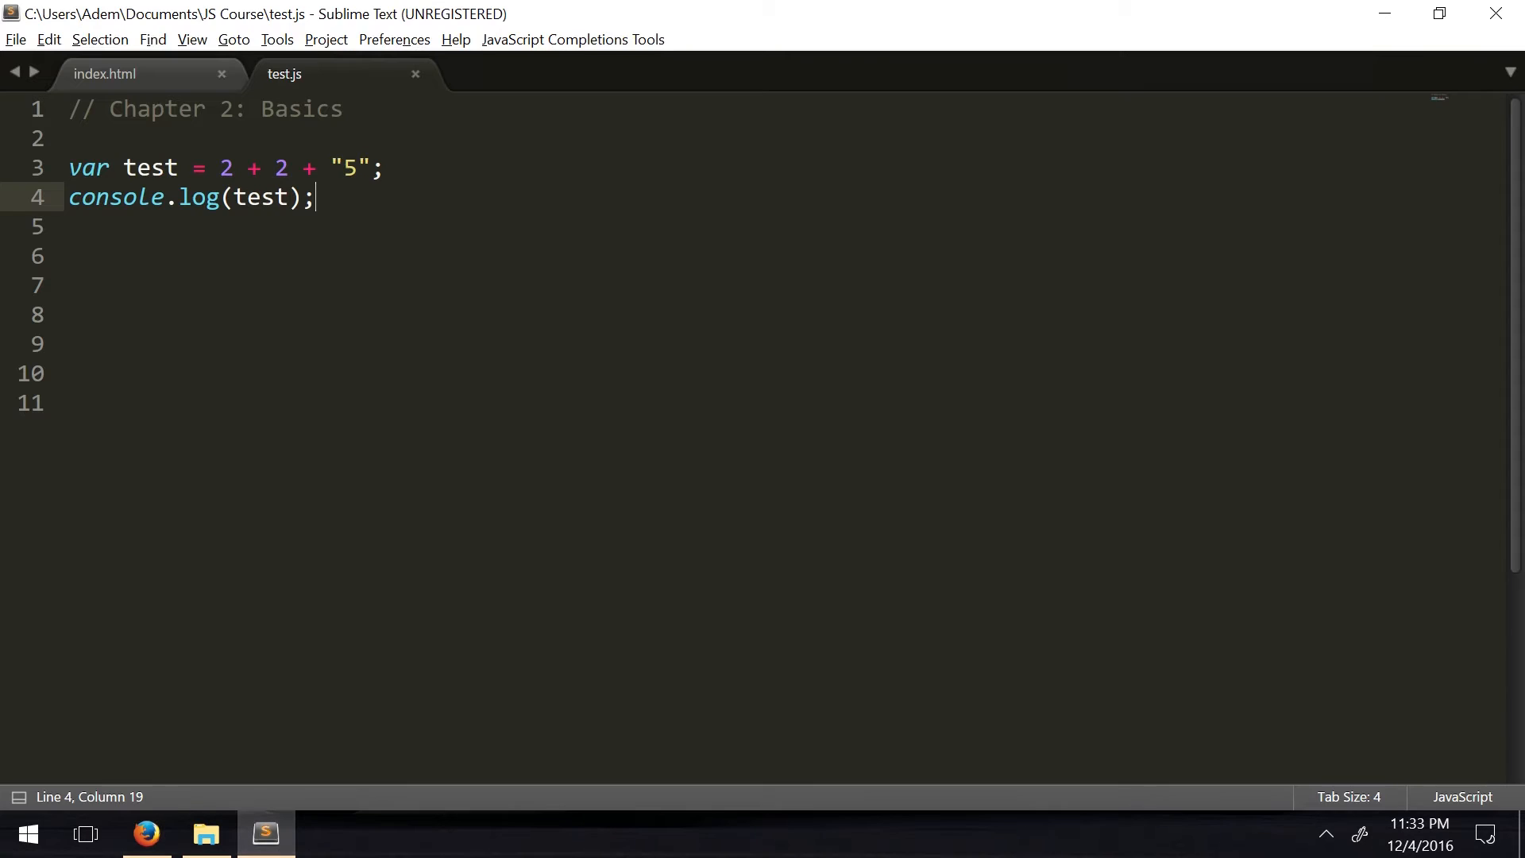
drag(219, 166, 289, 167)
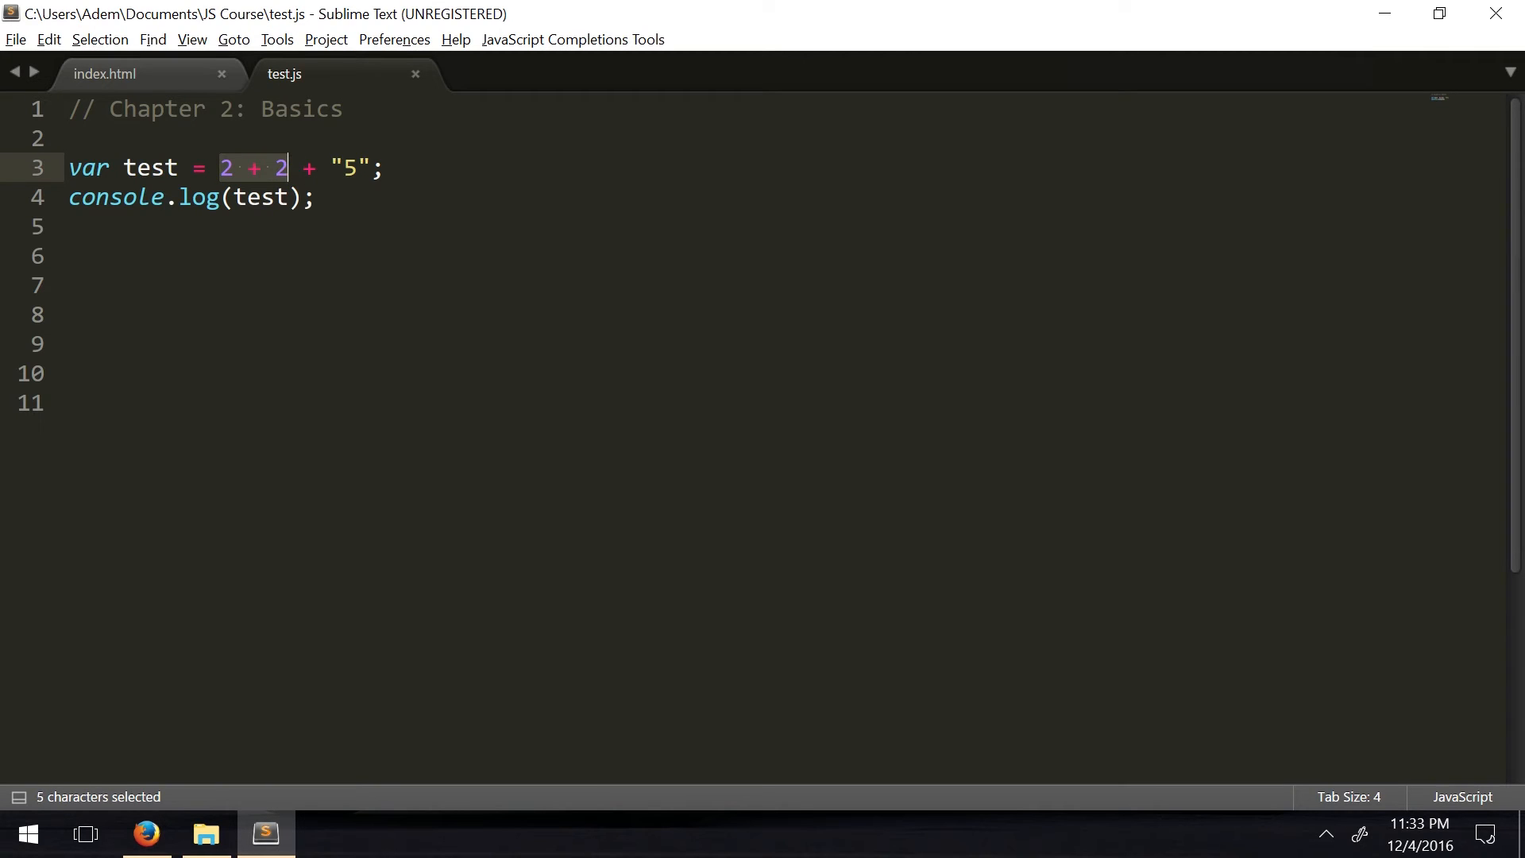
click(331, 169)
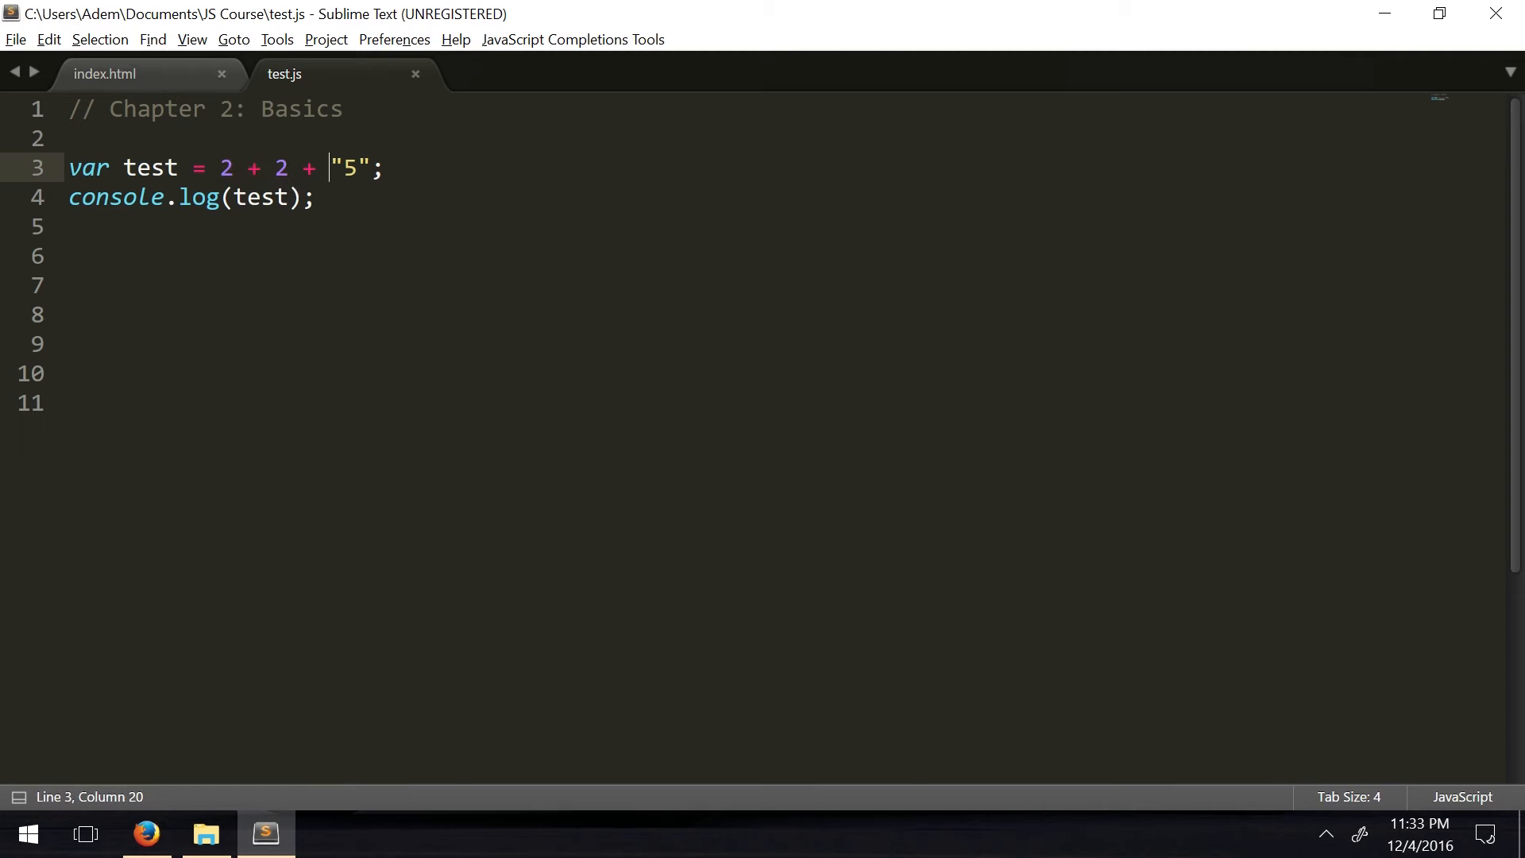
click(315, 197)
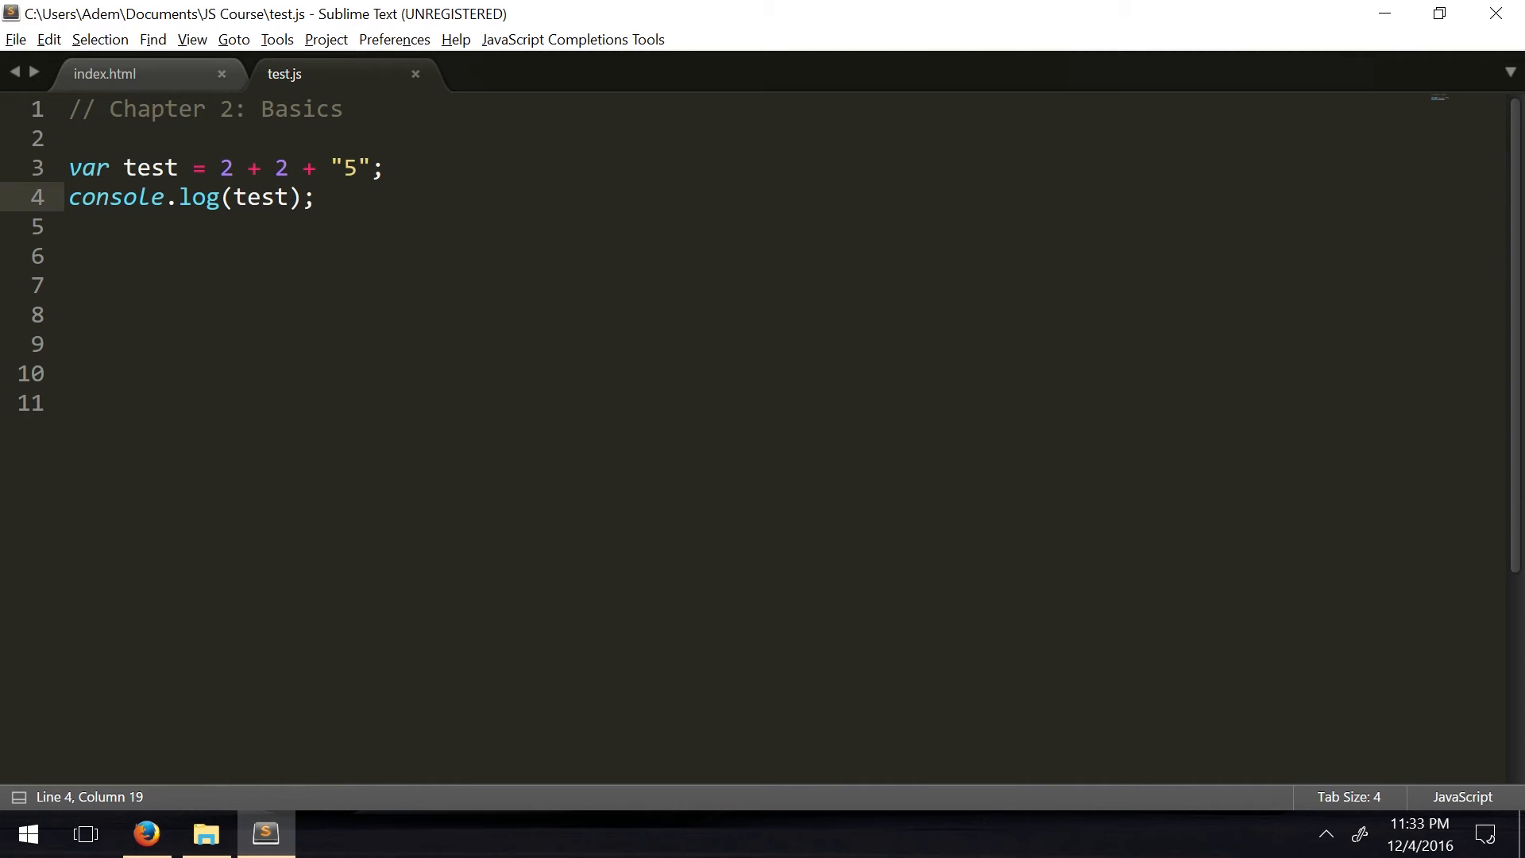
double_click(353, 168)
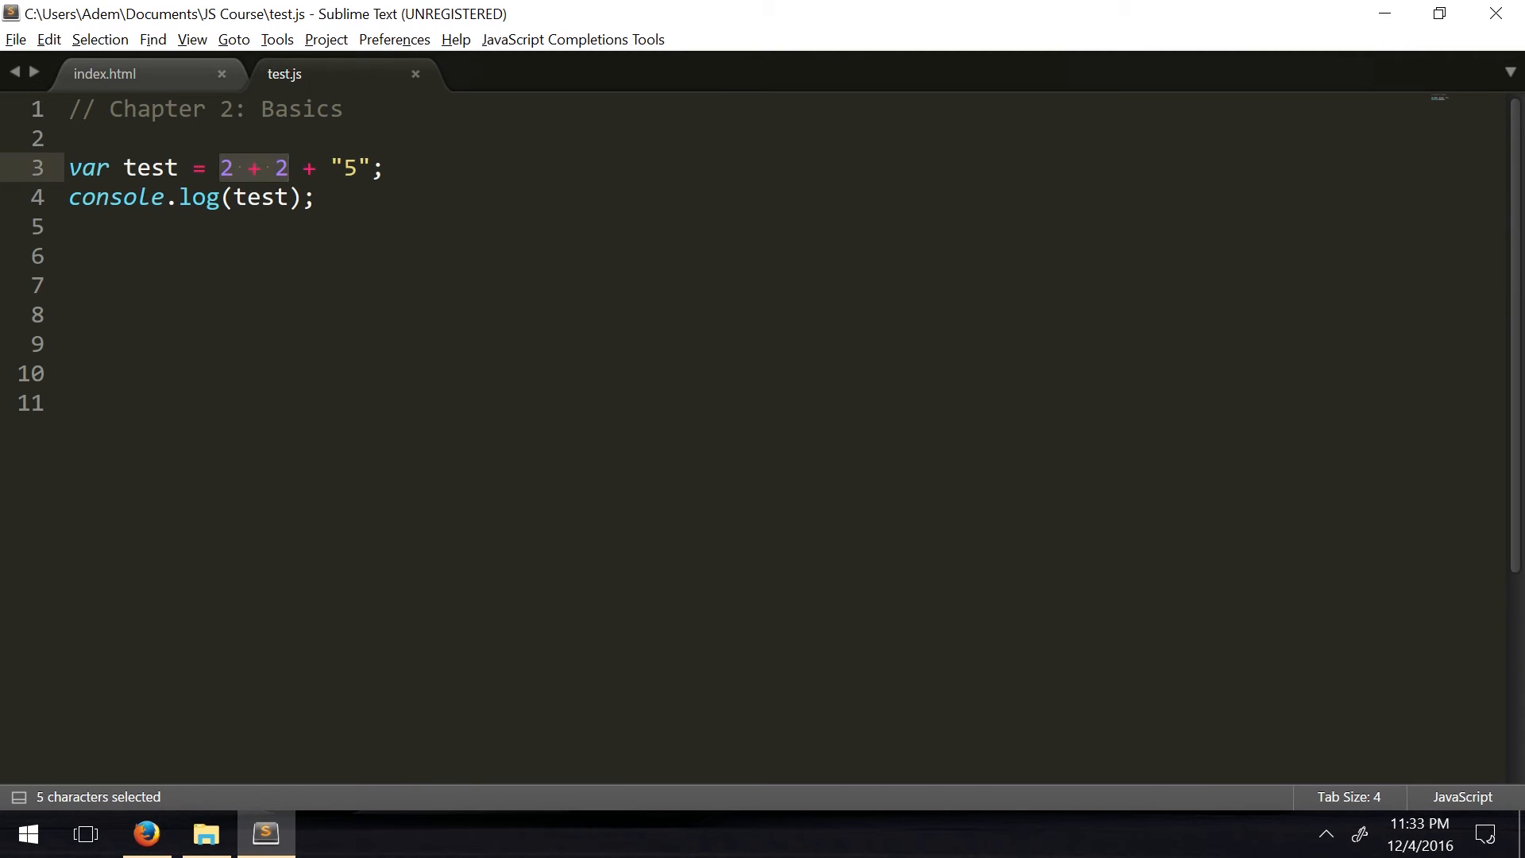
double_click(350, 168)
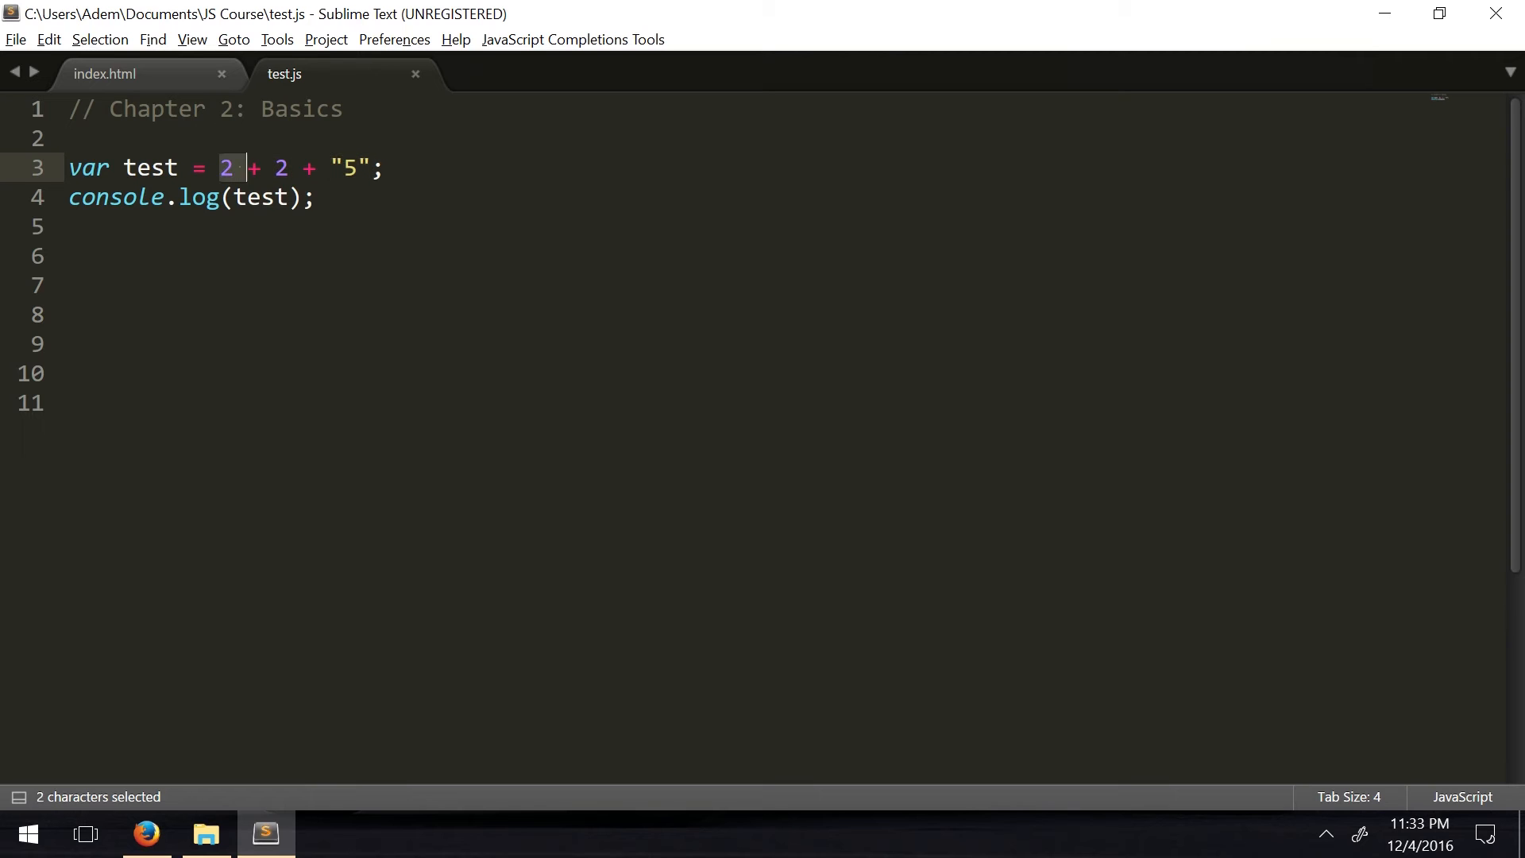
drag(235, 167, 371, 167)
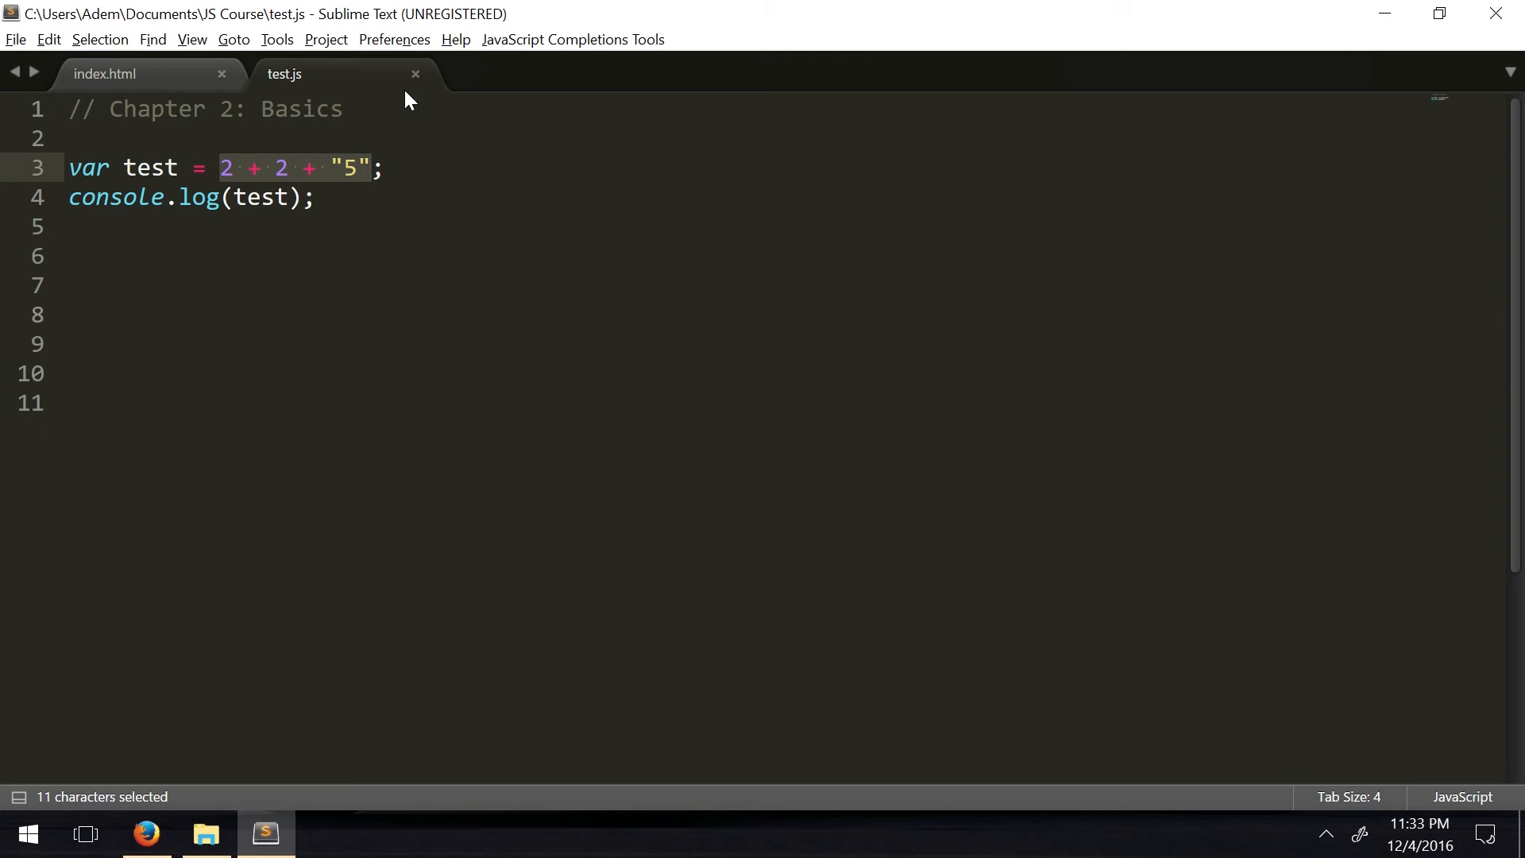
double_click(350, 168)
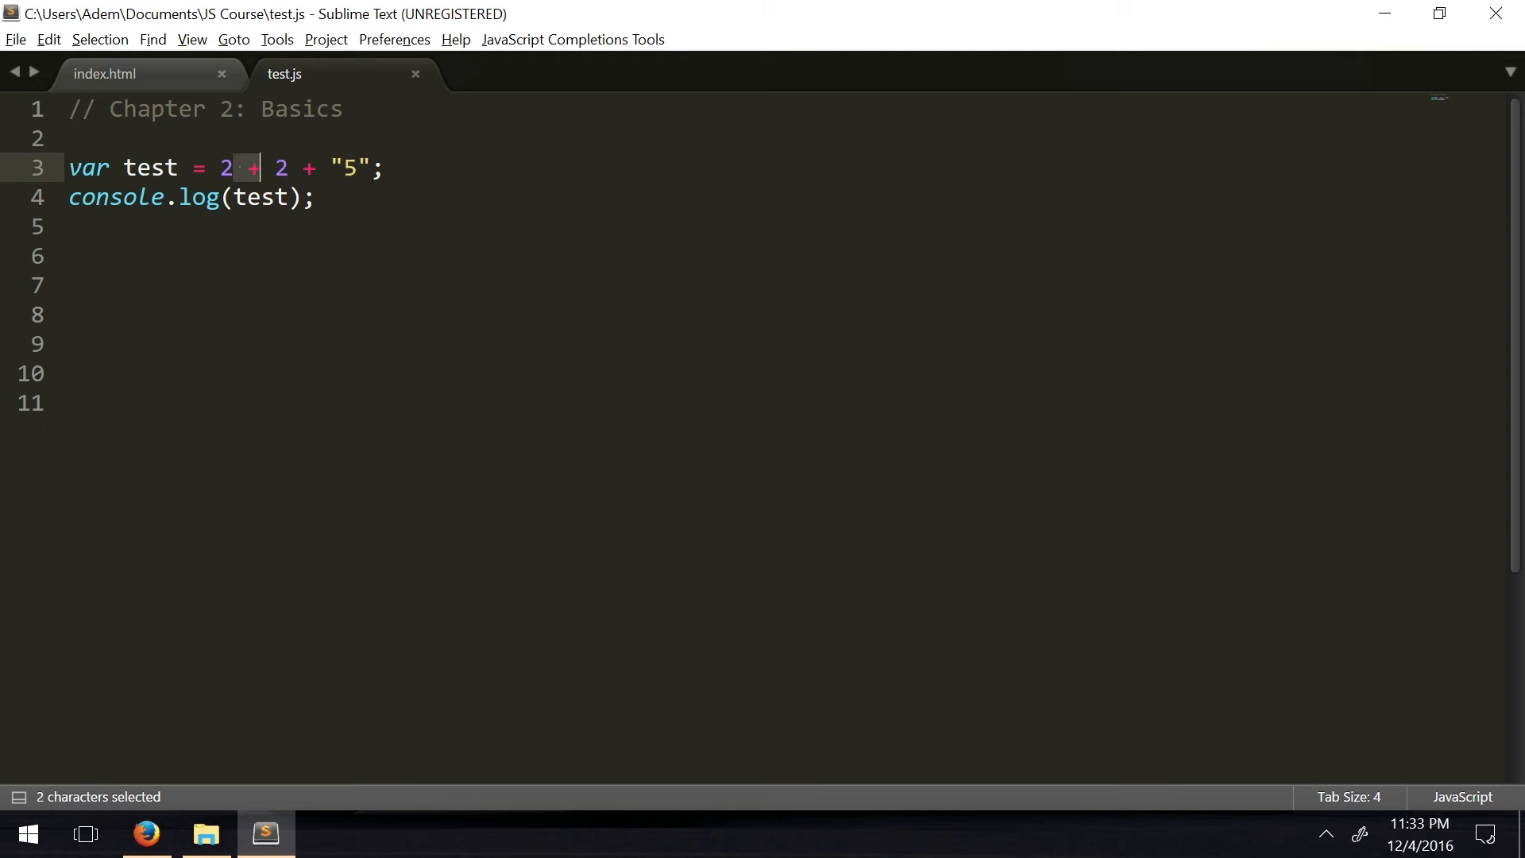
click(78, 285)
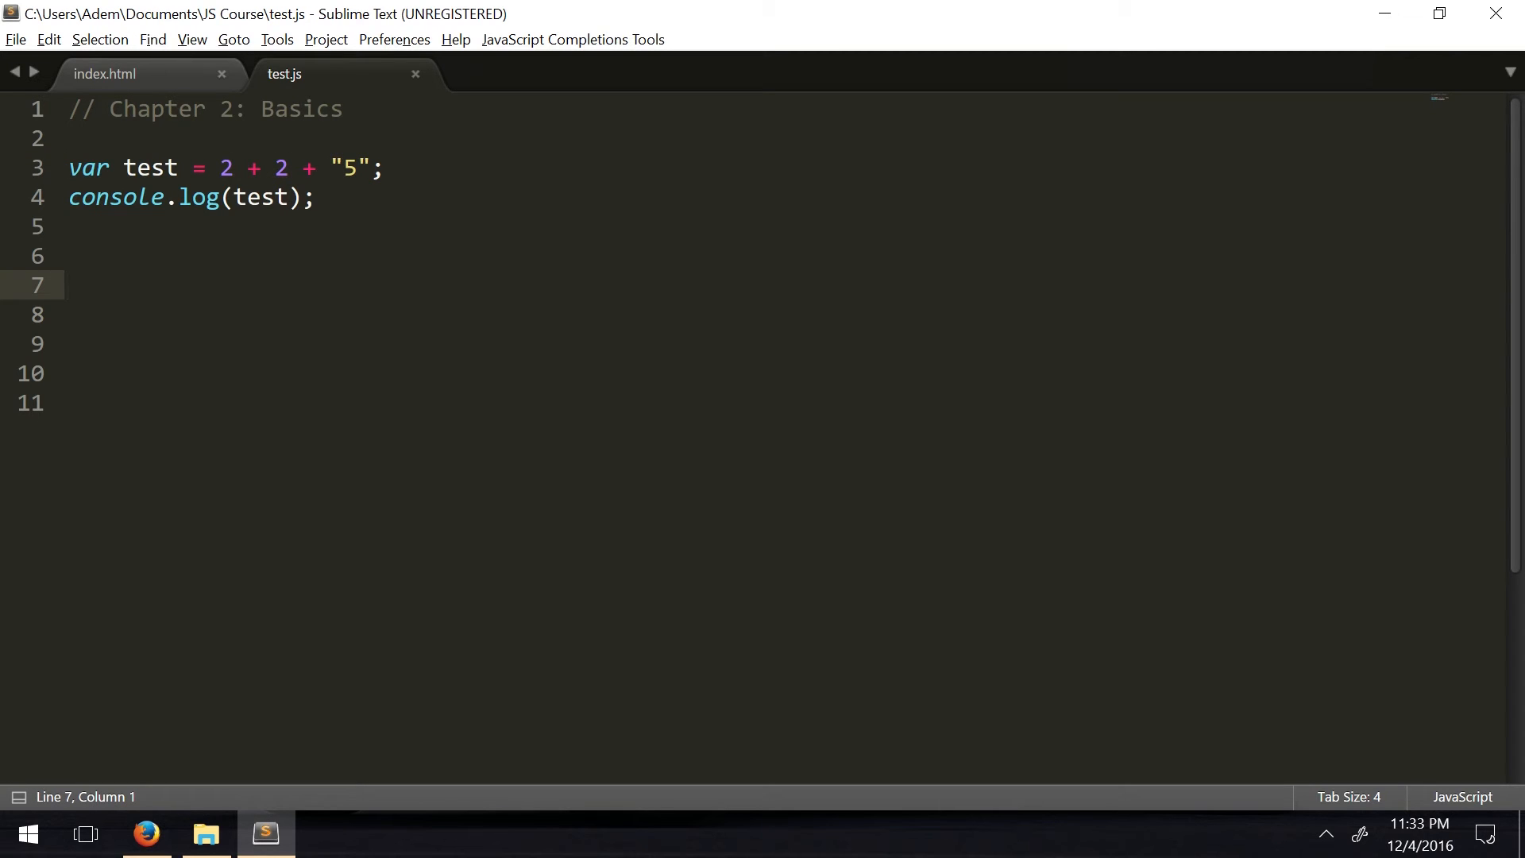
click(383, 168)
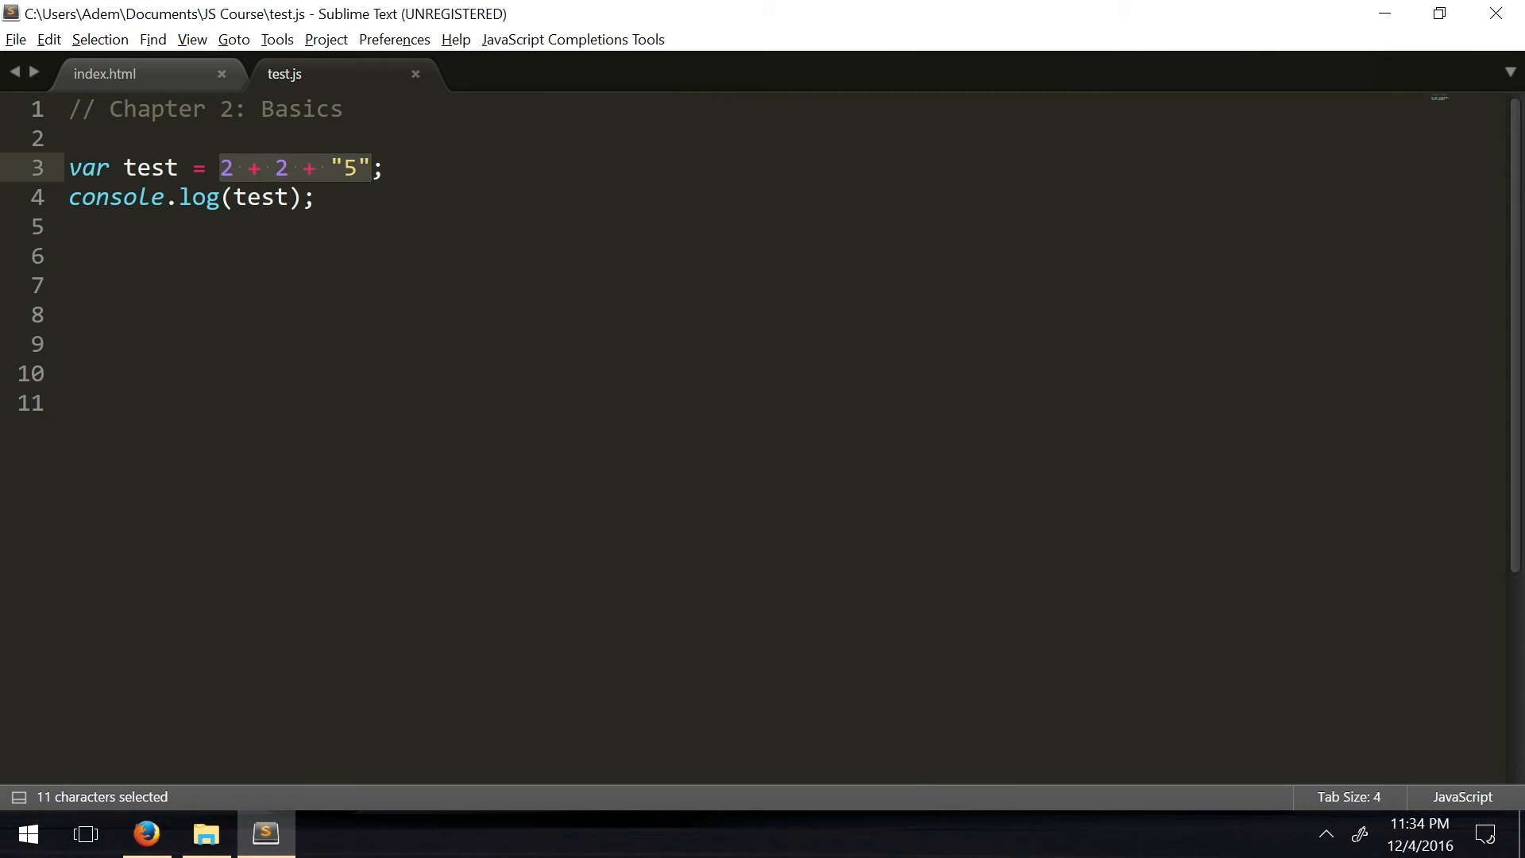
Set test to String(2), save, and check the console output in Firefox
text(S)
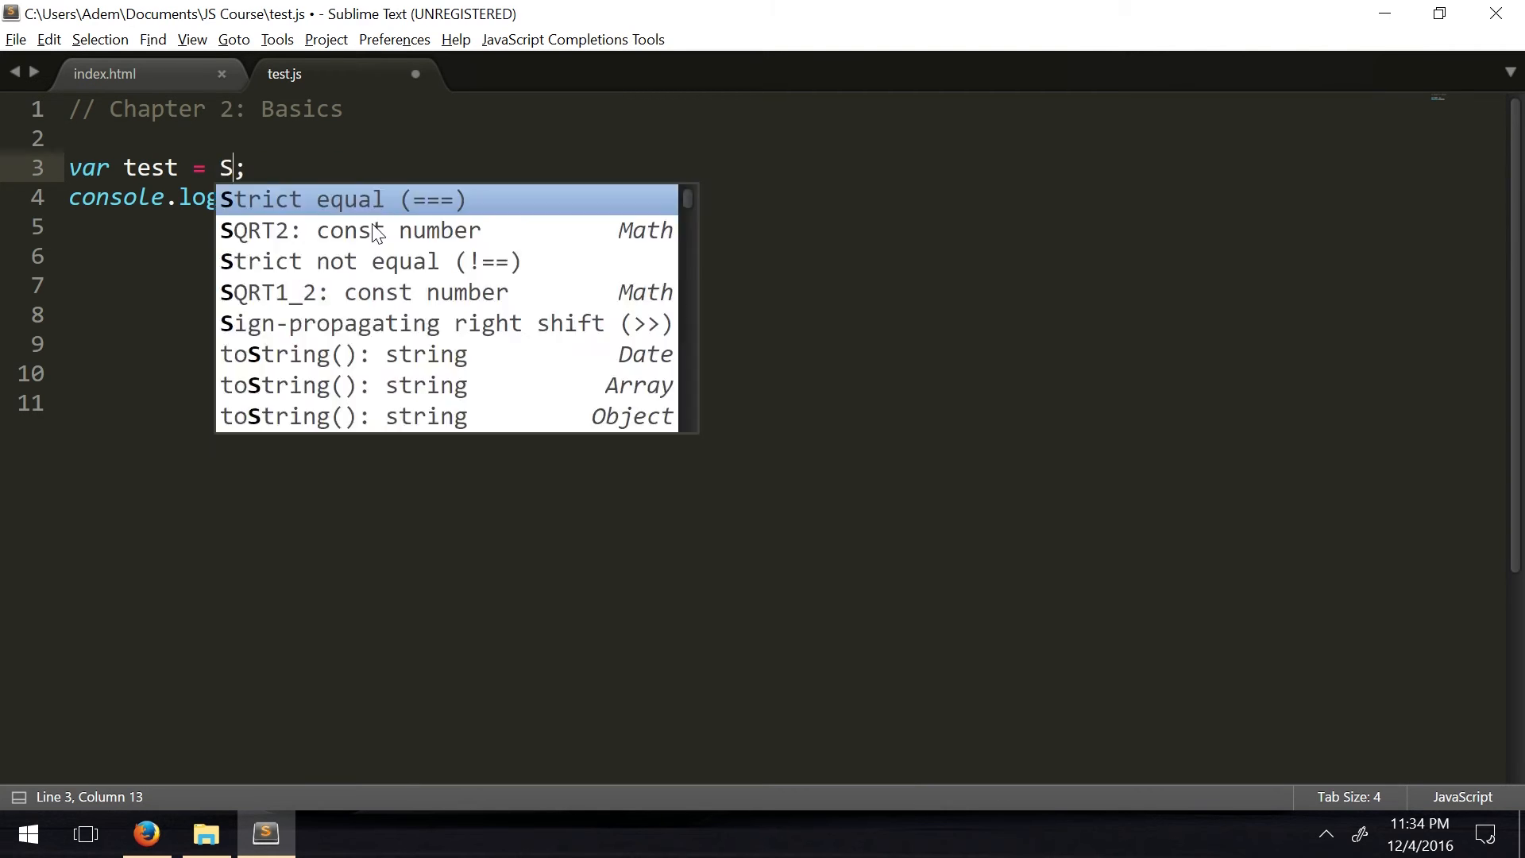
text(tring()
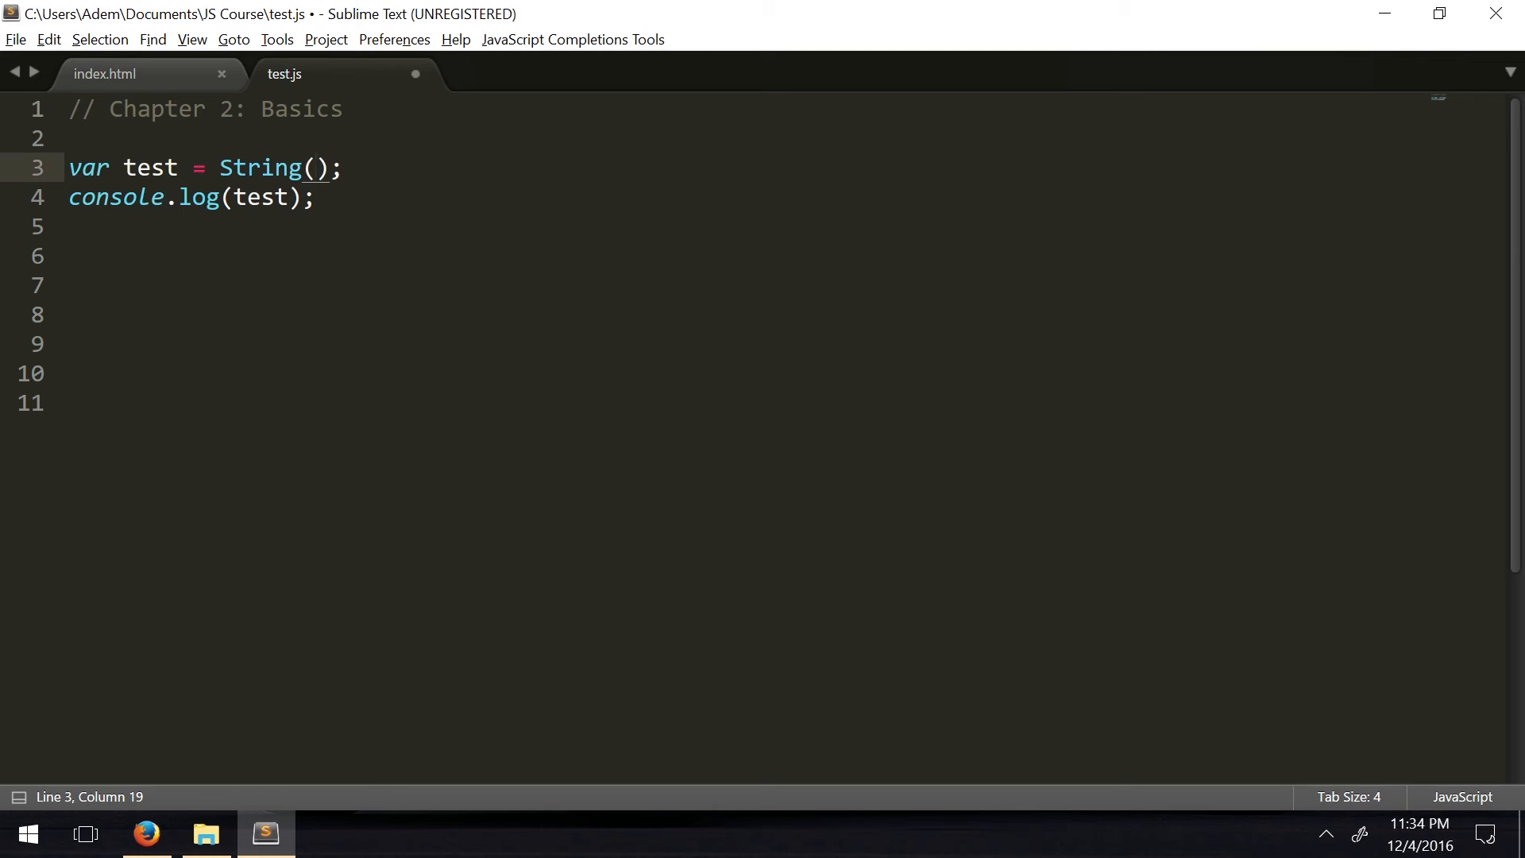
text(2)
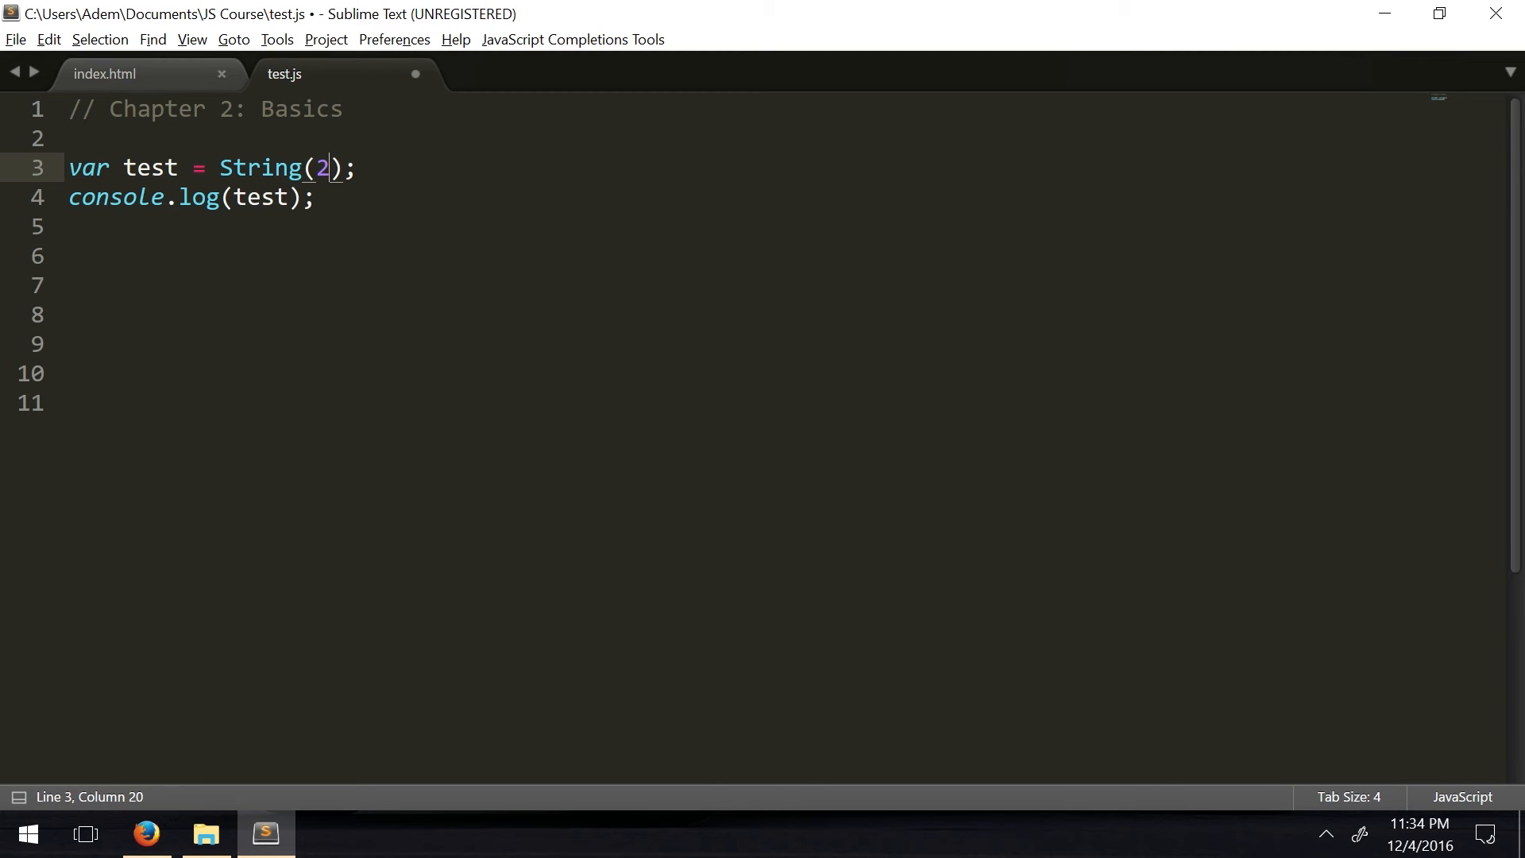
key(ctrl+s)
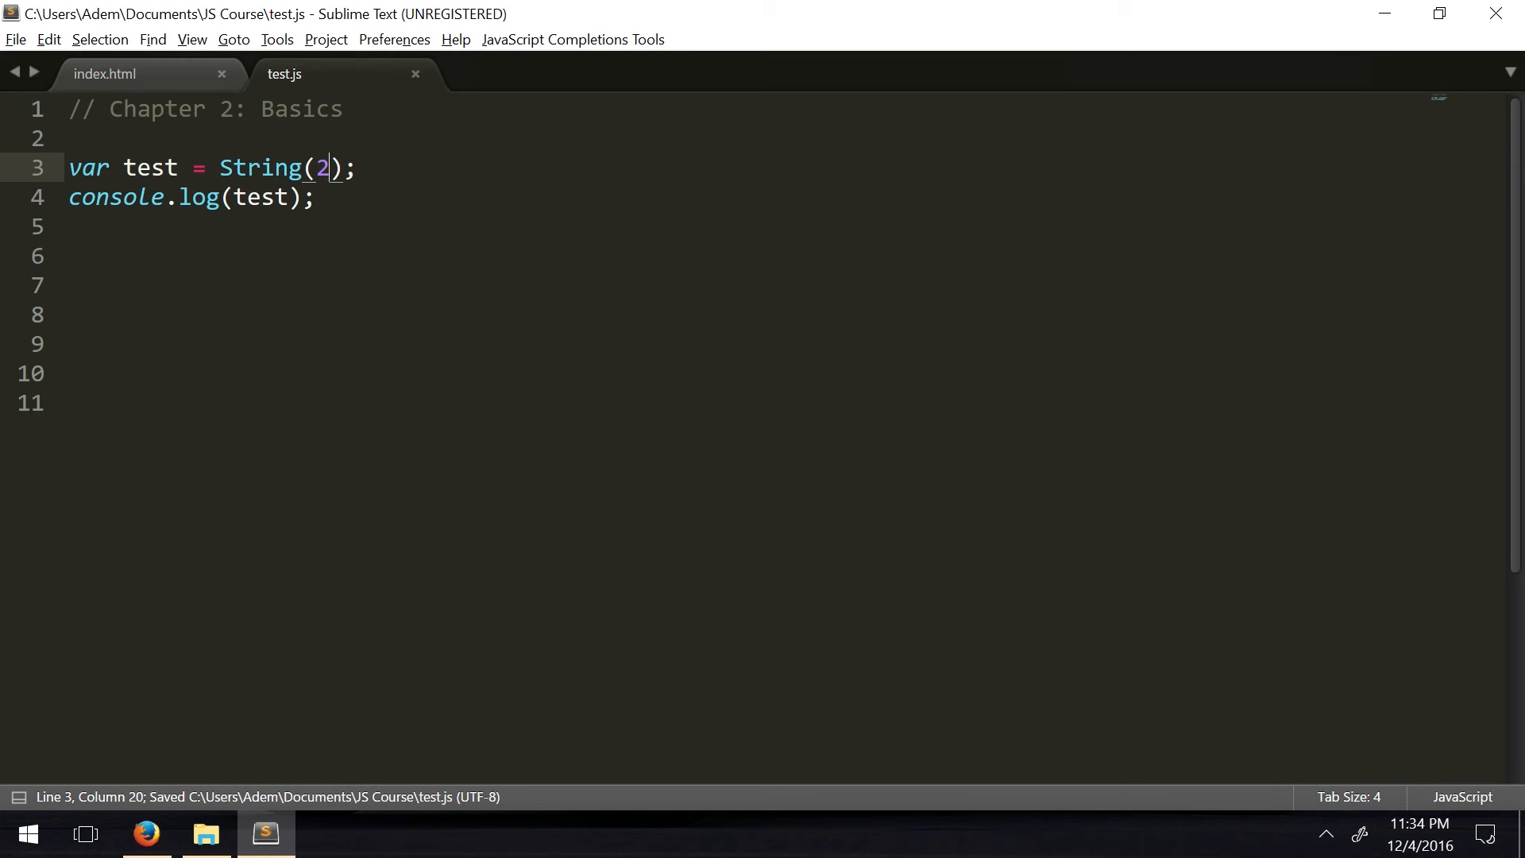
click(144, 834)
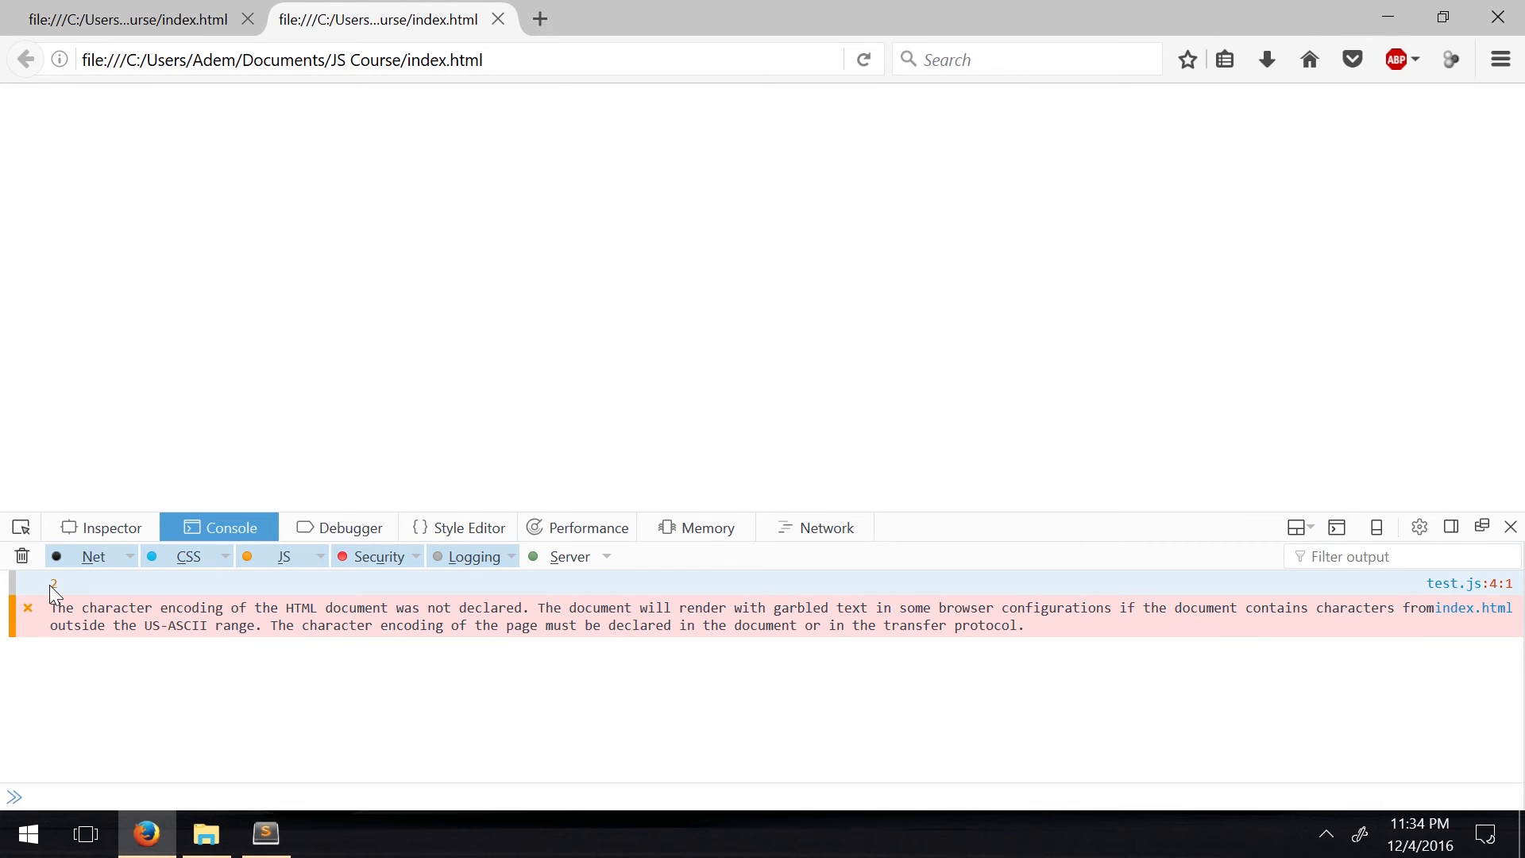
click(264, 834)
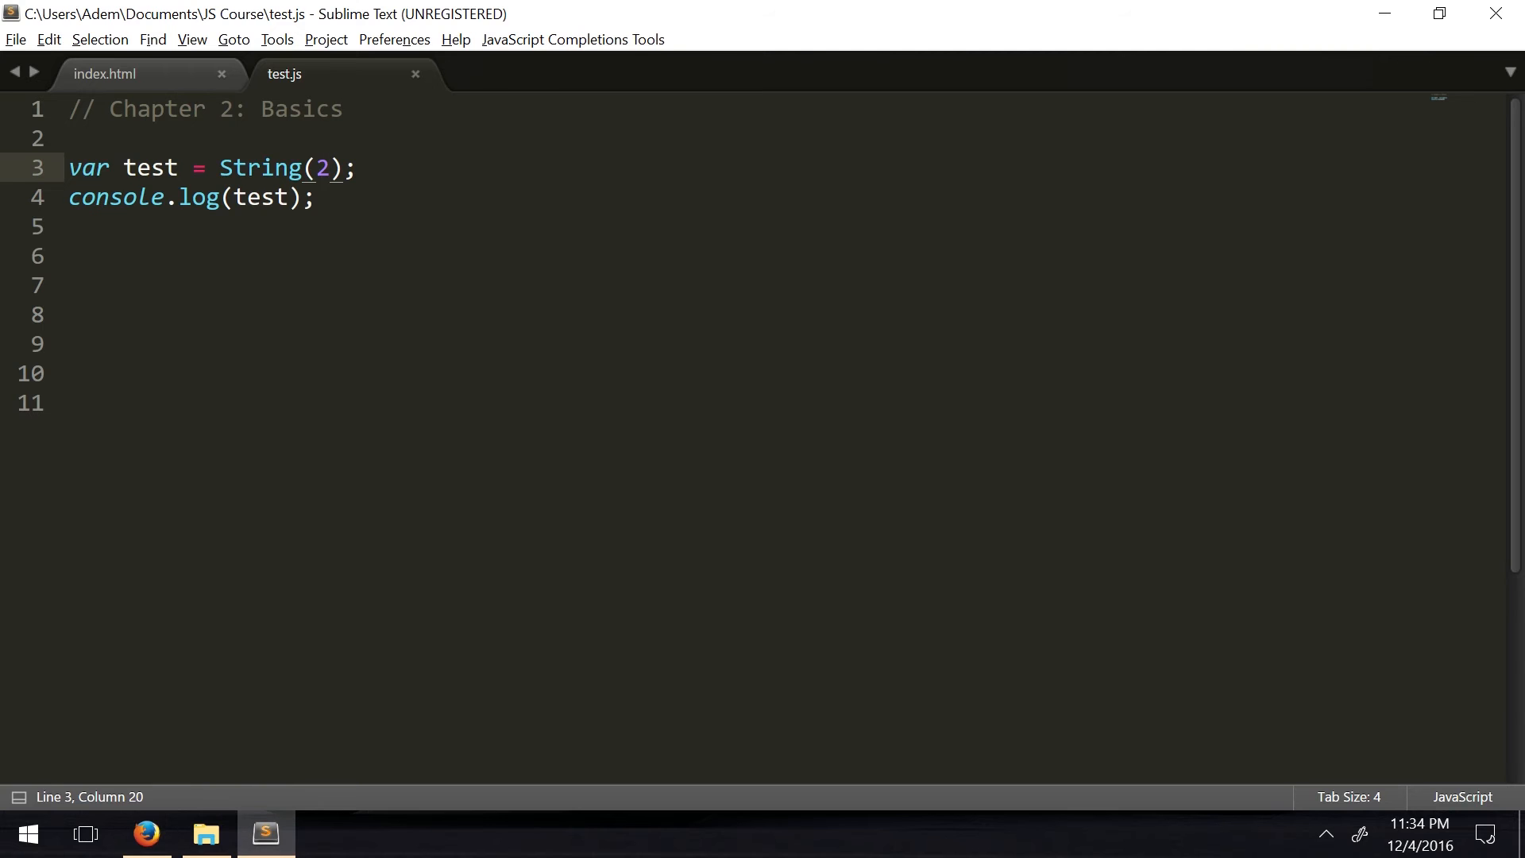
Change the argument to String(true) and check Firefox logs true
text(true)
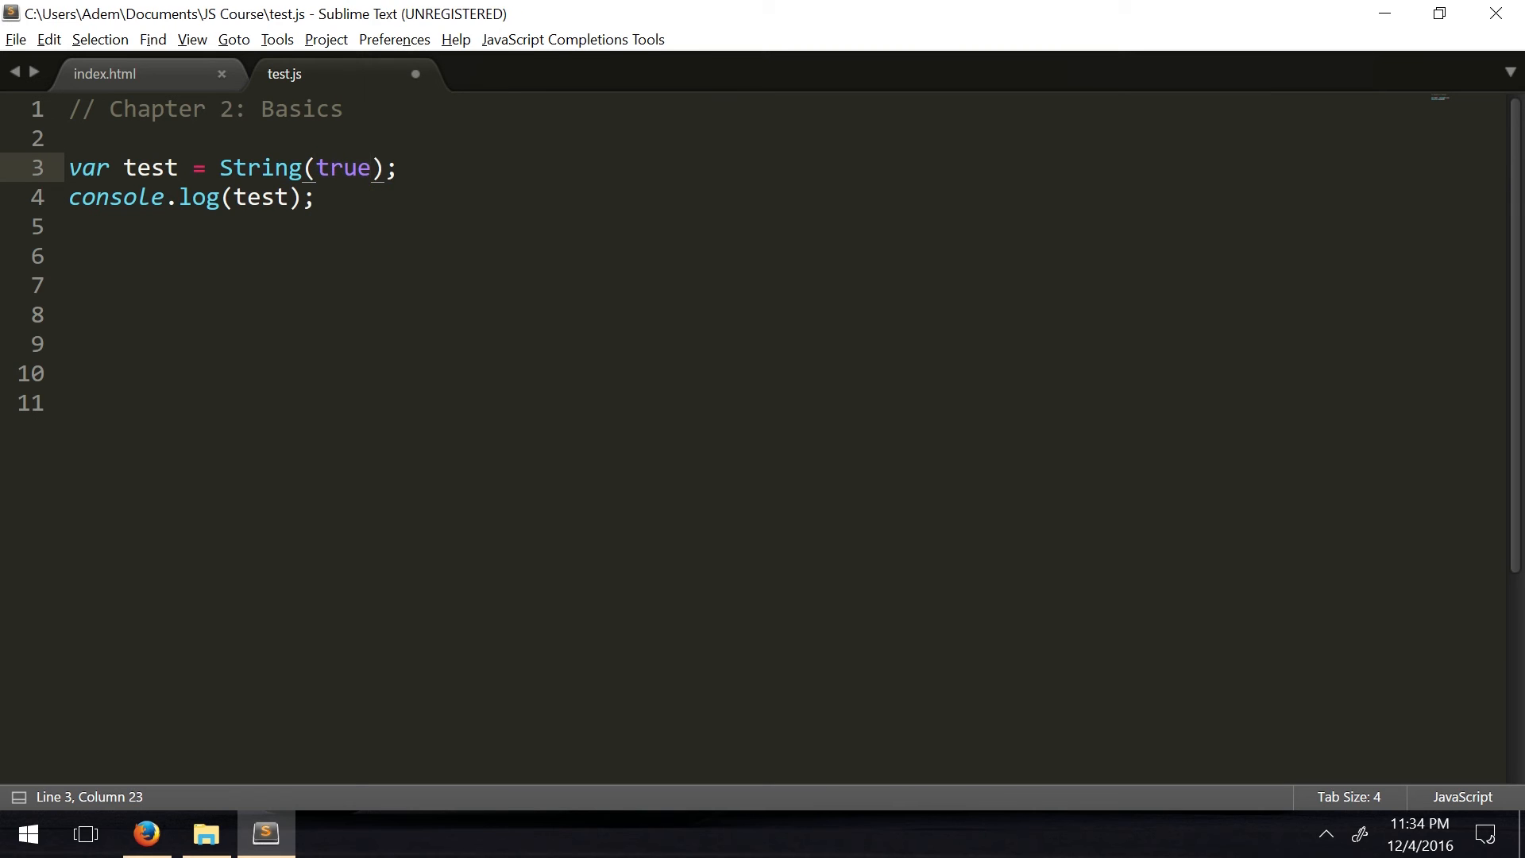
click(145, 835)
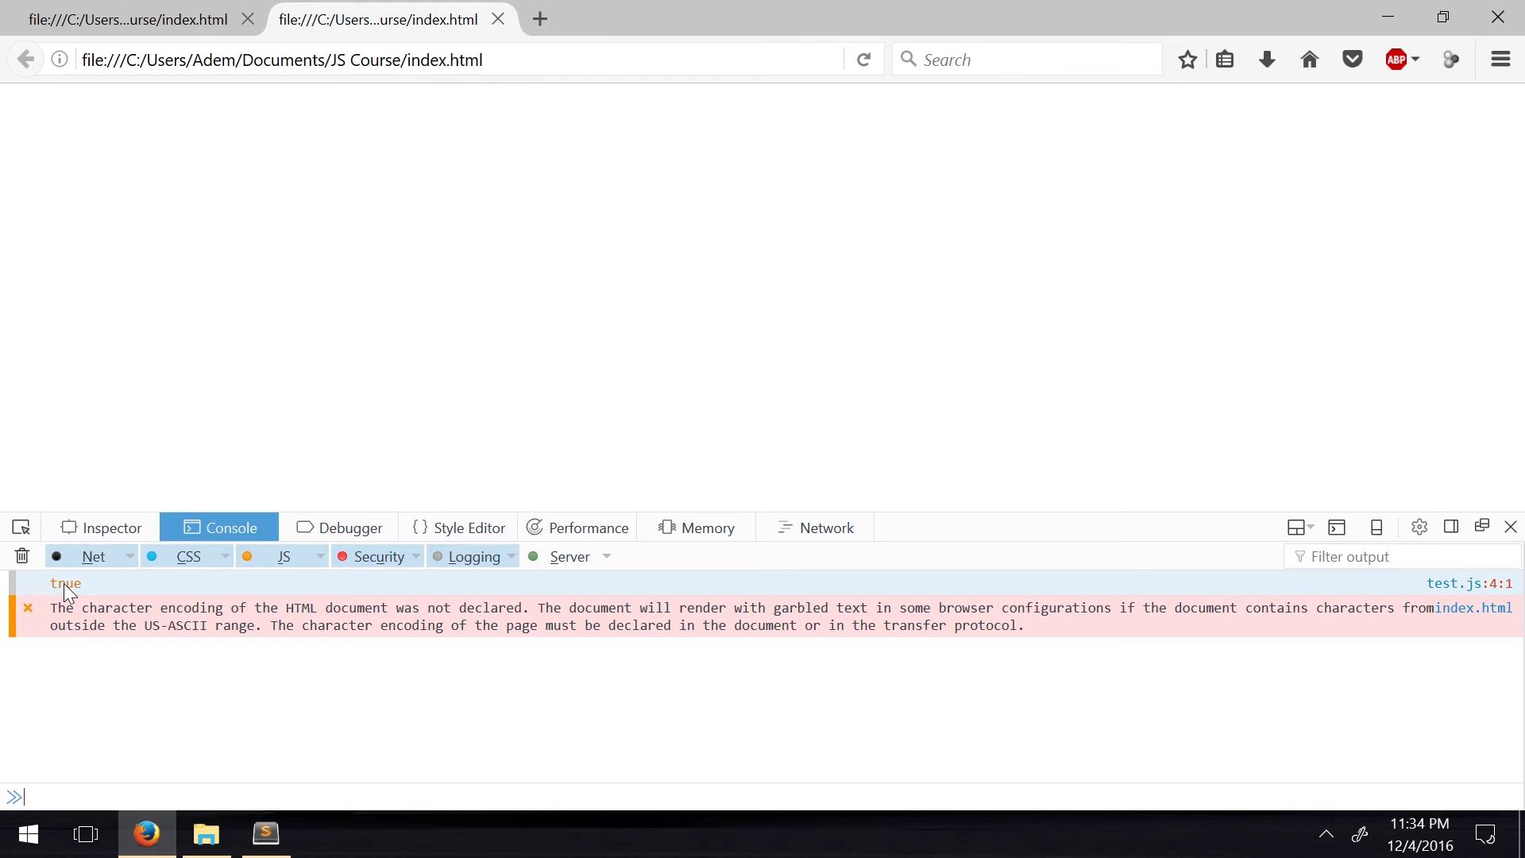
click(265, 834)
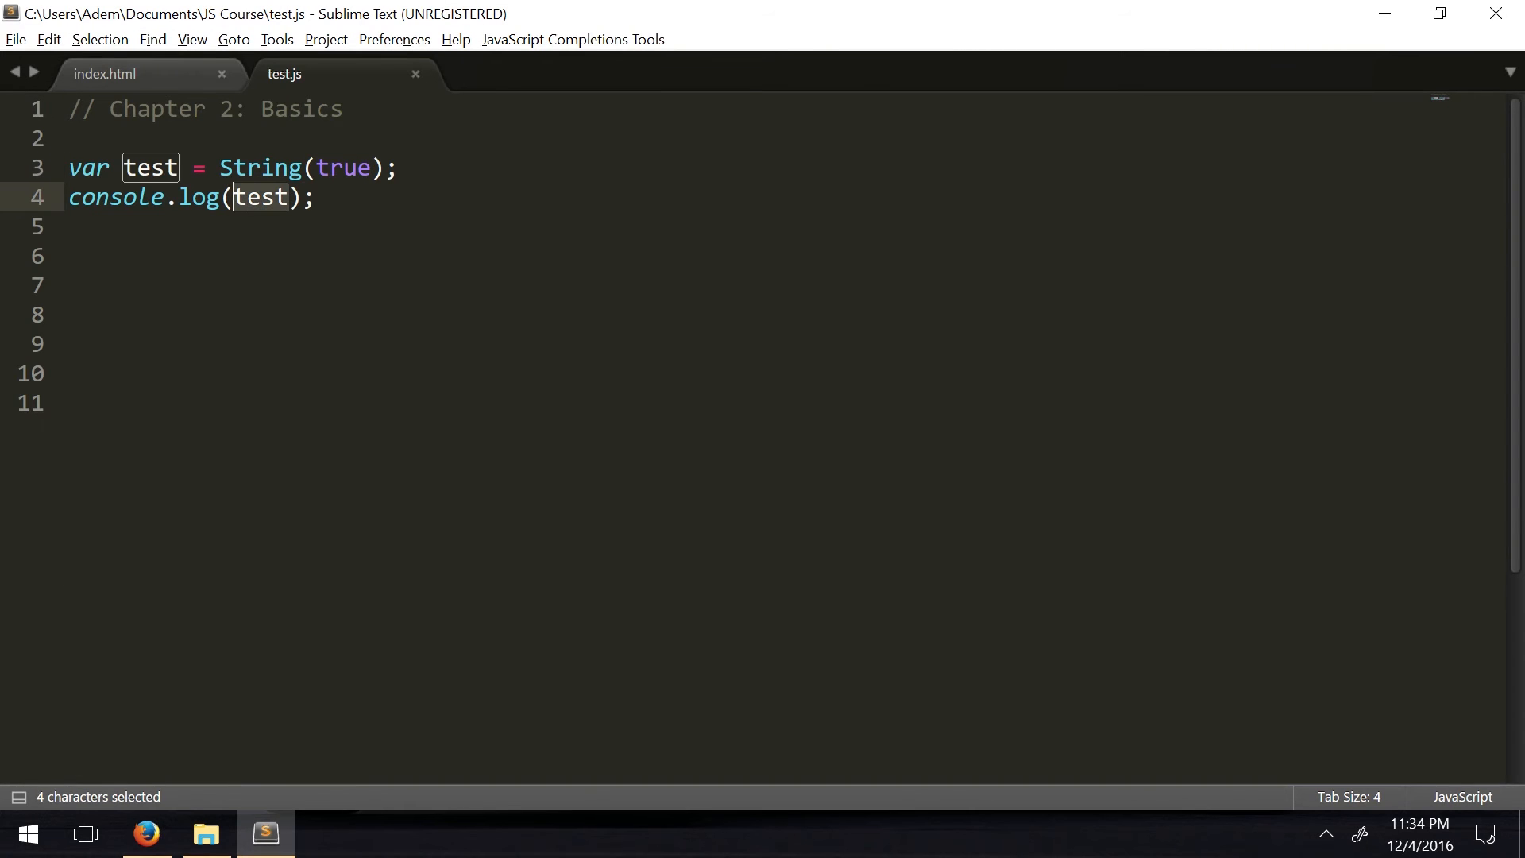
Log the value true and view it in the Firefox console
text(ttru)
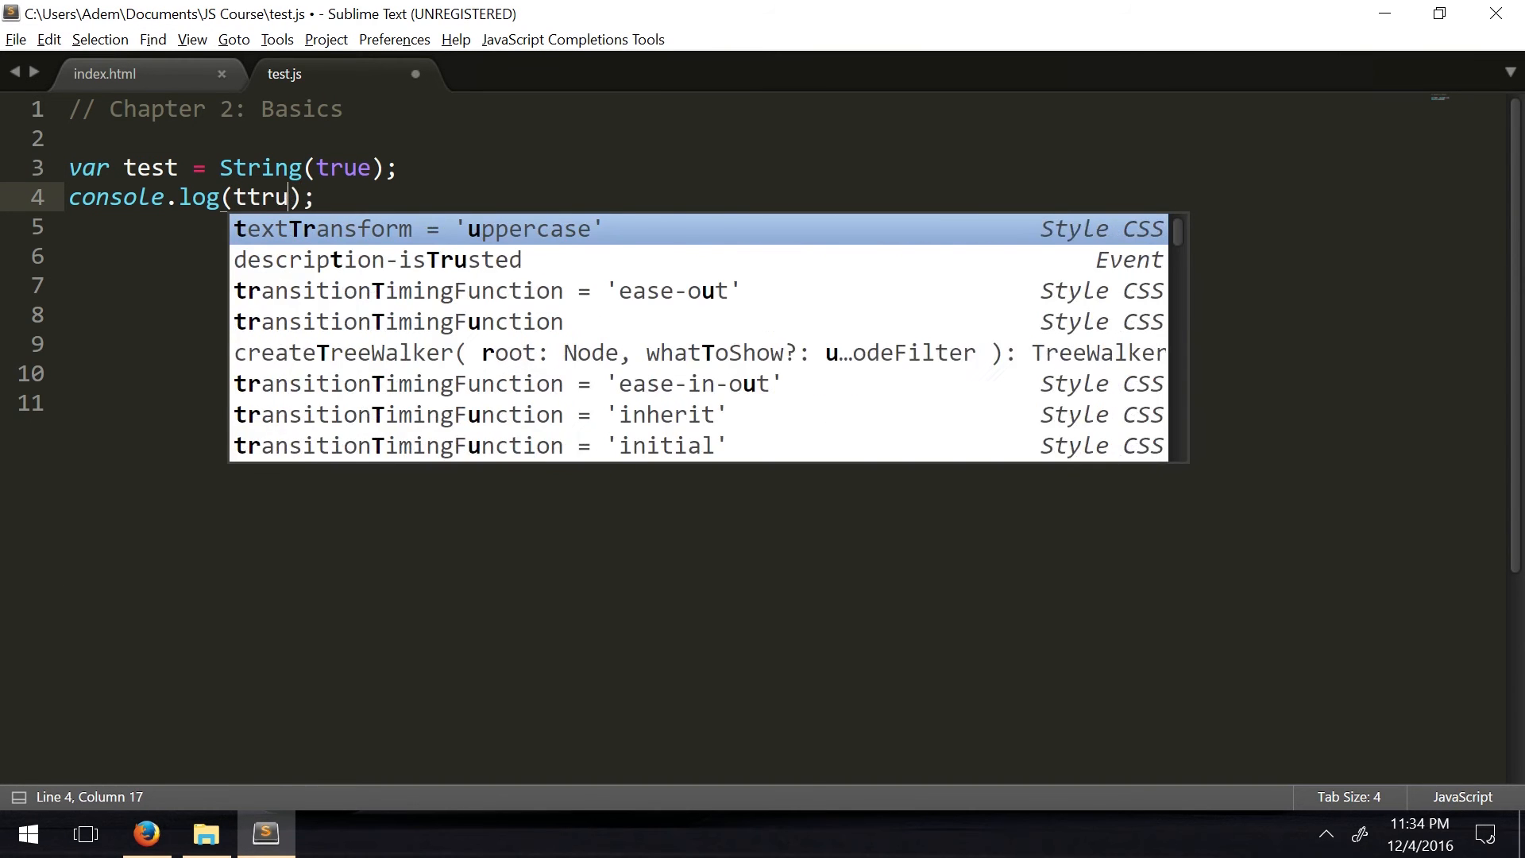
text(true)
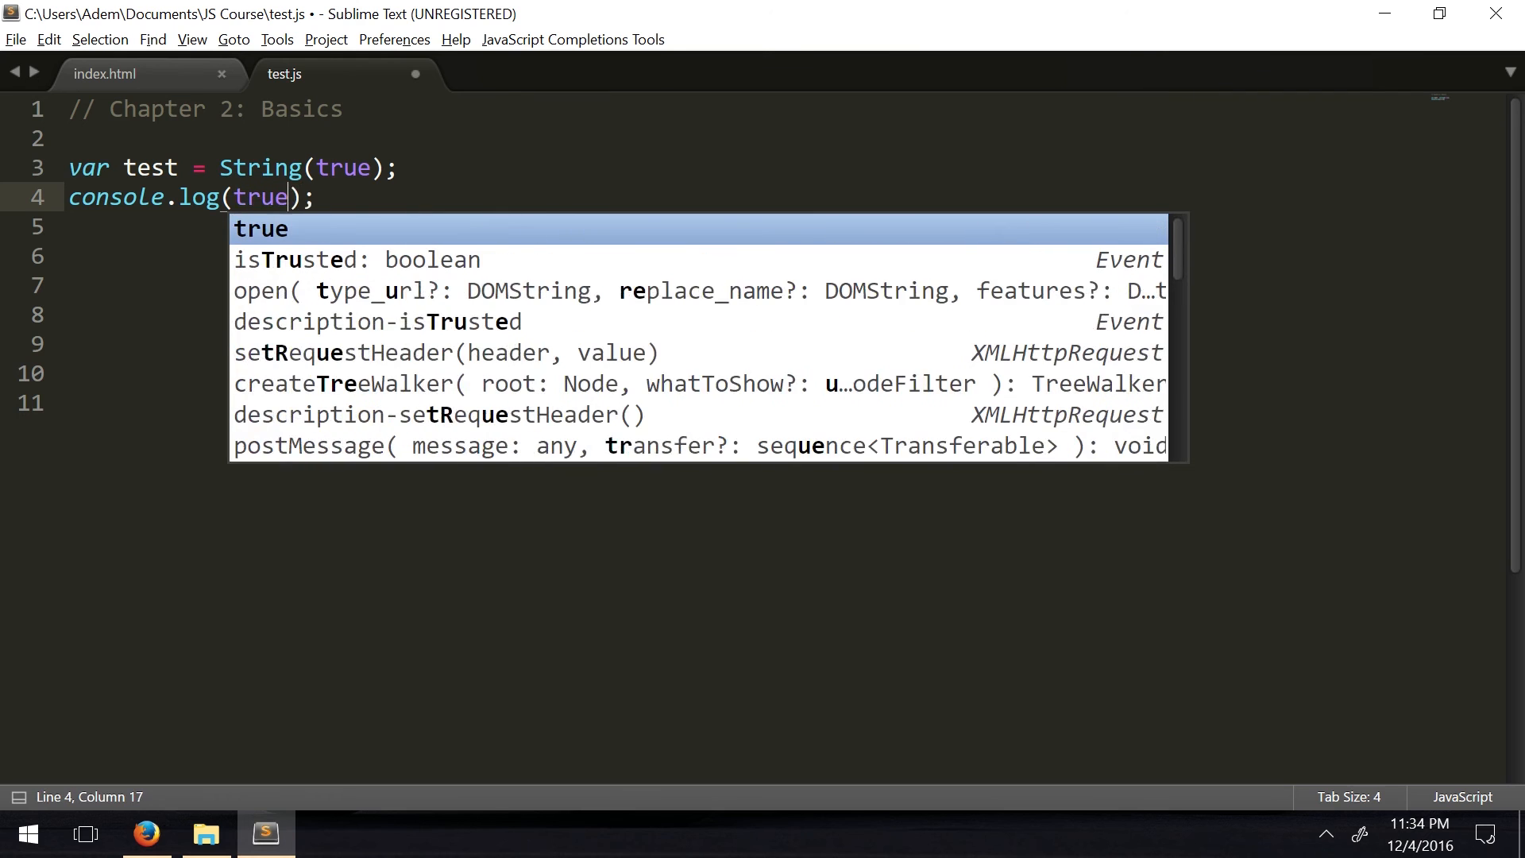
click(145, 834)
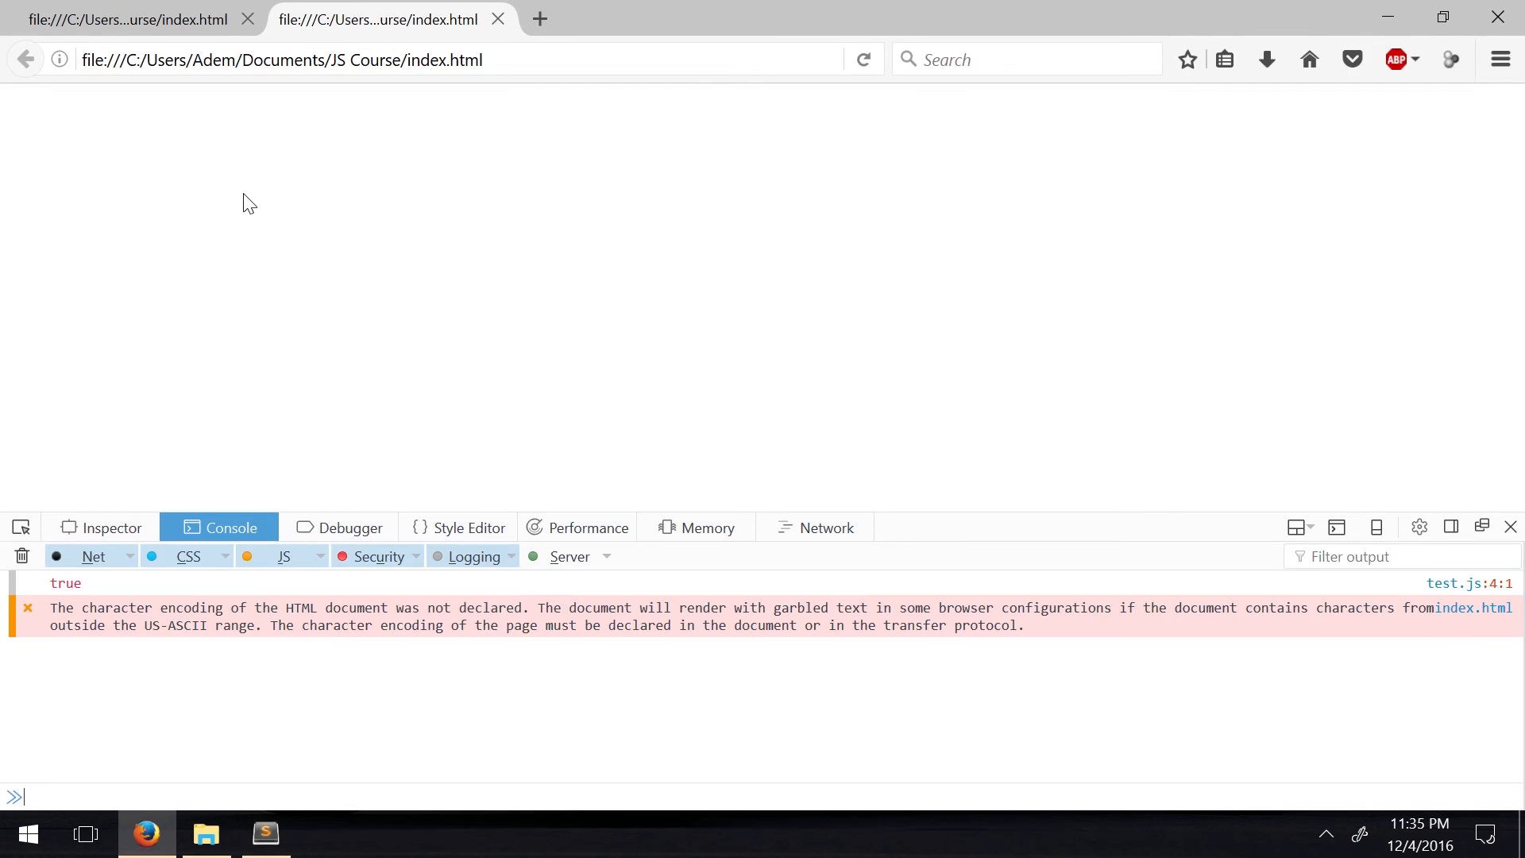
mouse_move(265, 270)
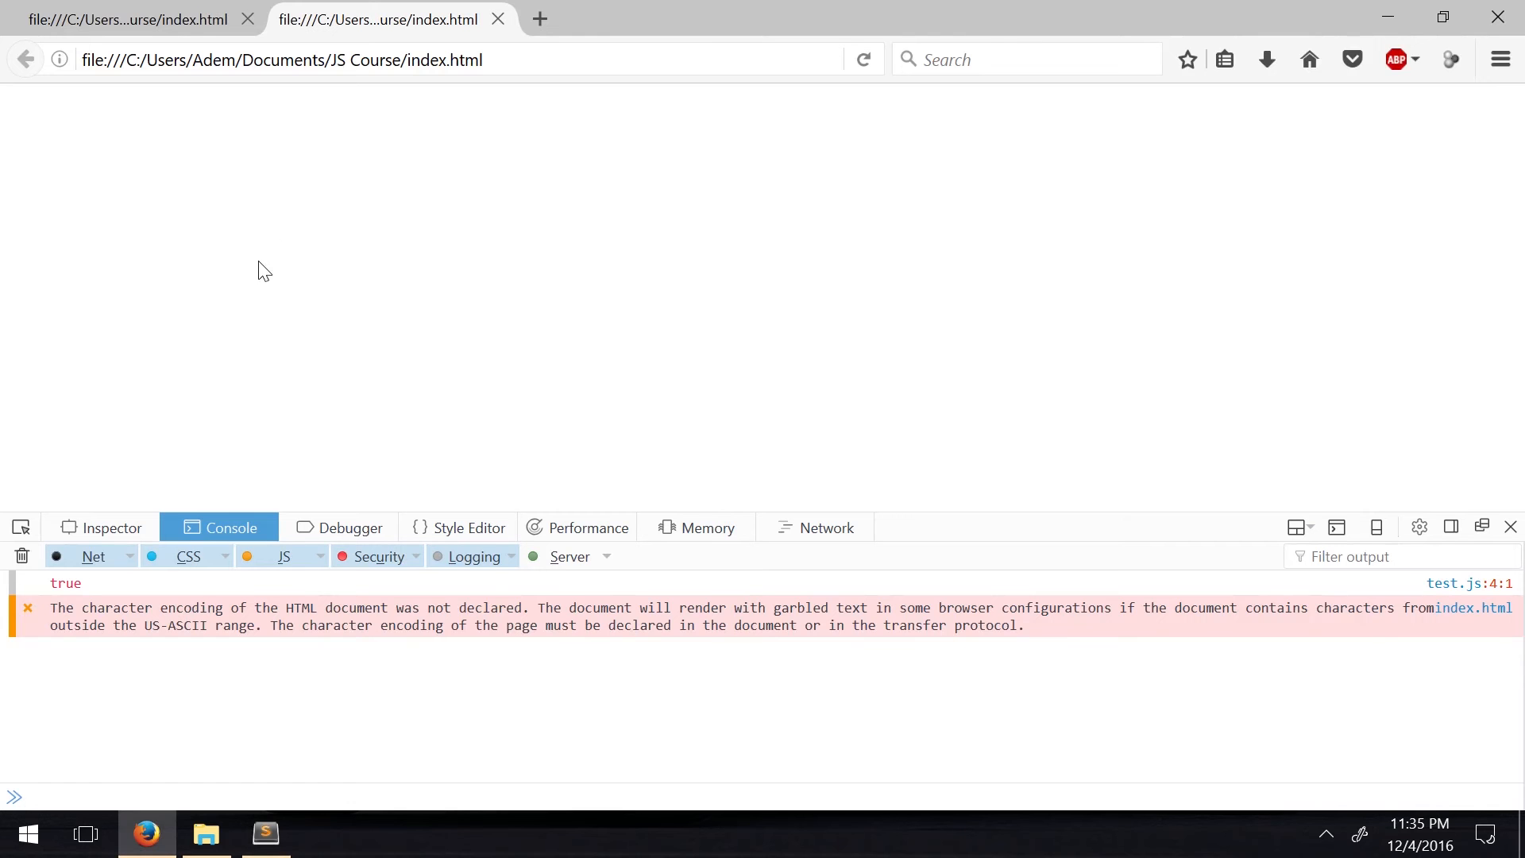
click(264, 835)
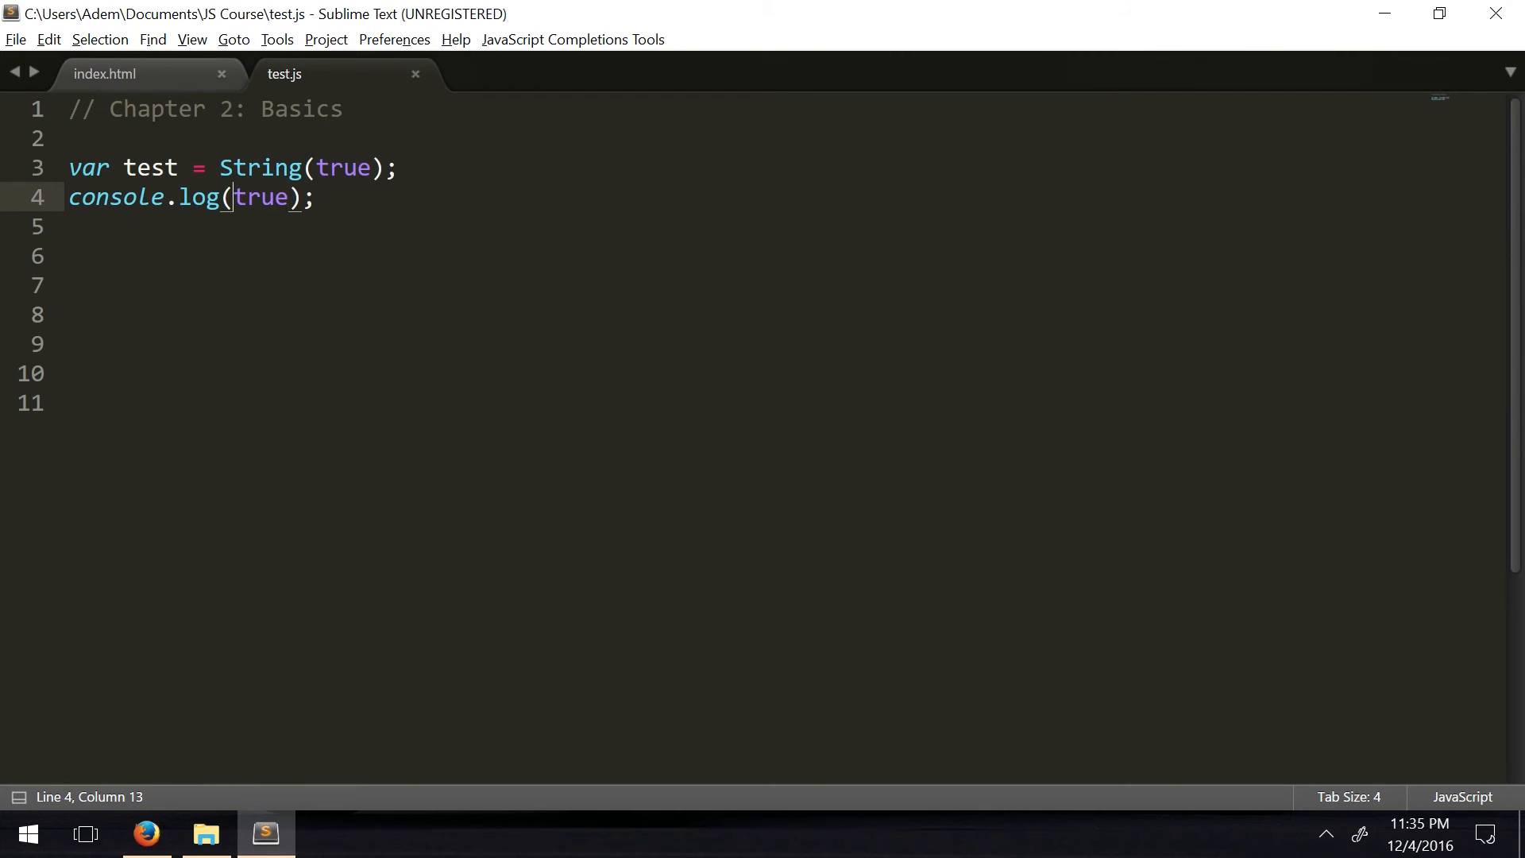
Log typeof true, see boolean in the console, and select true to replace it with test
text(typeof t)
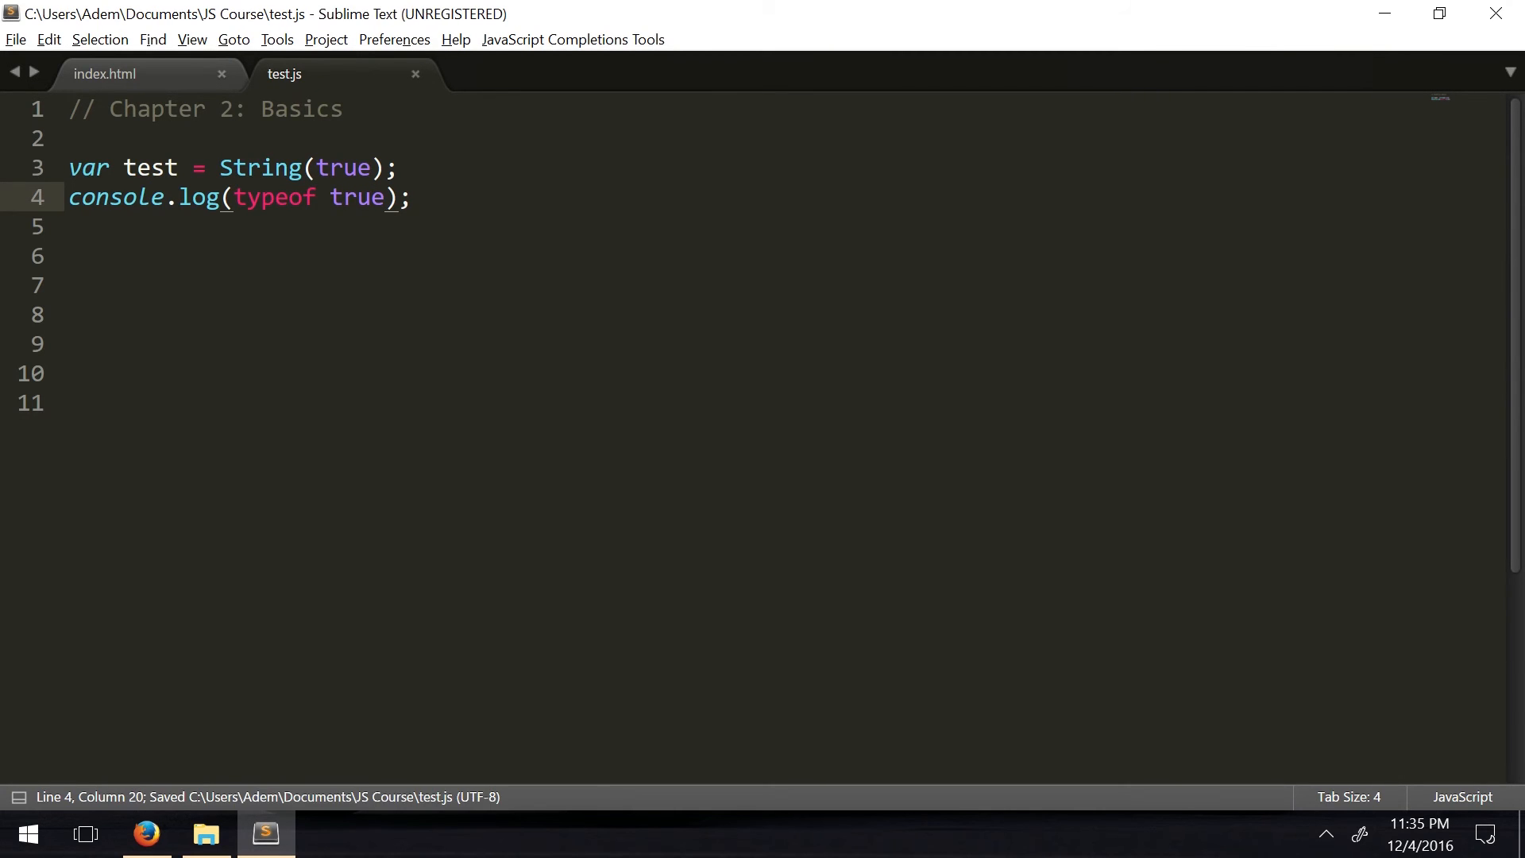
click(328, 197)
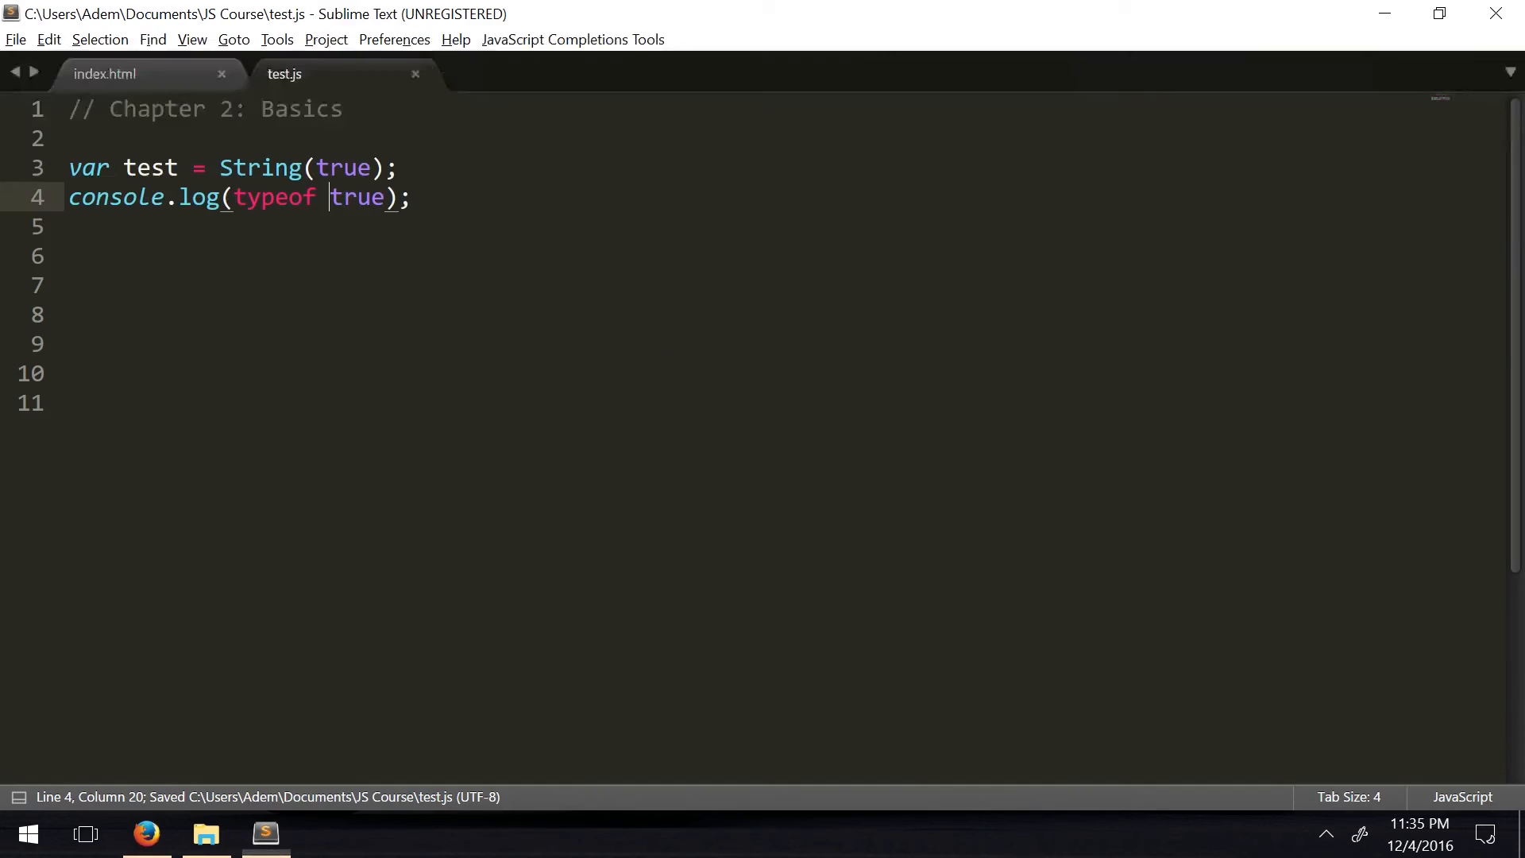
double_click(356, 197)
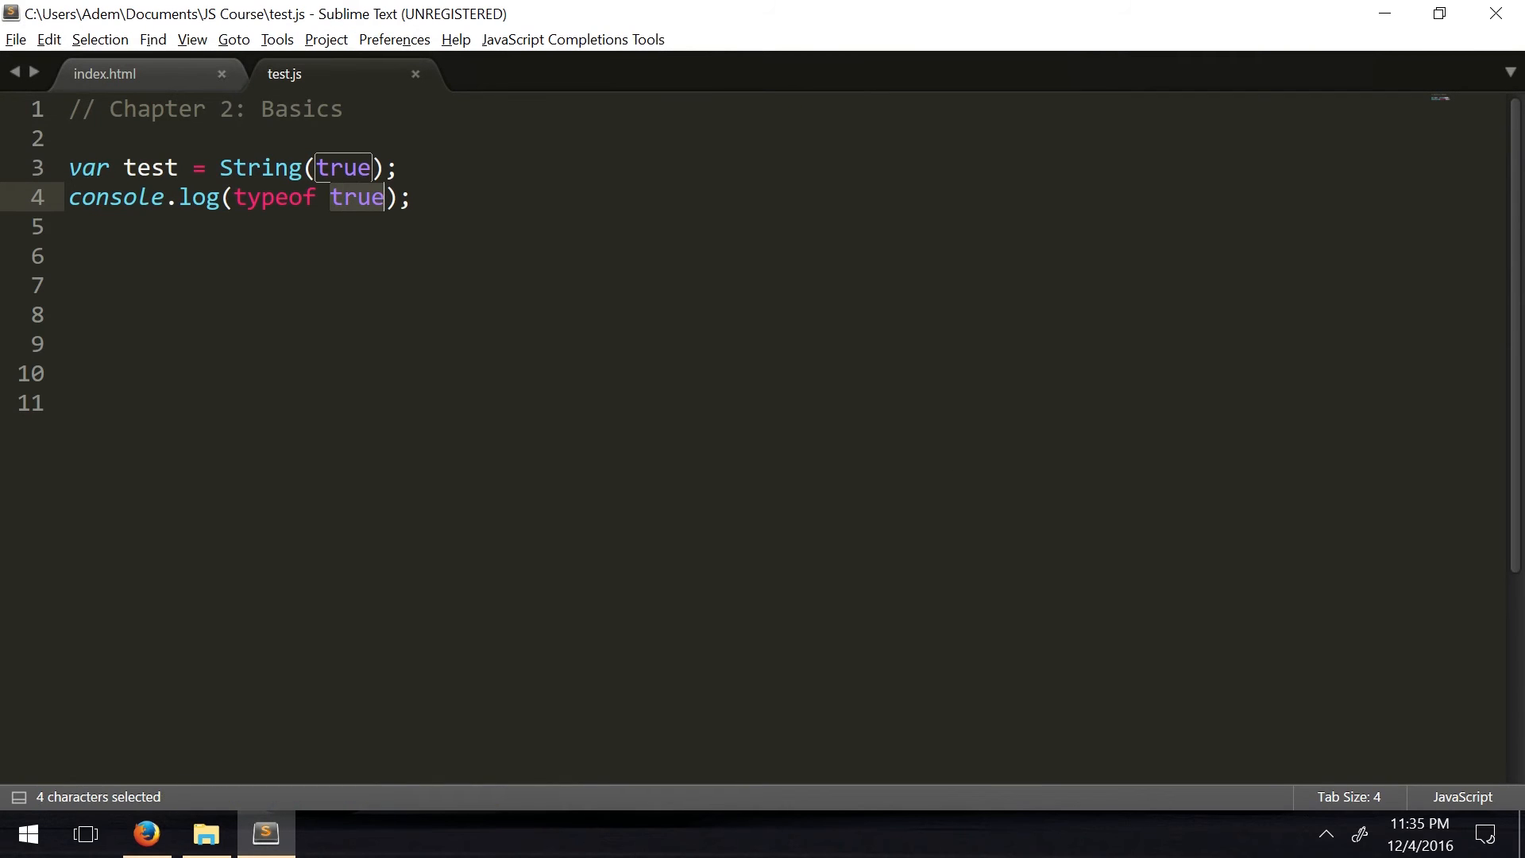
click(145, 834)
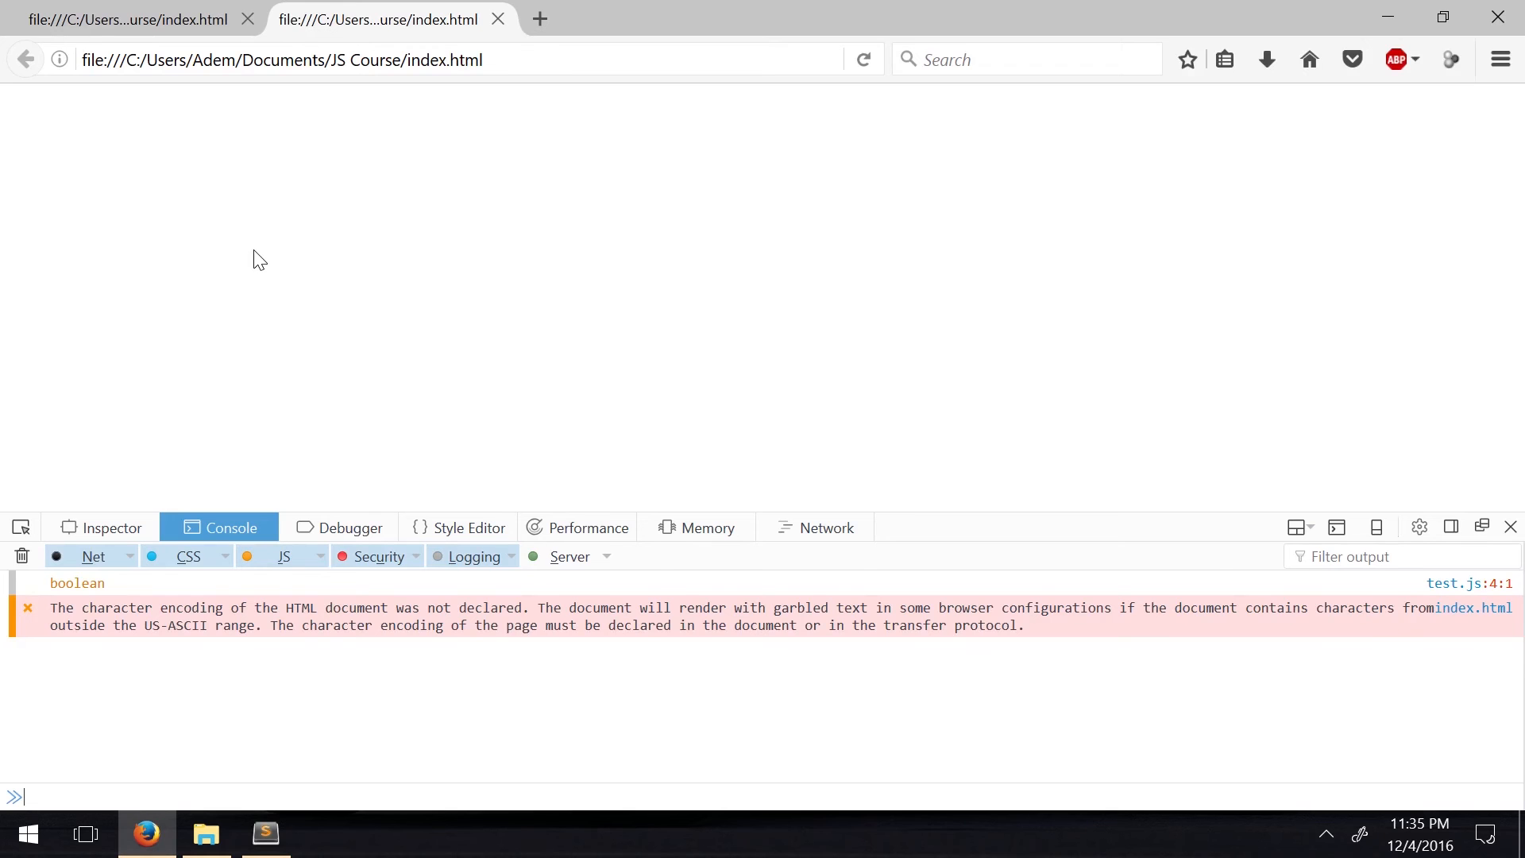
click(266, 834)
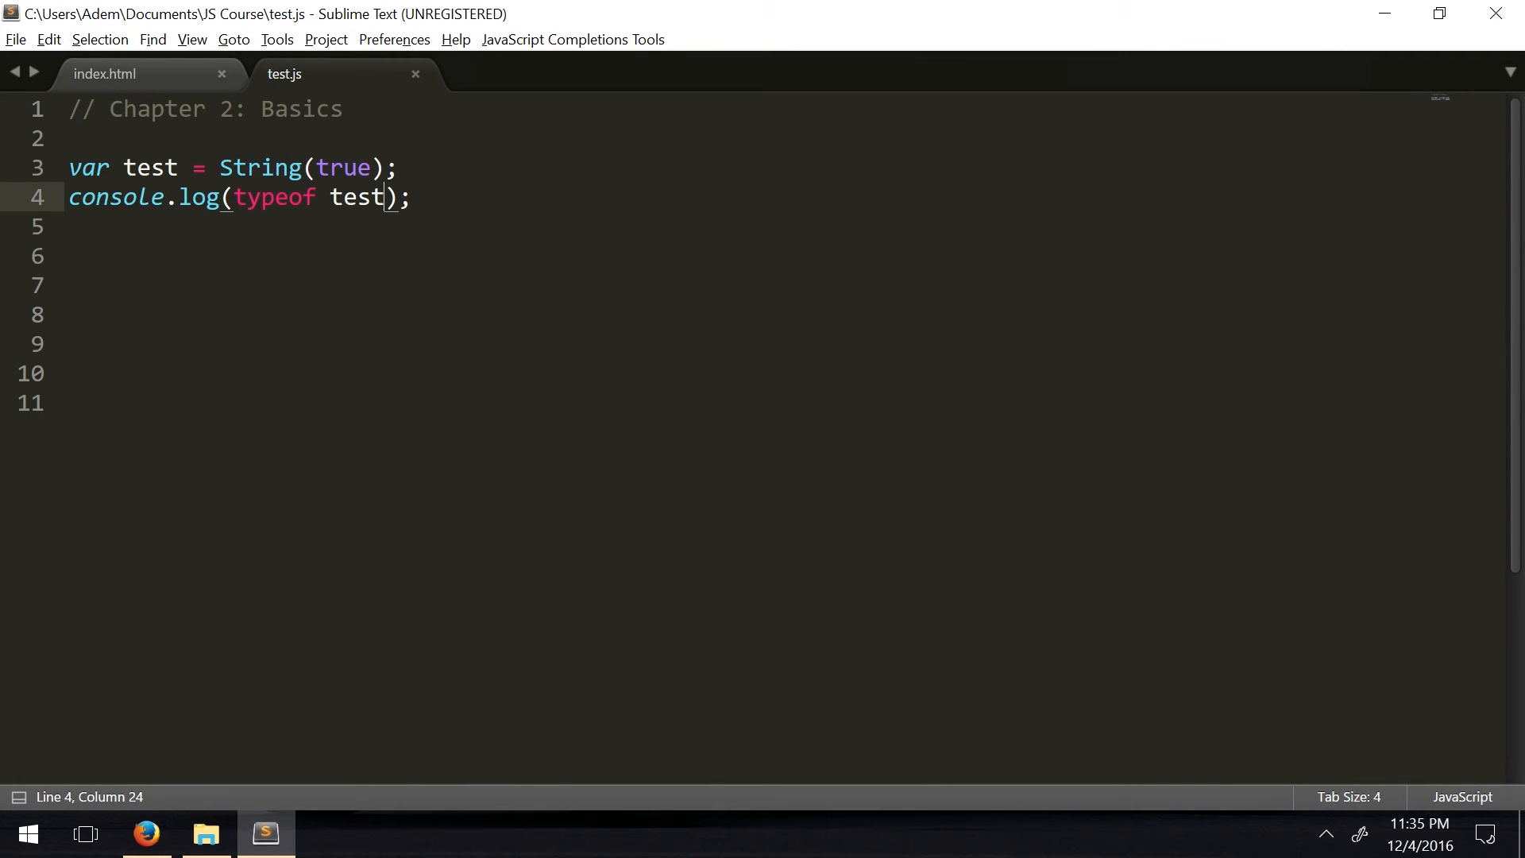
Declare var num = 72, set test to num.toString(), and save the script
drag(219, 167, 383, 167)
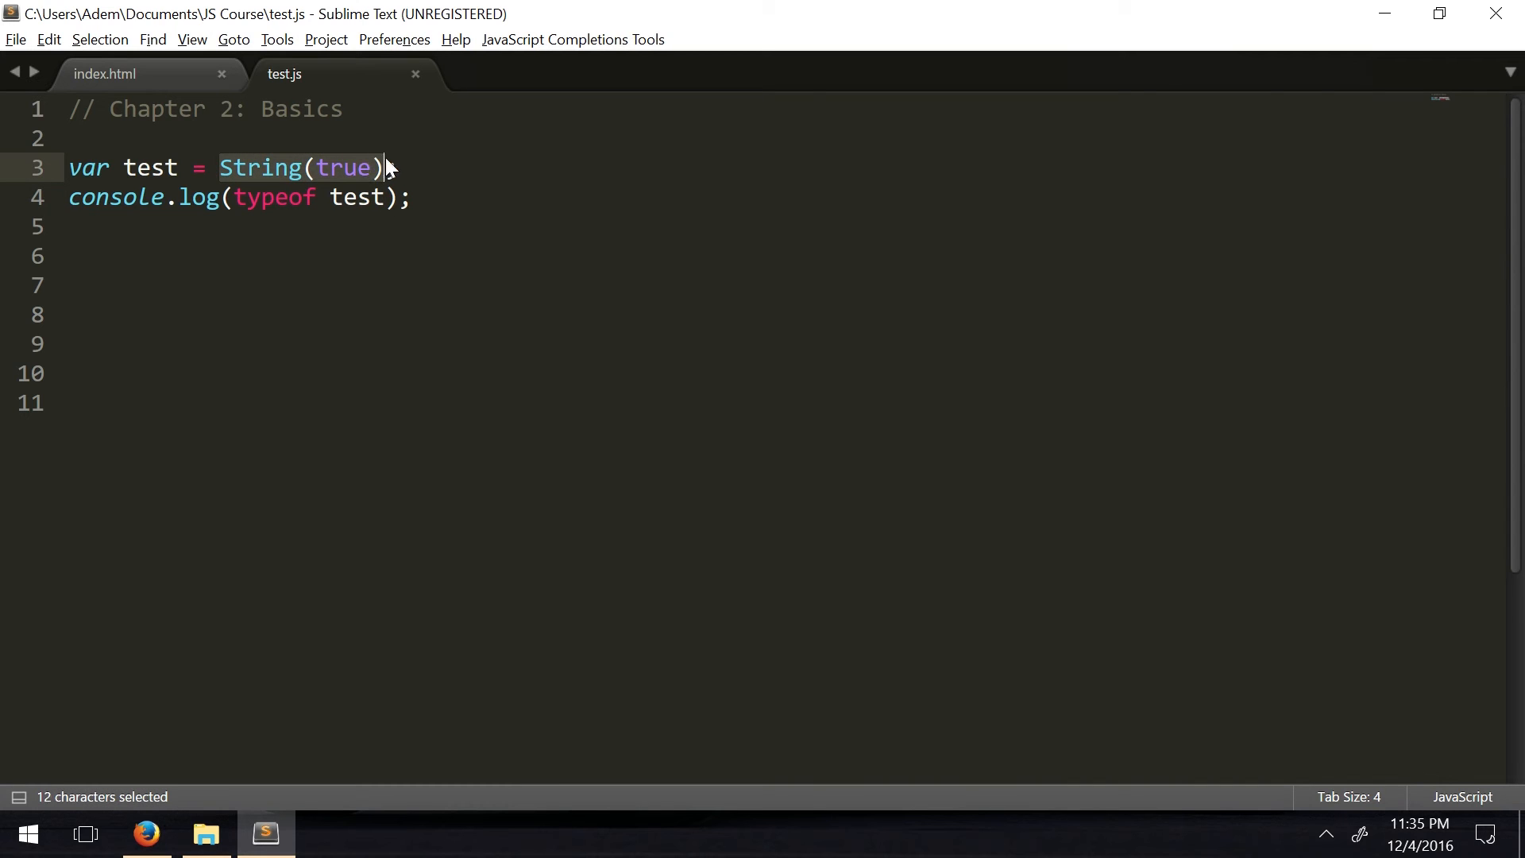
text(var n)
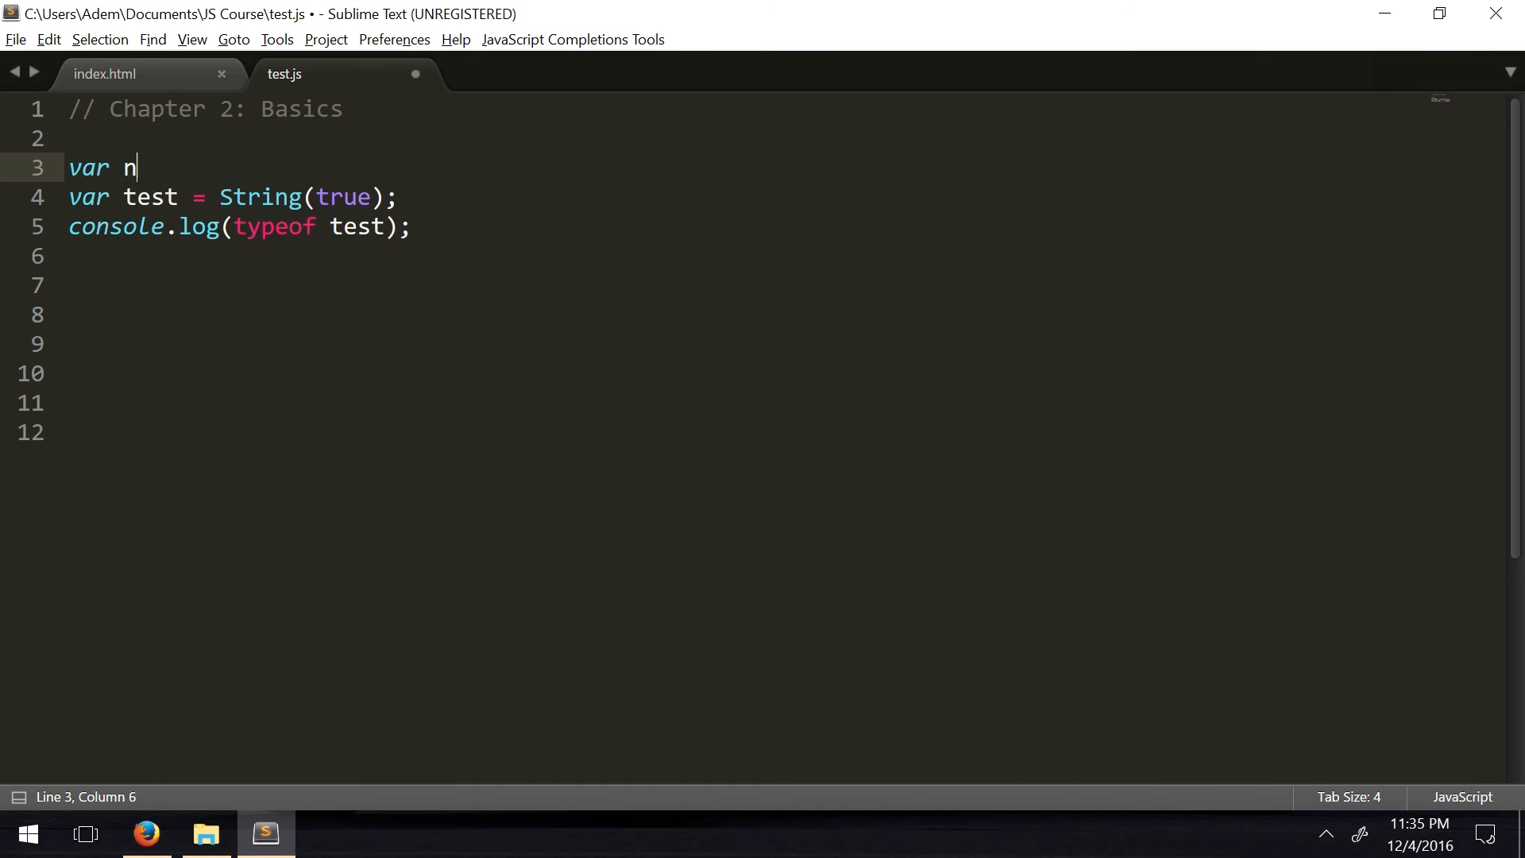
text(um = 72;)
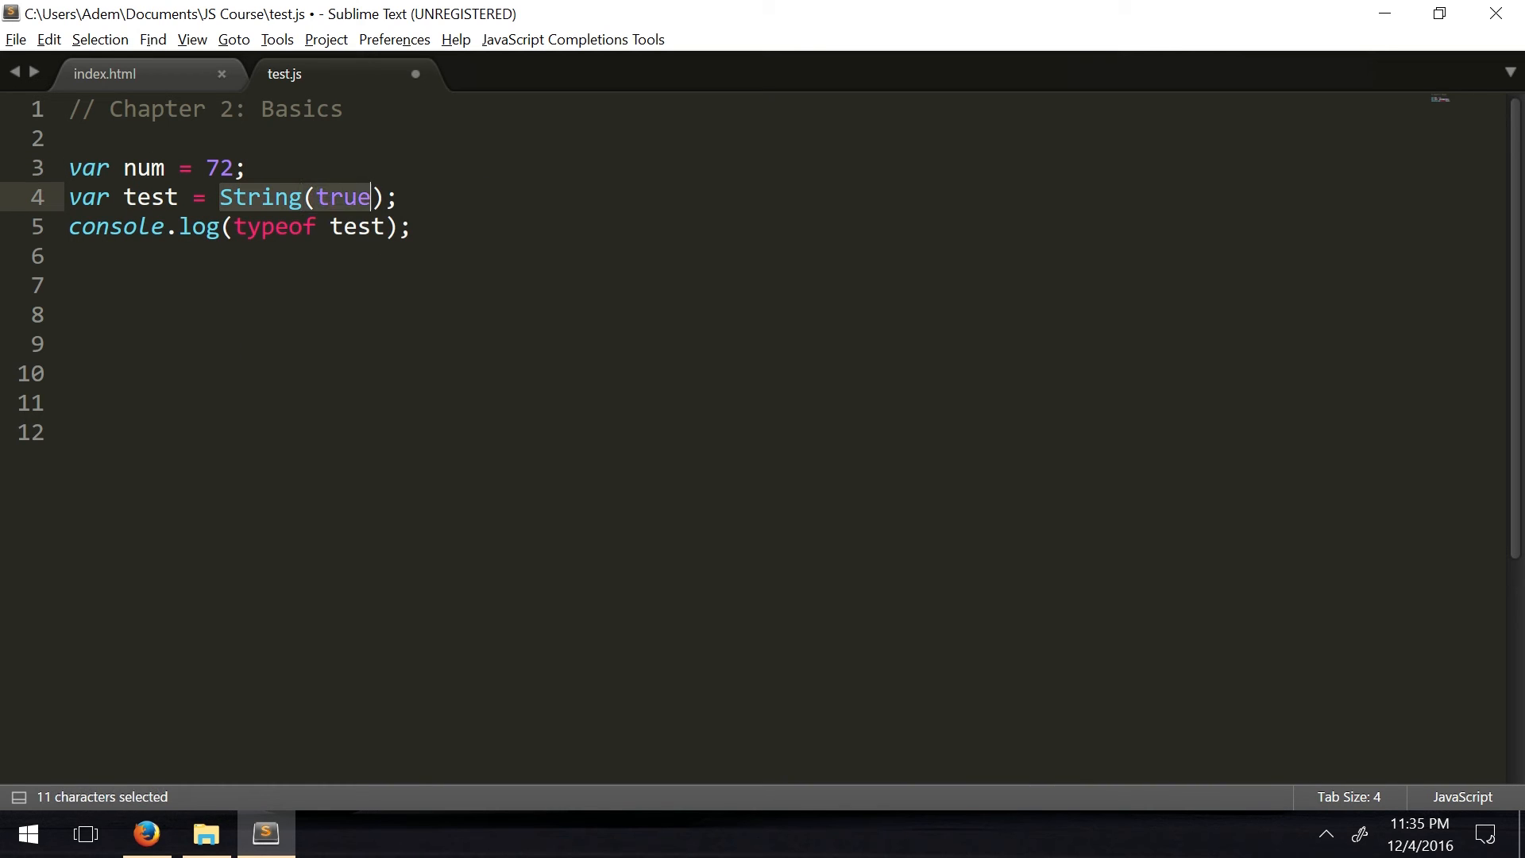
click(261, 197)
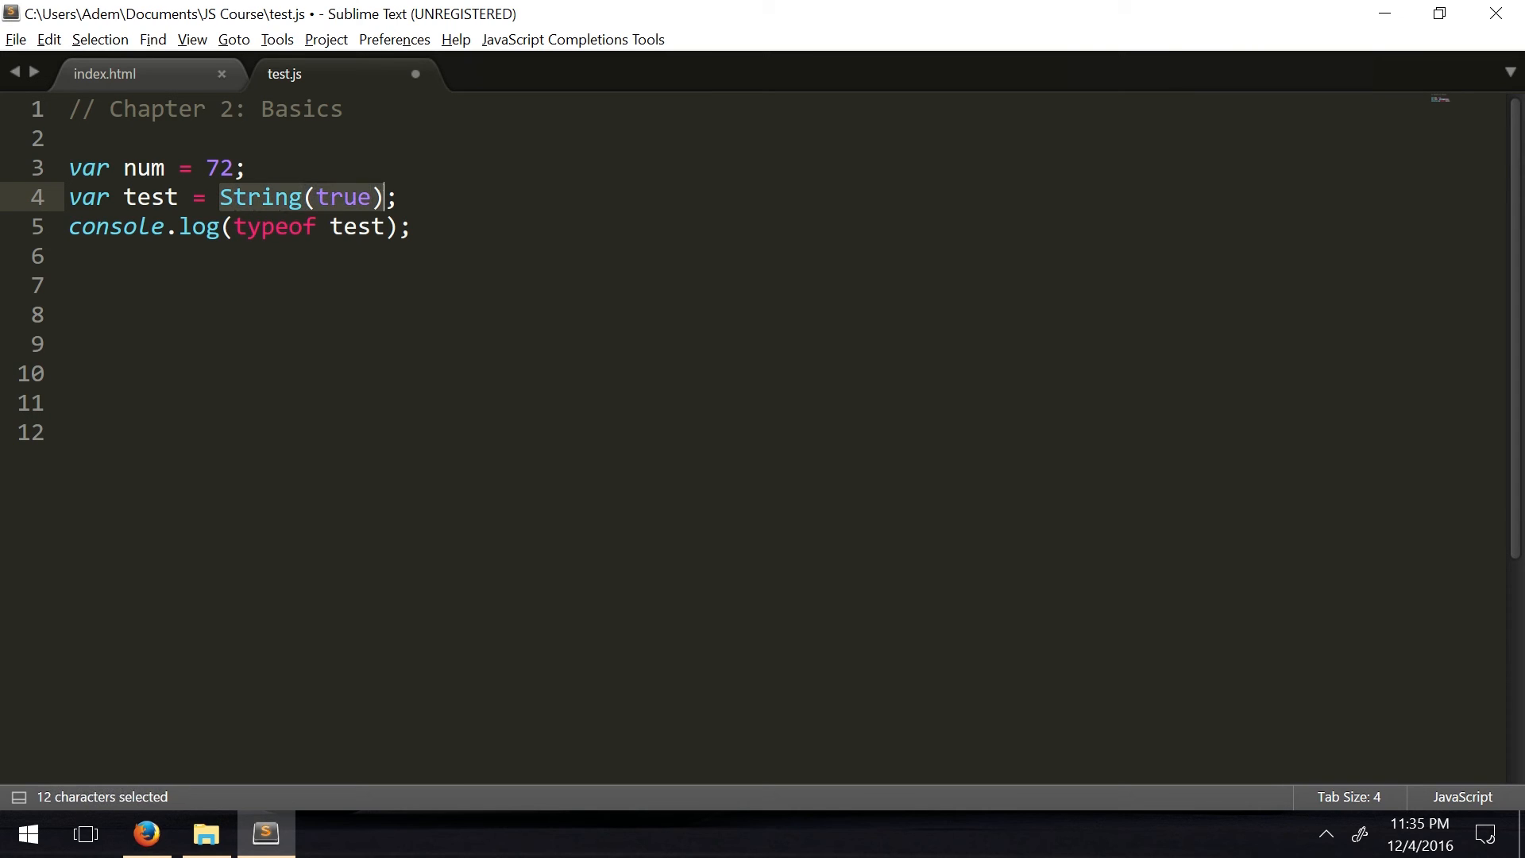
text(num.)
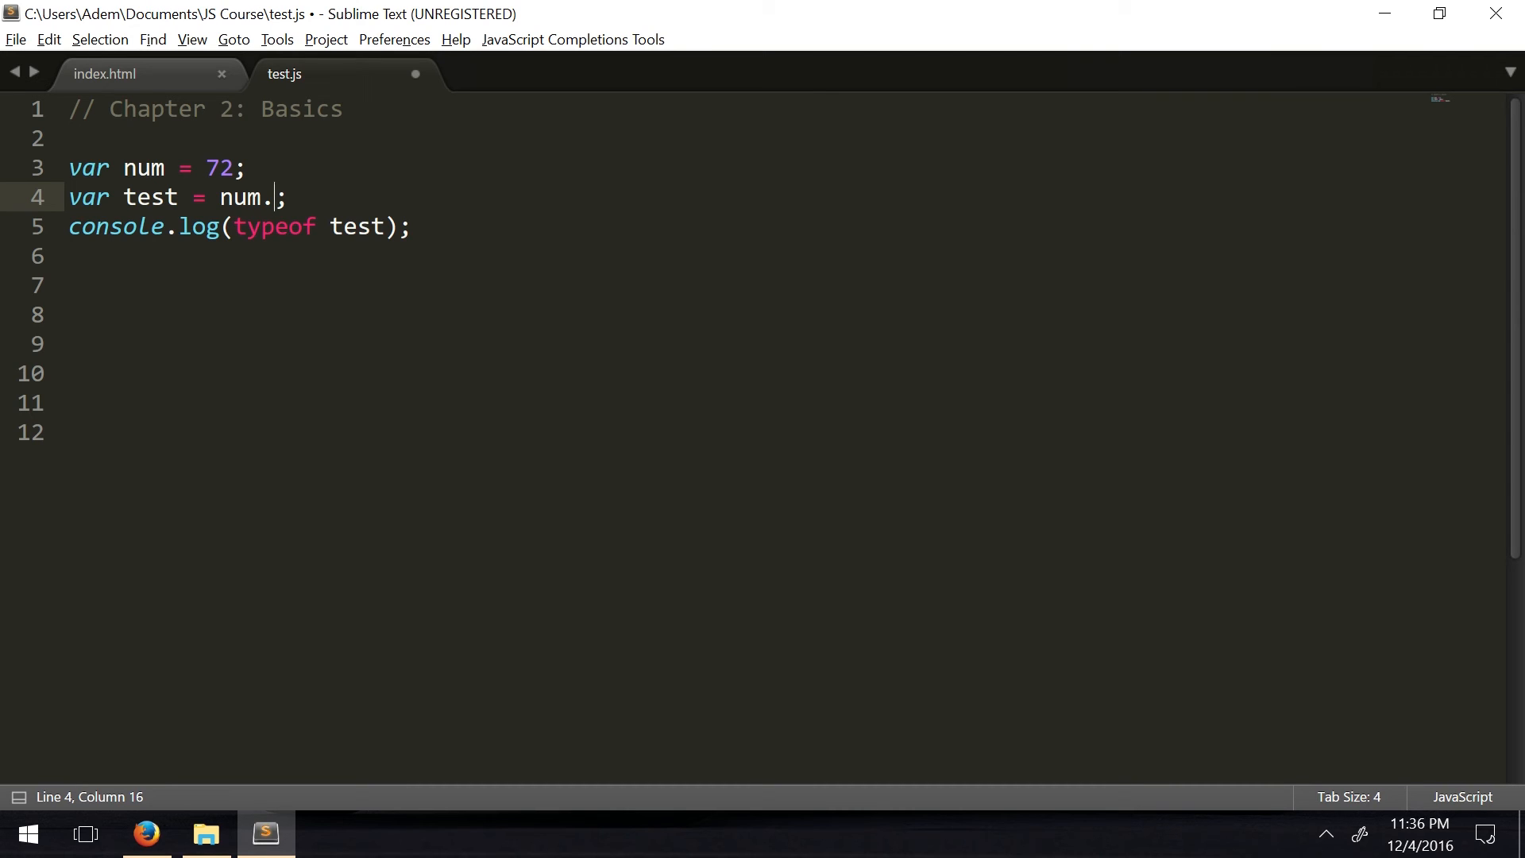
text(toString()
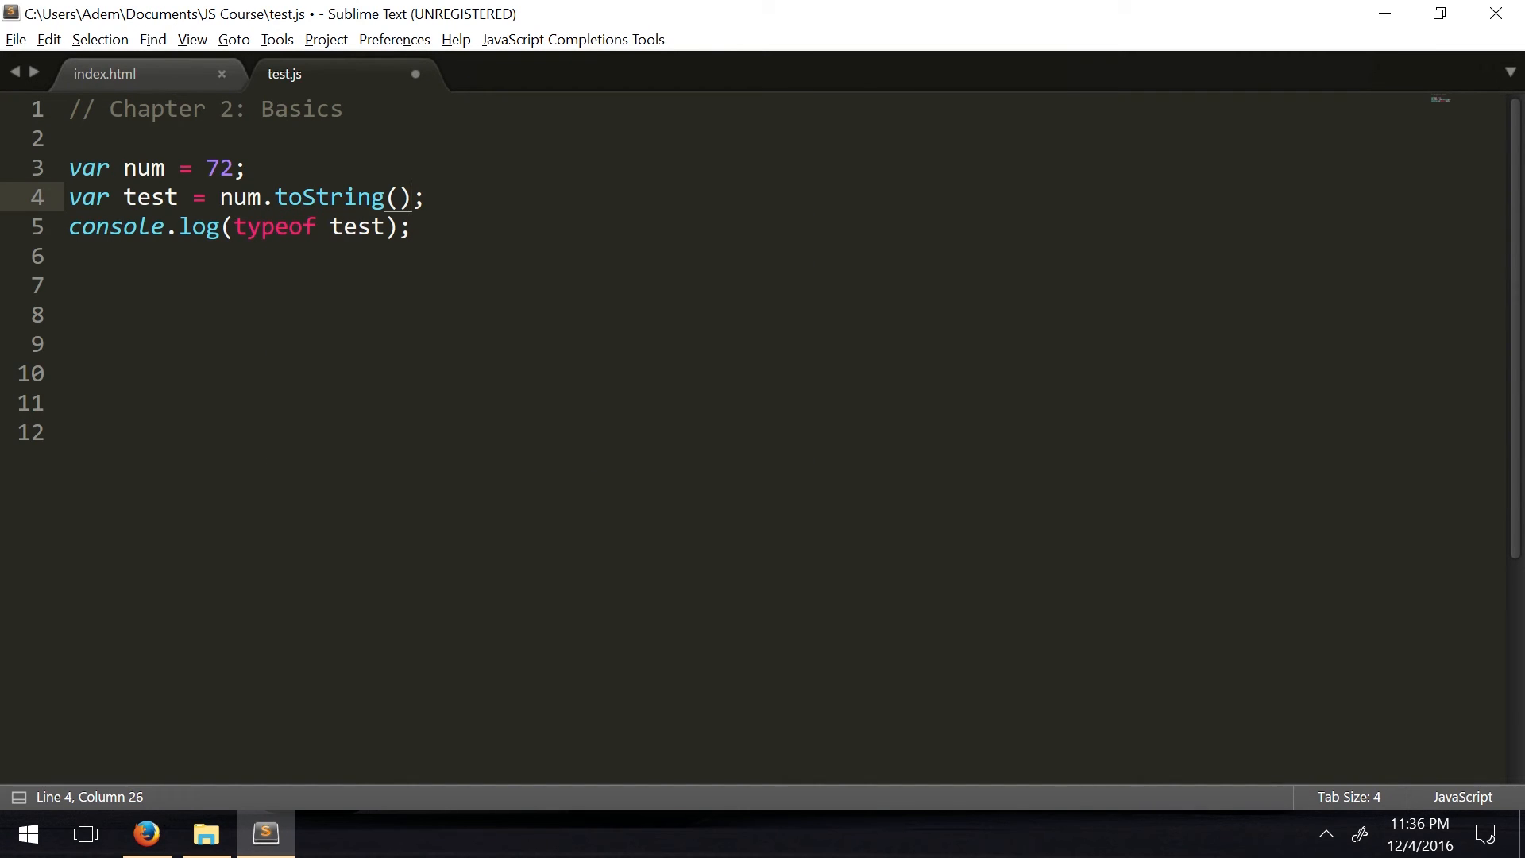
key(ctrl+s)
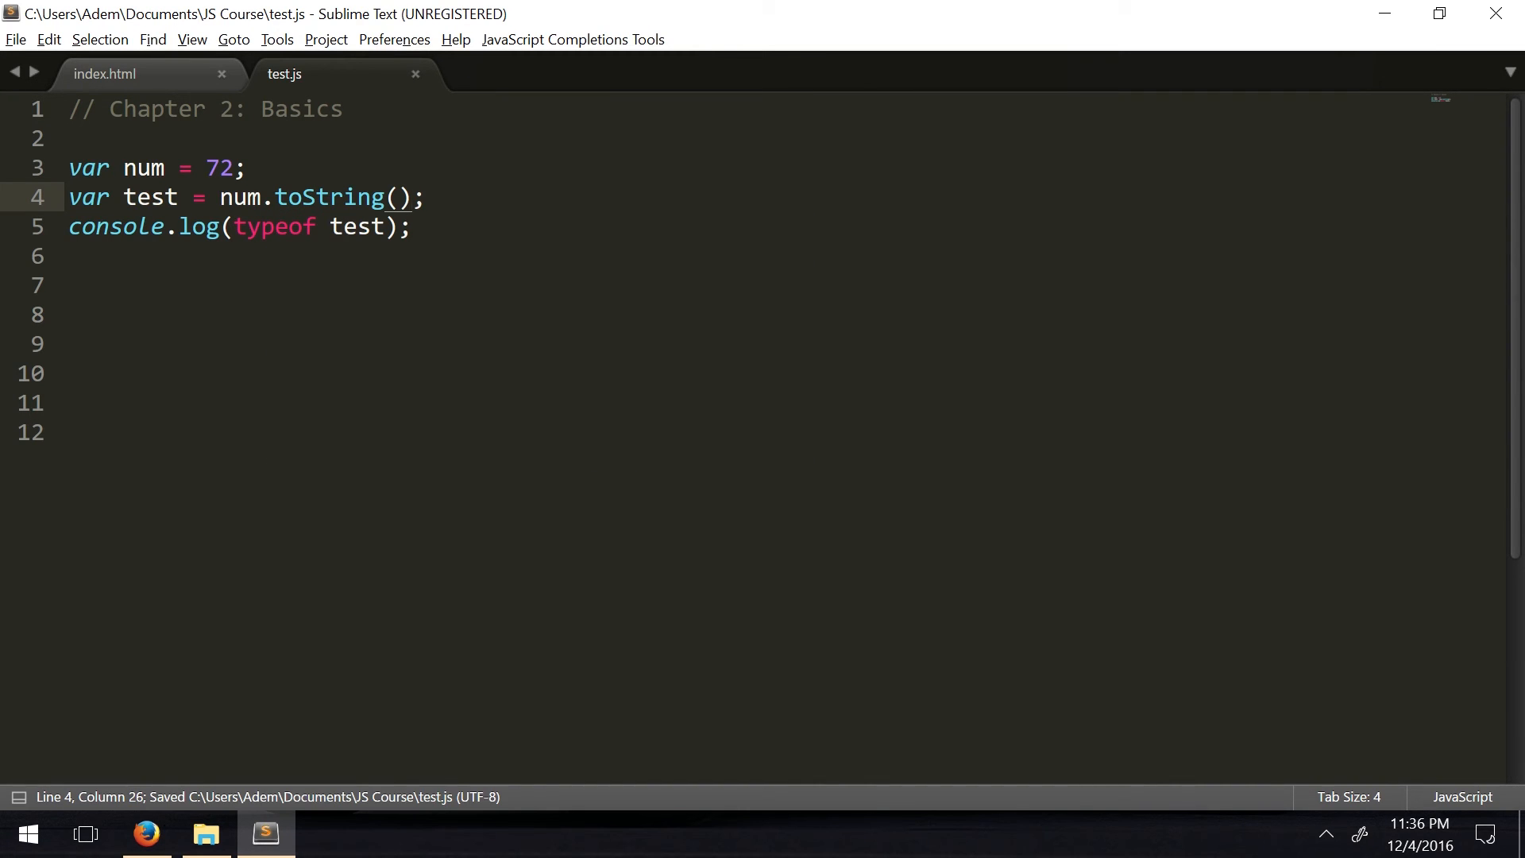
Log typeof test and confirm the Firefox console reports string
double_click(141, 168)
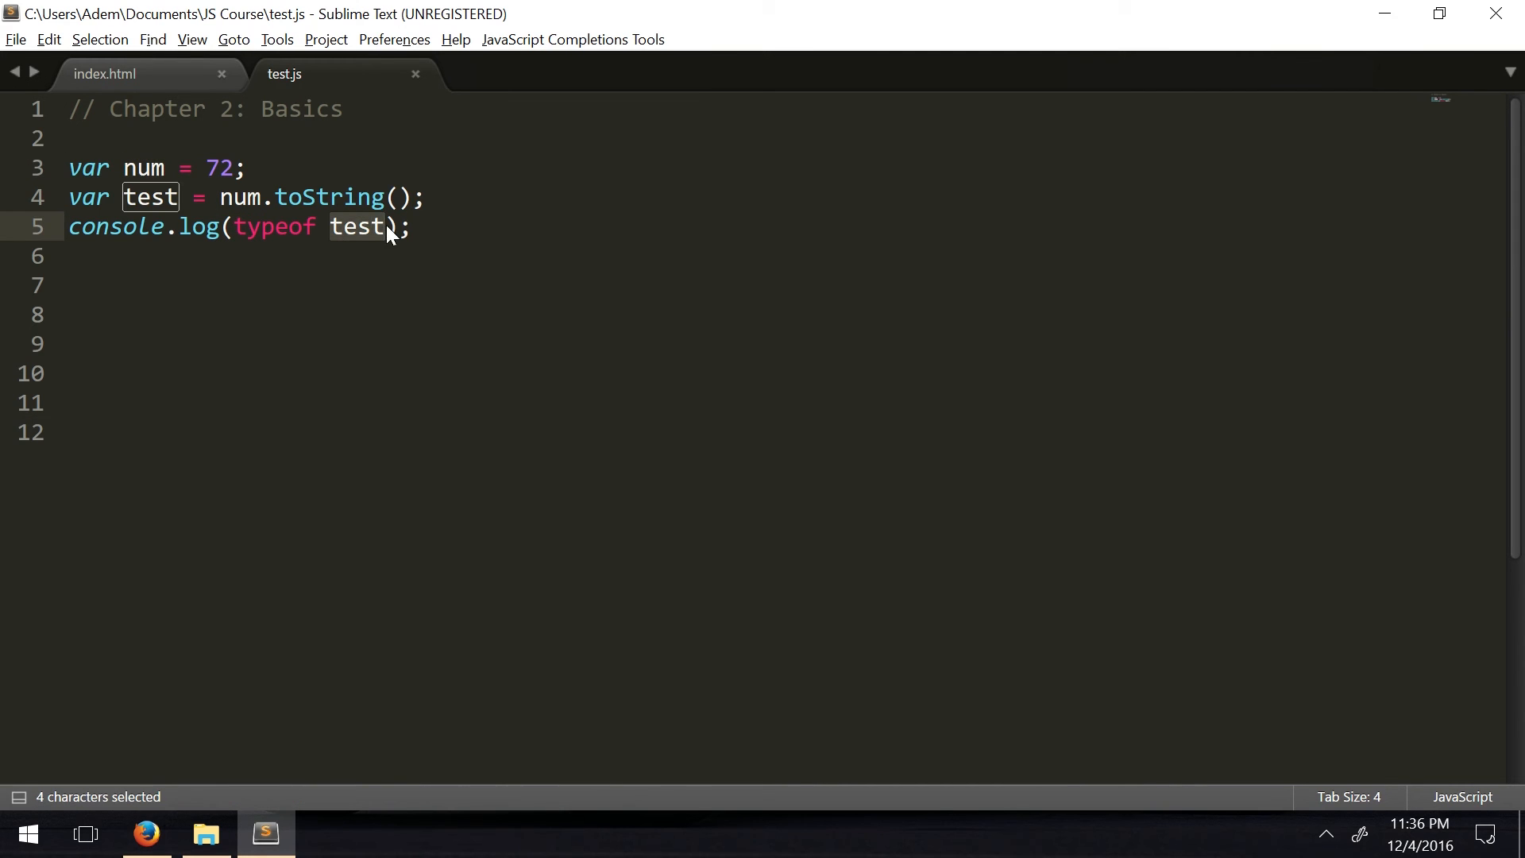
click(145, 834)
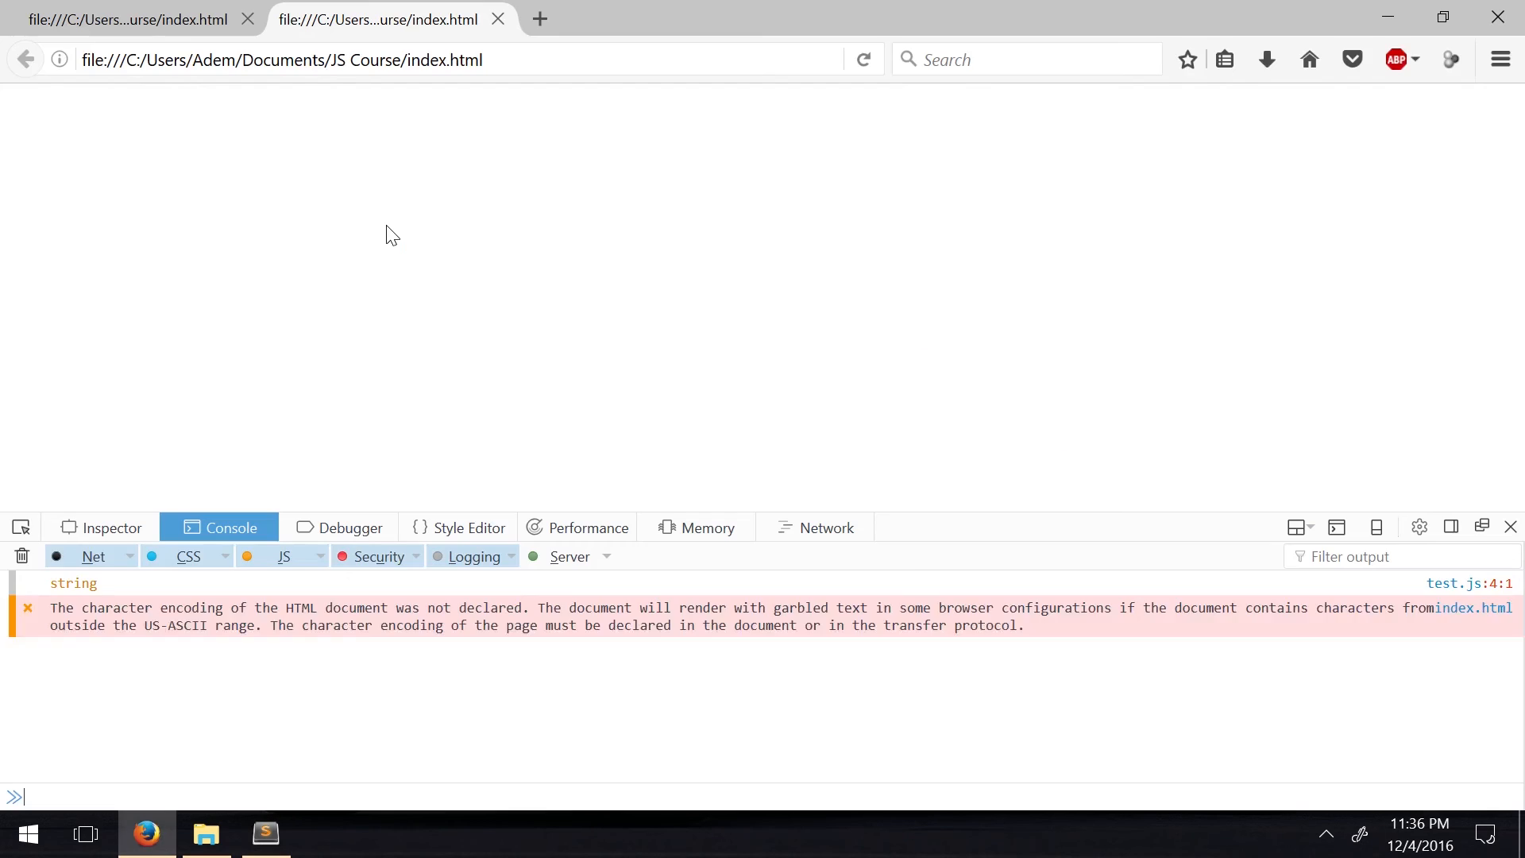
click(265, 834)
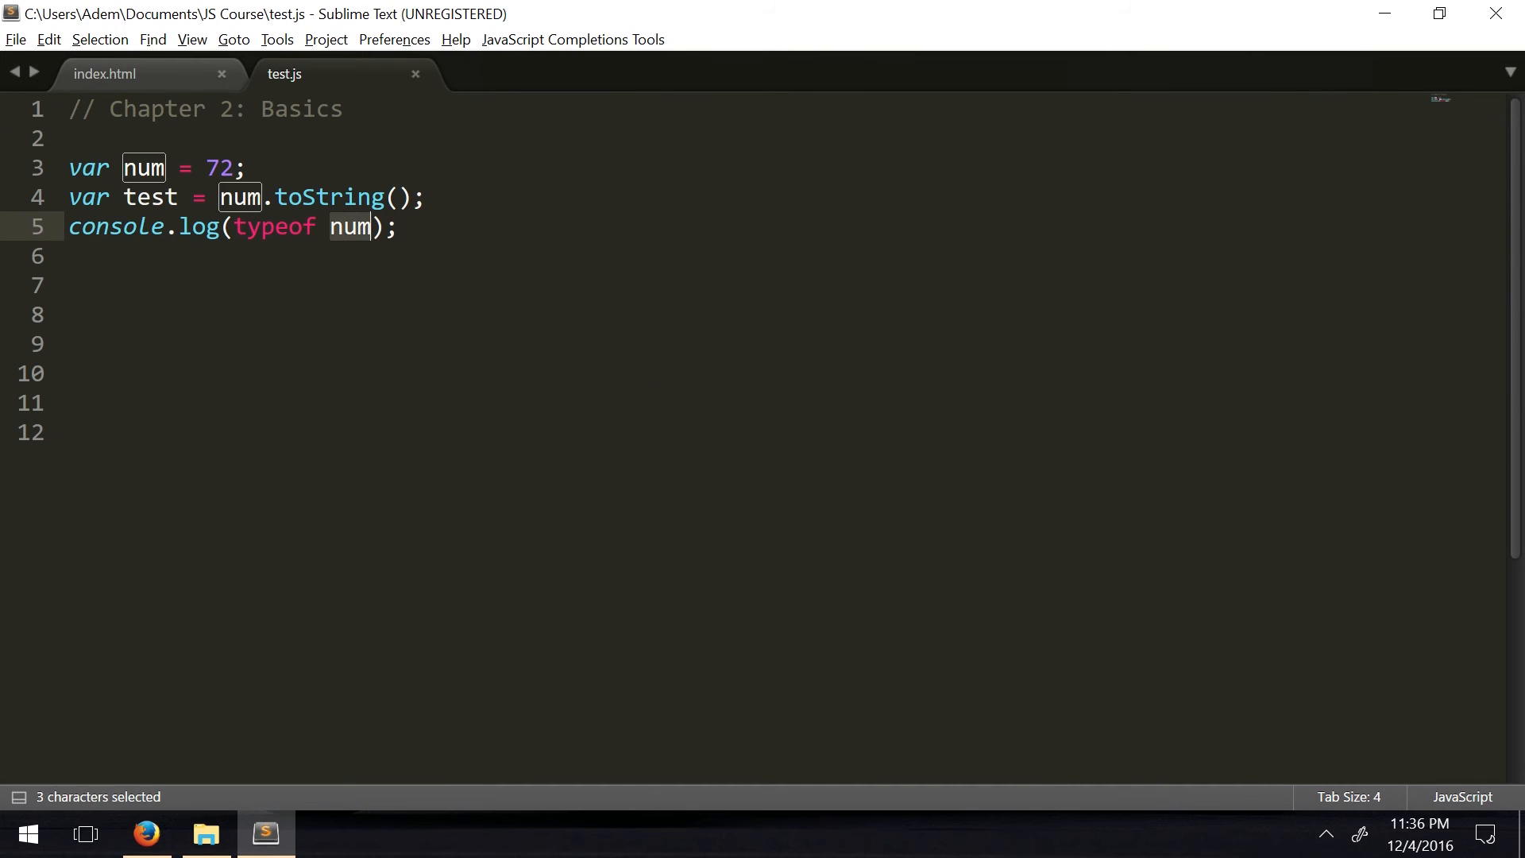
text(test)
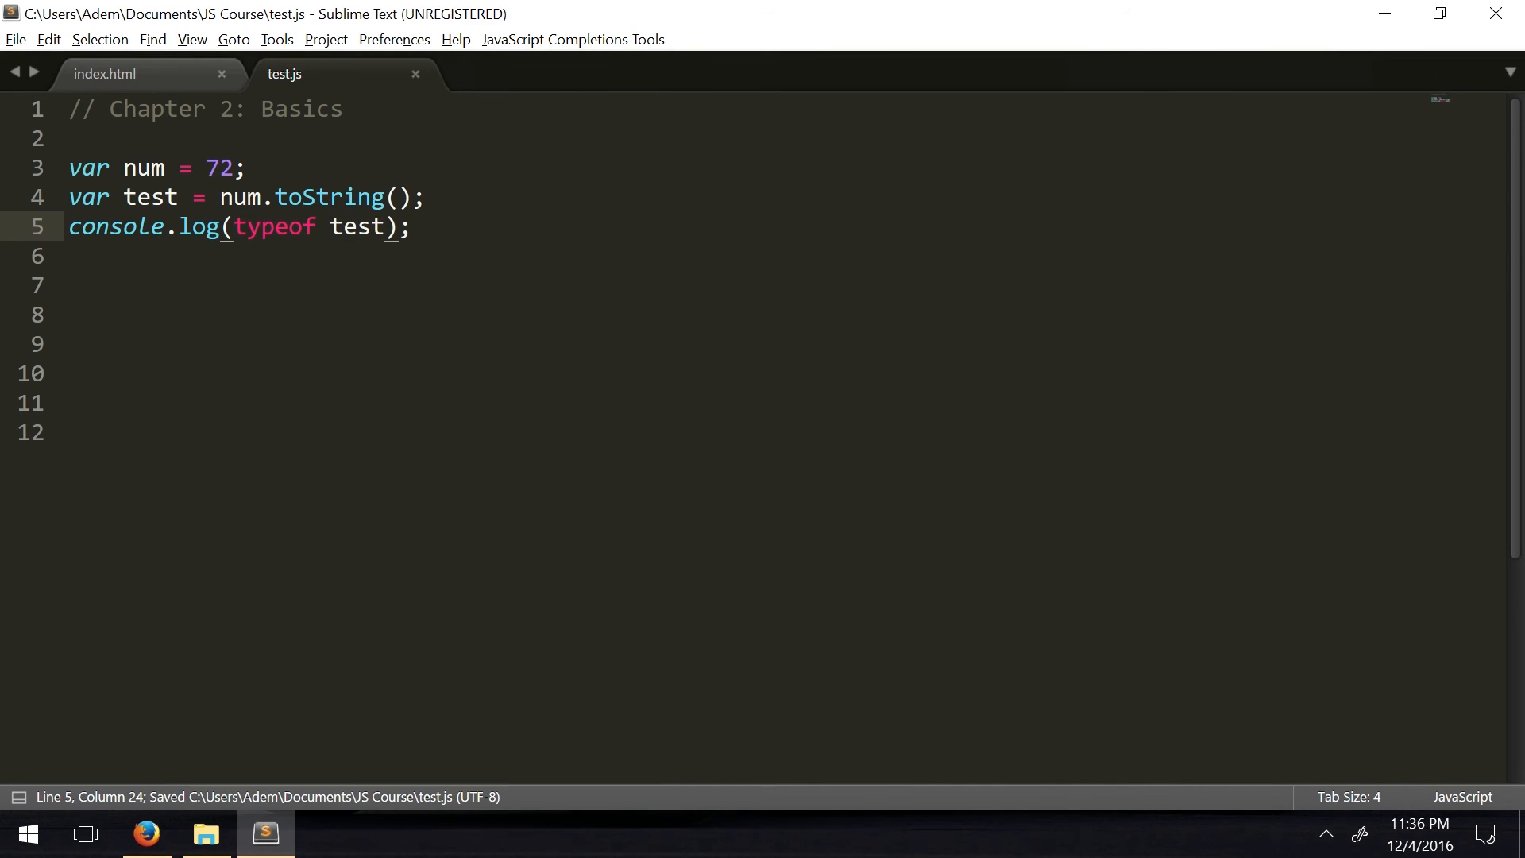
click(145, 834)
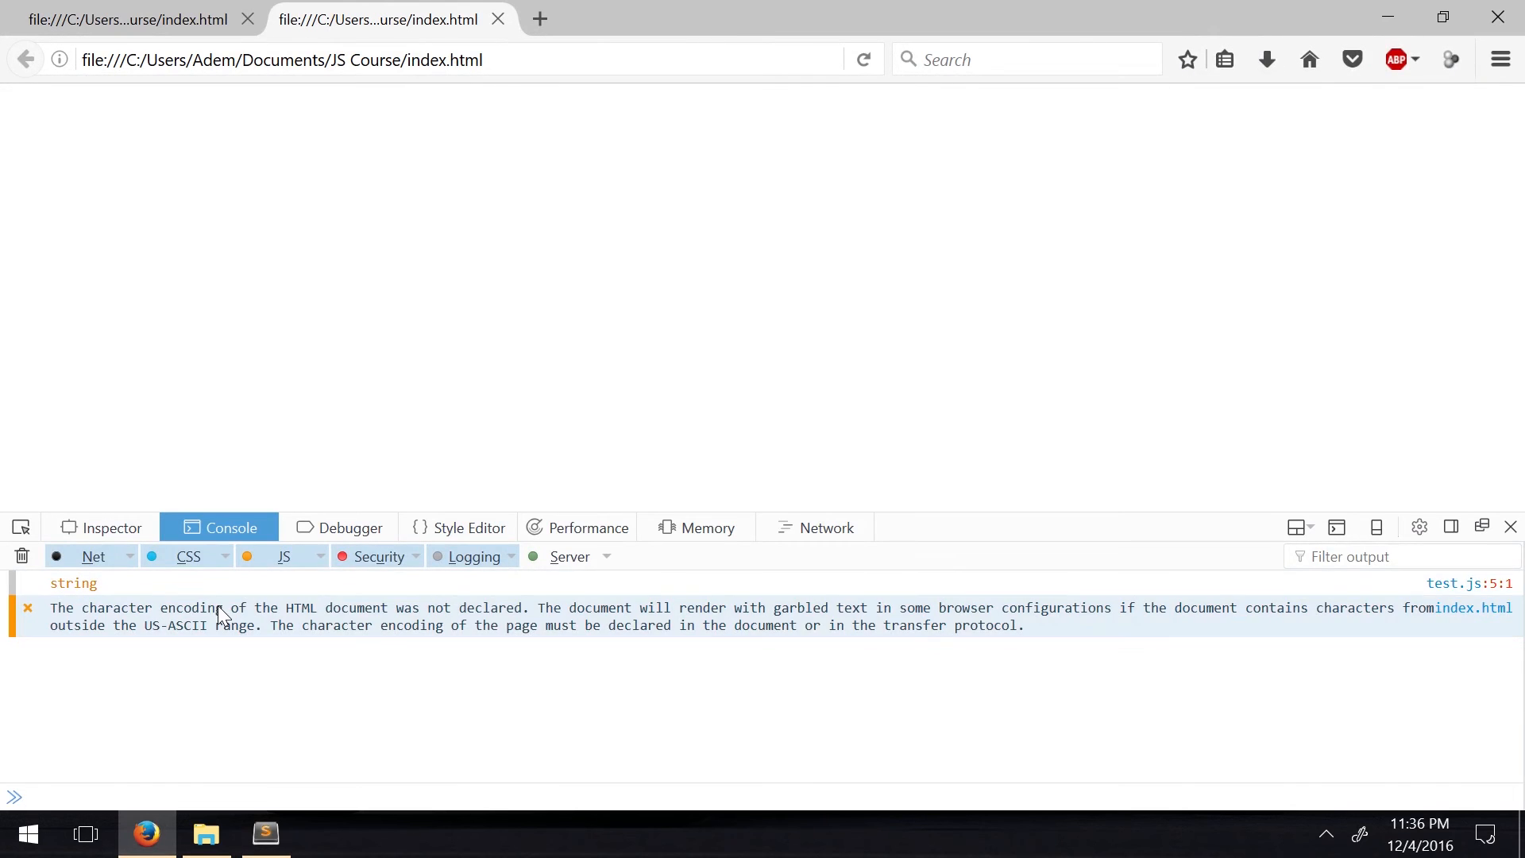
click(264, 834)
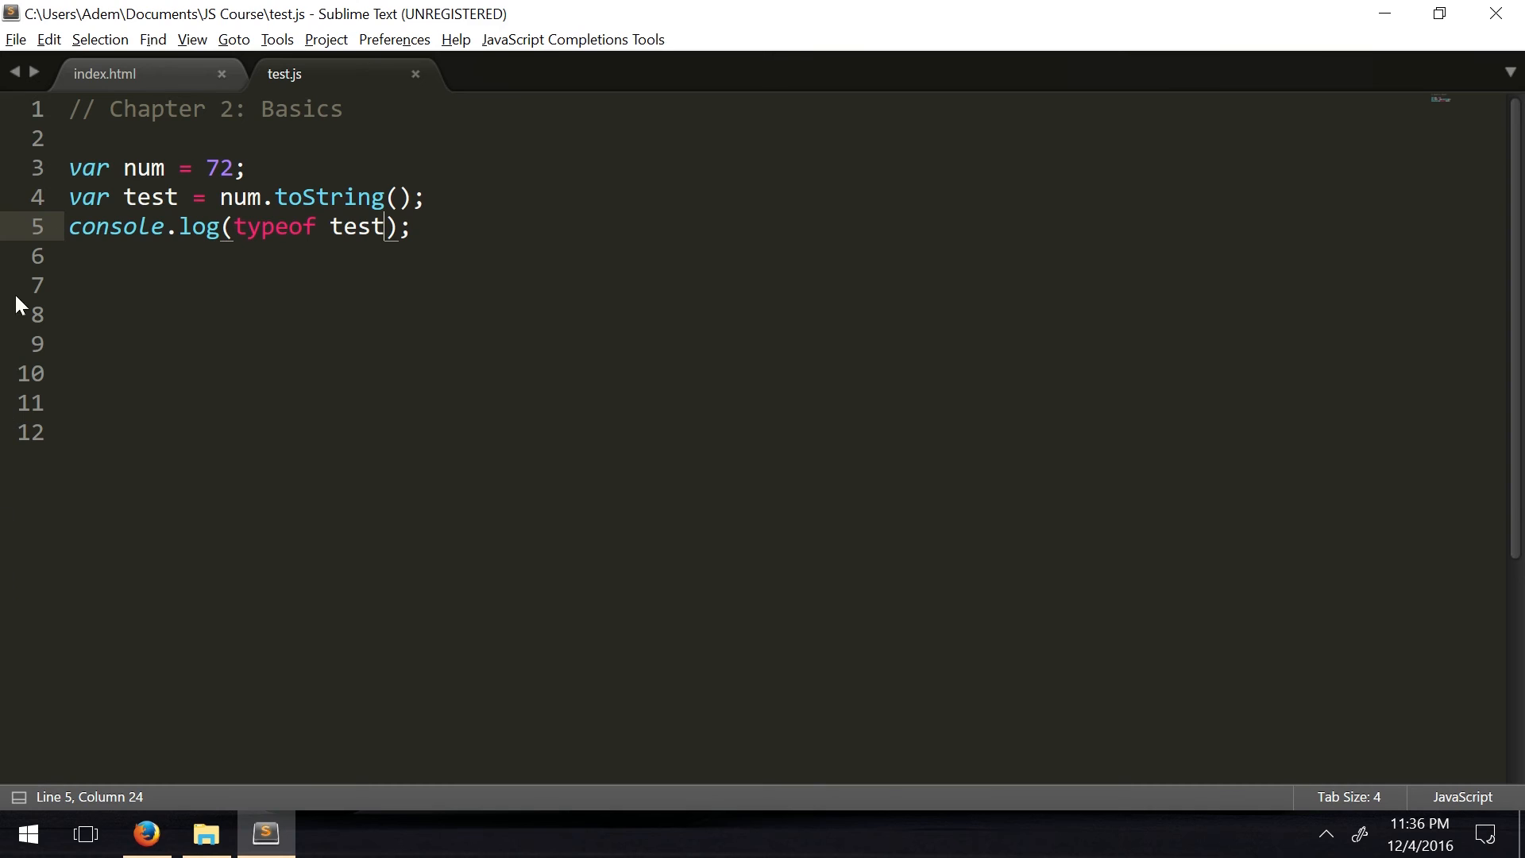
Set num to 0, make test Boolean(num), log test, and check the result in Firefox
click(217, 167)
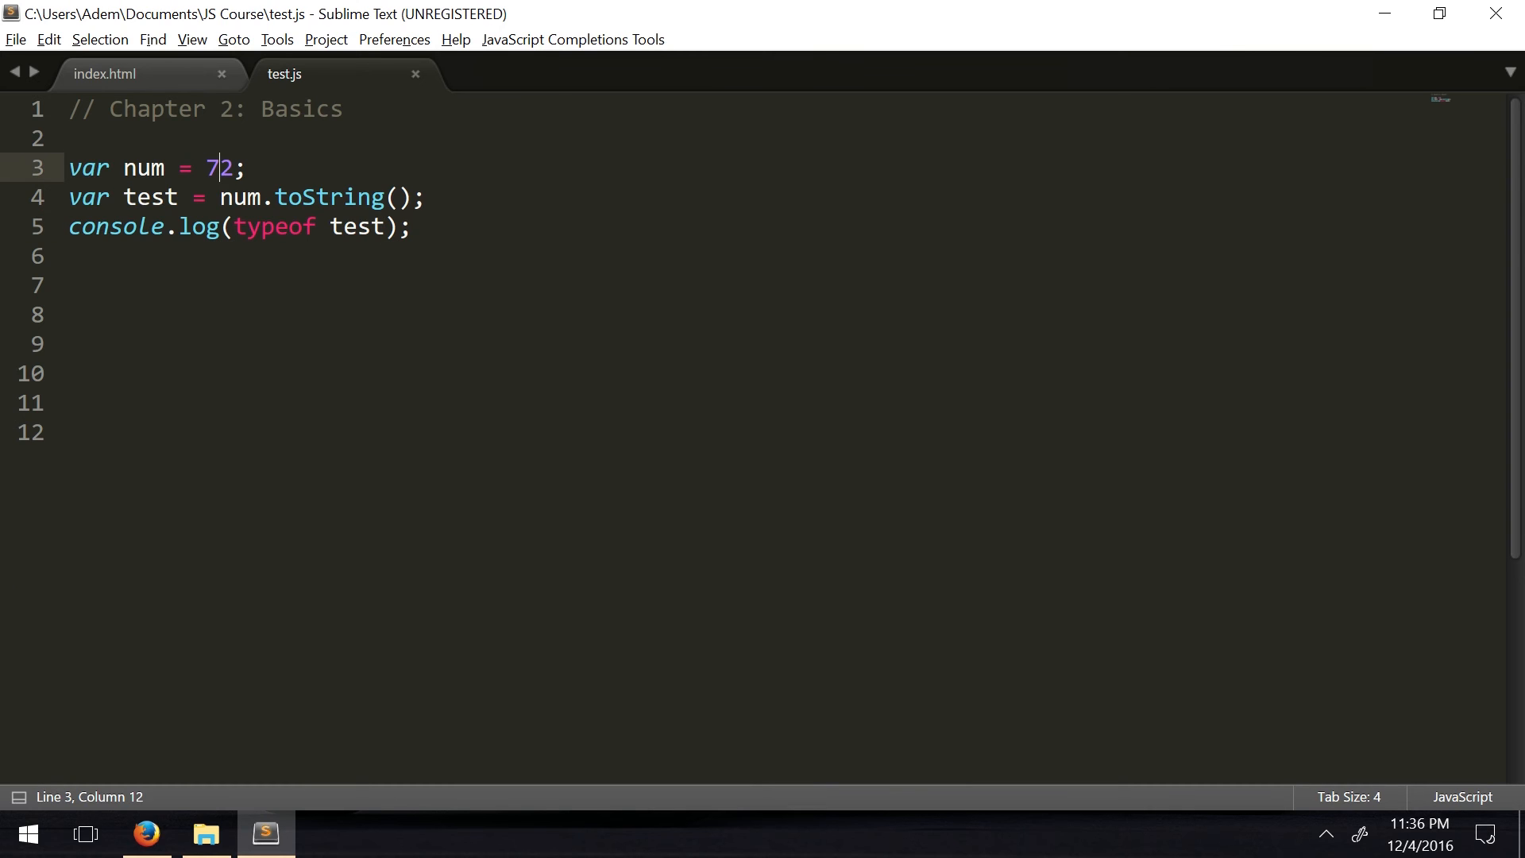
text(0)
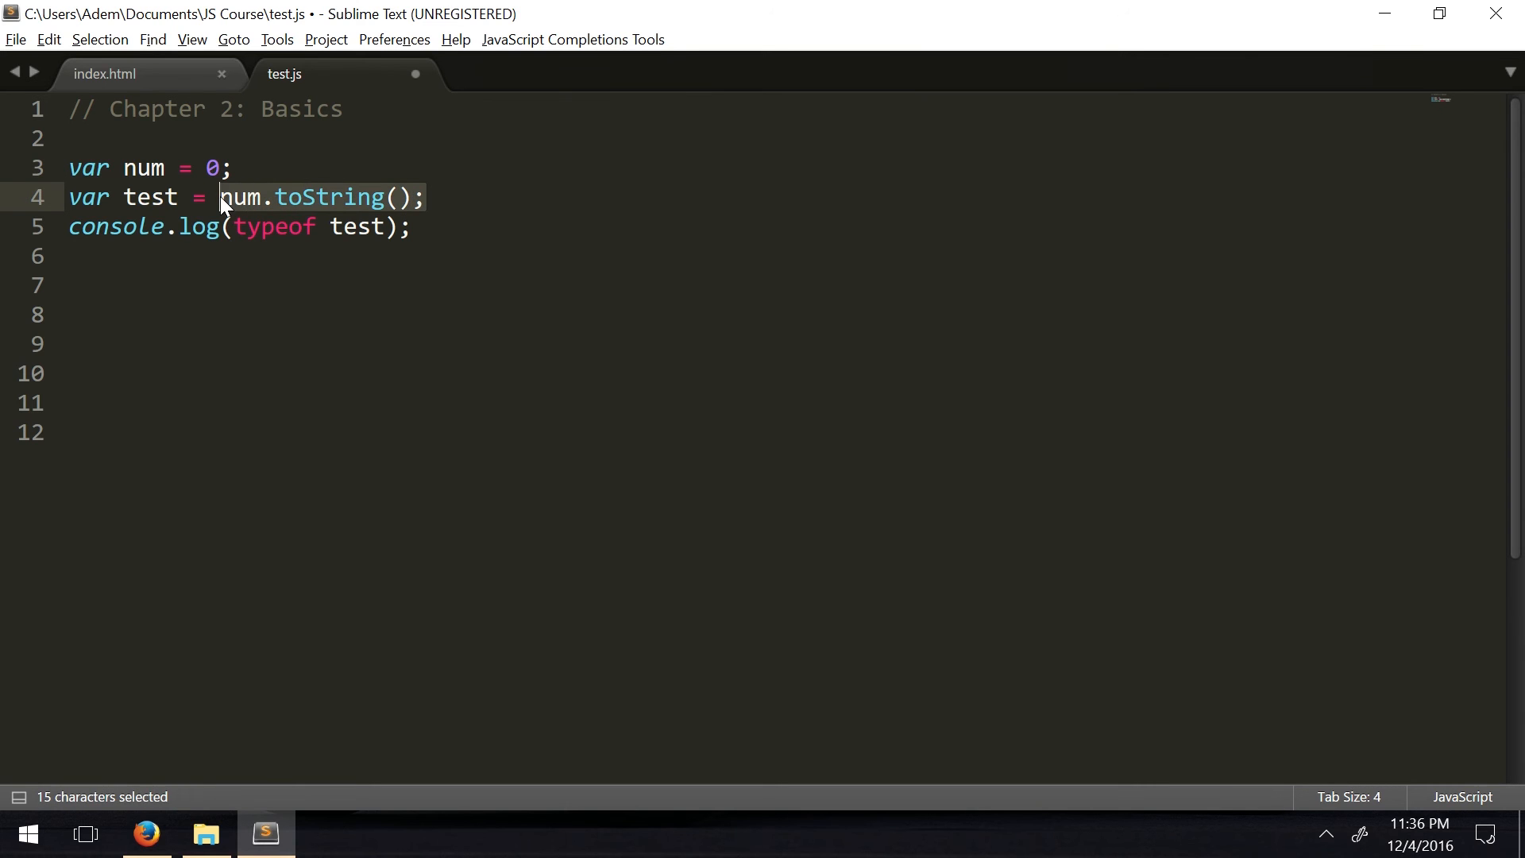
text(Boolean)
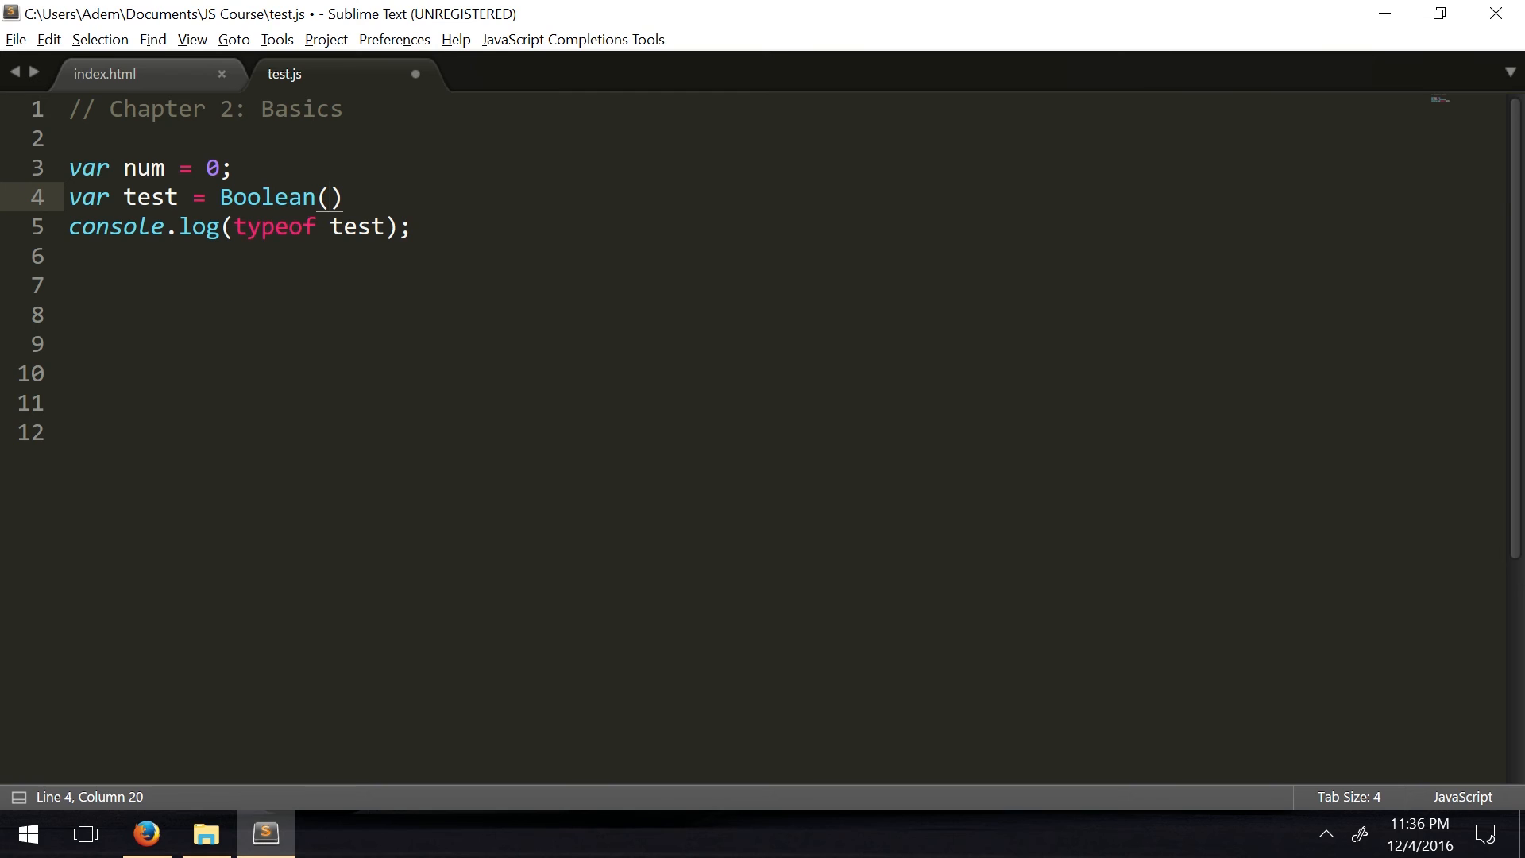
click(329, 197)
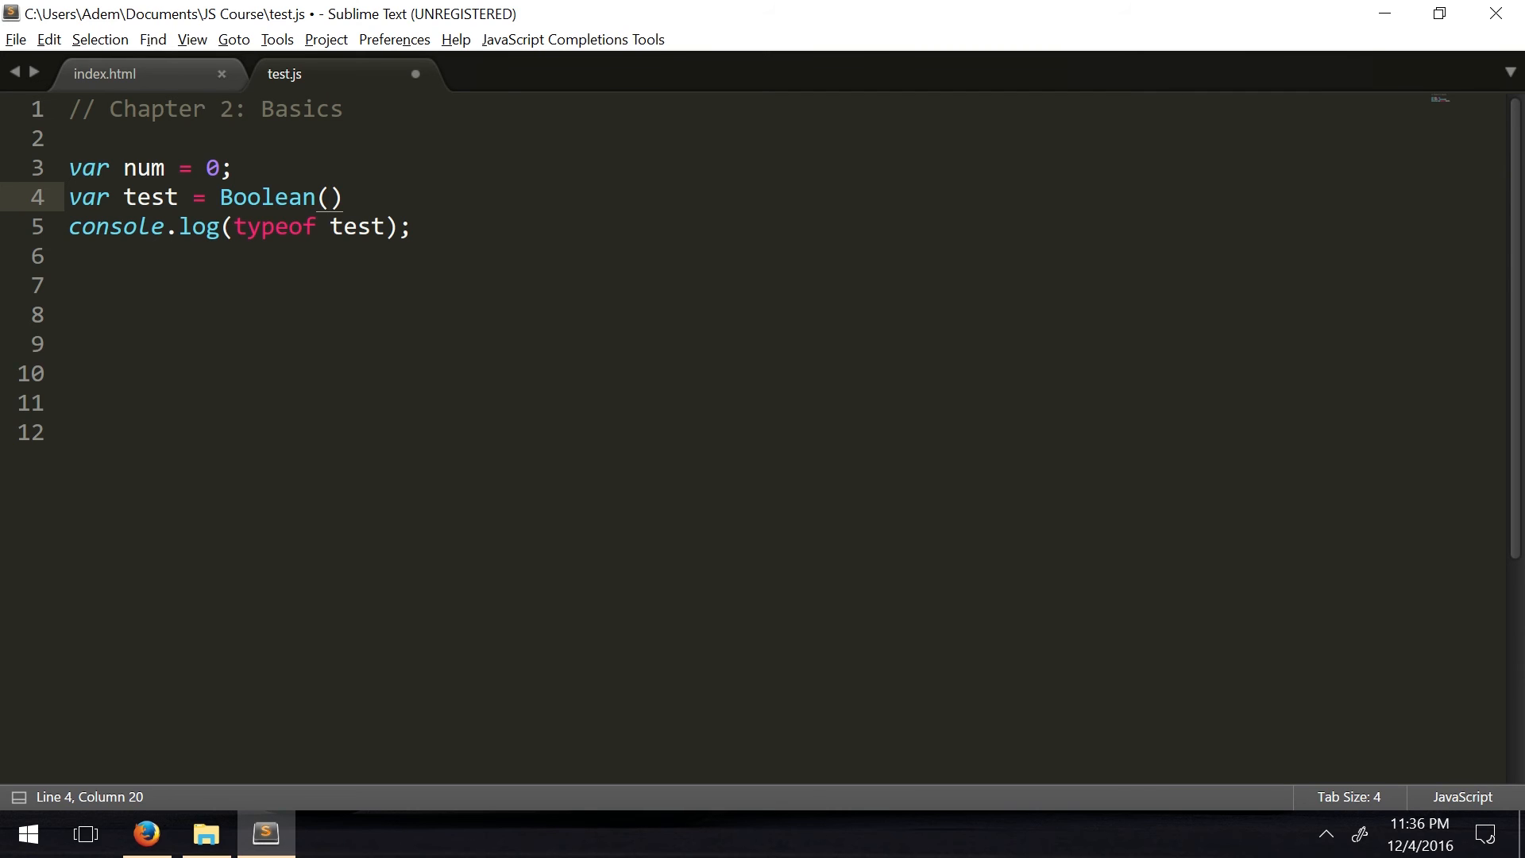
text(num)
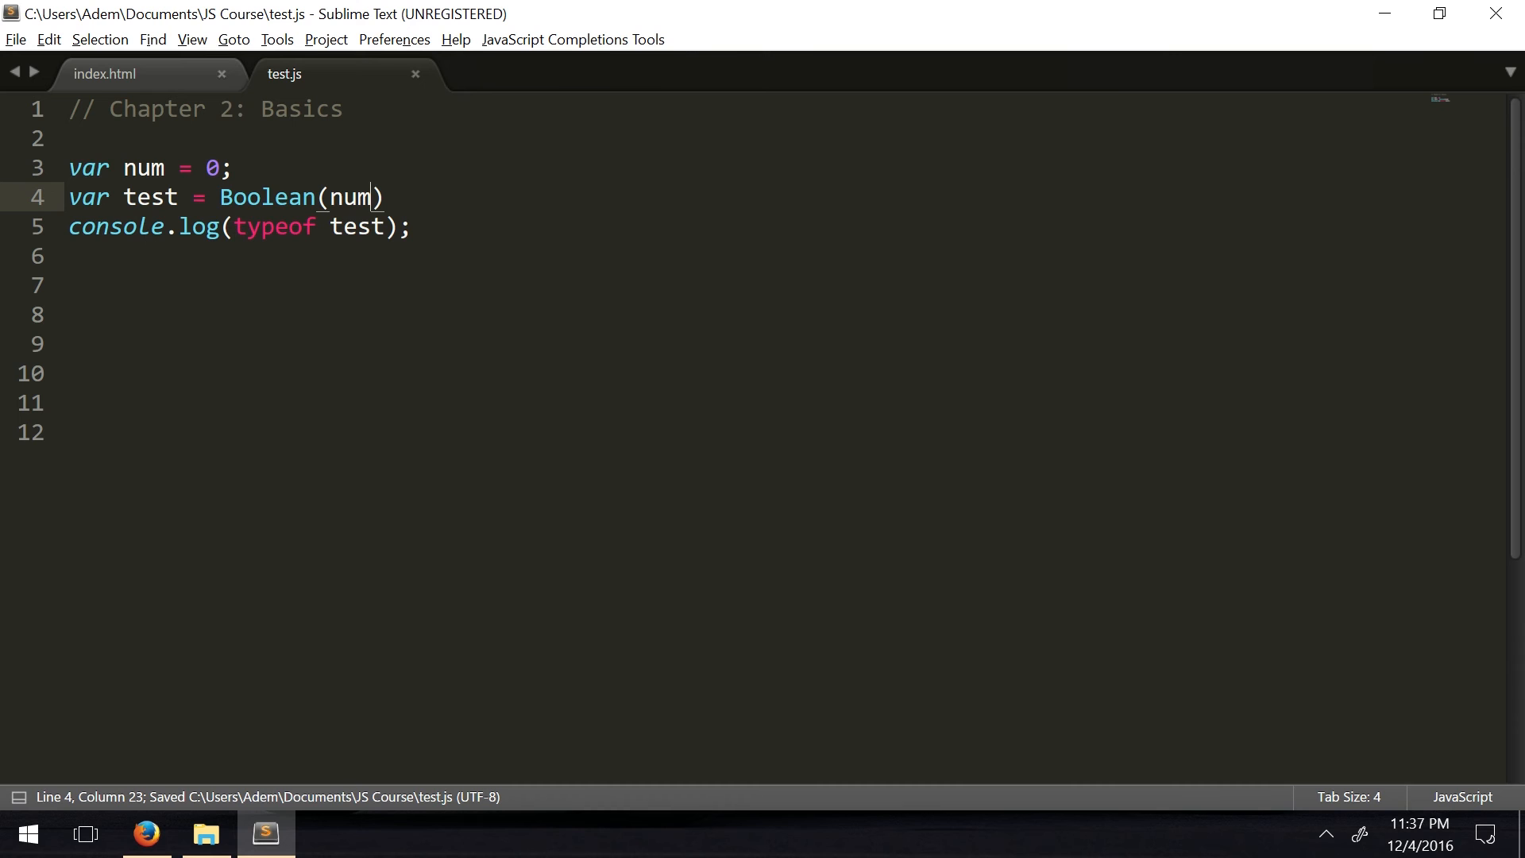
double_click(143, 167)
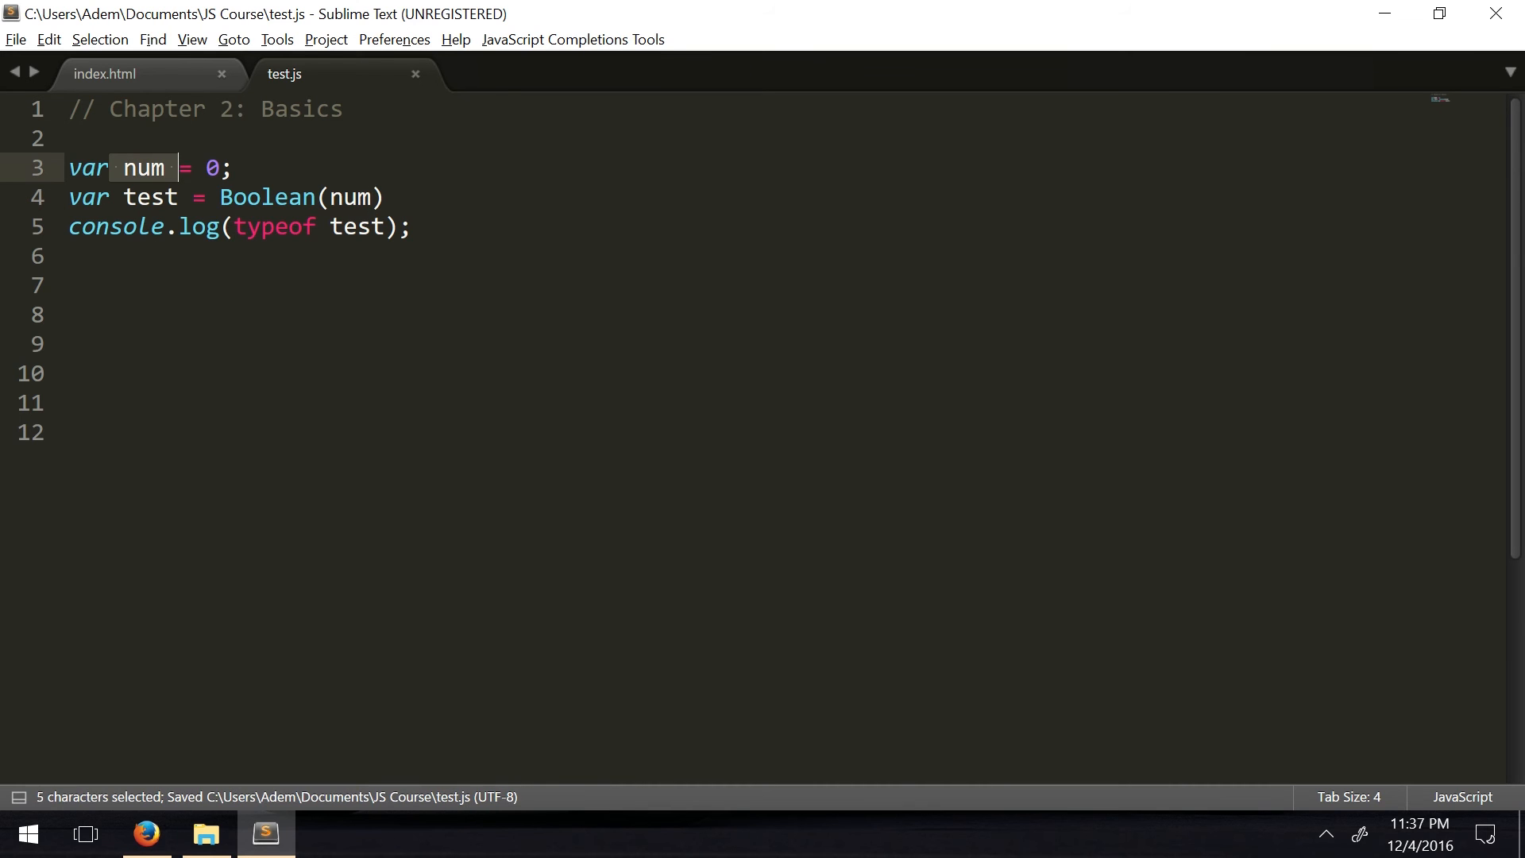
click(145, 834)
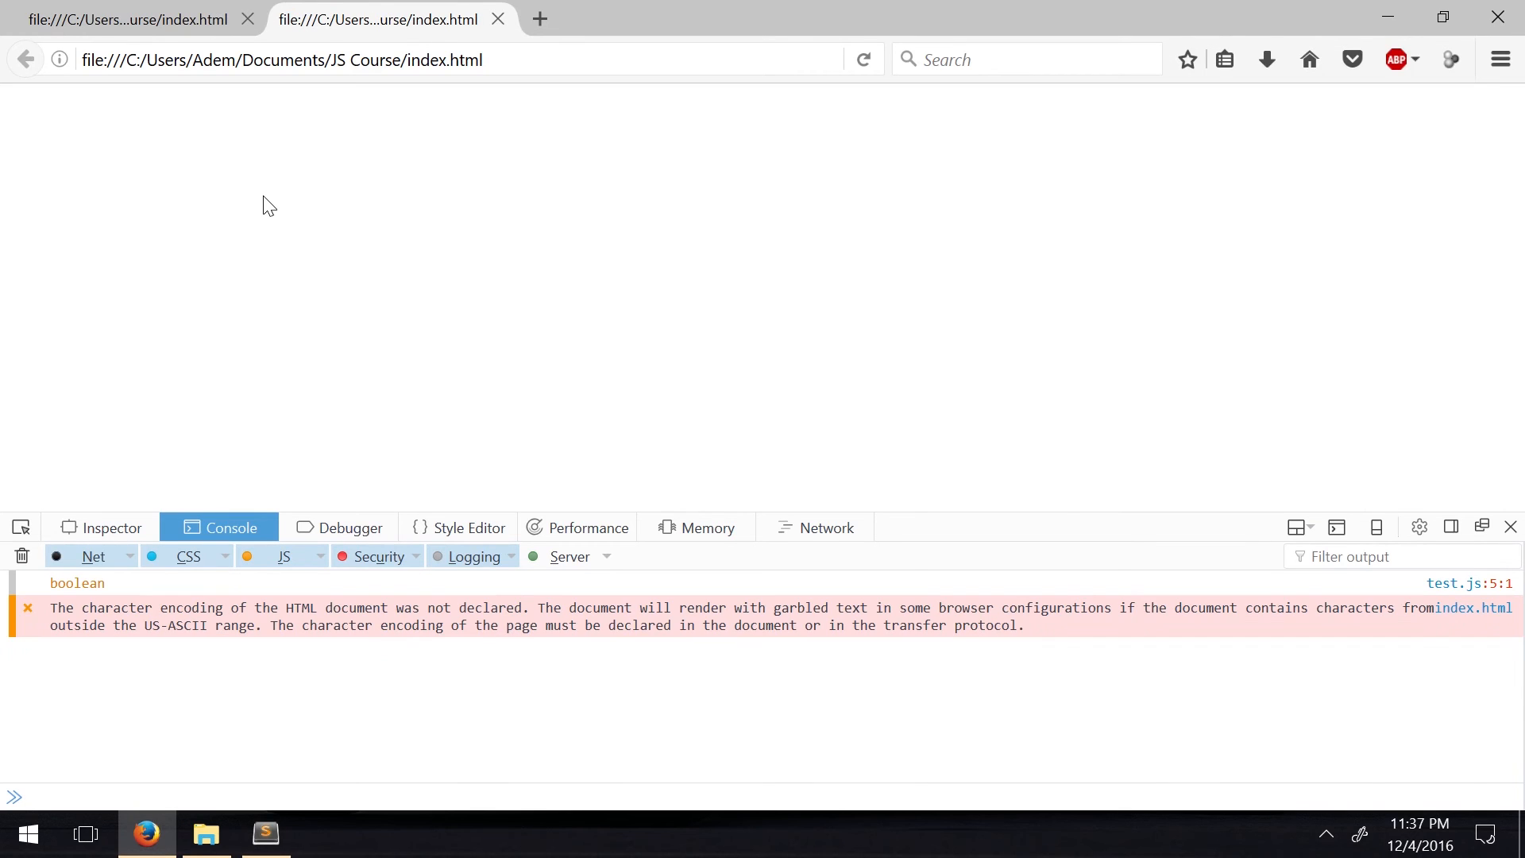
click(265, 834)
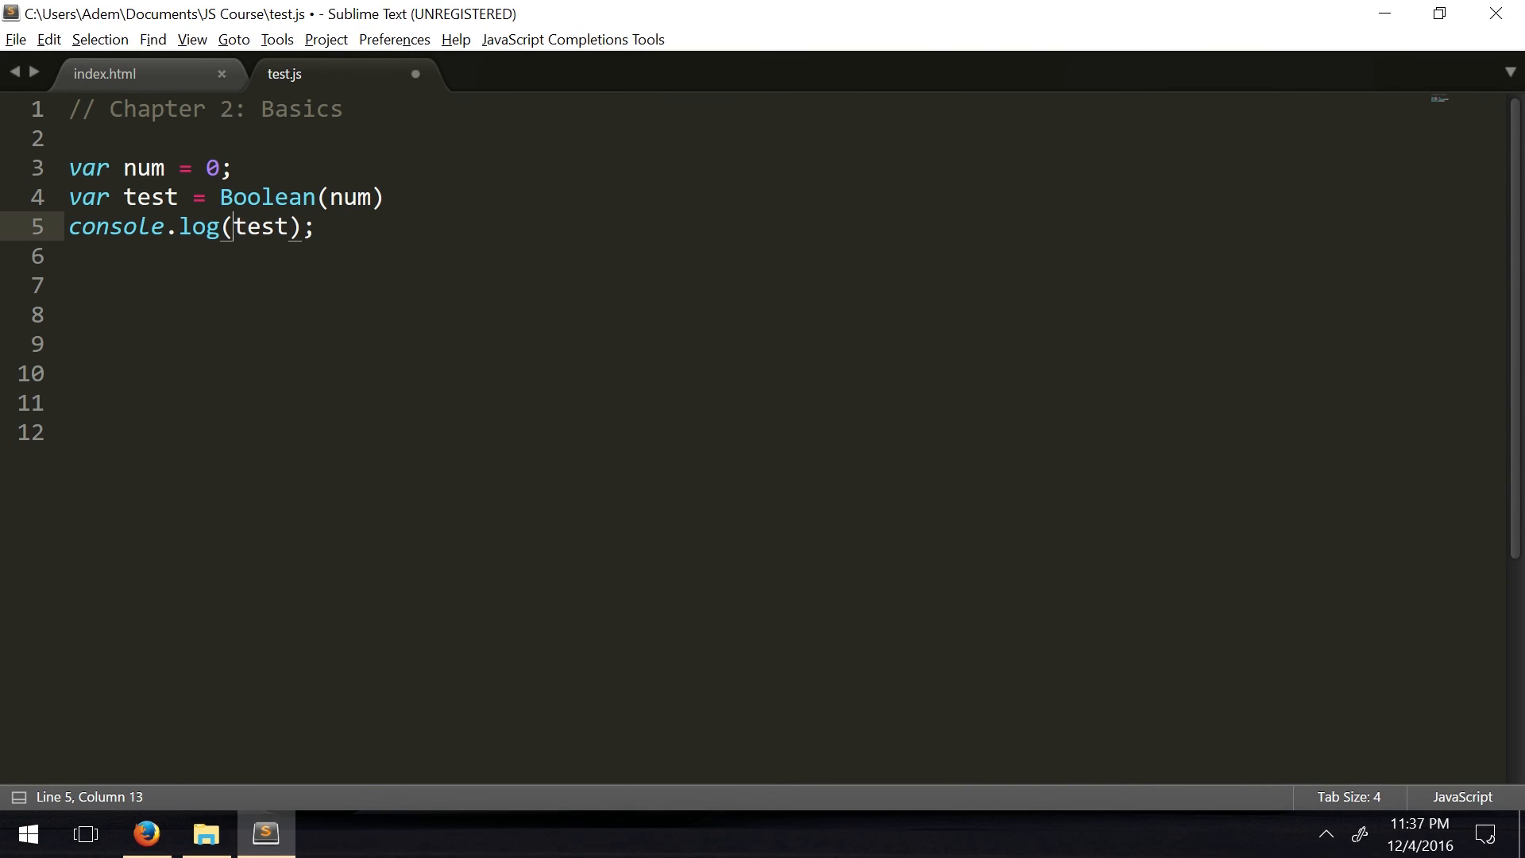
key(ctrl+s)
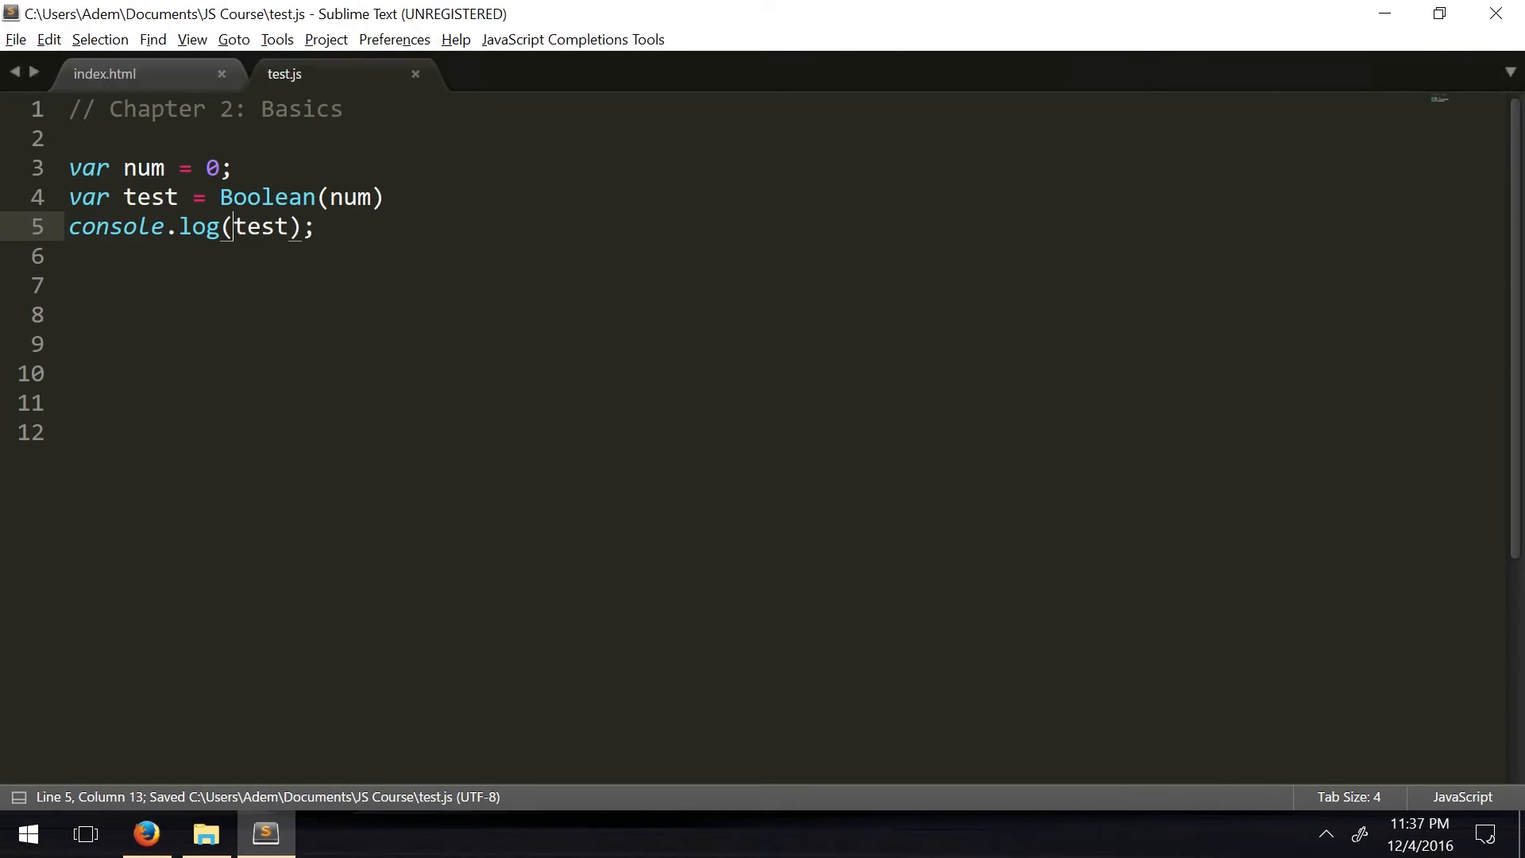
Try num as 1 and 122, viewing true in the console, then clear num's value
text(1)
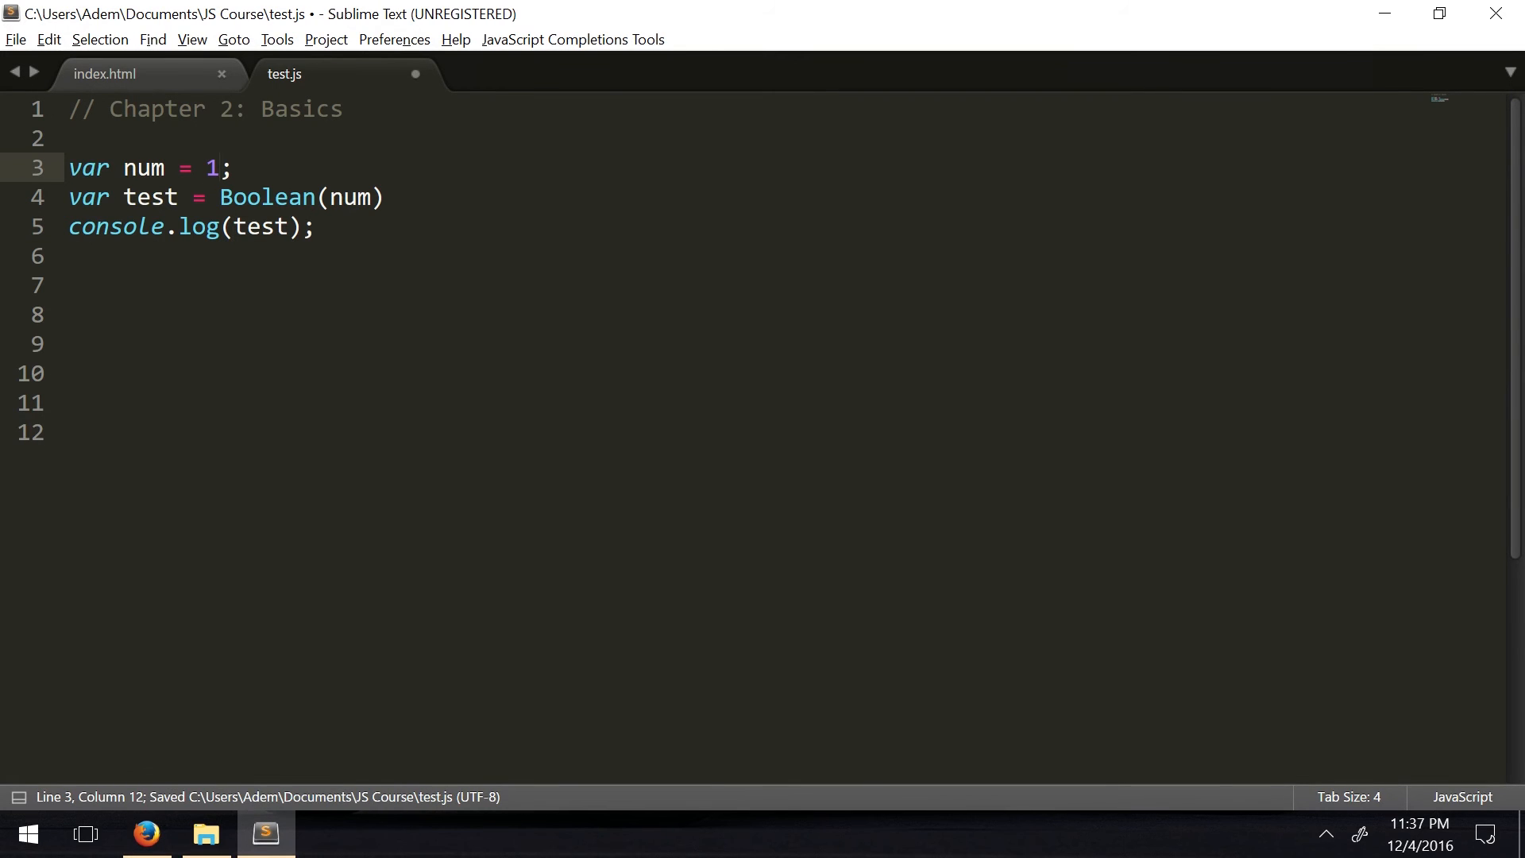
click(147, 834)
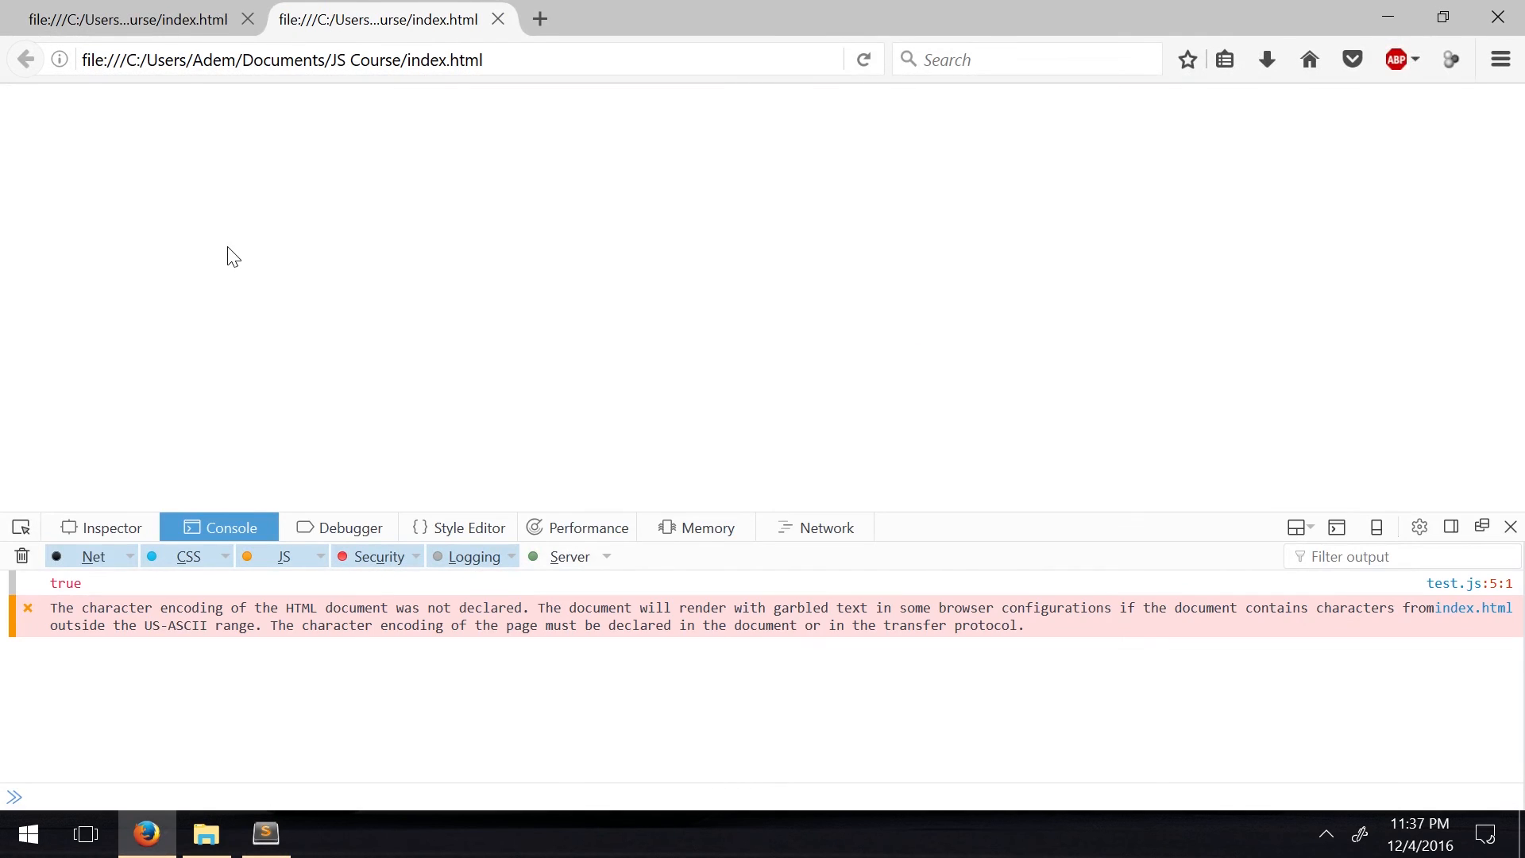
click(265, 834)
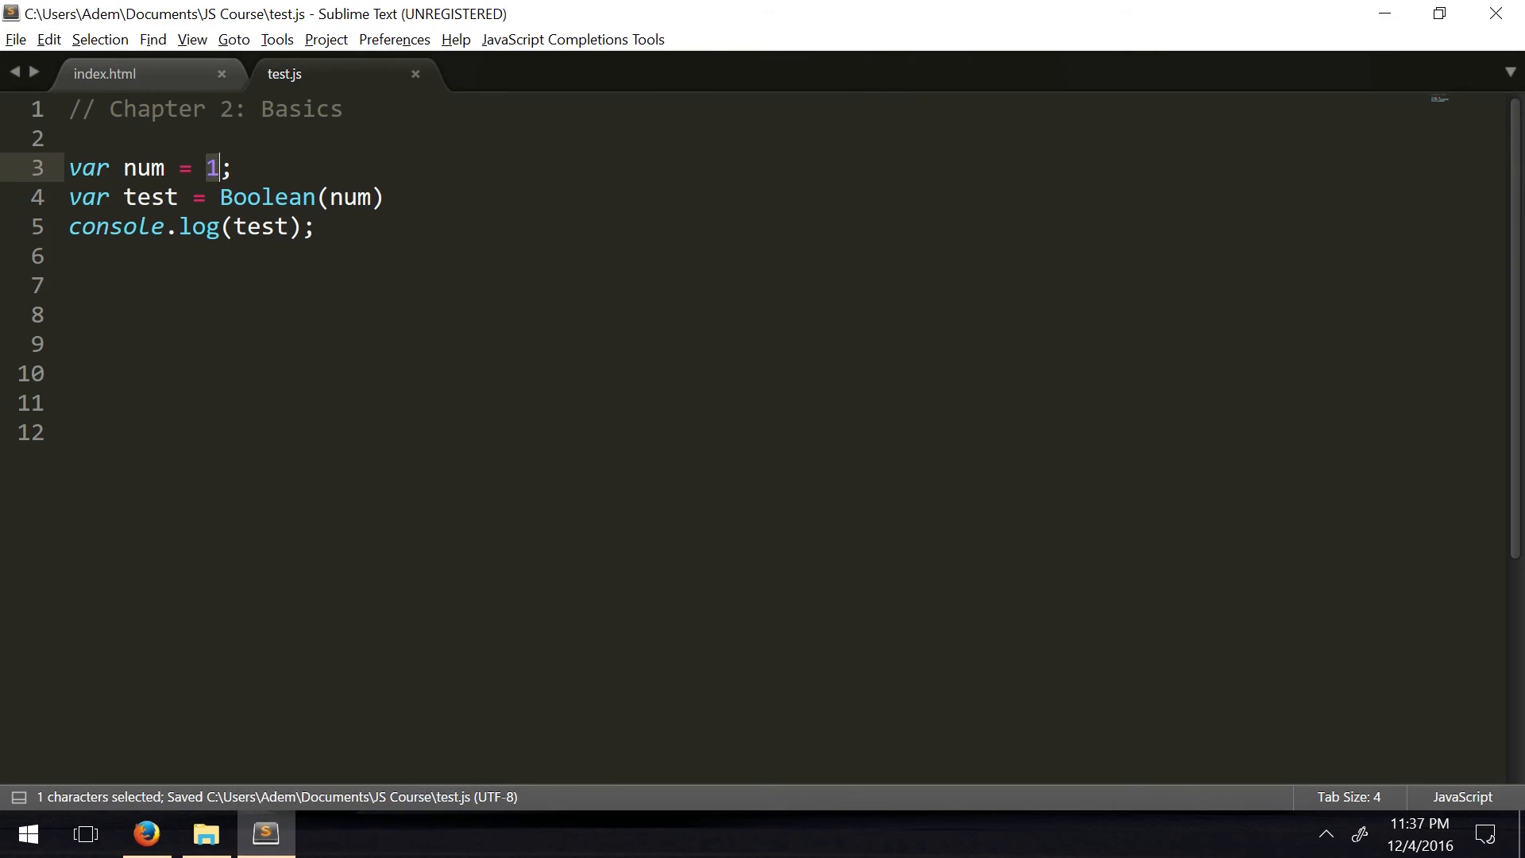
click(145, 834)
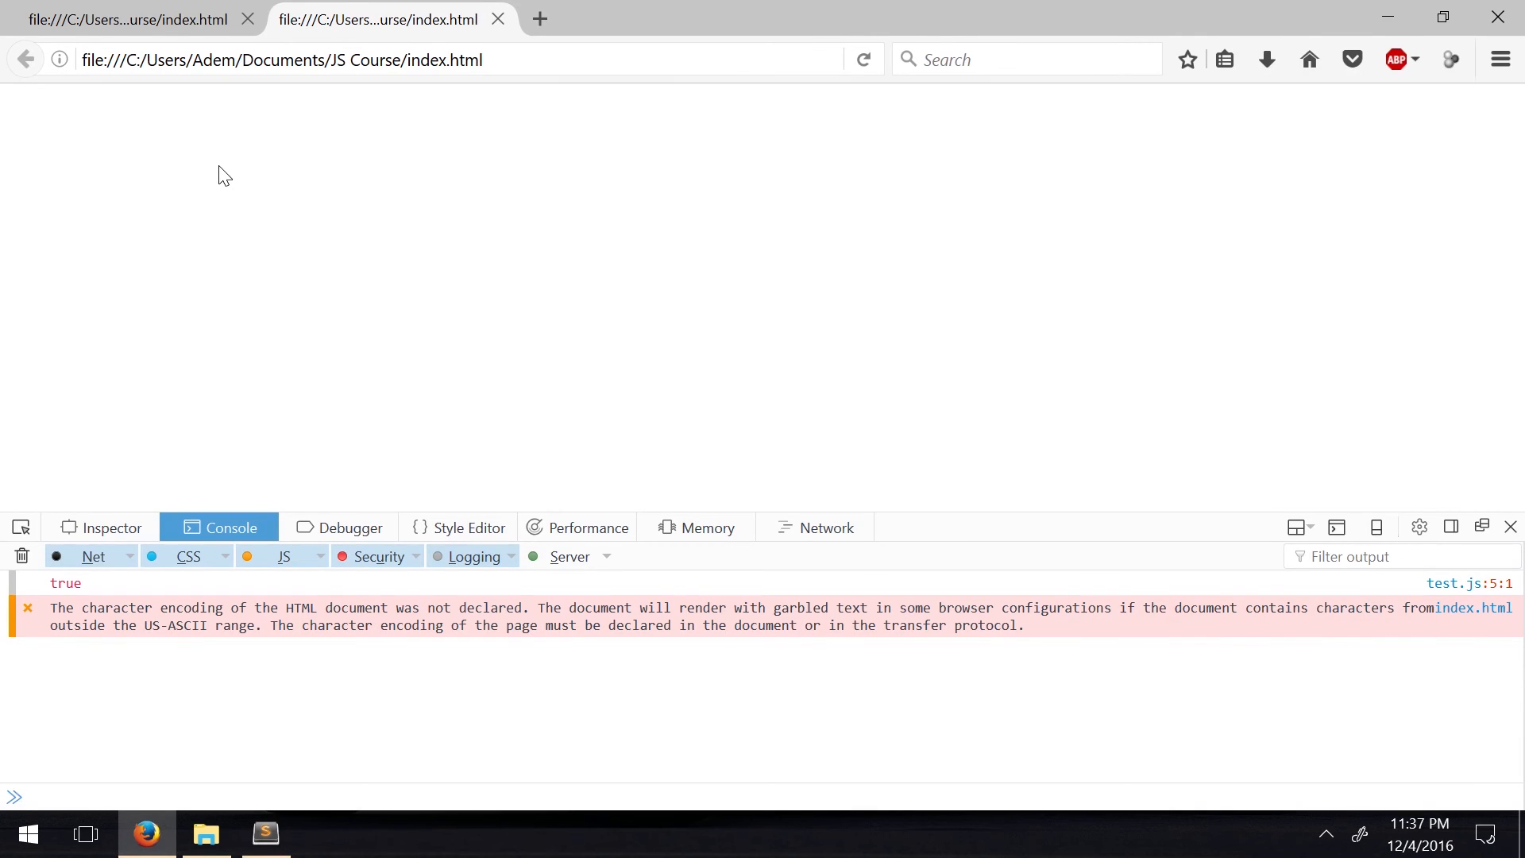
click(264, 834)
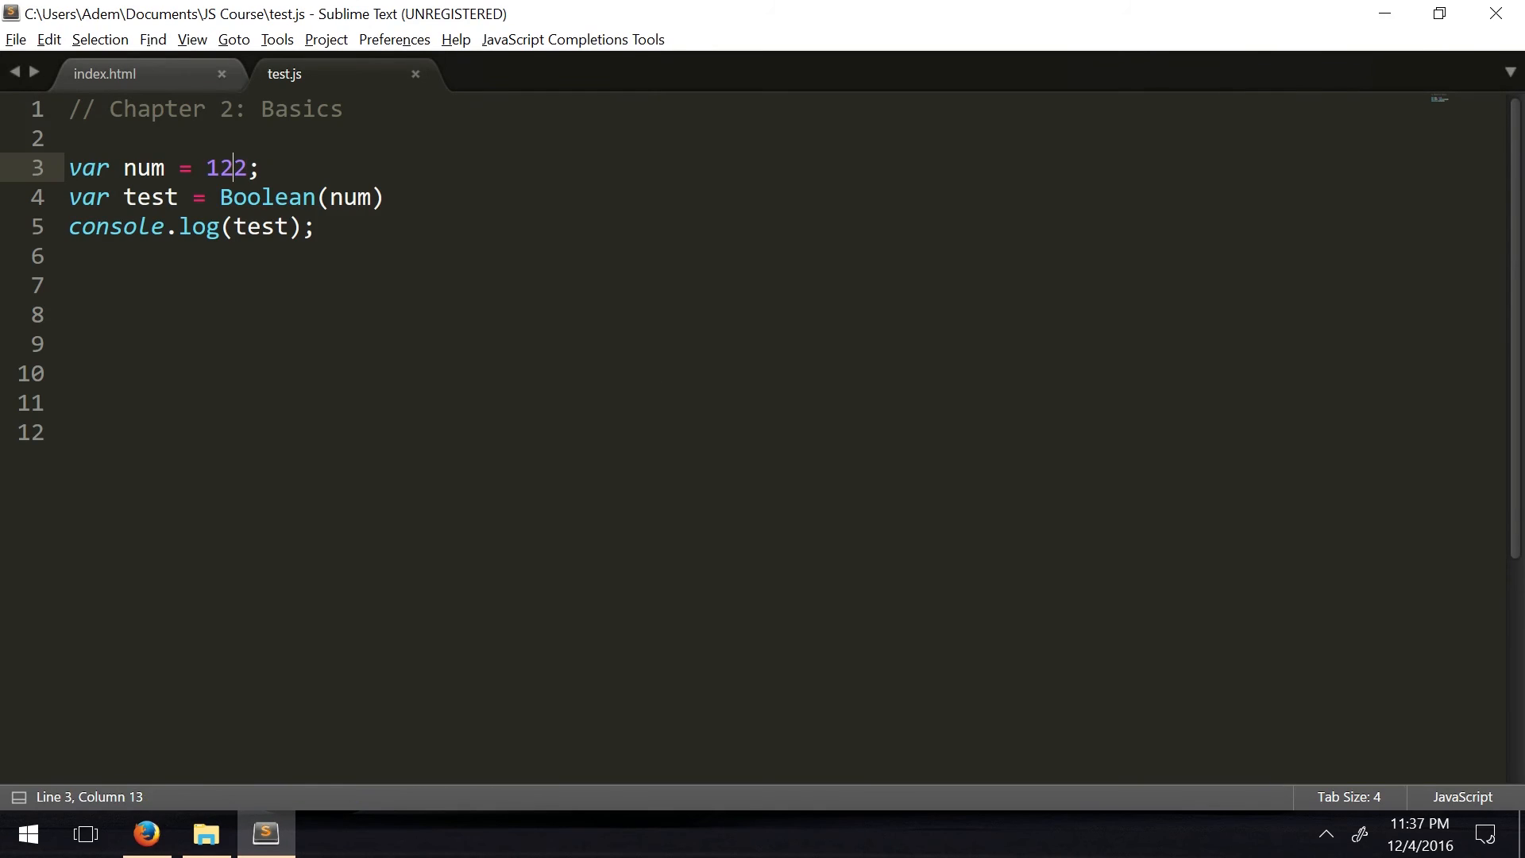
double_click(224, 169)
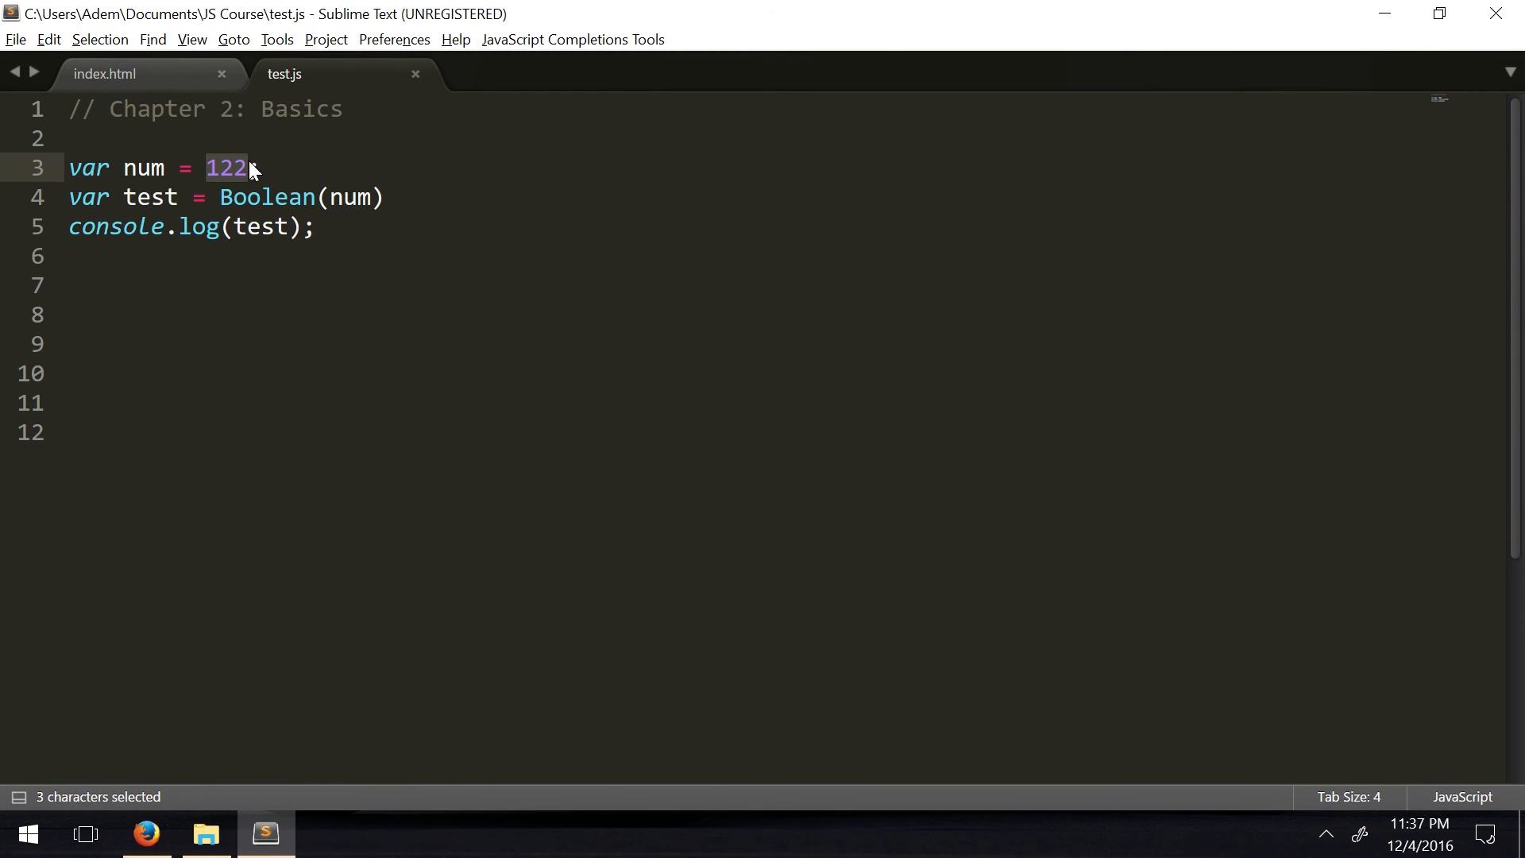
text(;)
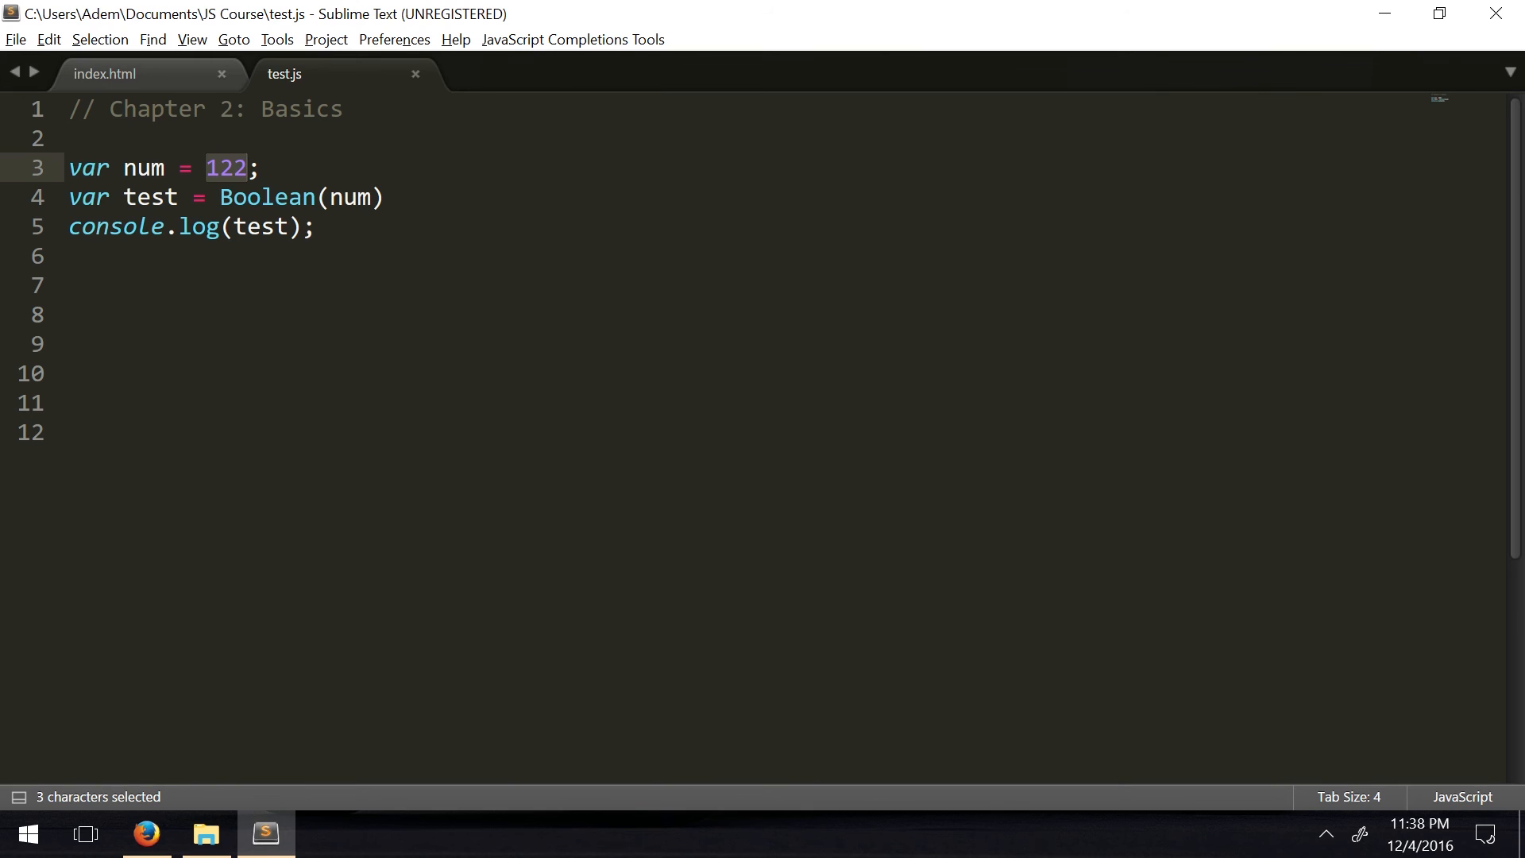
key(Delete)
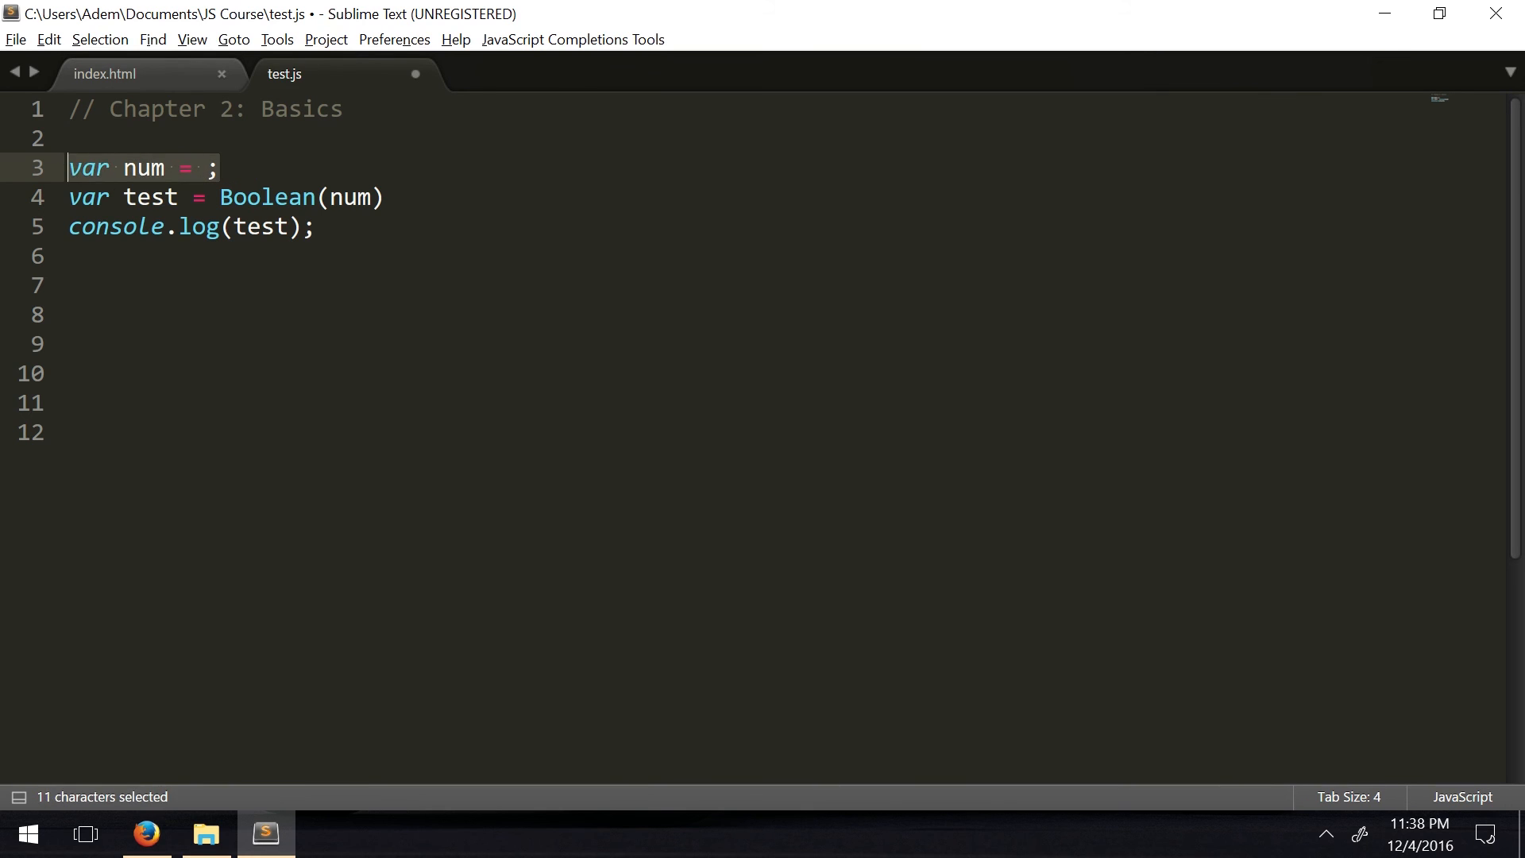
Replace the old code with var pi = "3.14", spc = " " declarations
key(Delete)
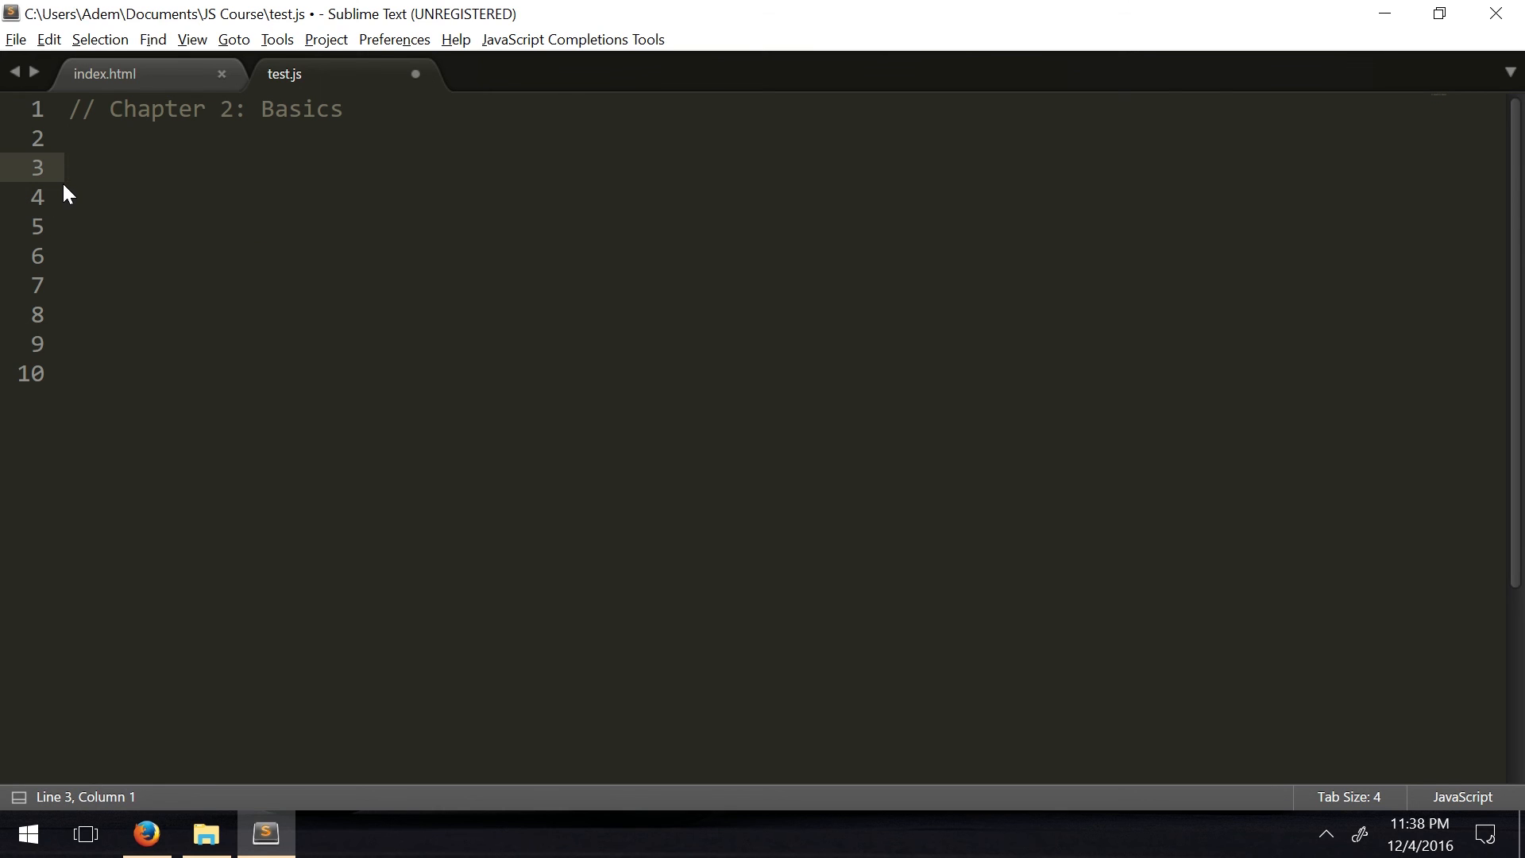
text(var)
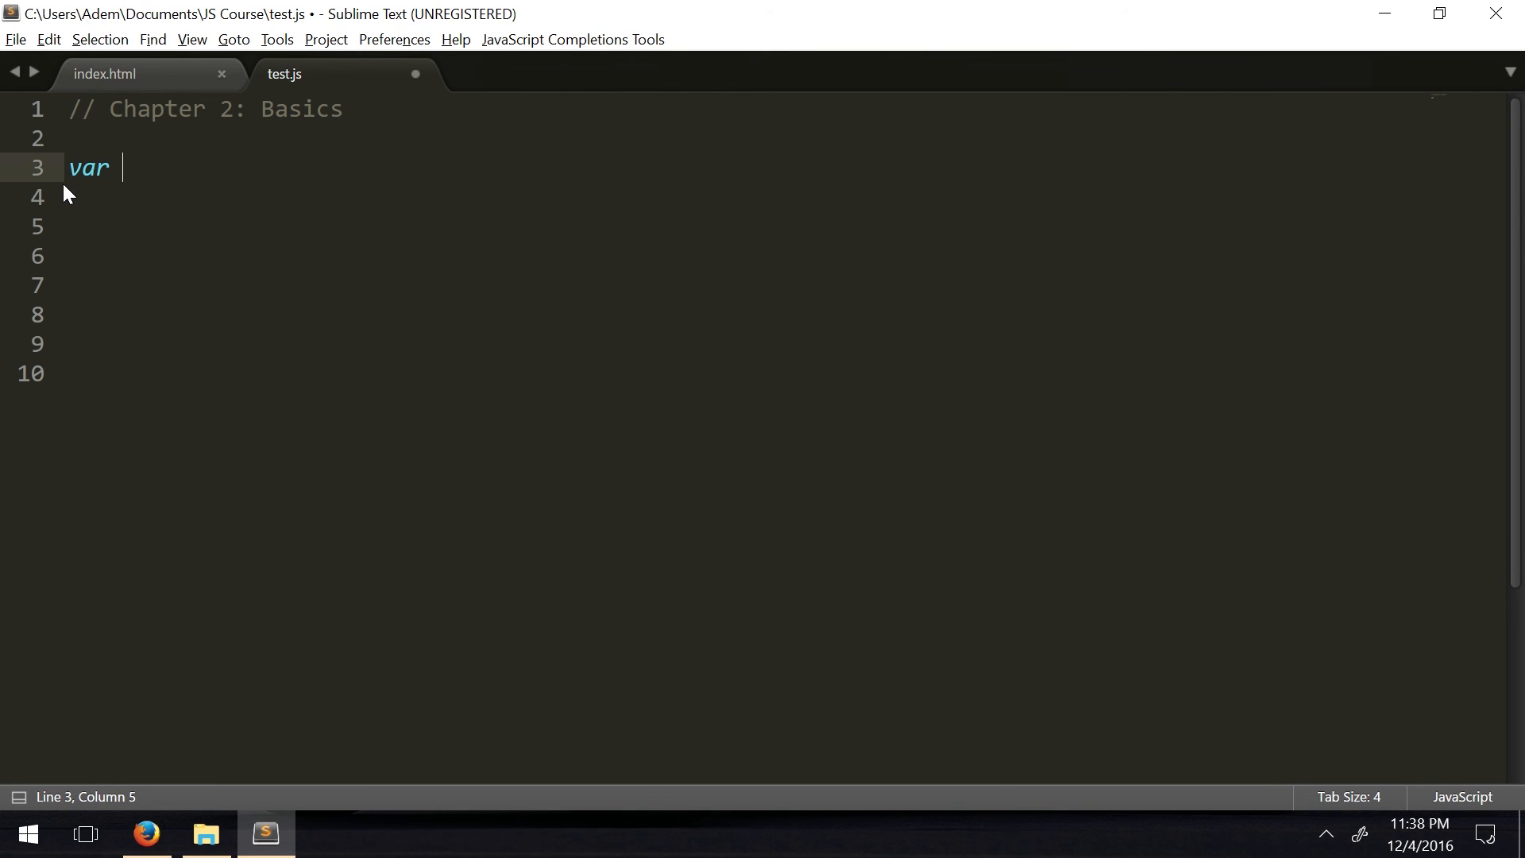
text(pi)
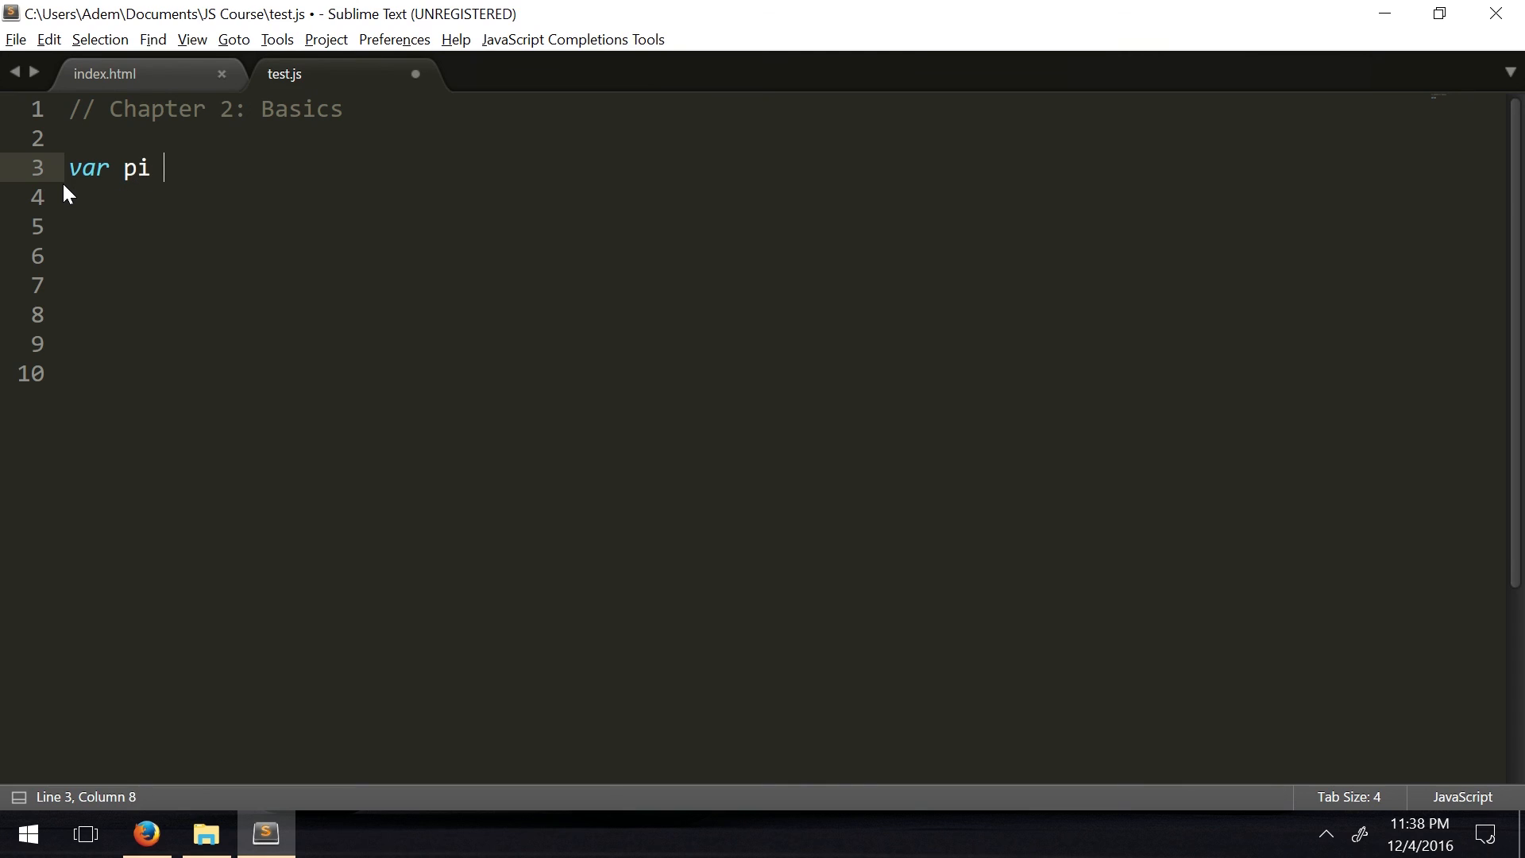
text(= "3")
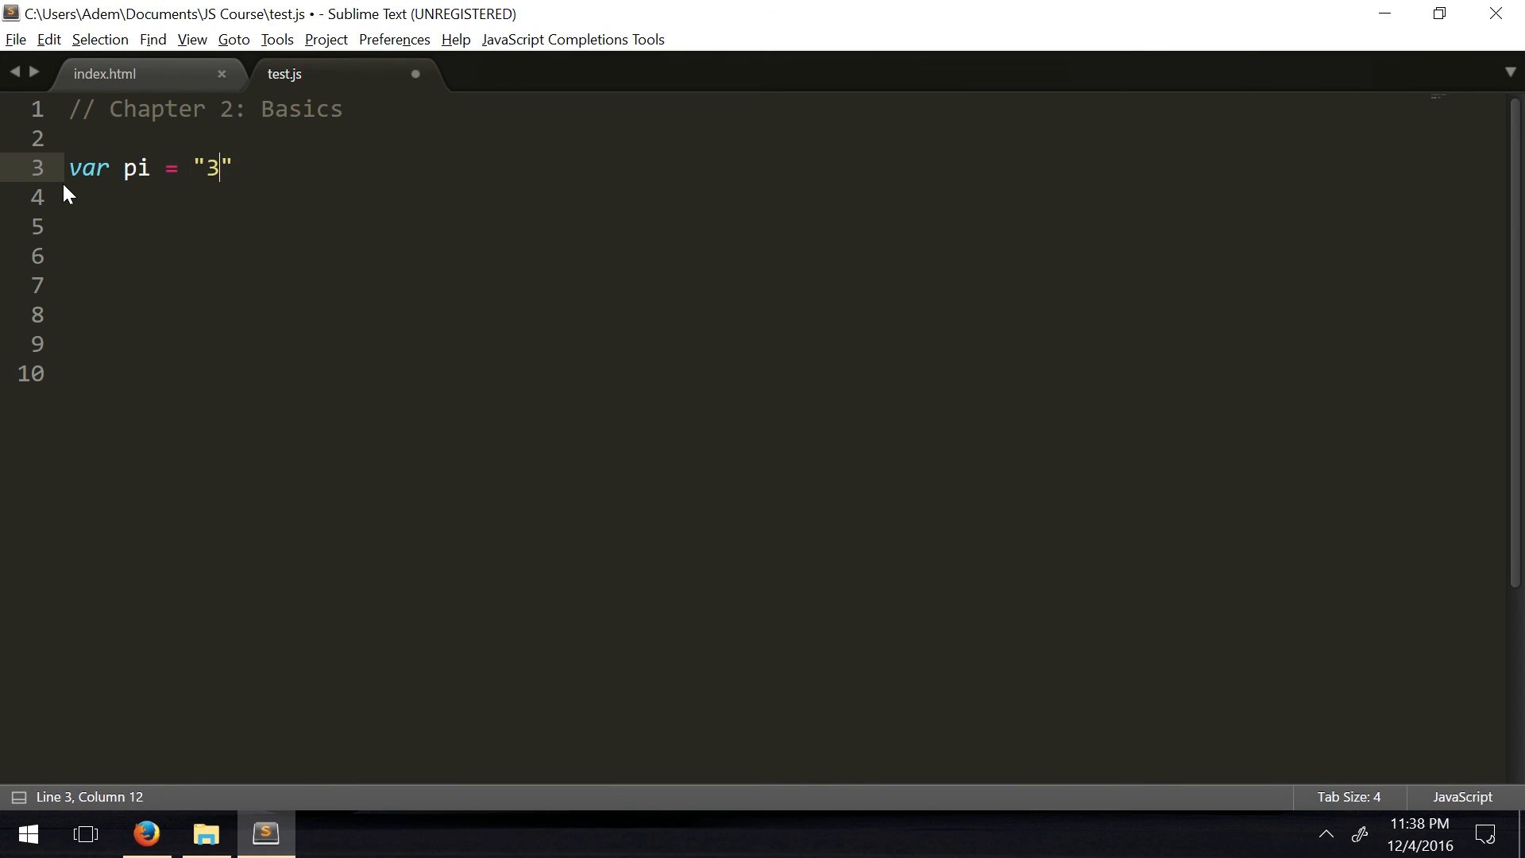
text(.14)
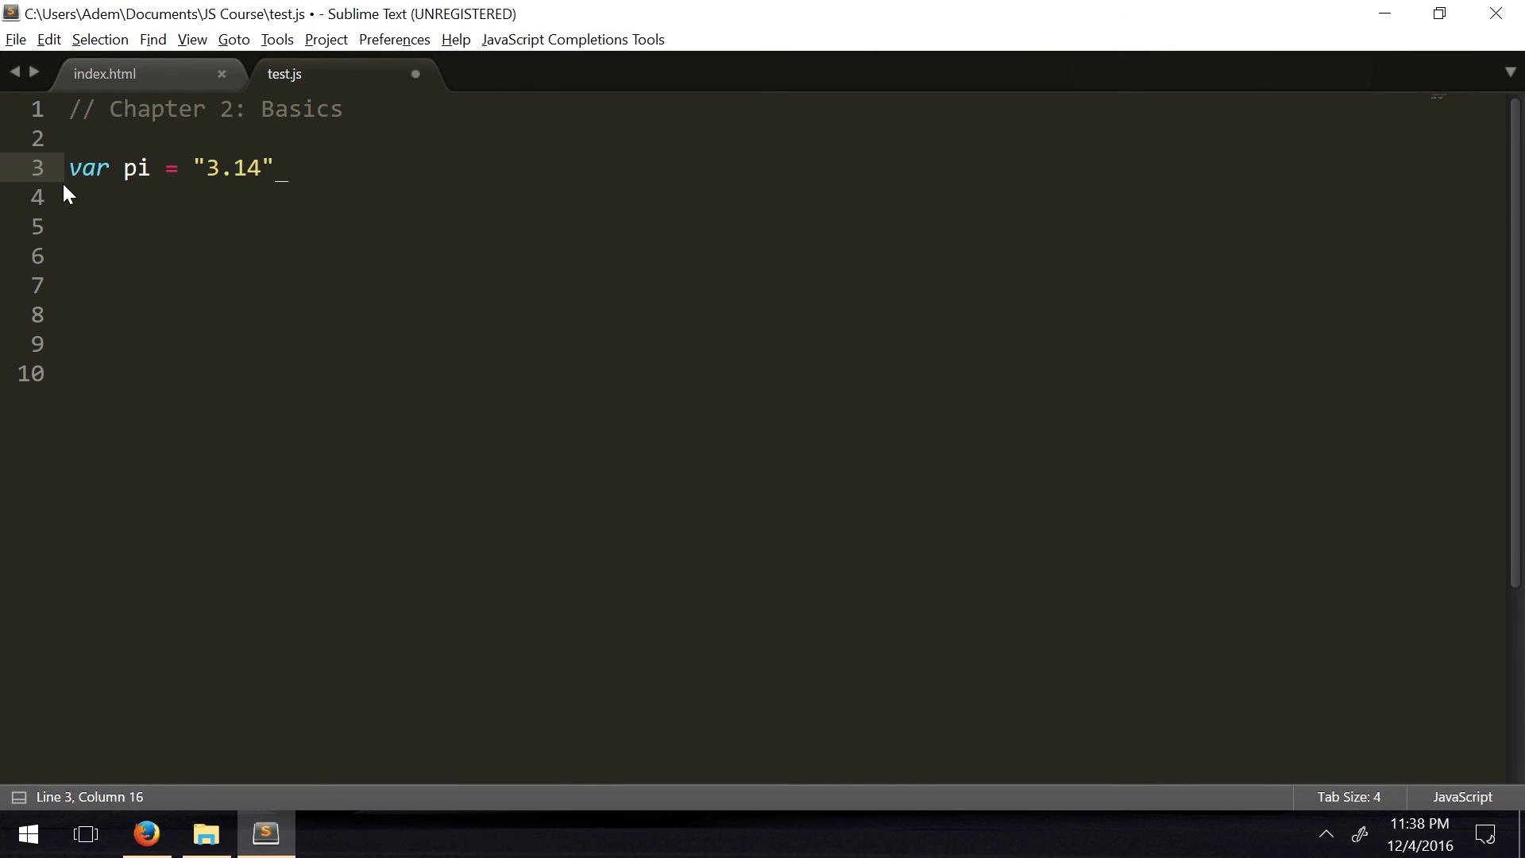
text(,)
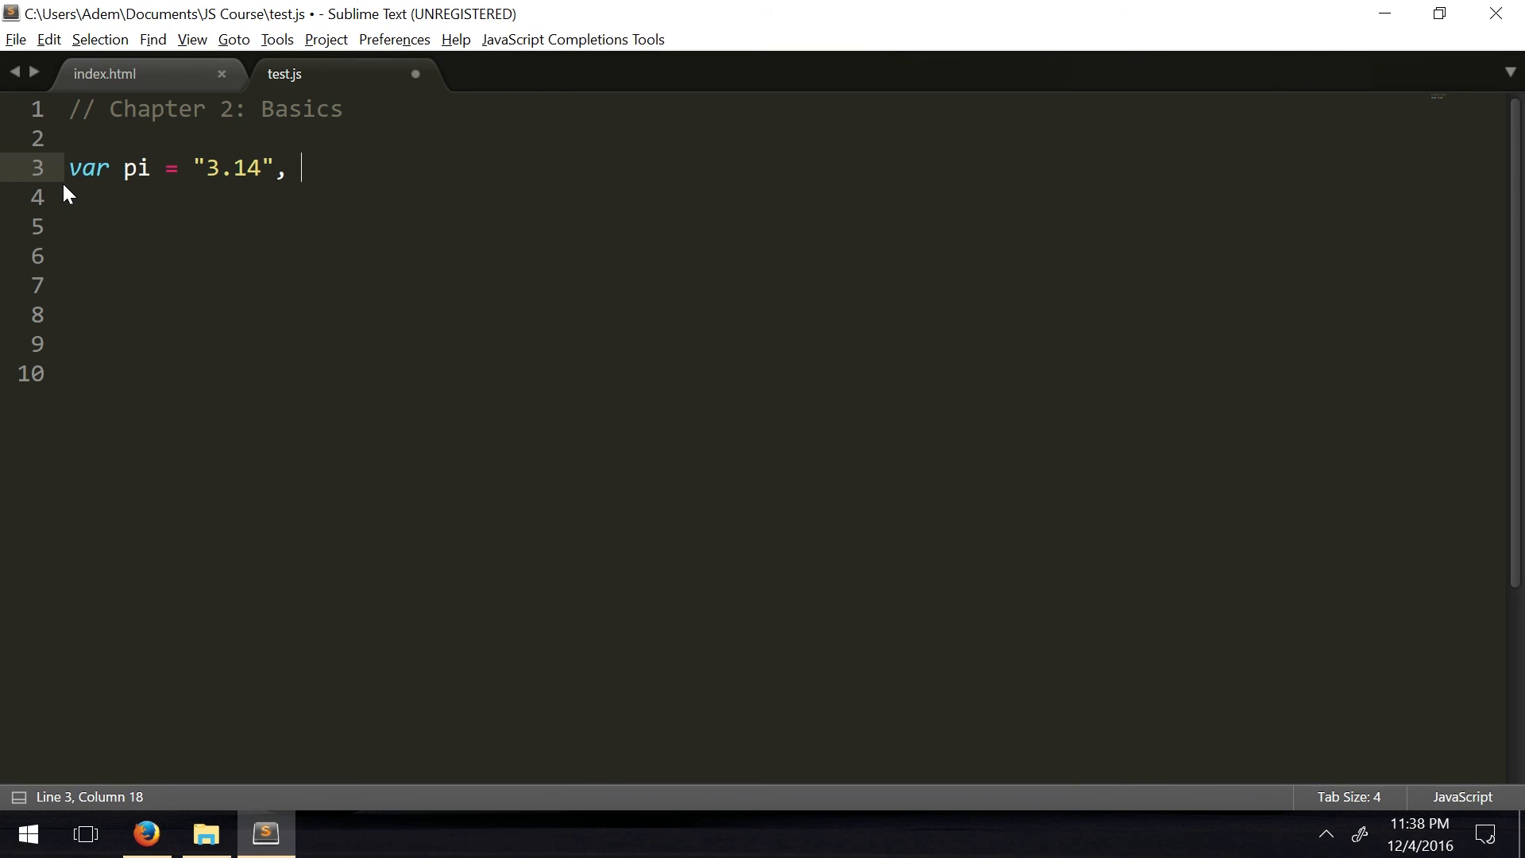
text(spc)
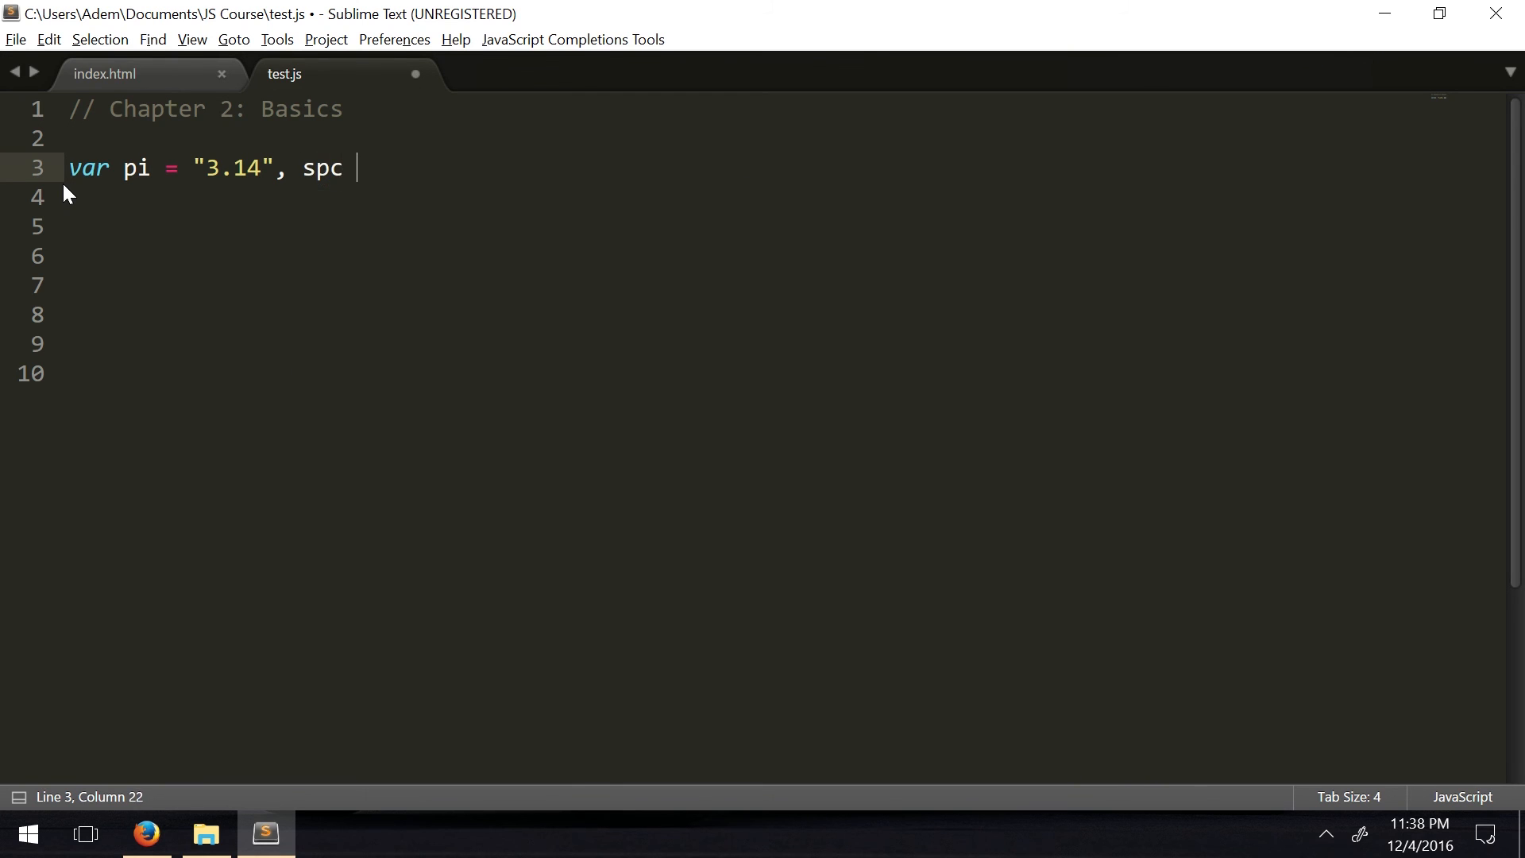
text(= " ", ")
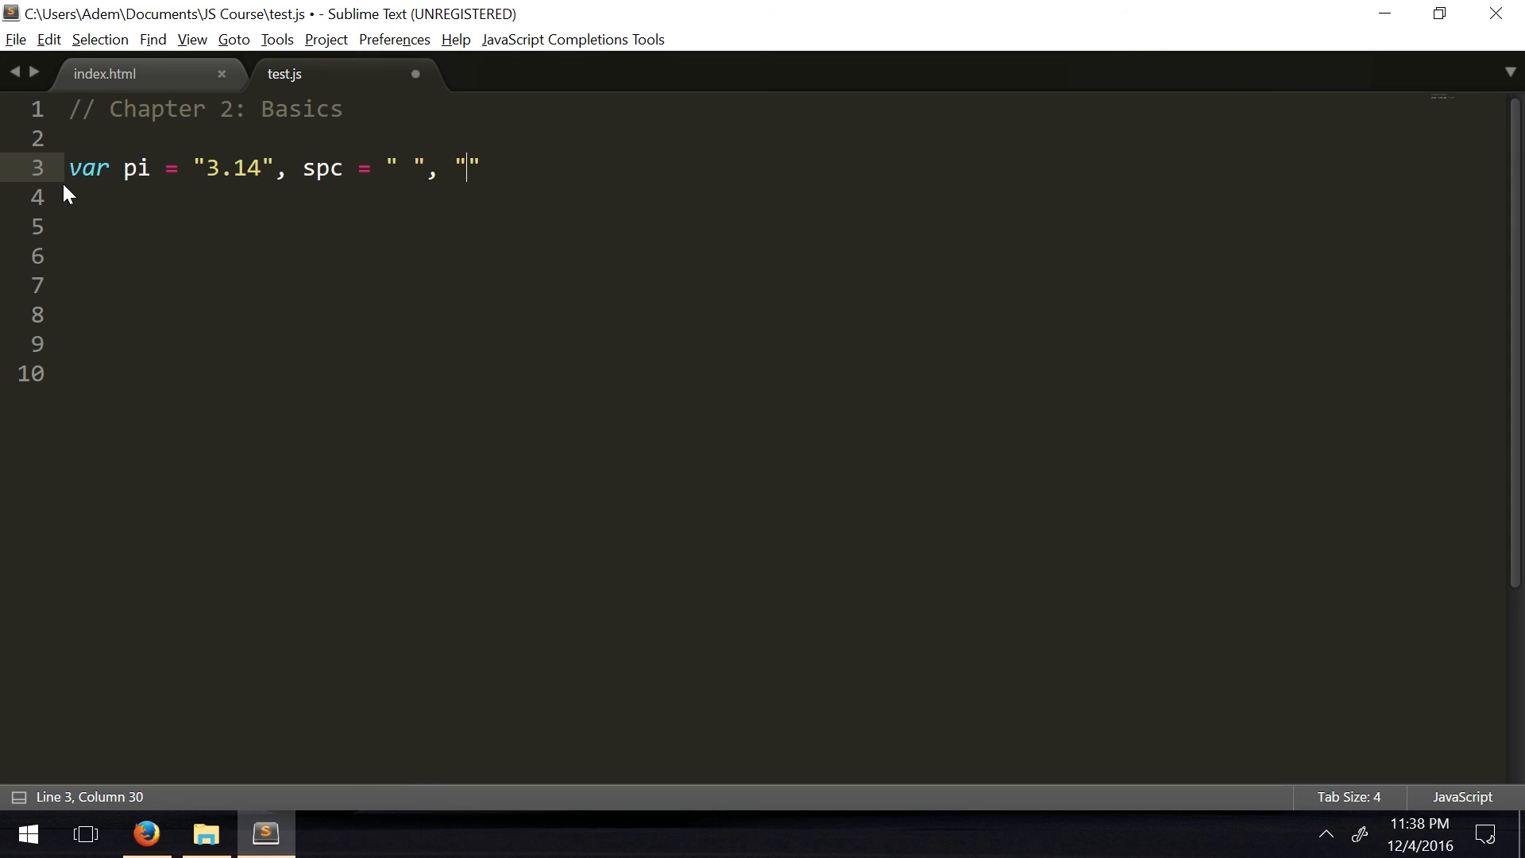
Declare n as the string "1 33 7"
text(1 33)
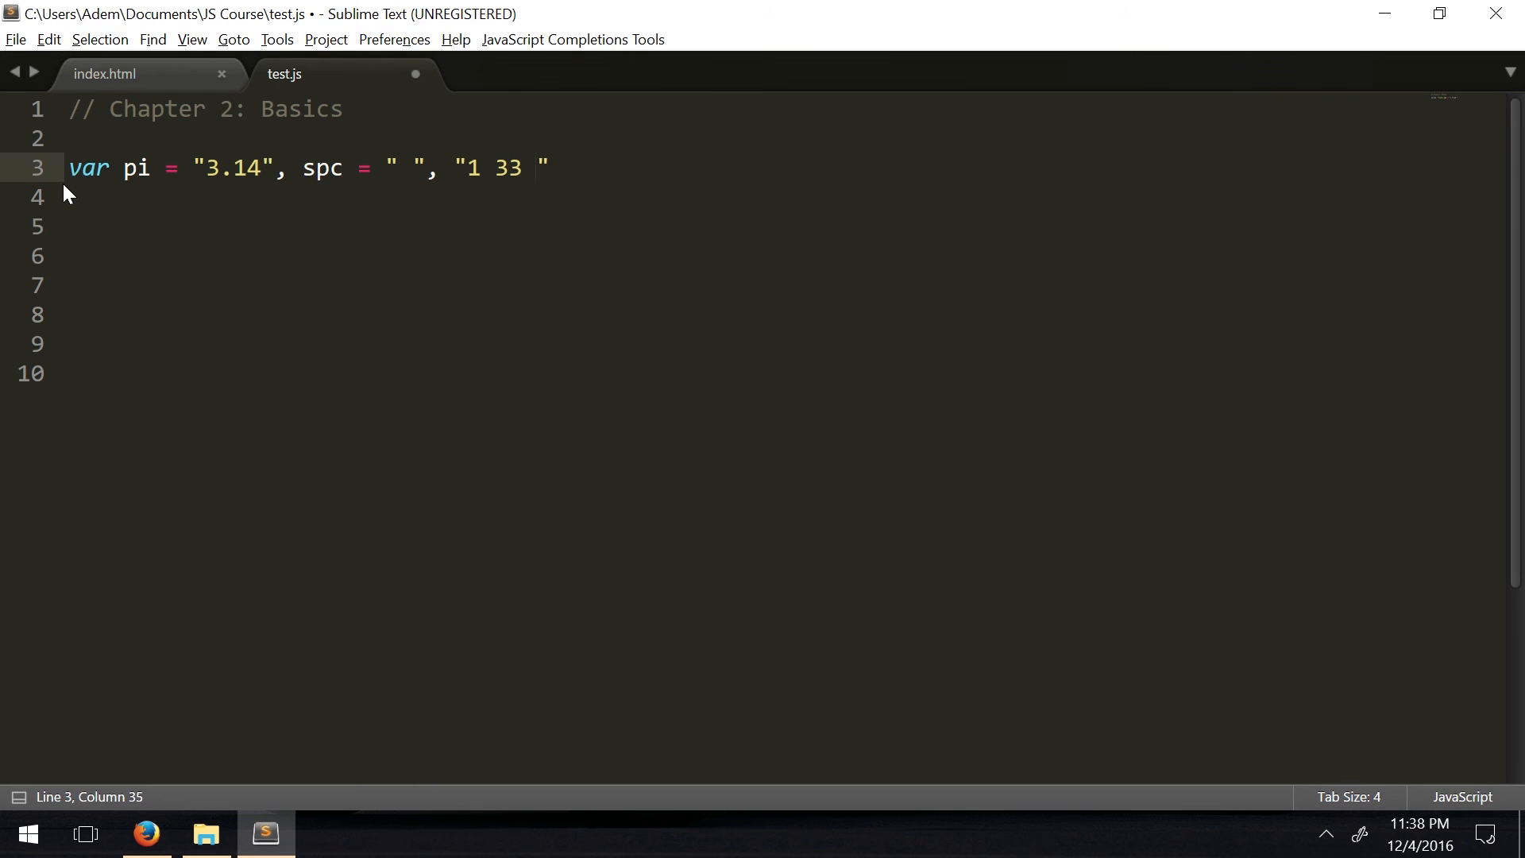
text(7)
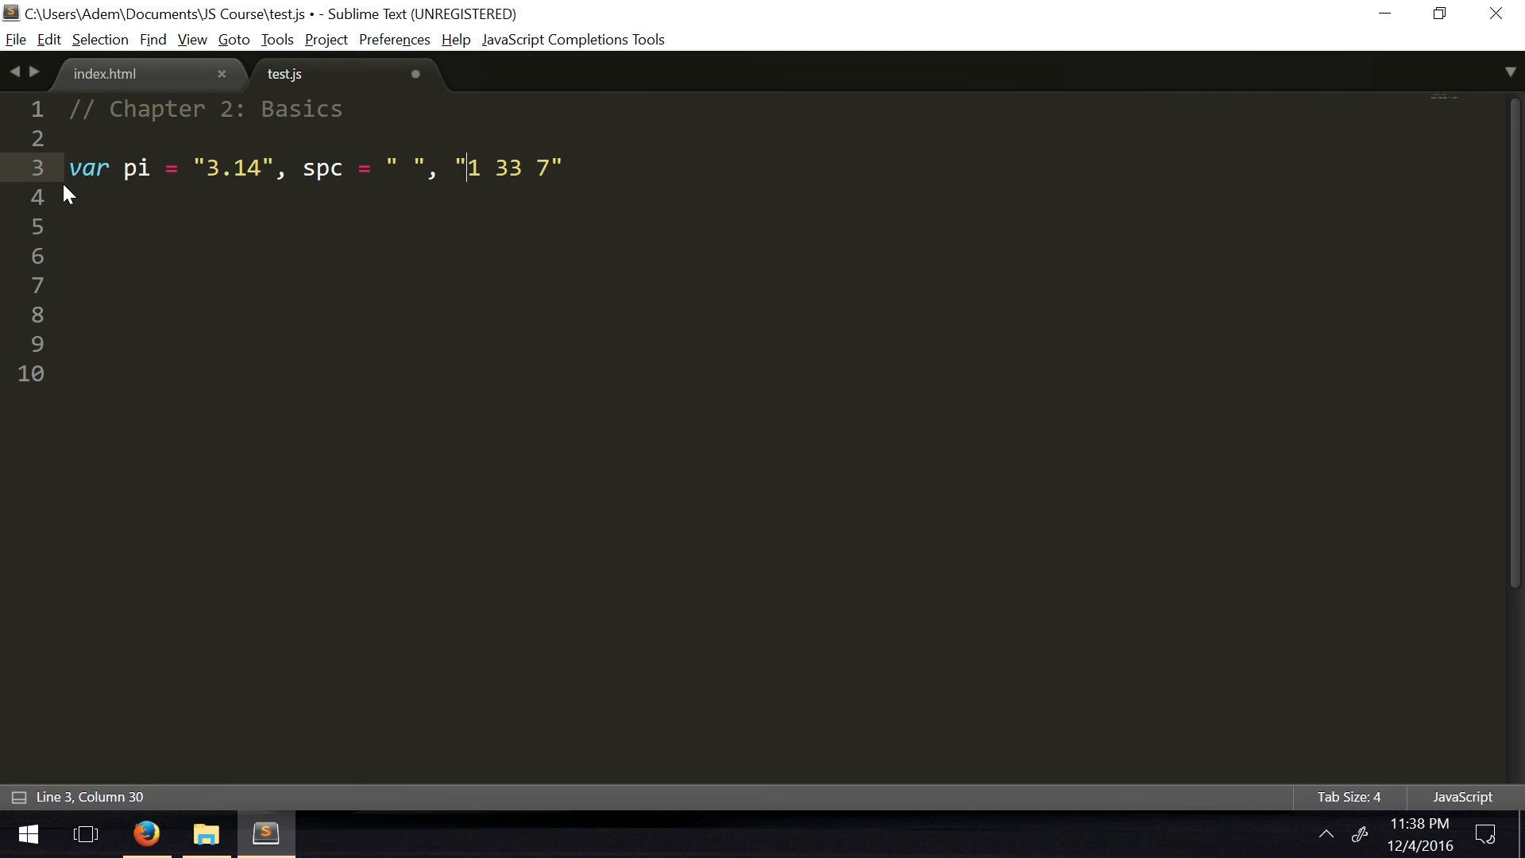
key(Left)
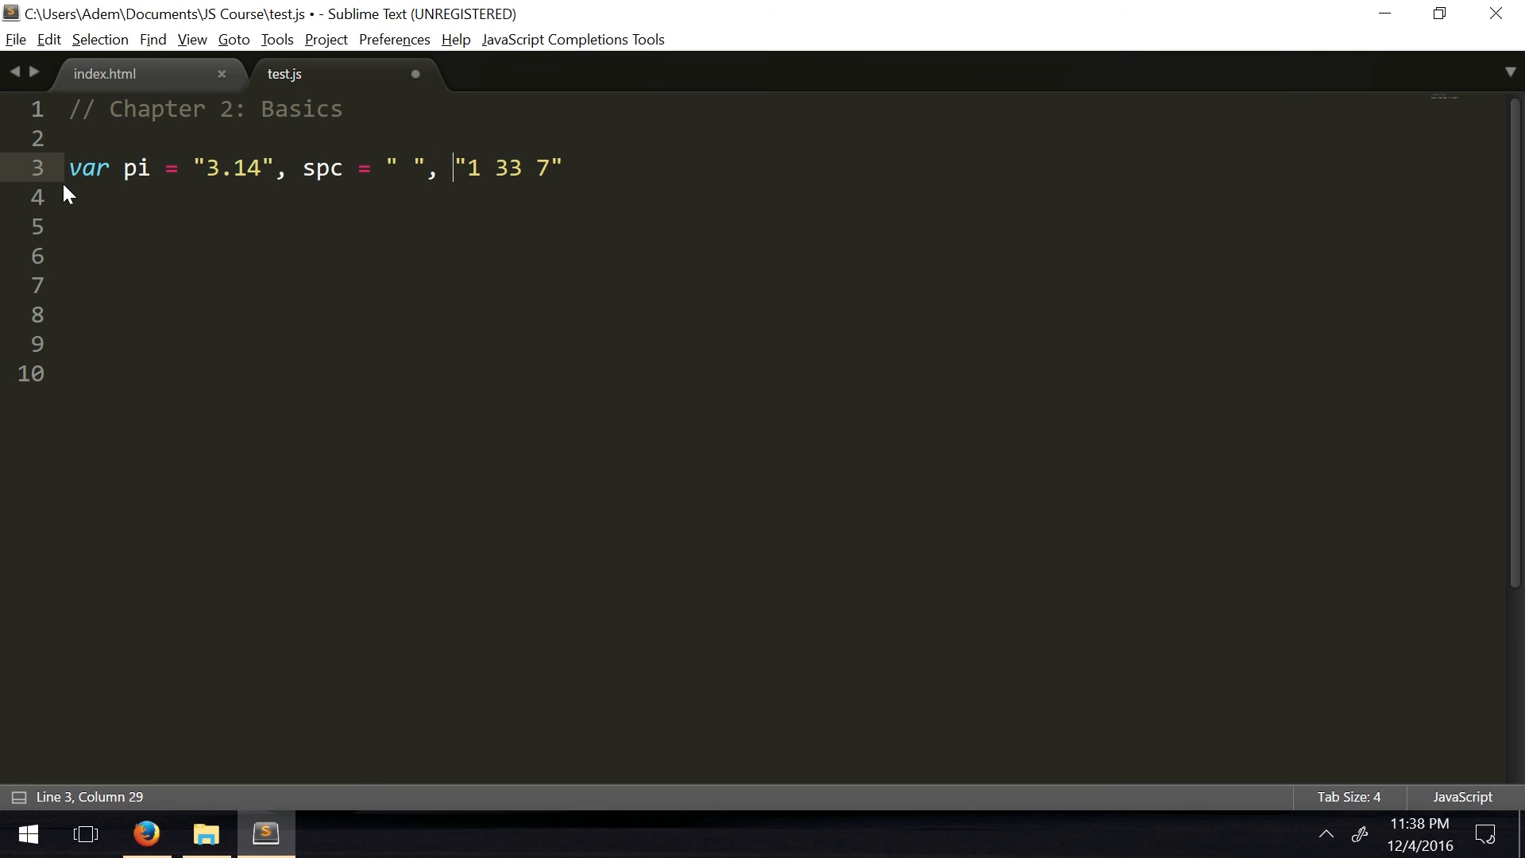
text(n = "1)
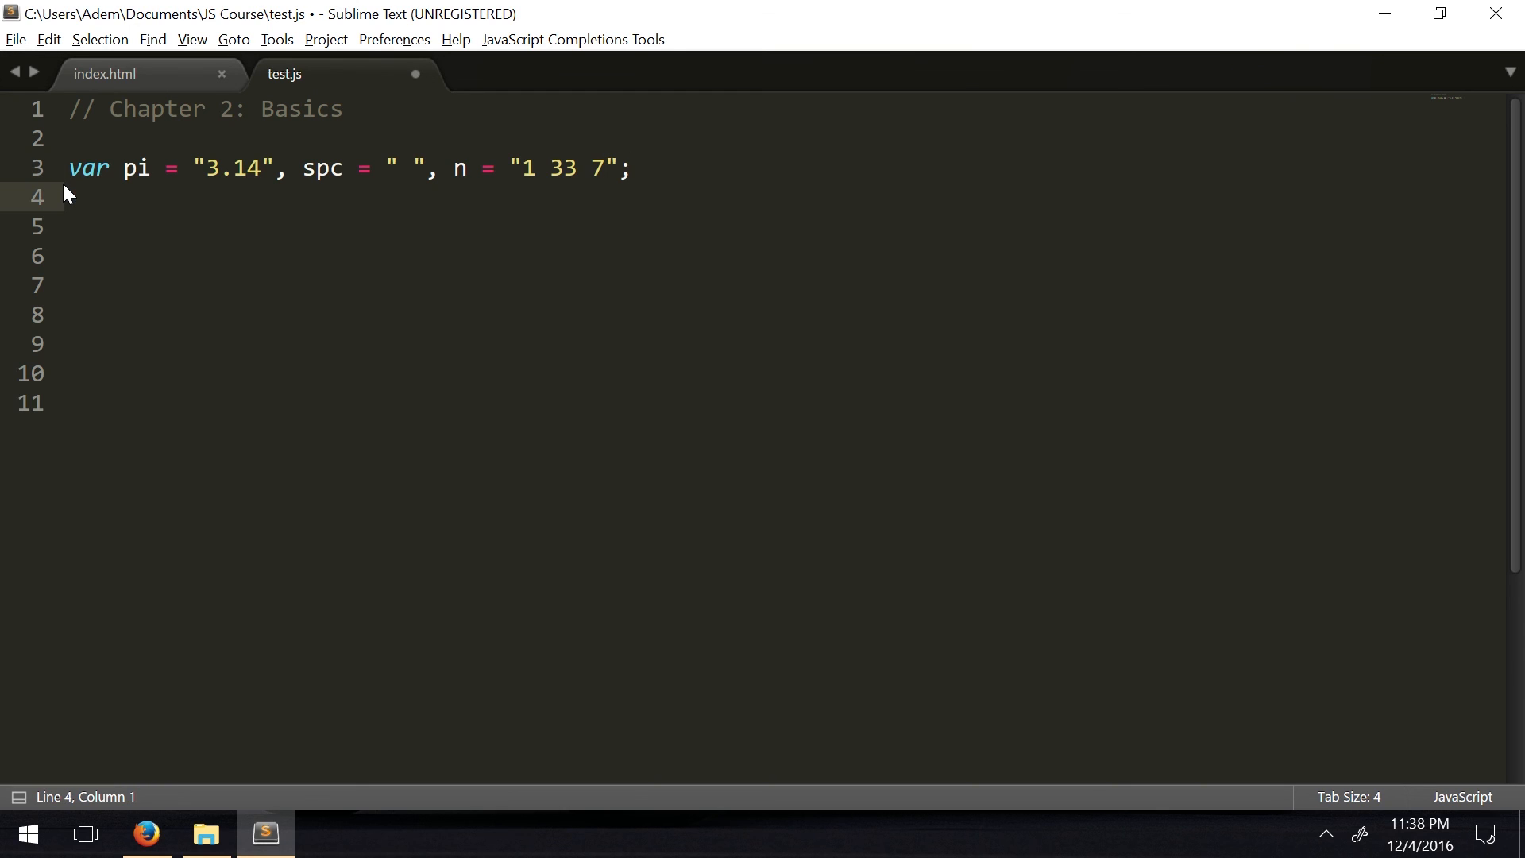
Add a line logging Number(pi)
text(console.log(''))
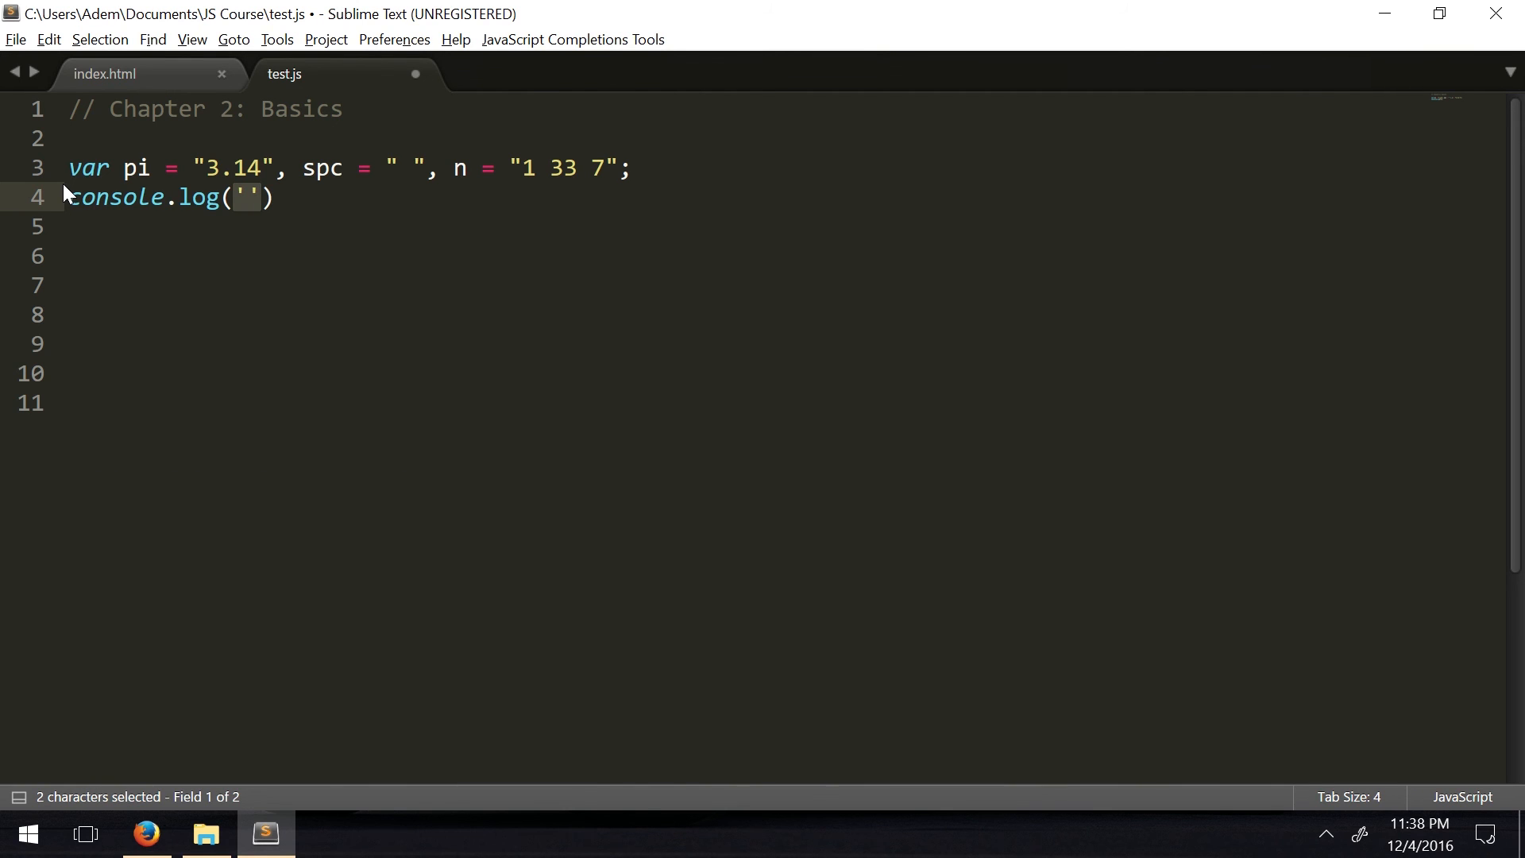
text(piu)
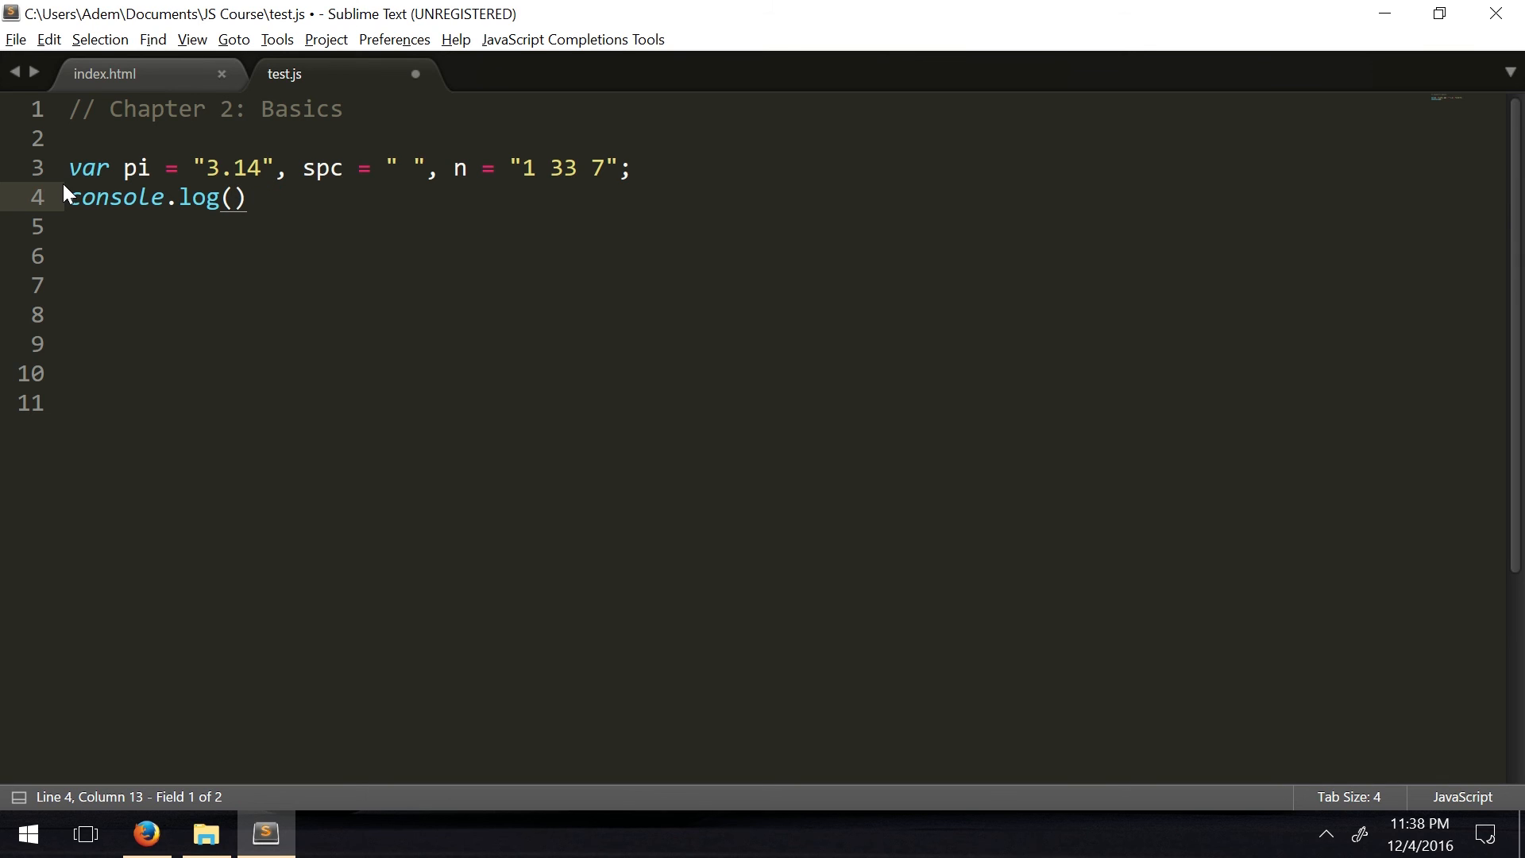
text(Number(value: any)
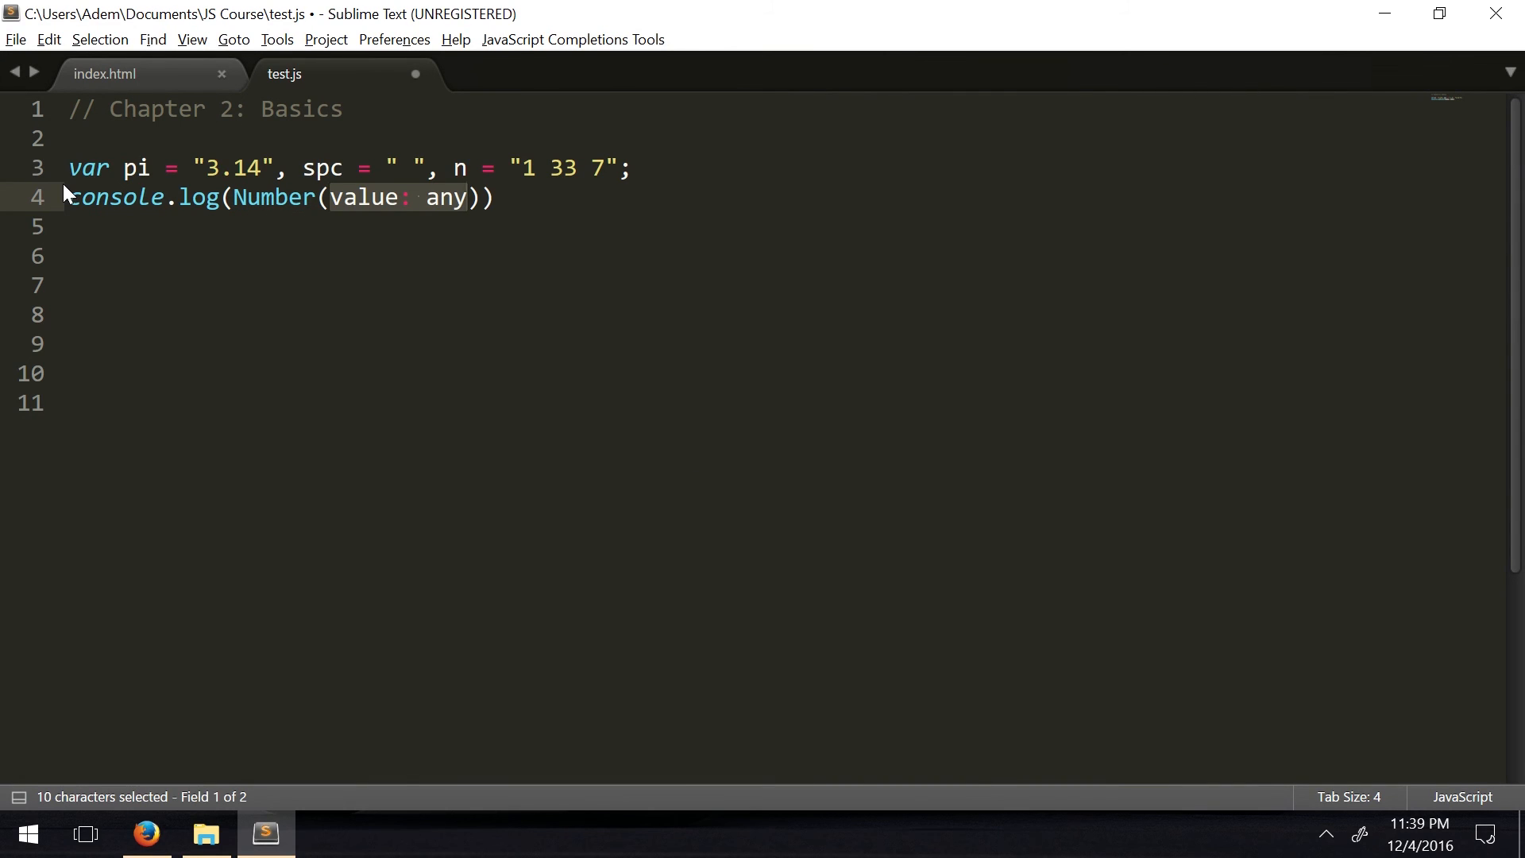
key(Delete)
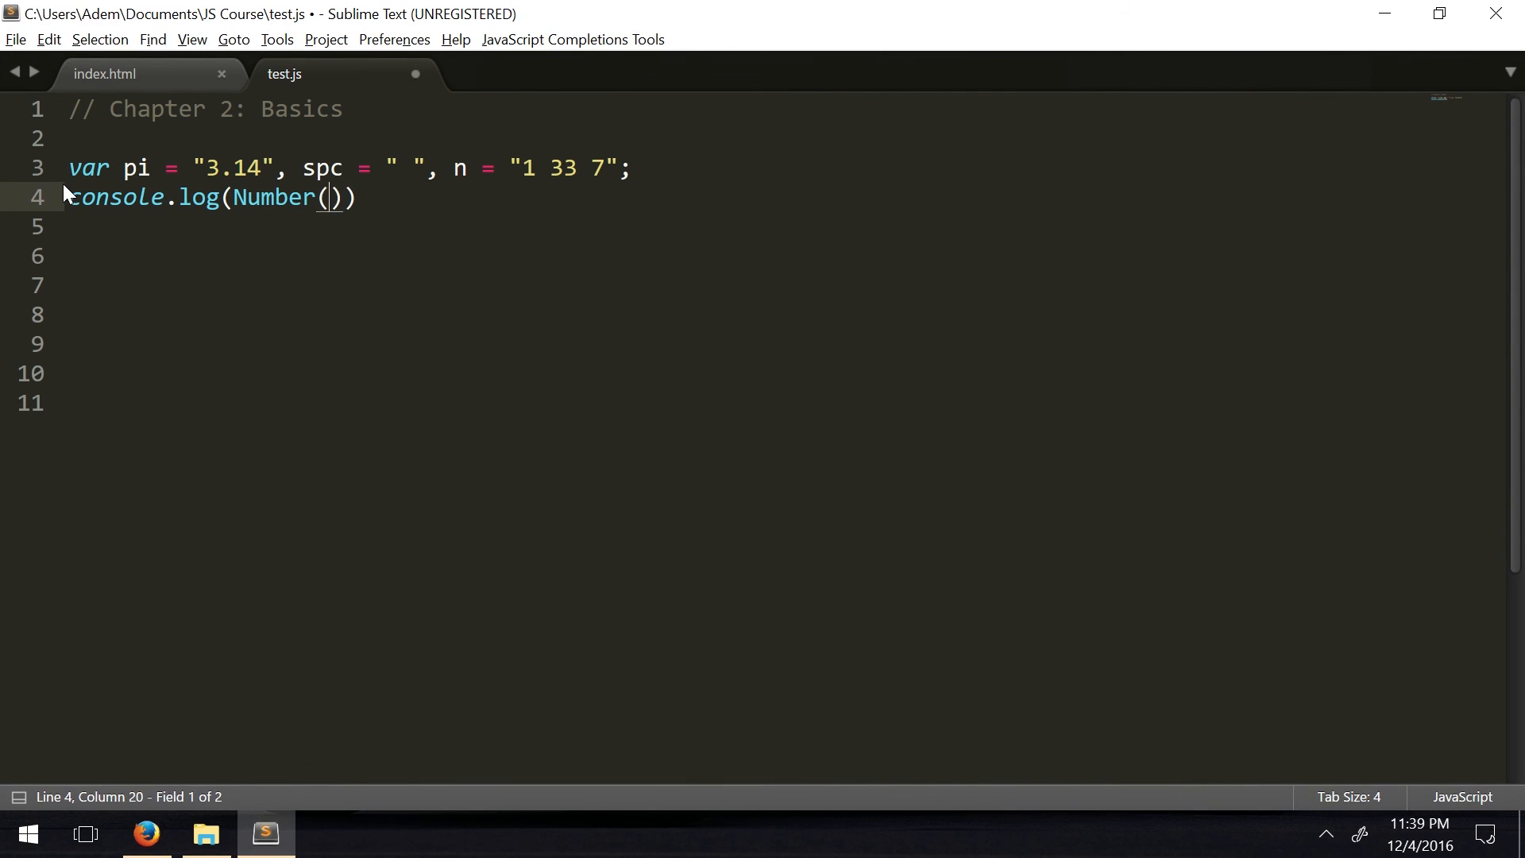
text(pi)
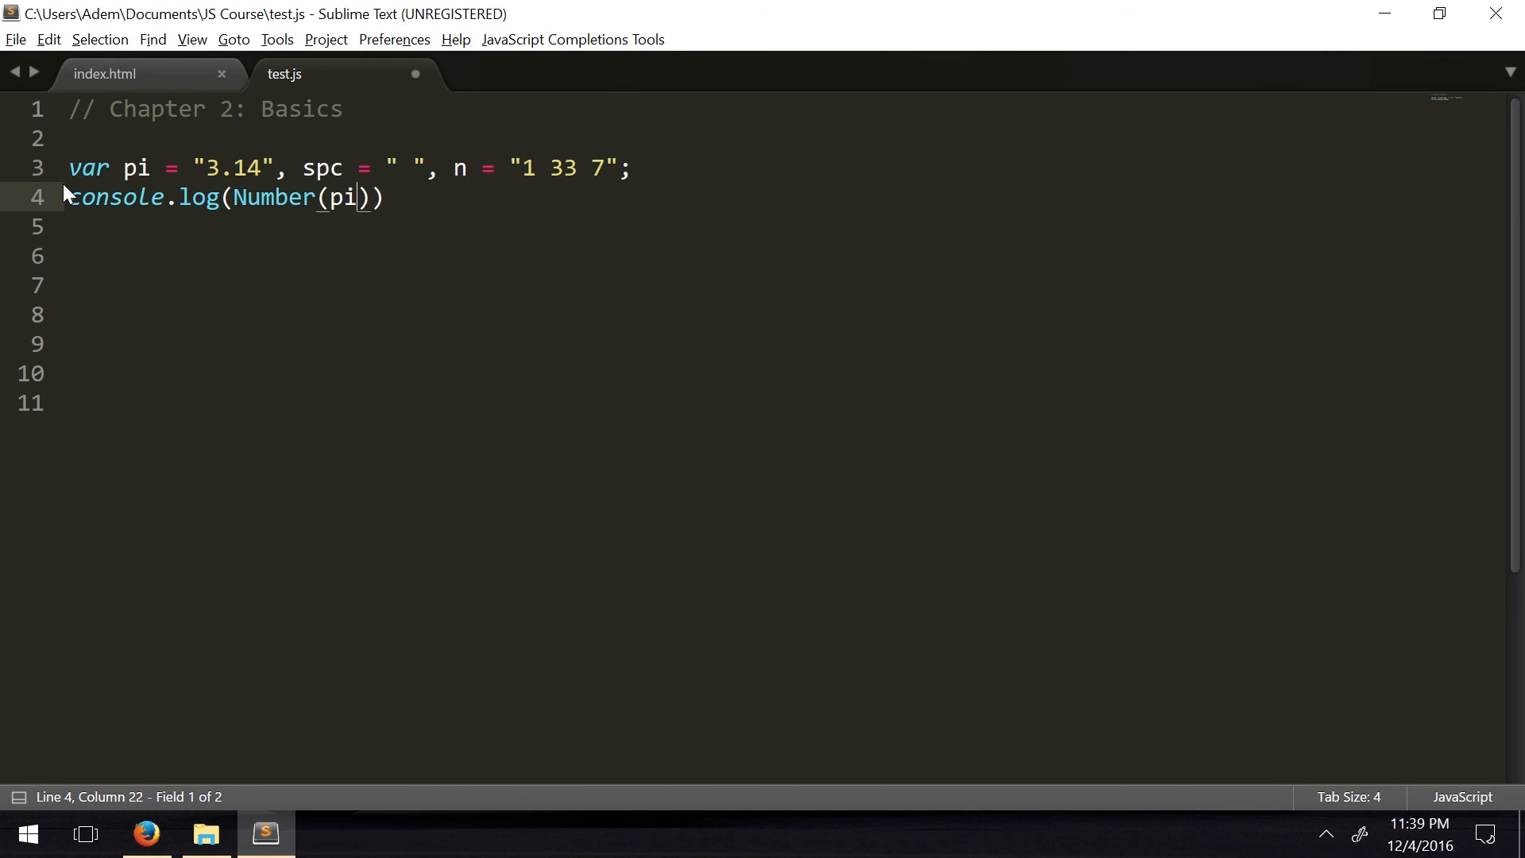
Check Firefox logs 3.14 for Number(pi), then return to edit the Number argument
click(146, 834)
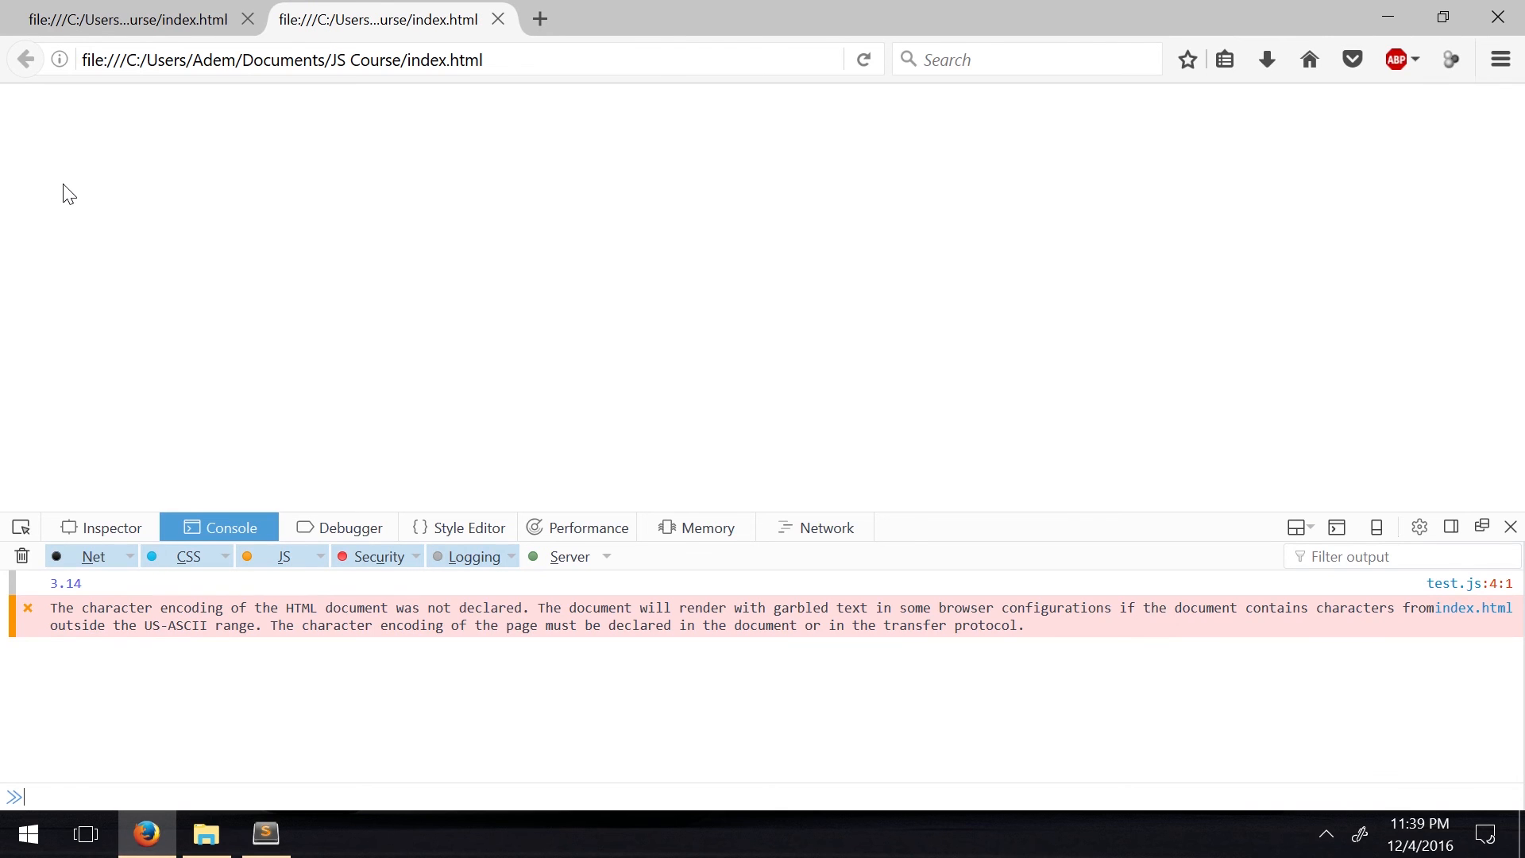
click(265, 834)
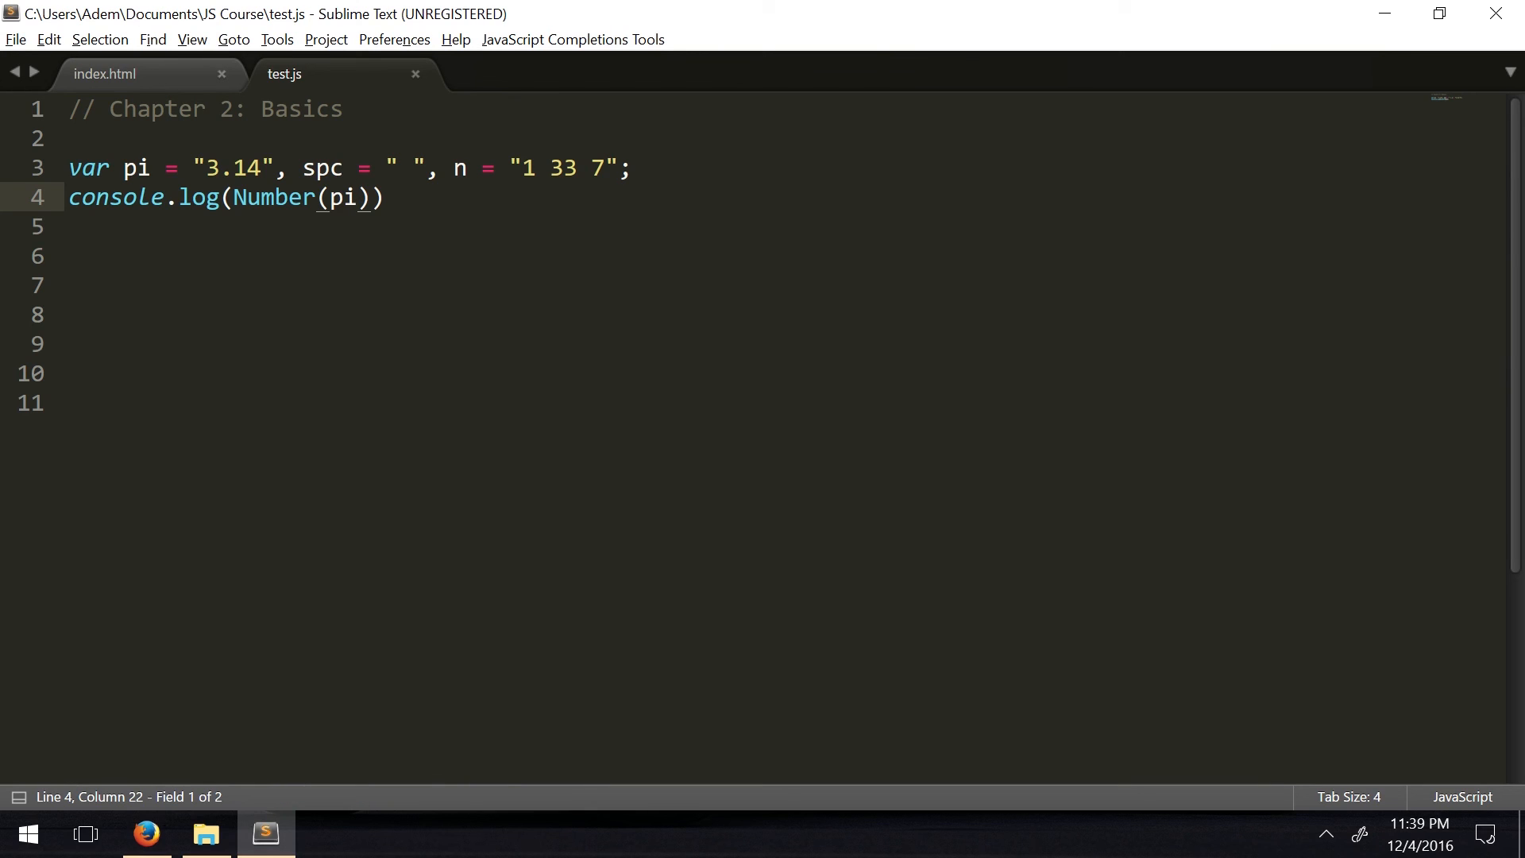
click(244, 197)
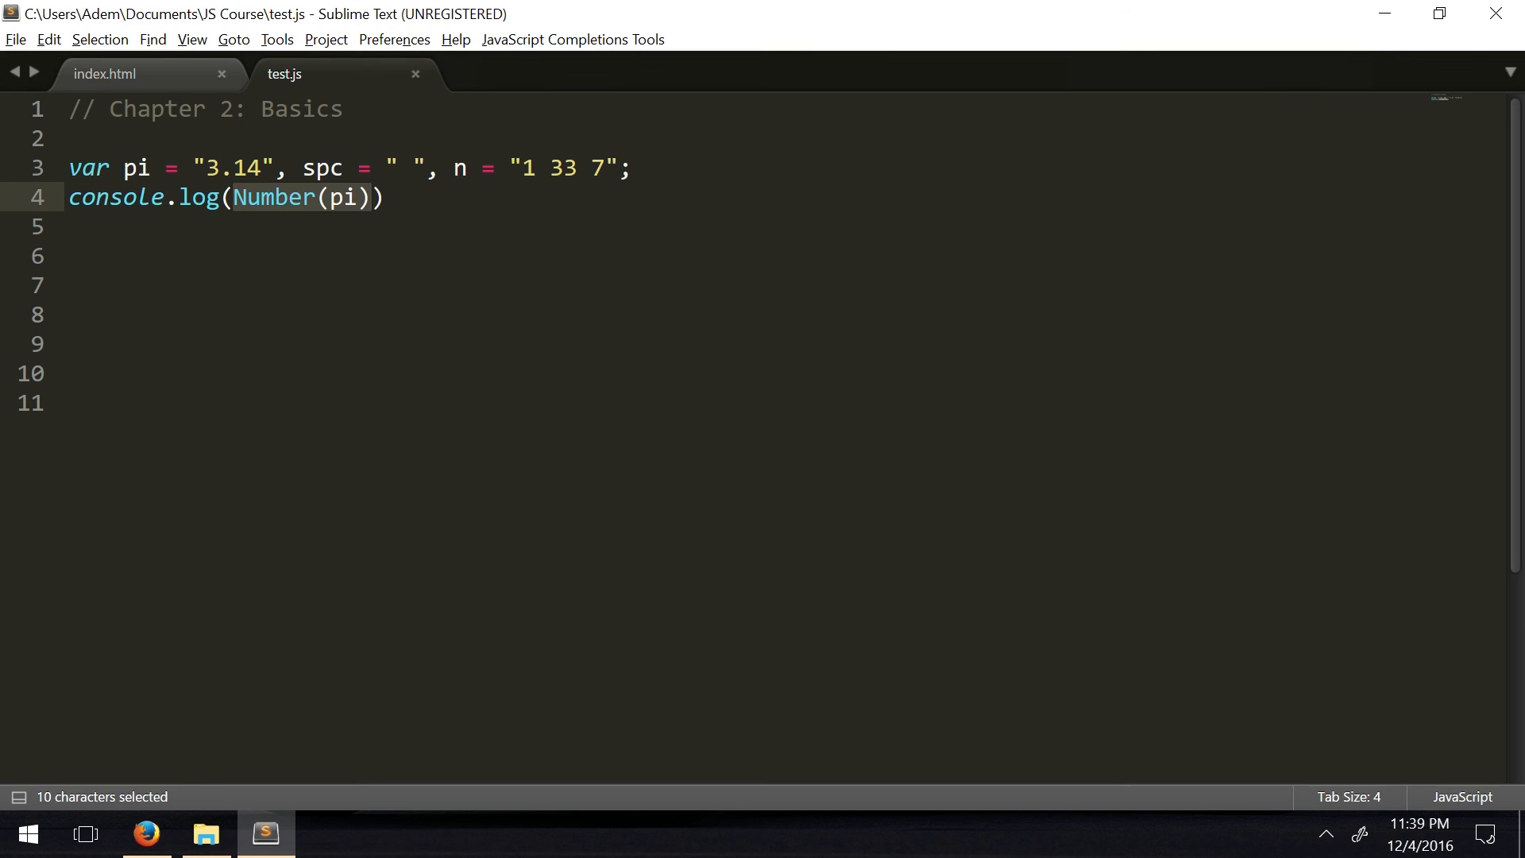
click(68, 226)
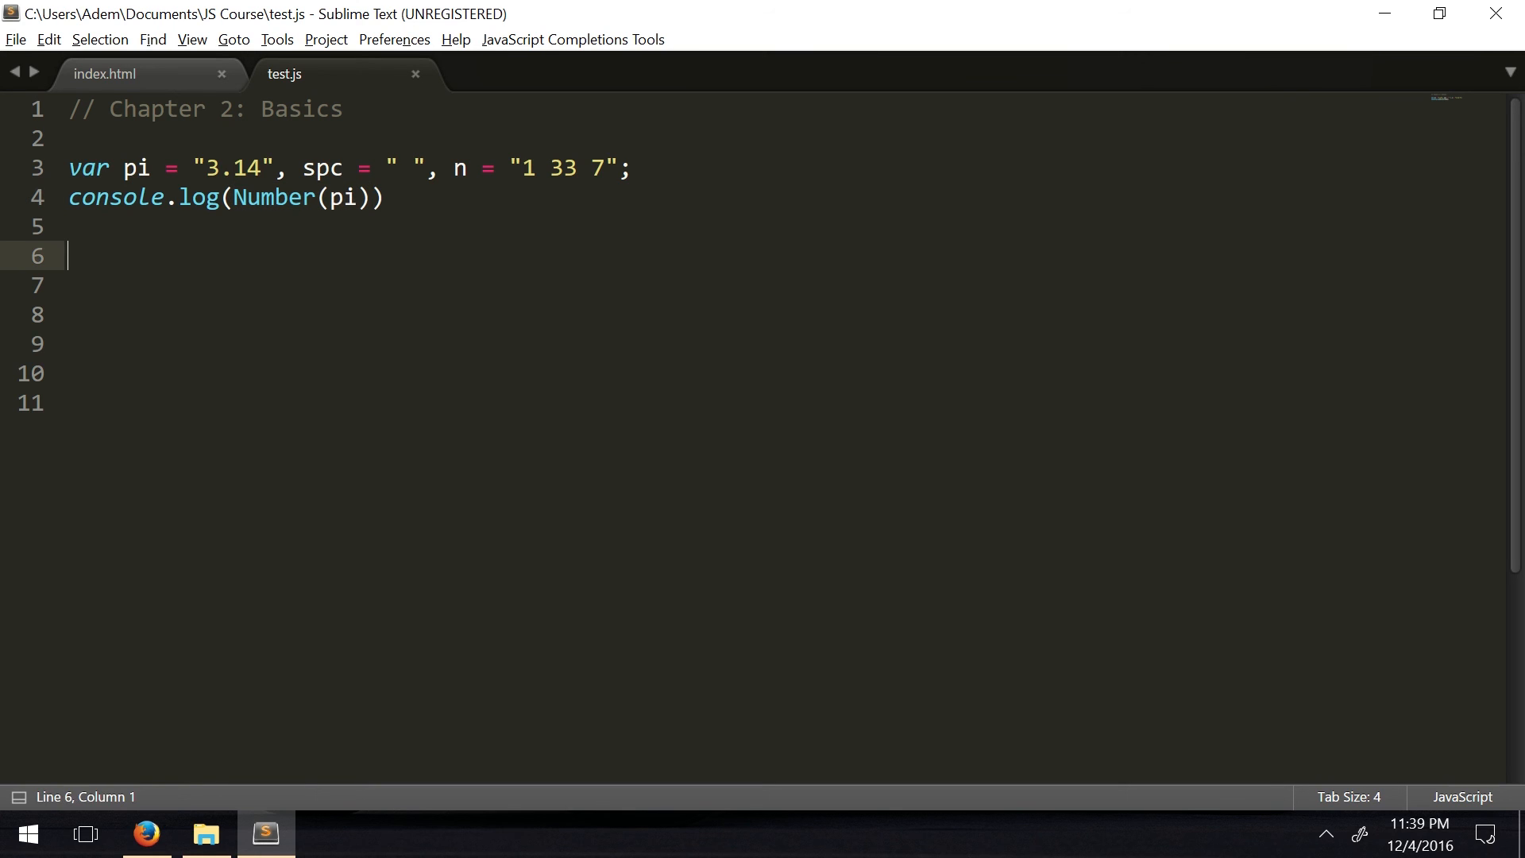
drag(372, 167, 631, 167)
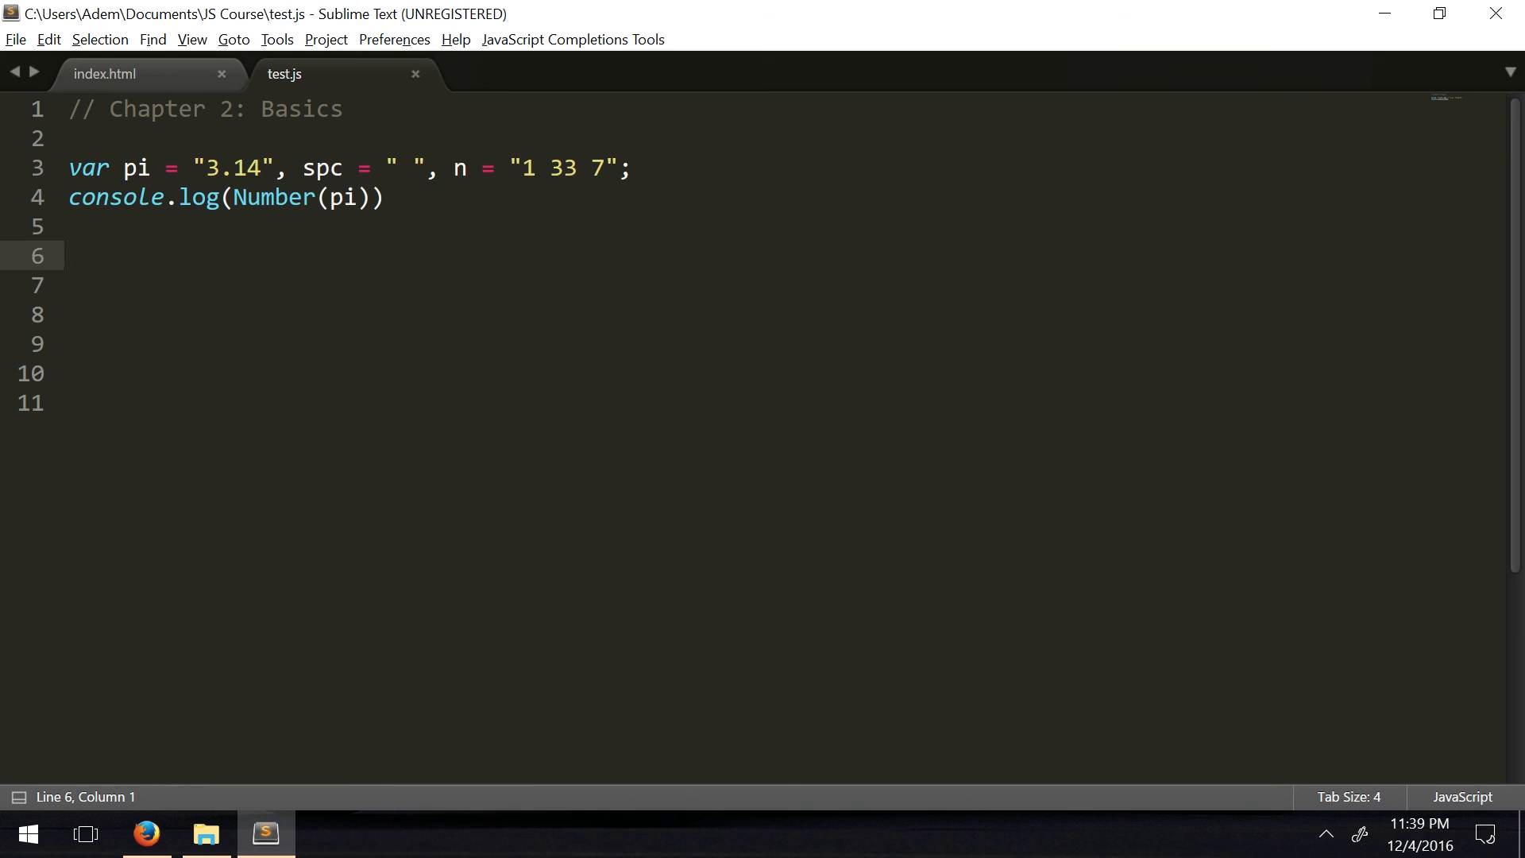
click(325, 197)
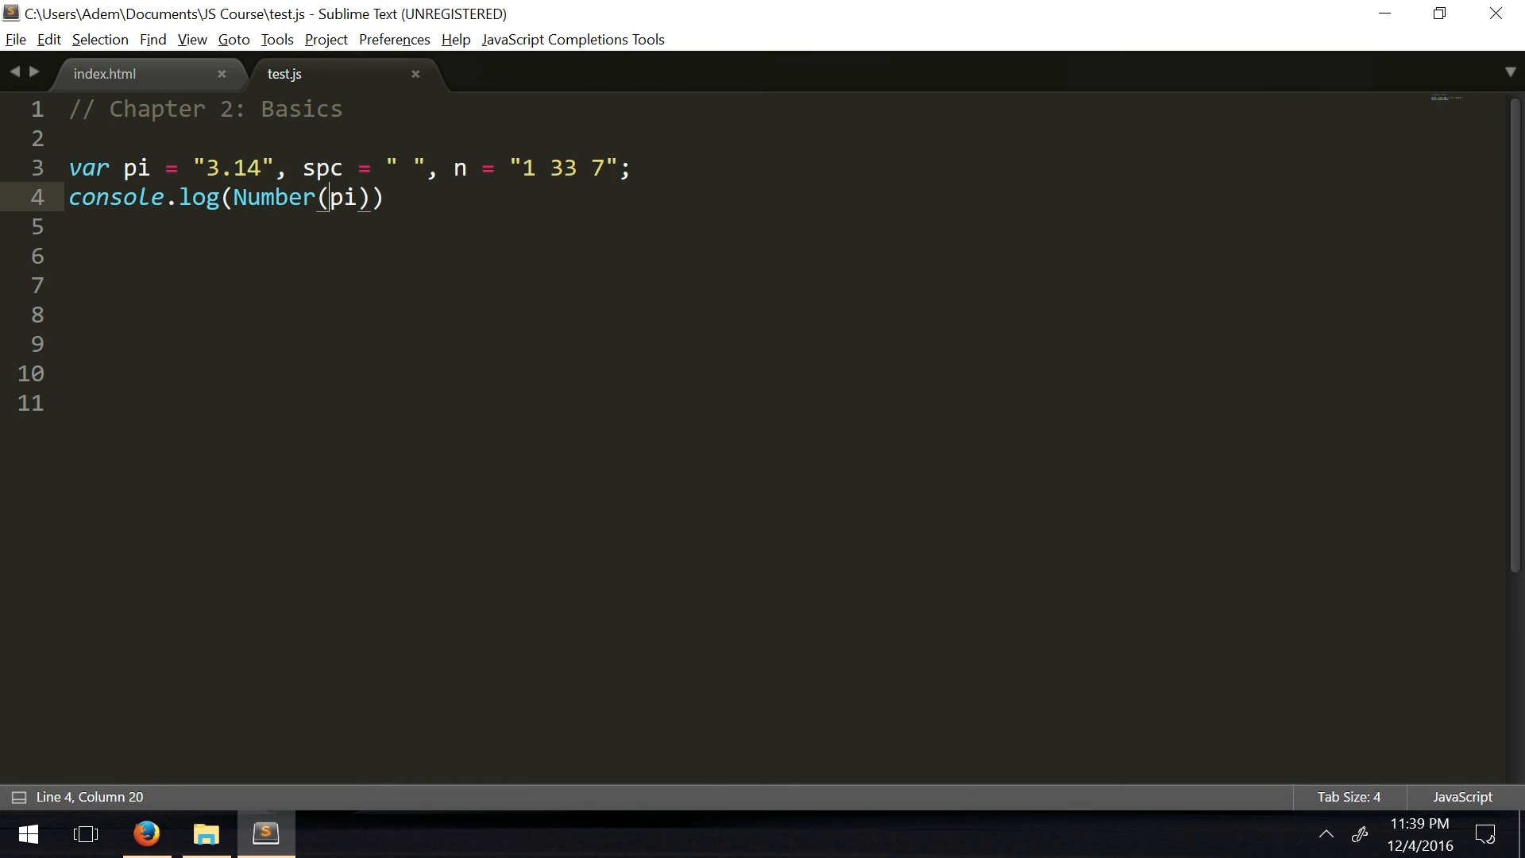
Log Number(spc), then empty spc to "", seeing 0 in the console both times
text(spc)
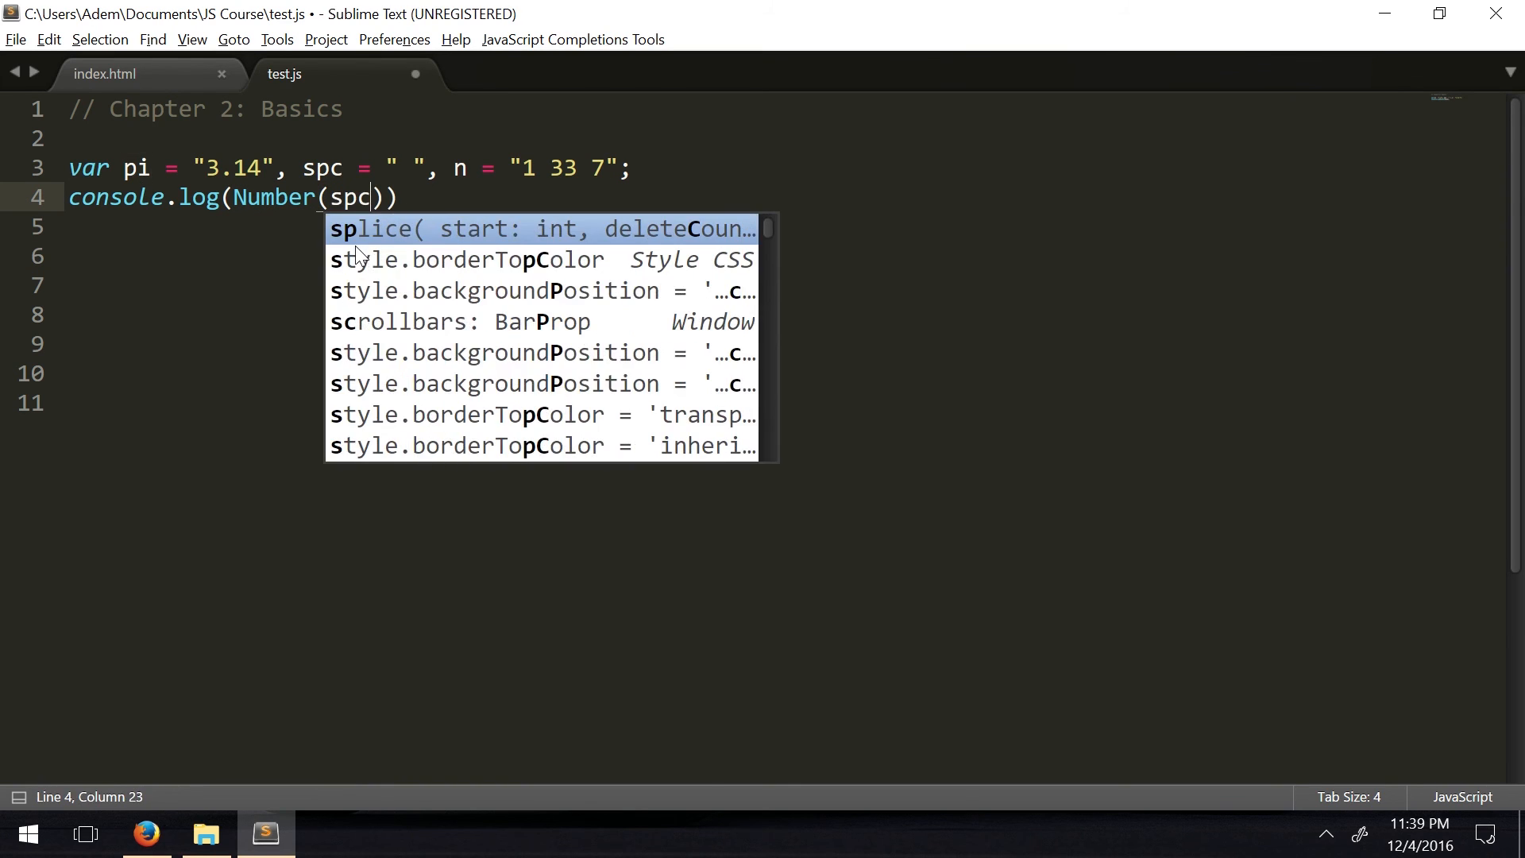
click(145, 834)
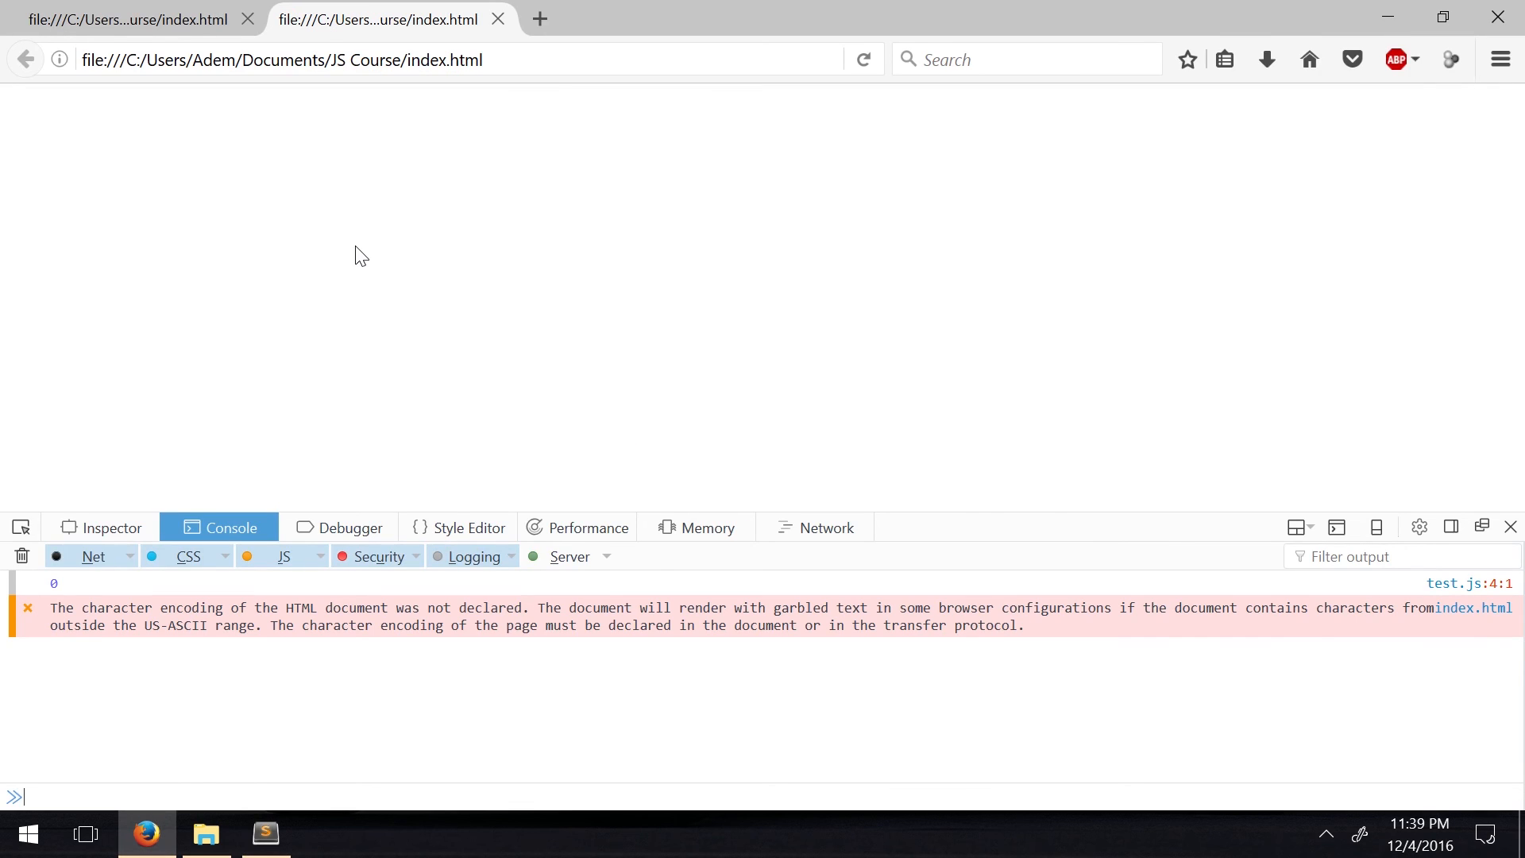
click(266, 834)
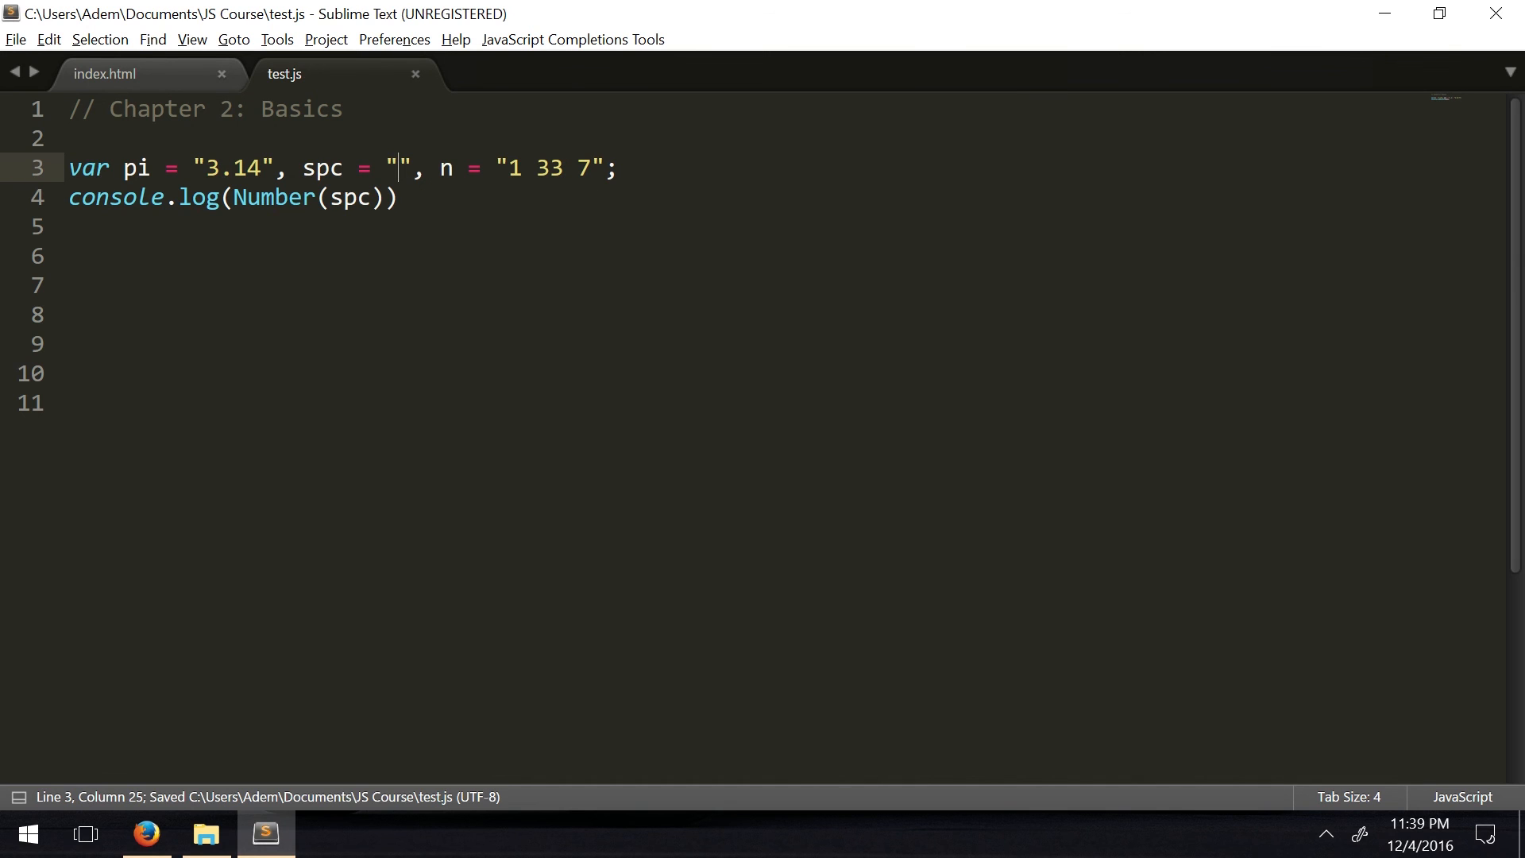
click(147, 834)
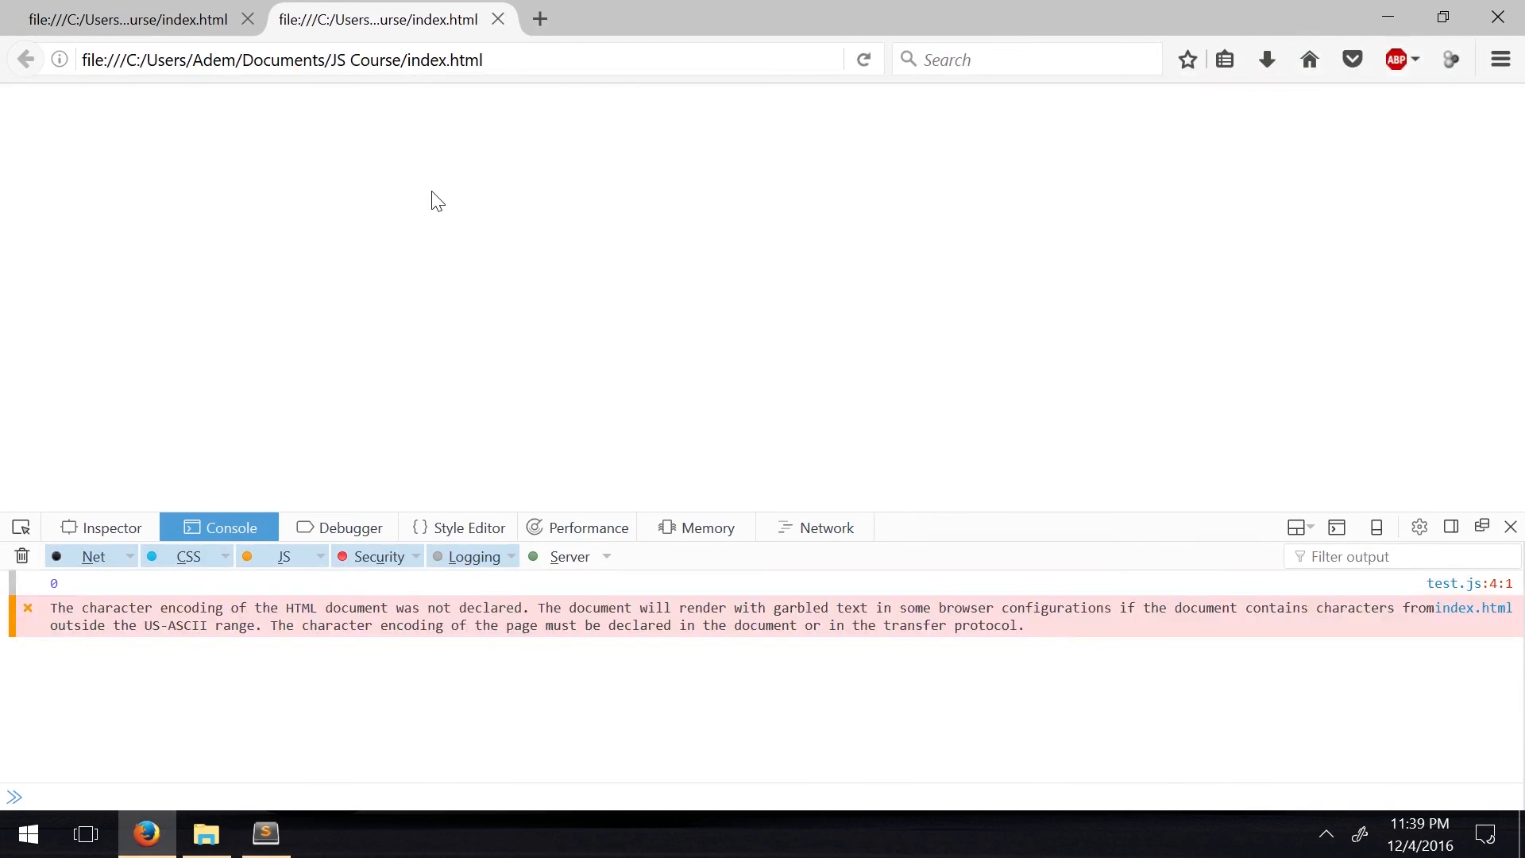
click(265, 834)
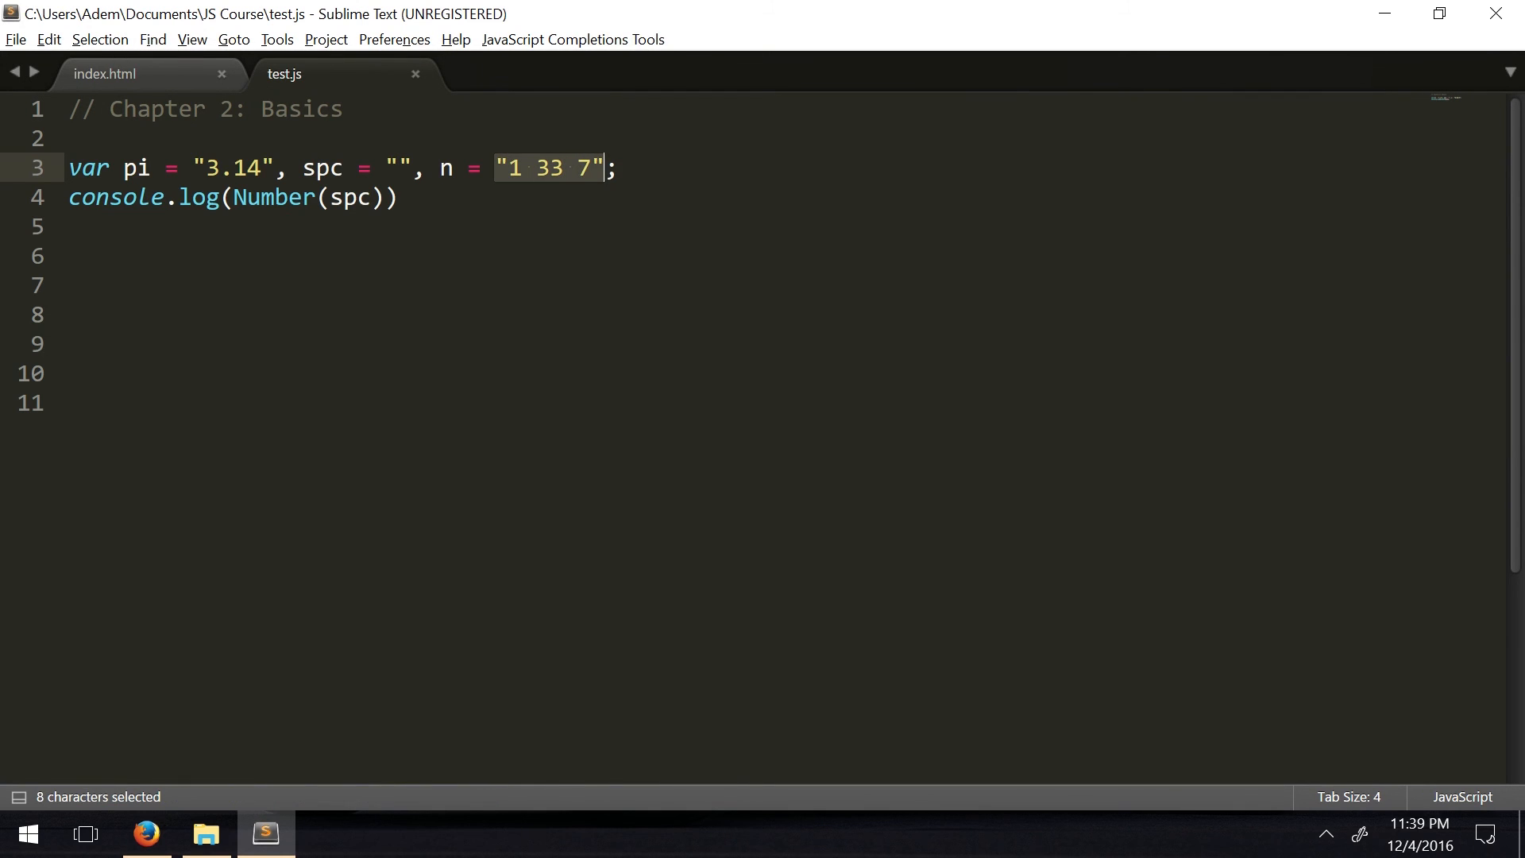
click(397, 197)
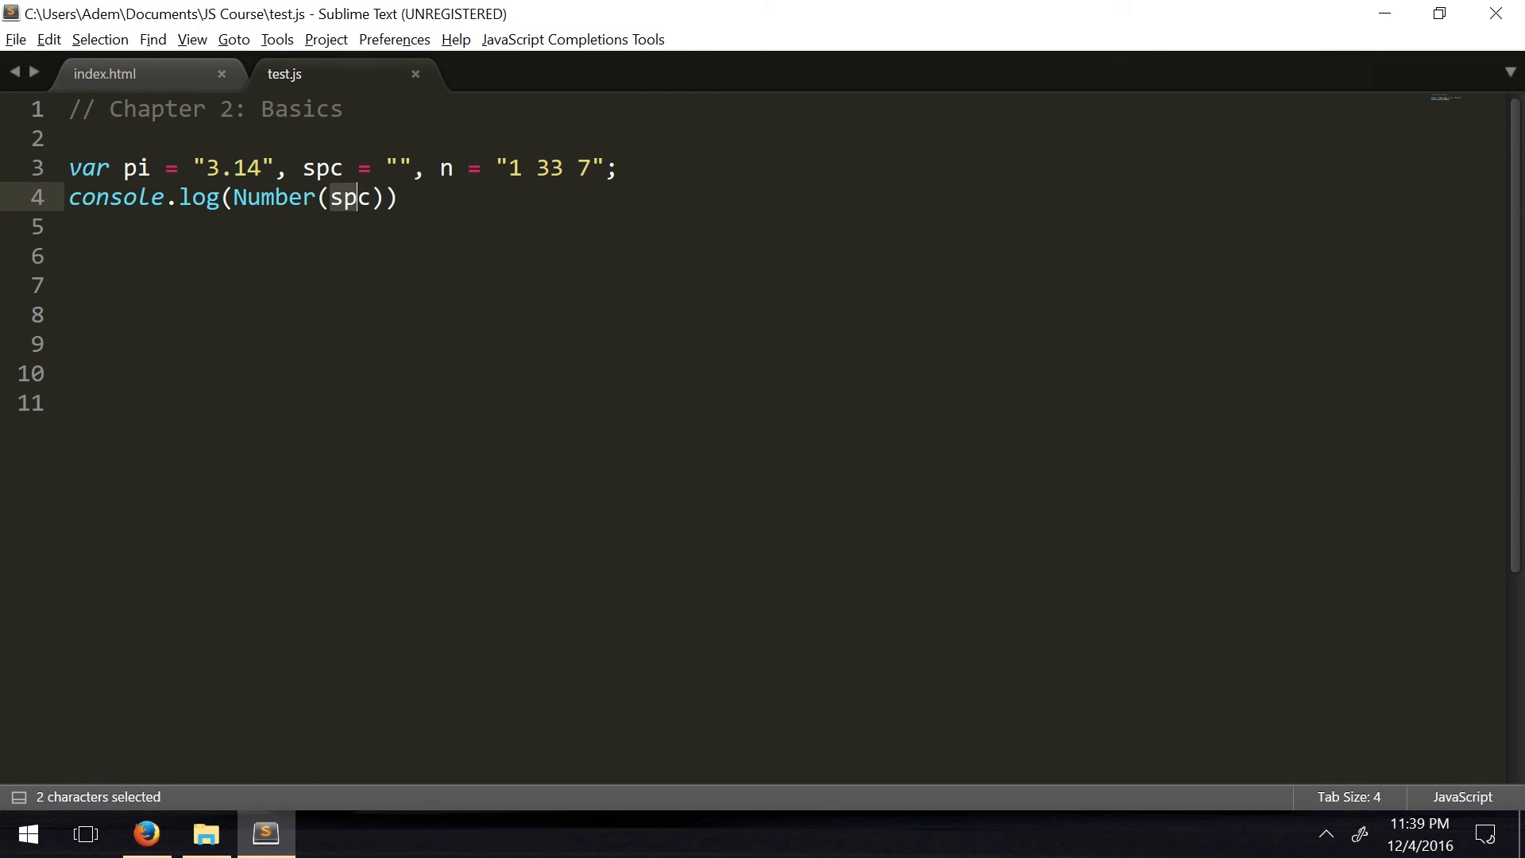
Log Number(n) and see NaN in the Firefox console for "1 33 7"
text(n)
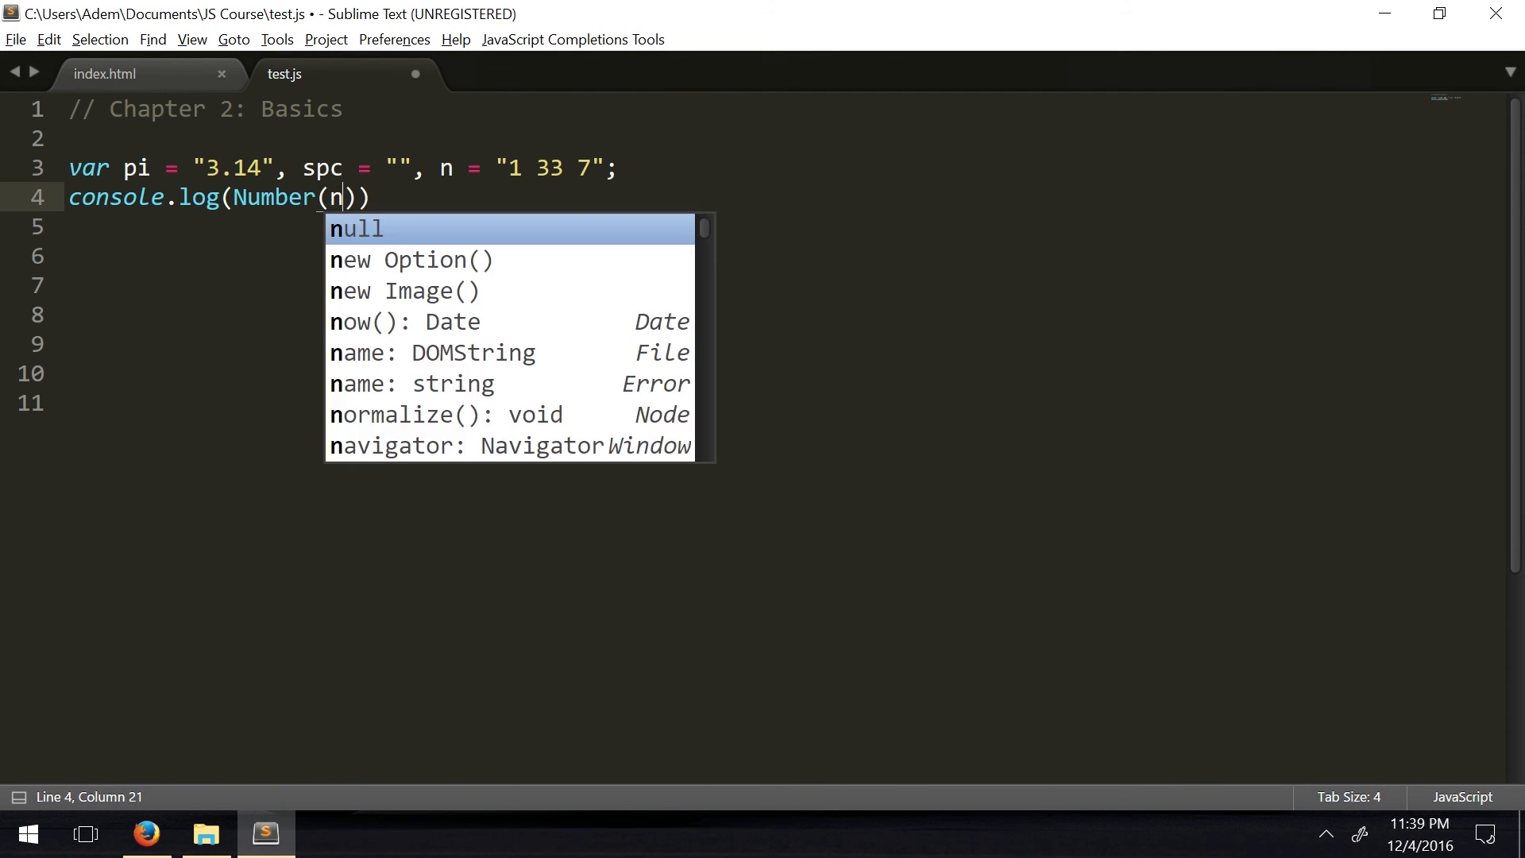
click(146, 834)
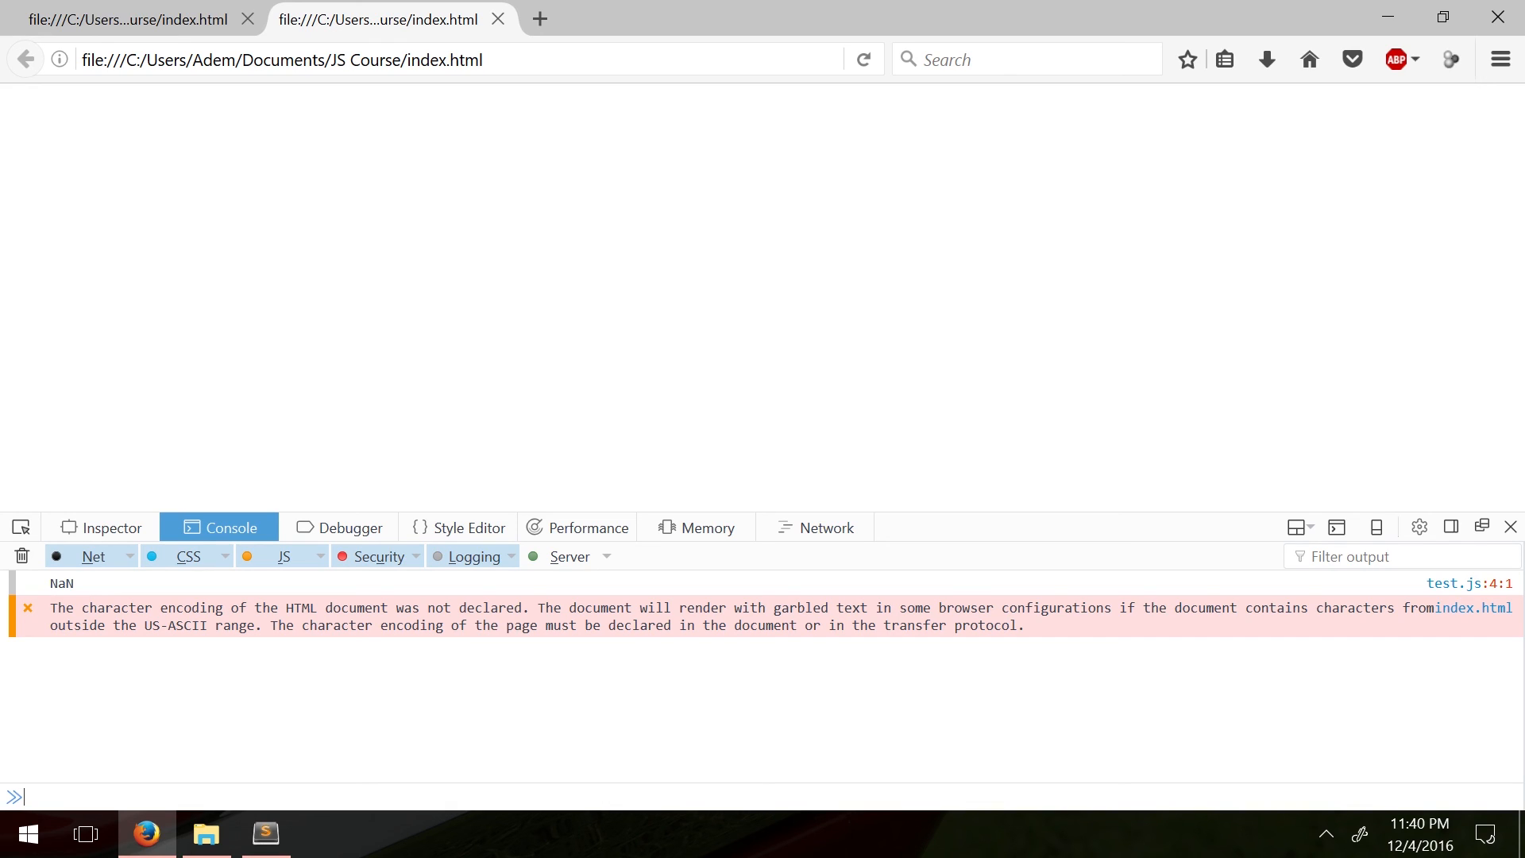
mouse_move(251, 359)
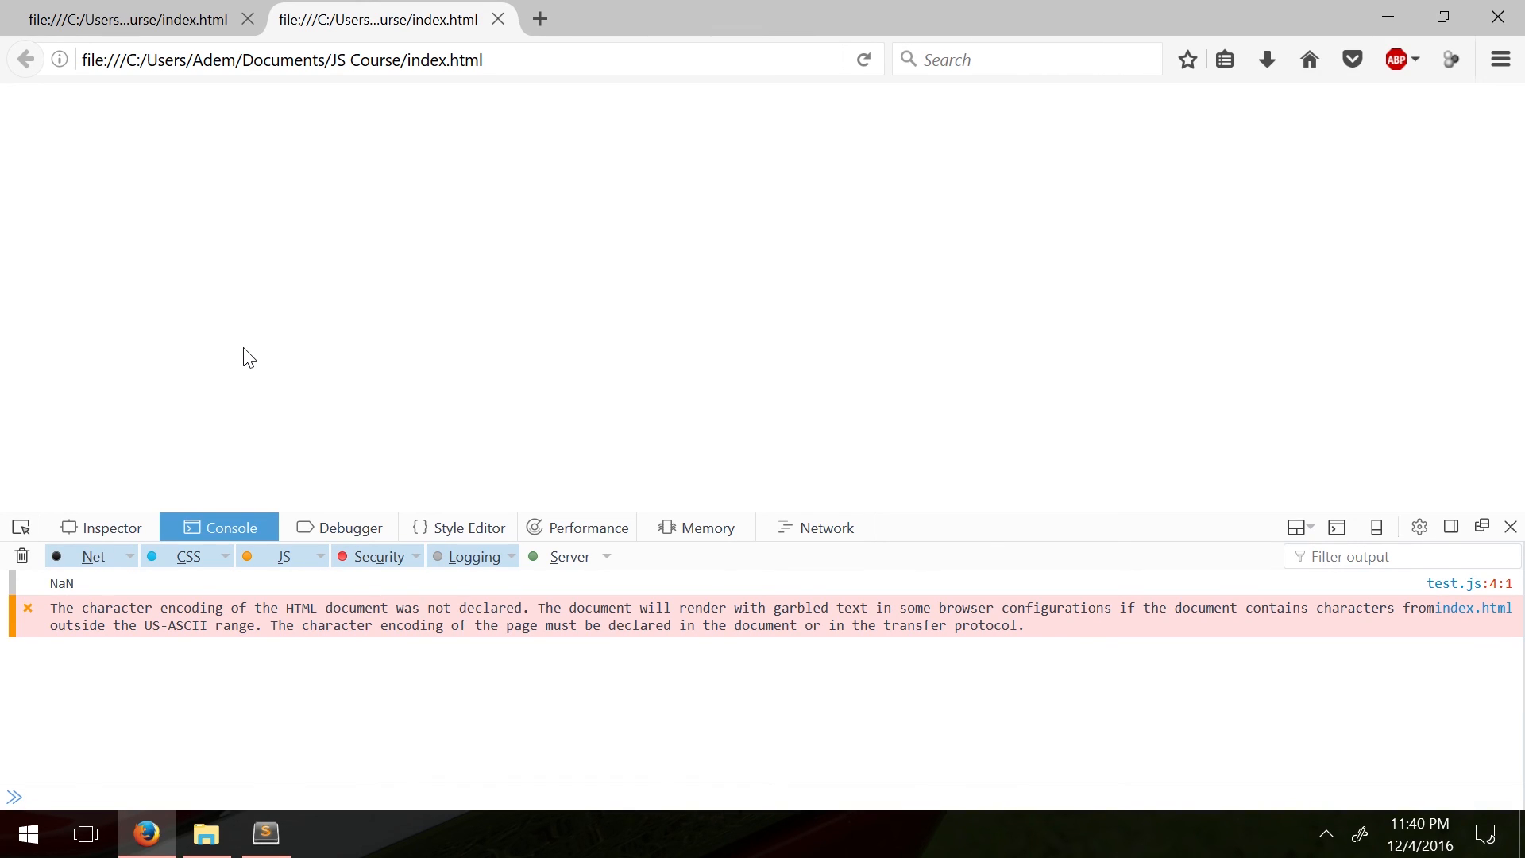
mouse_move(245, 278)
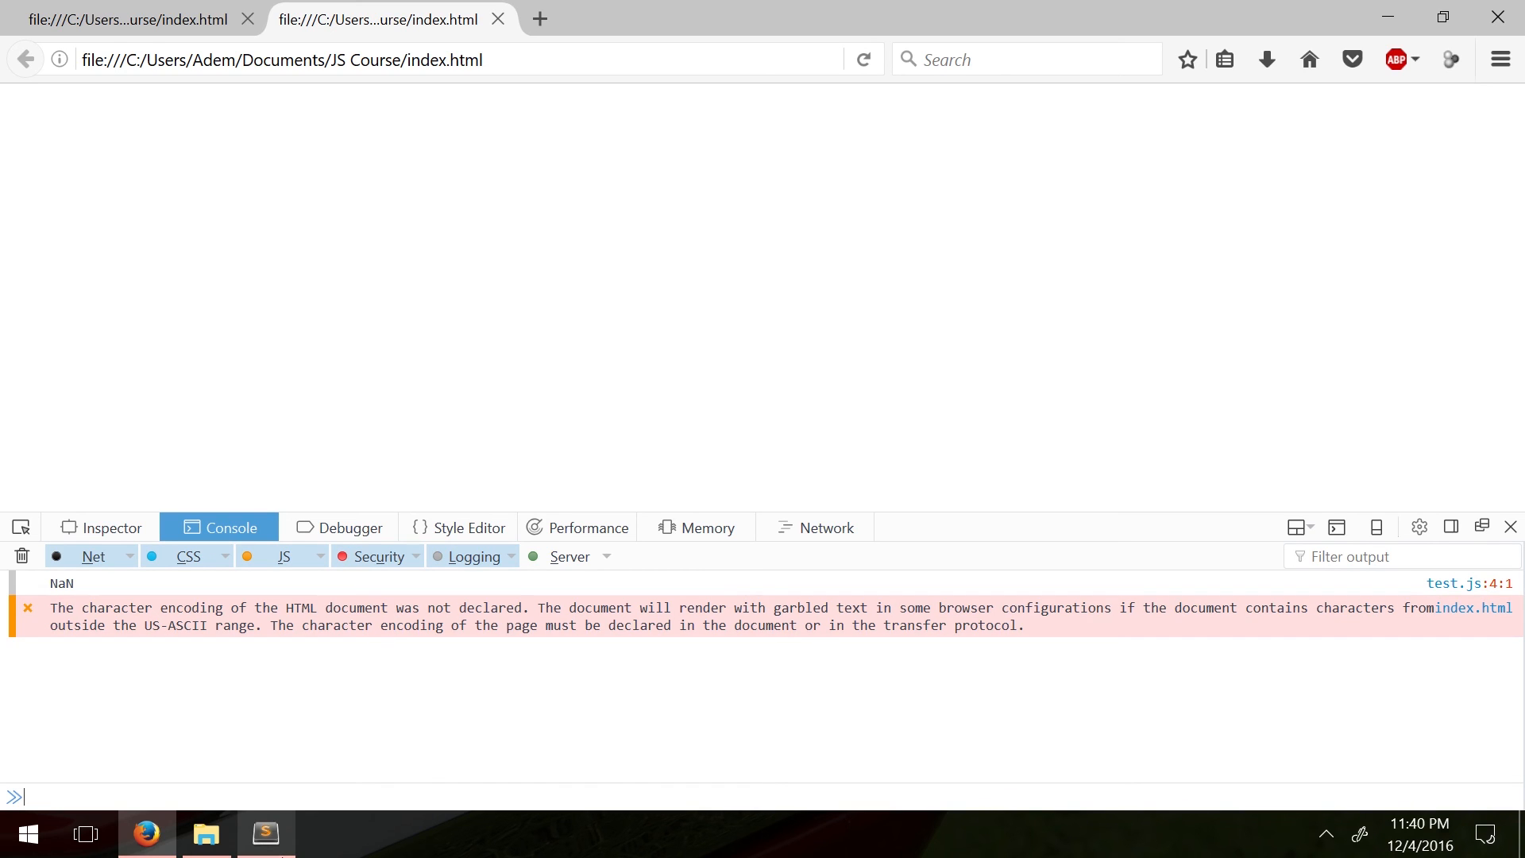
click(265, 834)
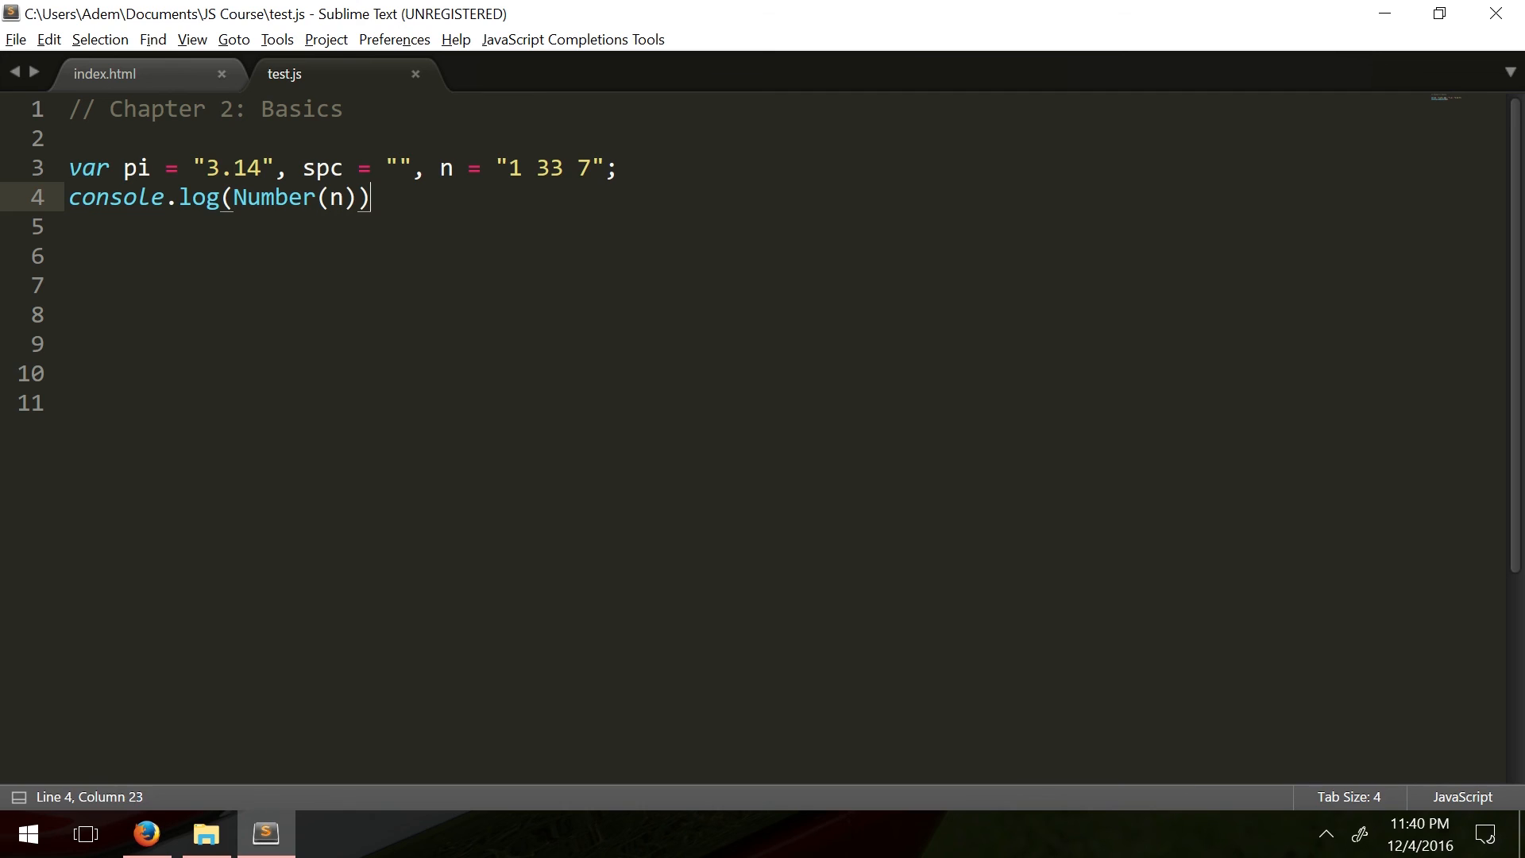